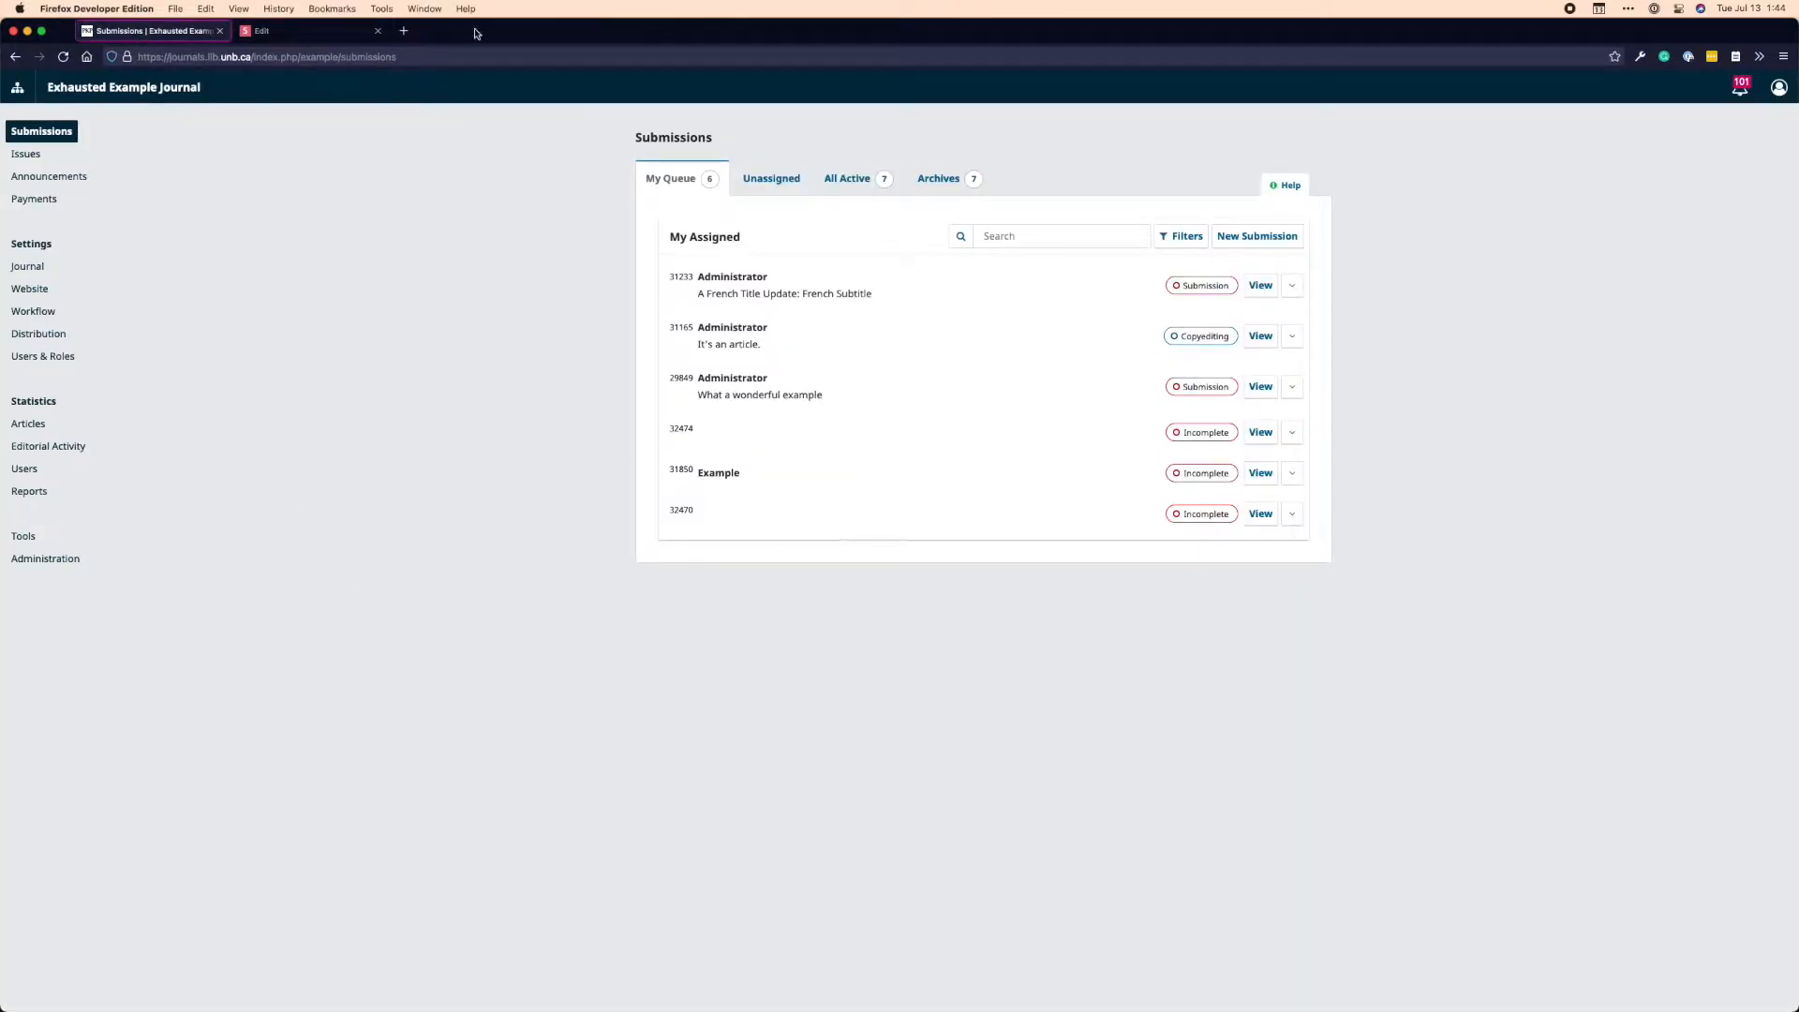
mouse_move(287, 647)
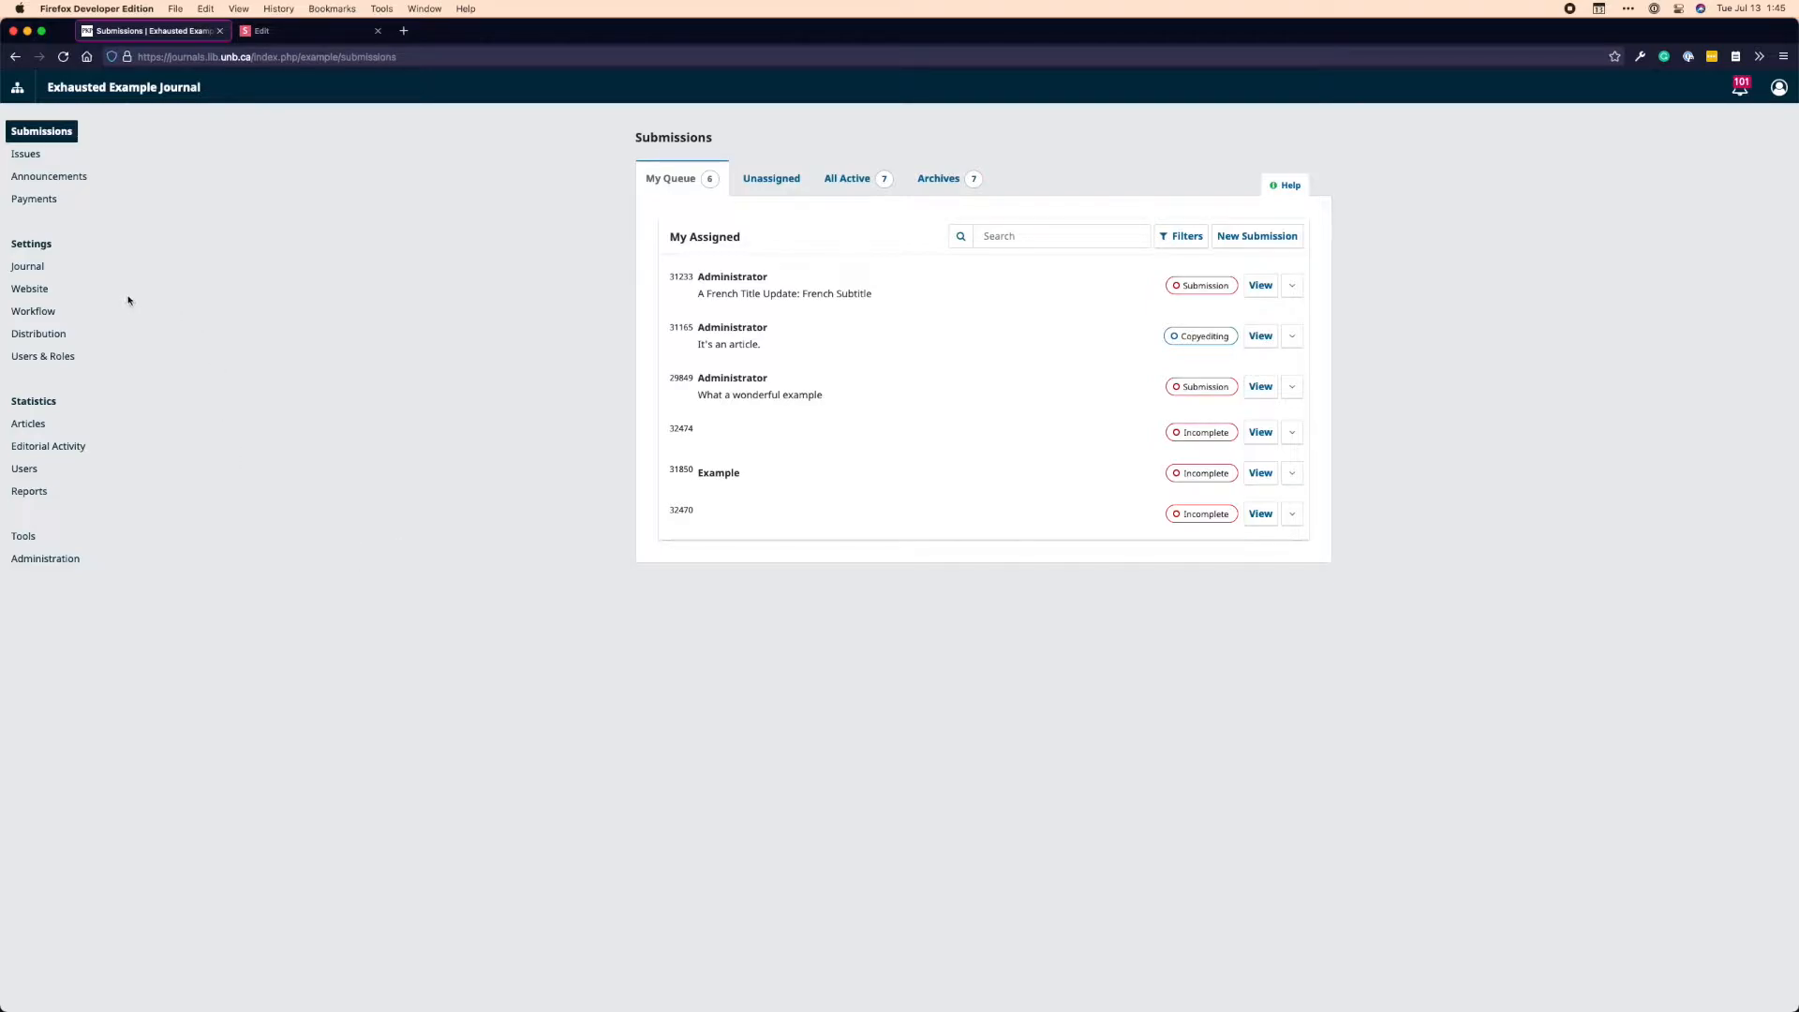
Reach the installed plugins list under Website settings and expand the DOI plugin's actions
left_click(29, 289)
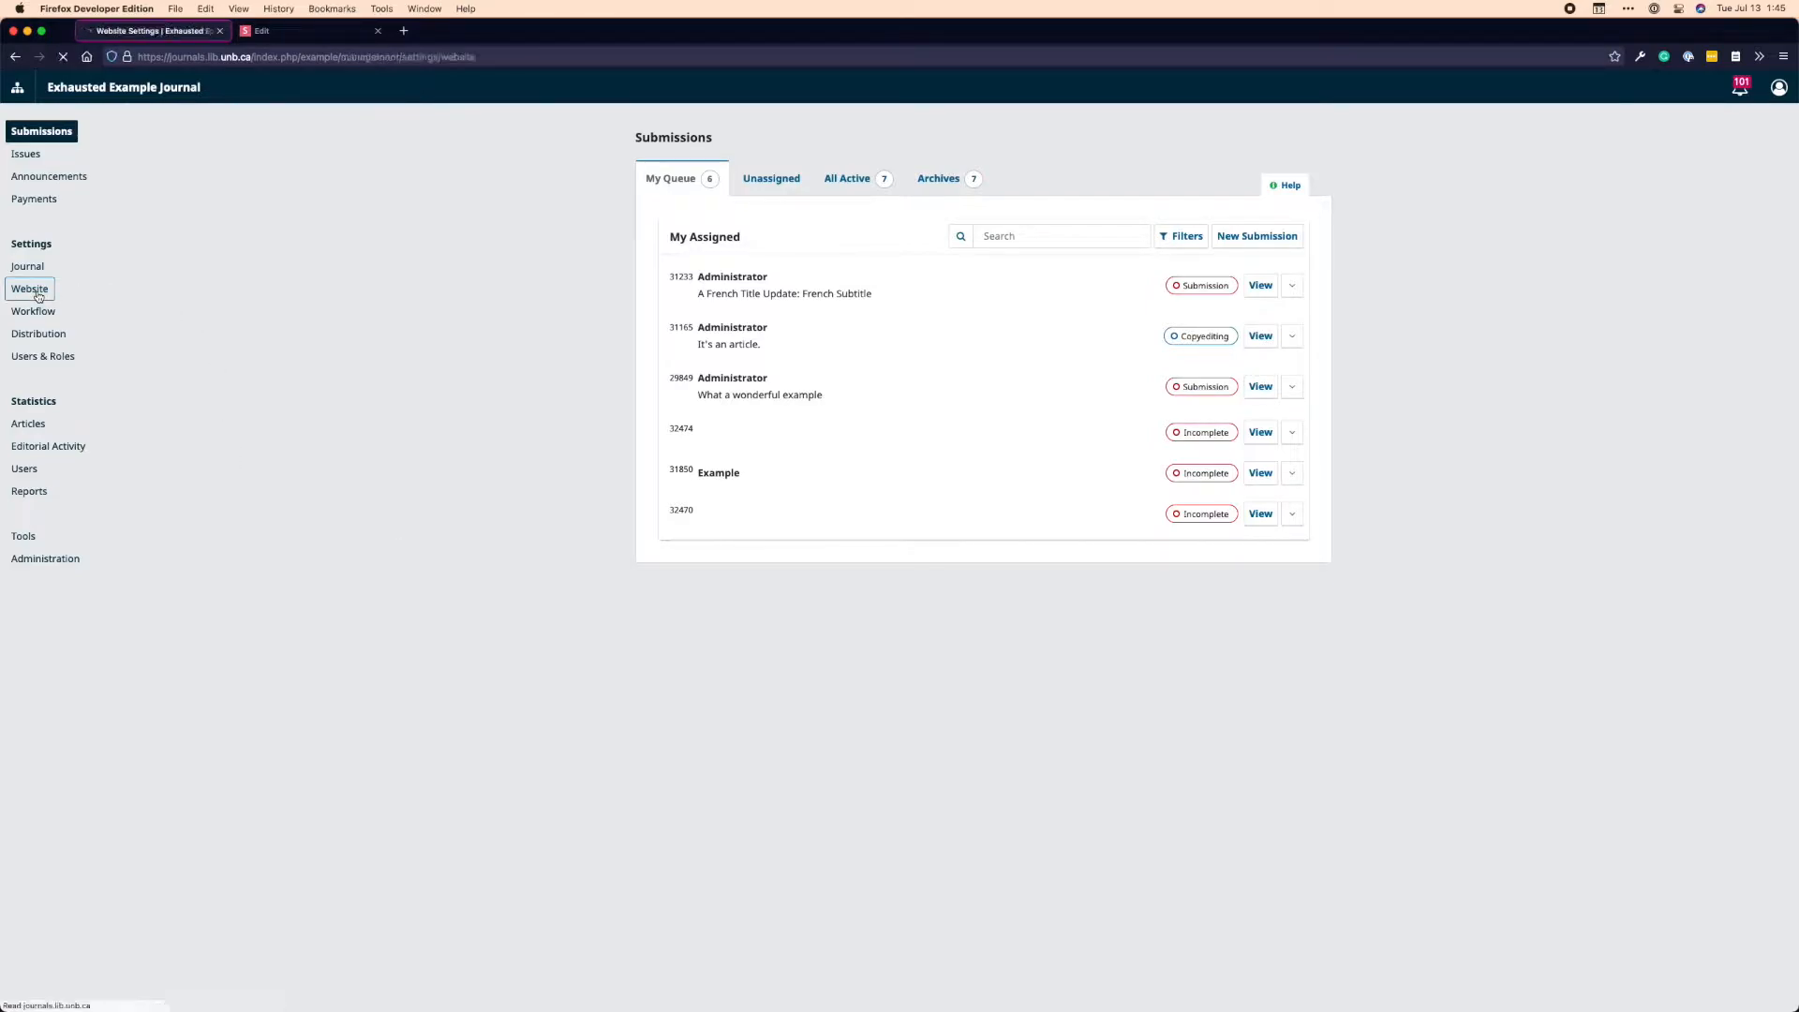
left_click(32, 288)
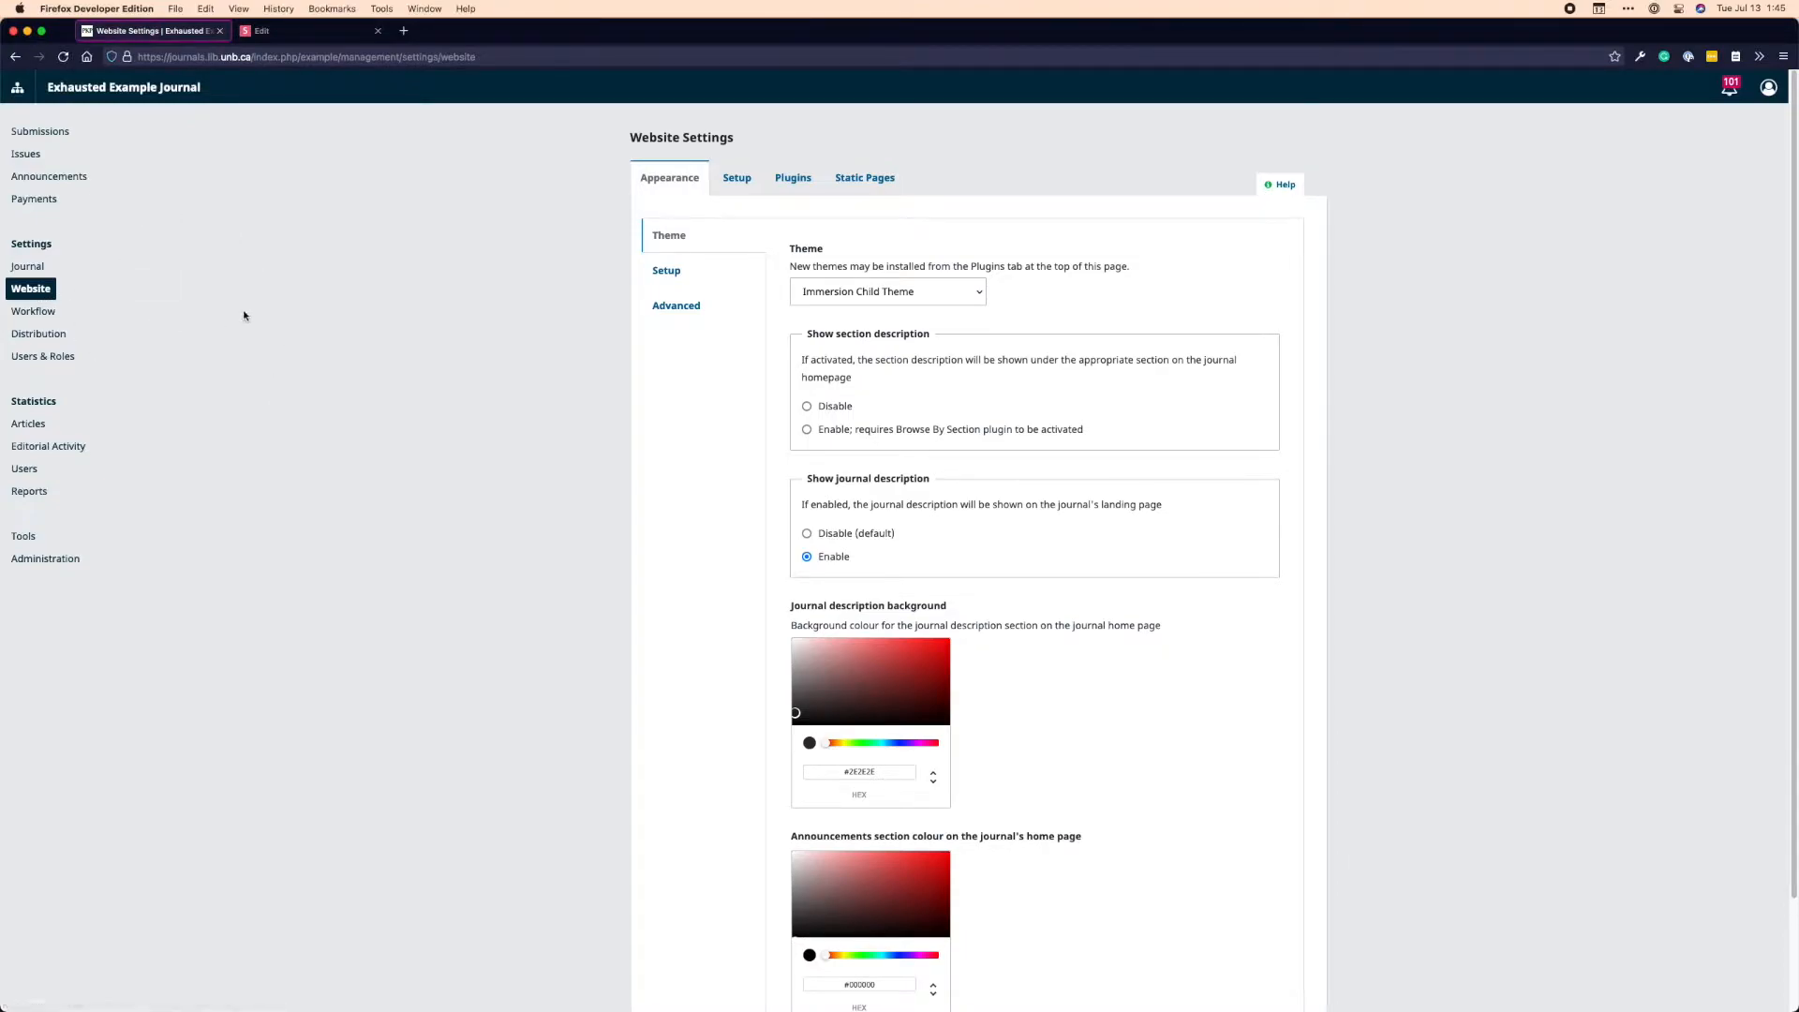
left_click(791, 178)
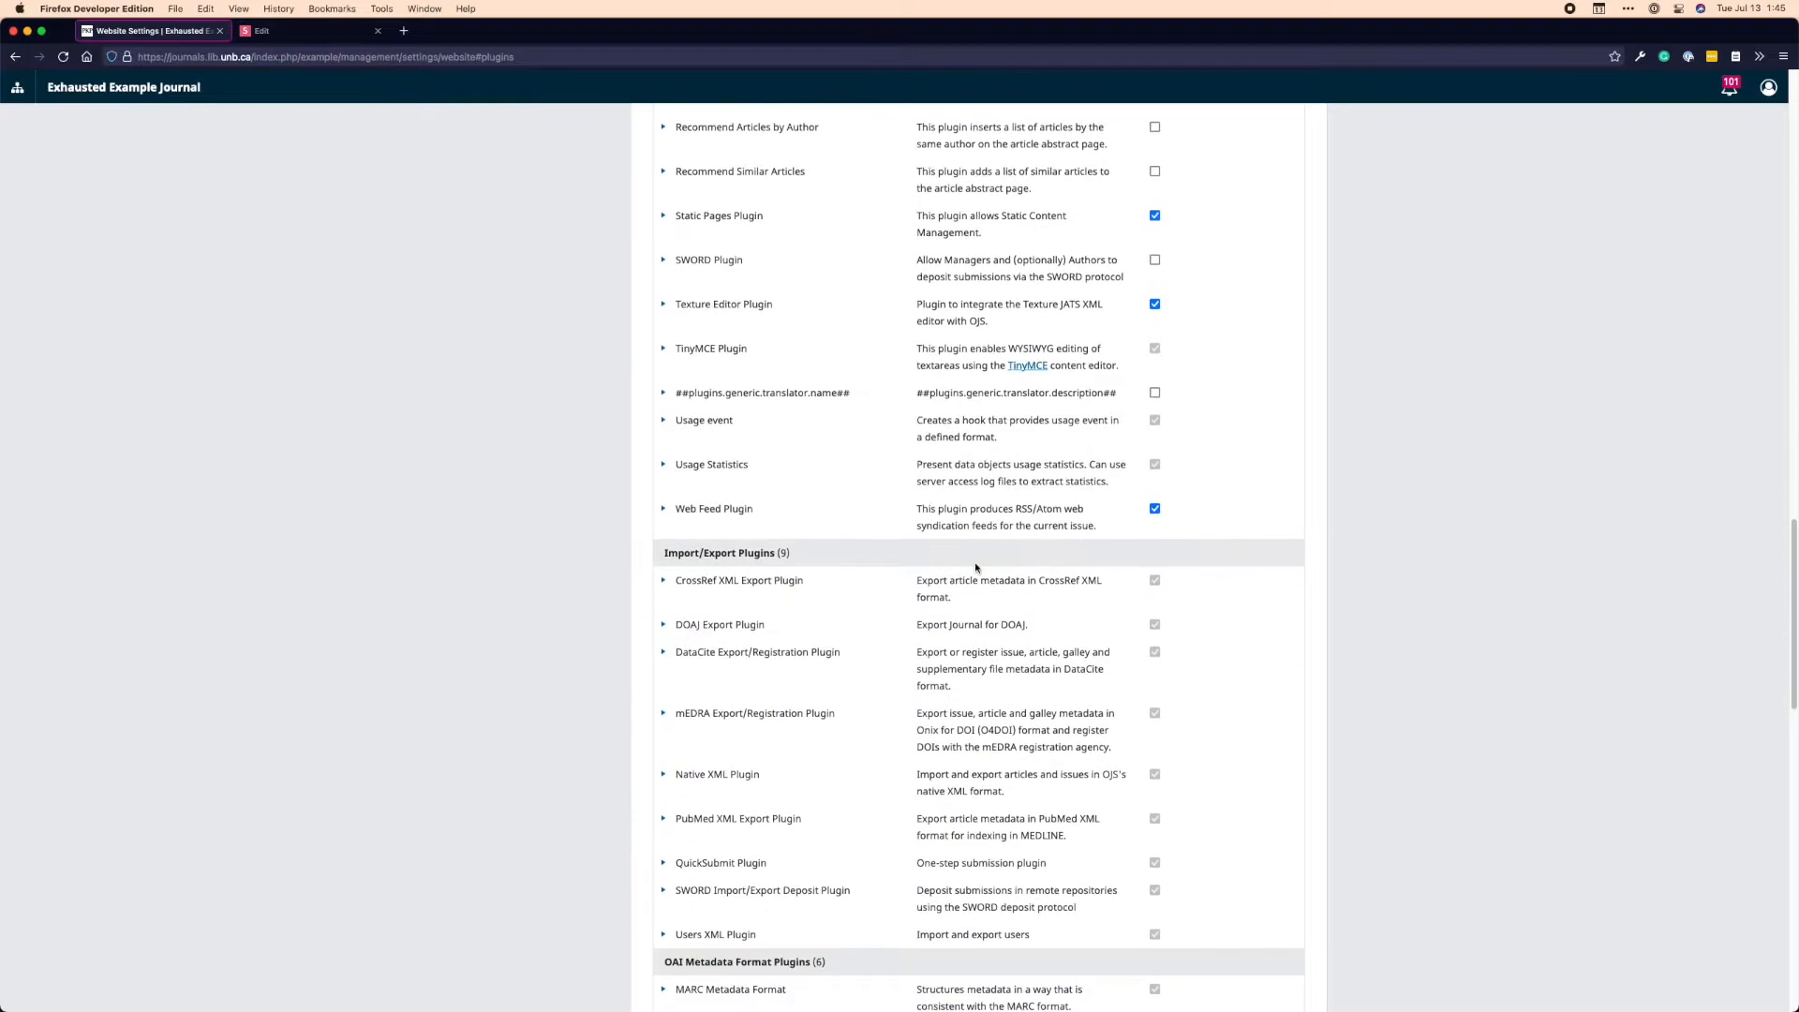
scroll("down", 3)
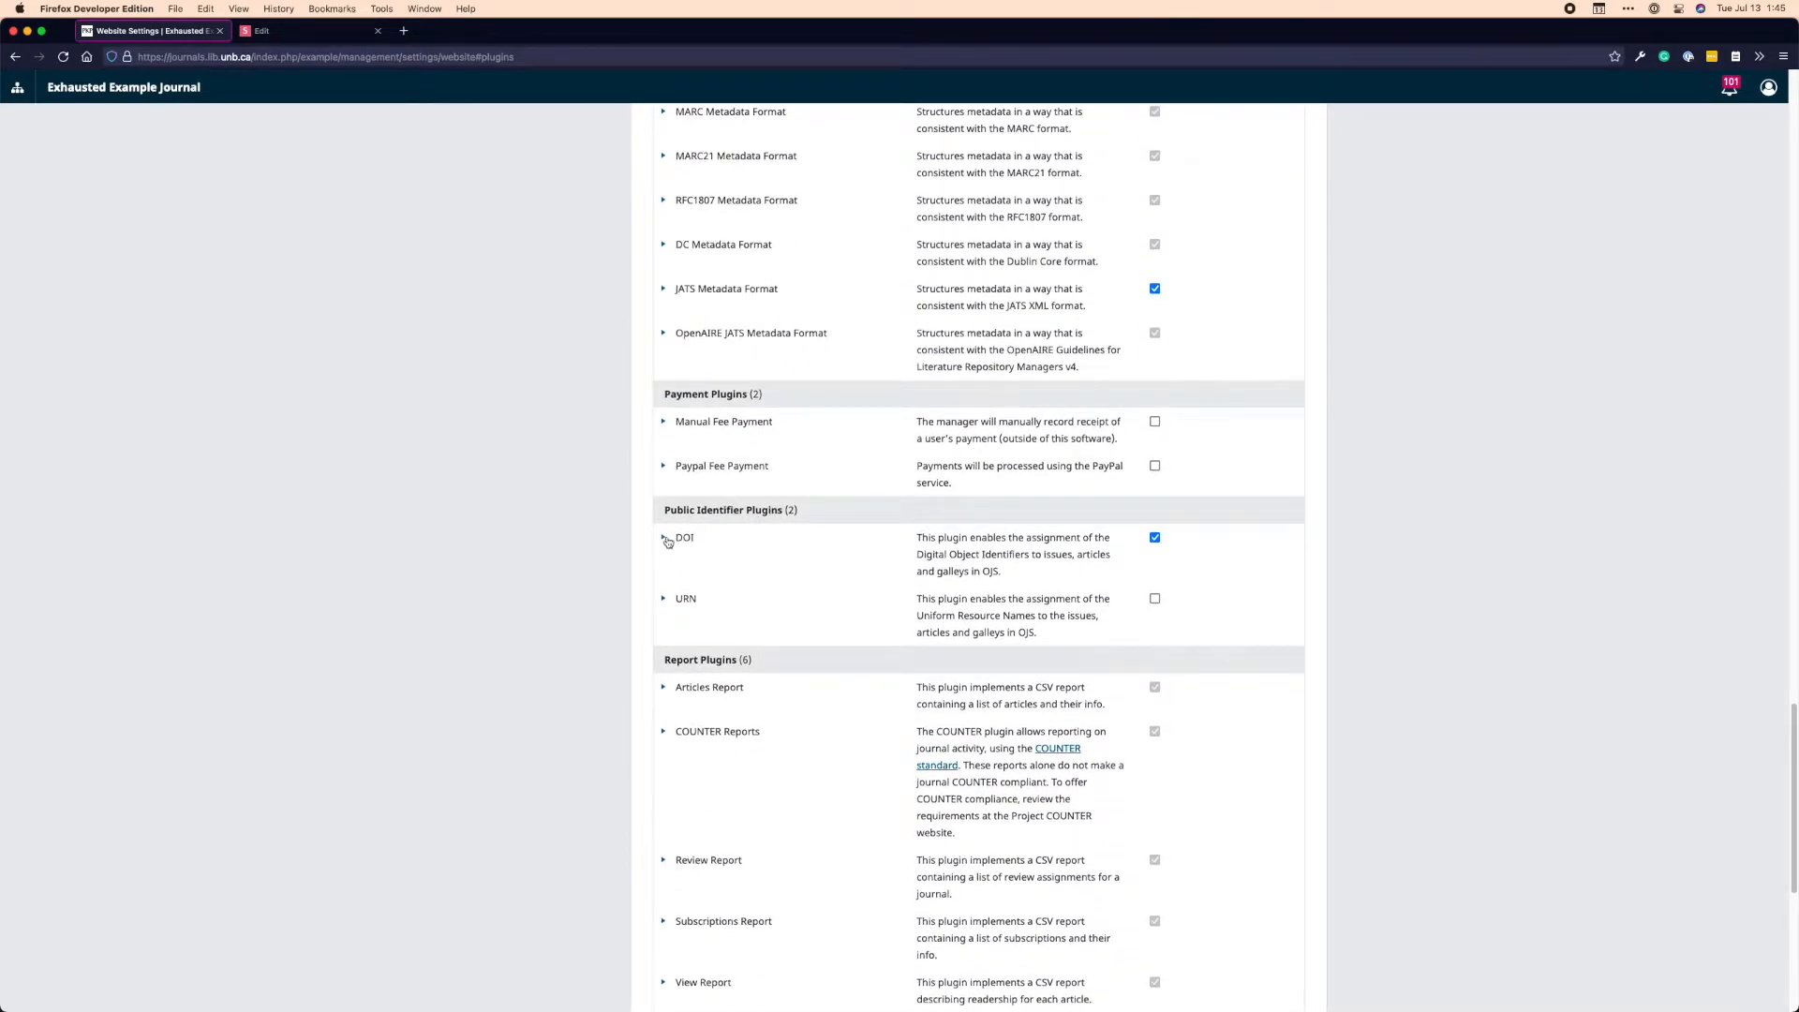
left_click(663, 538)
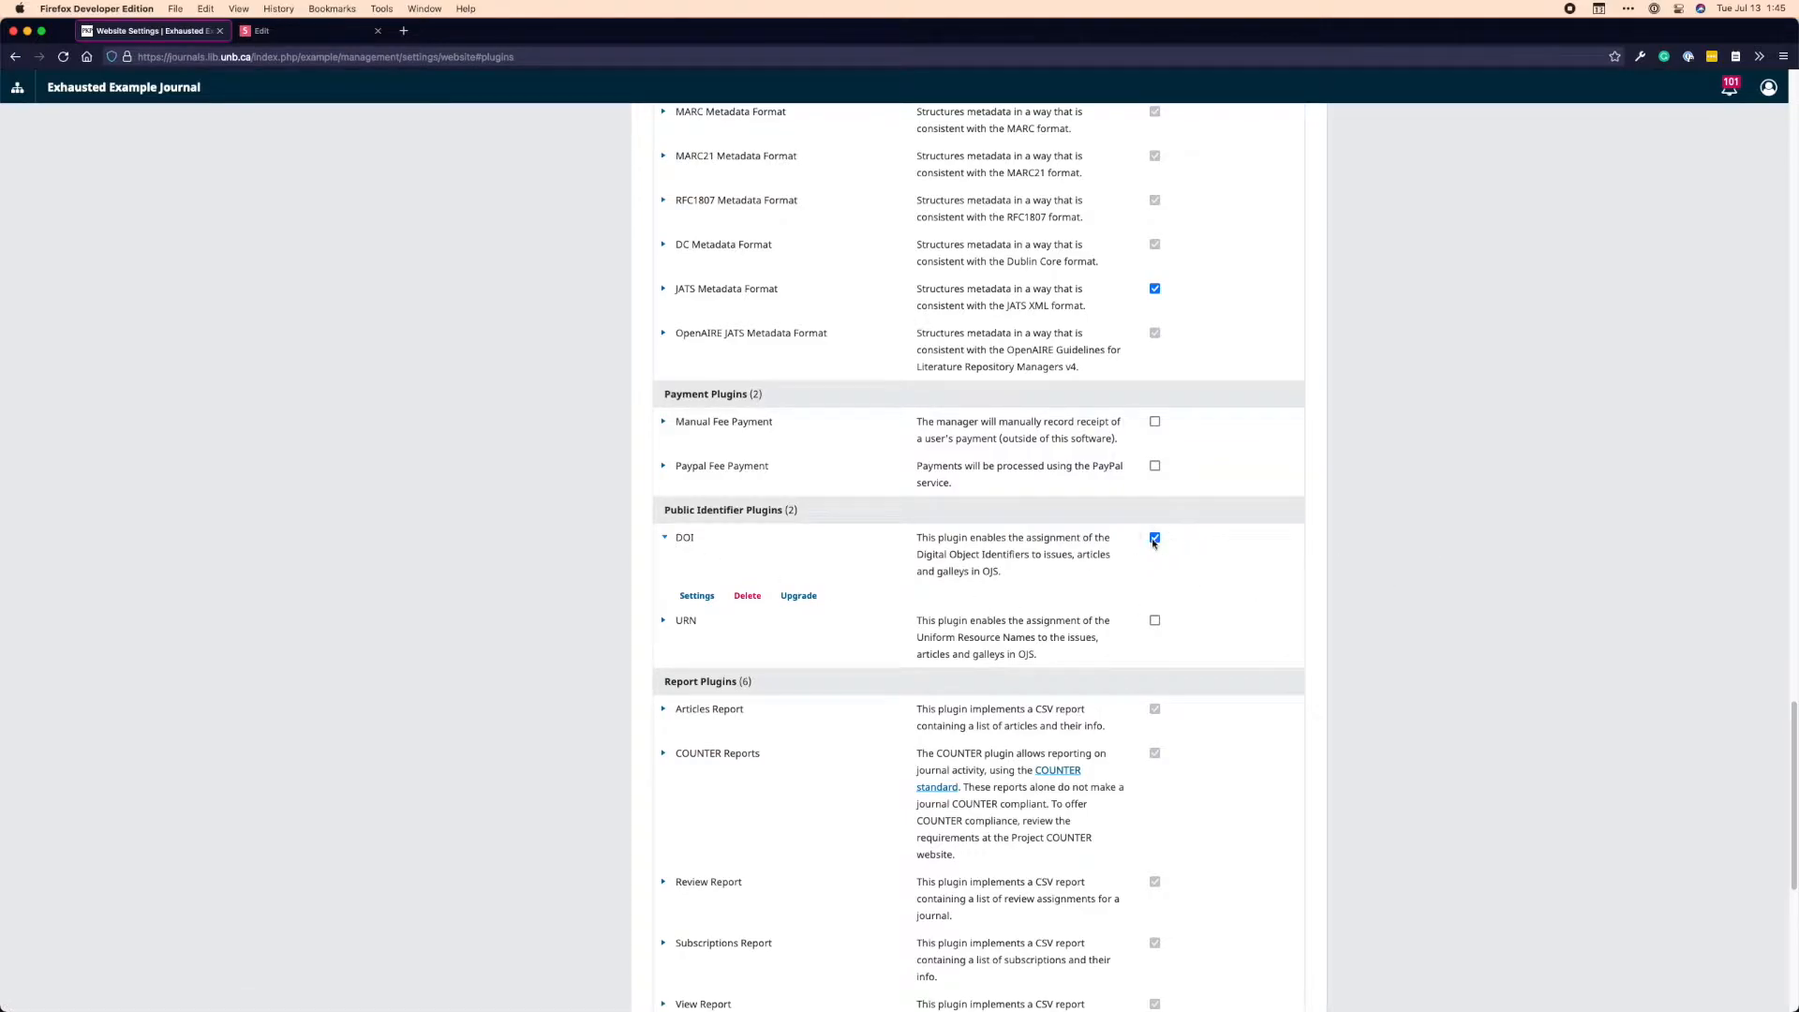
Bring up the DOI plugin's settings form with content types, prefix and suffix options
left_click(697, 595)
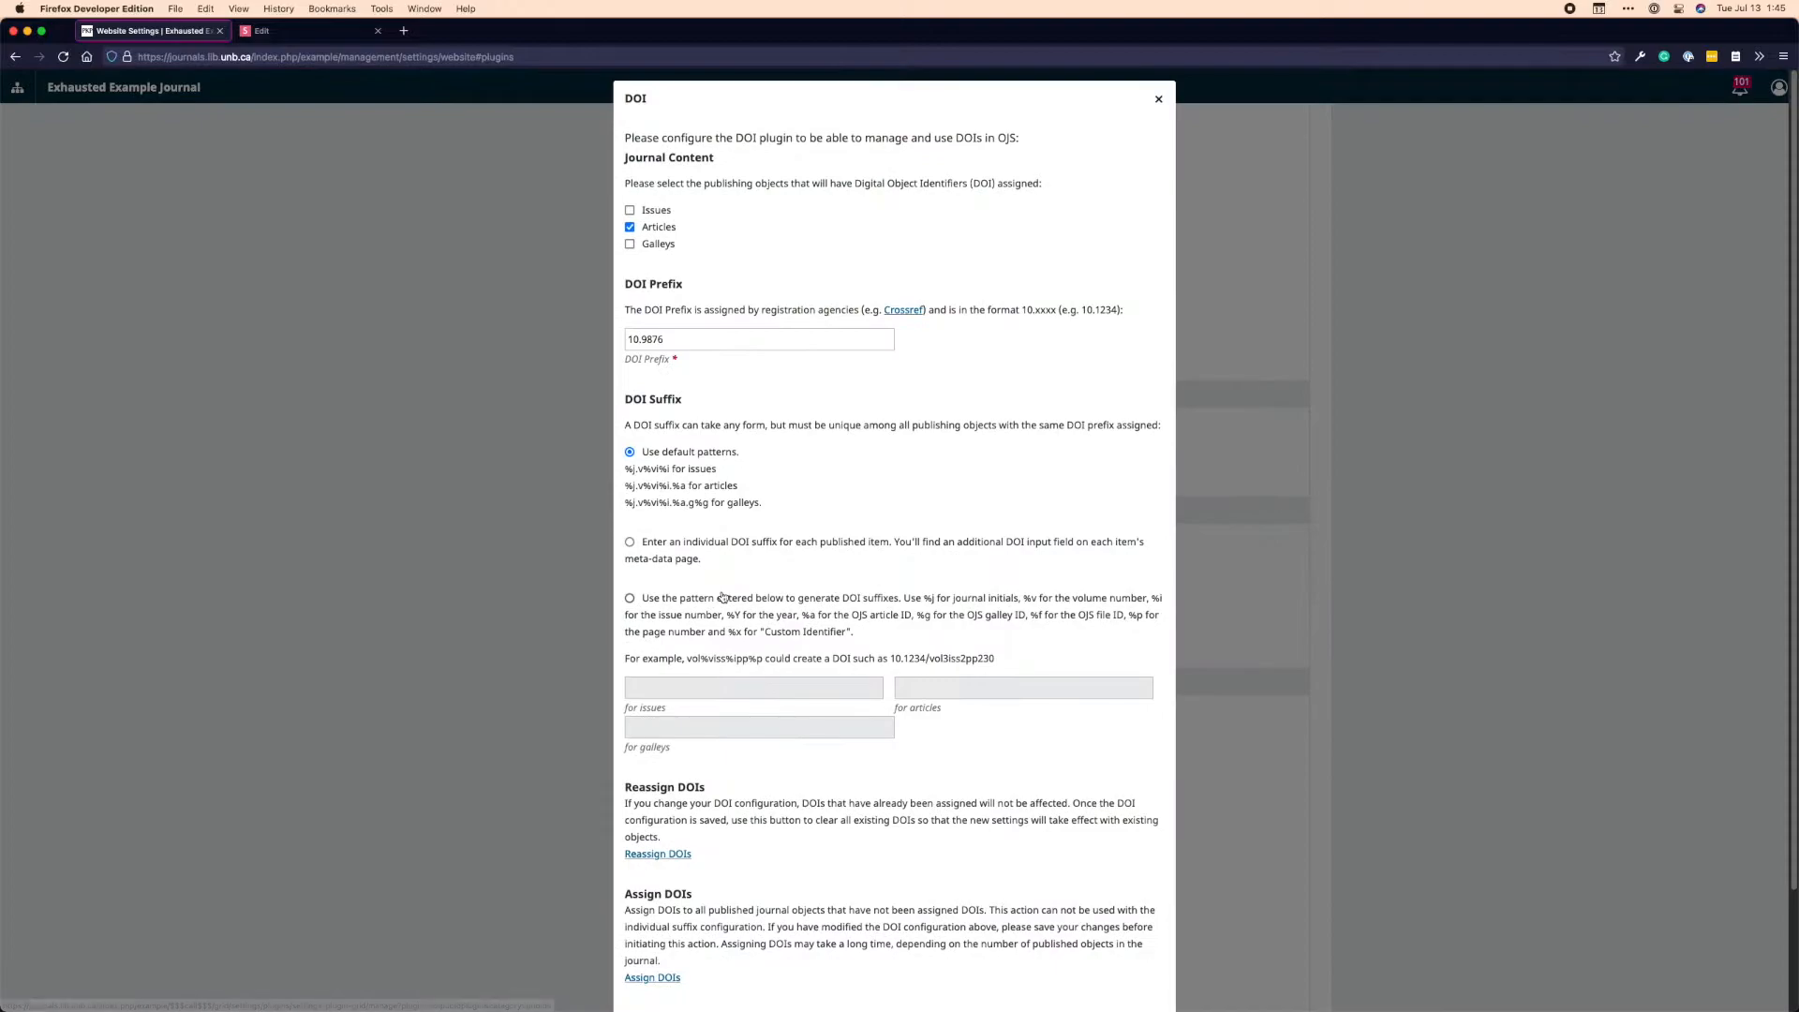
mouse_move(1004, 405)
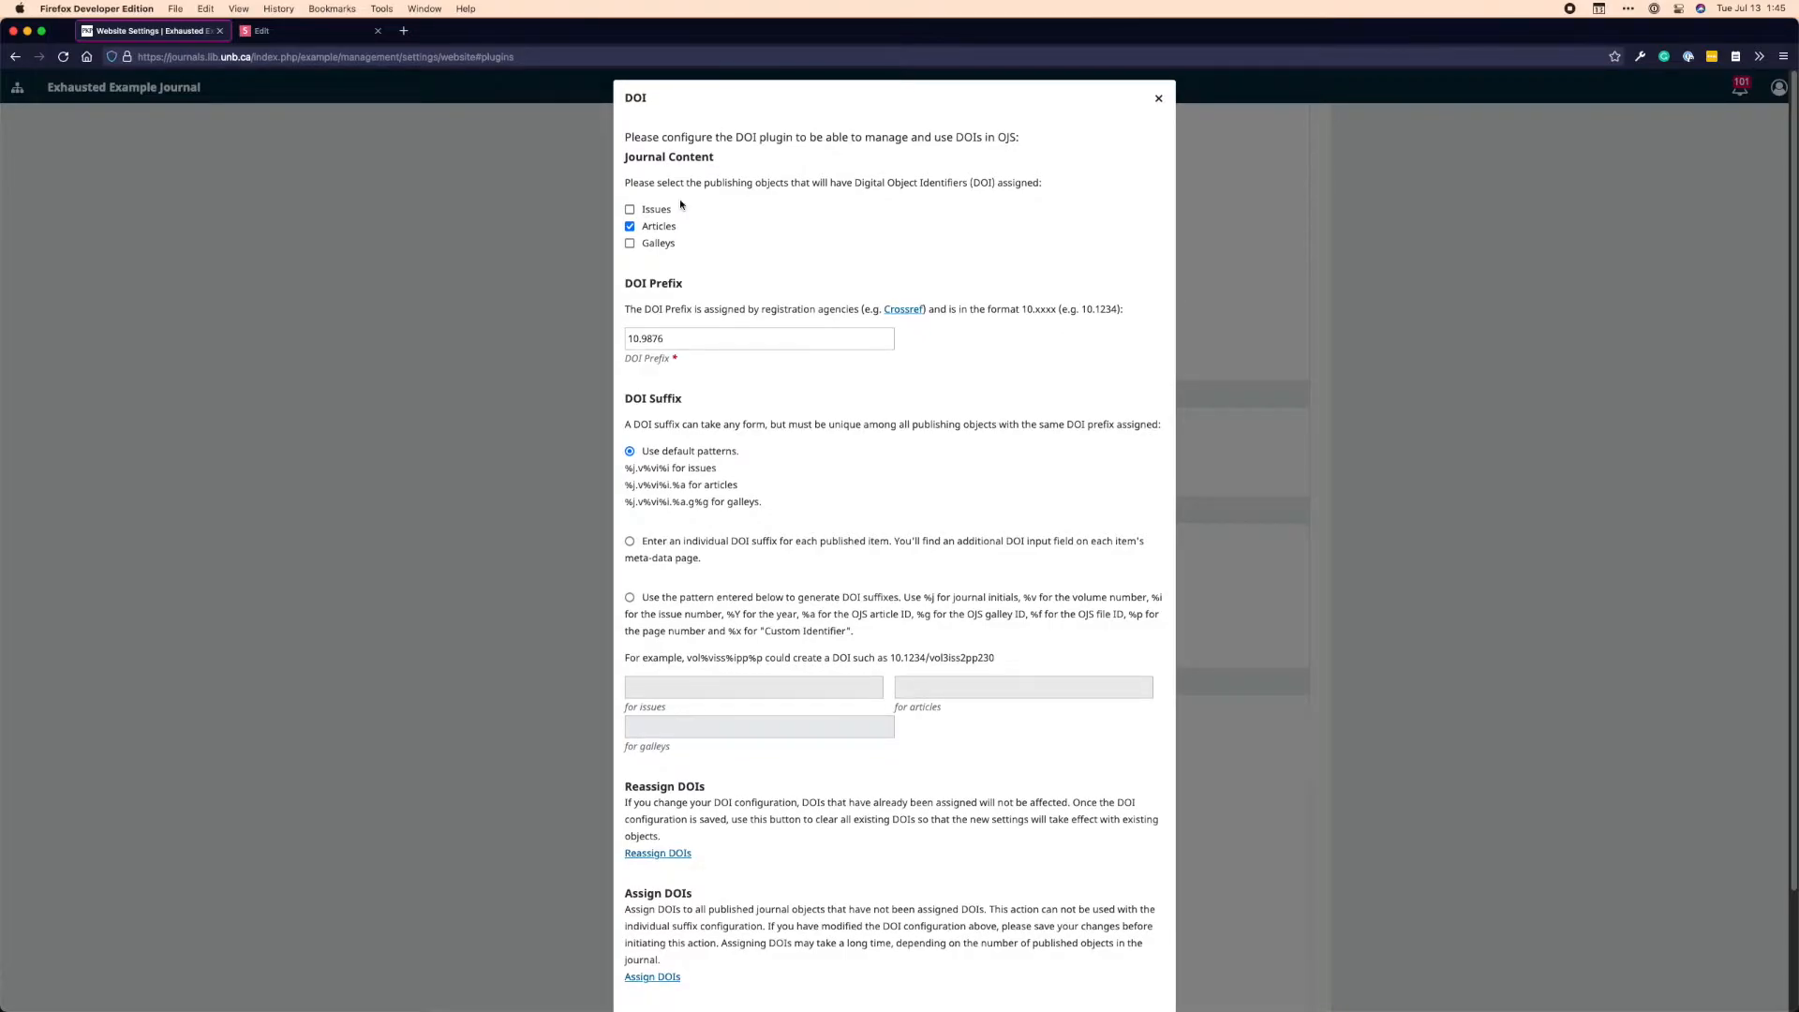
mouse_move(759, 249)
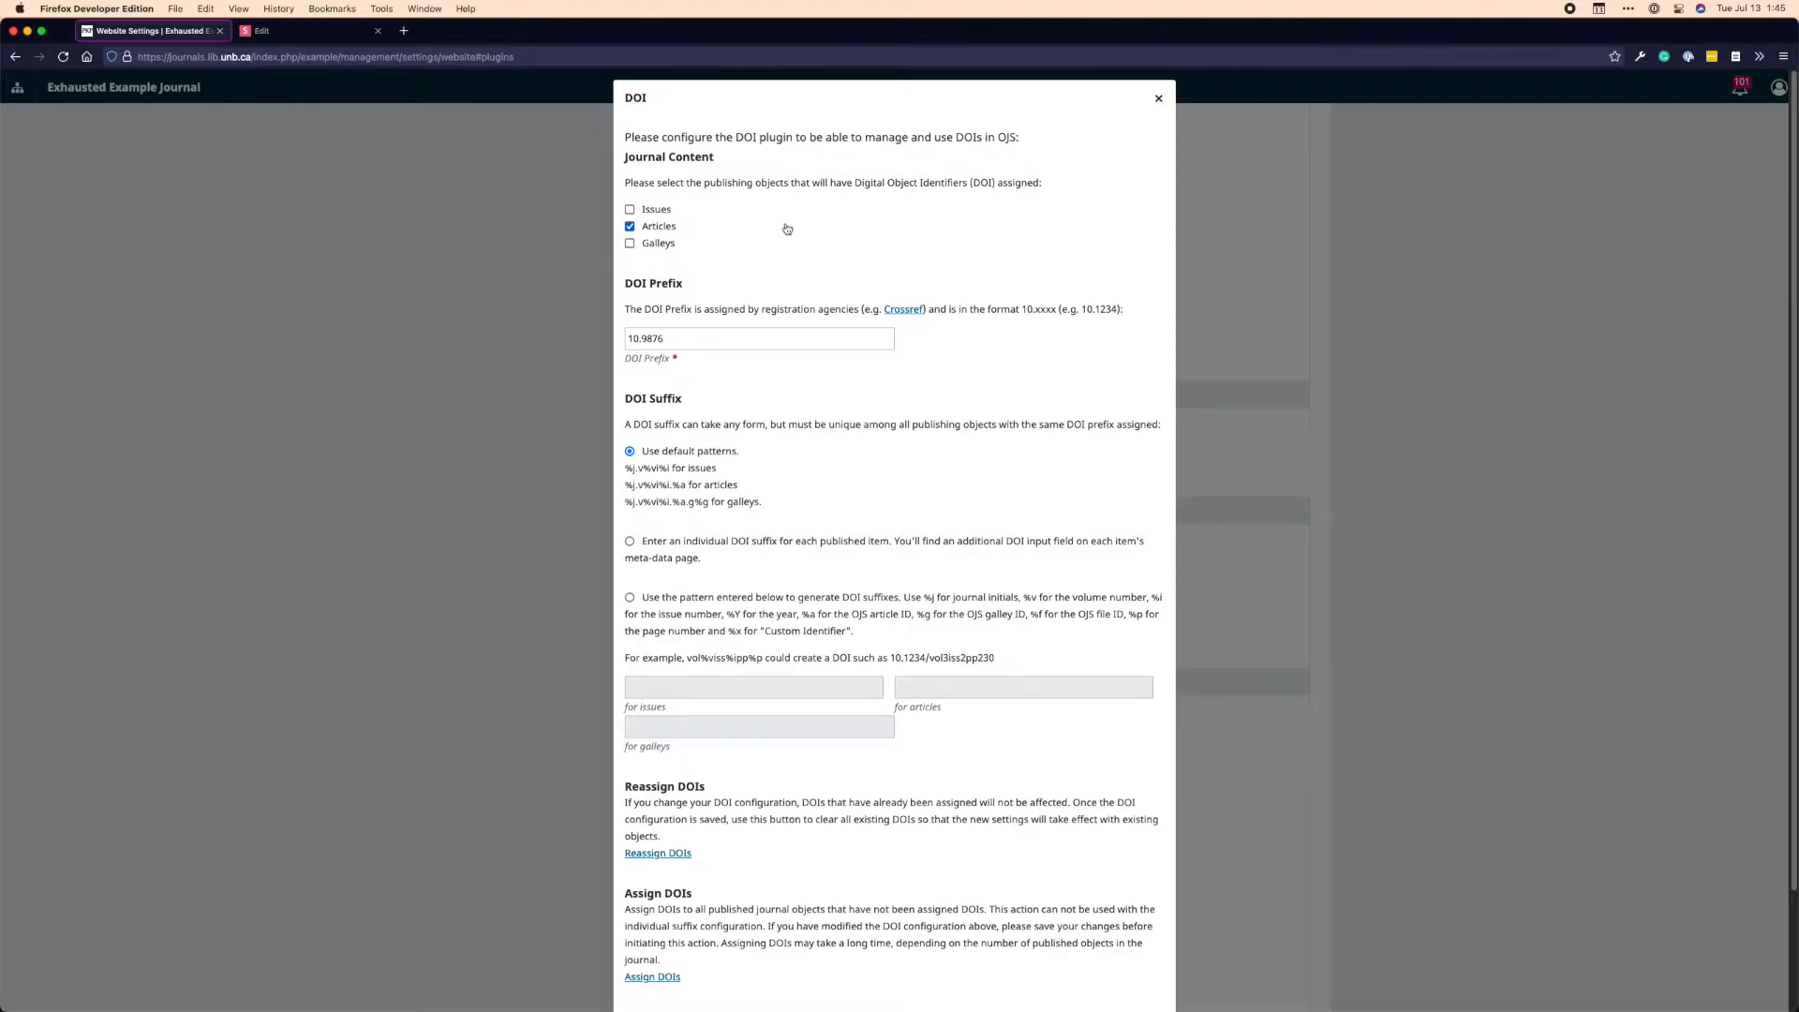
mouse_move(810, 491)
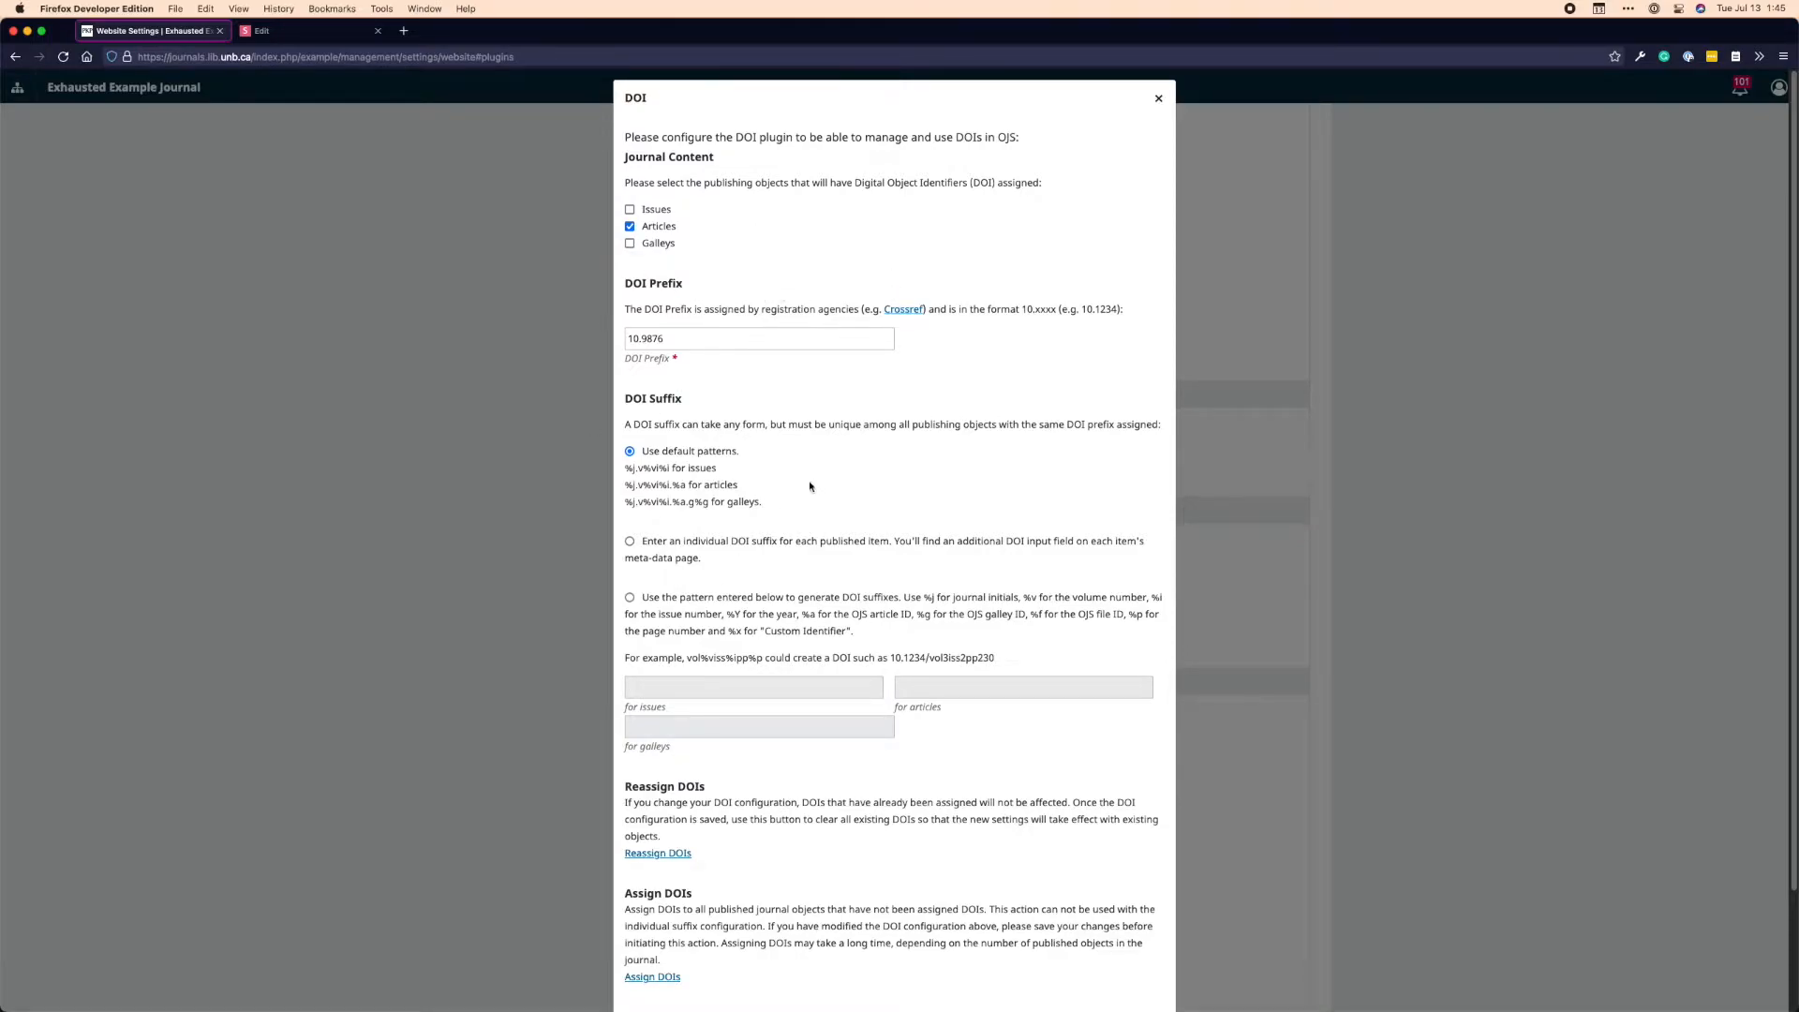
mouse_move(769, 309)
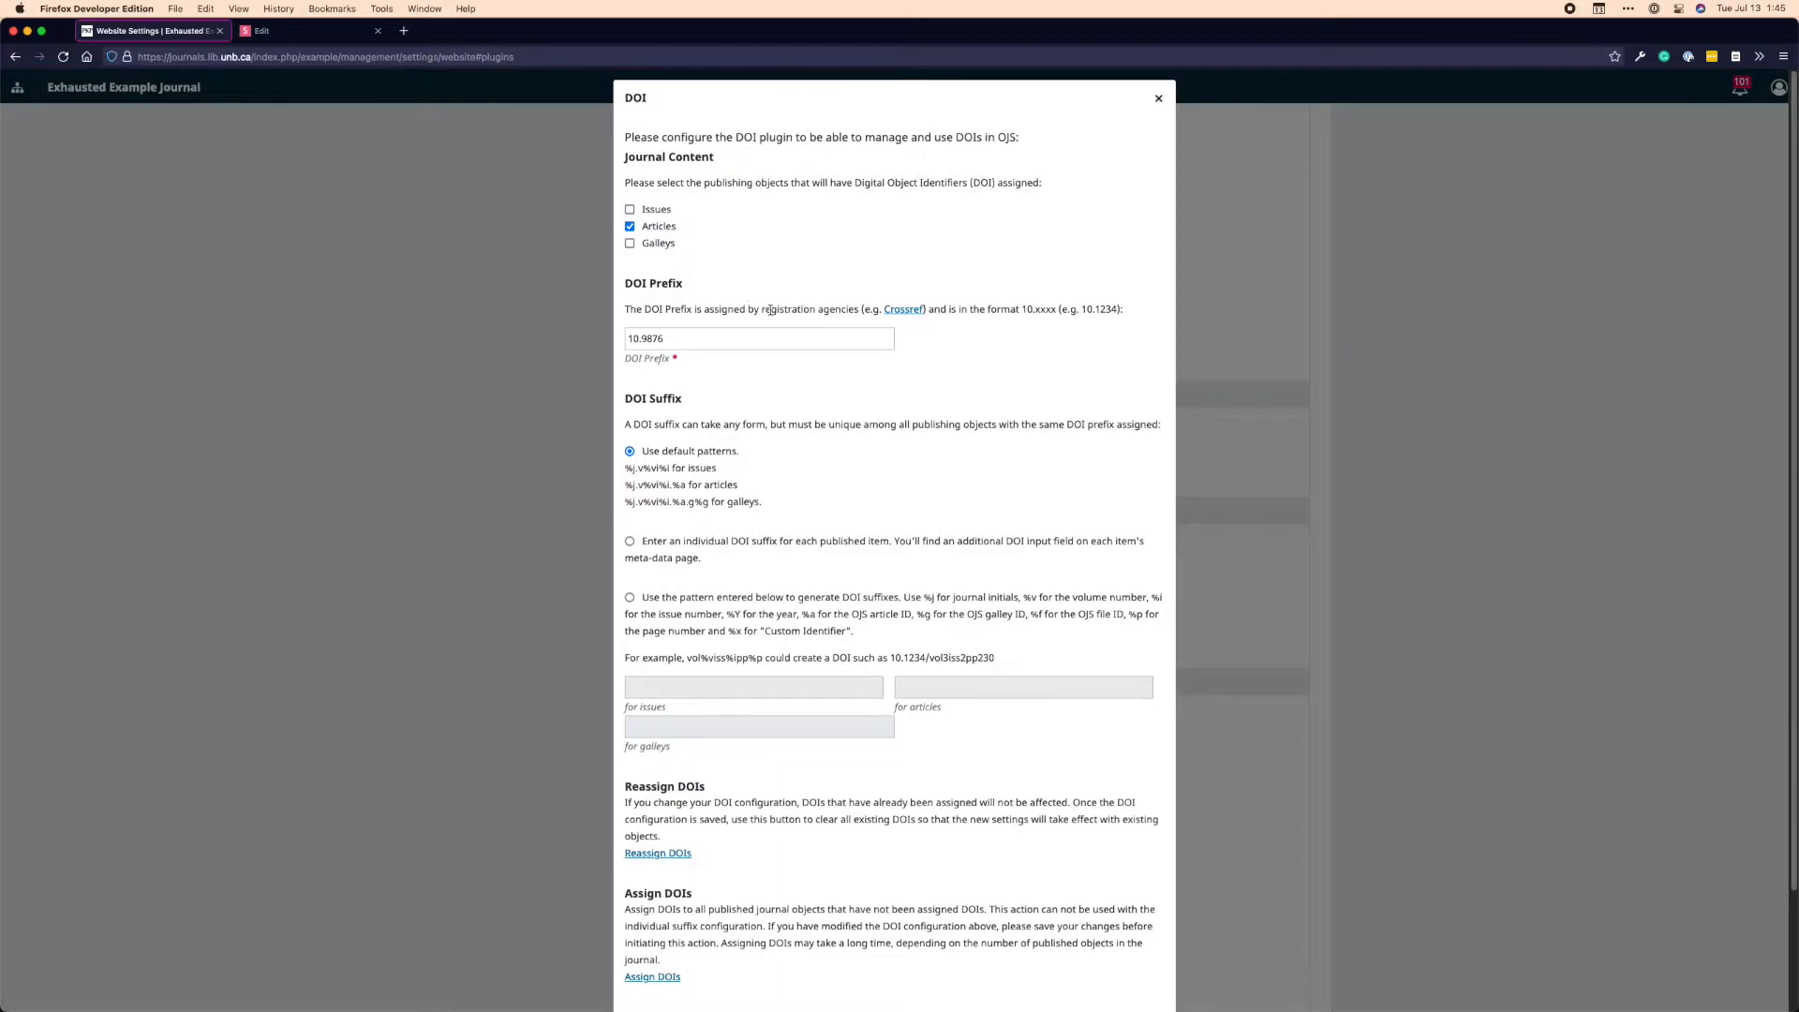
mouse_move(819, 305)
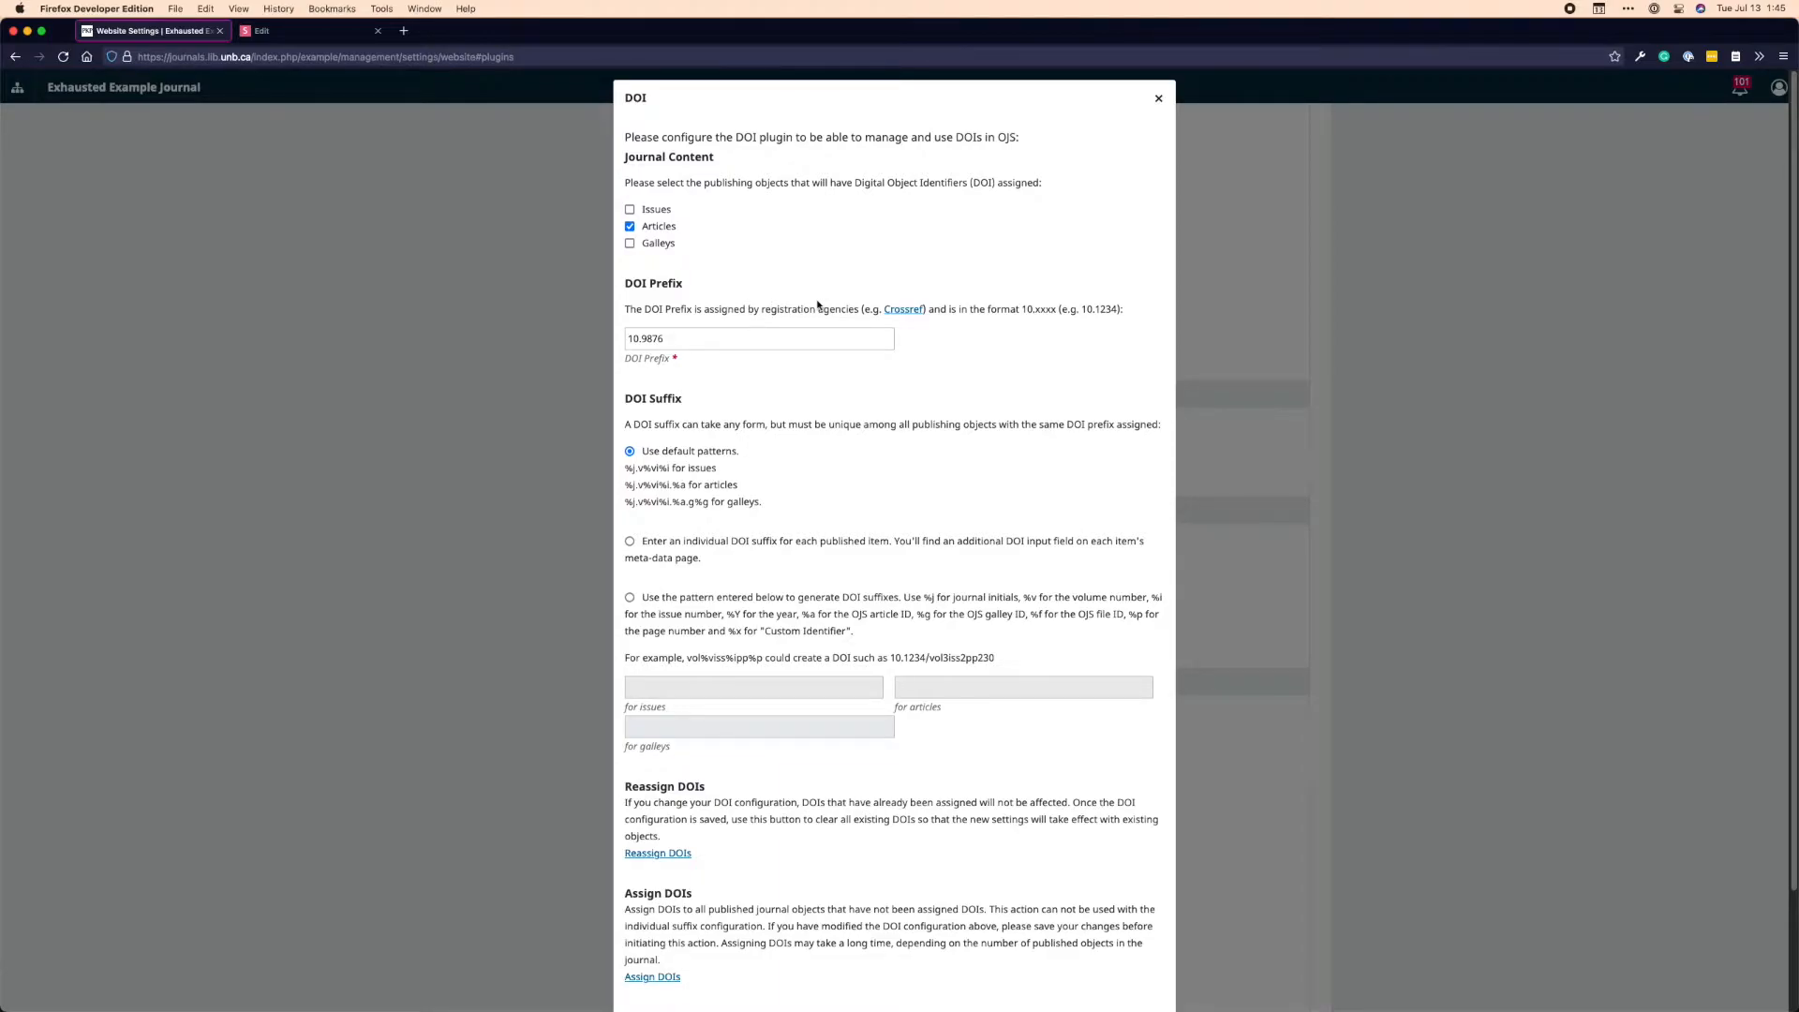
mouse_move(832, 321)
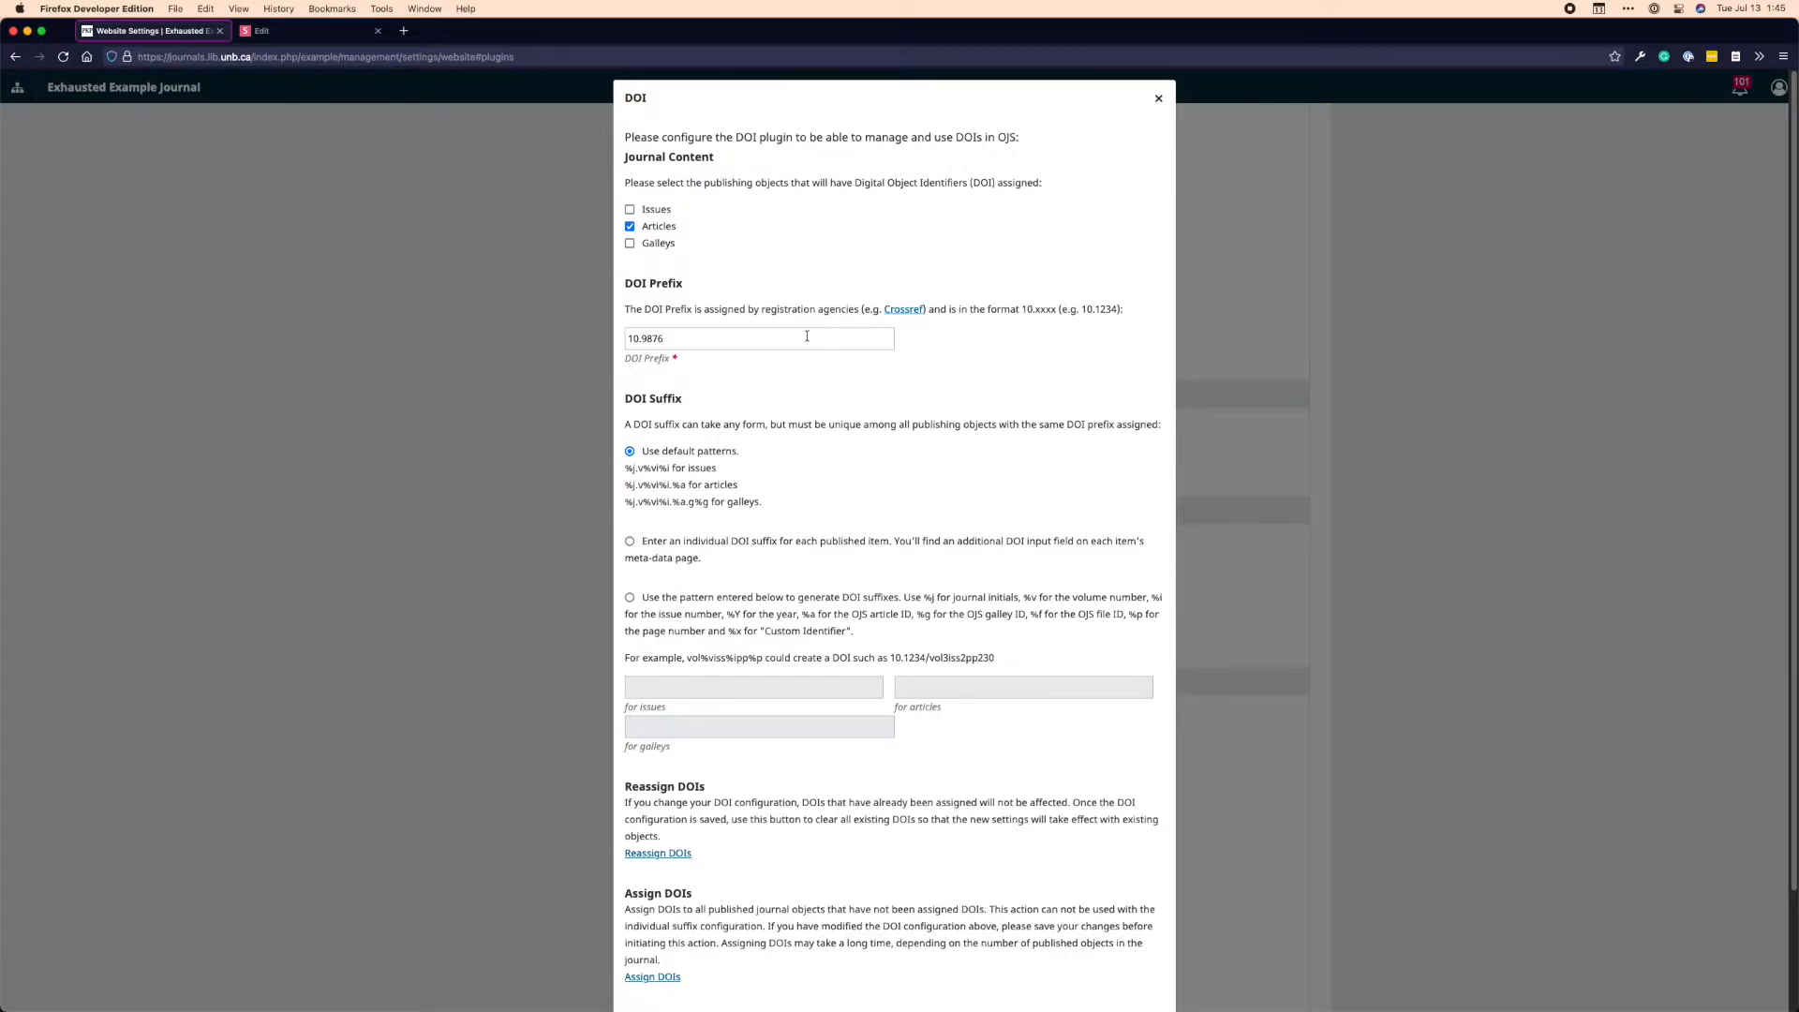
mouse_move(662, 369)
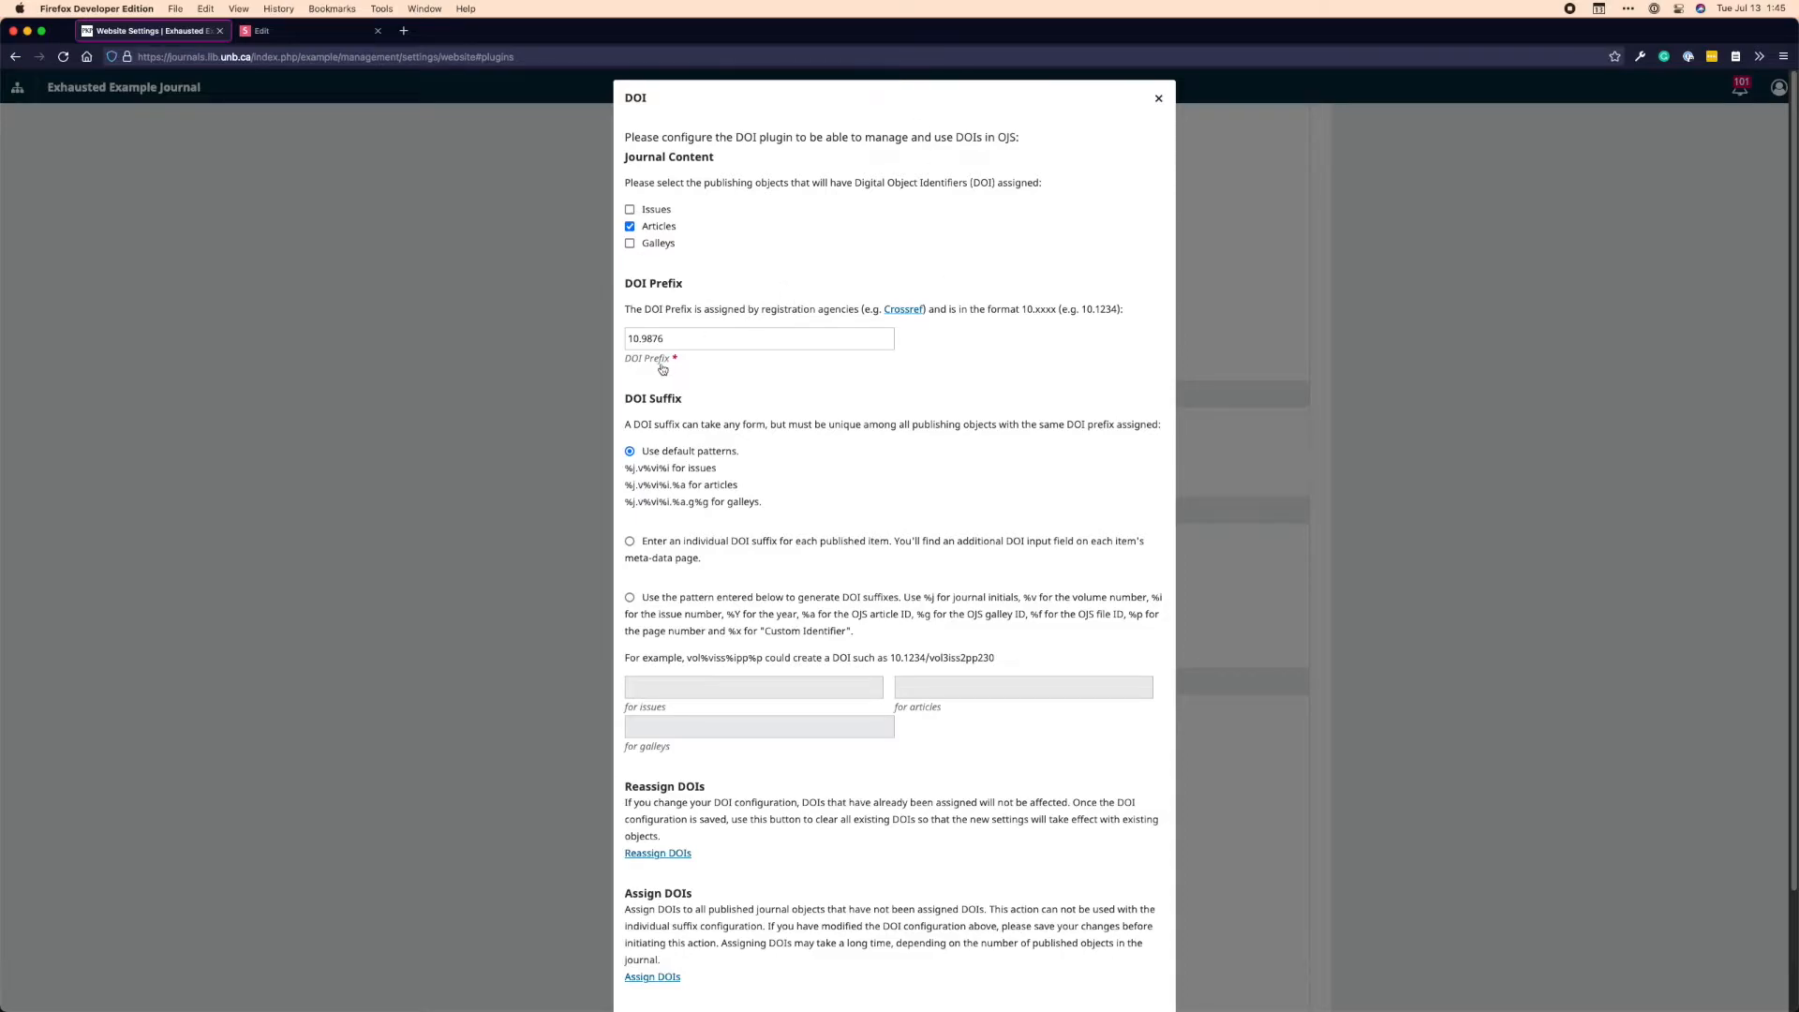
mouse_move(692, 381)
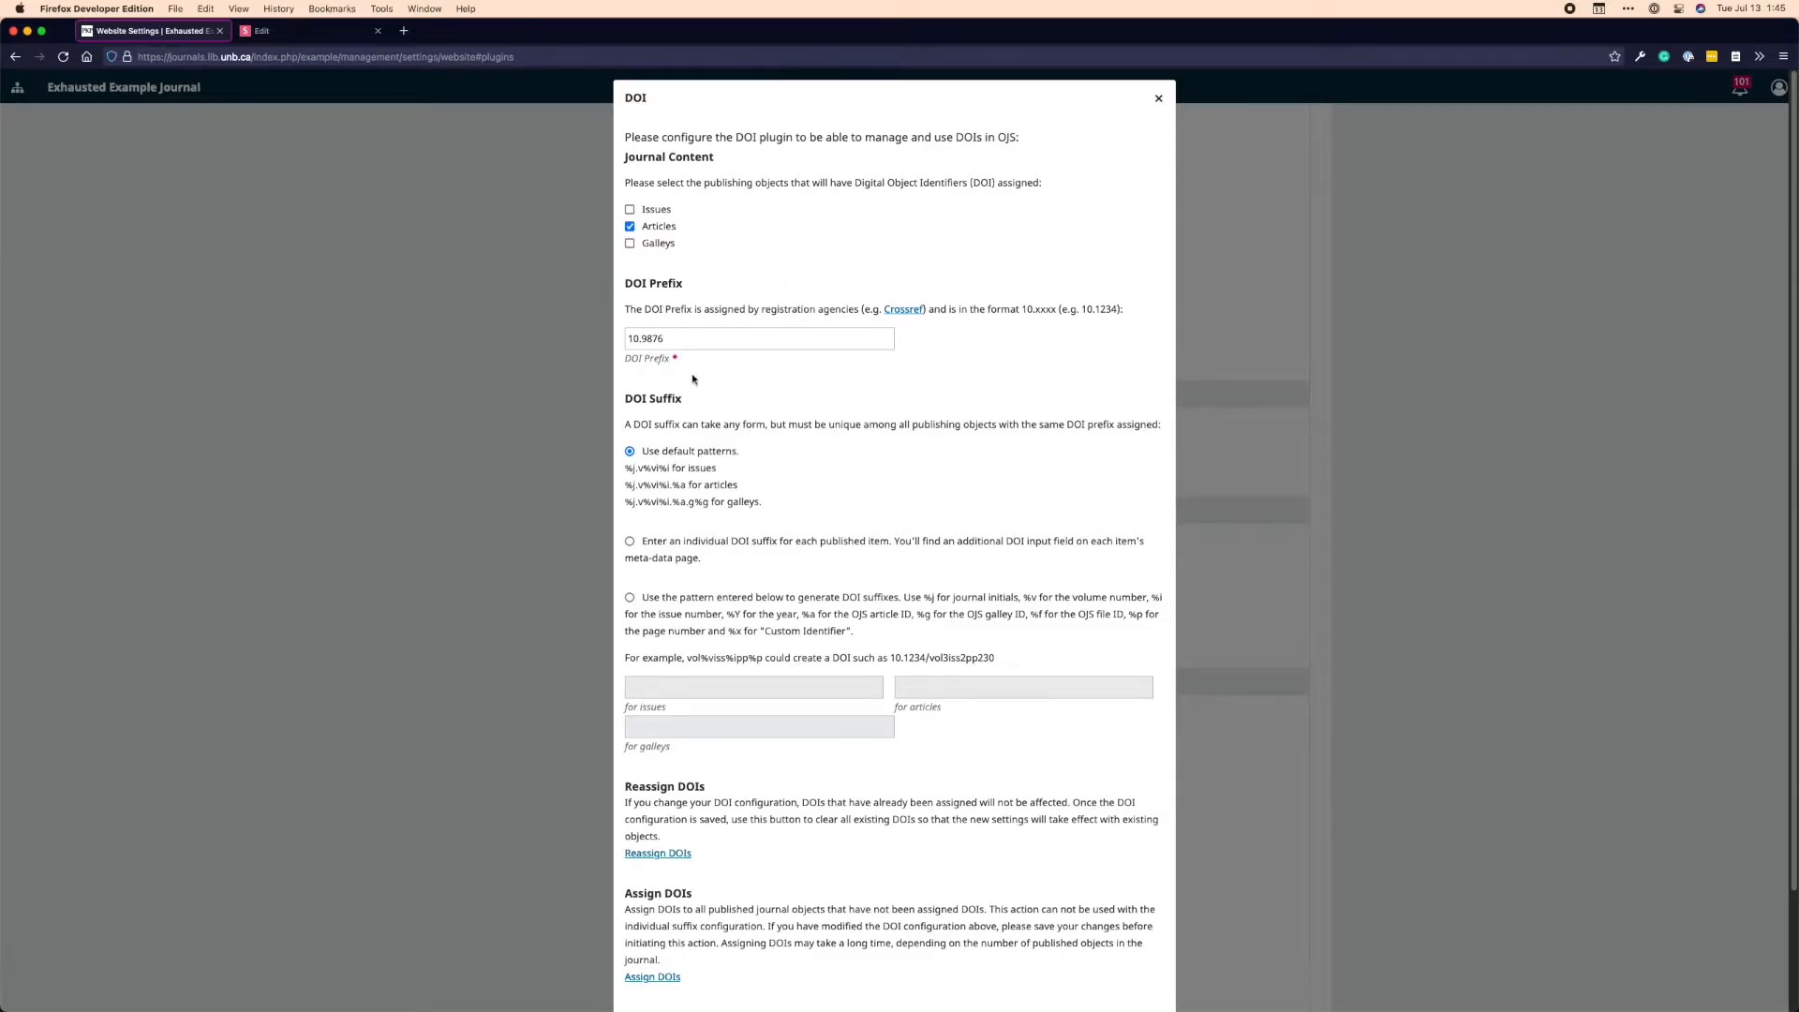
mouse_move(894, 394)
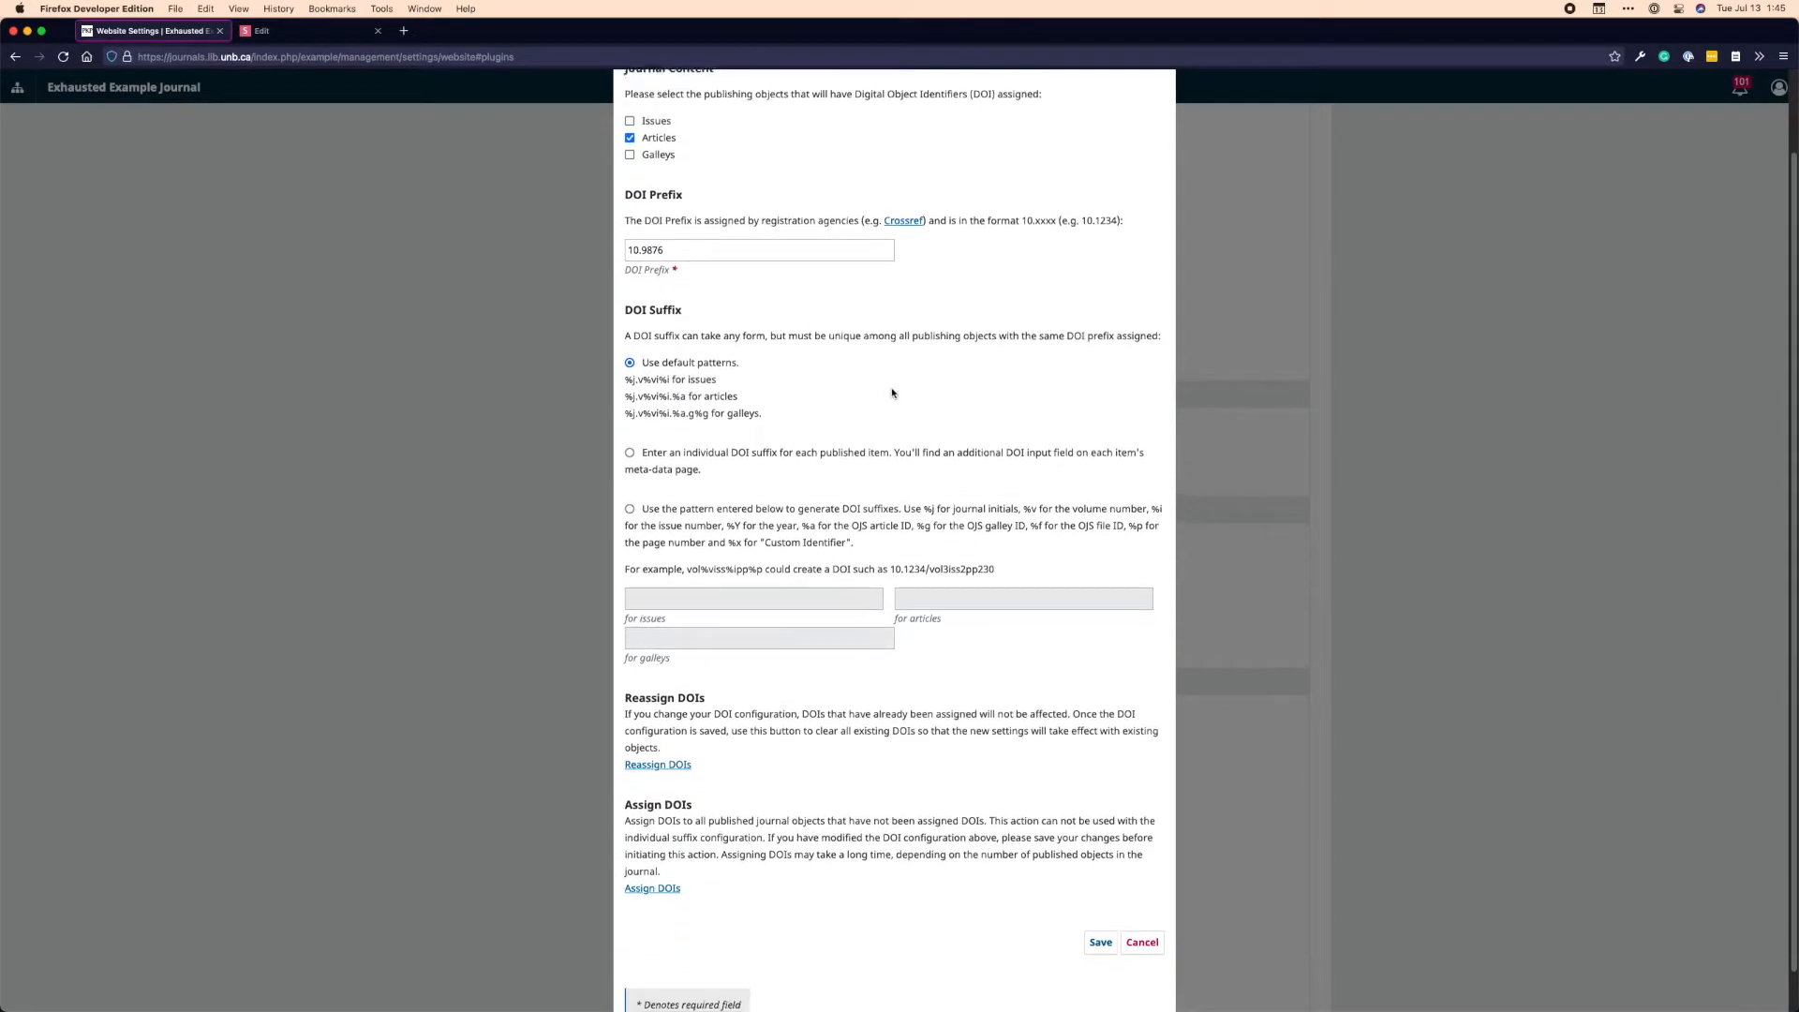
scroll("down", 3)
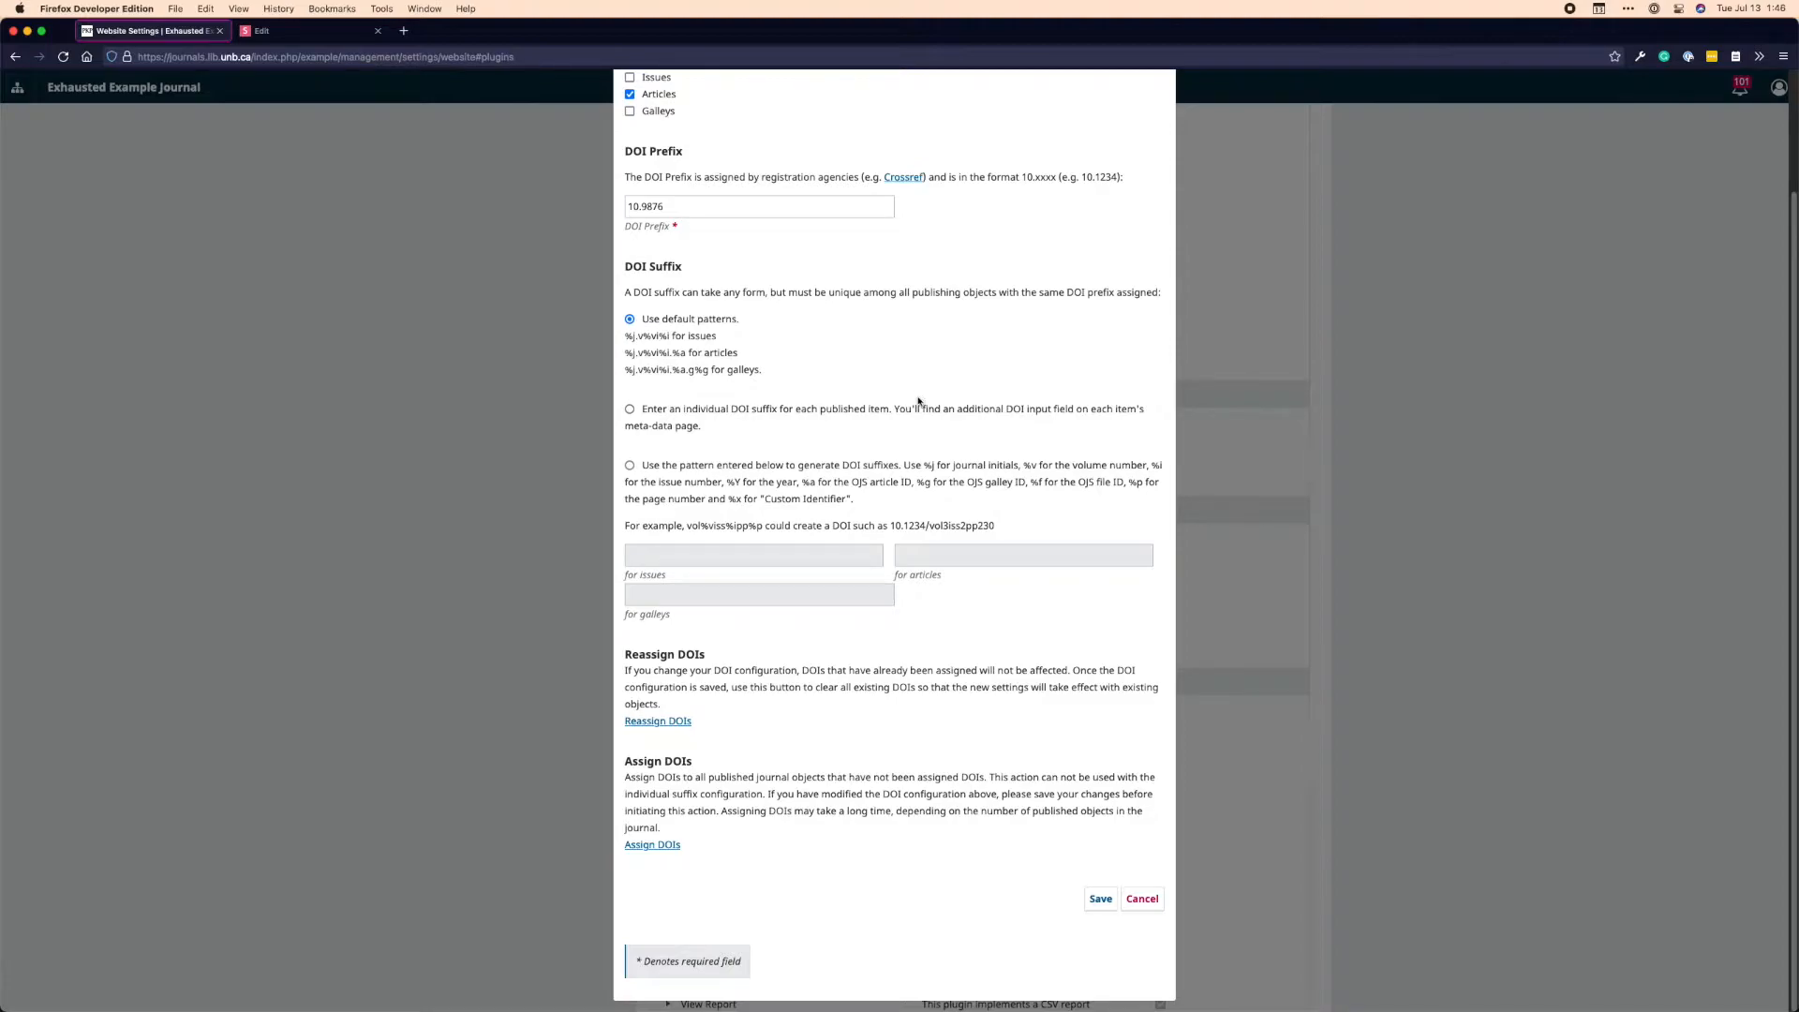
mouse_move(942, 434)
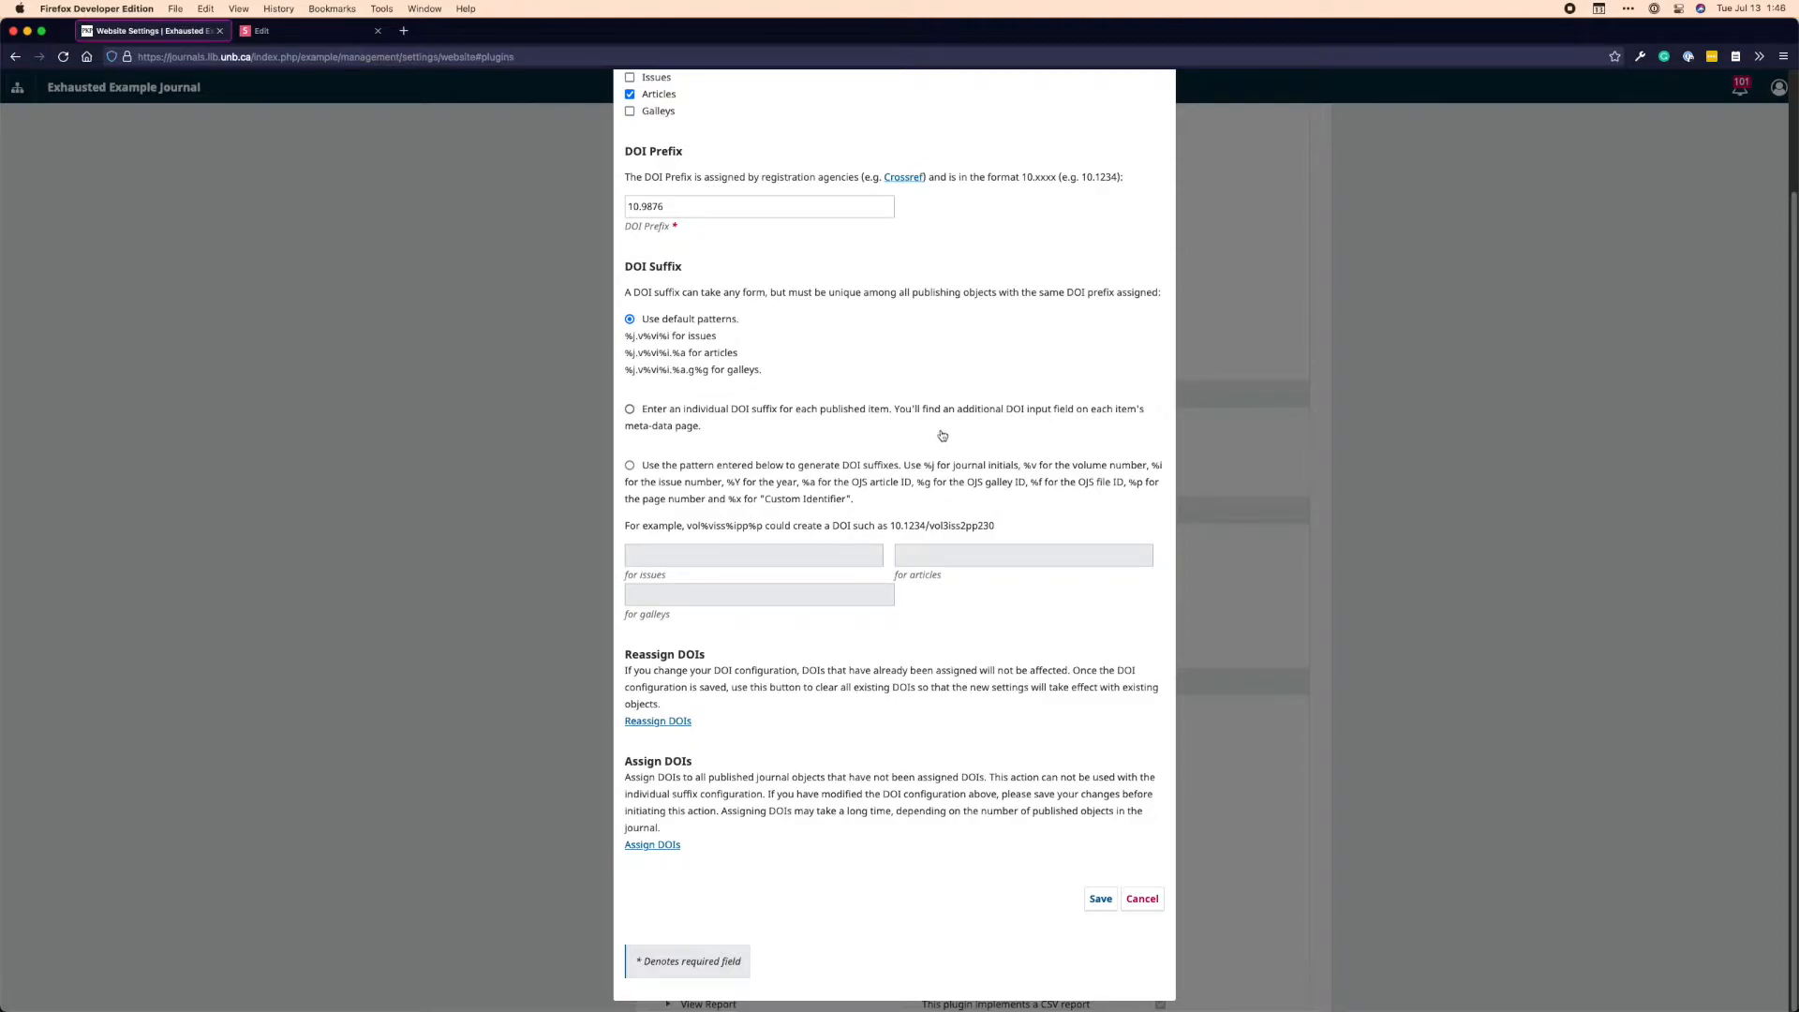
mouse_move(954, 448)
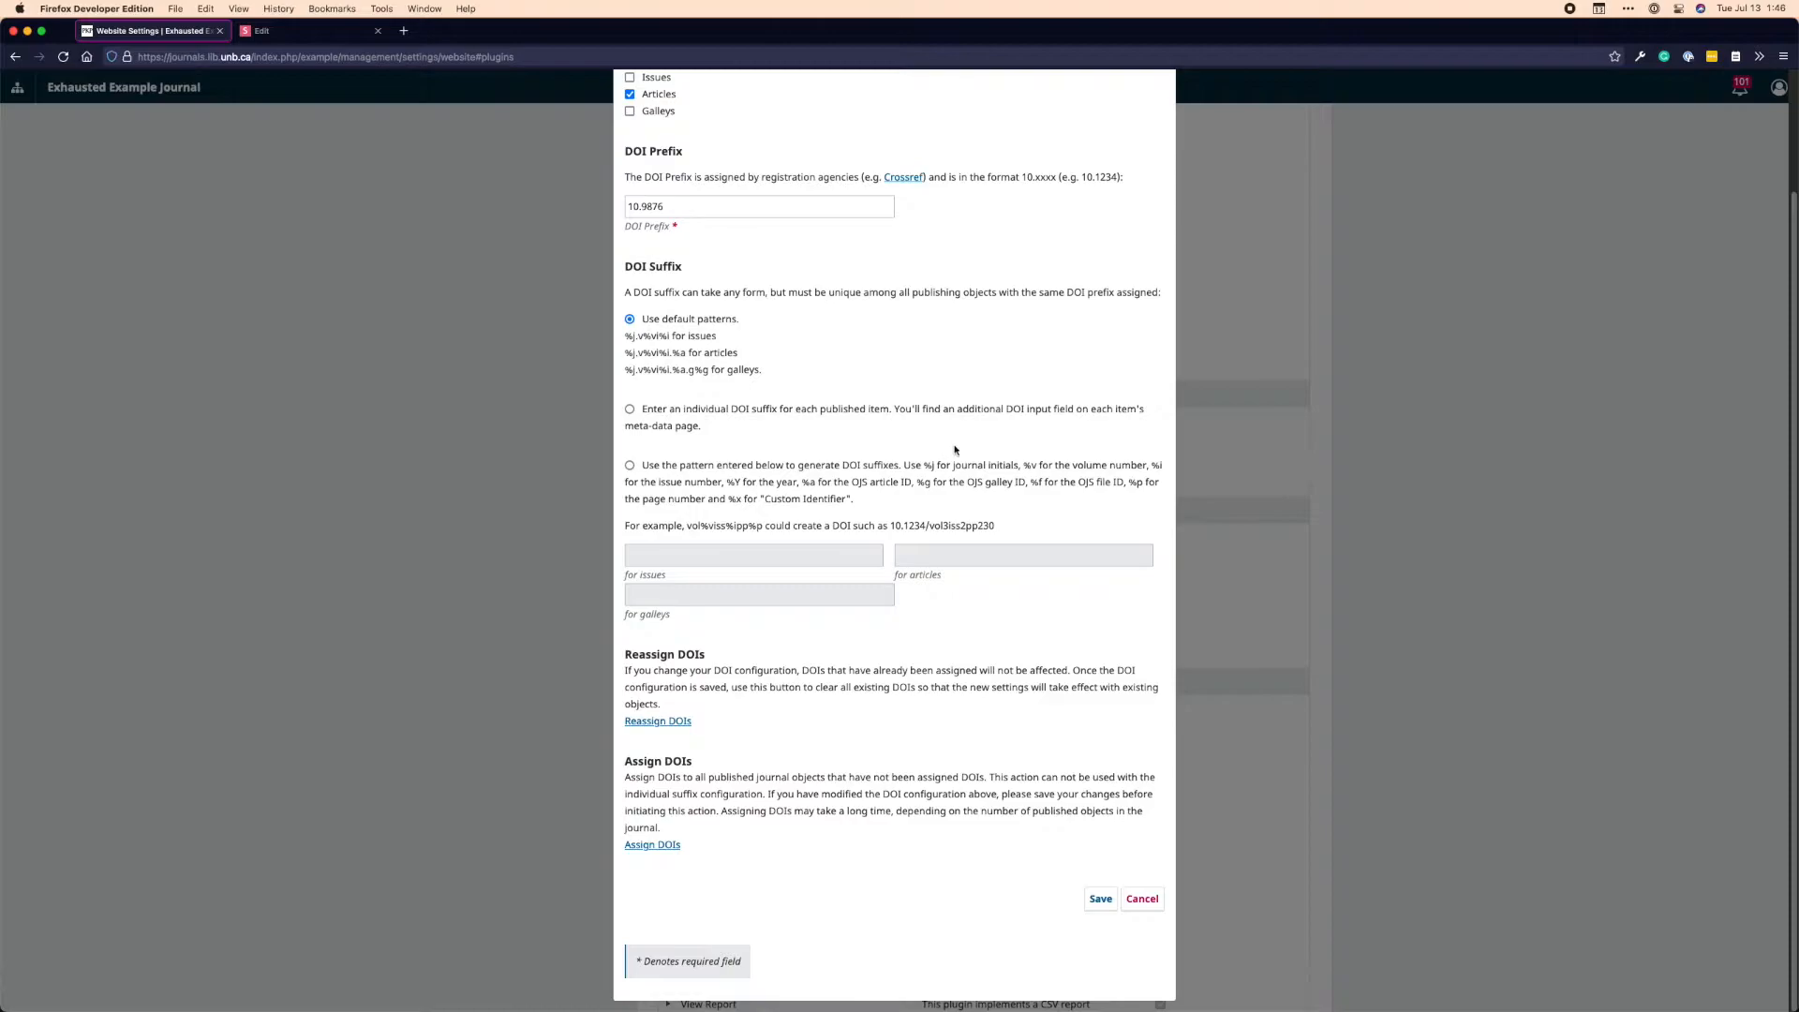
mouse_move(978, 438)
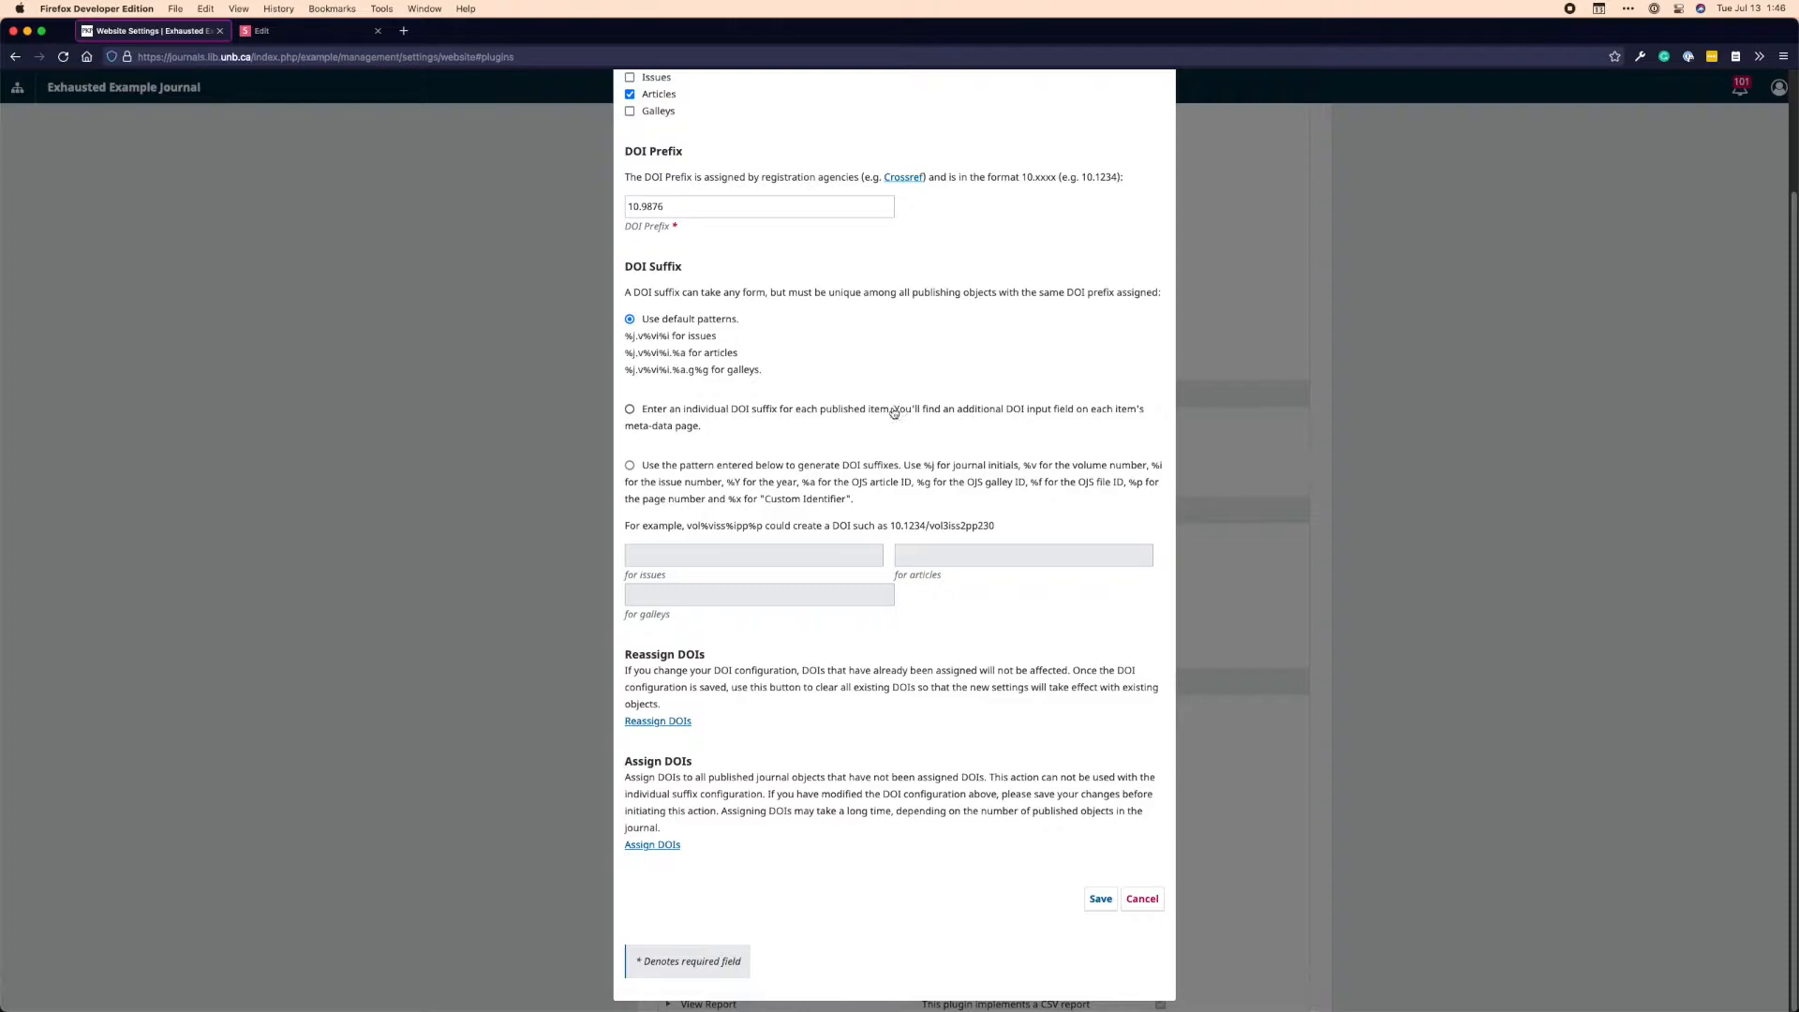
mouse_move(898, 437)
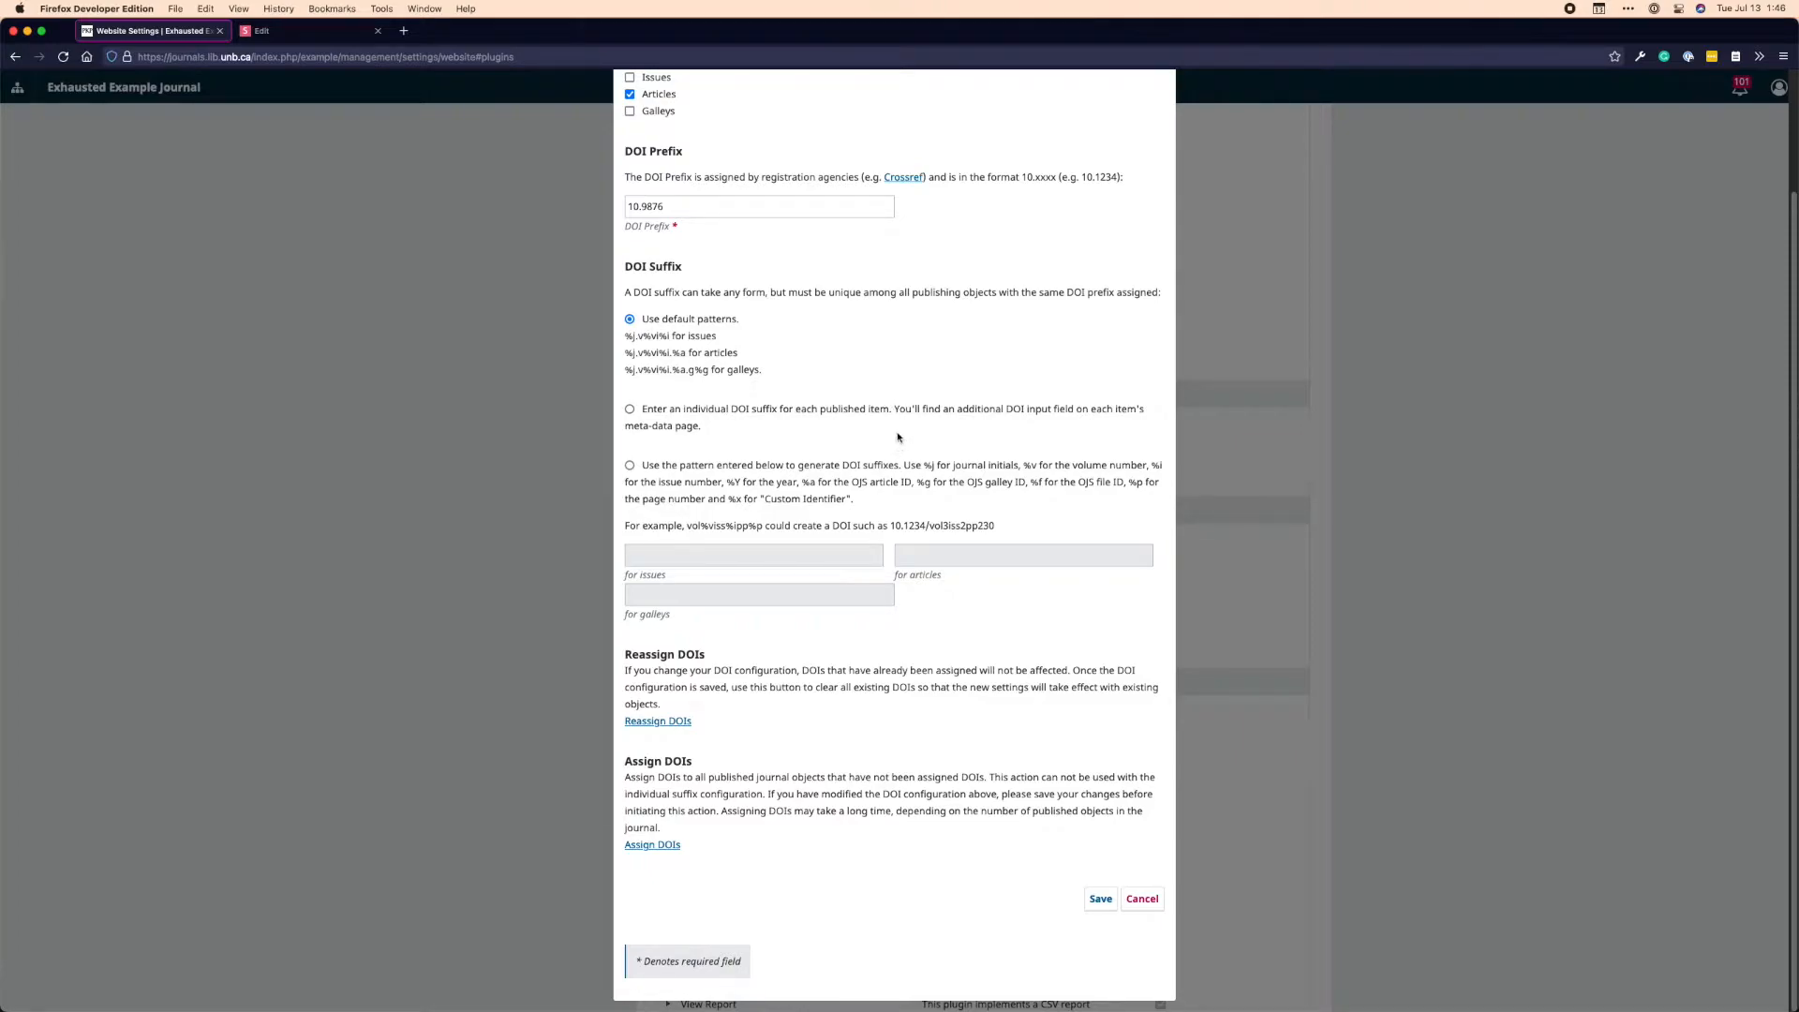
mouse_move(753, 418)
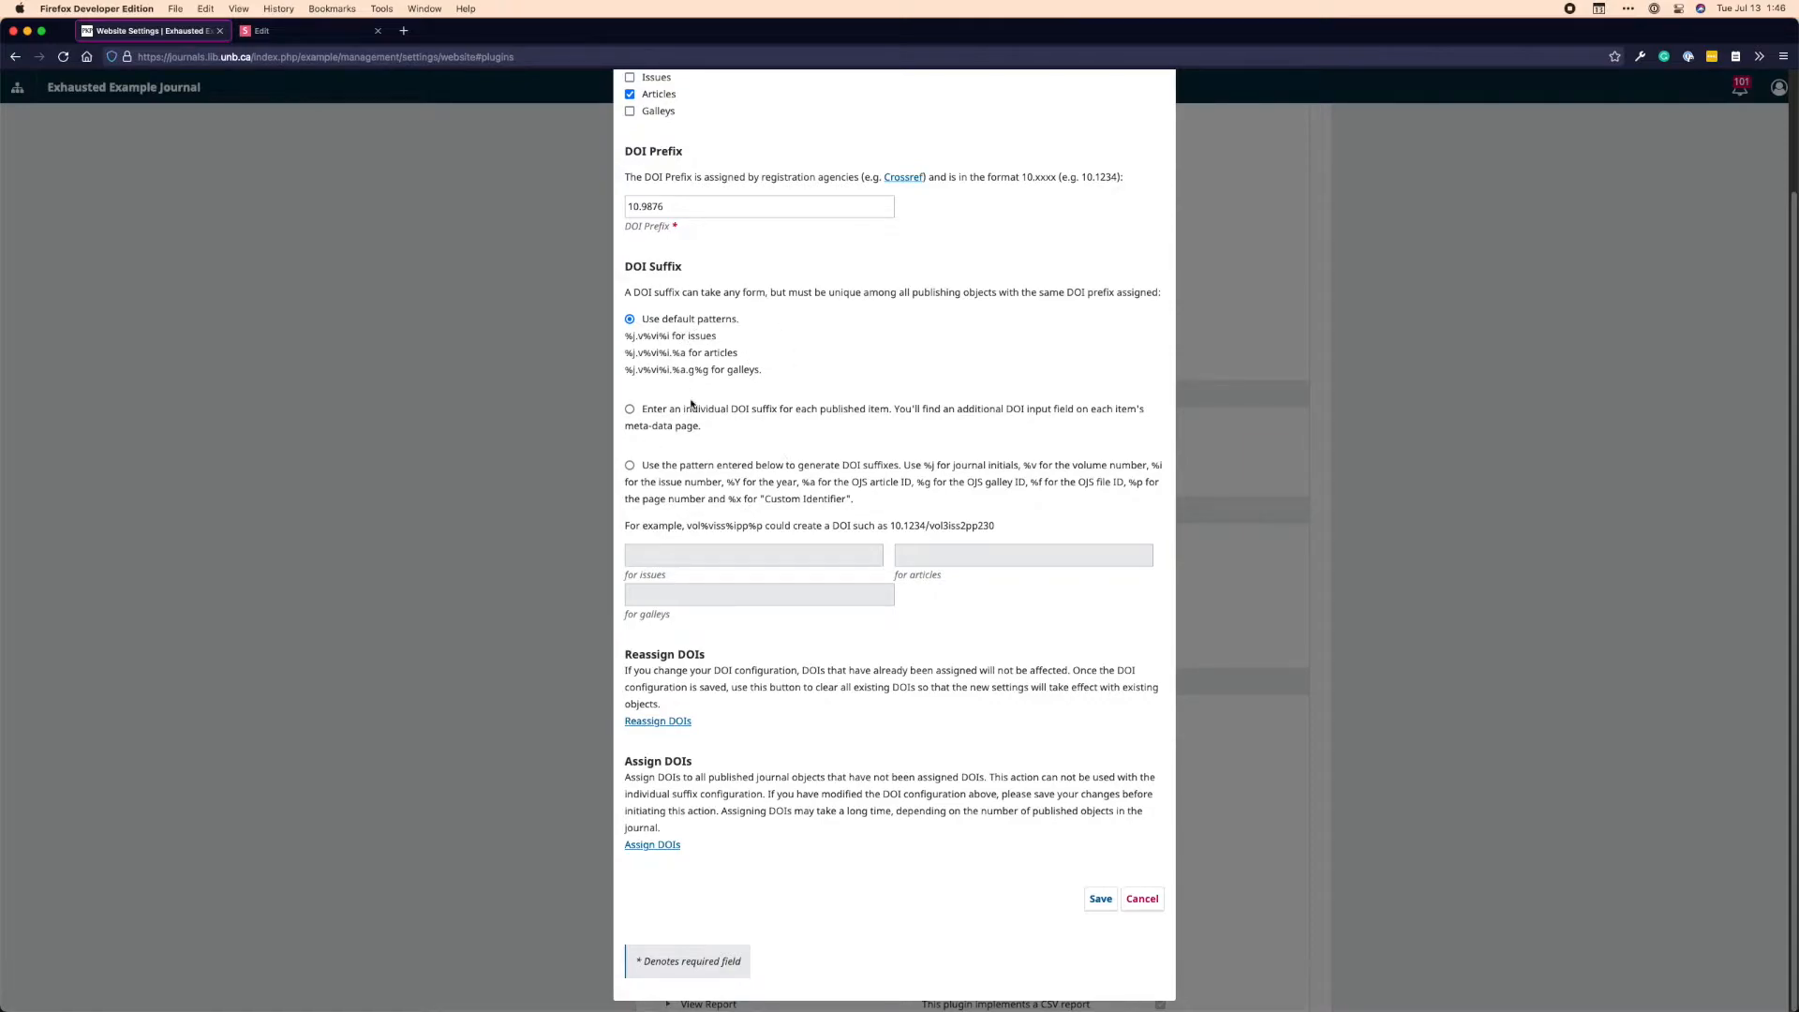
mouse_move(776, 330)
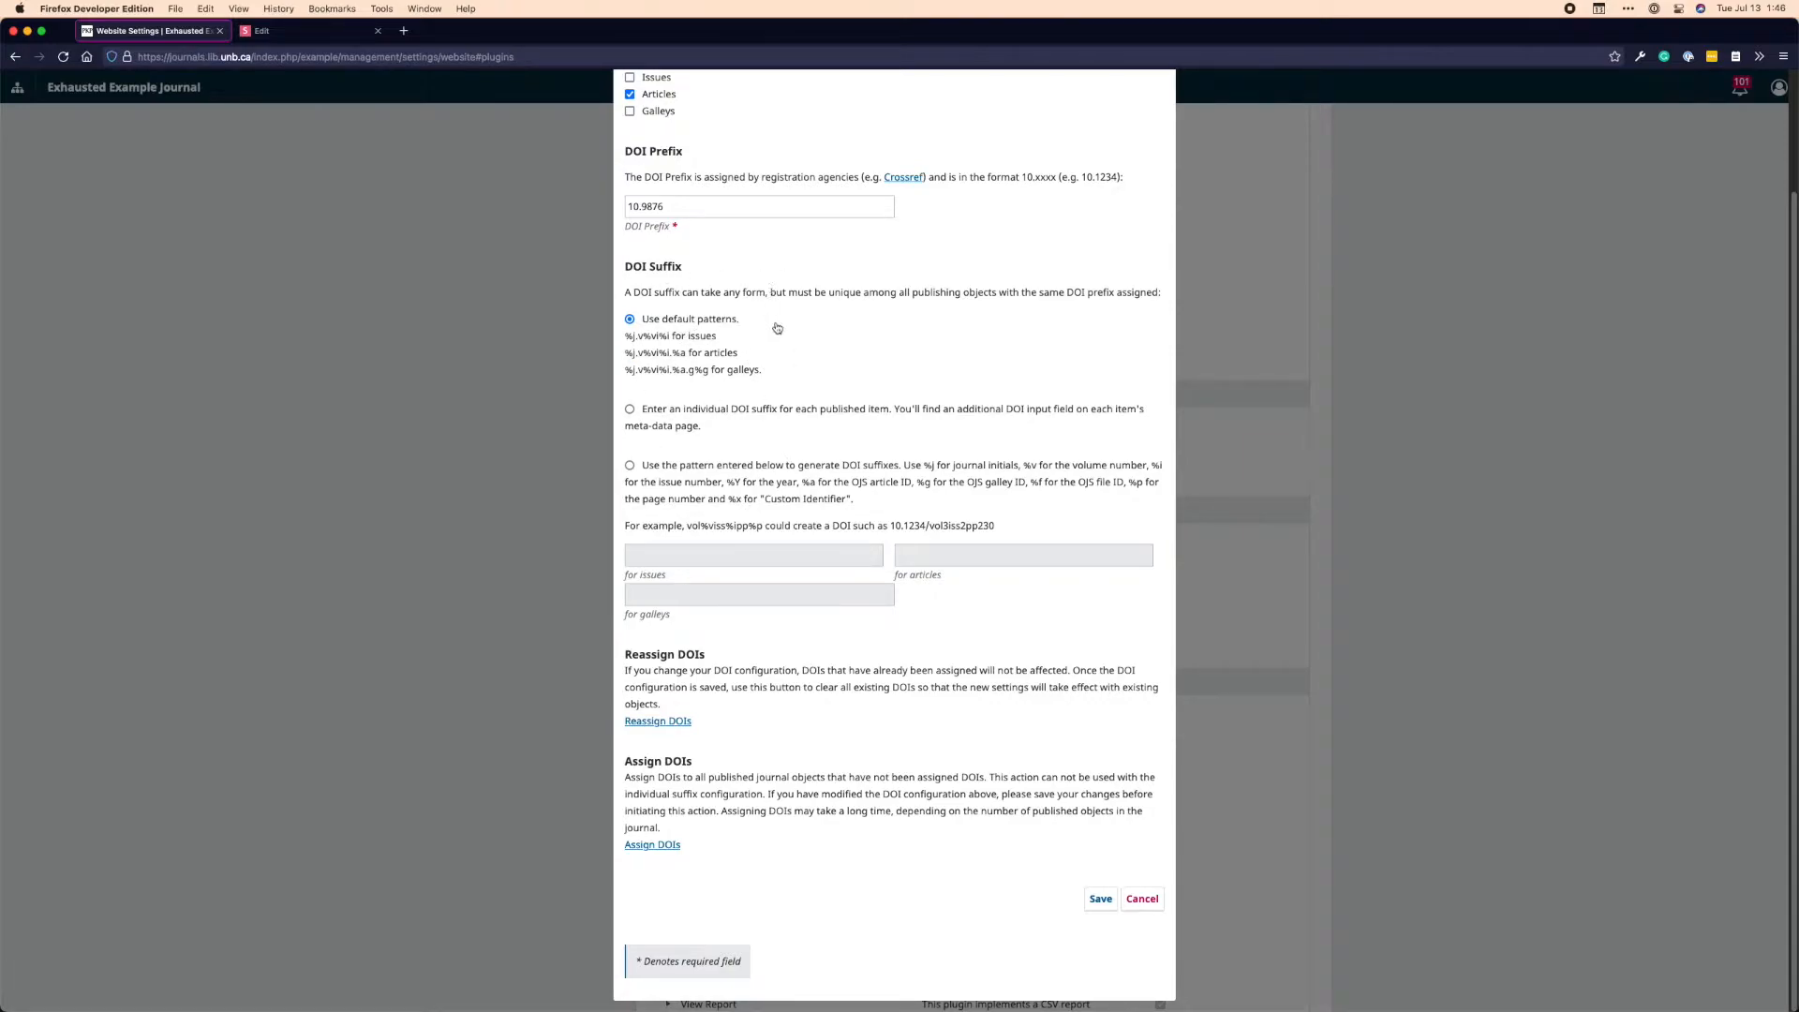
mouse_move(795, 333)
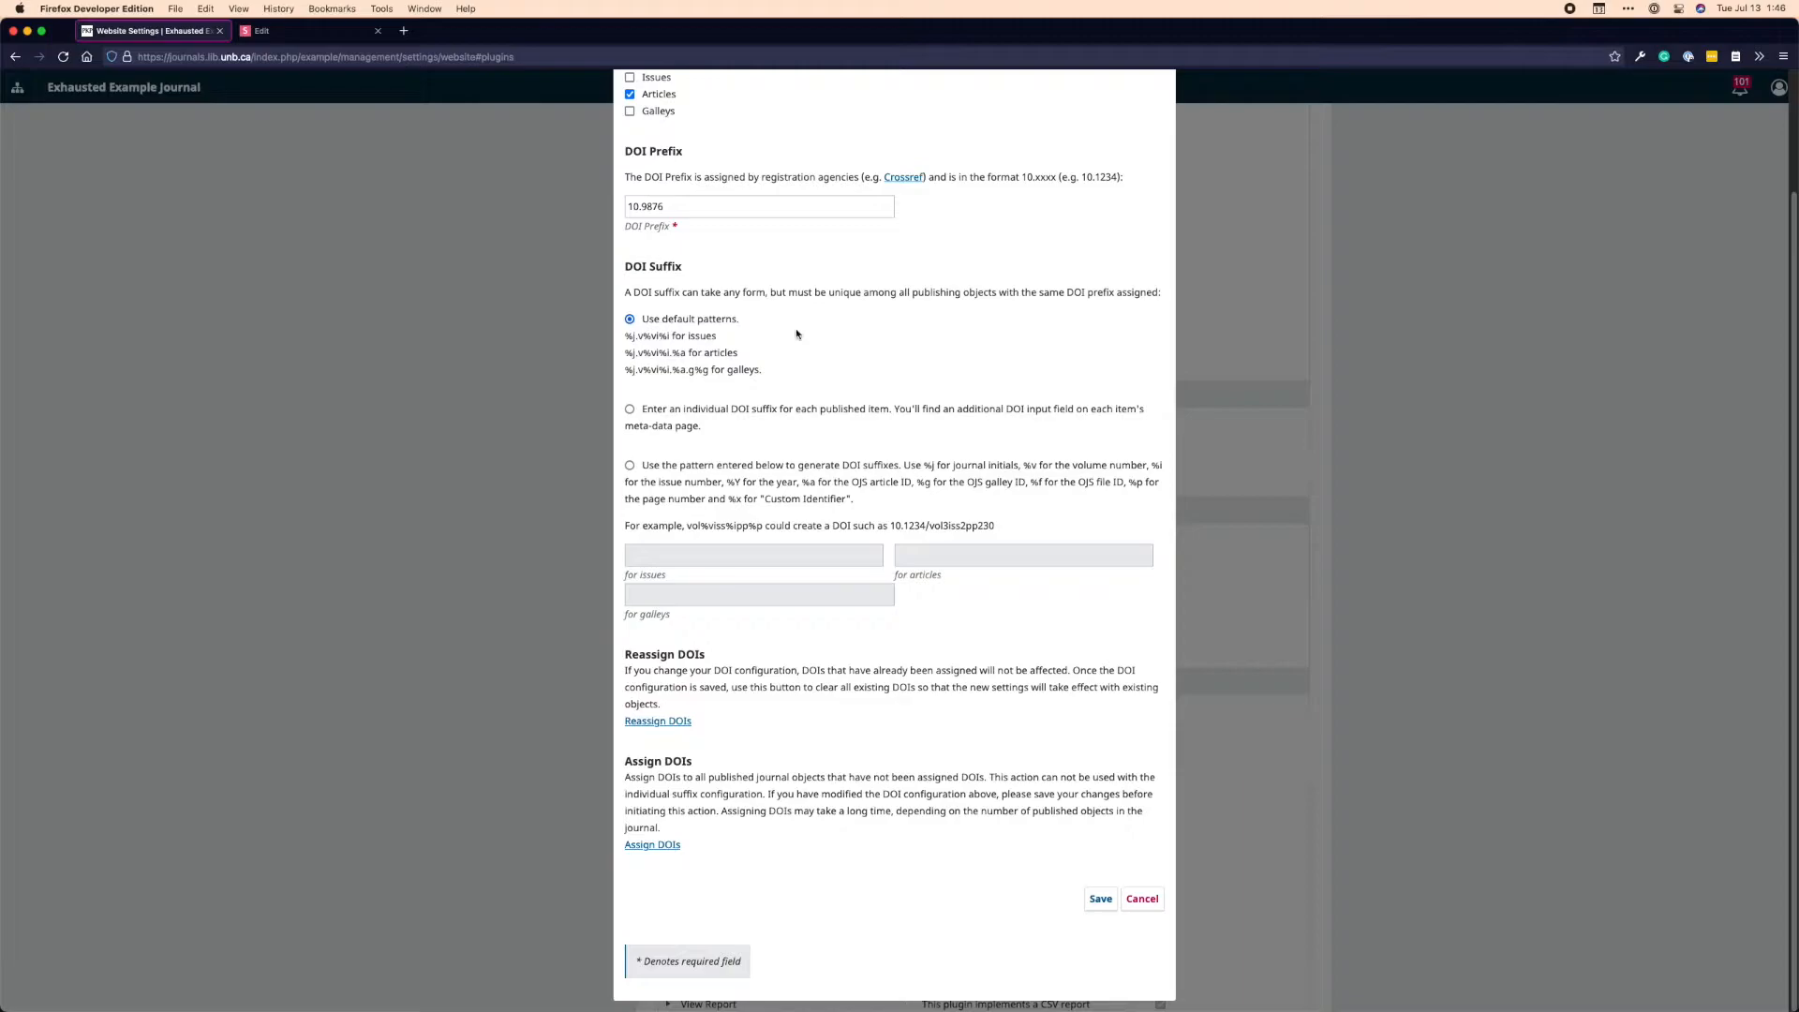
mouse_move(712, 397)
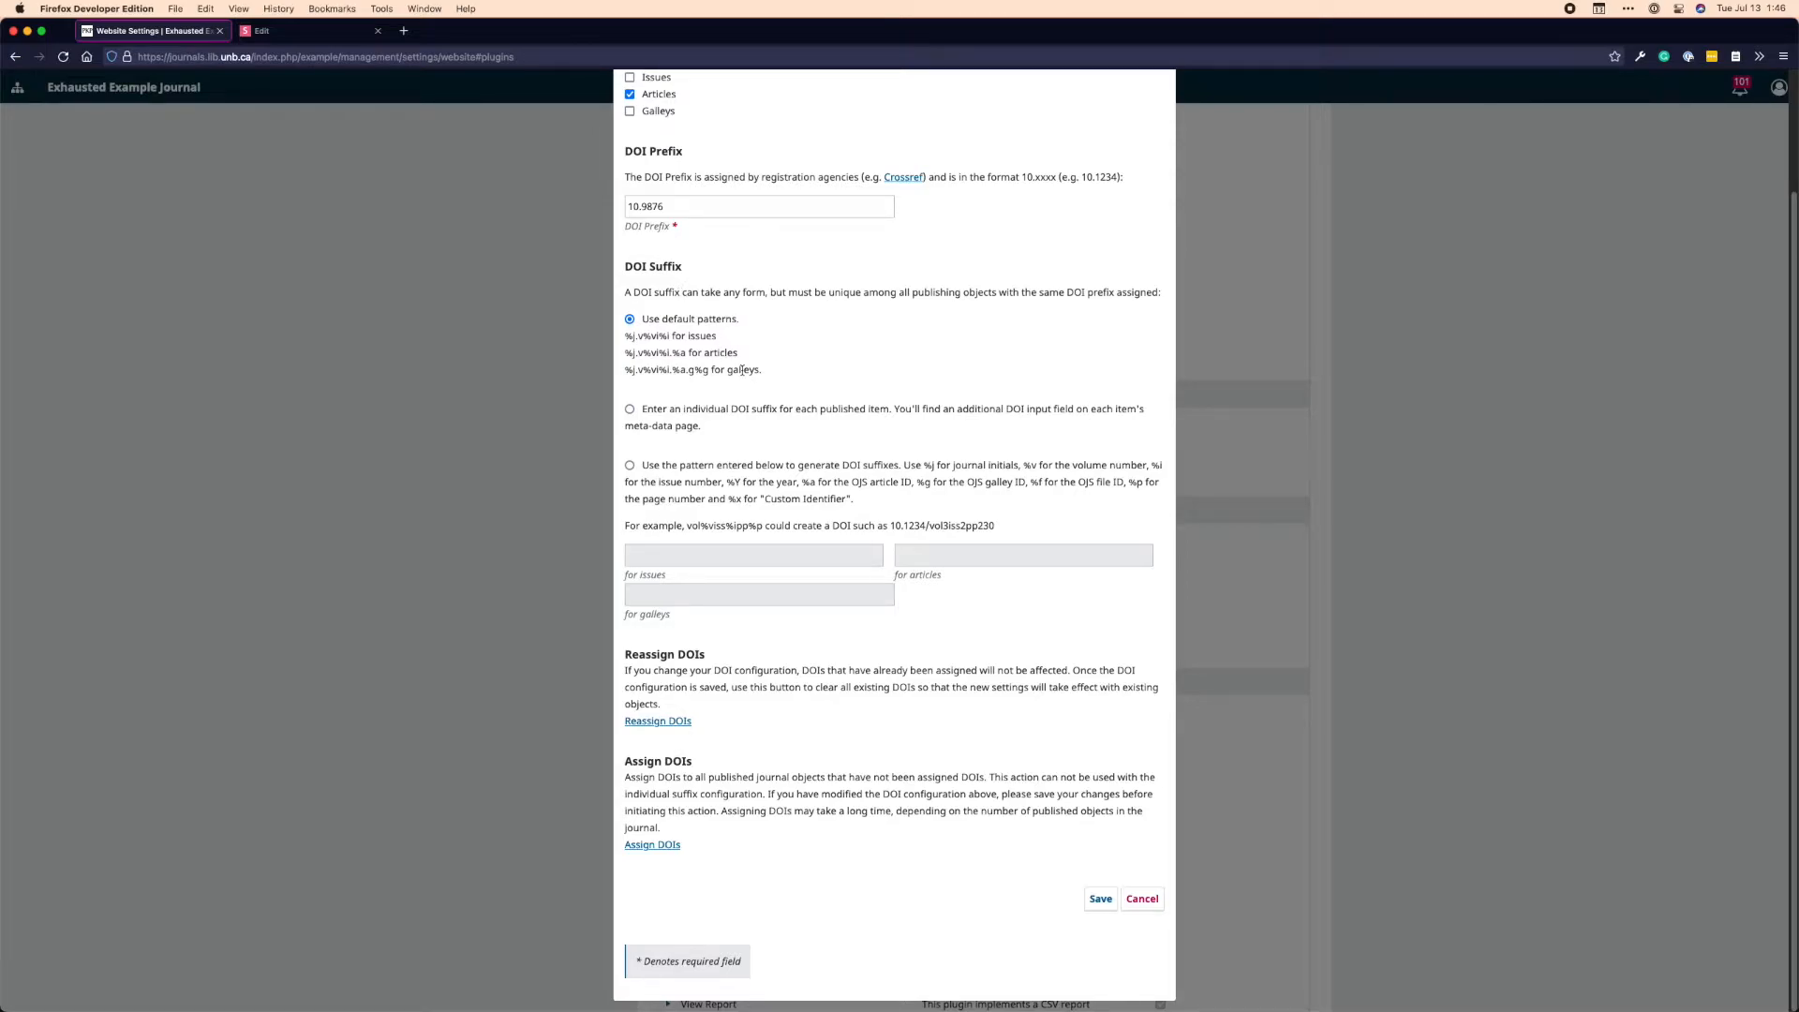
mouse_move(883, 750)
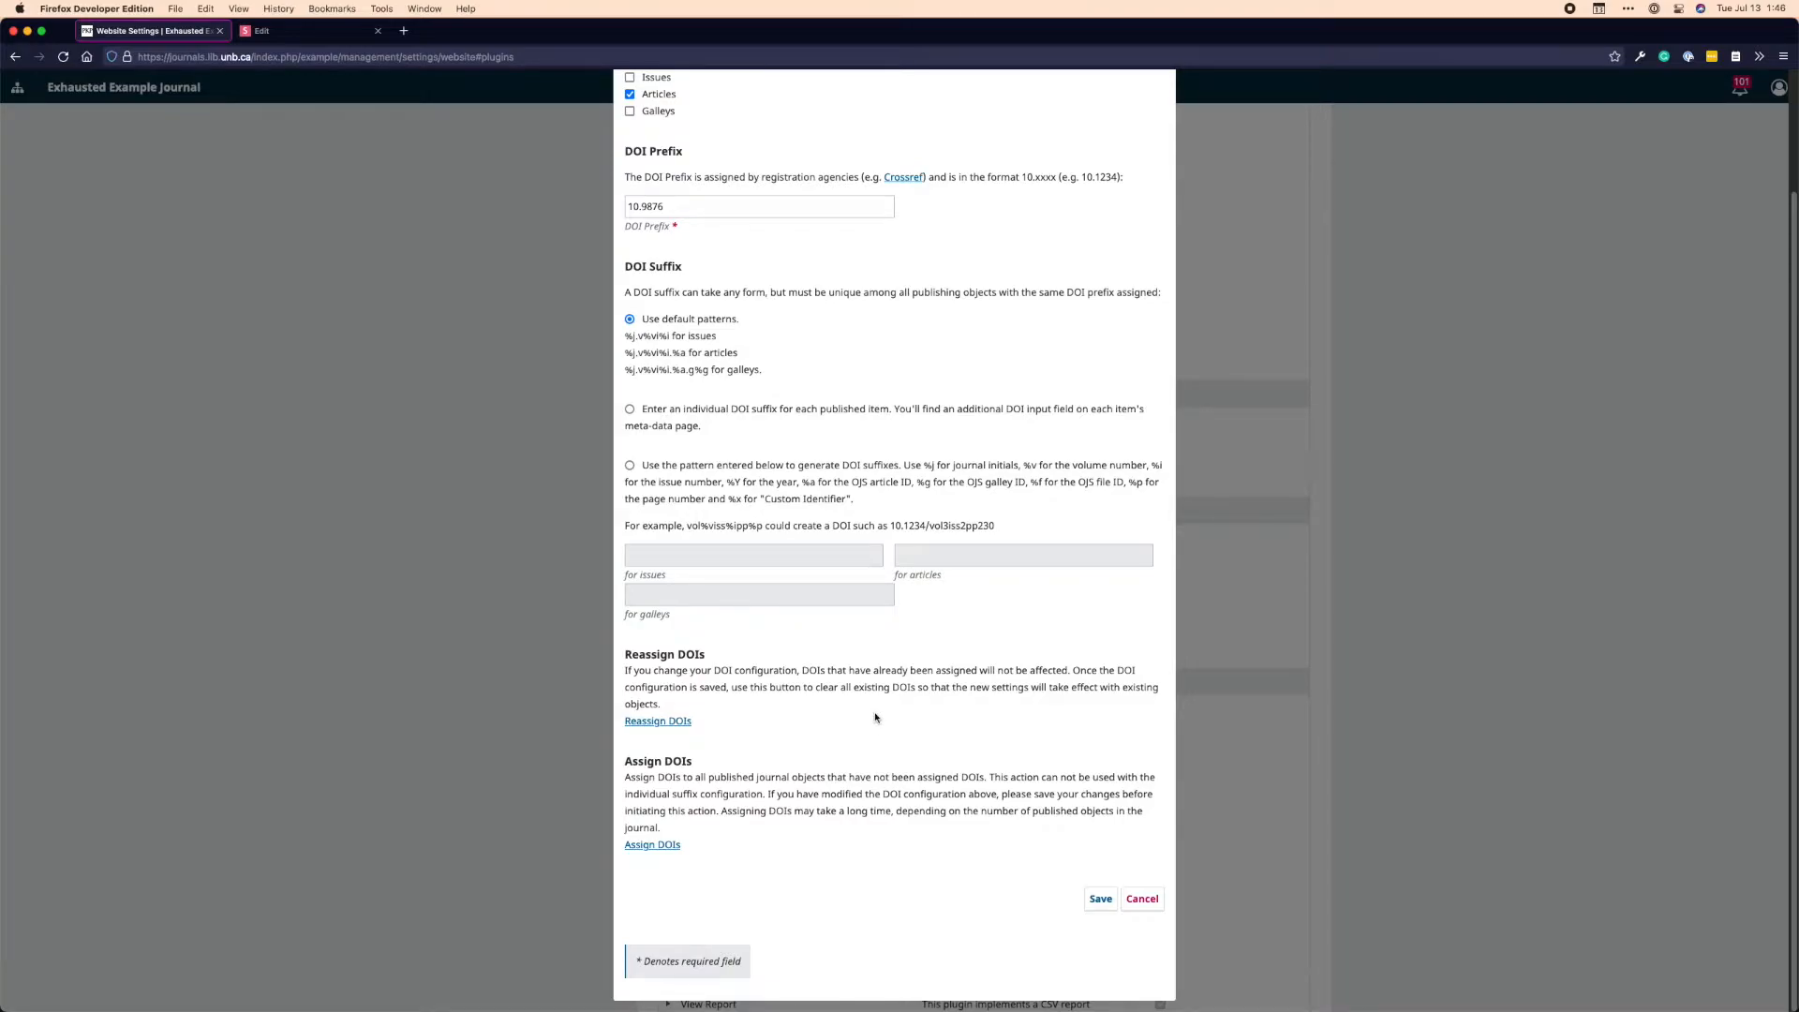
mouse_move(870, 732)
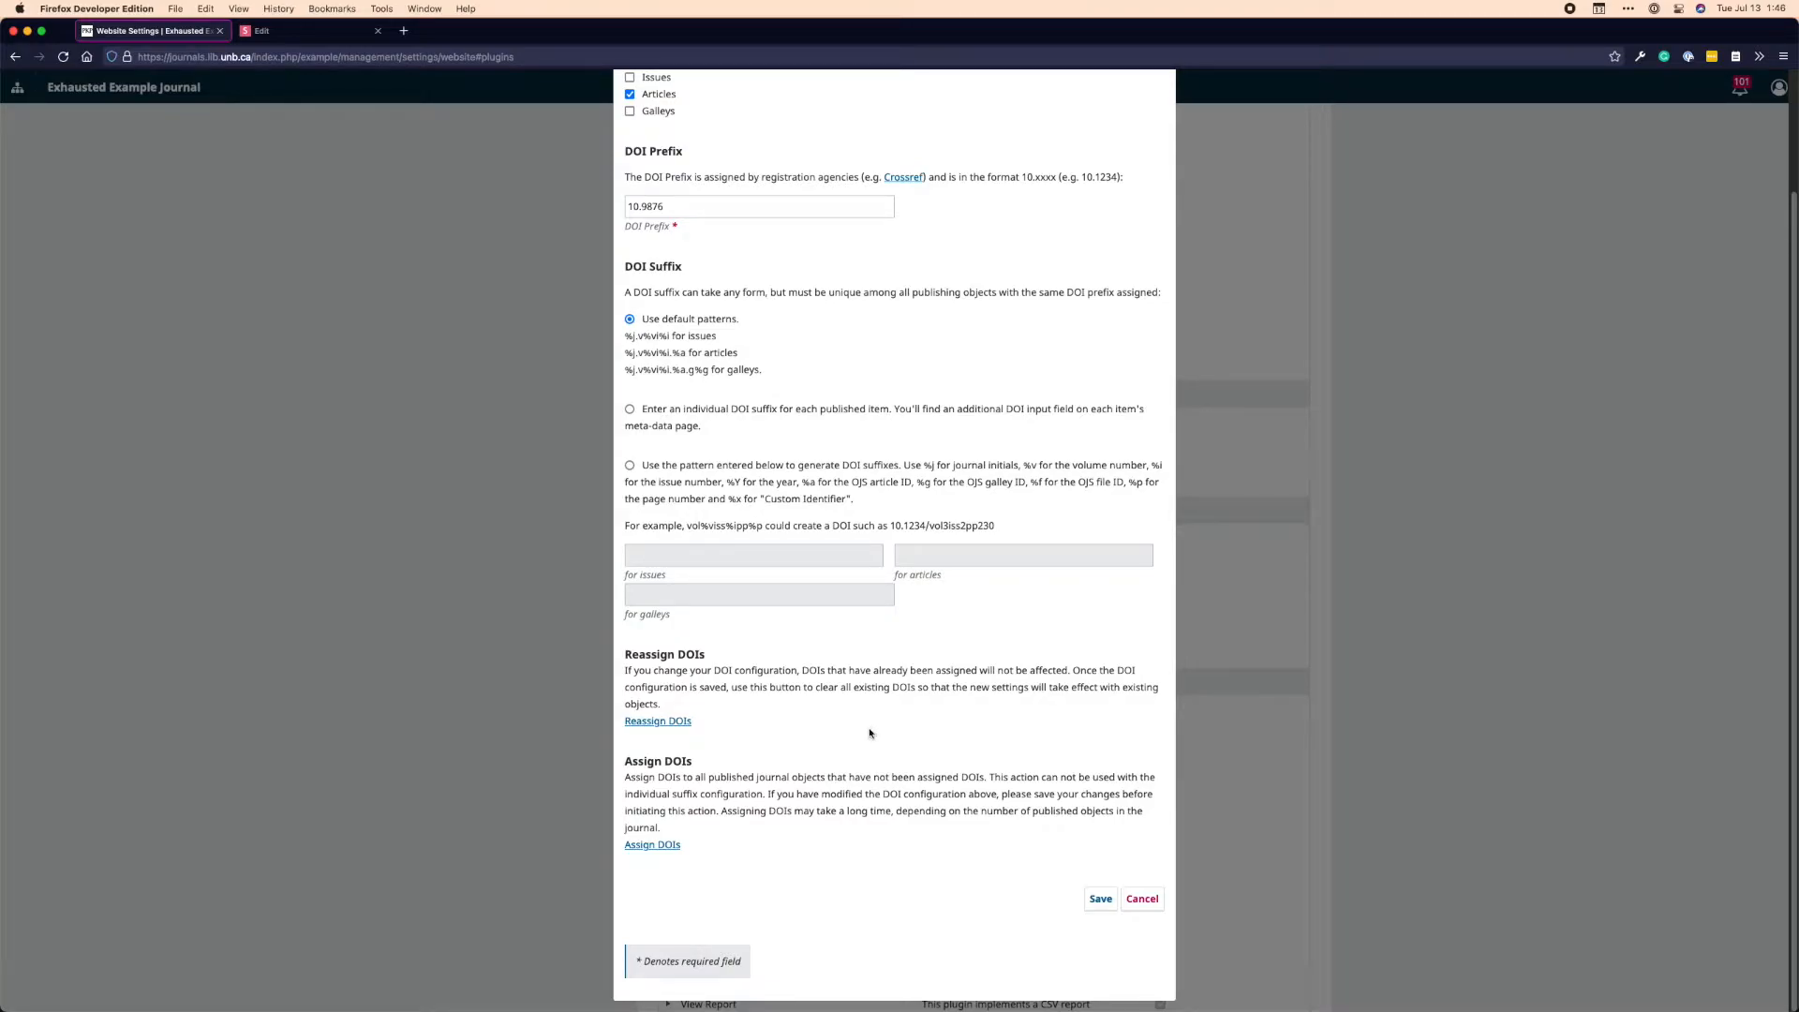
mouse_move(827, 761)
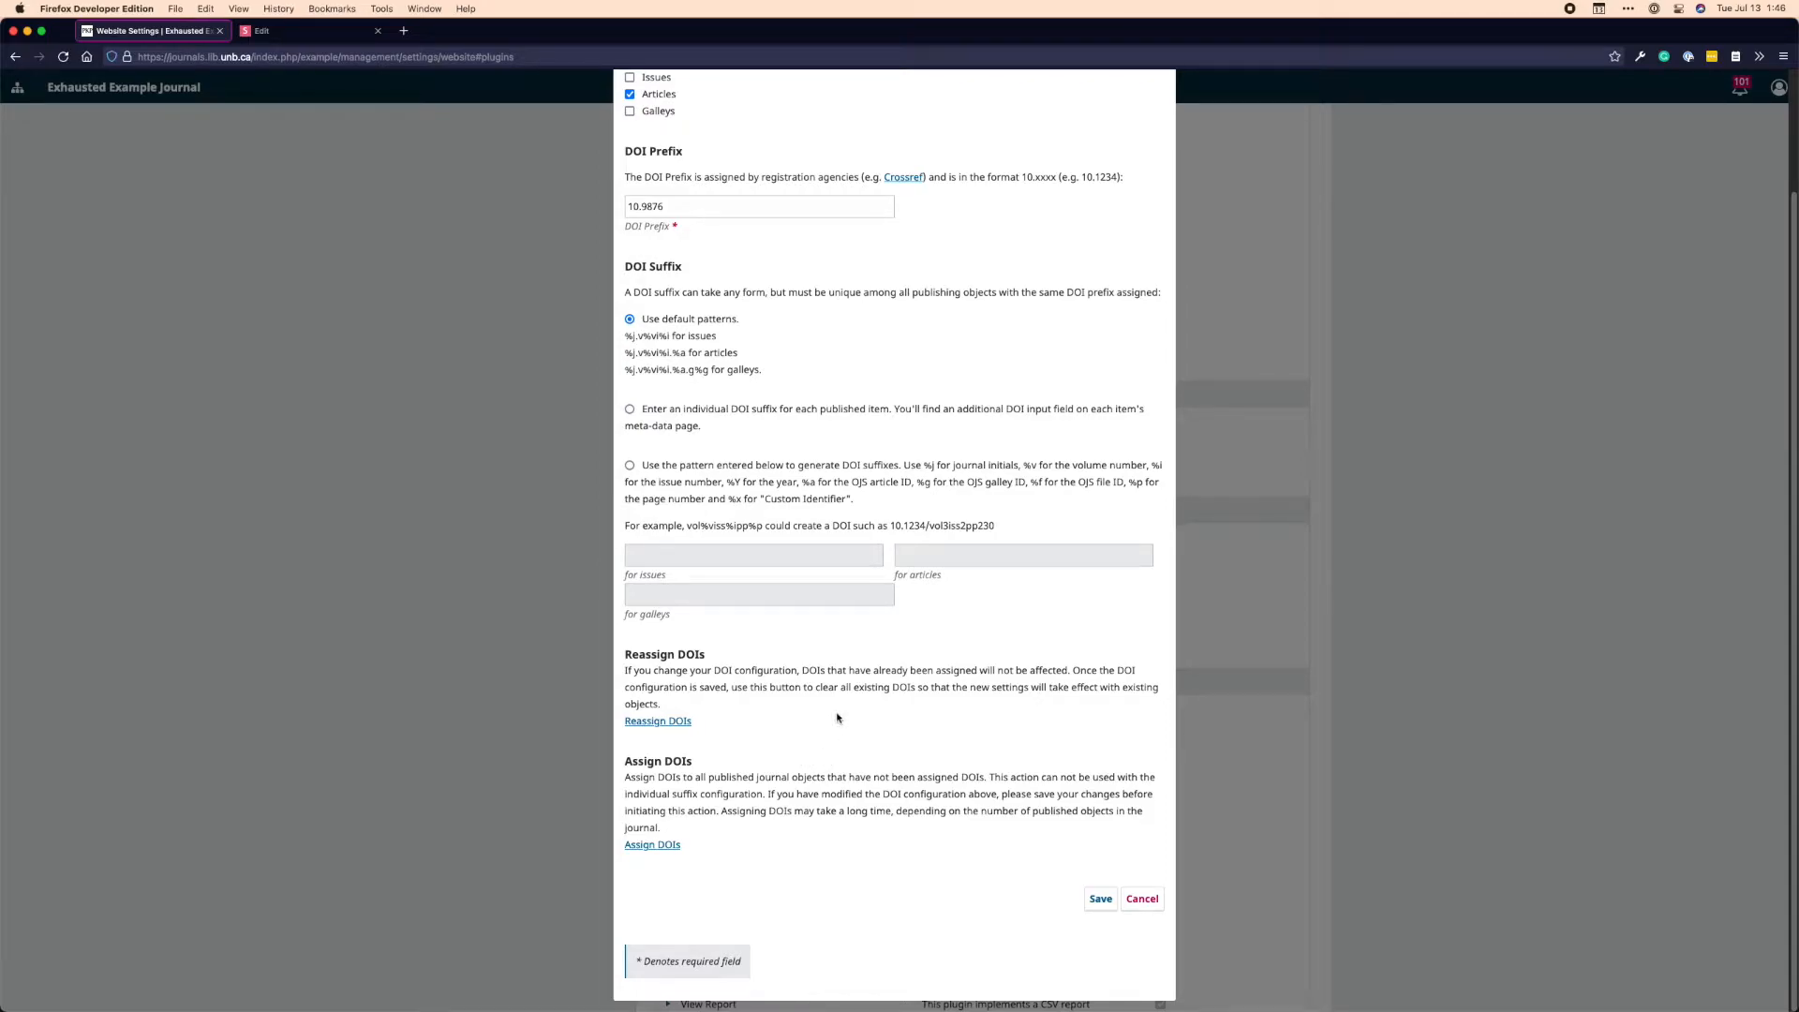
mouse_move(854, 737)
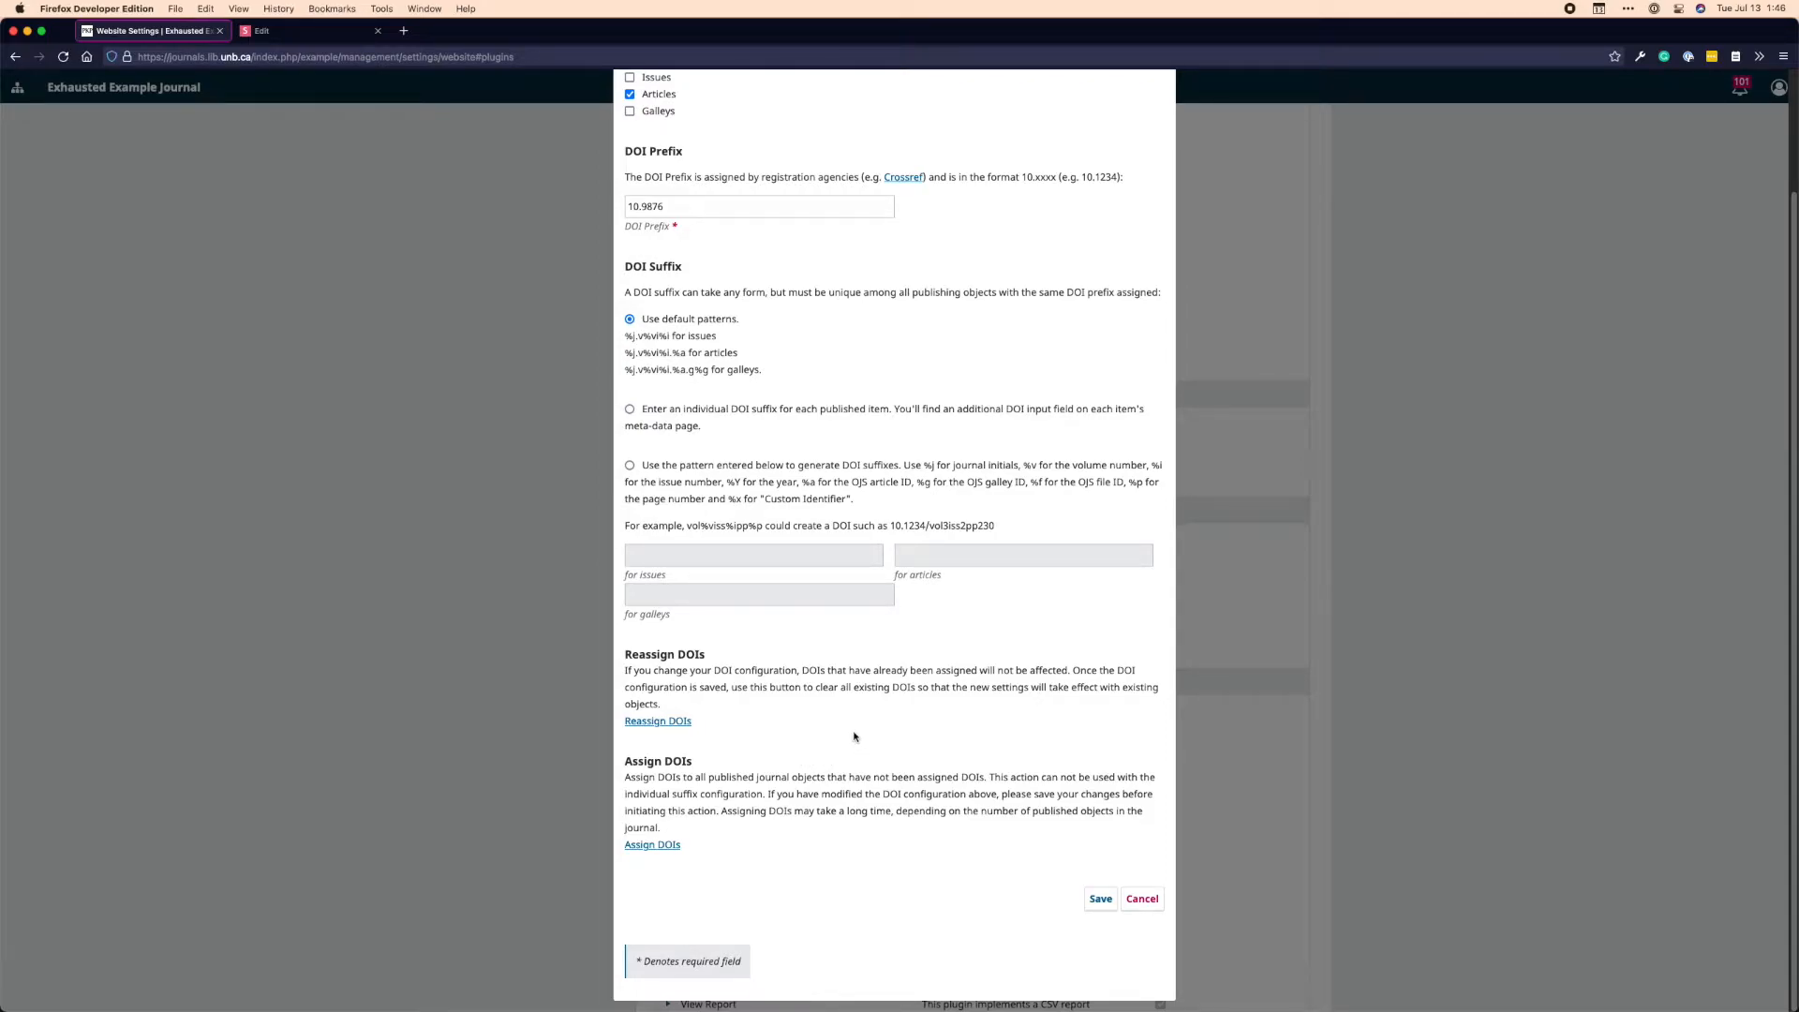
mouse_move(884, 740)
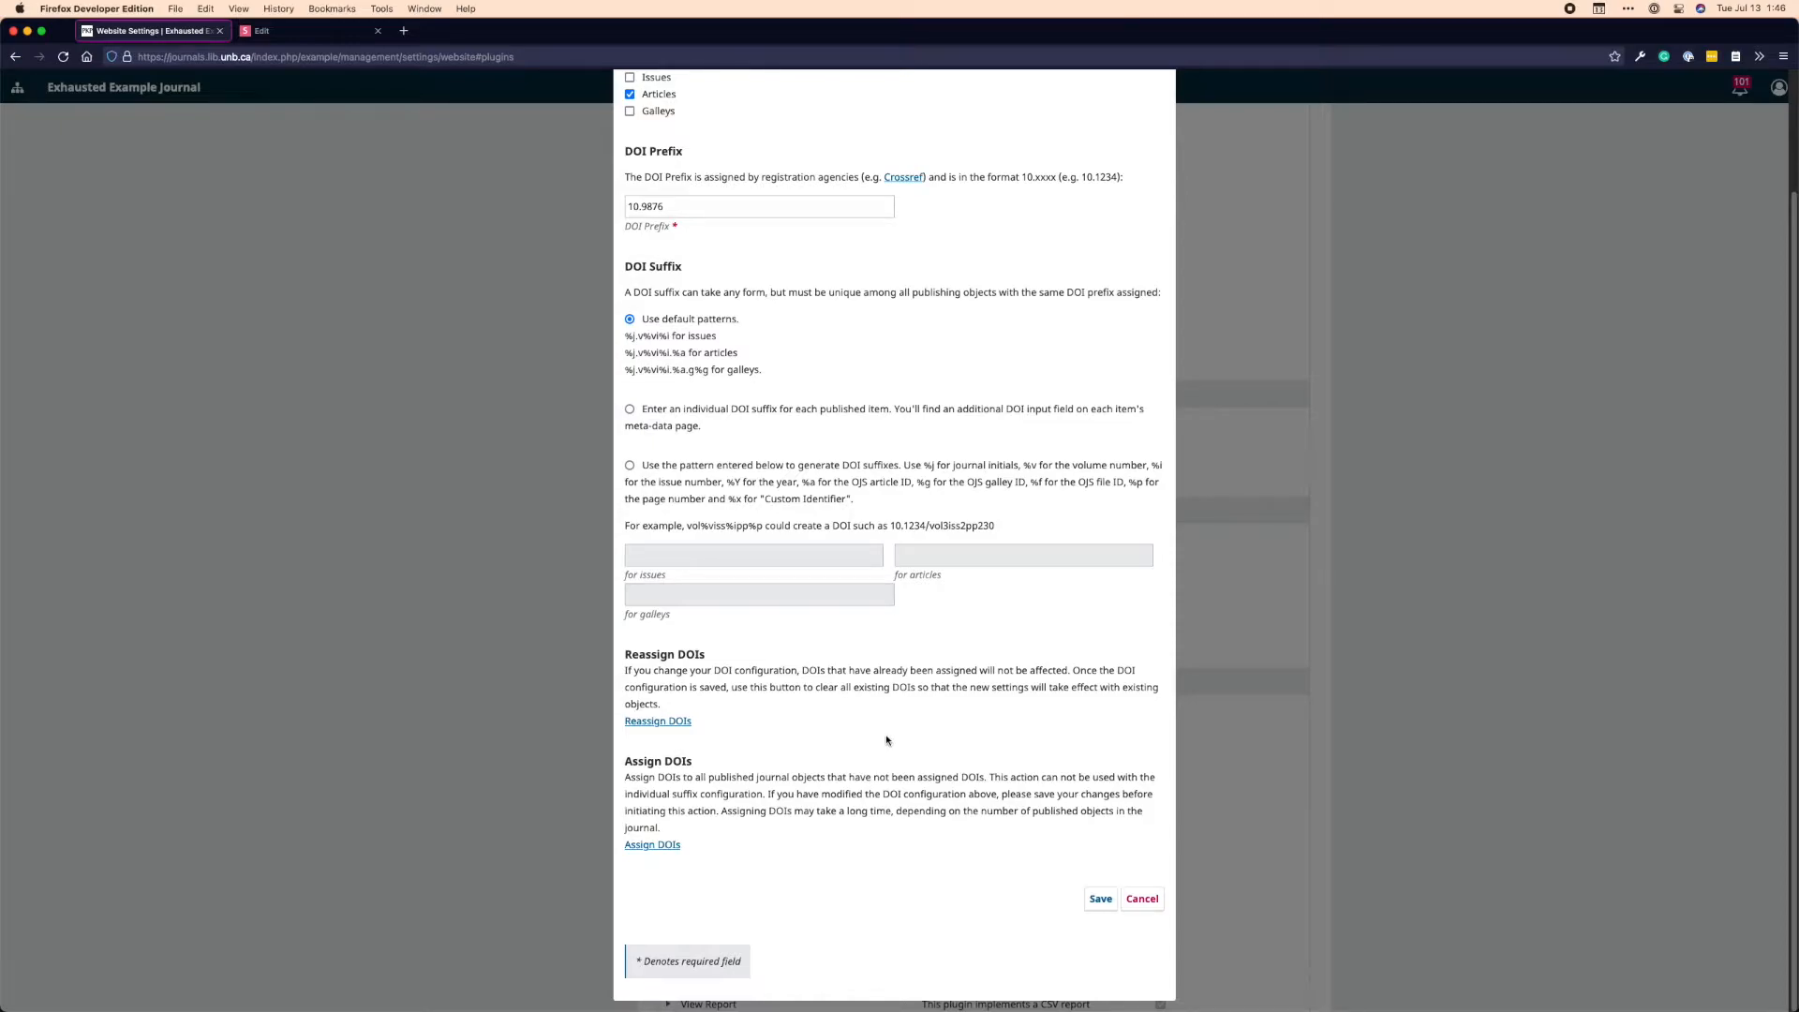
mouse_move(881, 723)
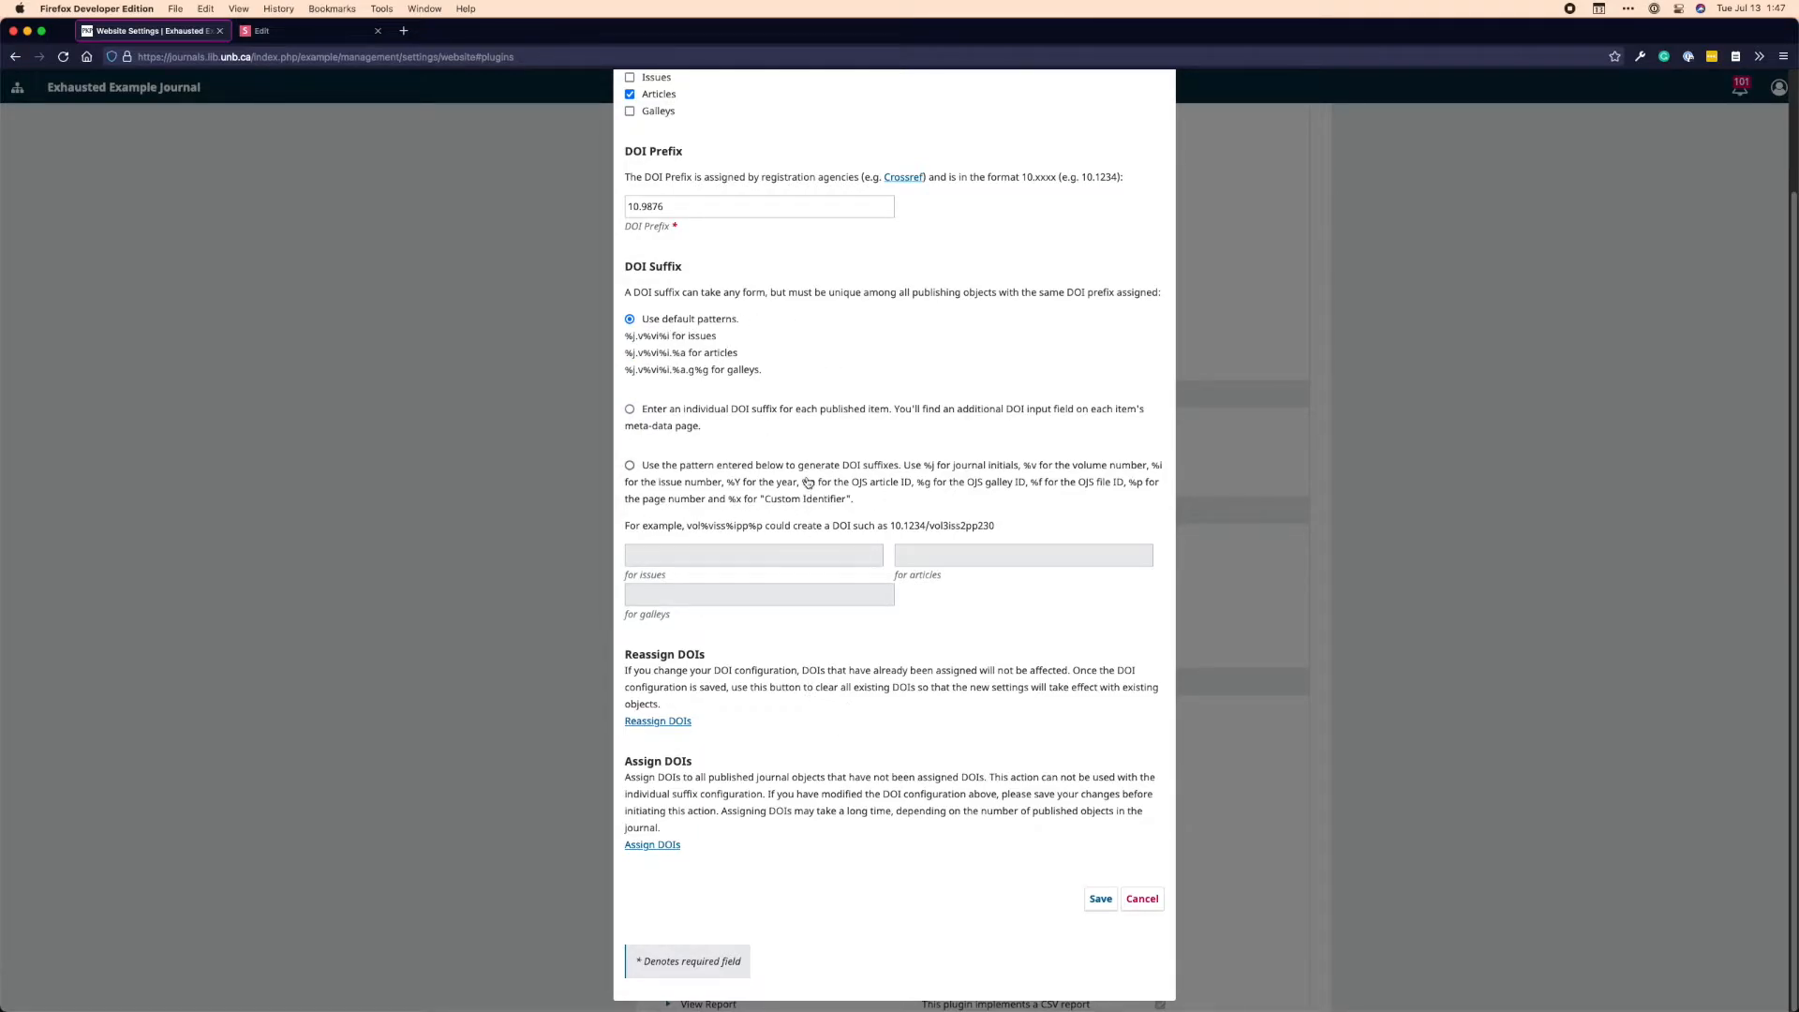
mouse_move(798, 456)
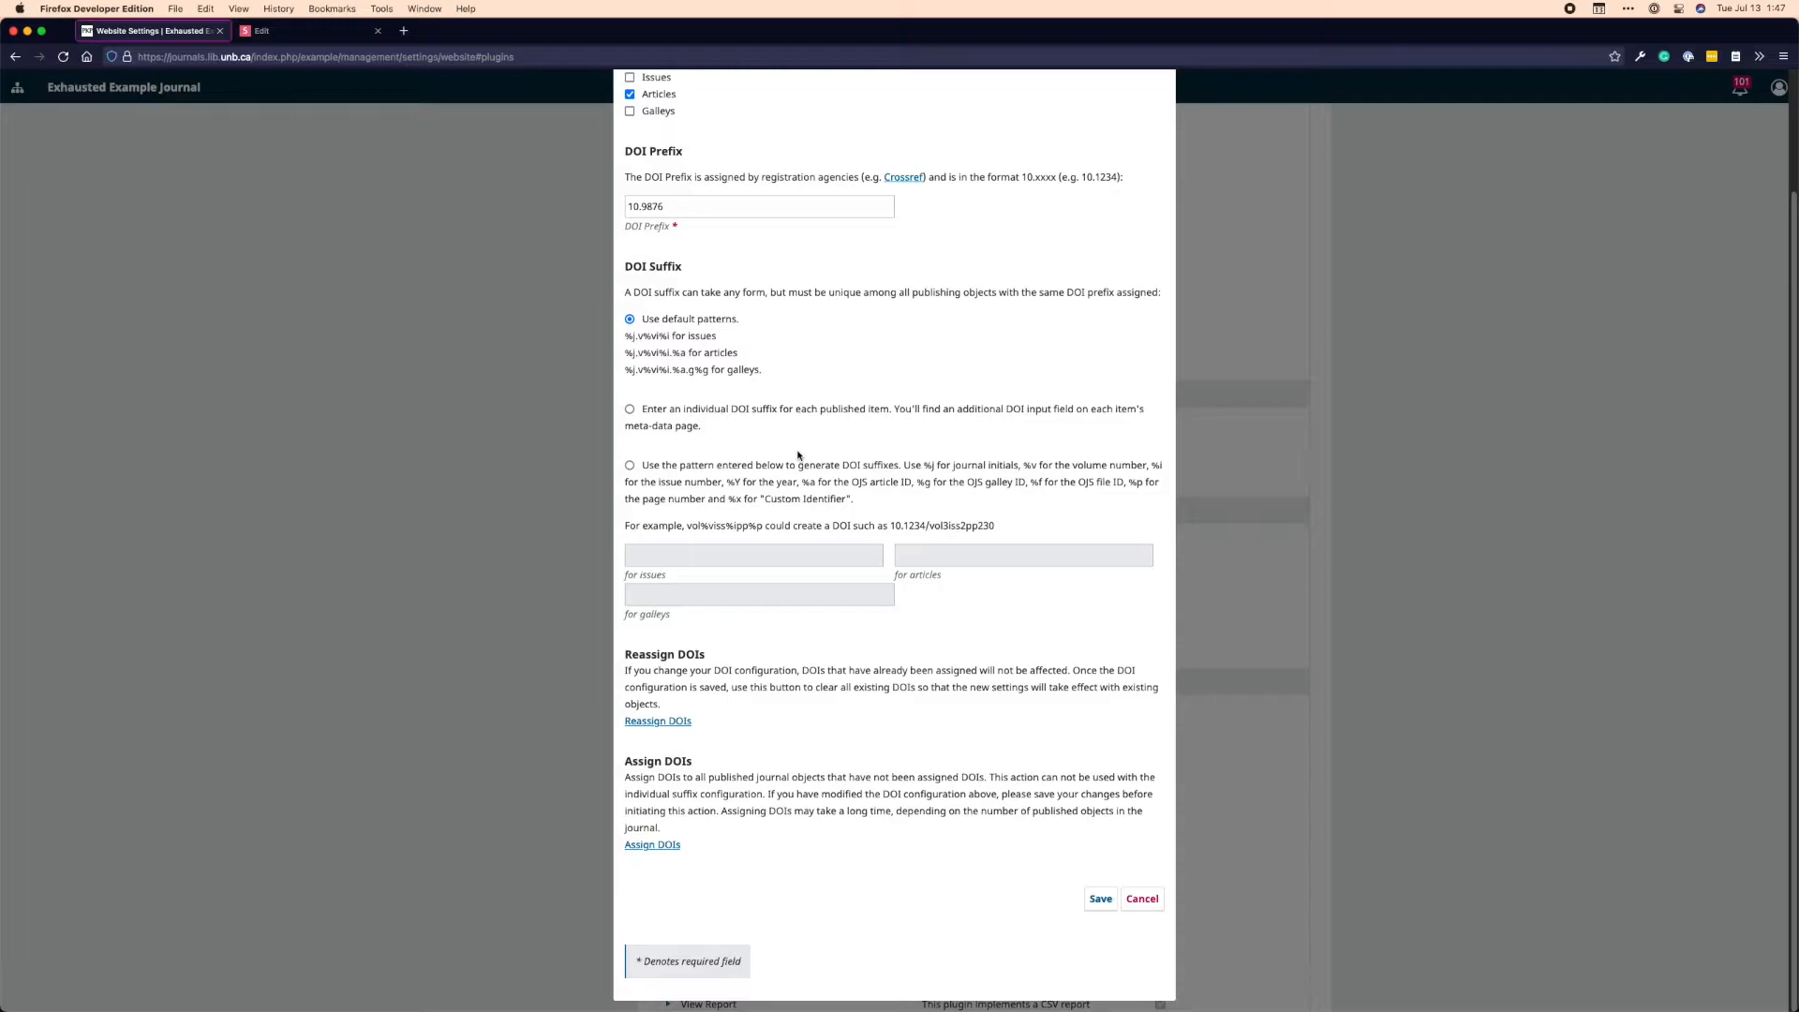
mouse_move(832, 461)
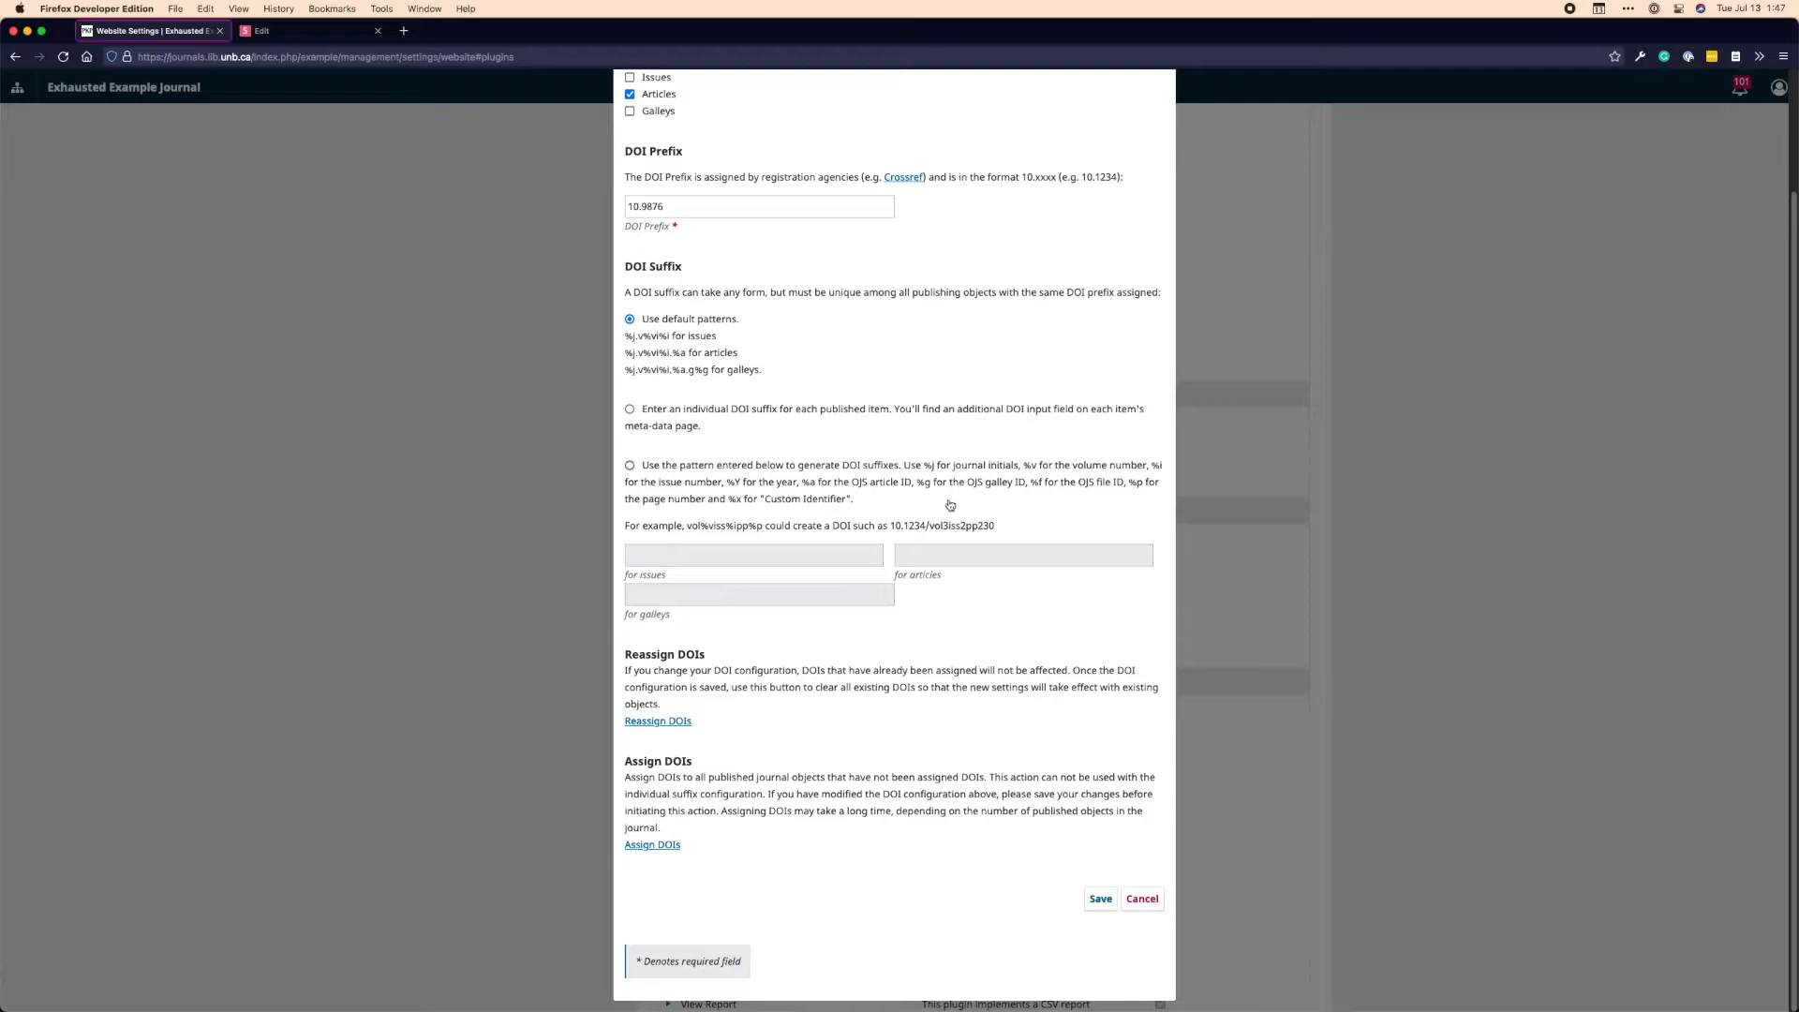
mouse_move(922, 588)
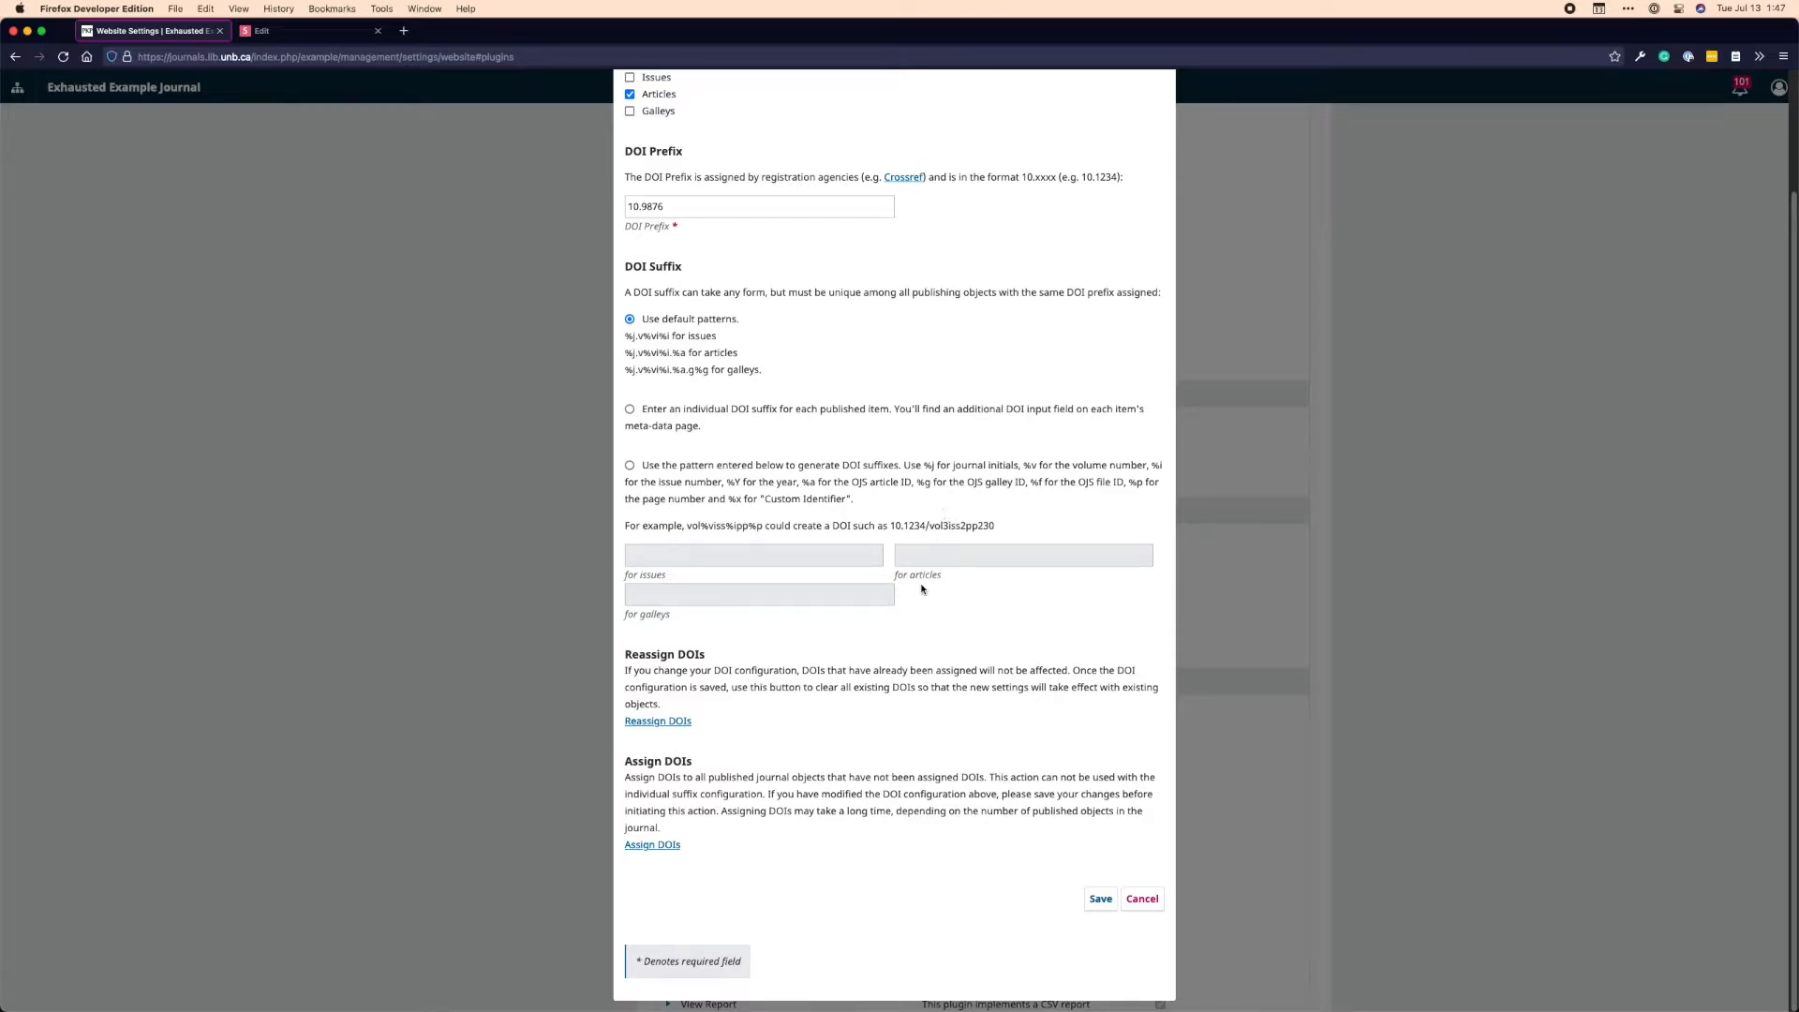
mouse_move(911, 613)
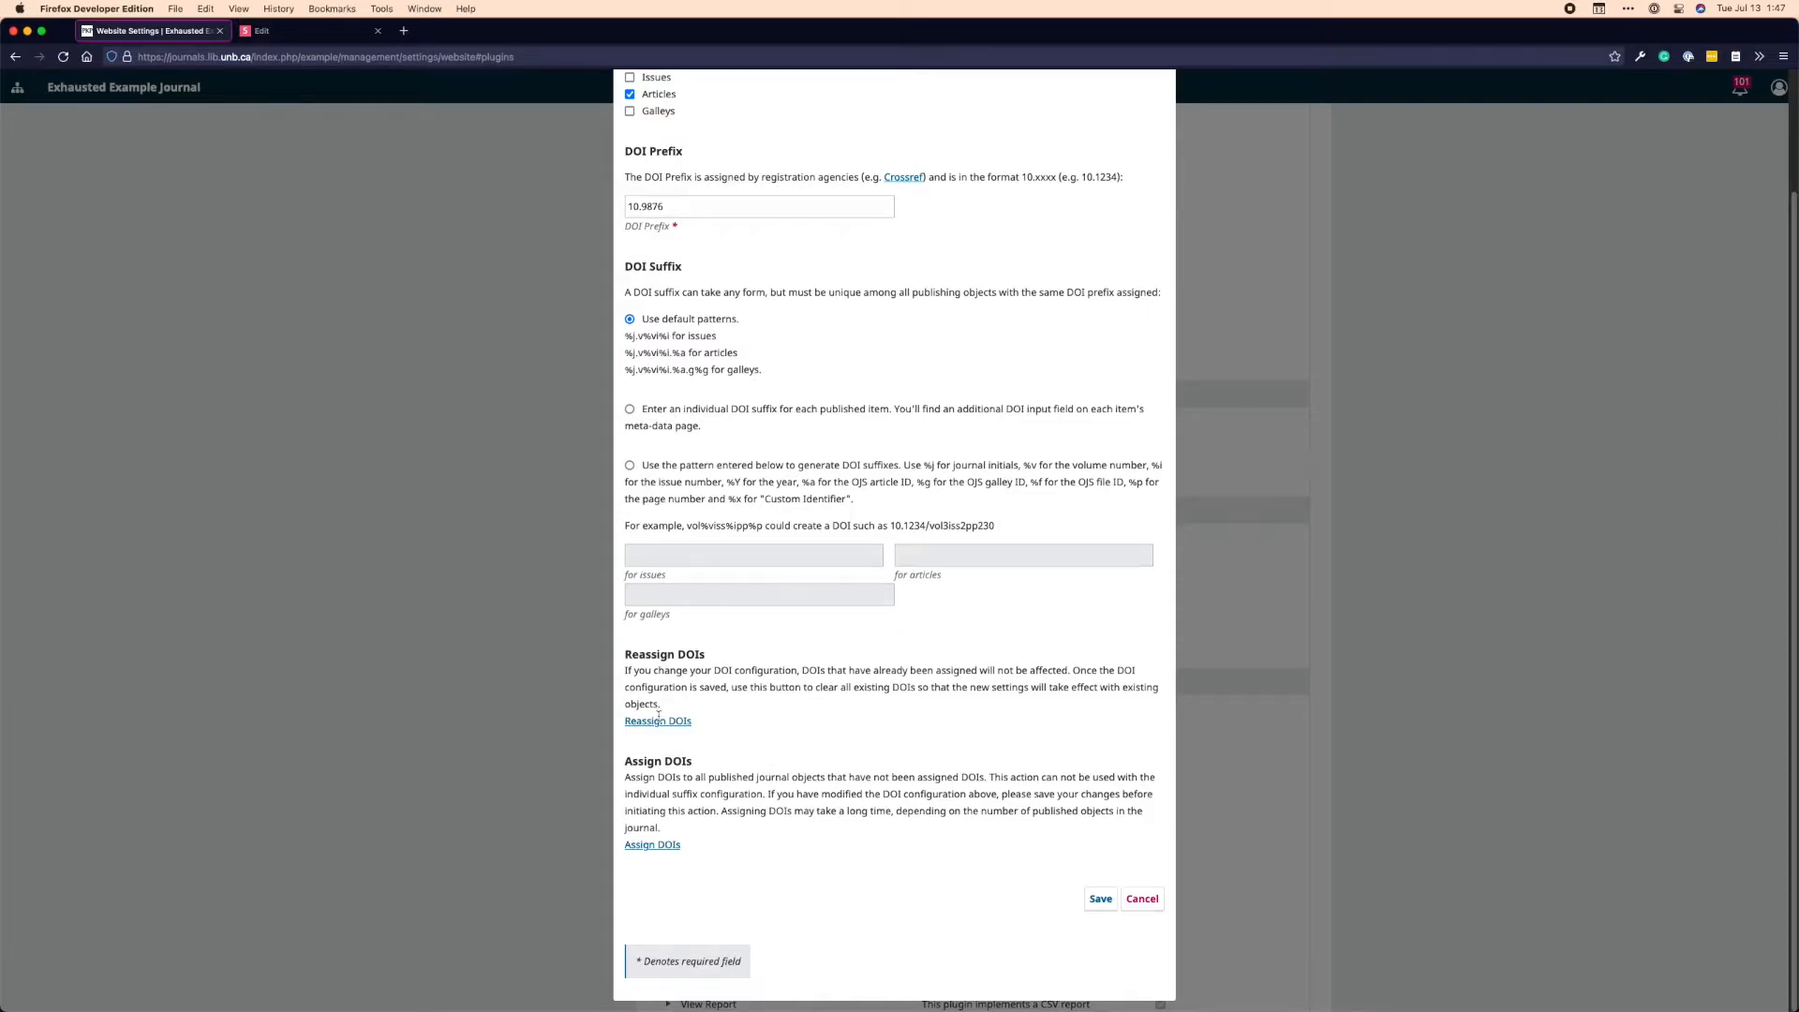
mouse_move(812, 749)
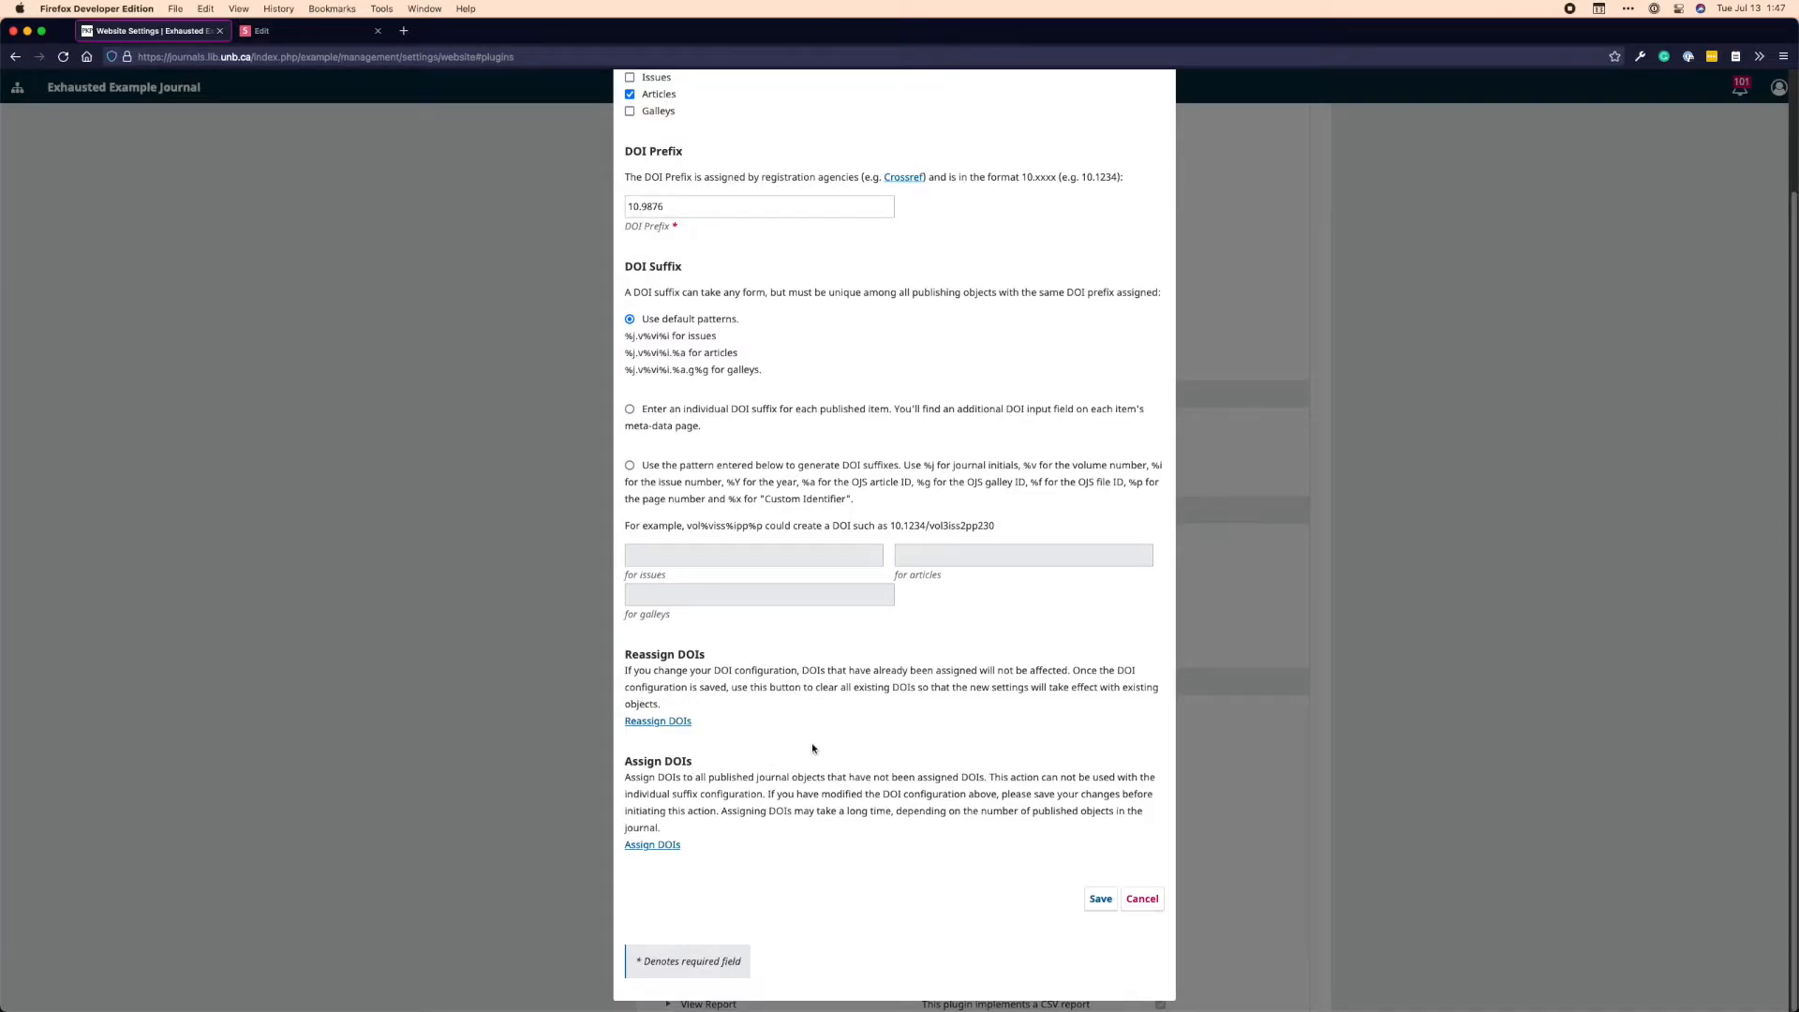
mouse_move(819, 733)
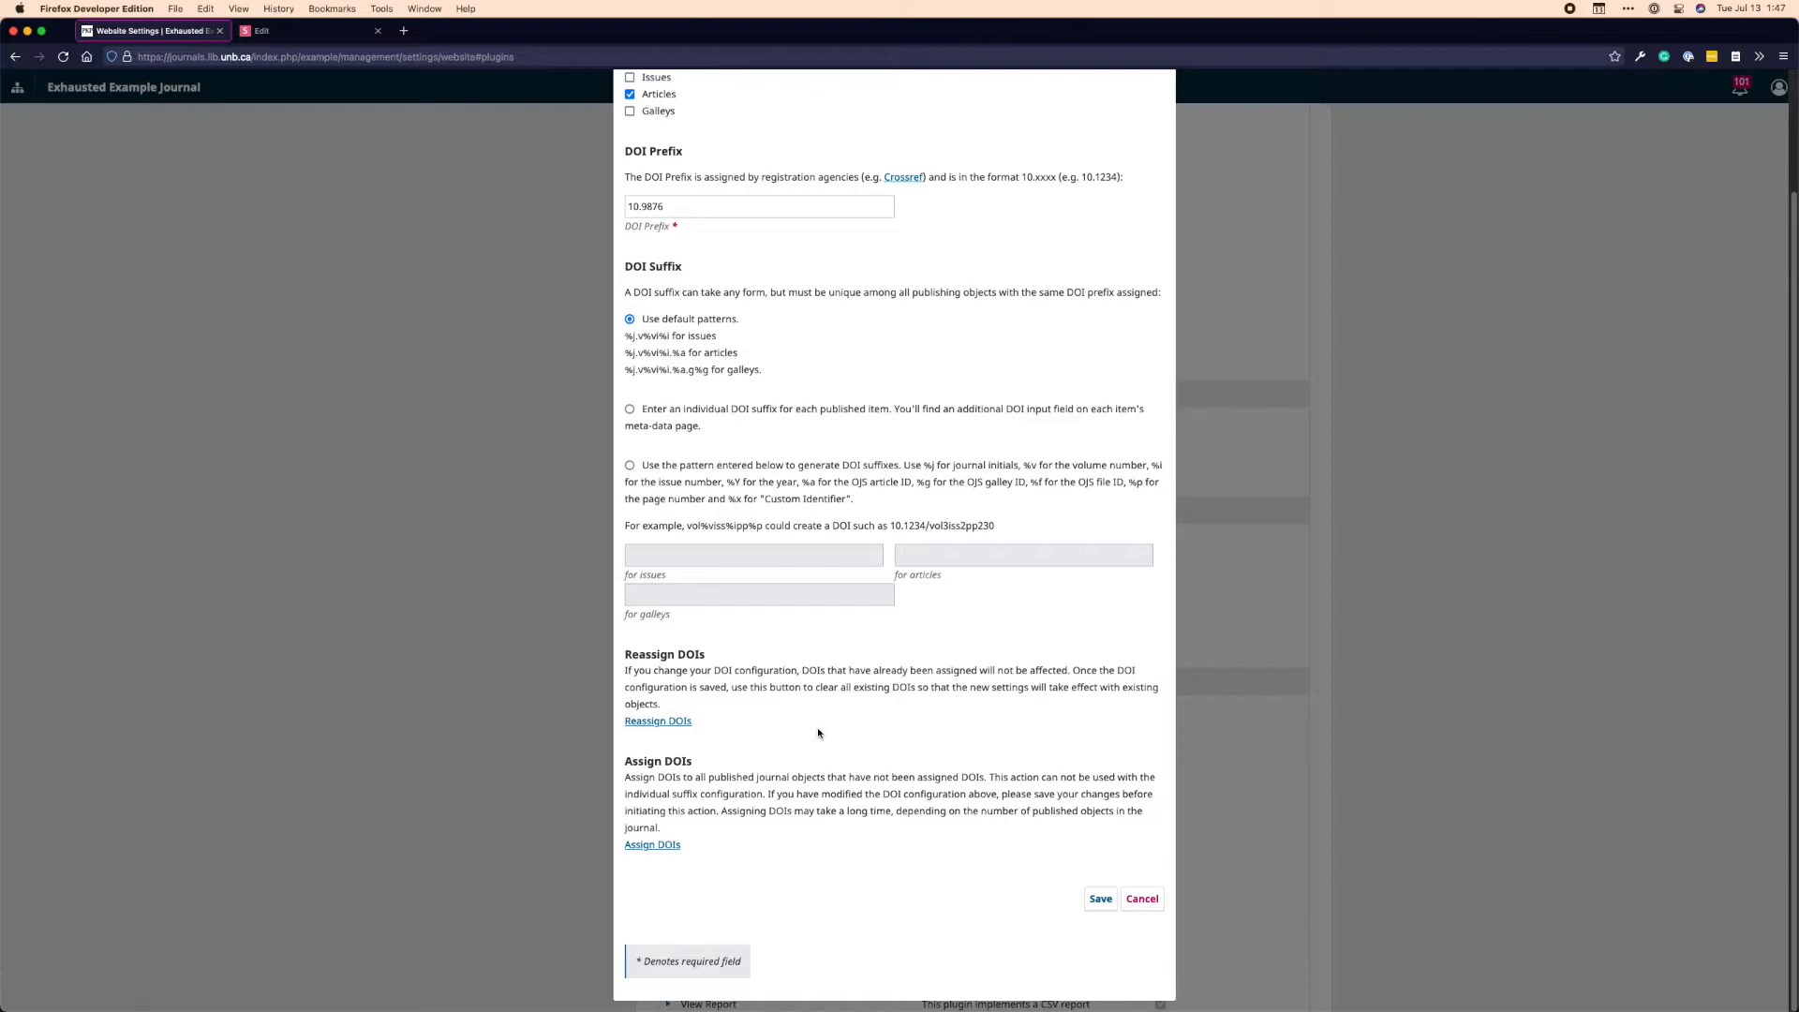
mouse_move(841, 842)
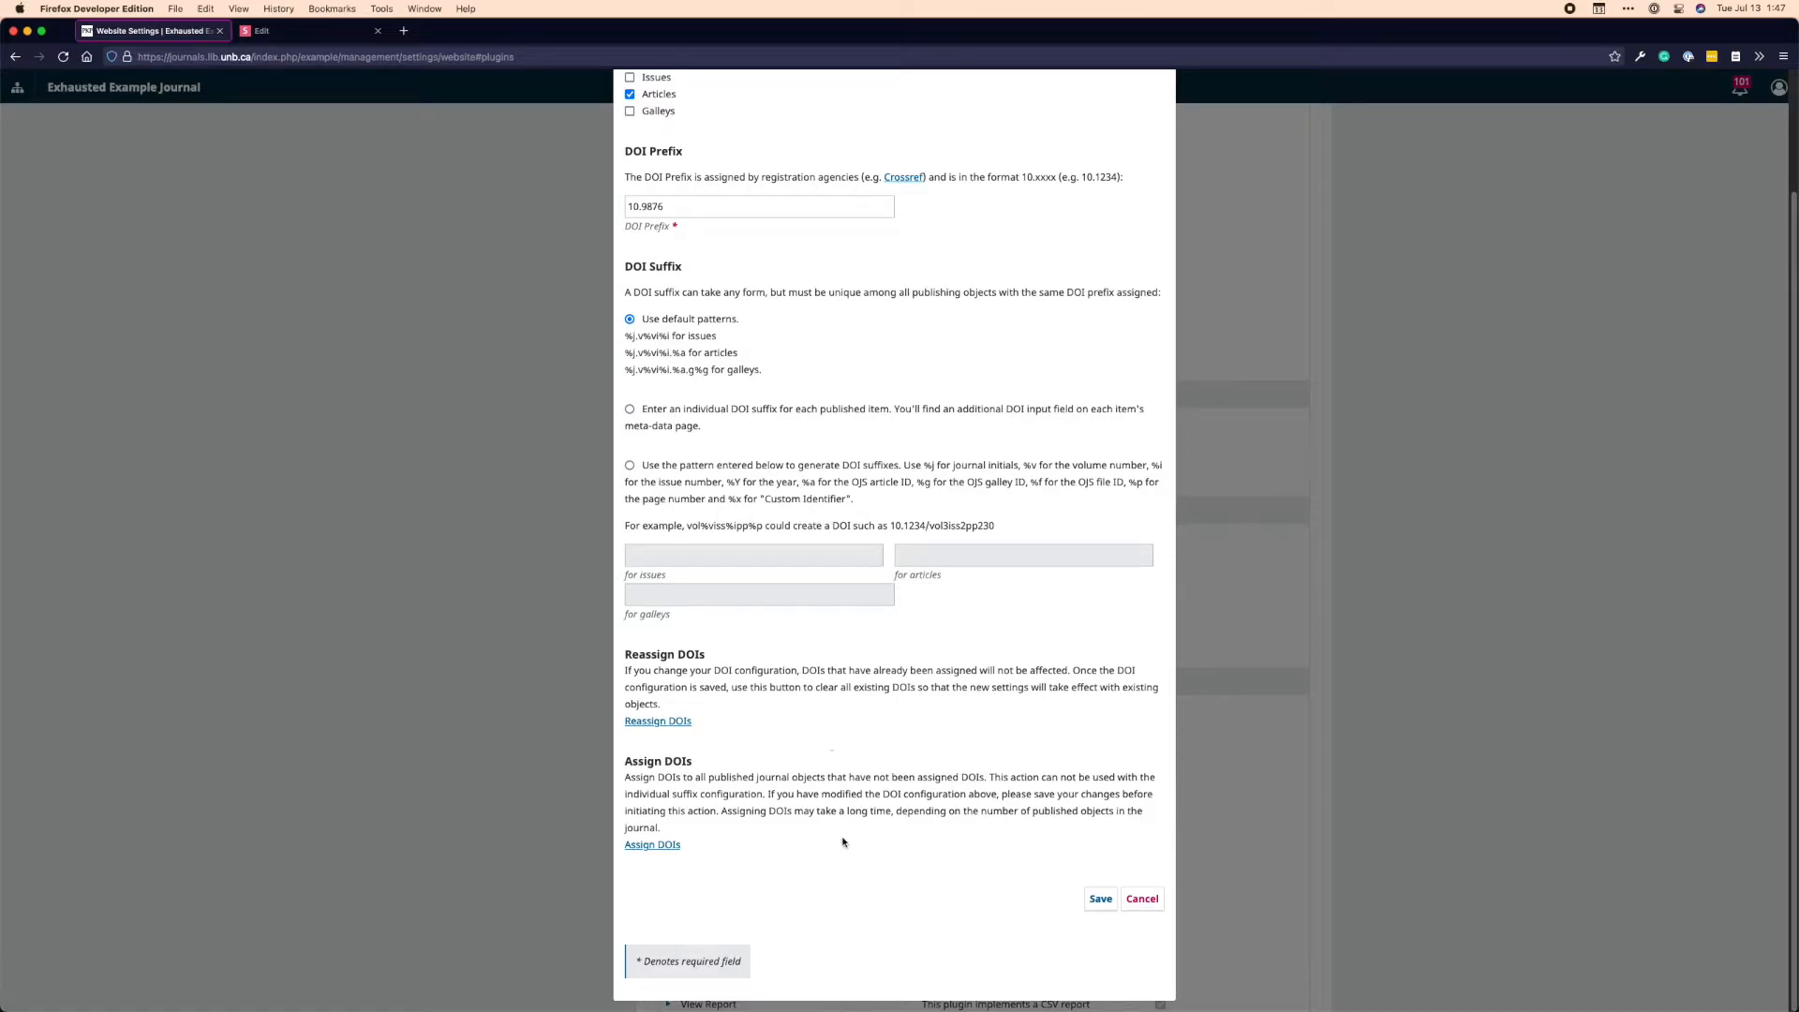
mouse_move(772, 827)
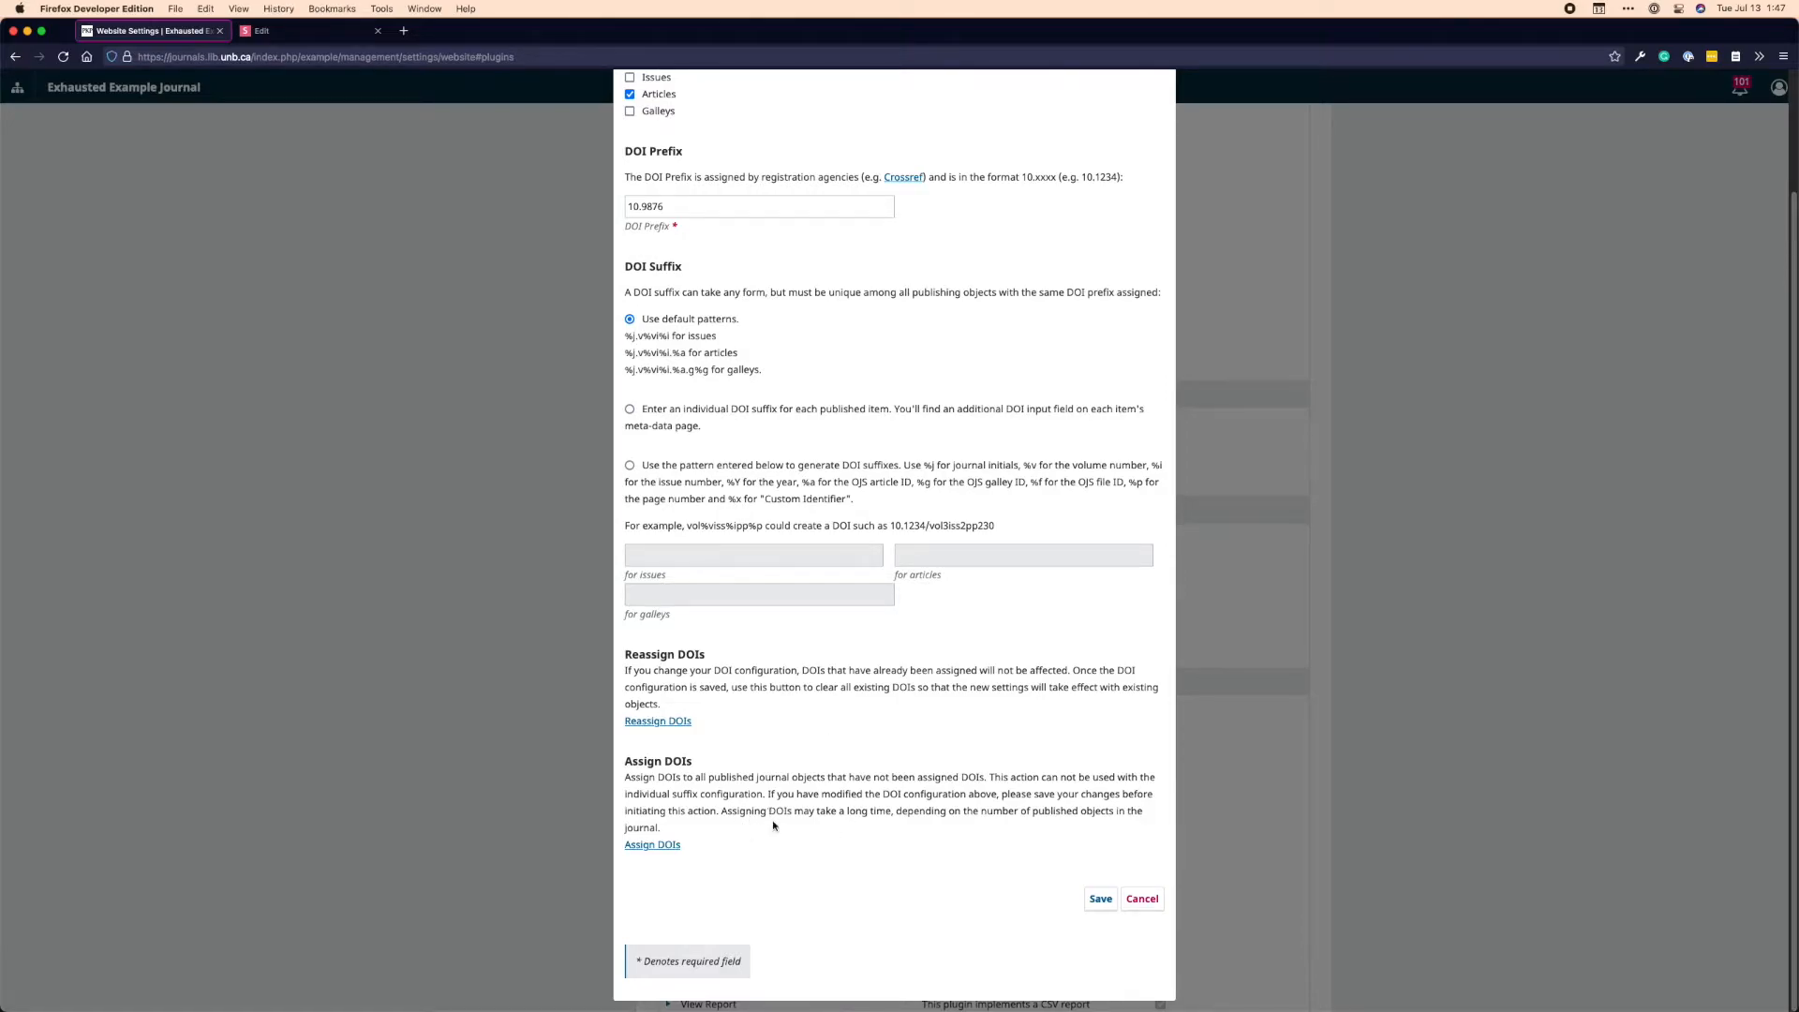
mouse_move(787, 860)
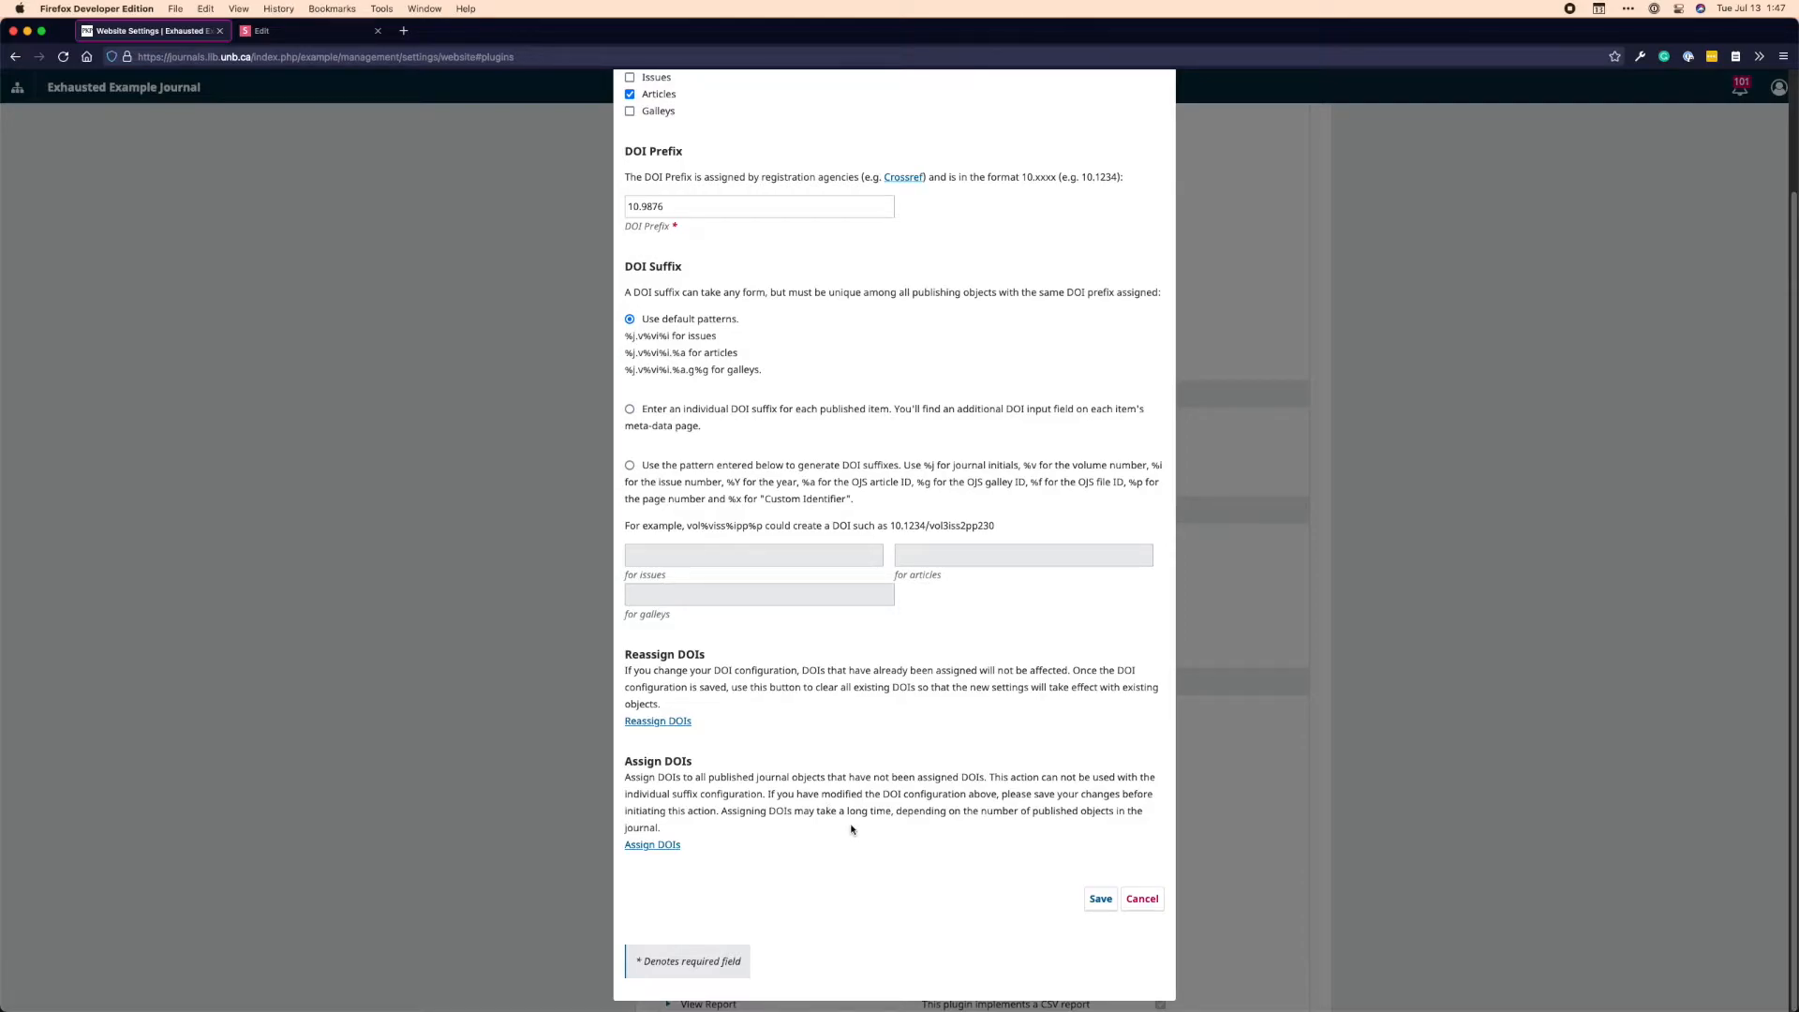
mouse_move(881, 836)
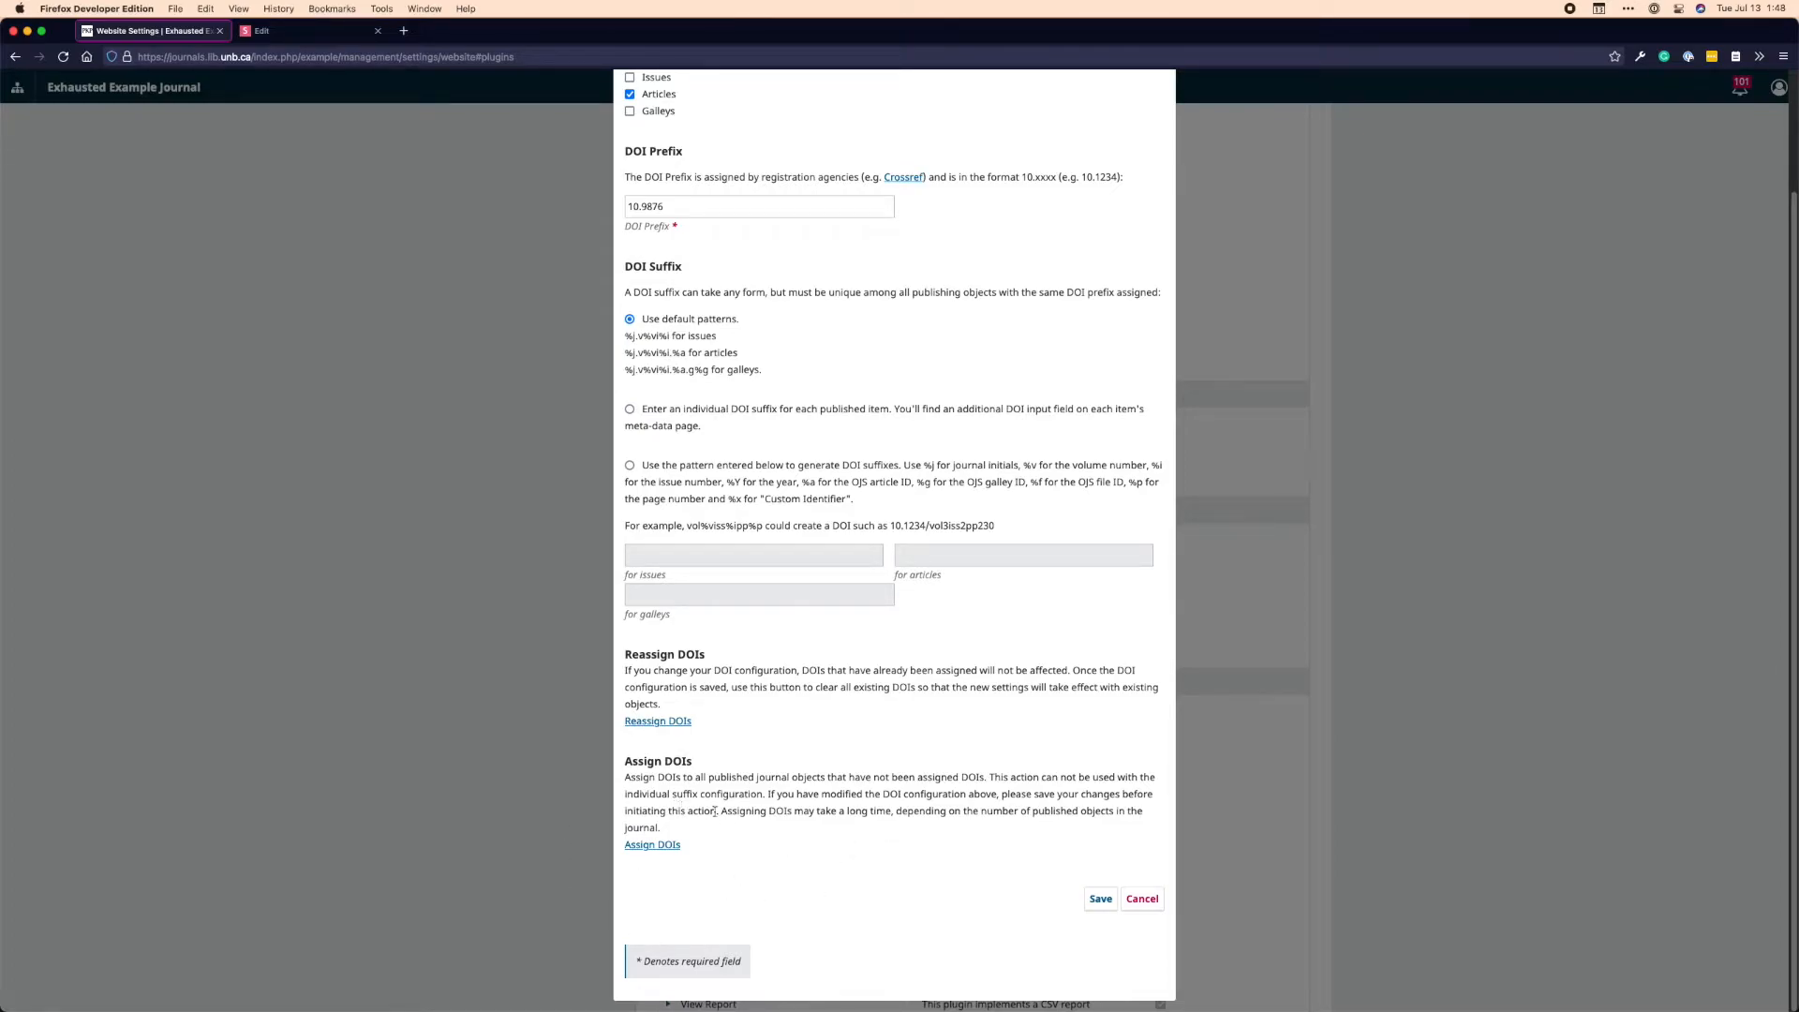
mouse_move(950, 832)
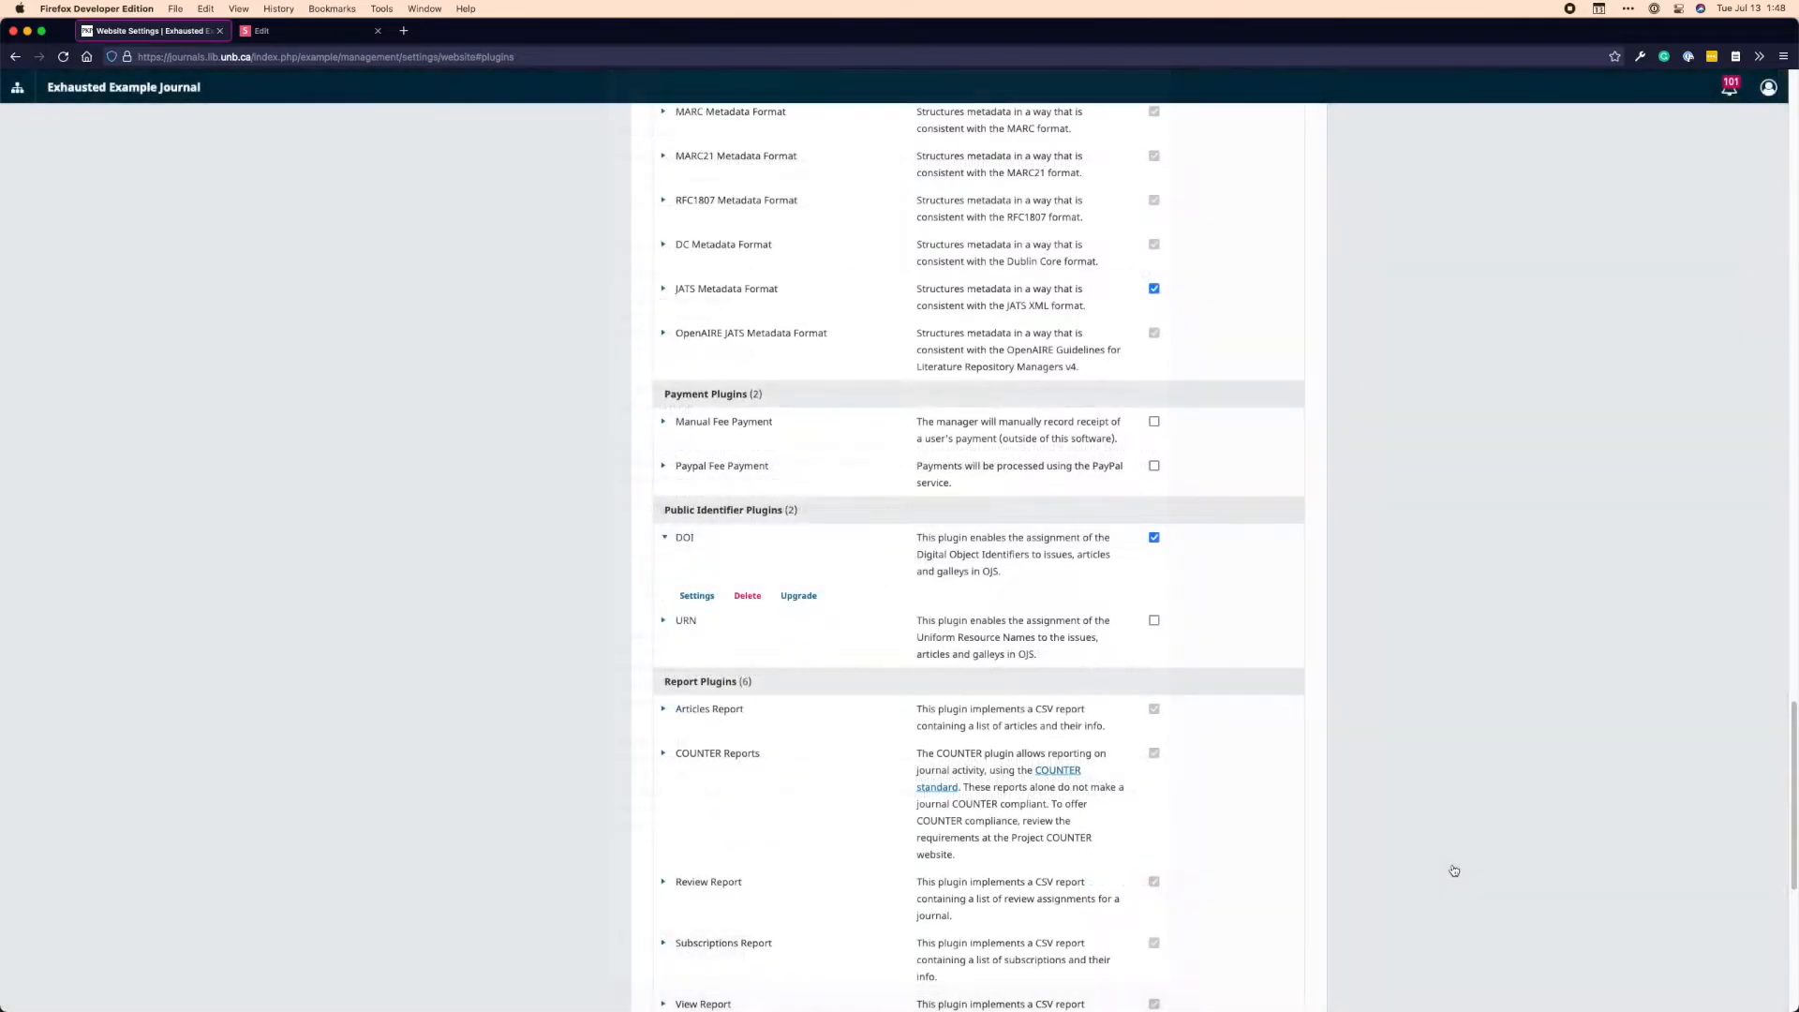
Reach the CrossRef XML Export Plugin from Tools > Import/Export
scroll("down", 3)
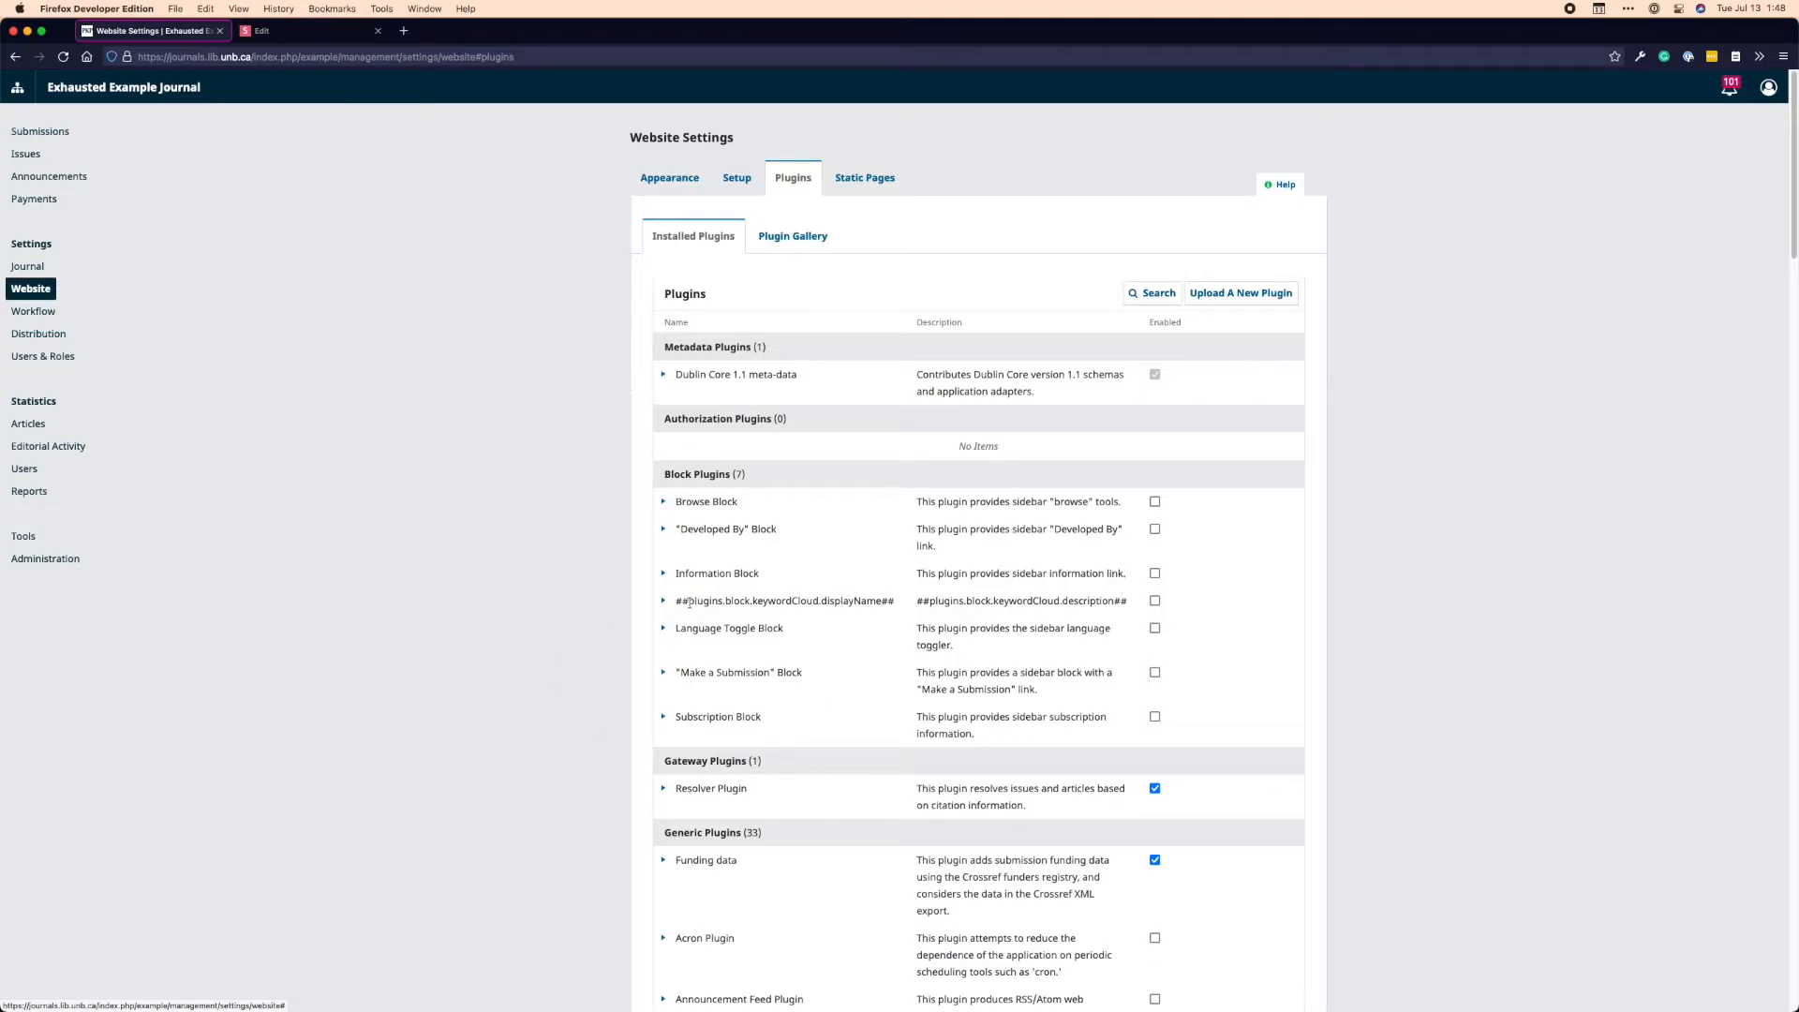
mouse_move(416, 541)
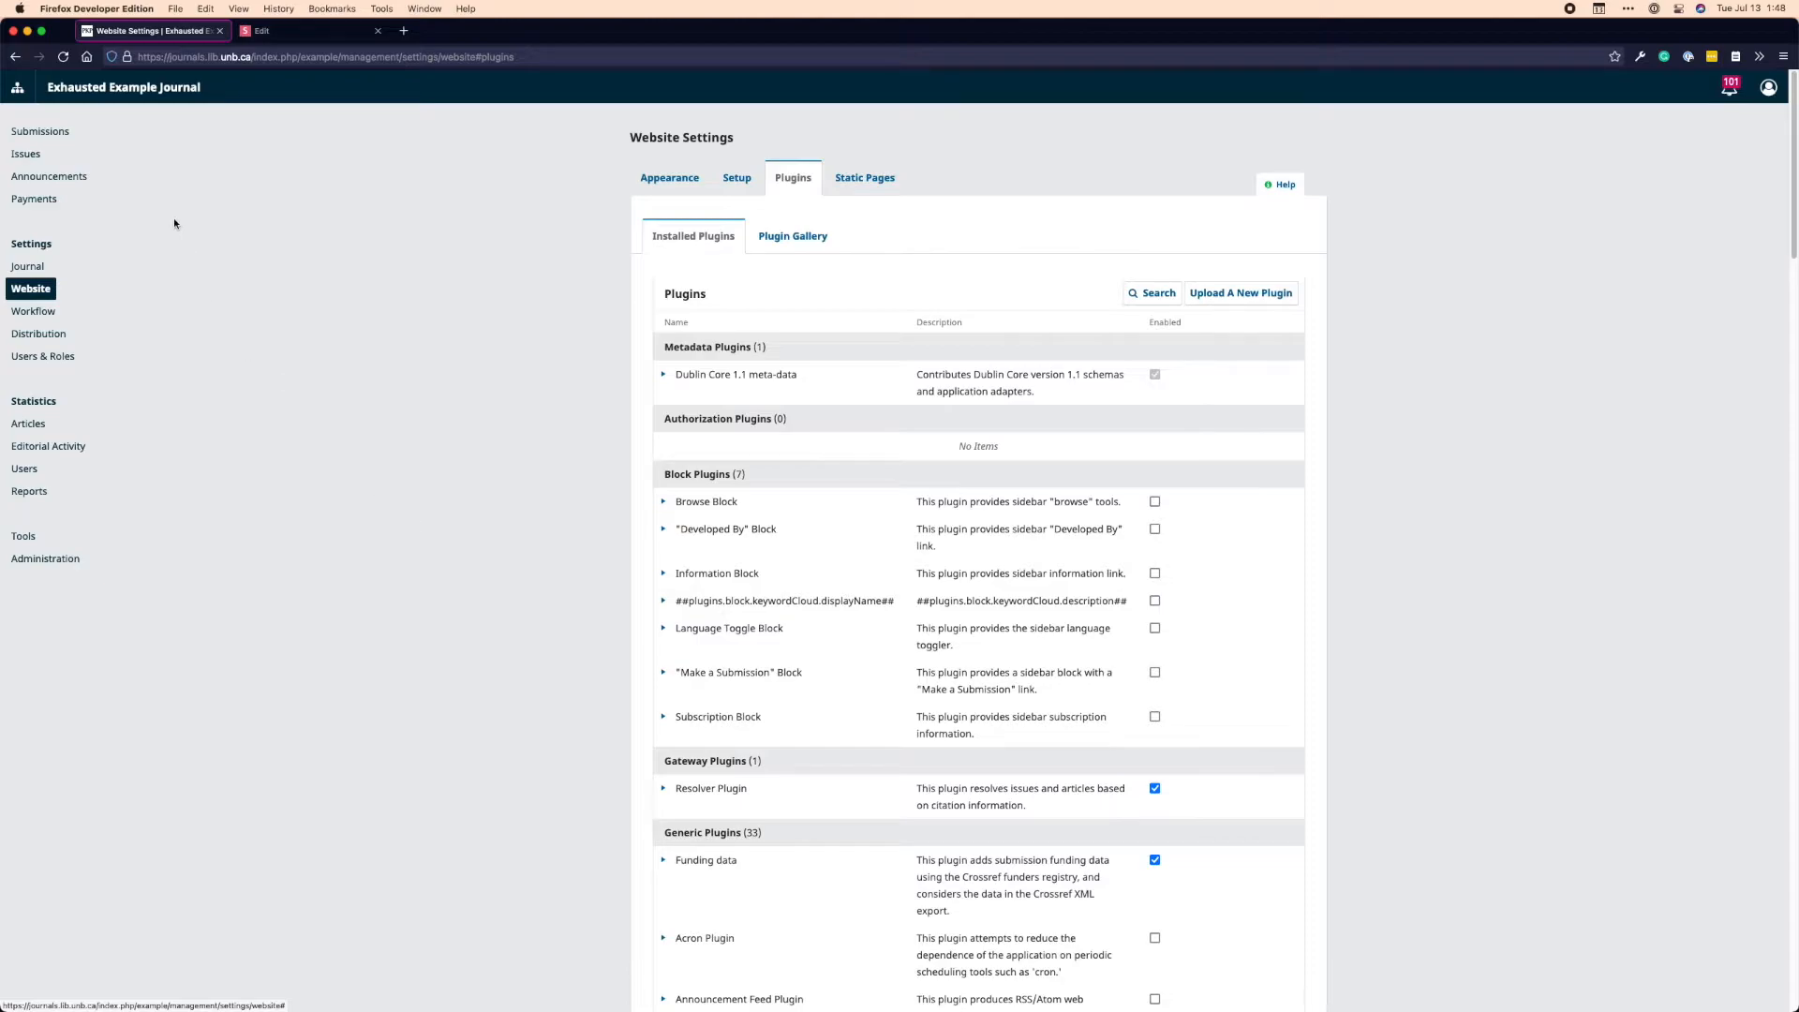
mouse_move(23, 536)
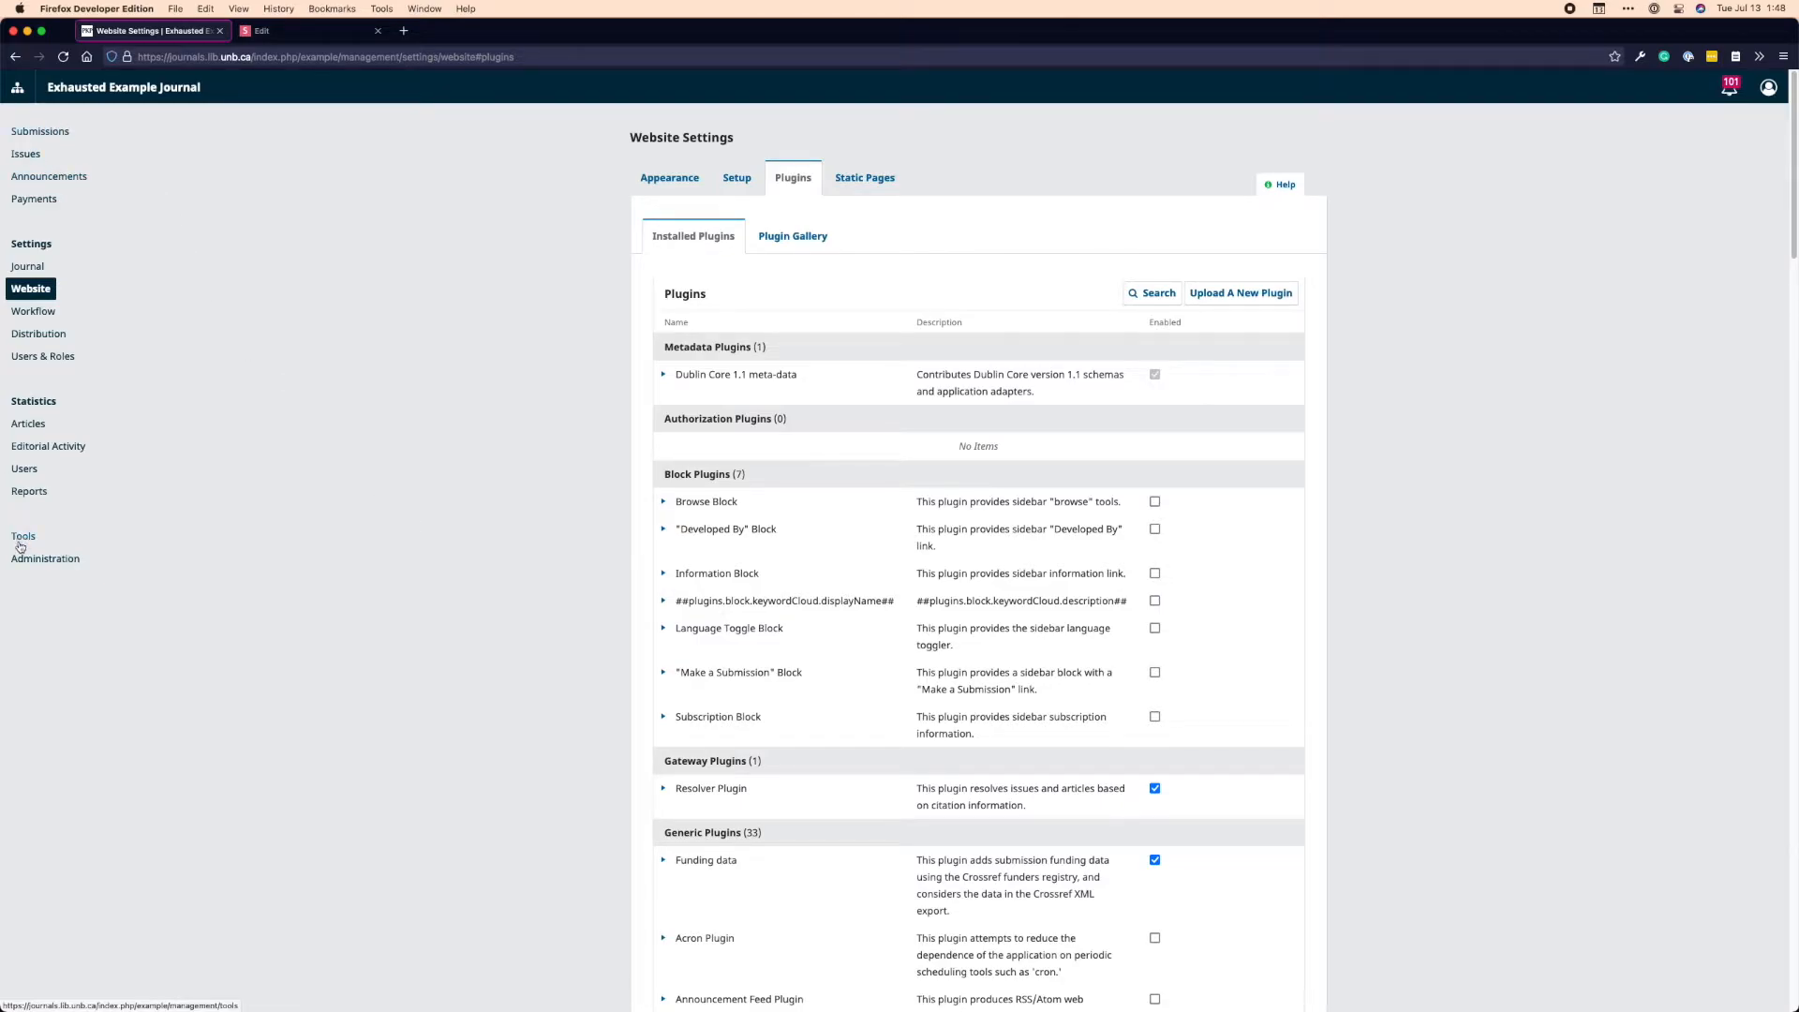
left_click(22, 536)
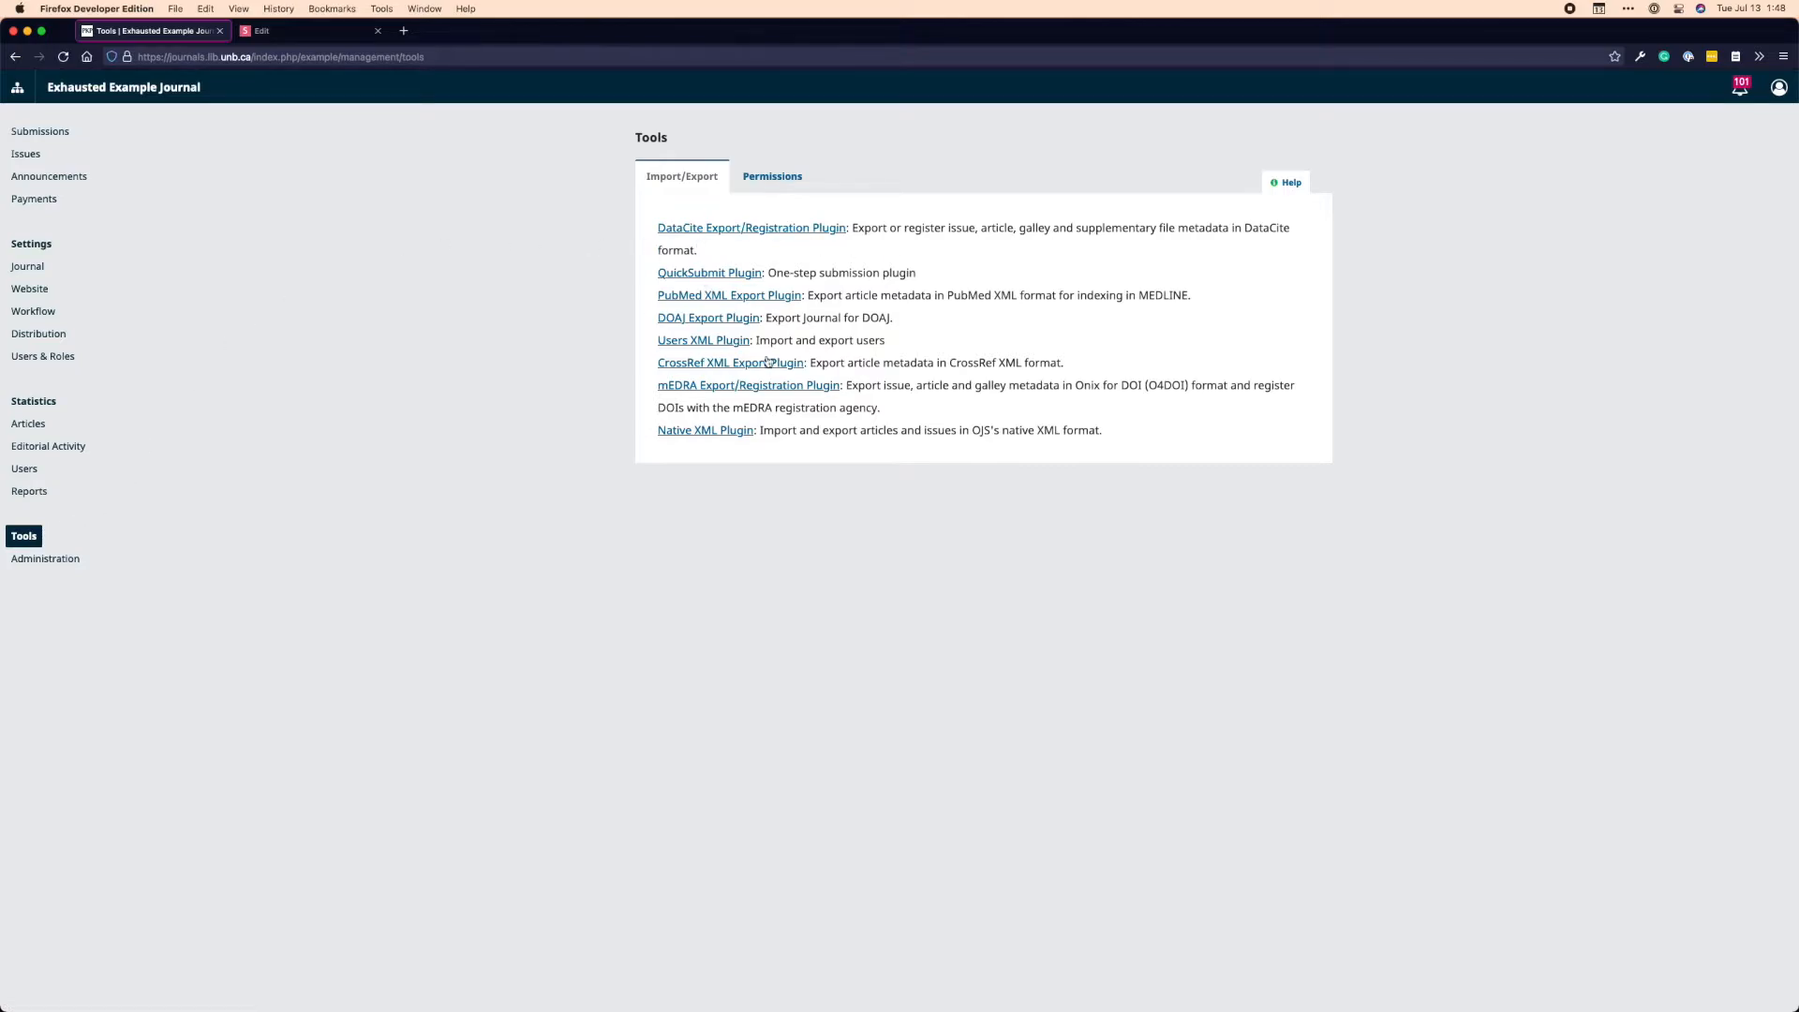
left_click(731, 361)
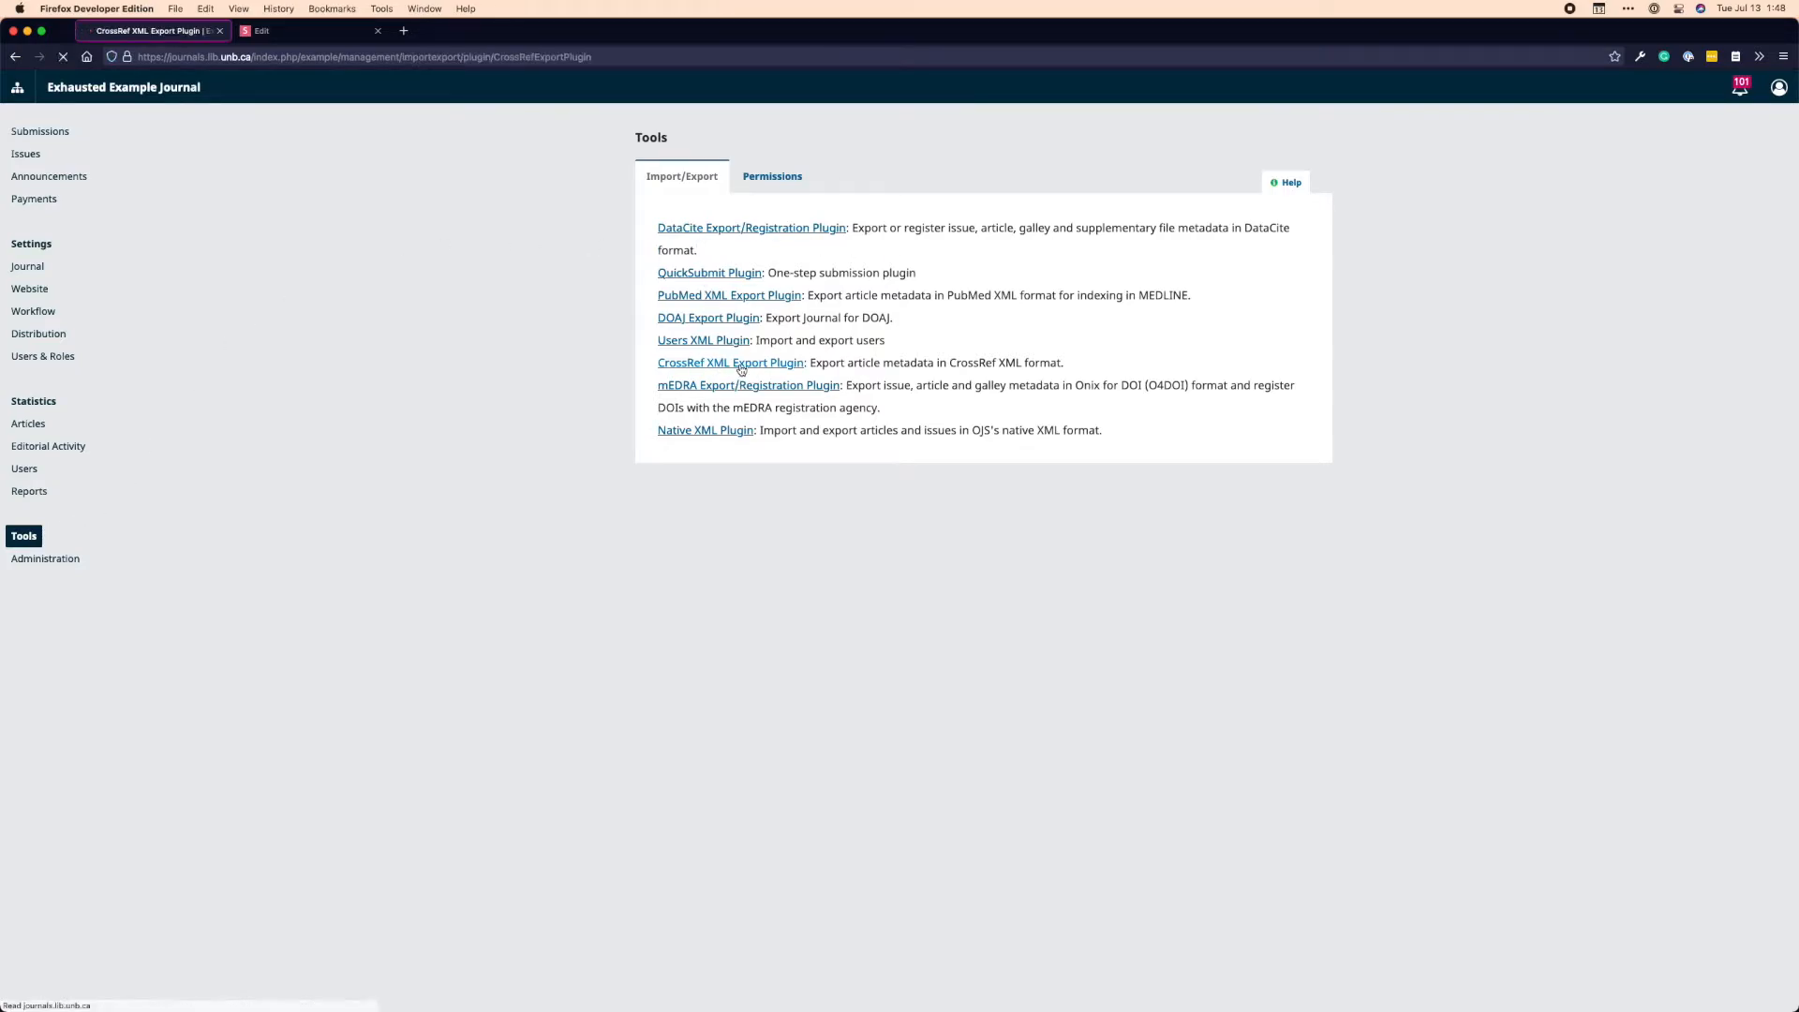
left_click(729, 362)
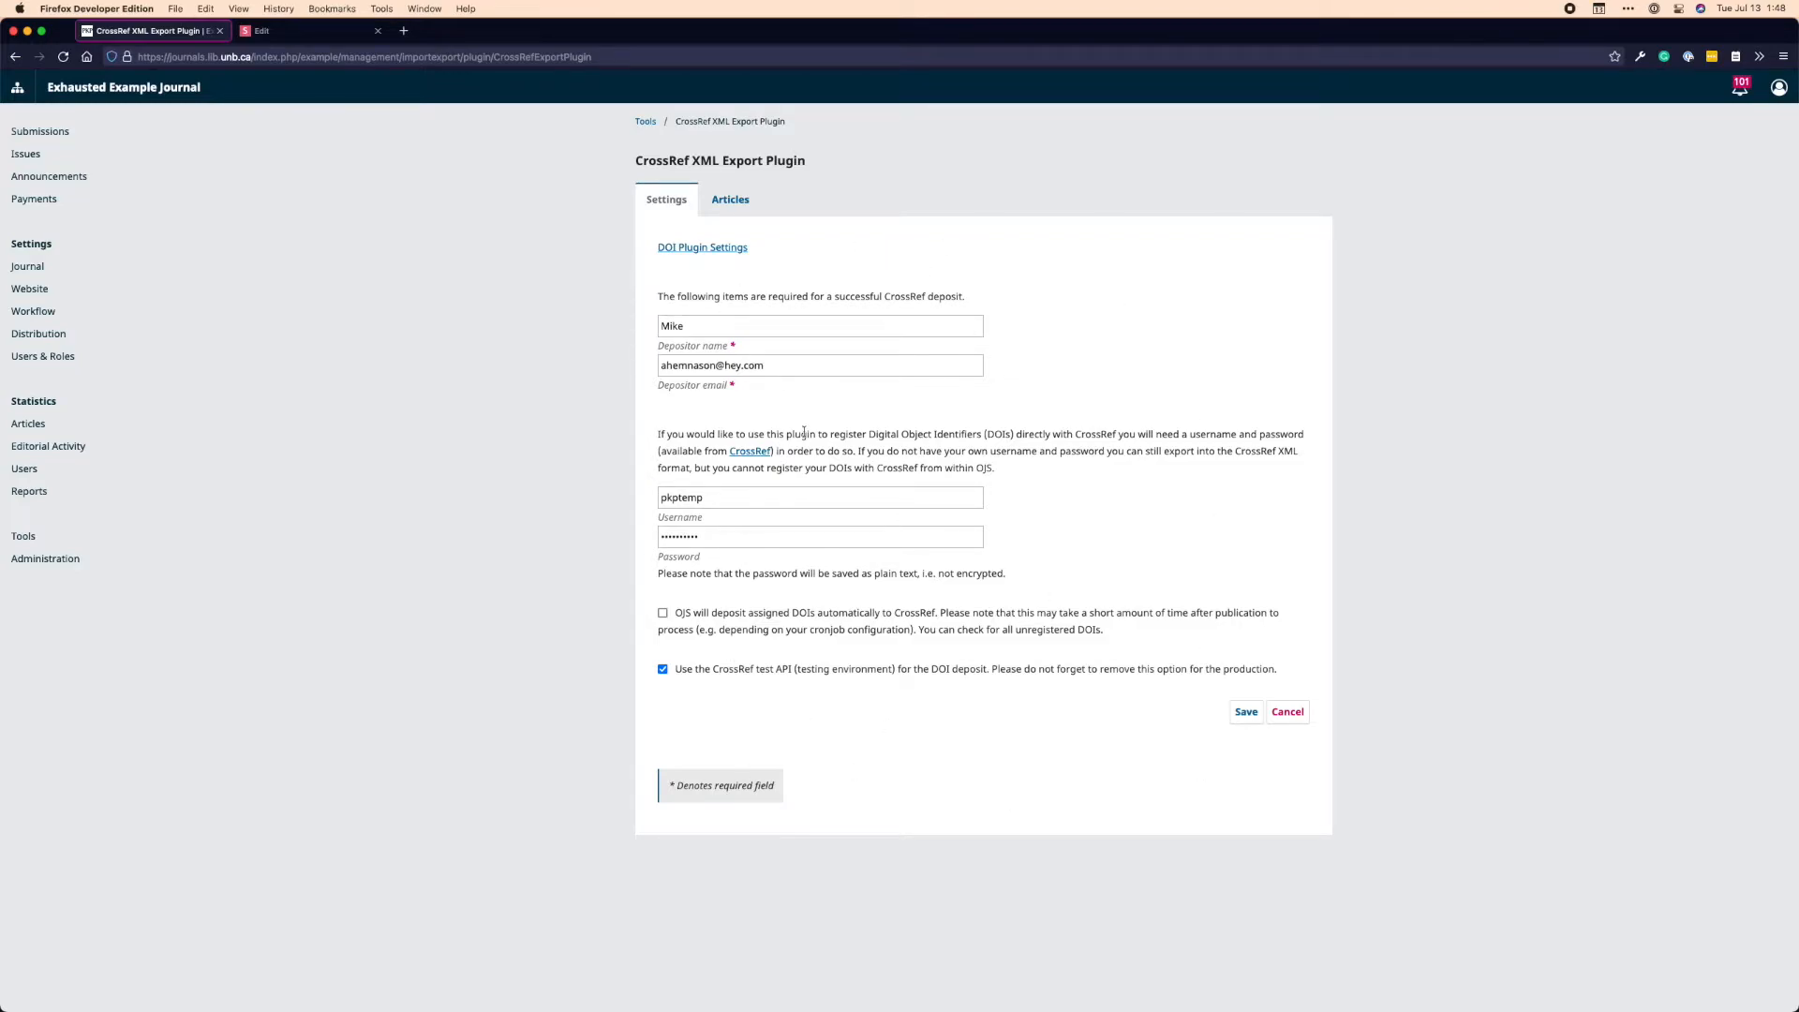
mouse_move(798, 416)
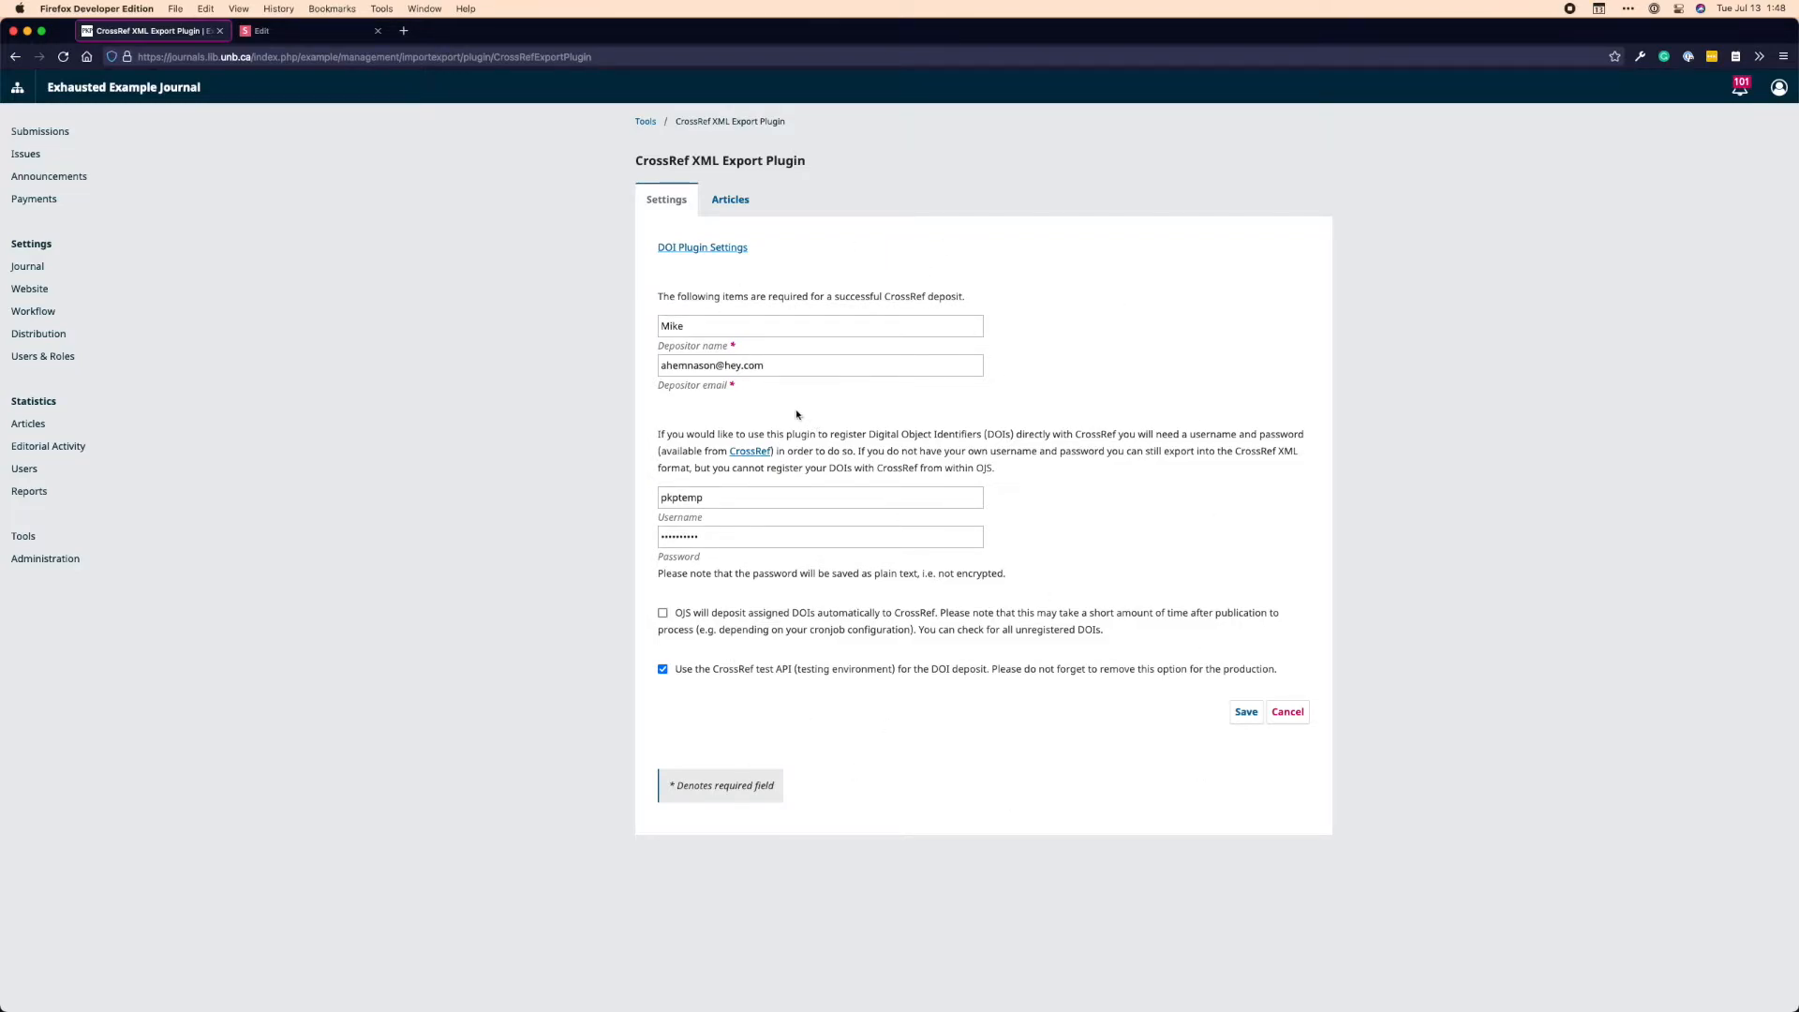
mouse_move(694, 247)
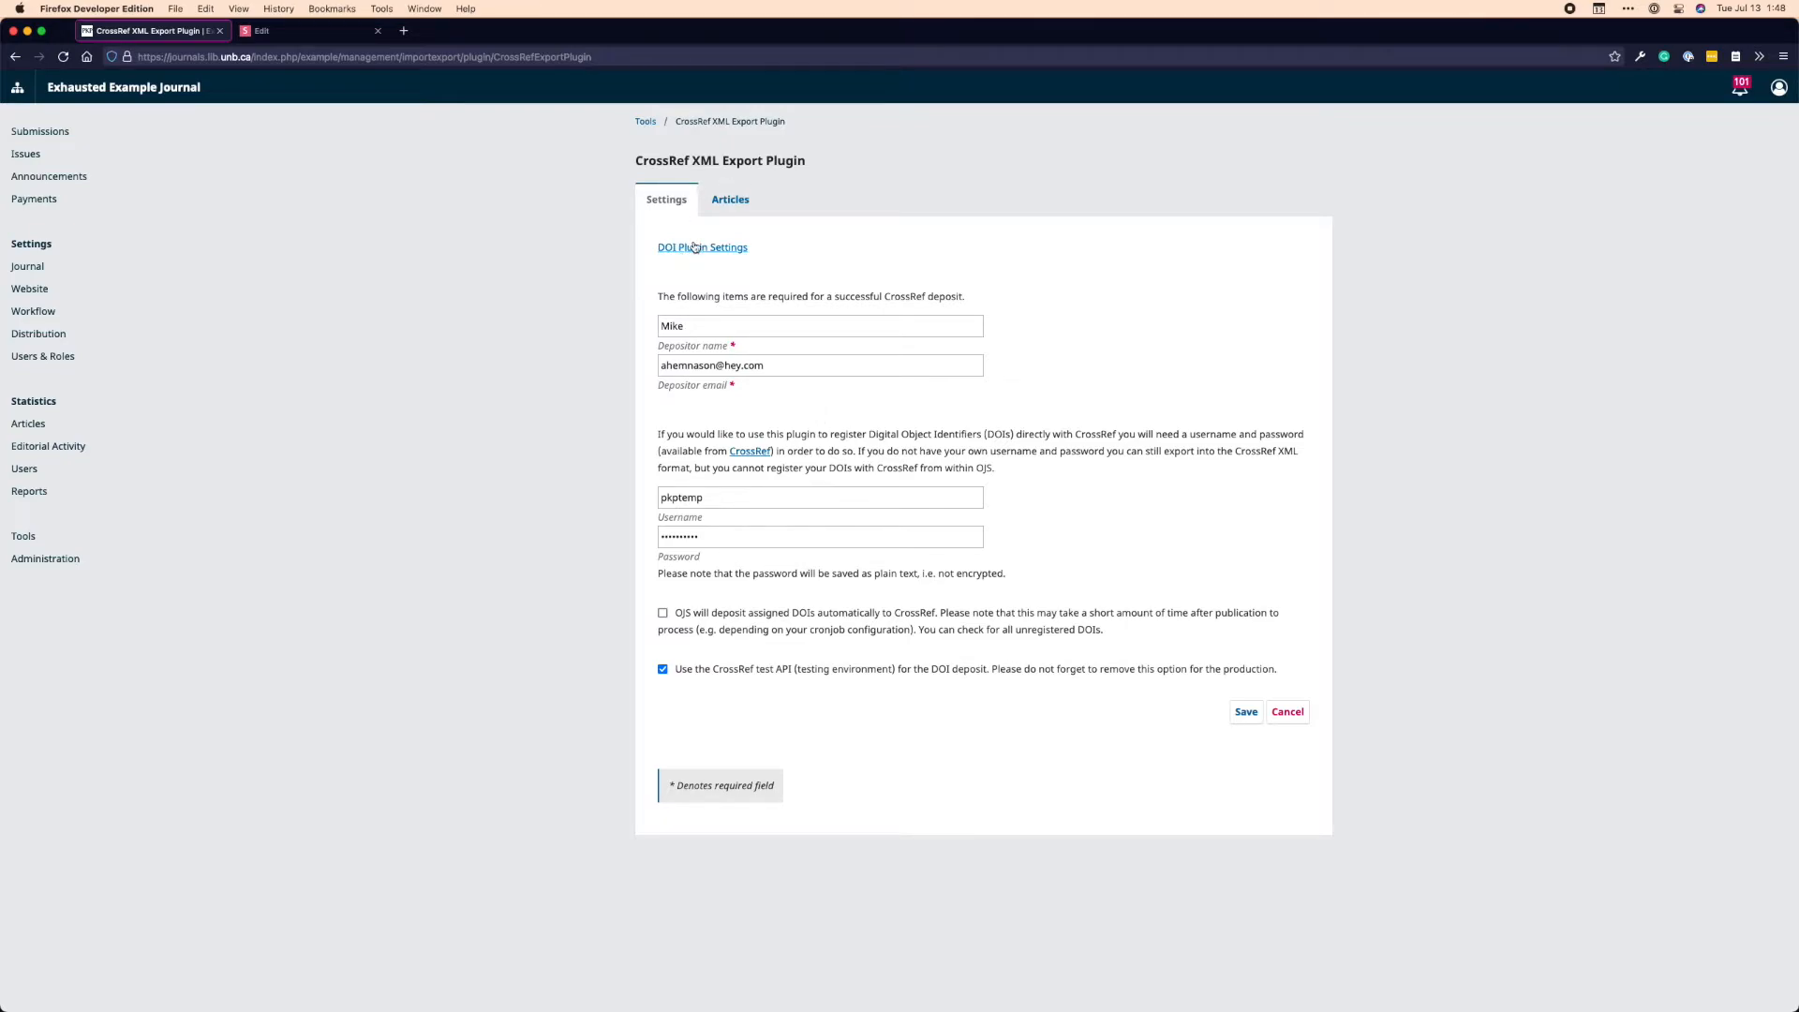
mouse_move(703, 247)
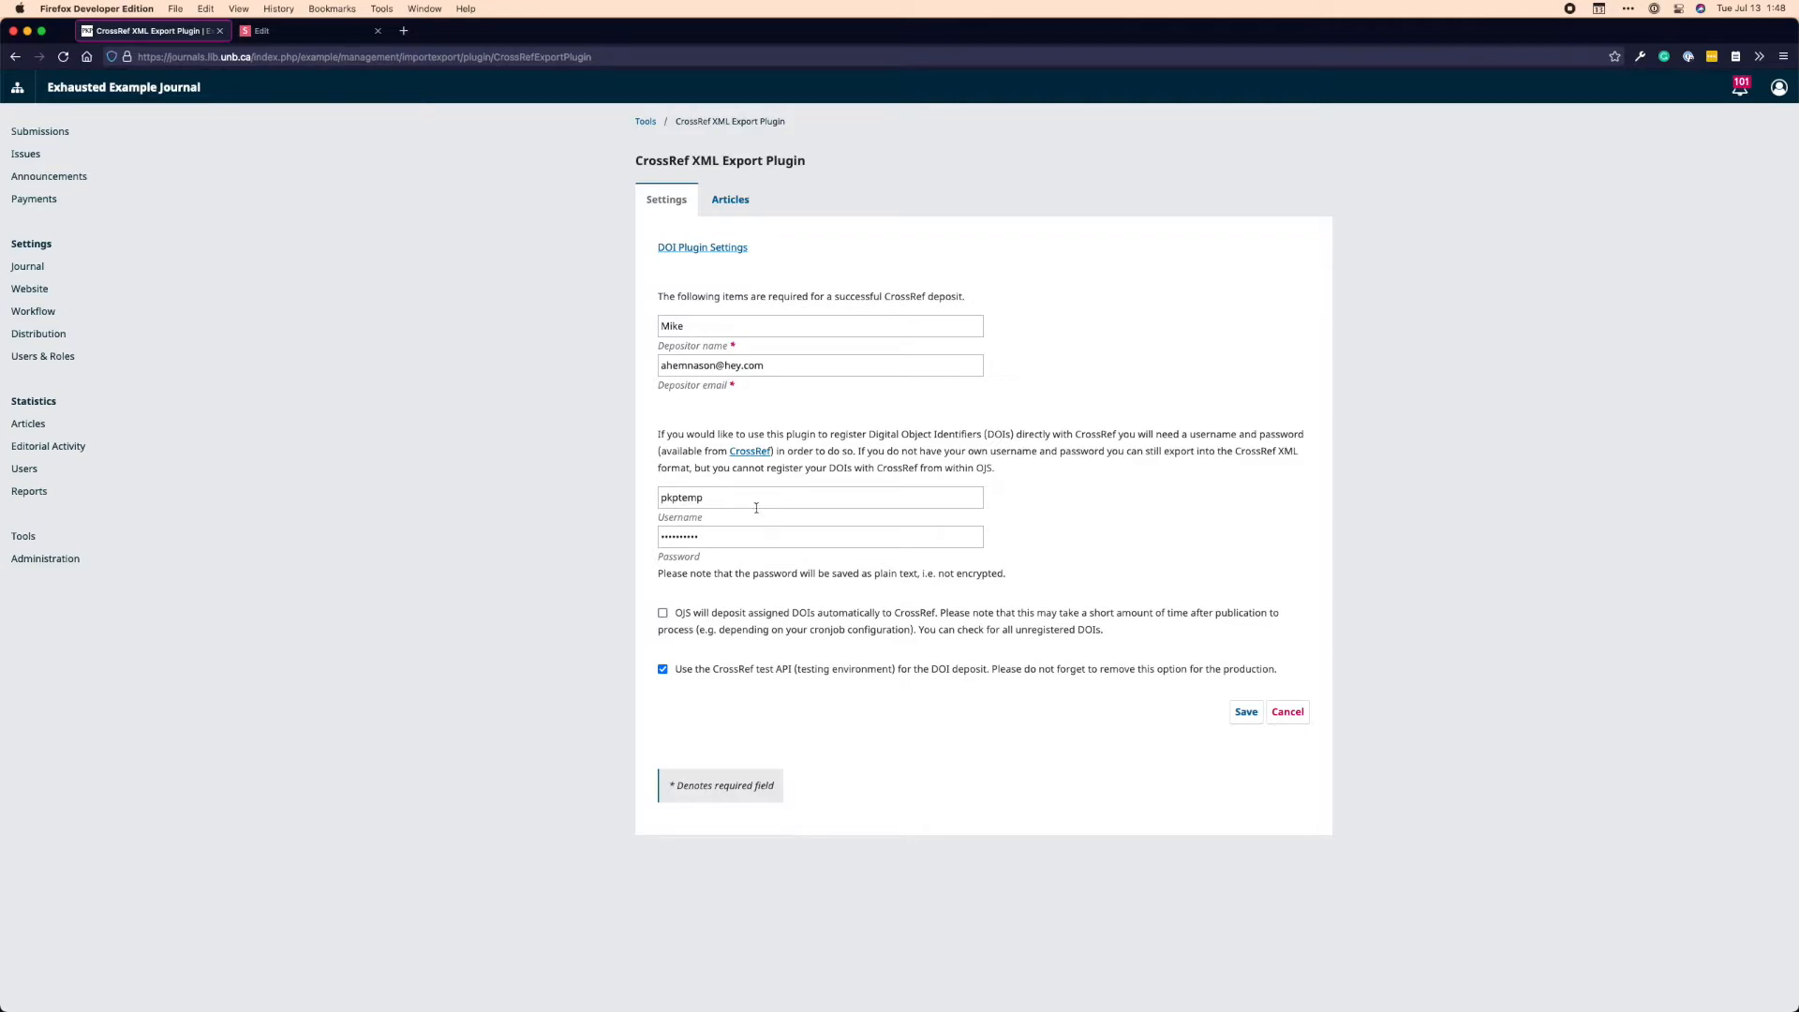
mouse_move(769, 495)
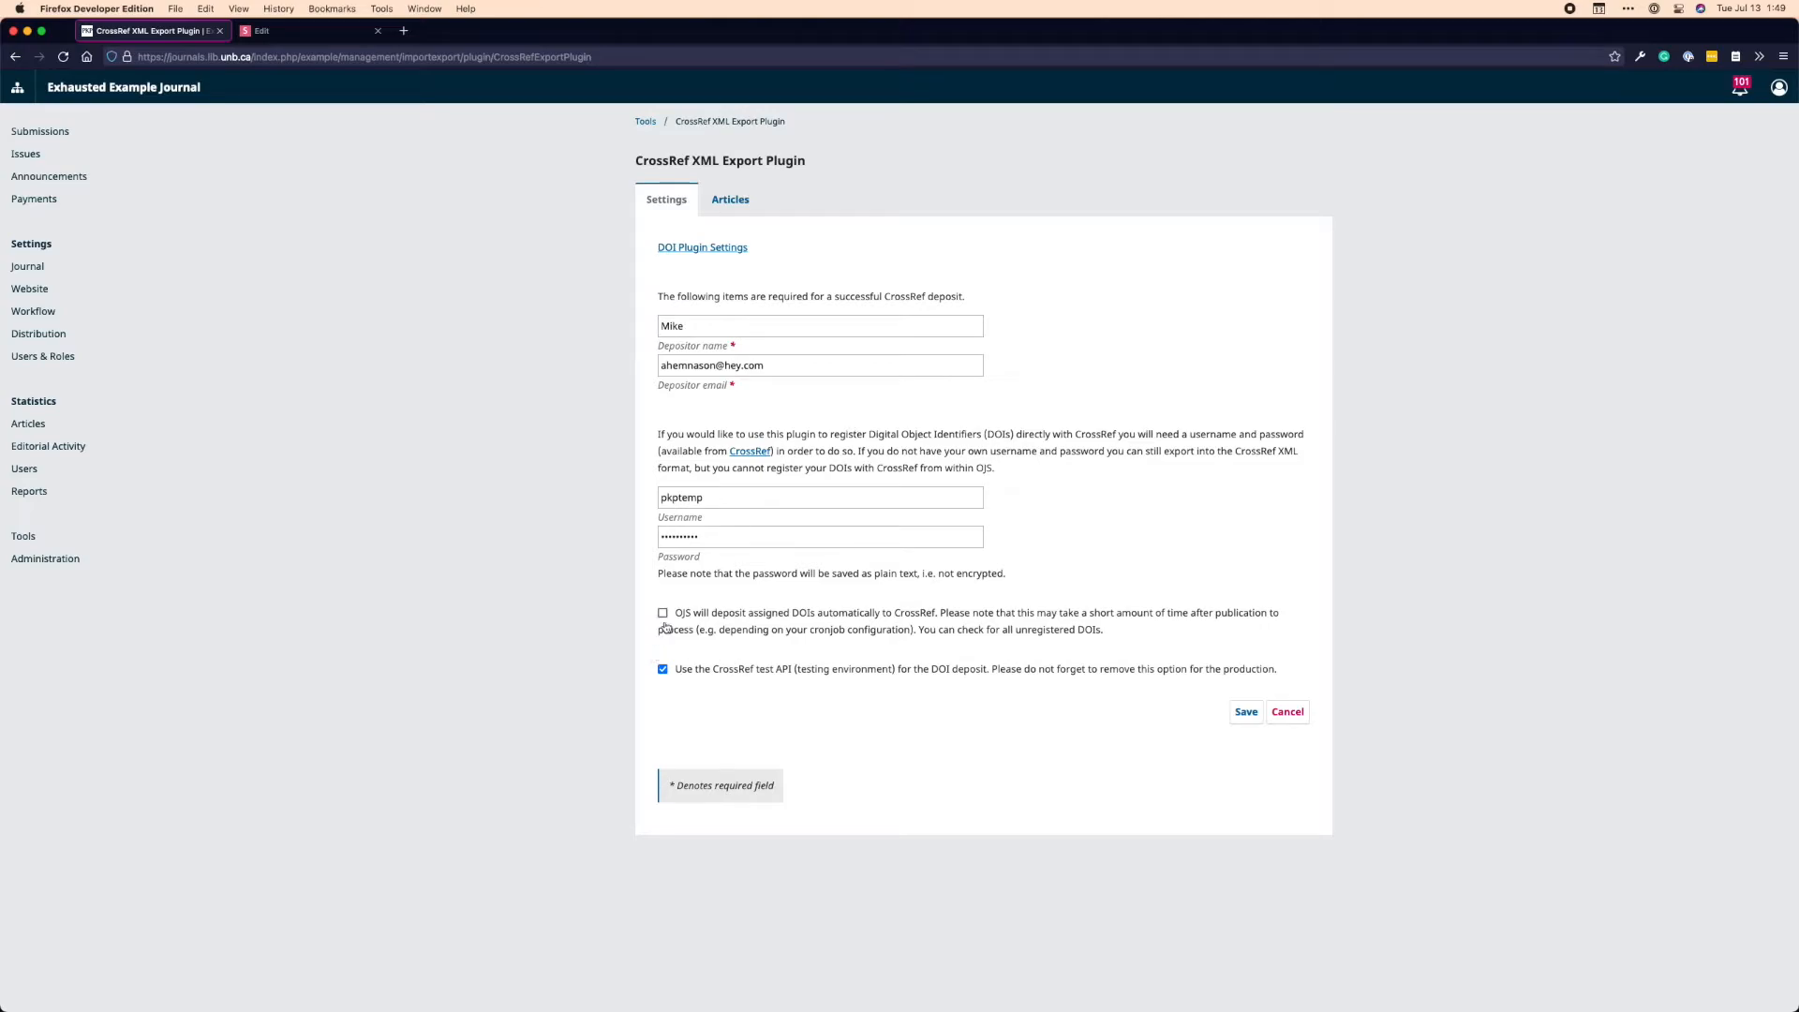
mouse_move(841, 641)
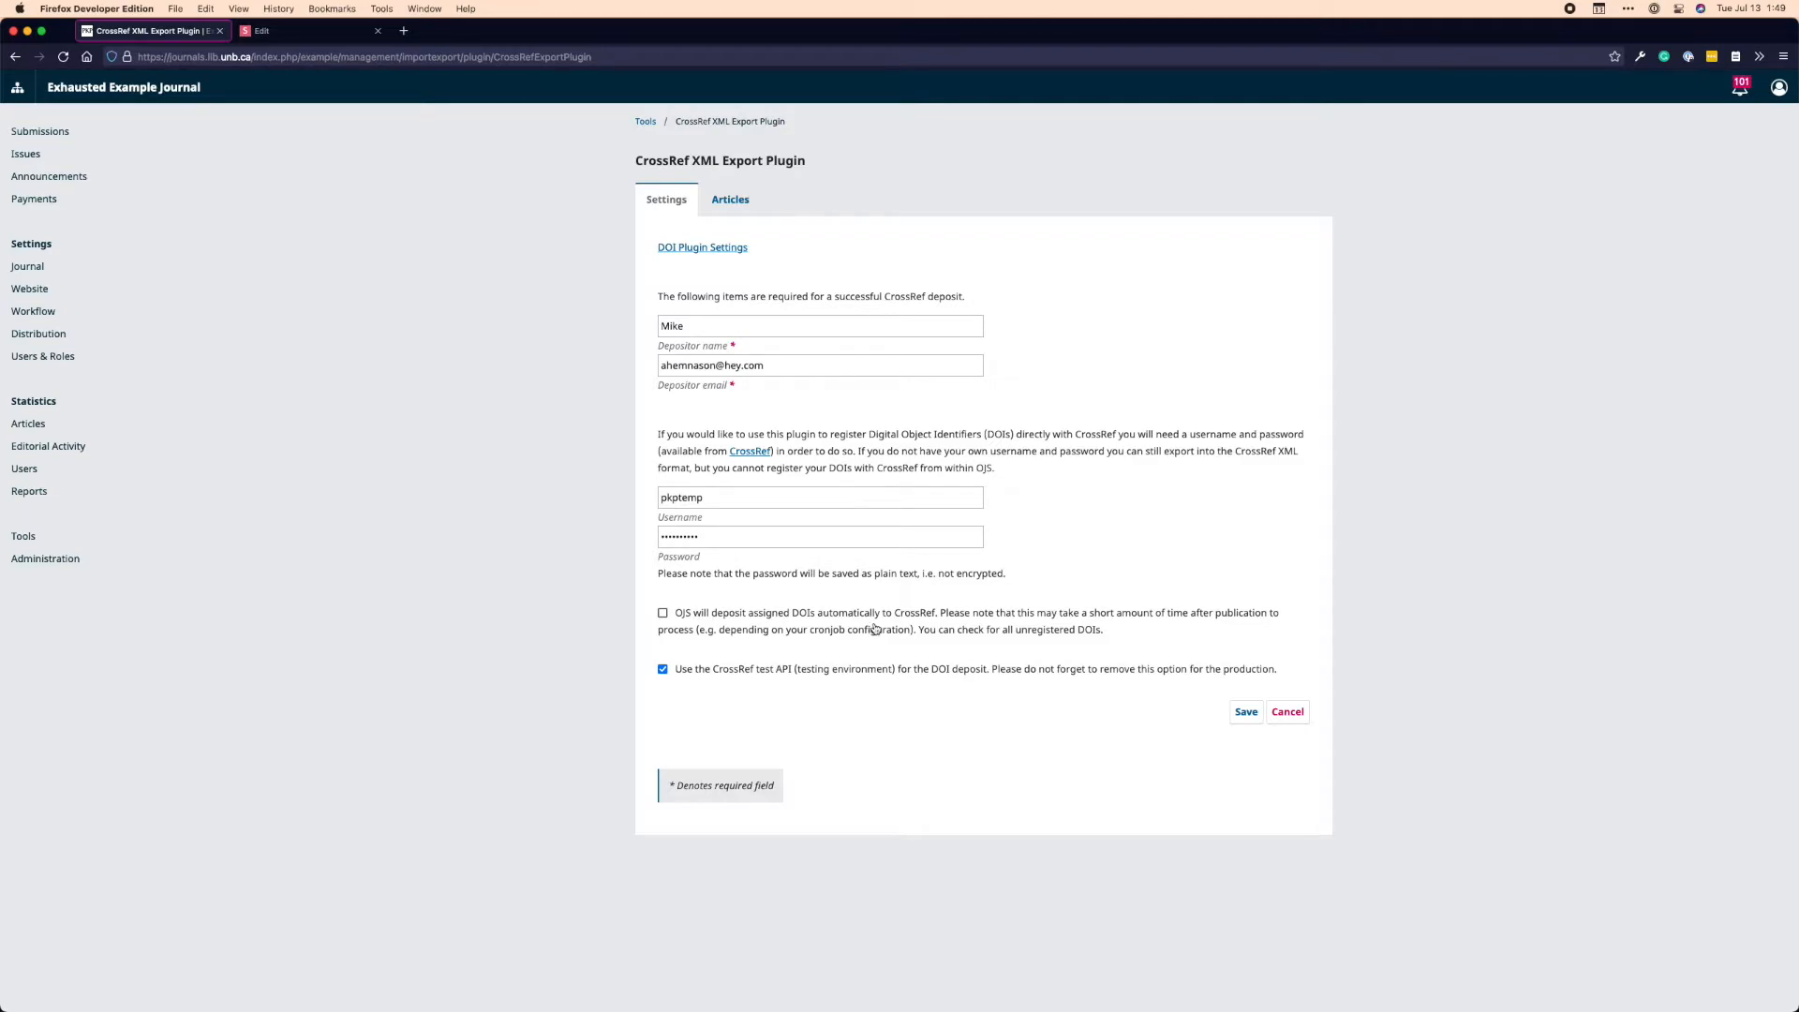
mouse_move(898, 626)
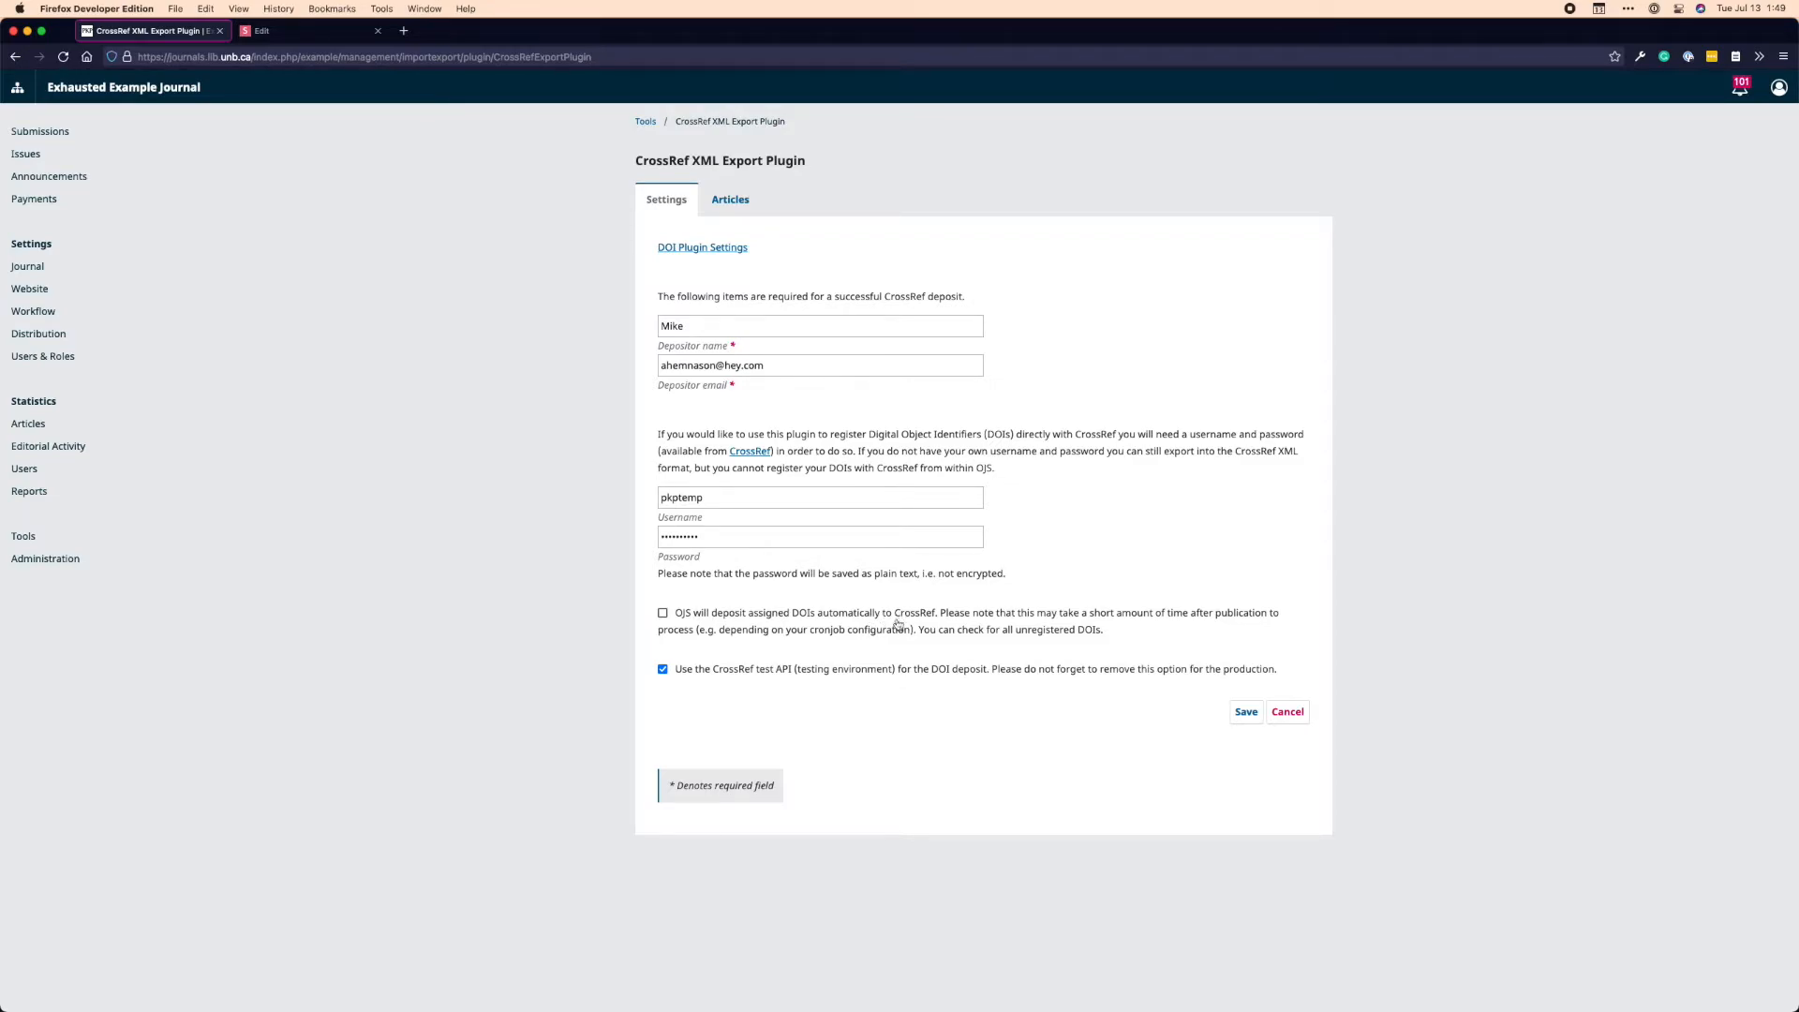
mouse_move(969, 643)
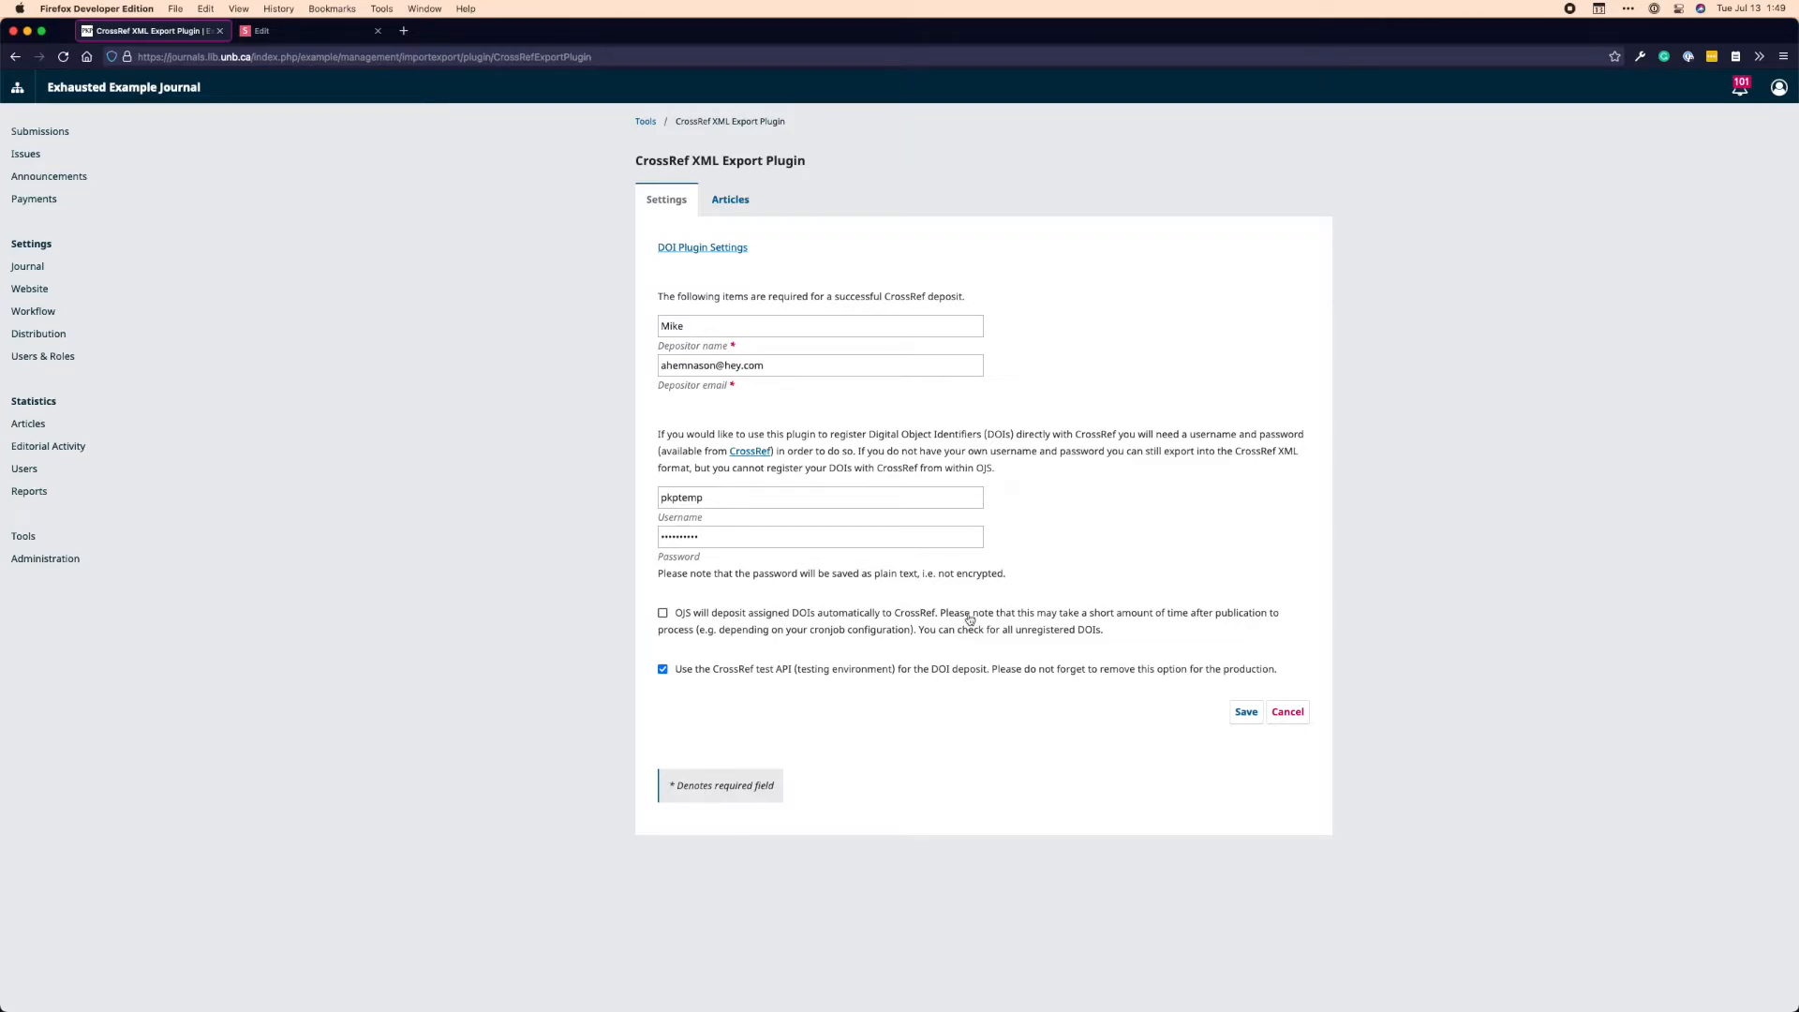
mouse_move(960, 611)
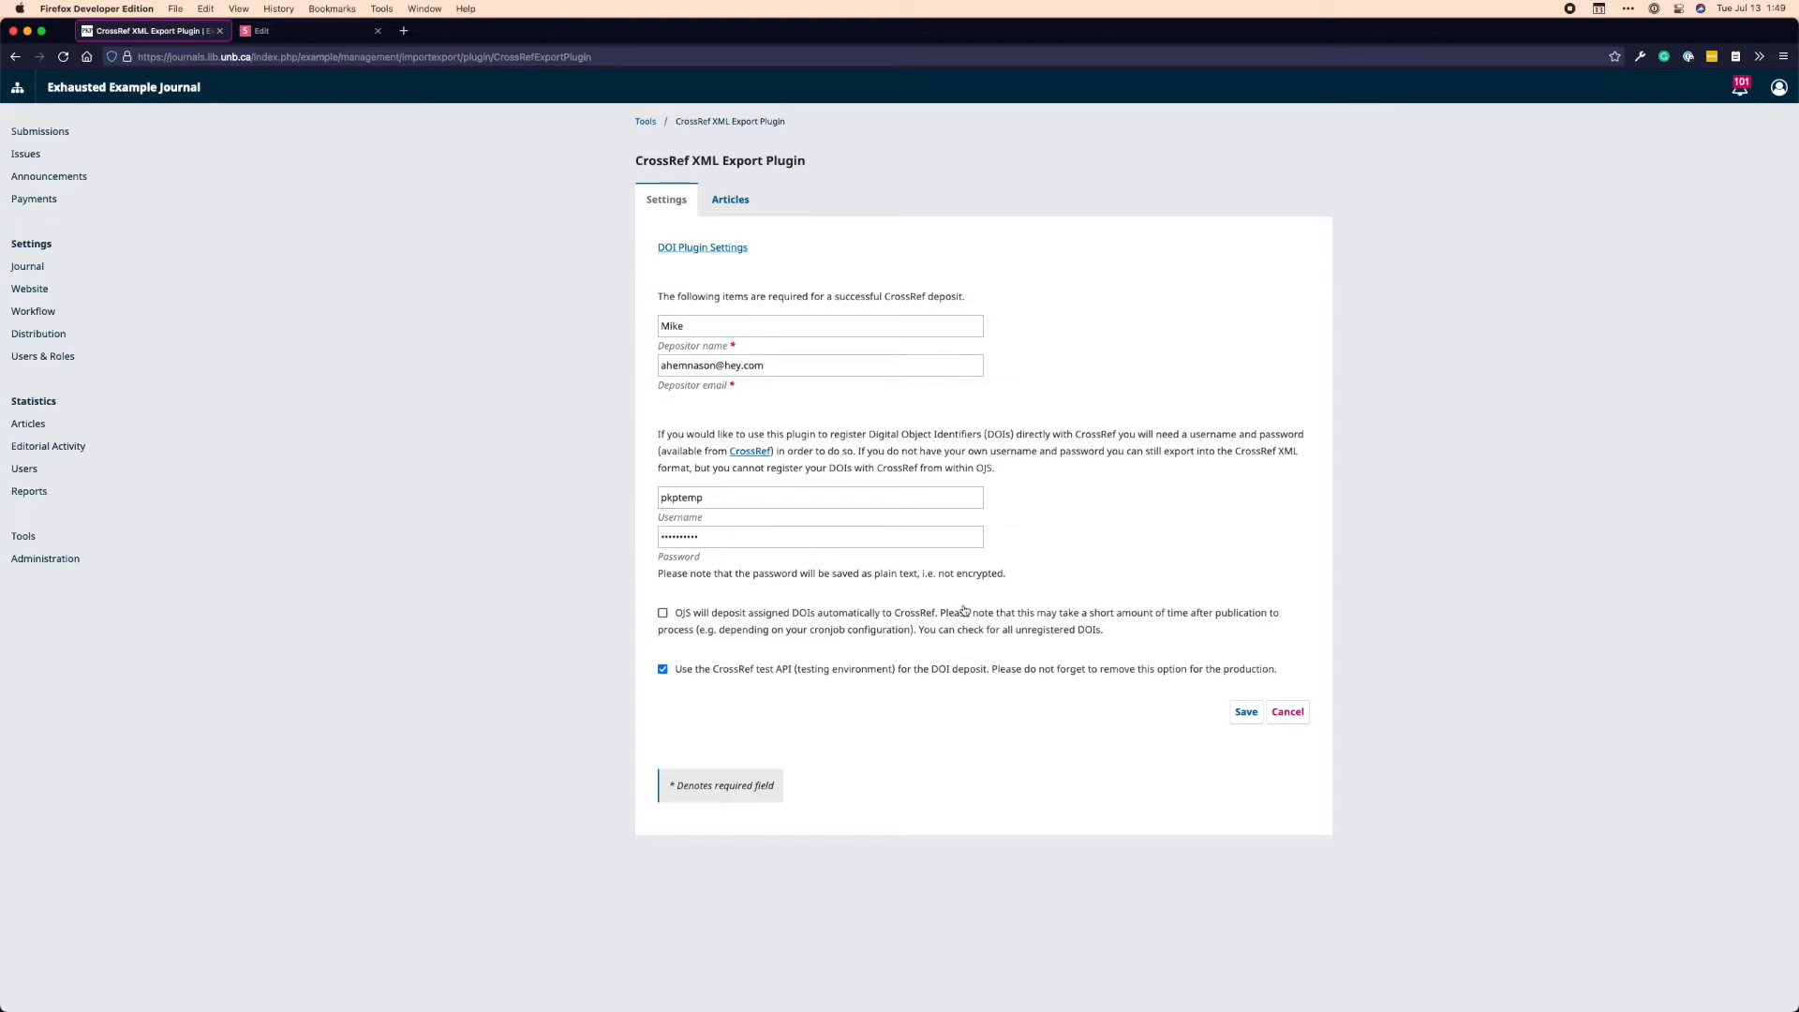
mouse_move(967, 607)
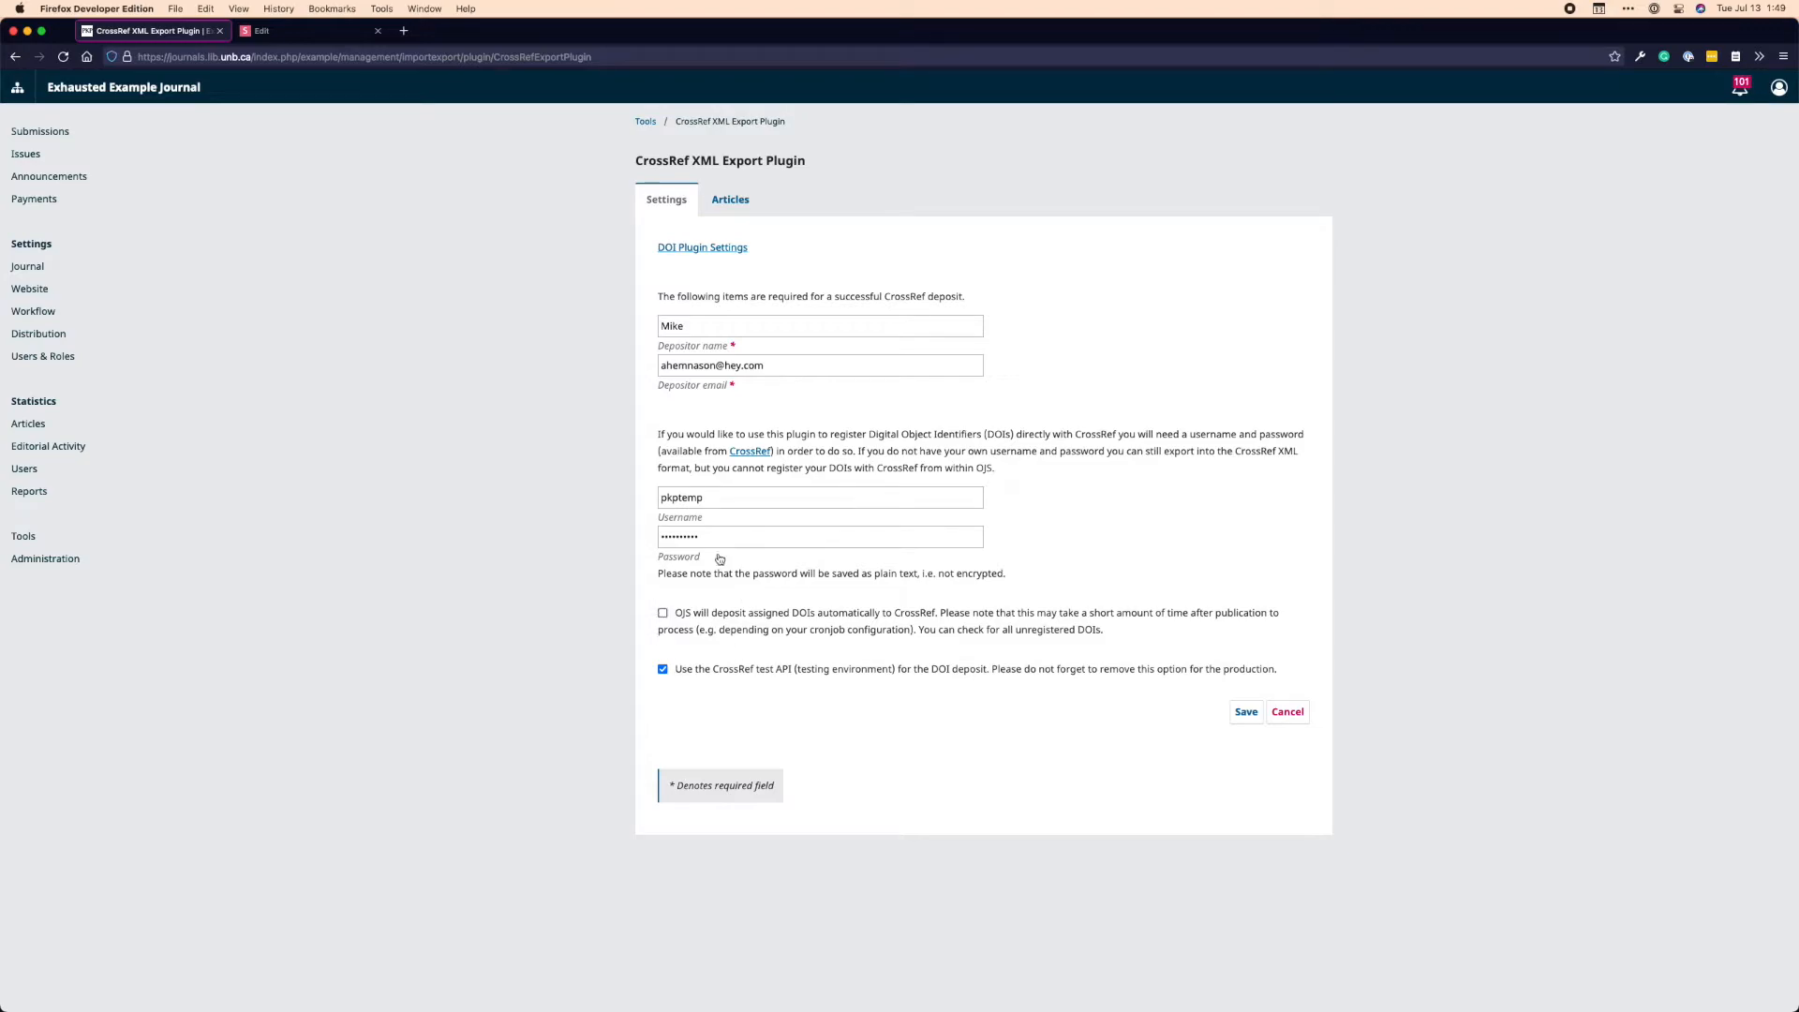
mouse_move(776, 588)
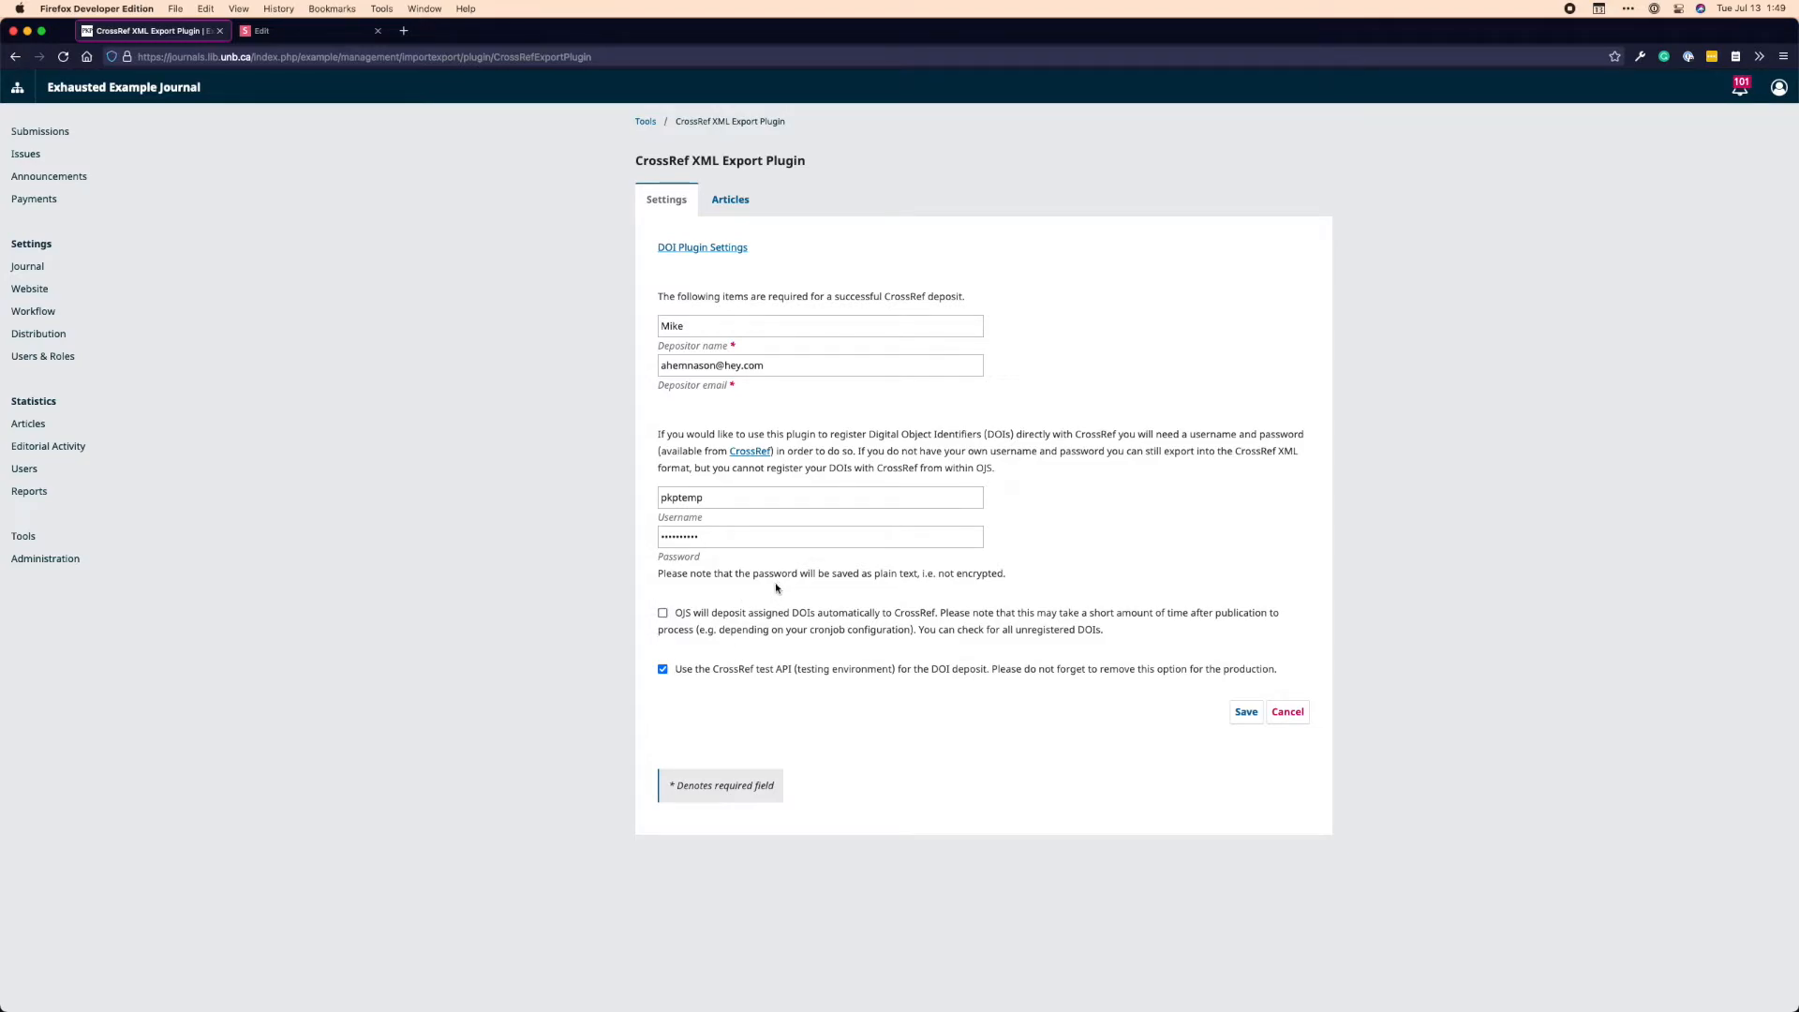
mouse_move(793, 598)
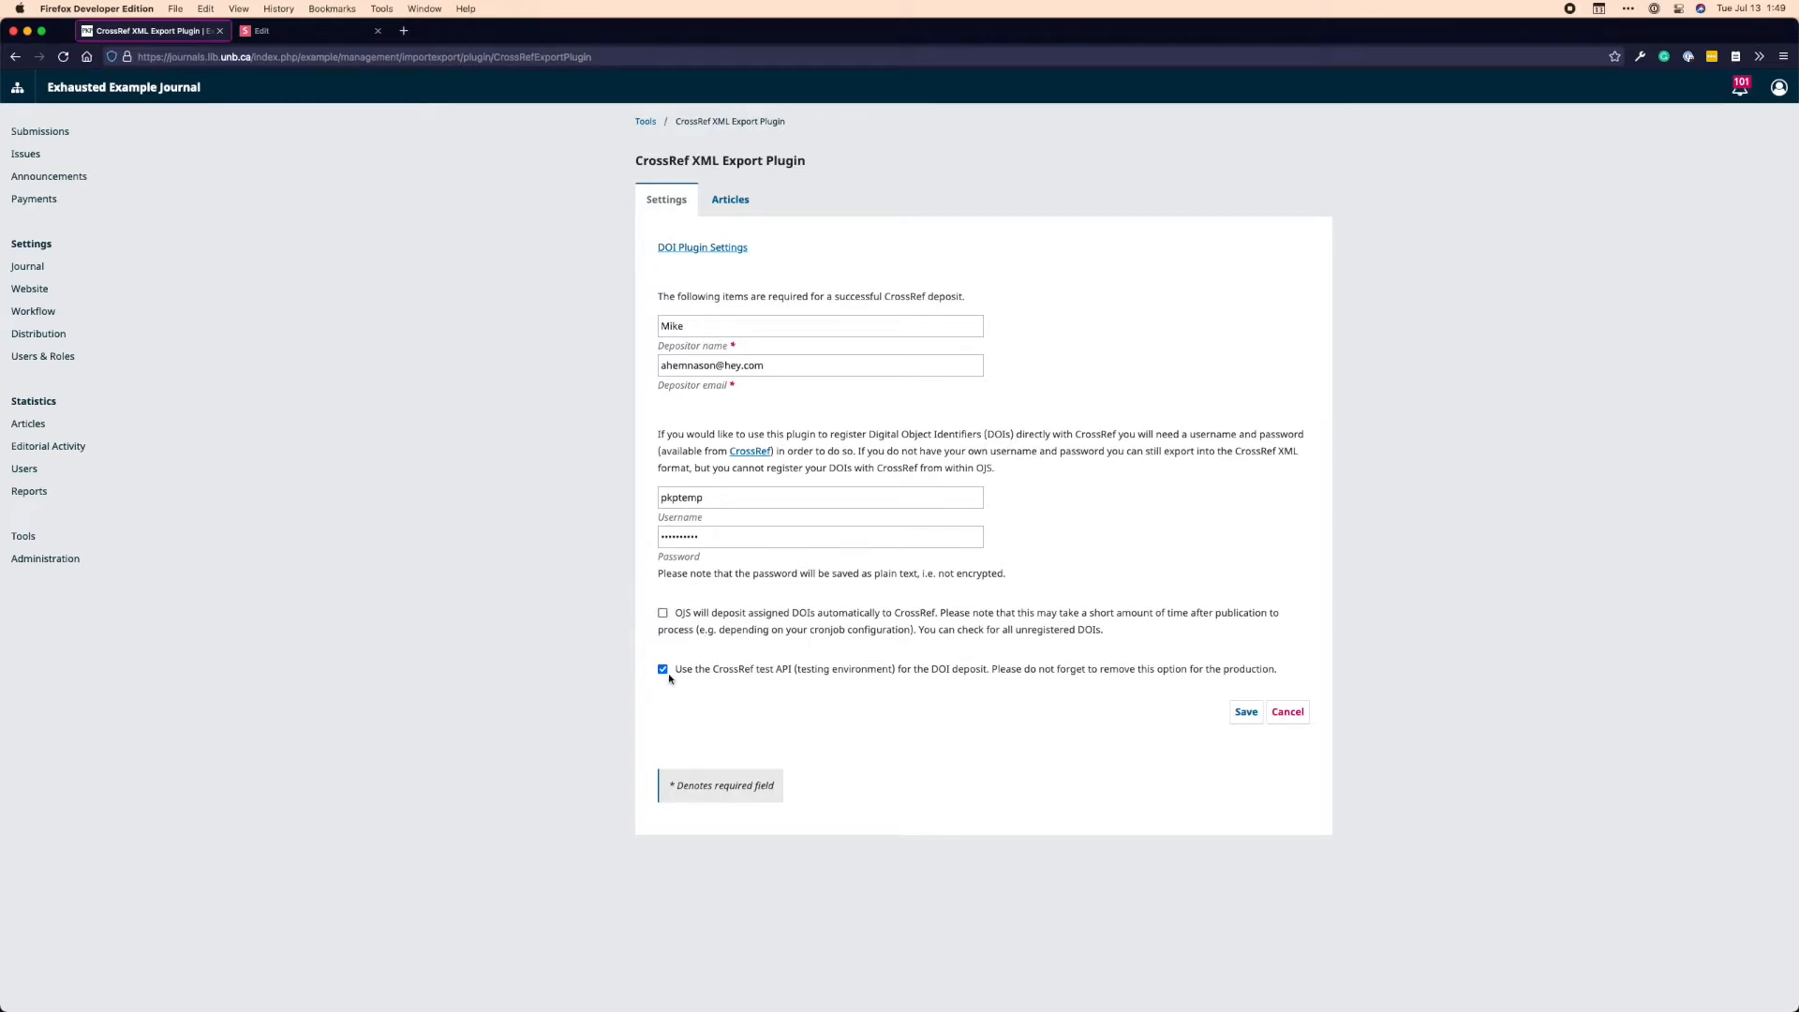
mouse_move(641, 656)
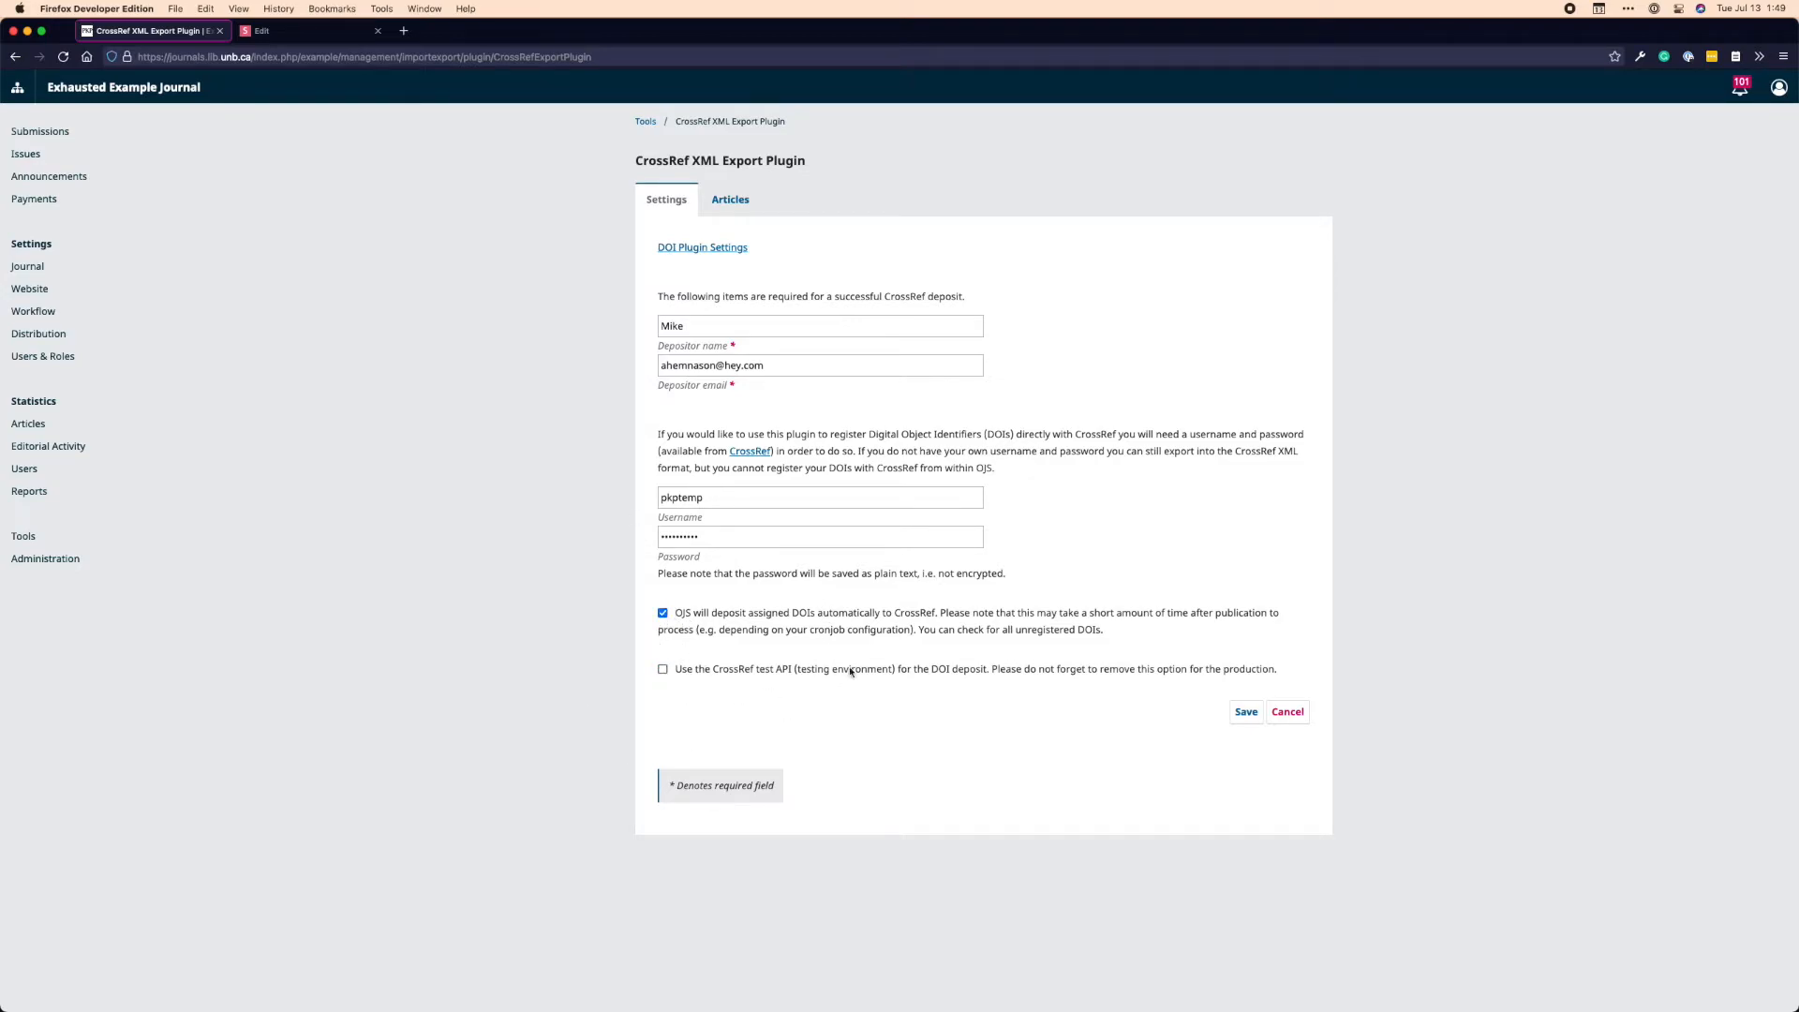
mouse_move(639, 676)
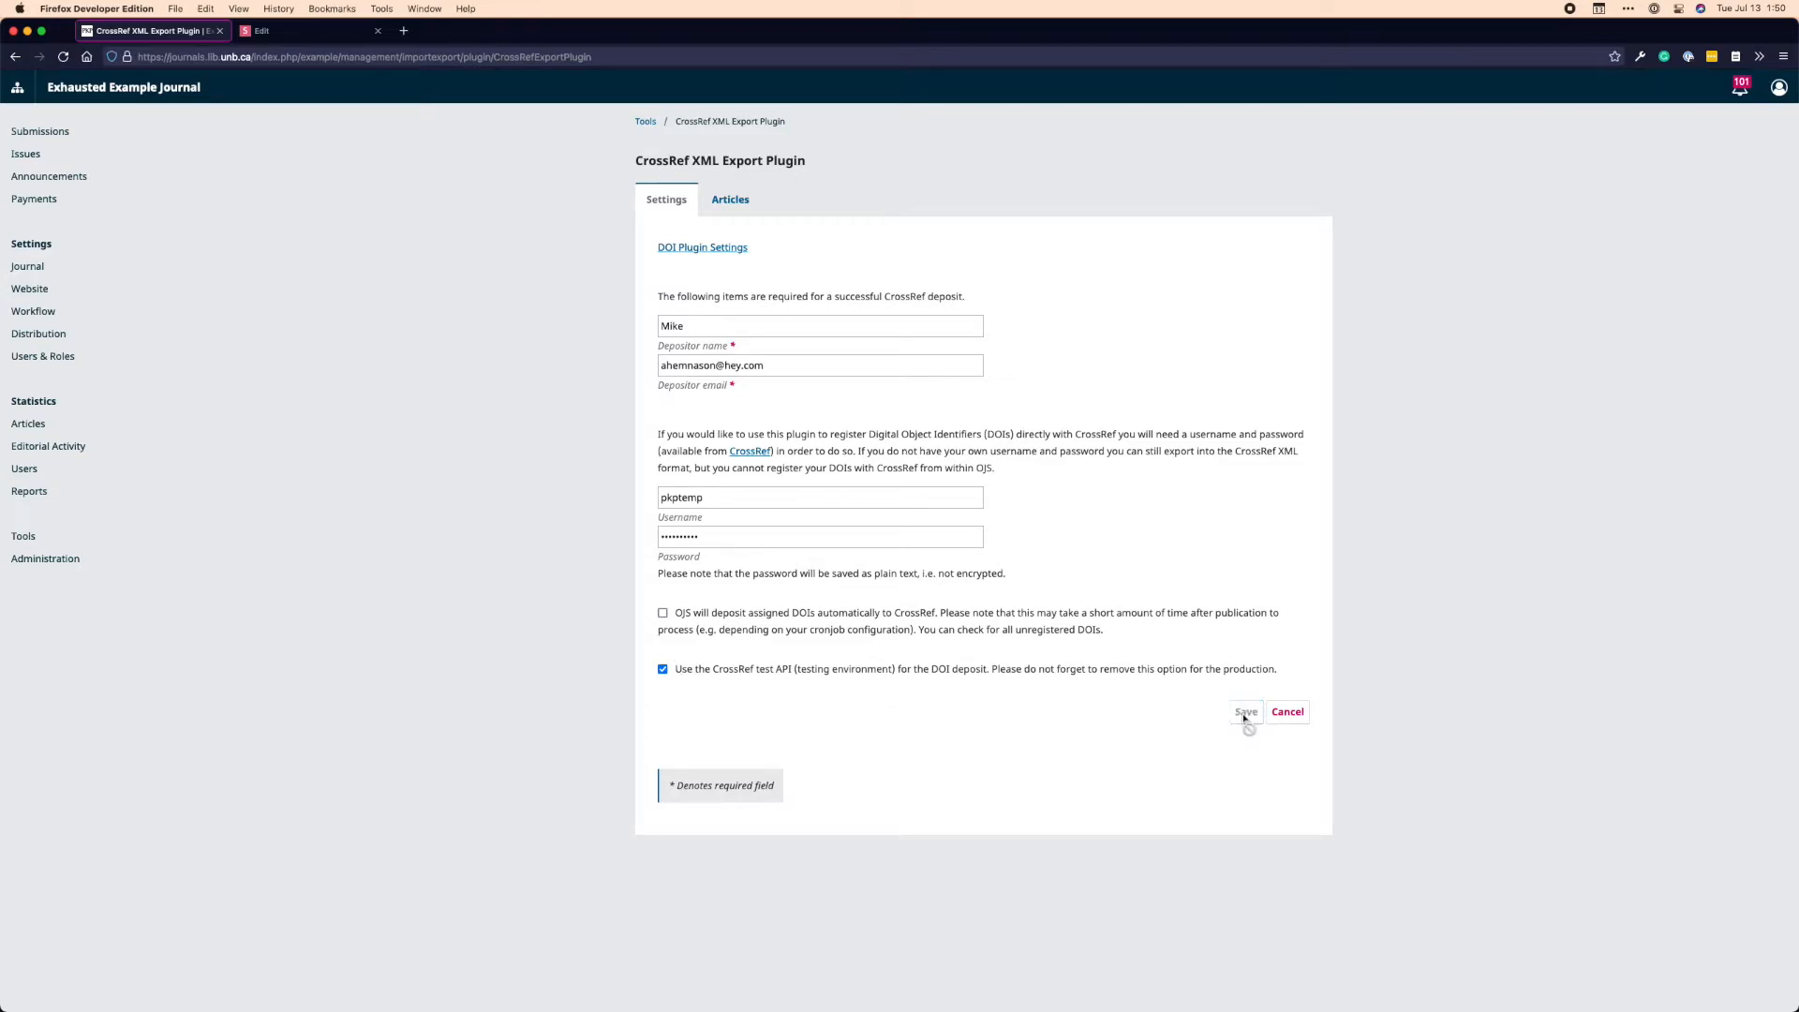
Save the Crossref depositor credentials with test API on and automatic deposit off
left_click(1246, 712)
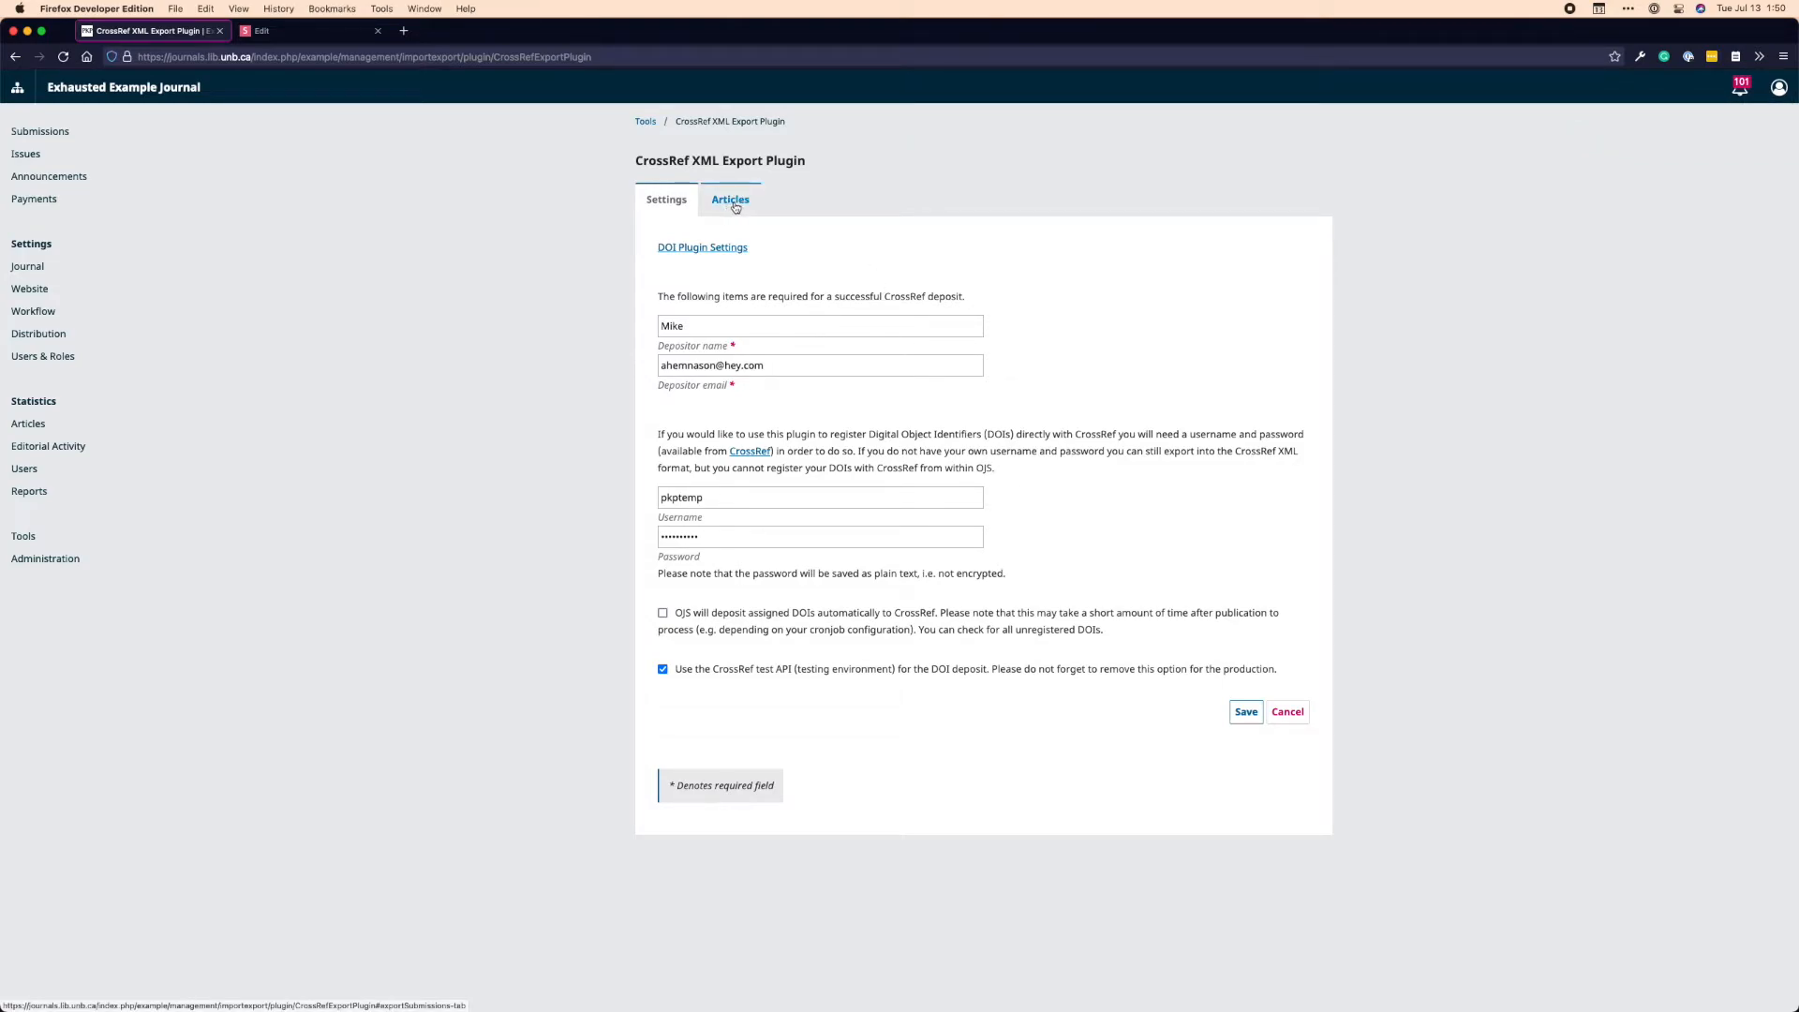
Review the Articles tab search filters, keeping title search and any deposit status
left_click(731, 199)
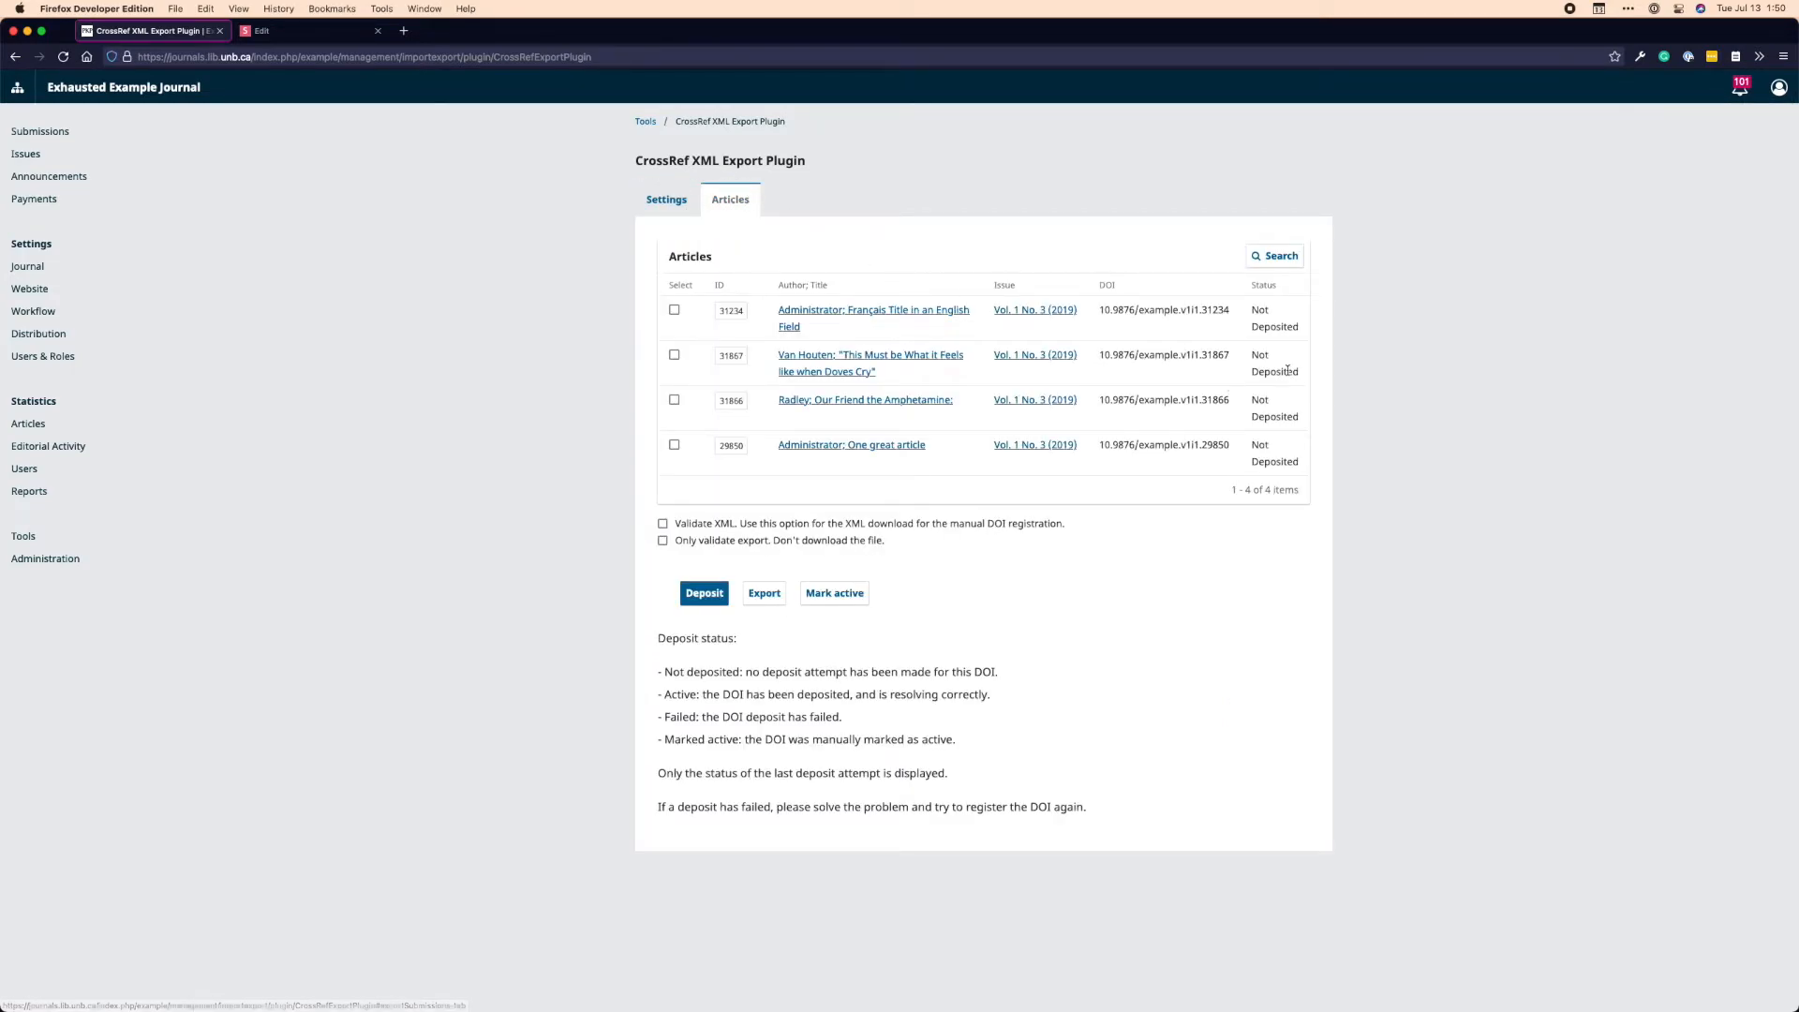
mouse_move(1057, 431)
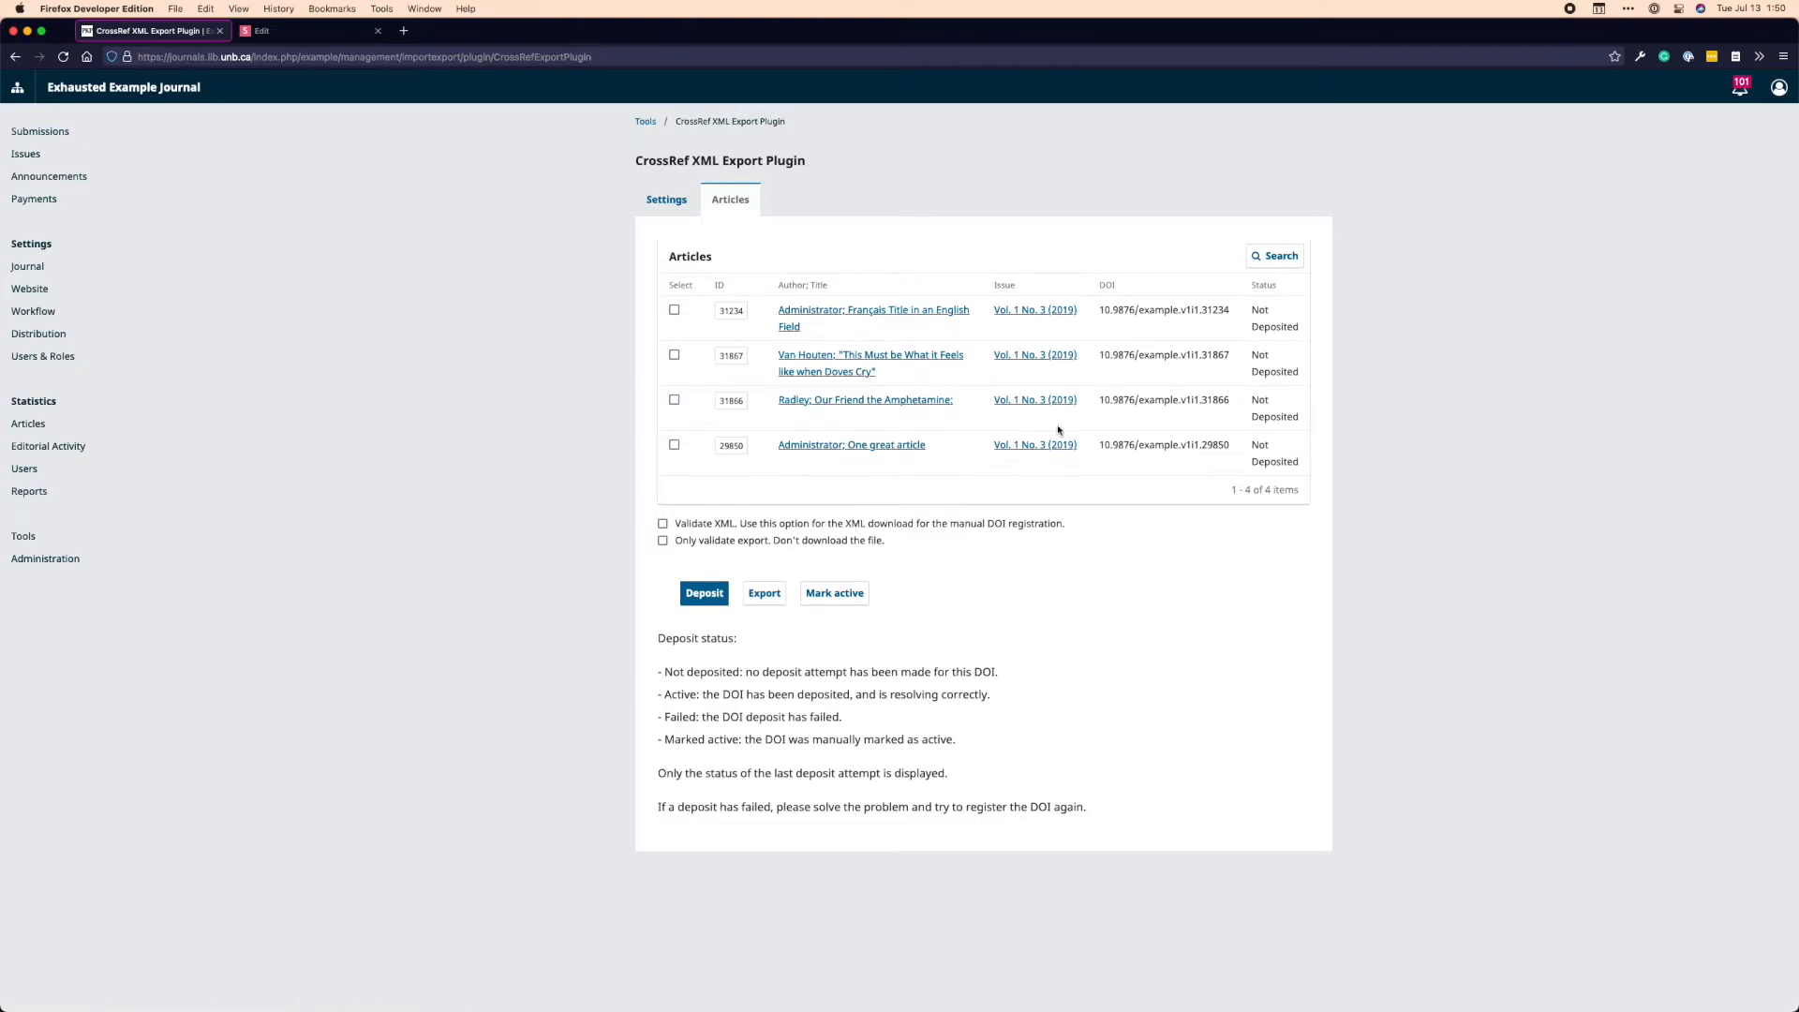
mouse_move(815, 399)
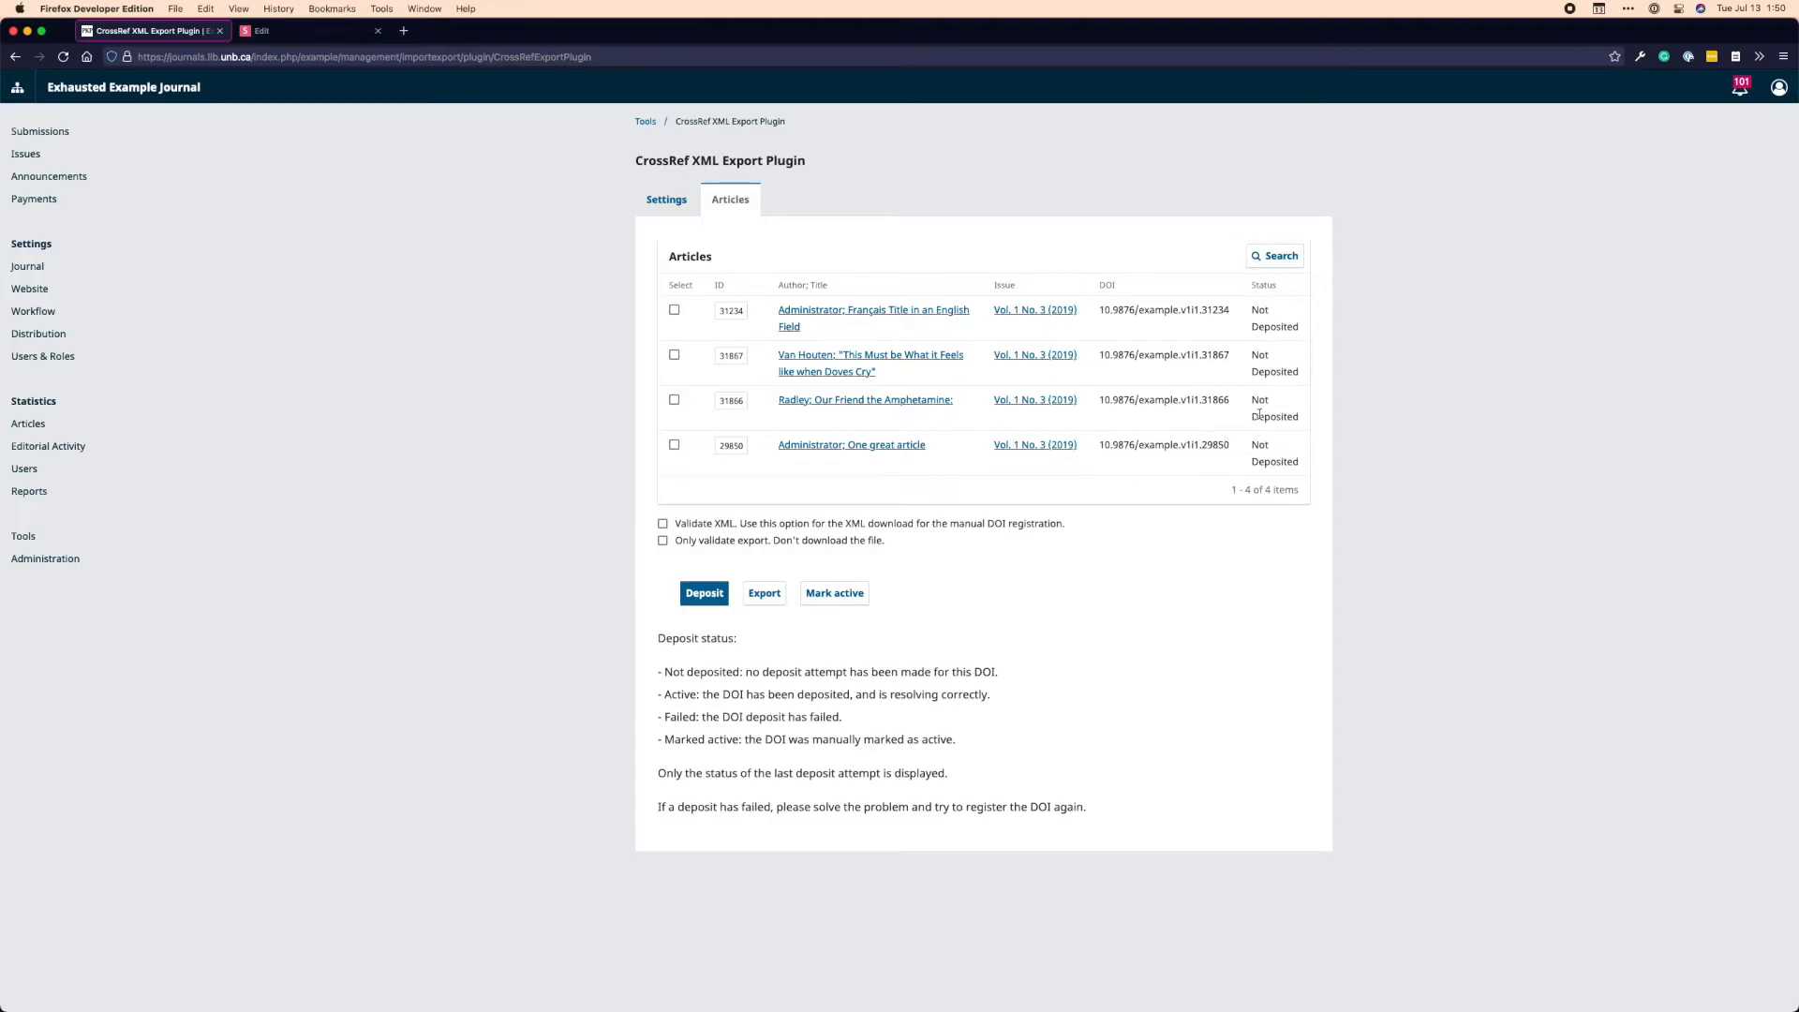
mouse_move(1280, 452)
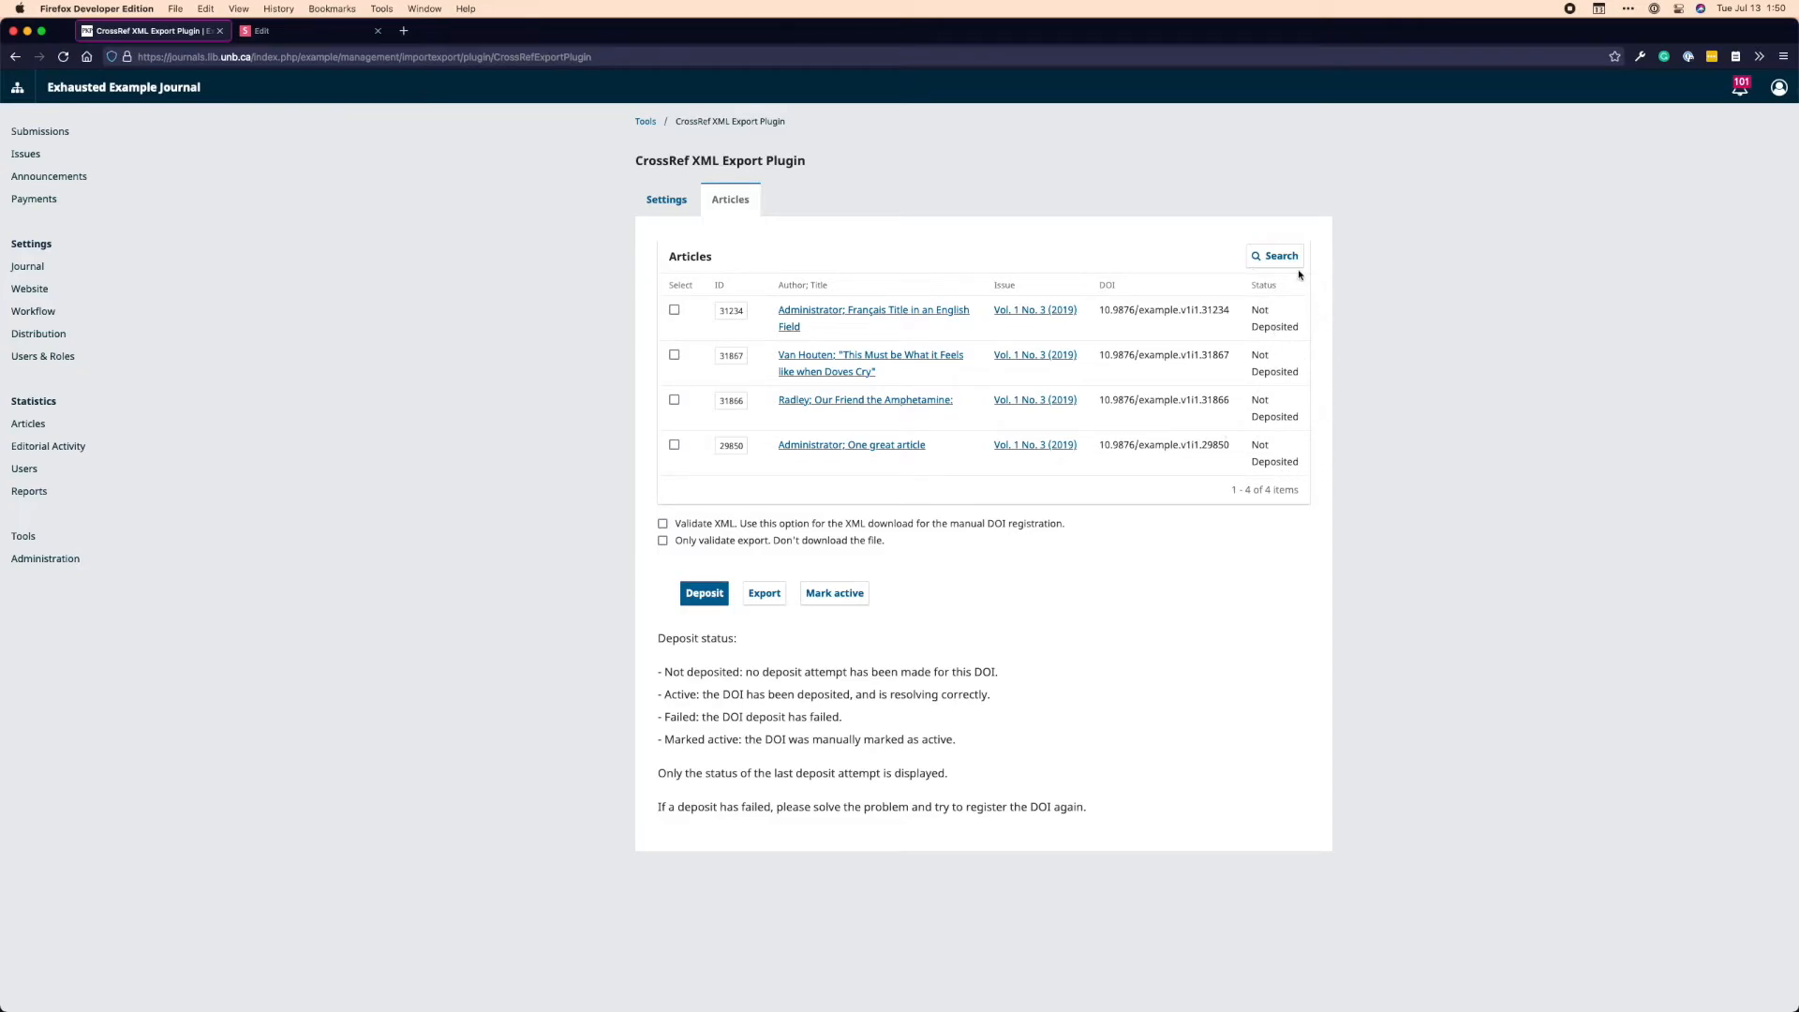
left_click(1274, 255)
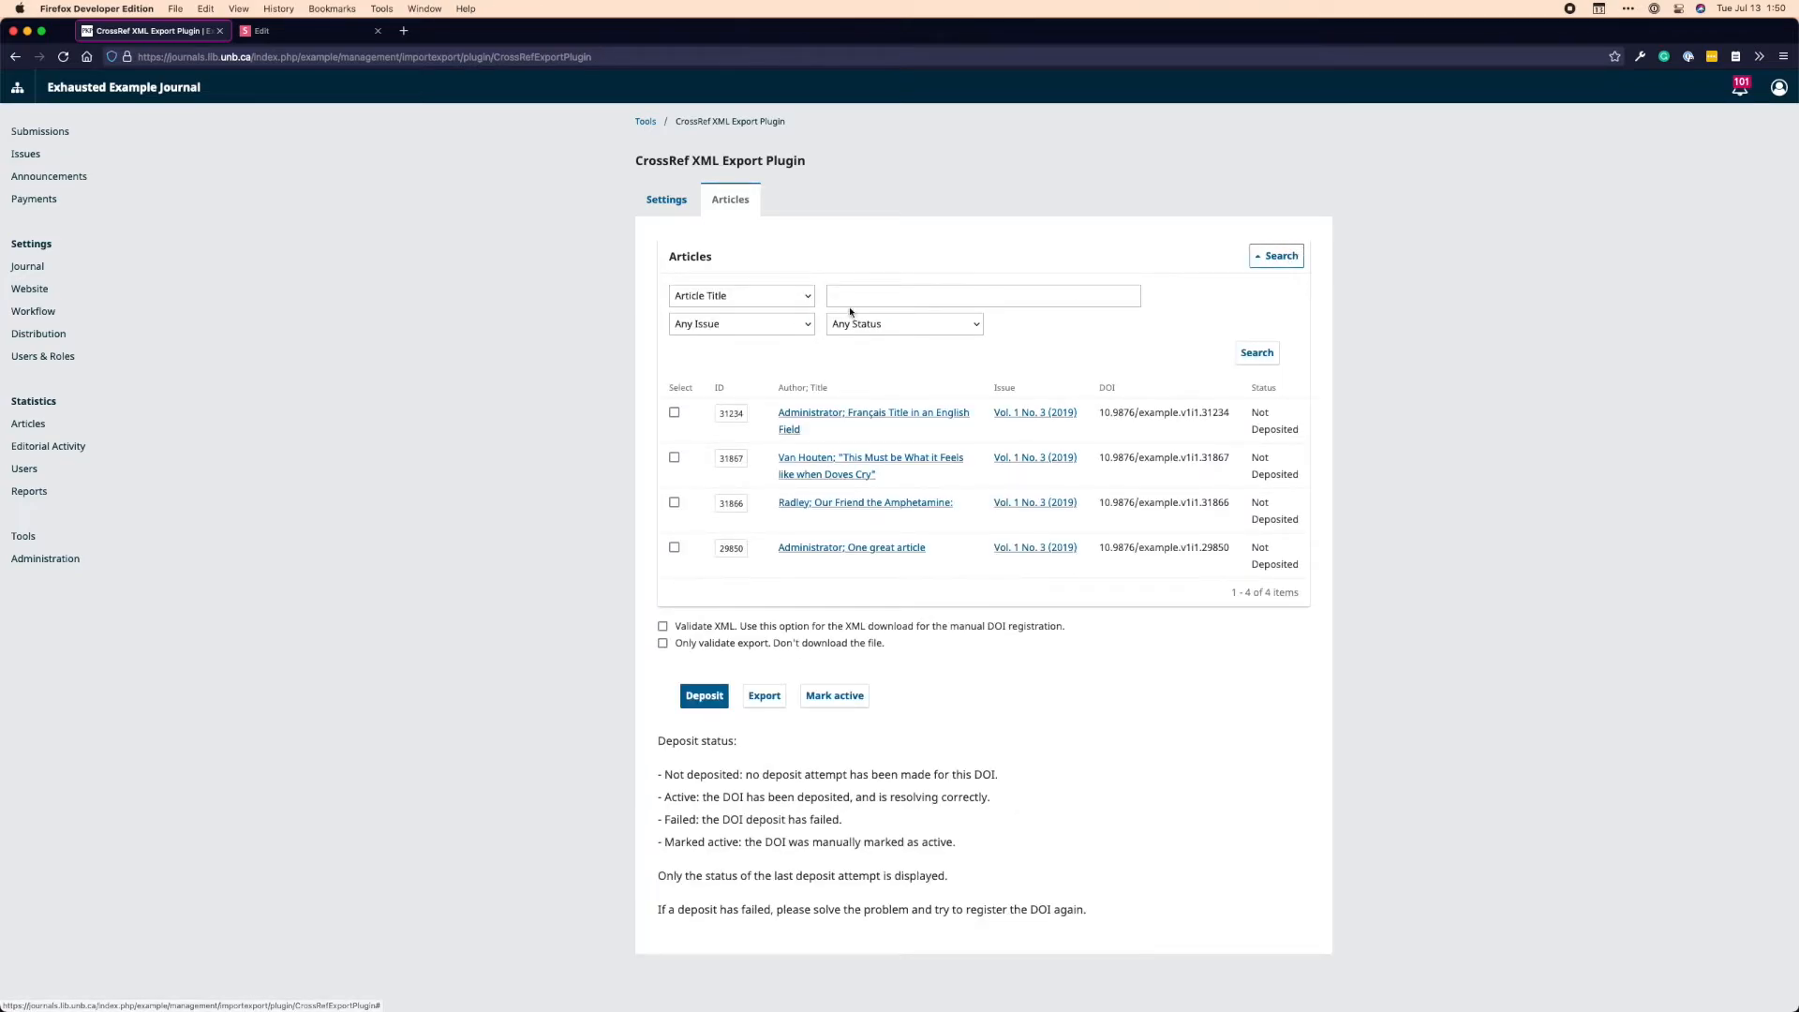
left_click(740, 294)
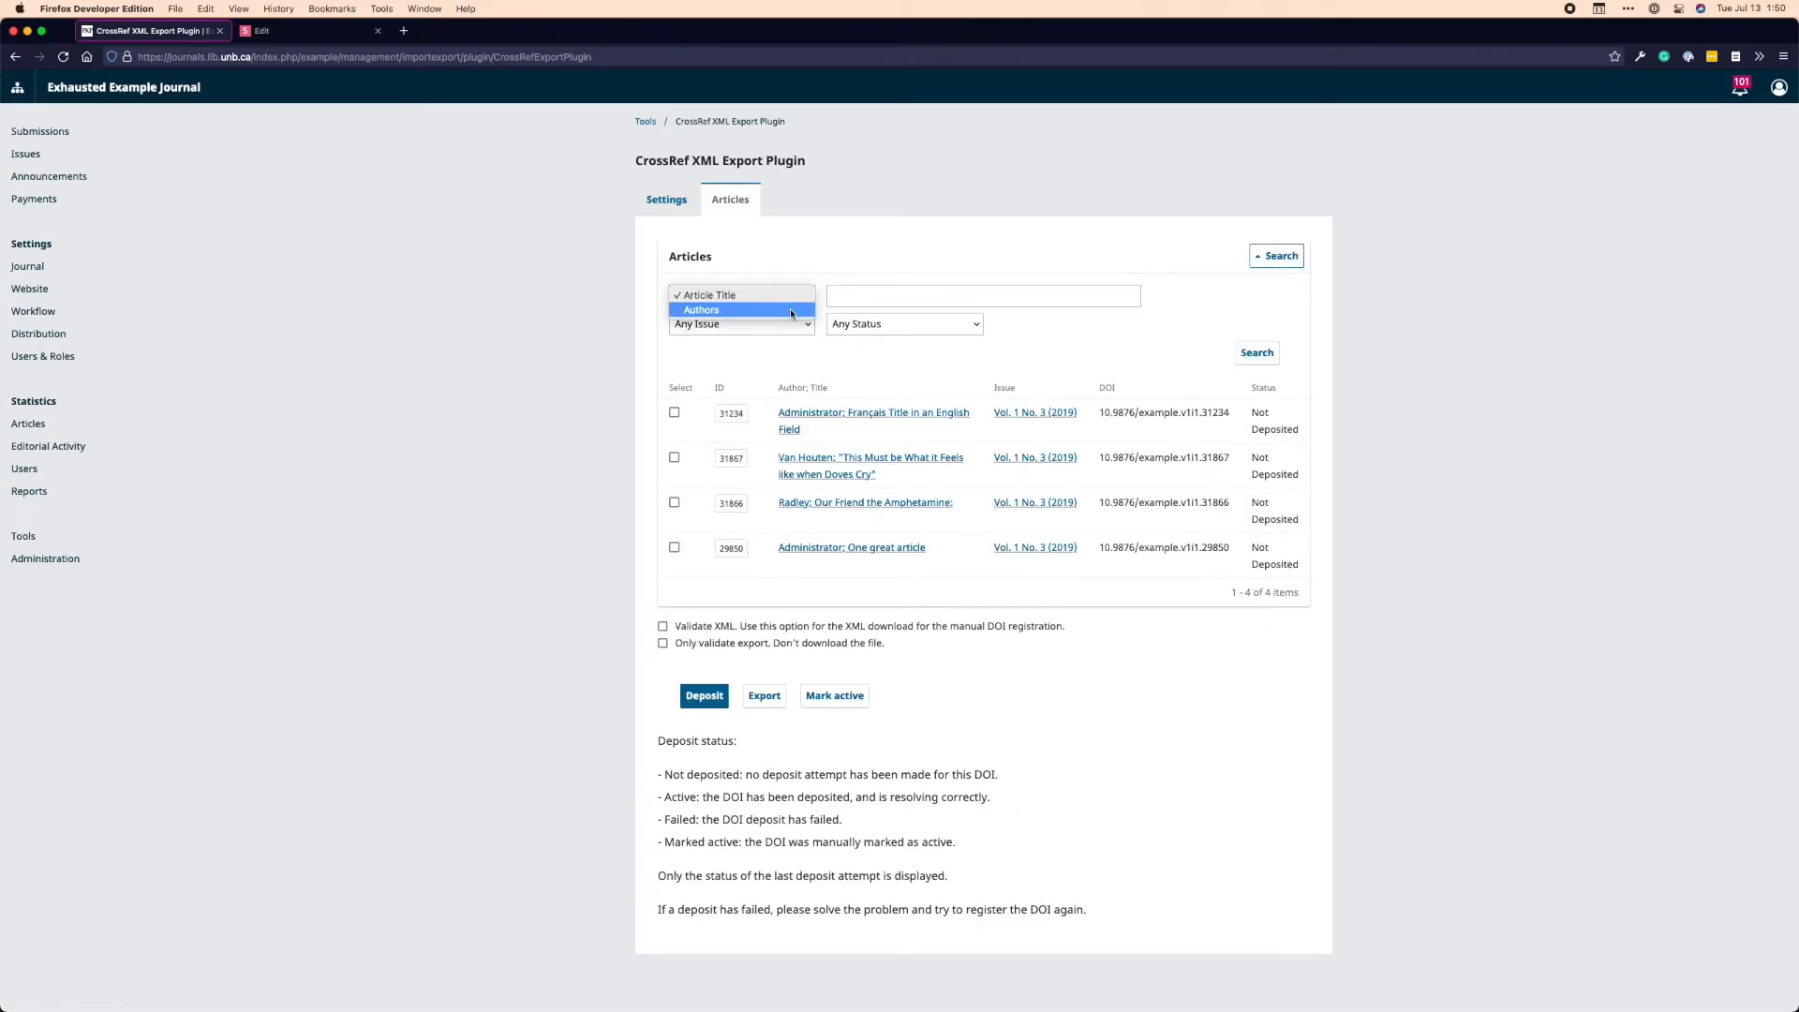
left_click(740, 294)
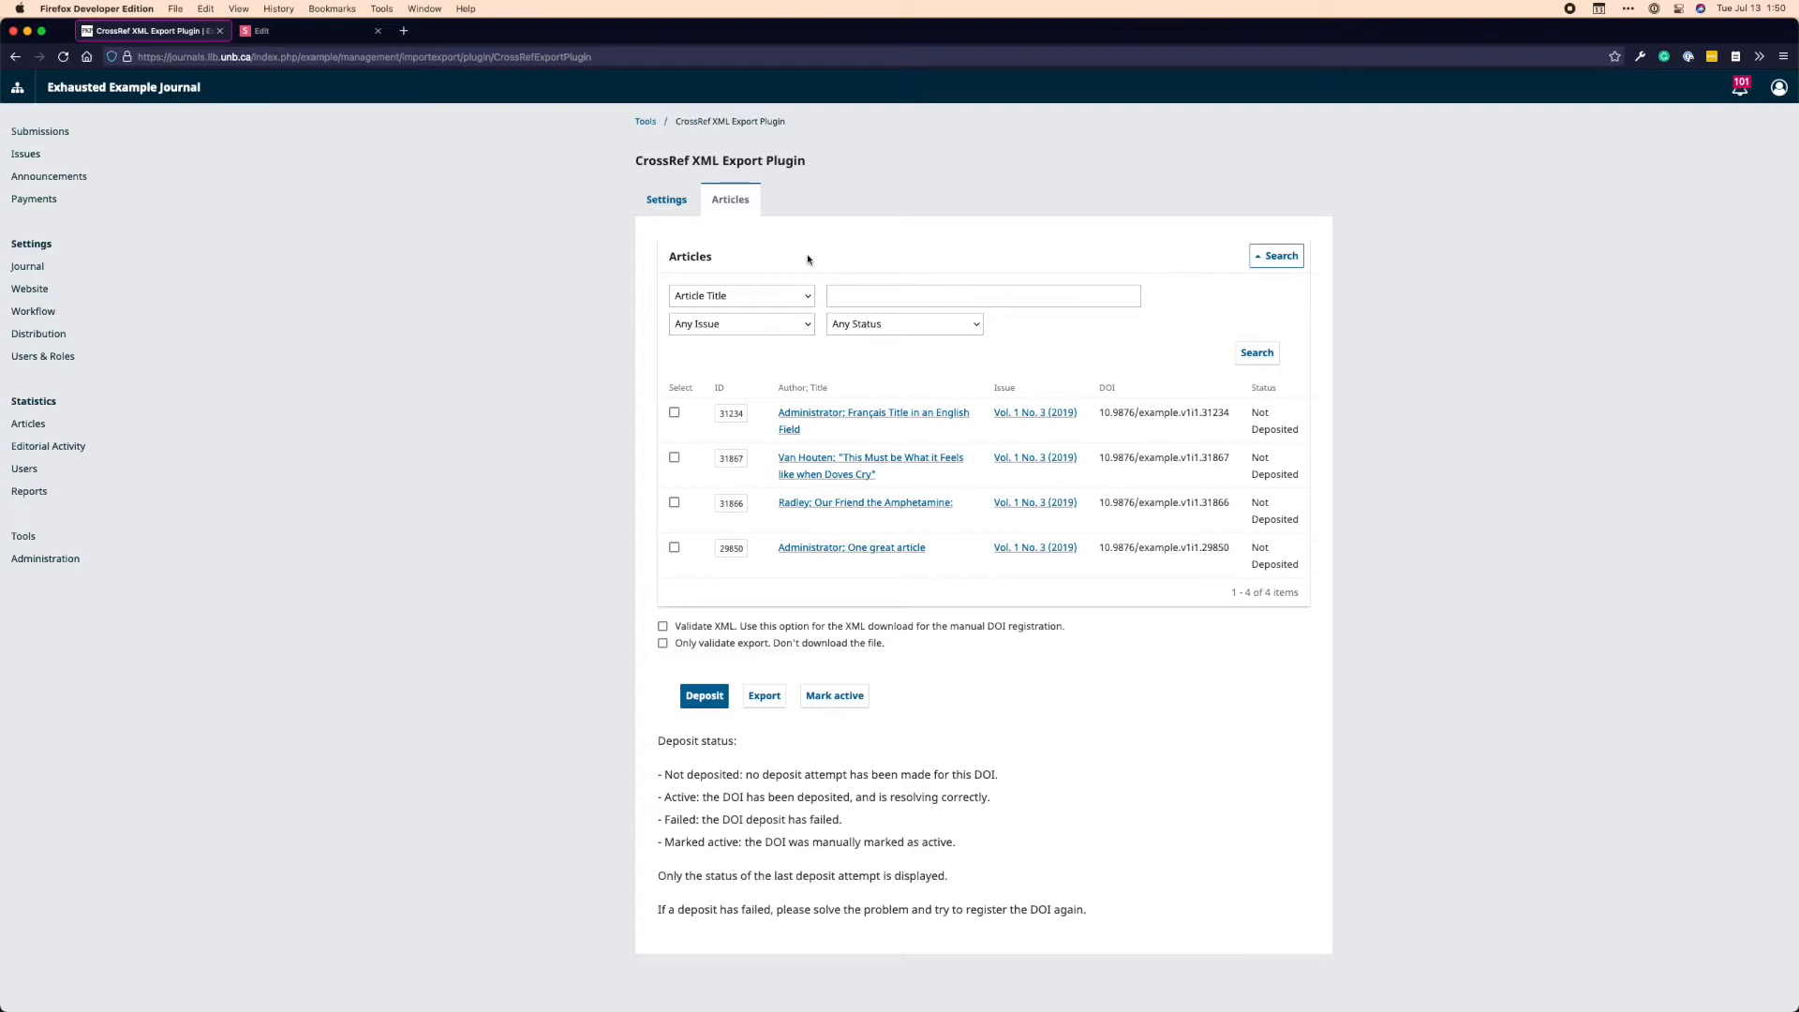
mouse_move(806, 328)
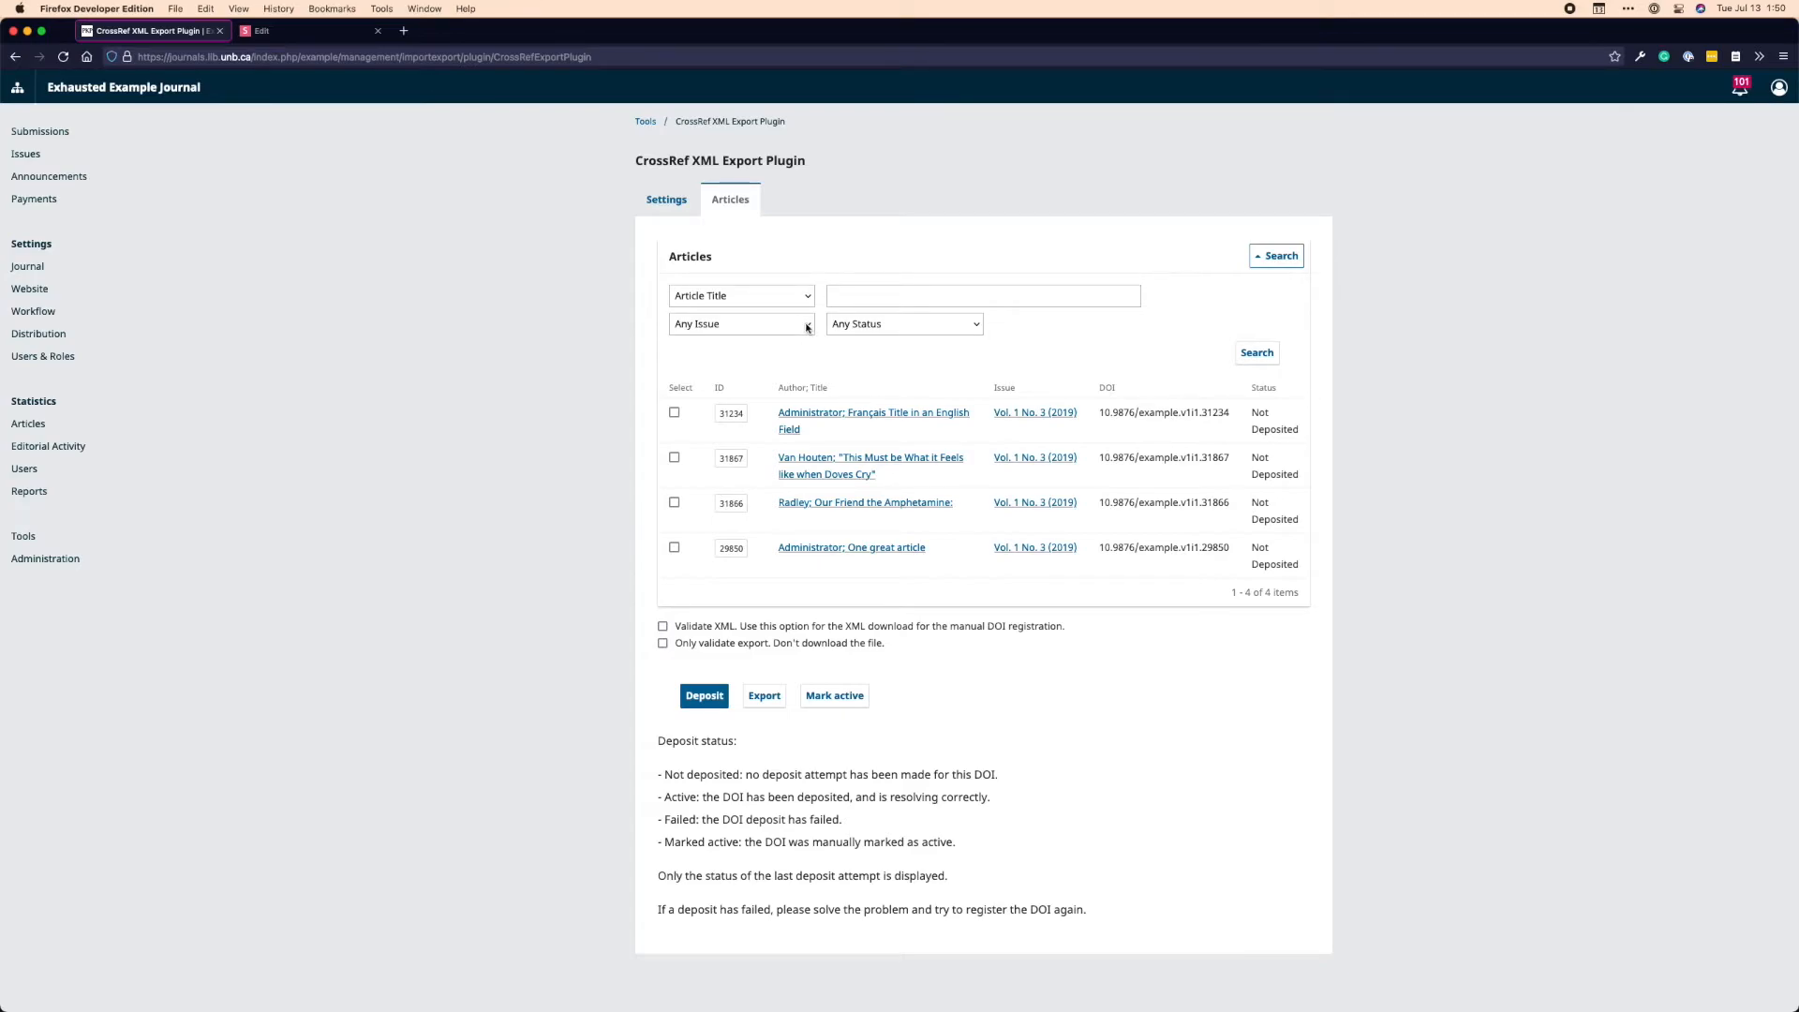
left_click(740, 322)
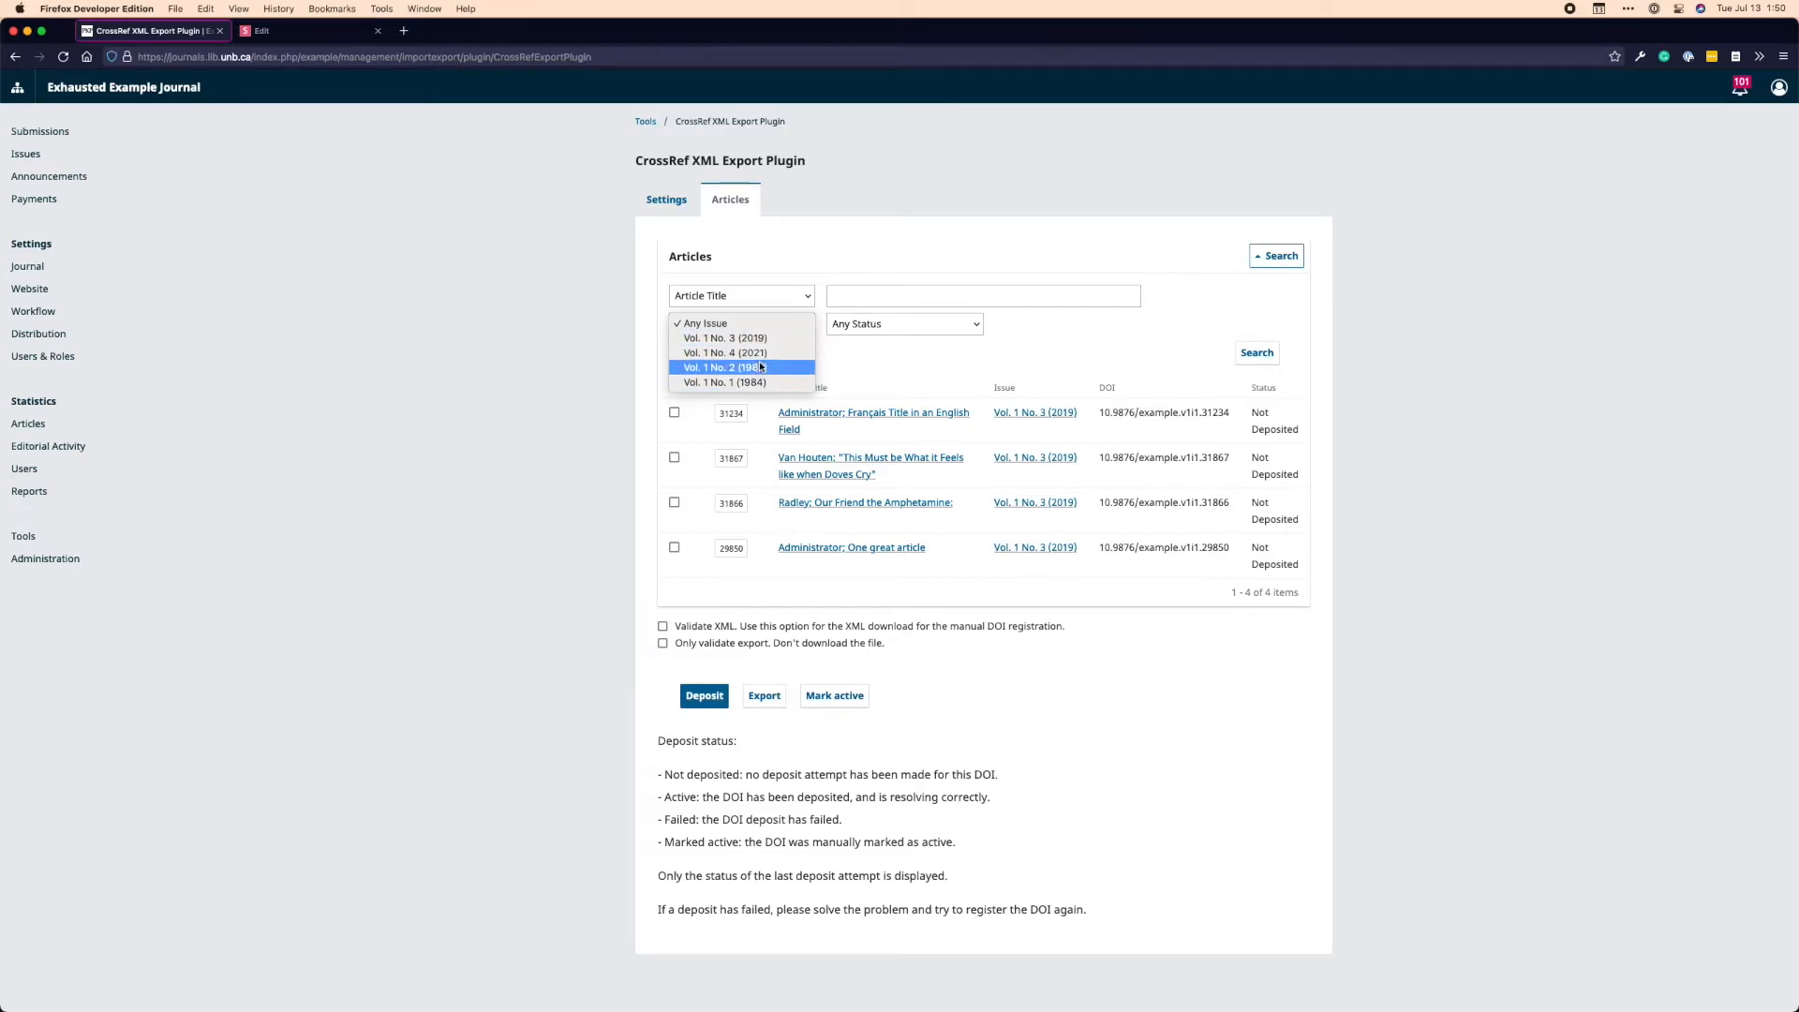
left_click(903, 324)
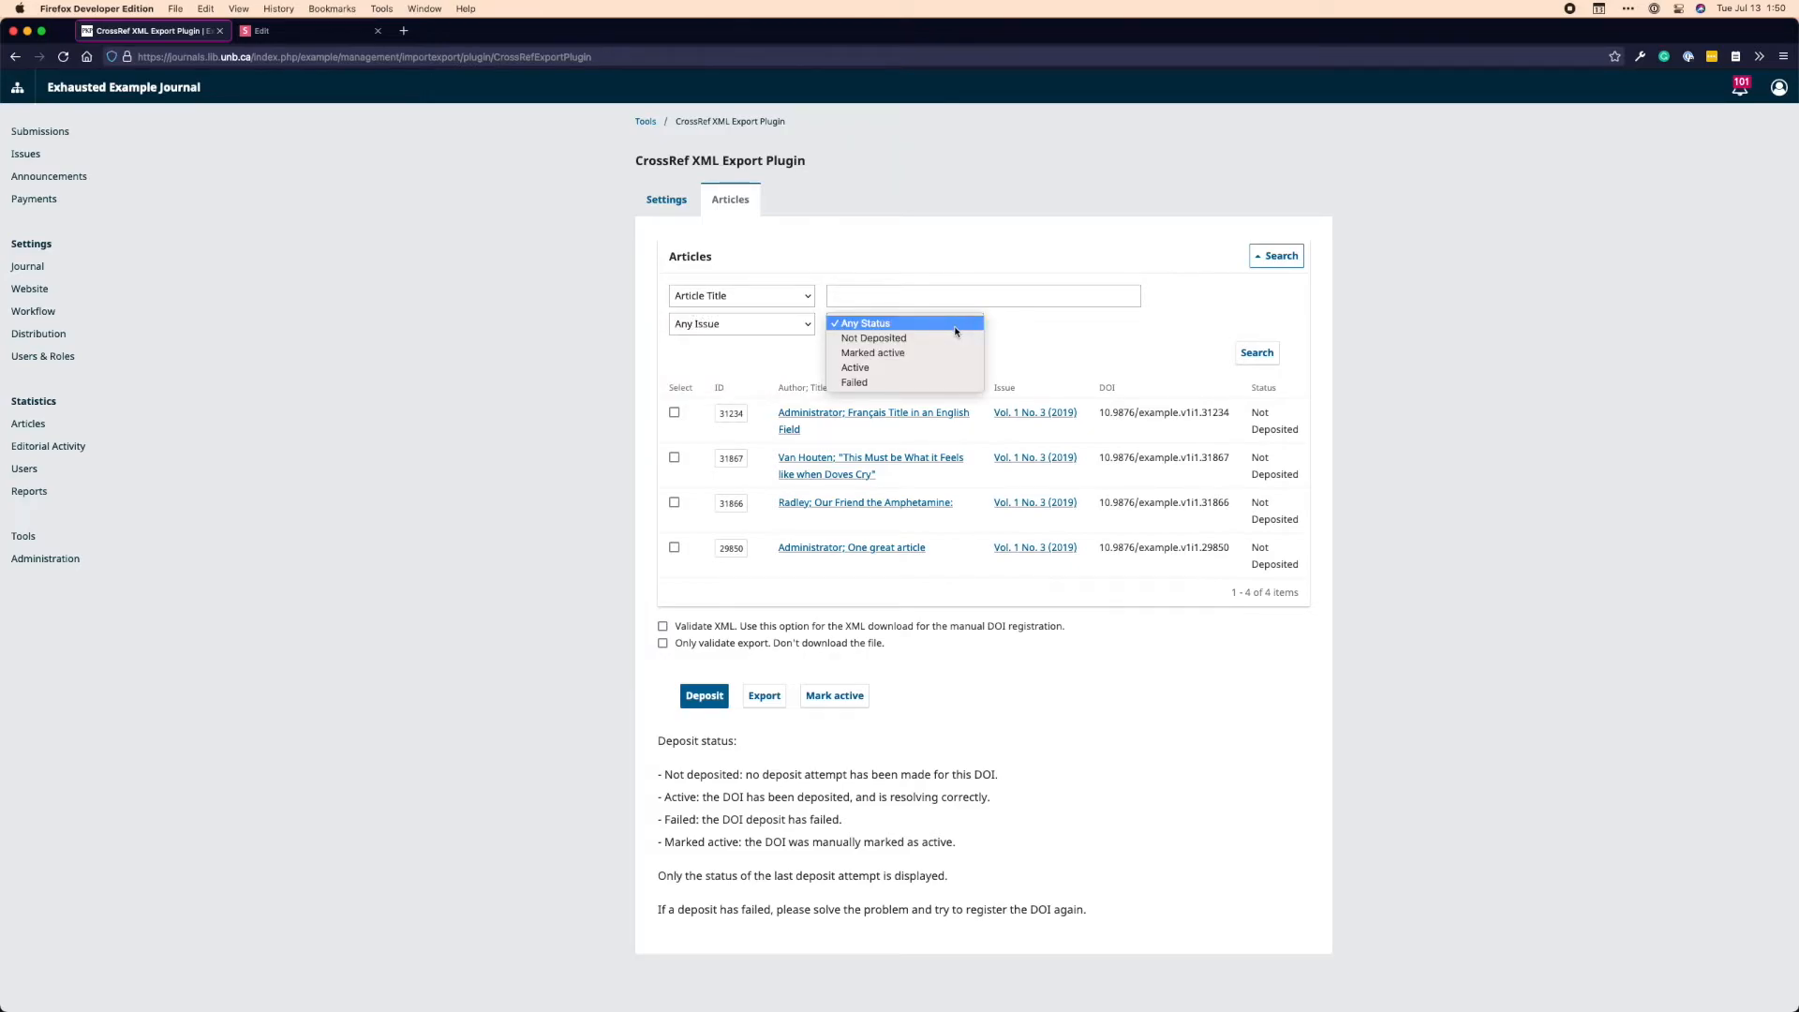
mouse_move(875, 337)
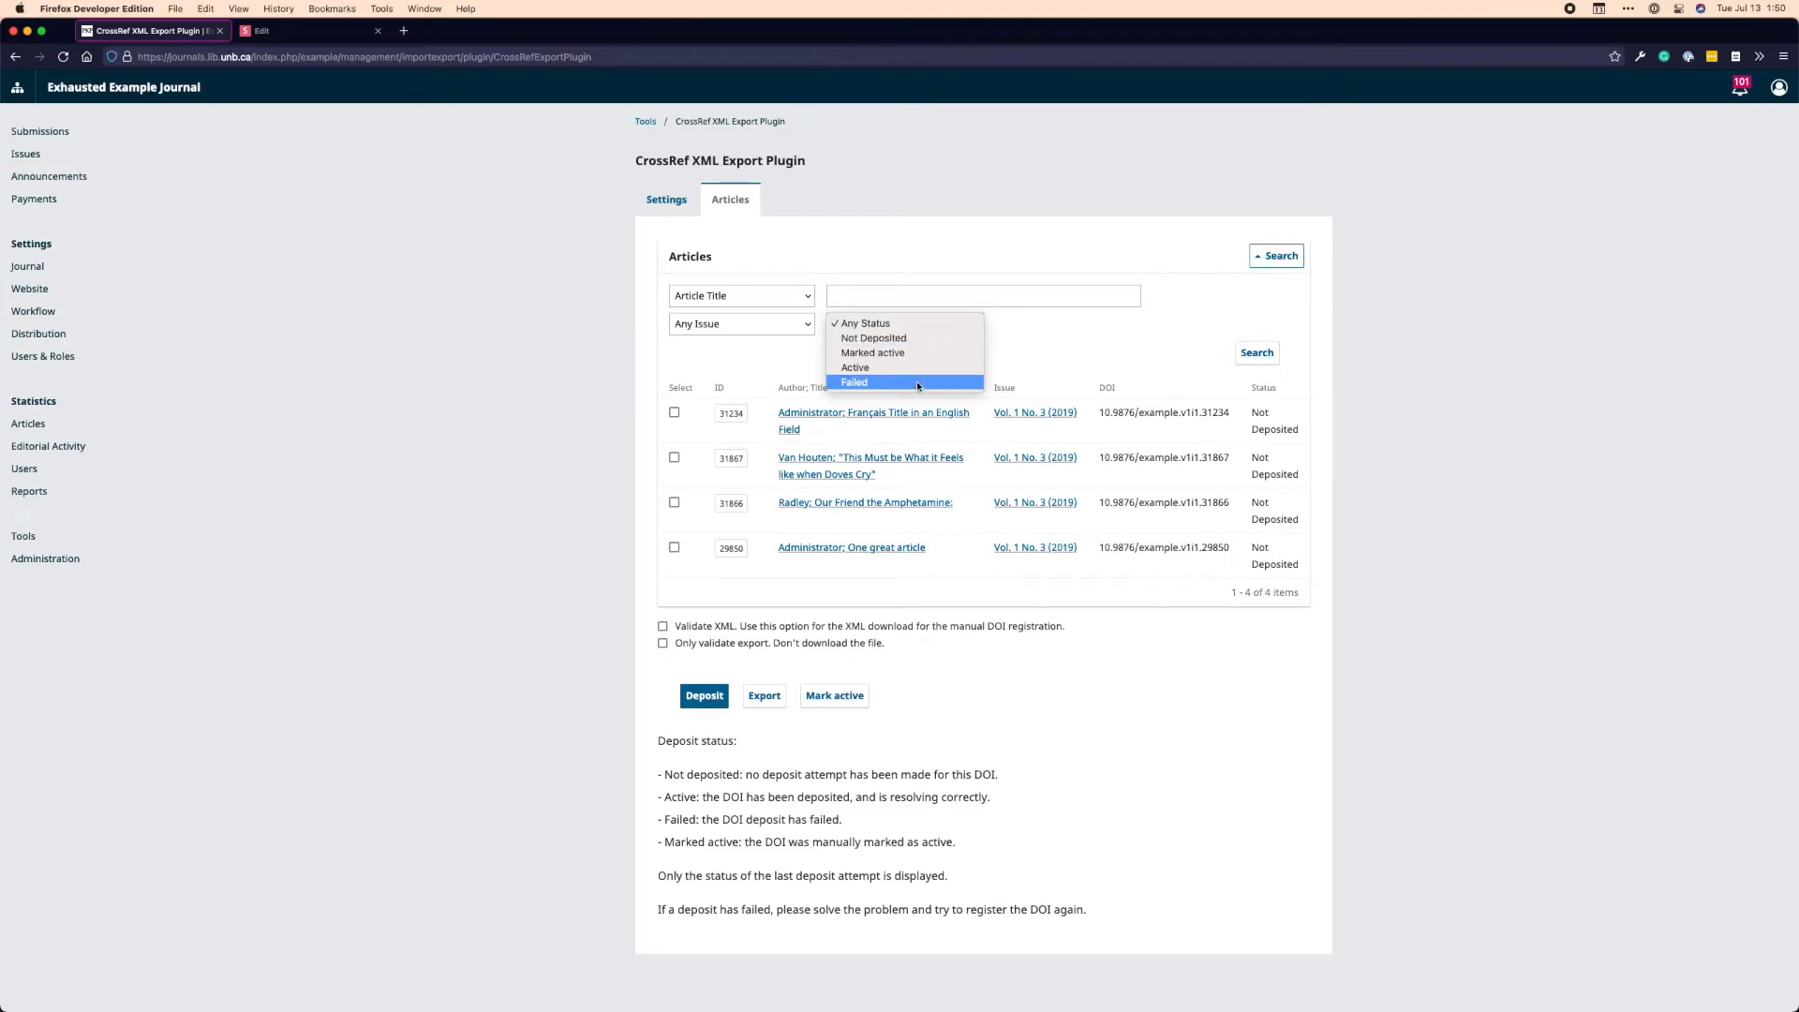
mouse_move(856, 367)
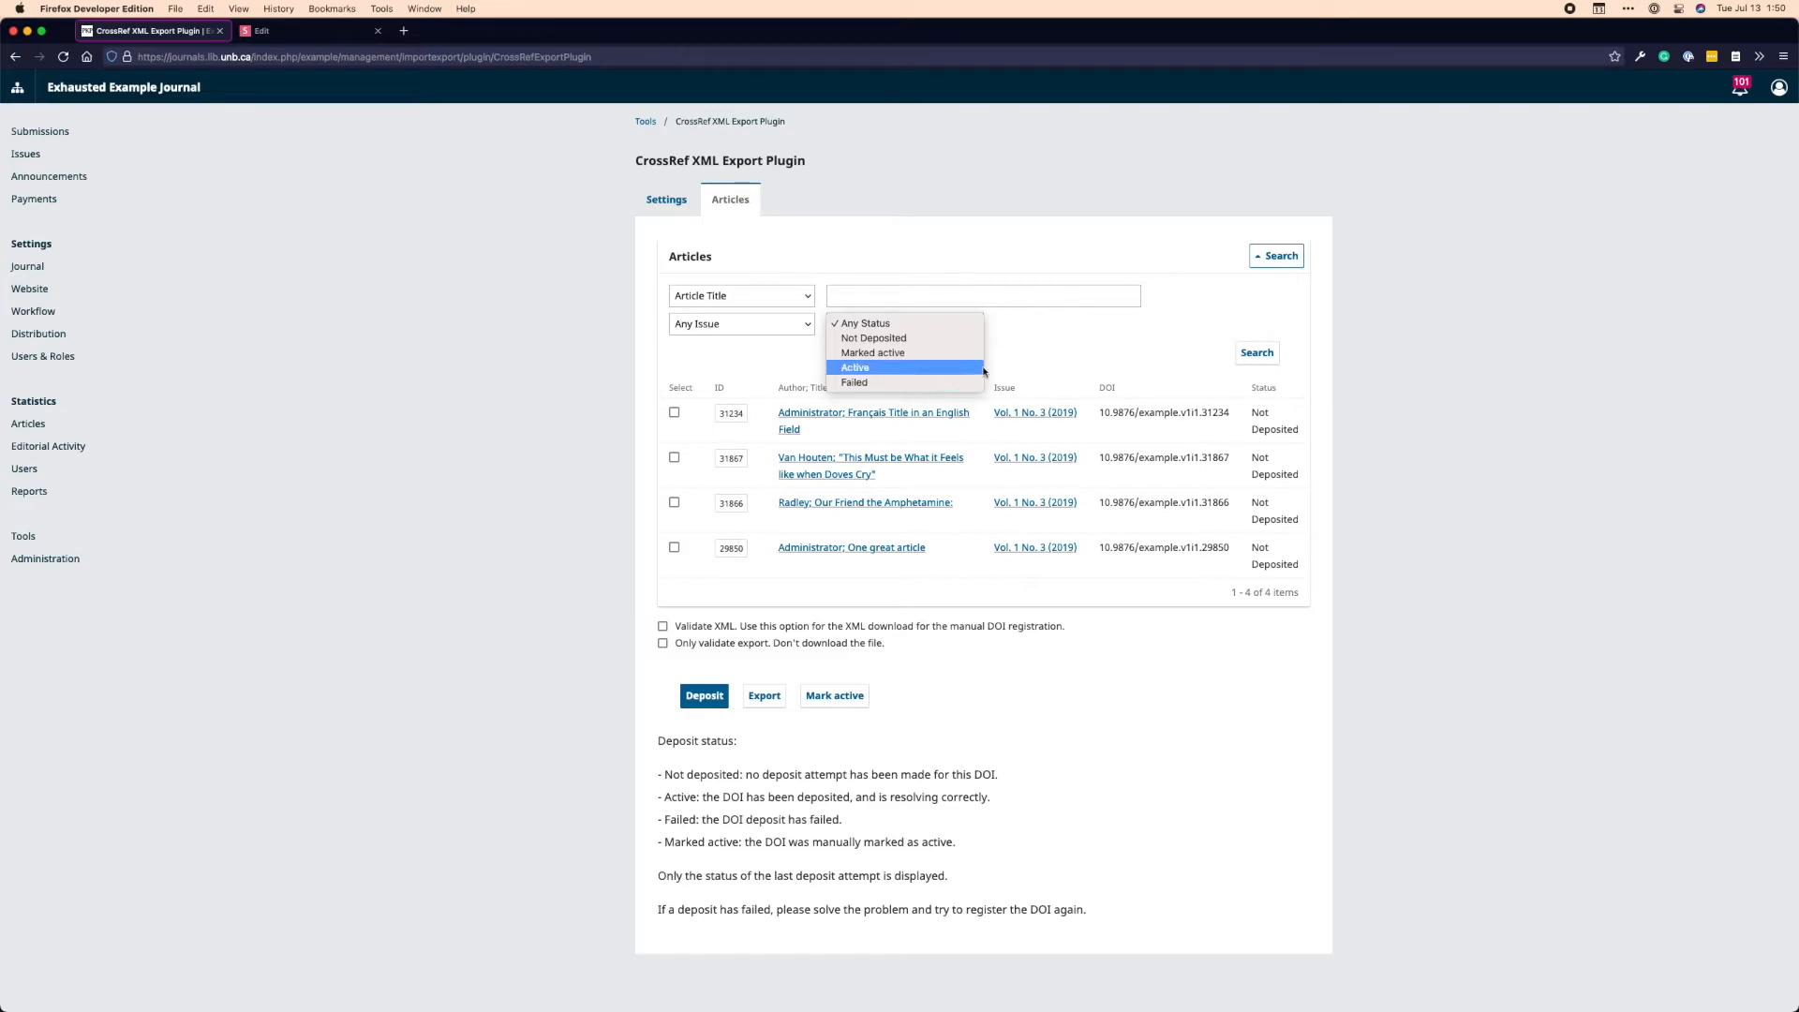
left_click(903, 322)
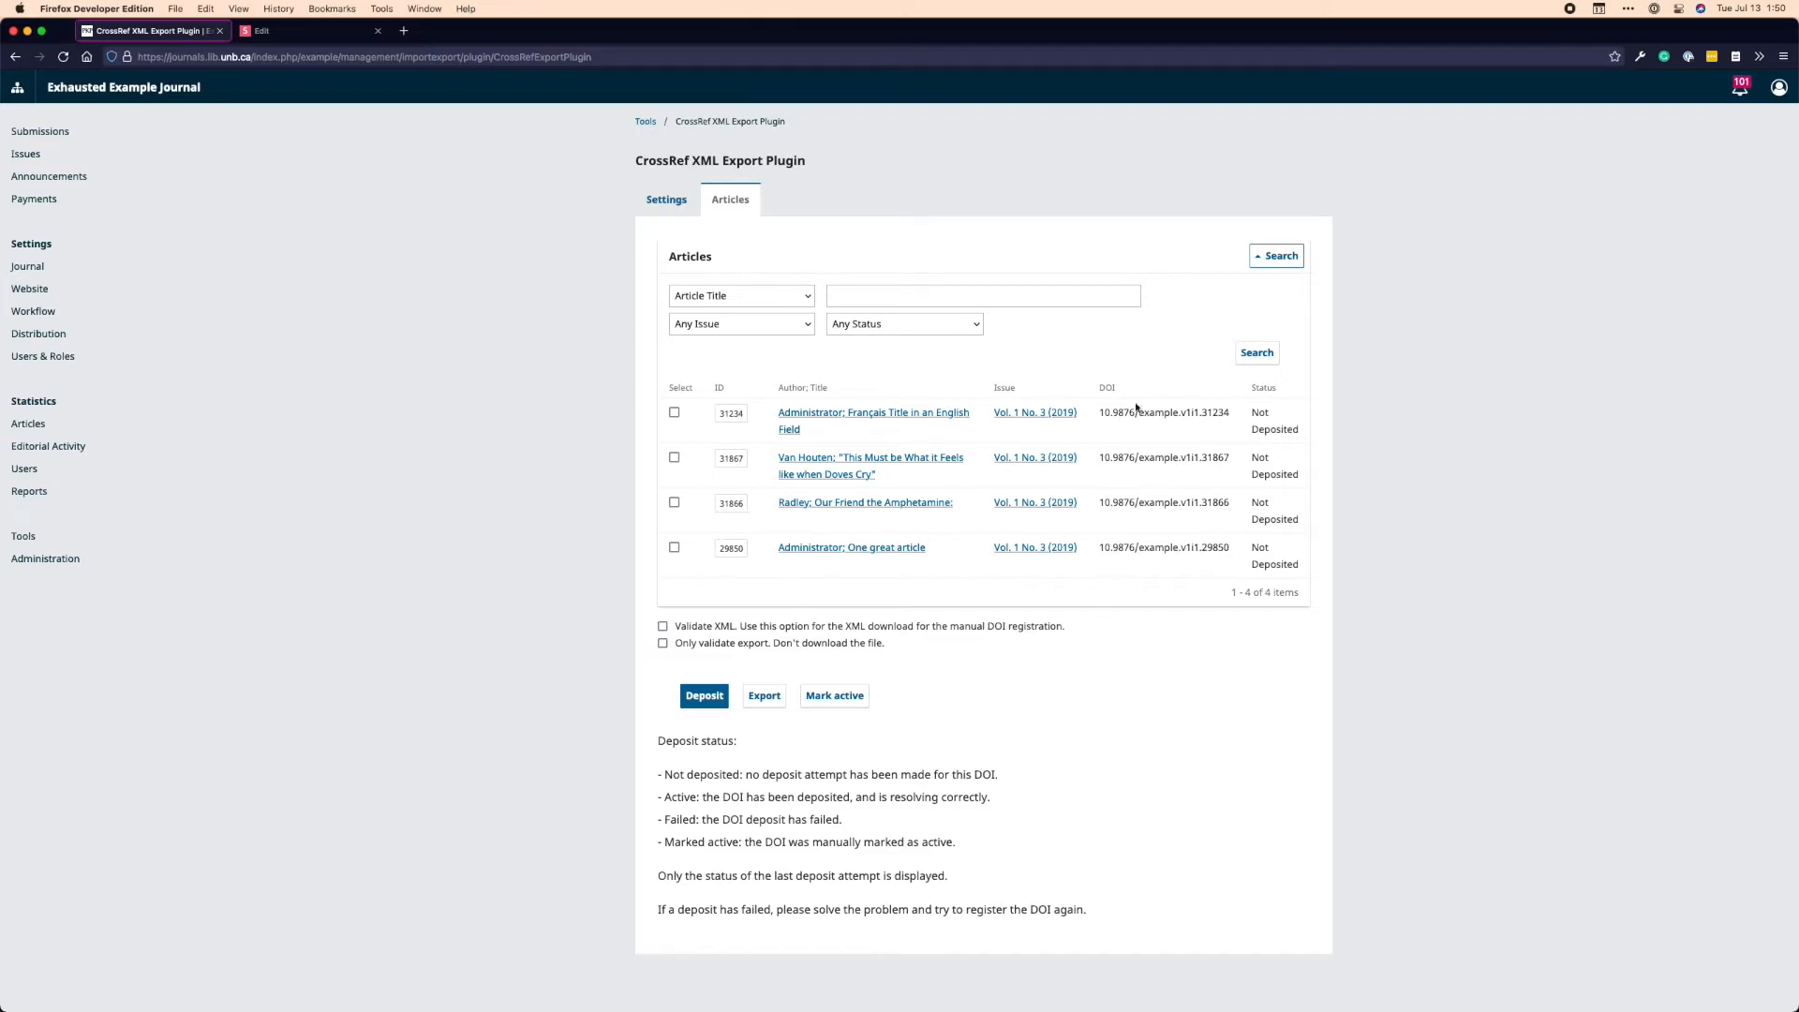
mouse_move(675, 422)
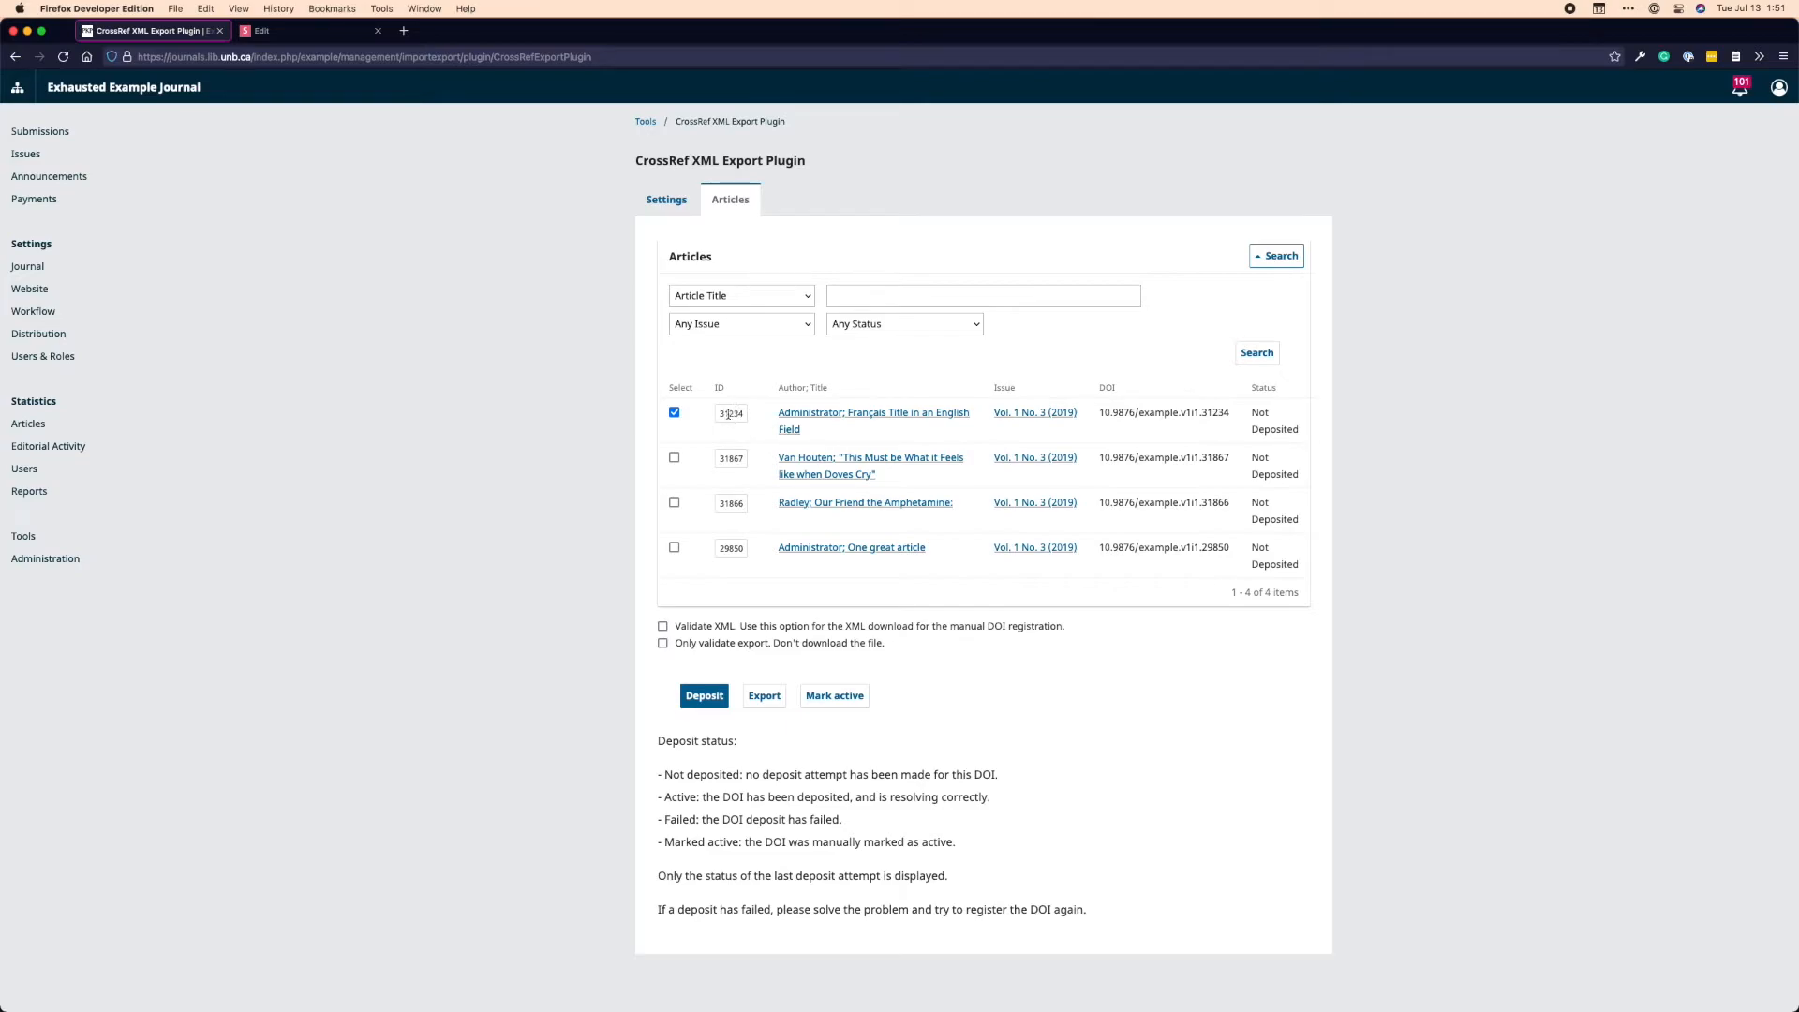
double_click(731, 412)
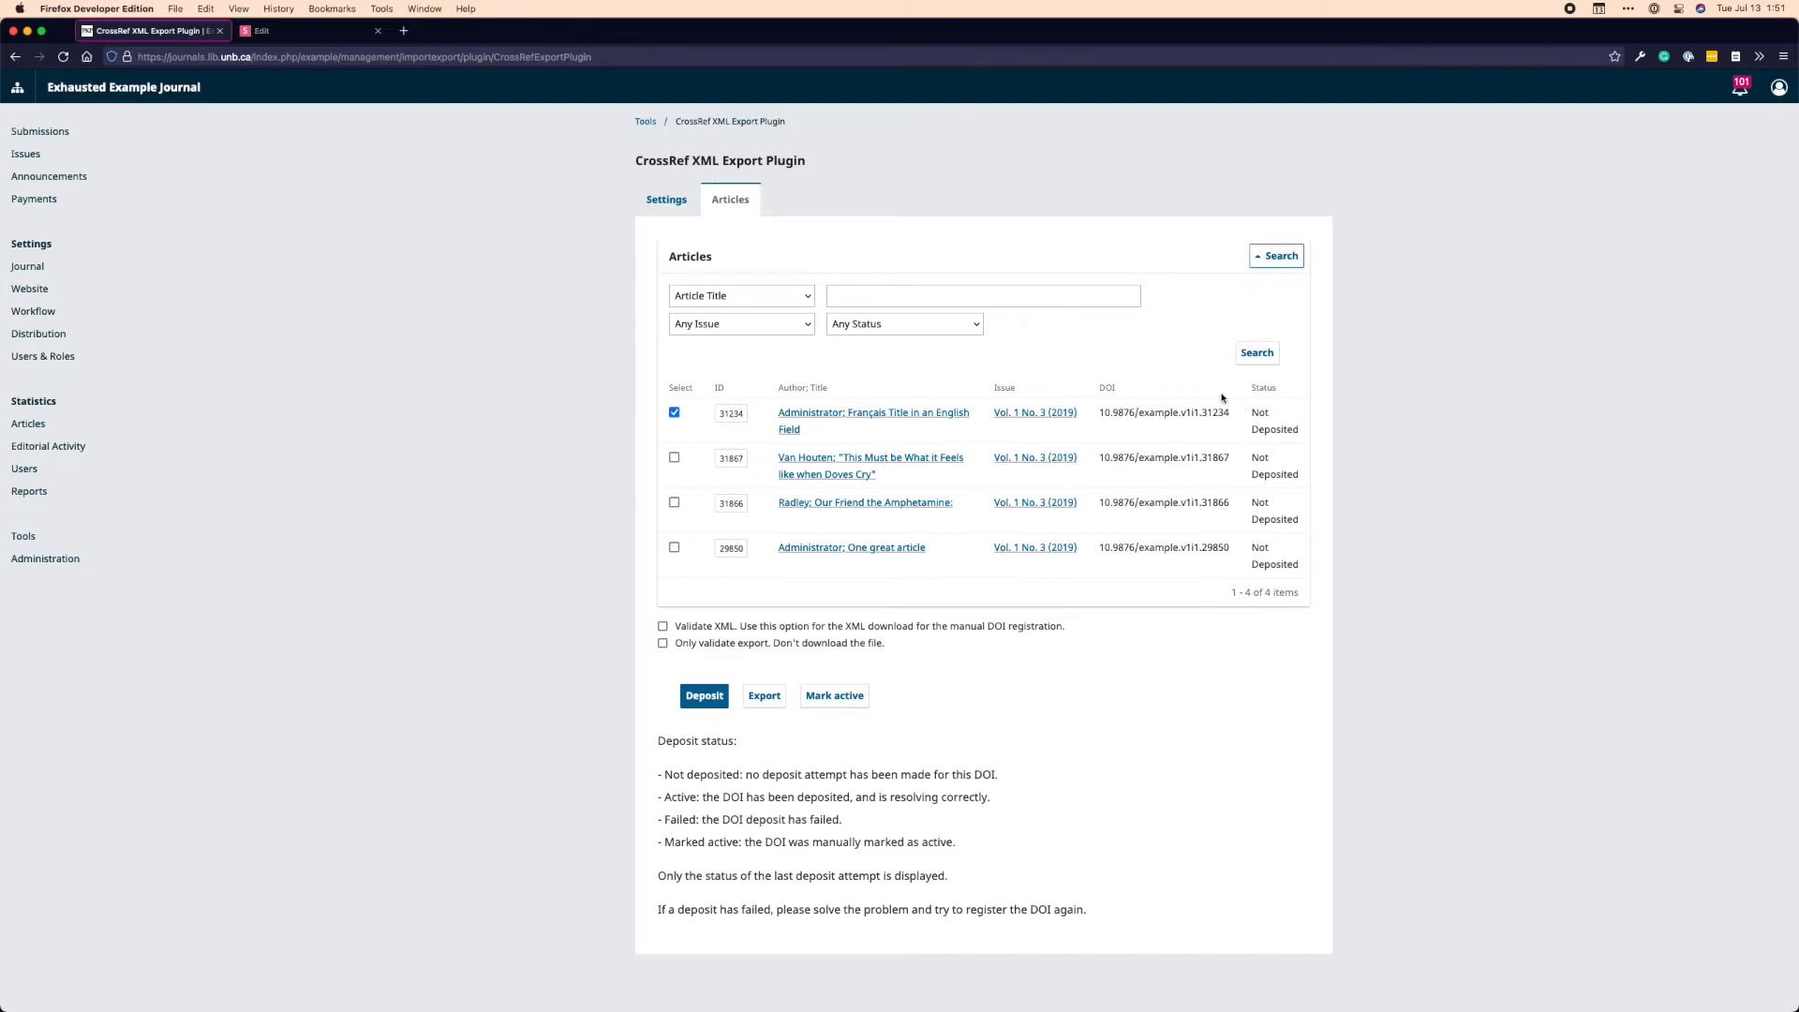
double_click(1218, 413)
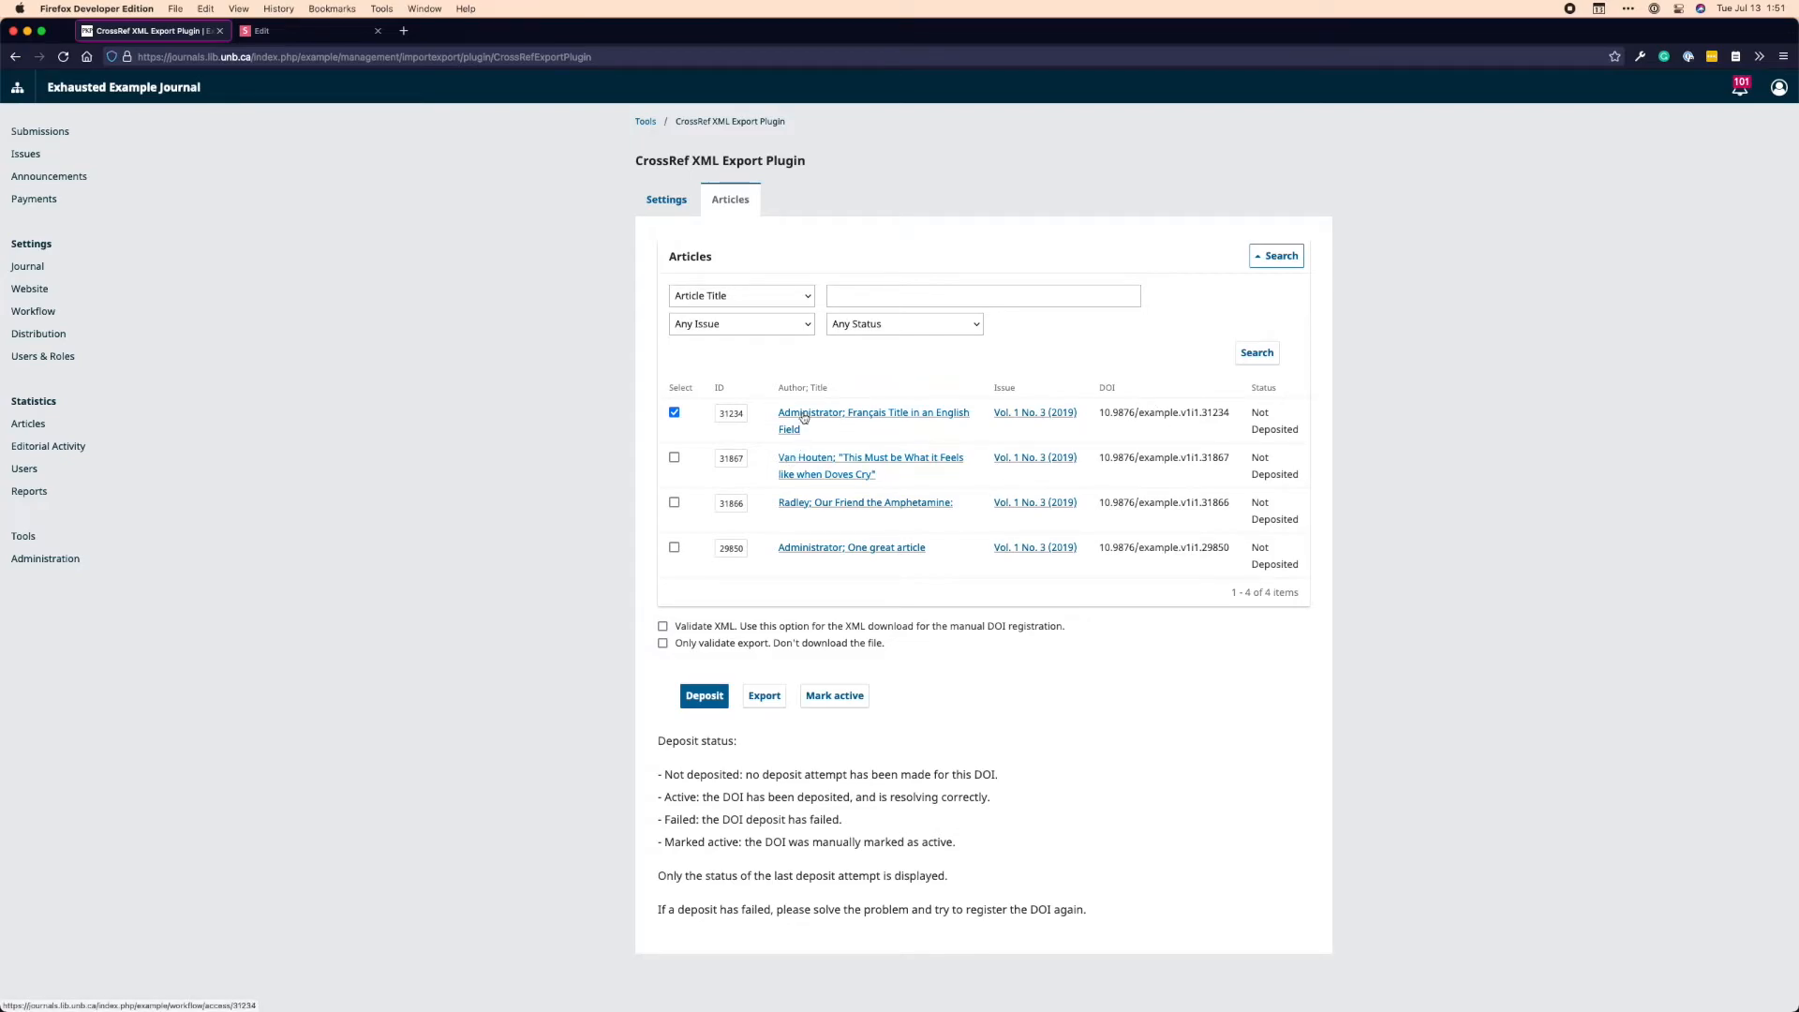
mouse_move(1055, 403)
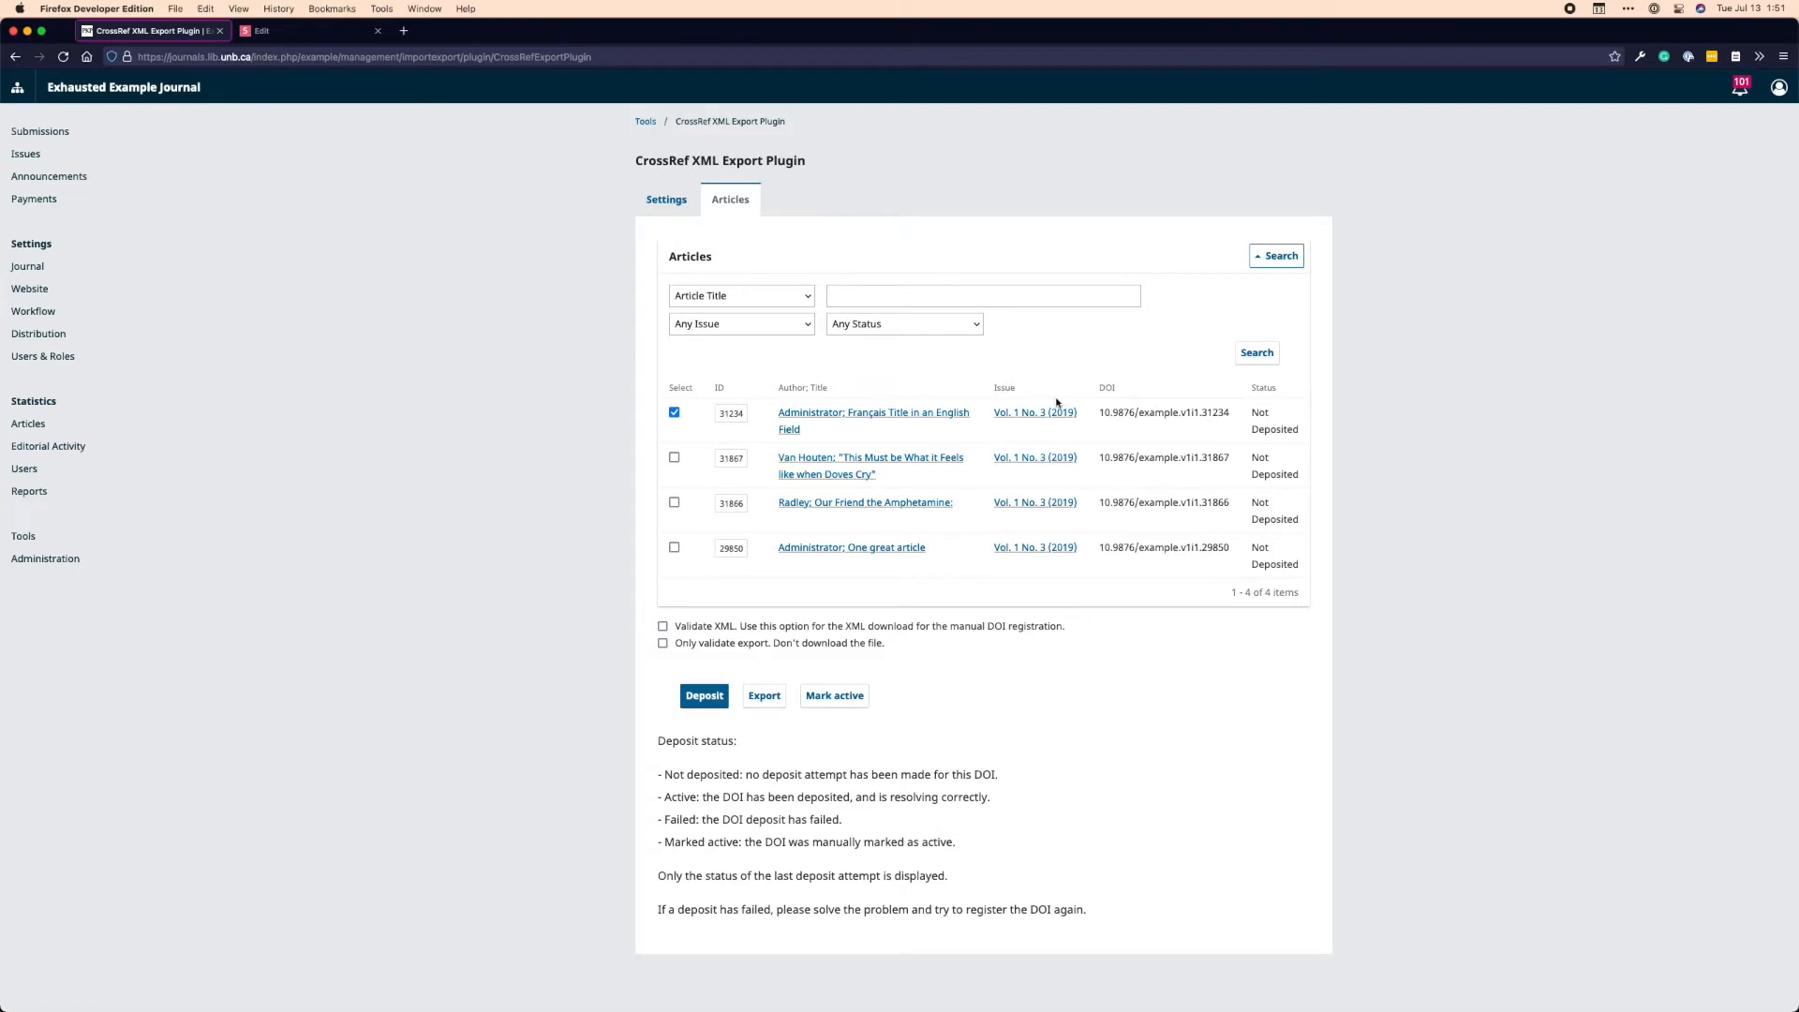
mouse_move(1134, 397)
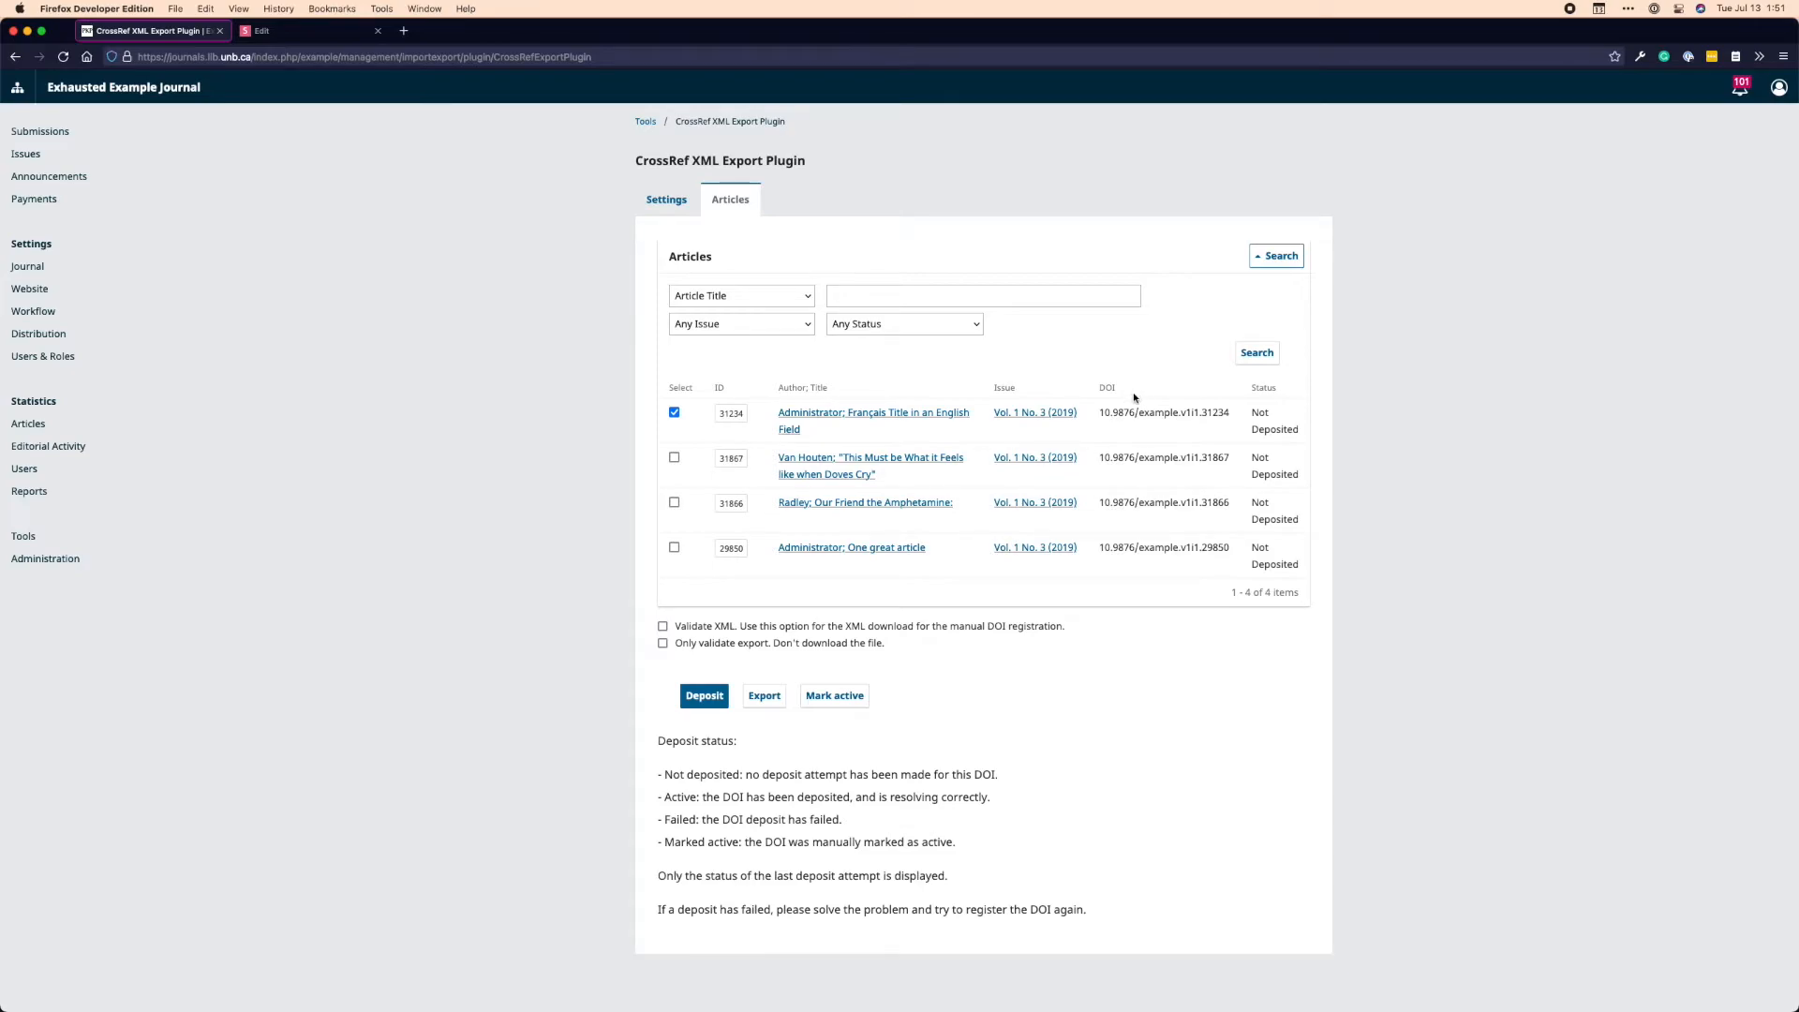
mouse_move(1233, 481)
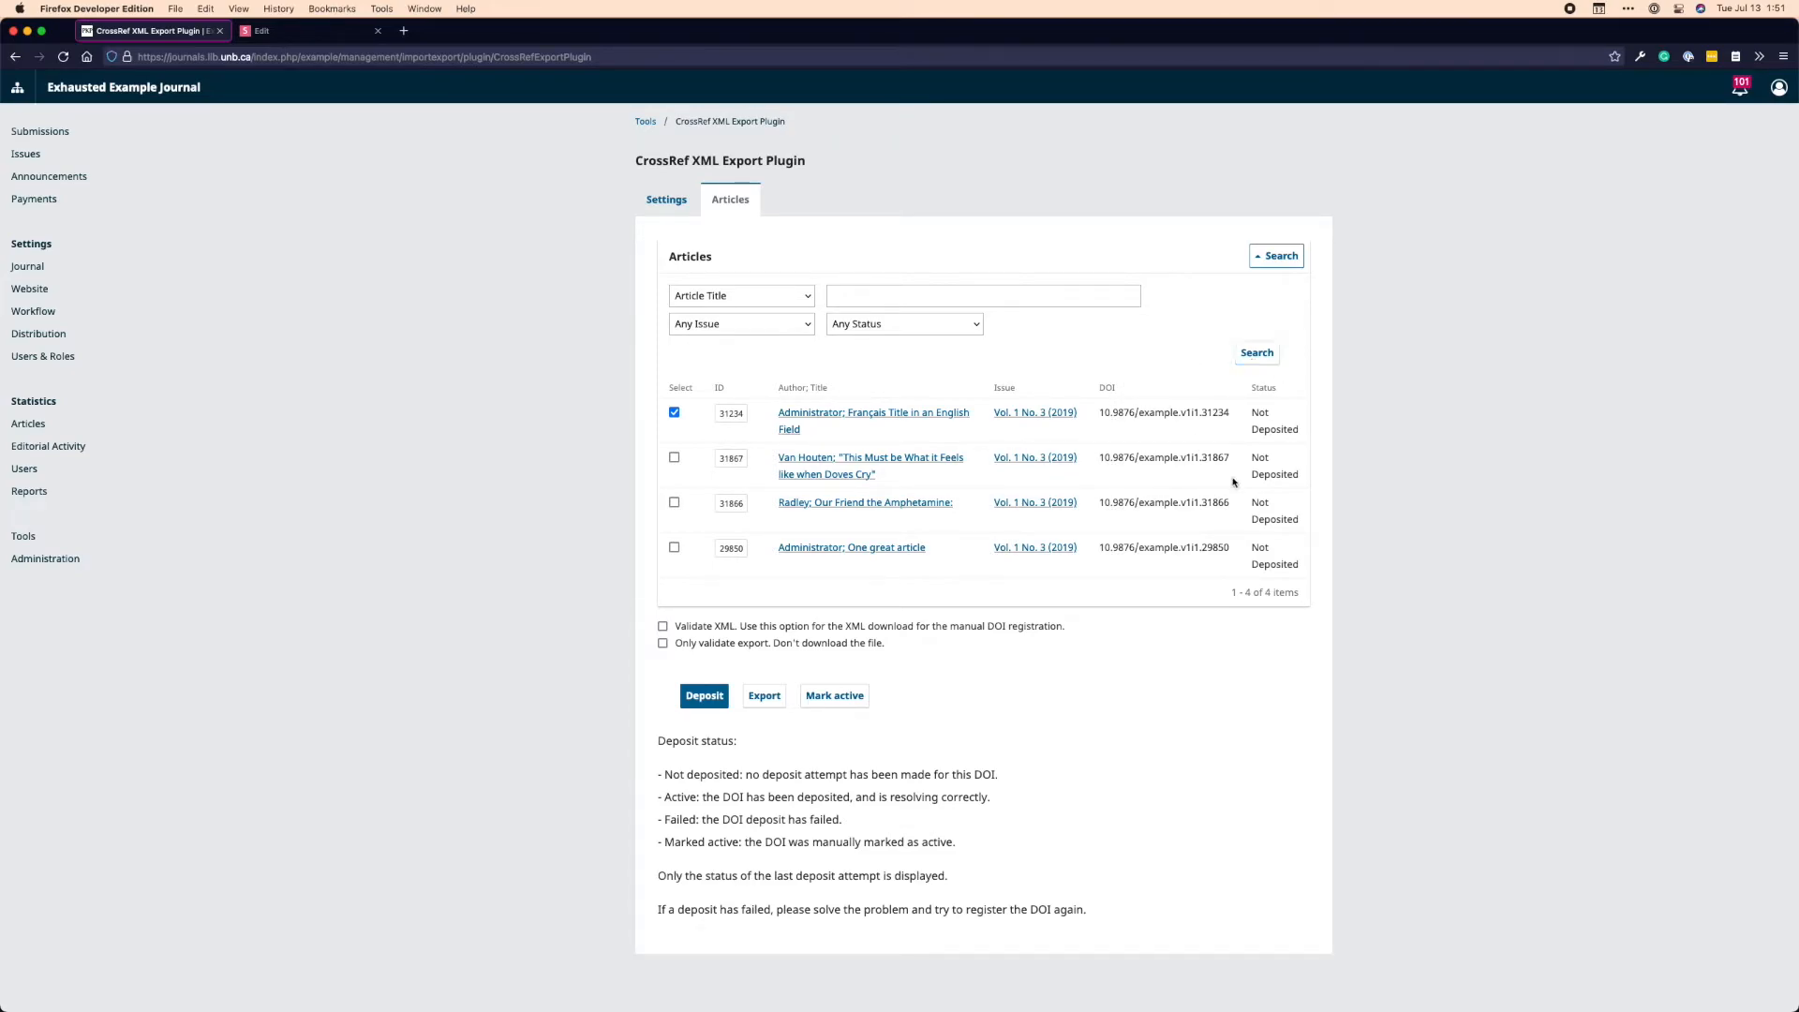
mouse_move(812, 378)
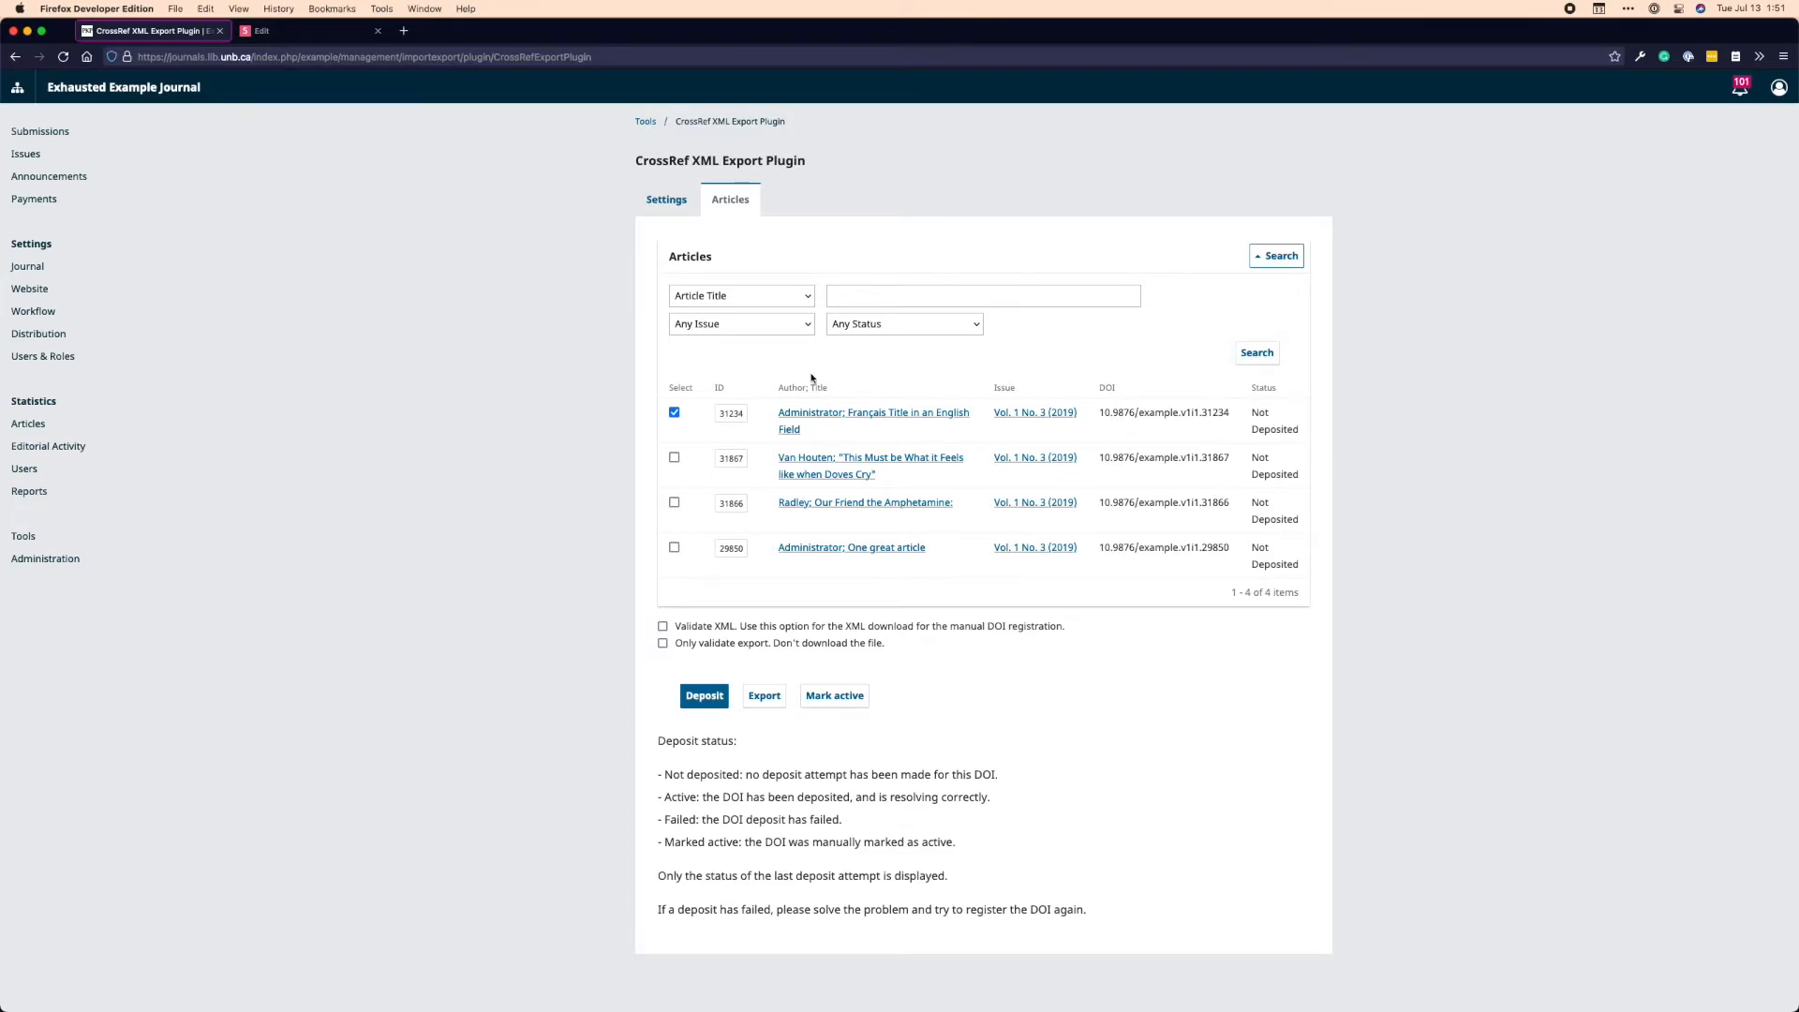
mouse_move(1014, 324)
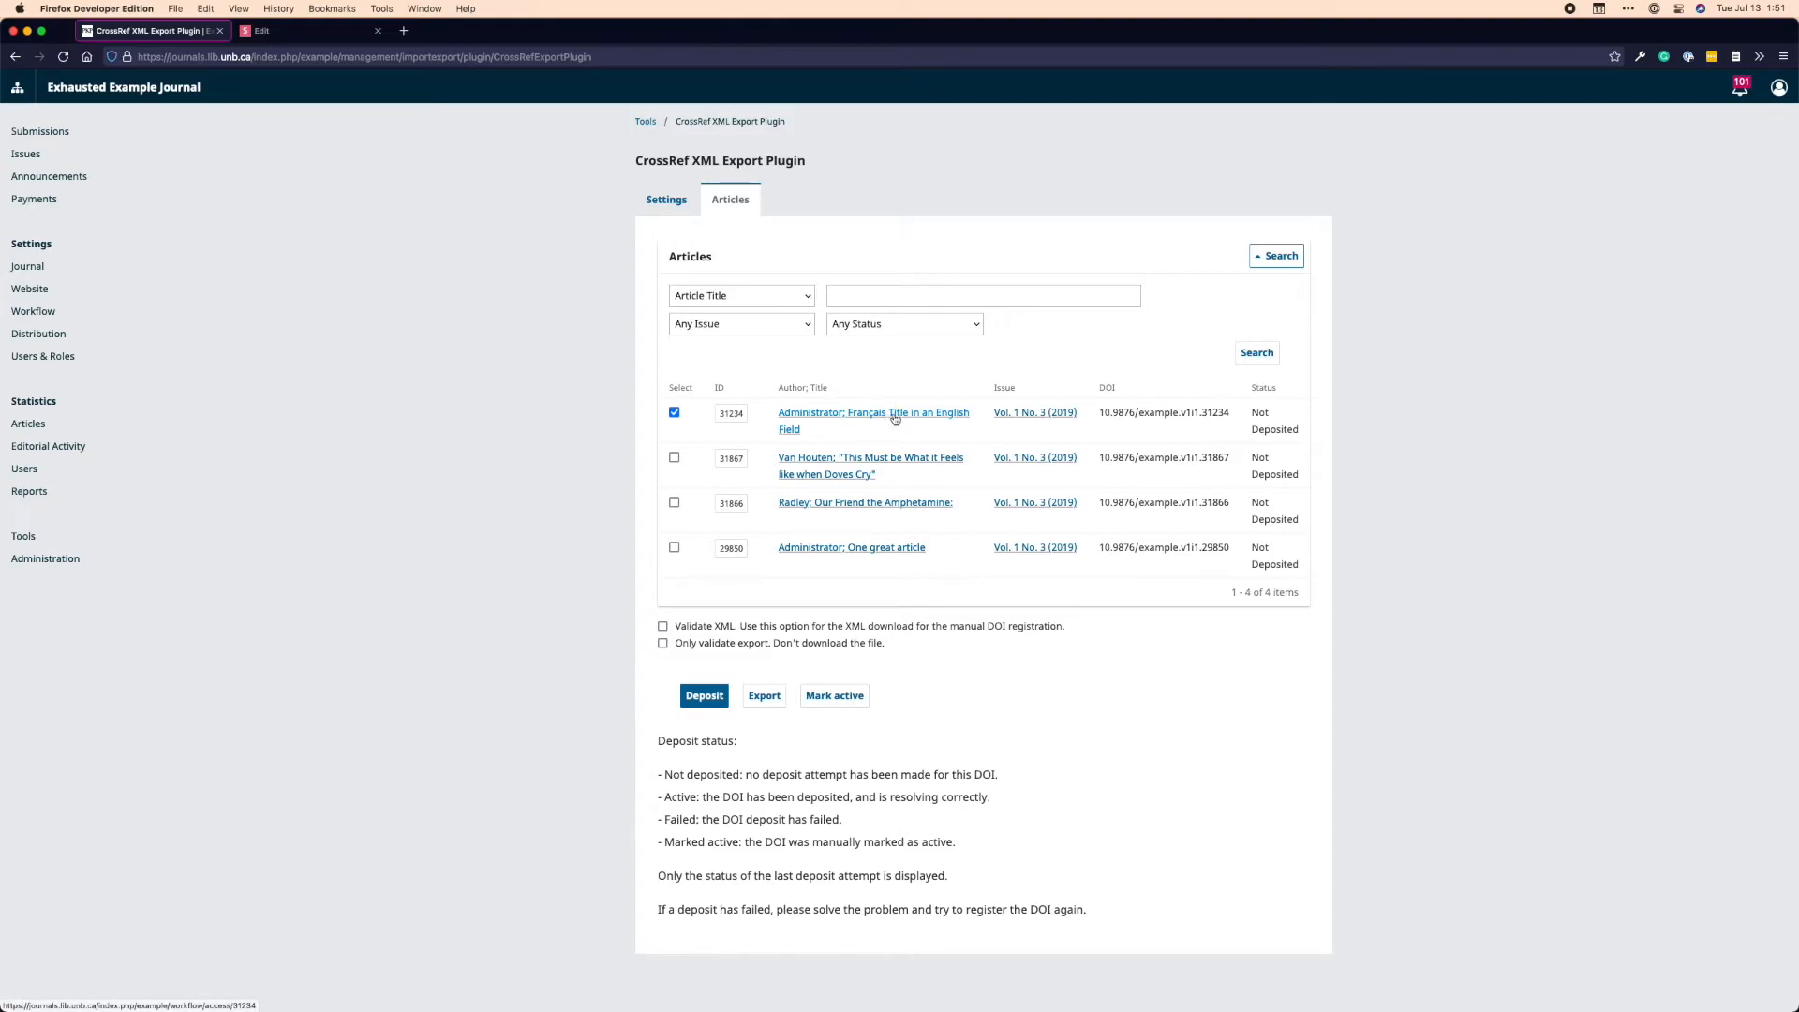
mouse_move(1036, 426)
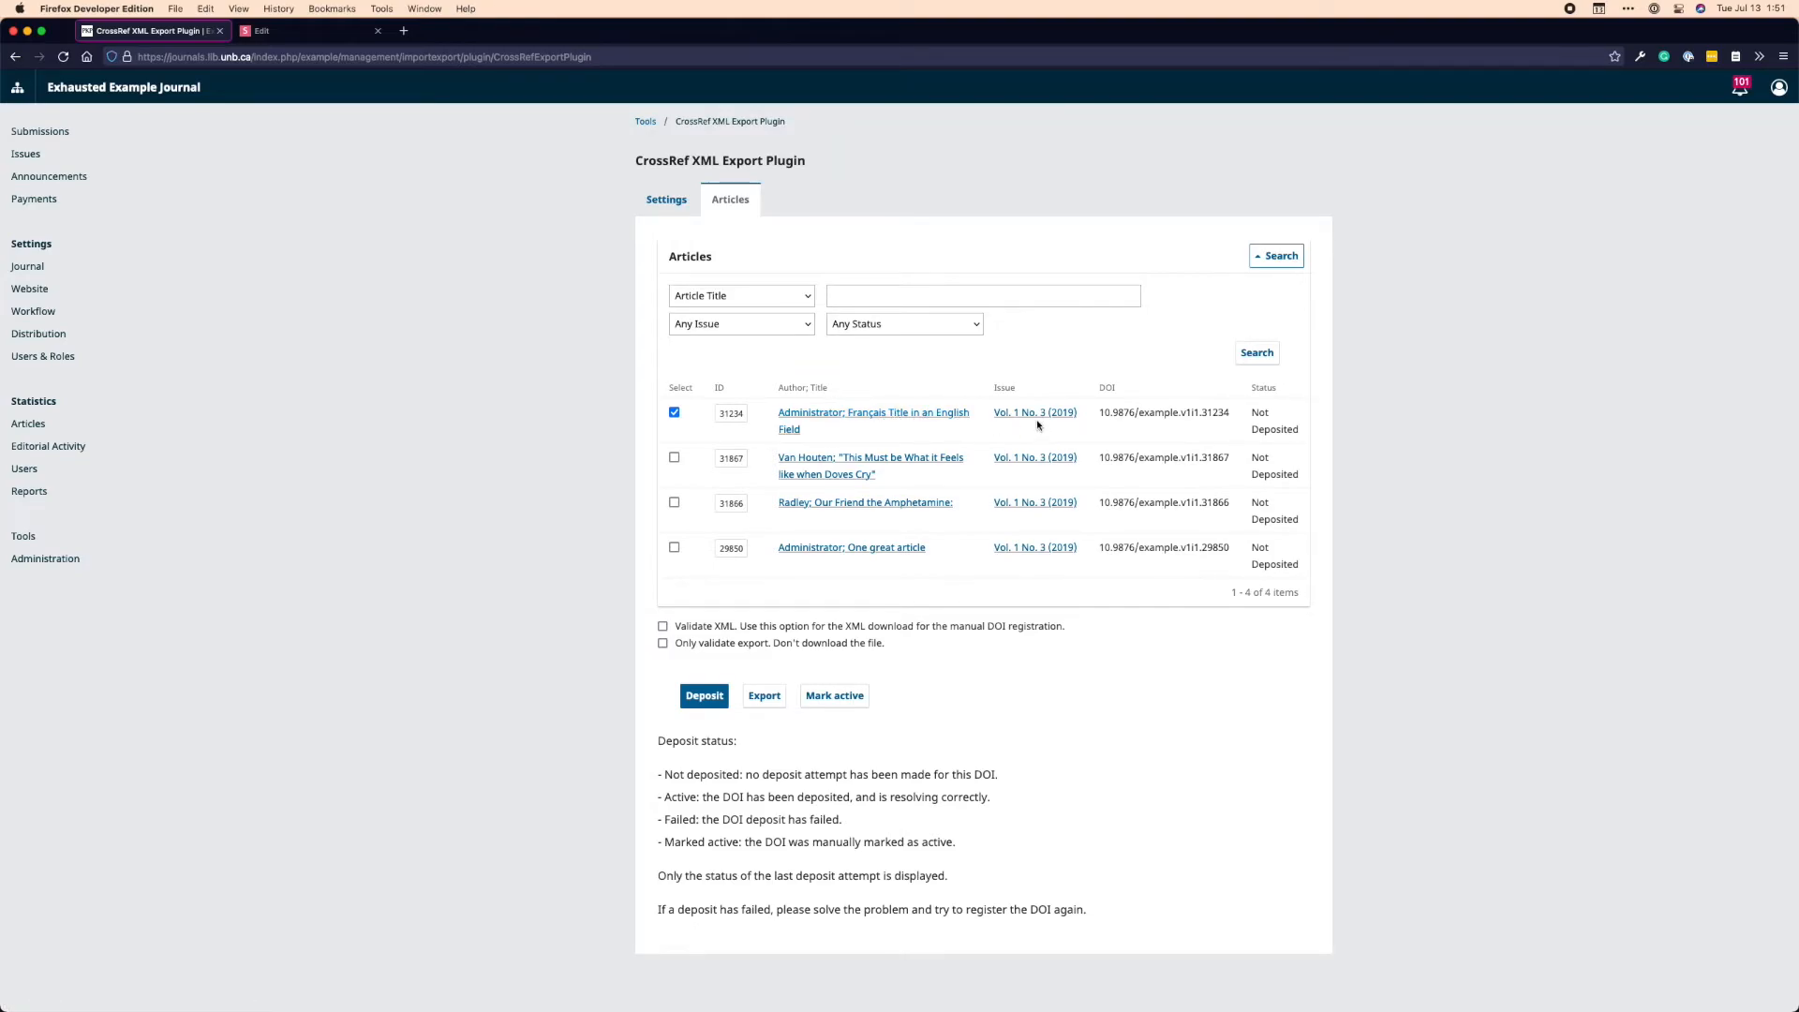
mouse_move(1034, 413)
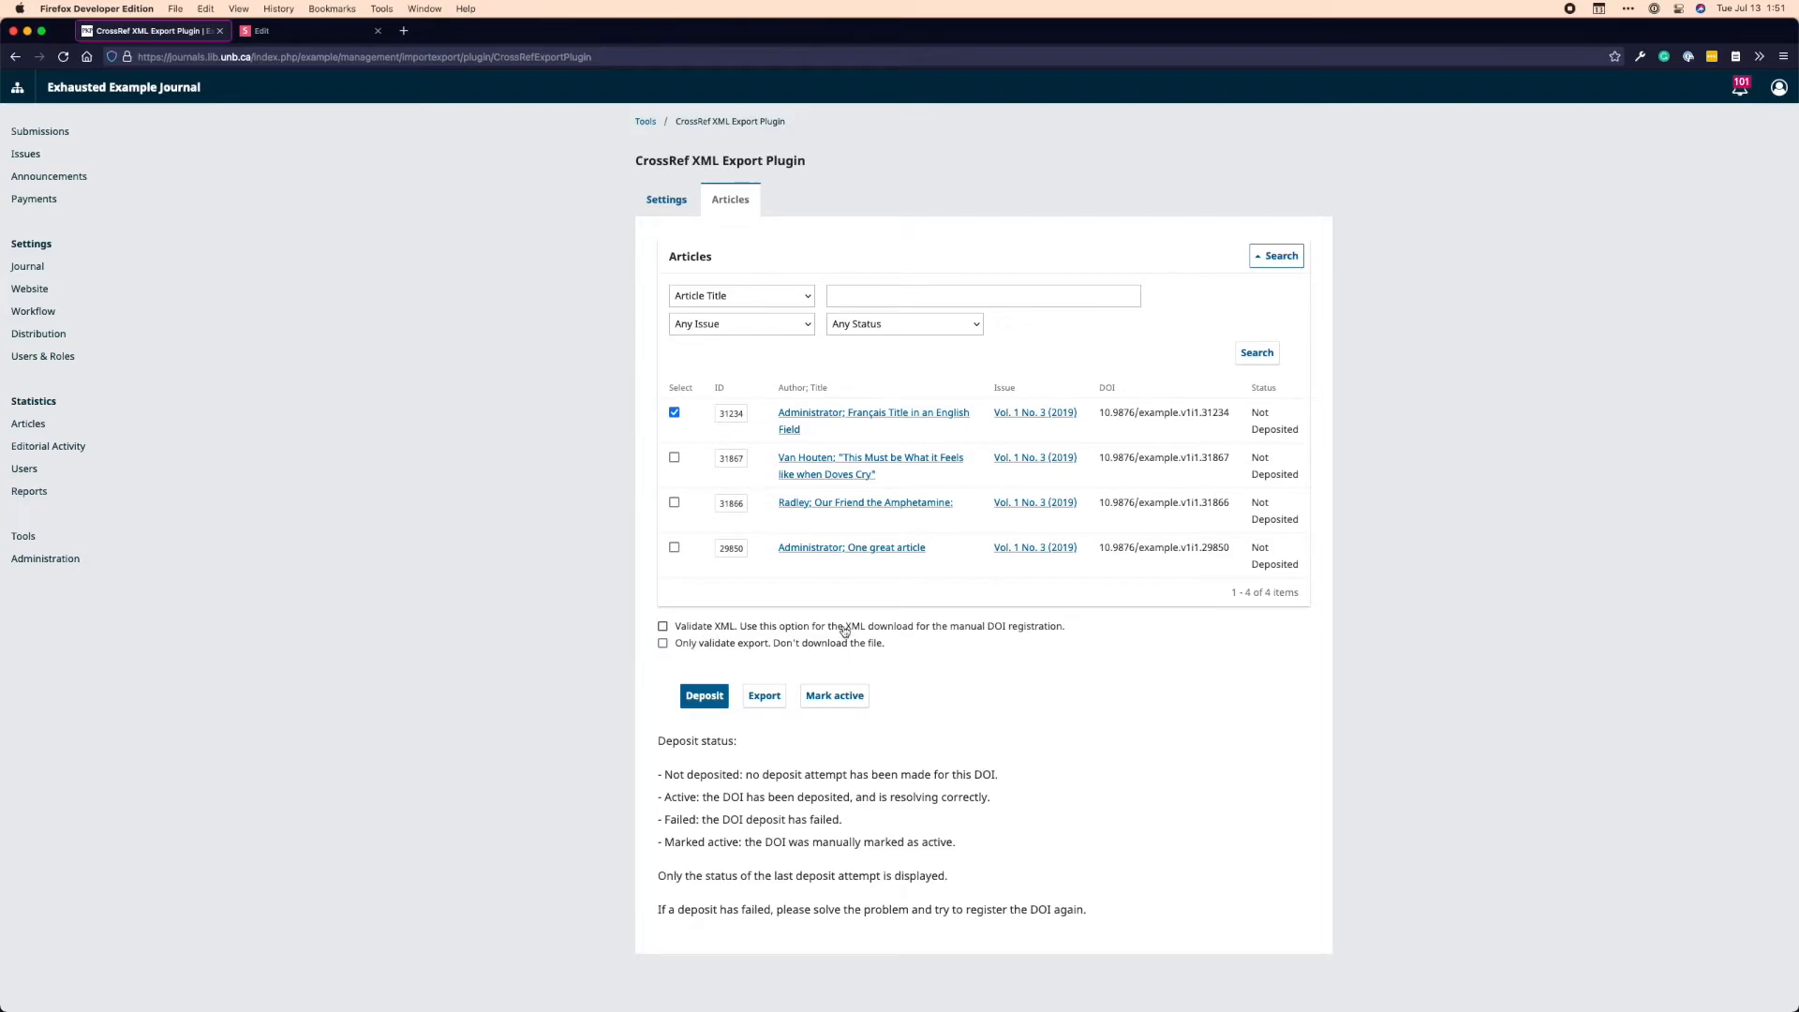
mouse_move(802, 556)
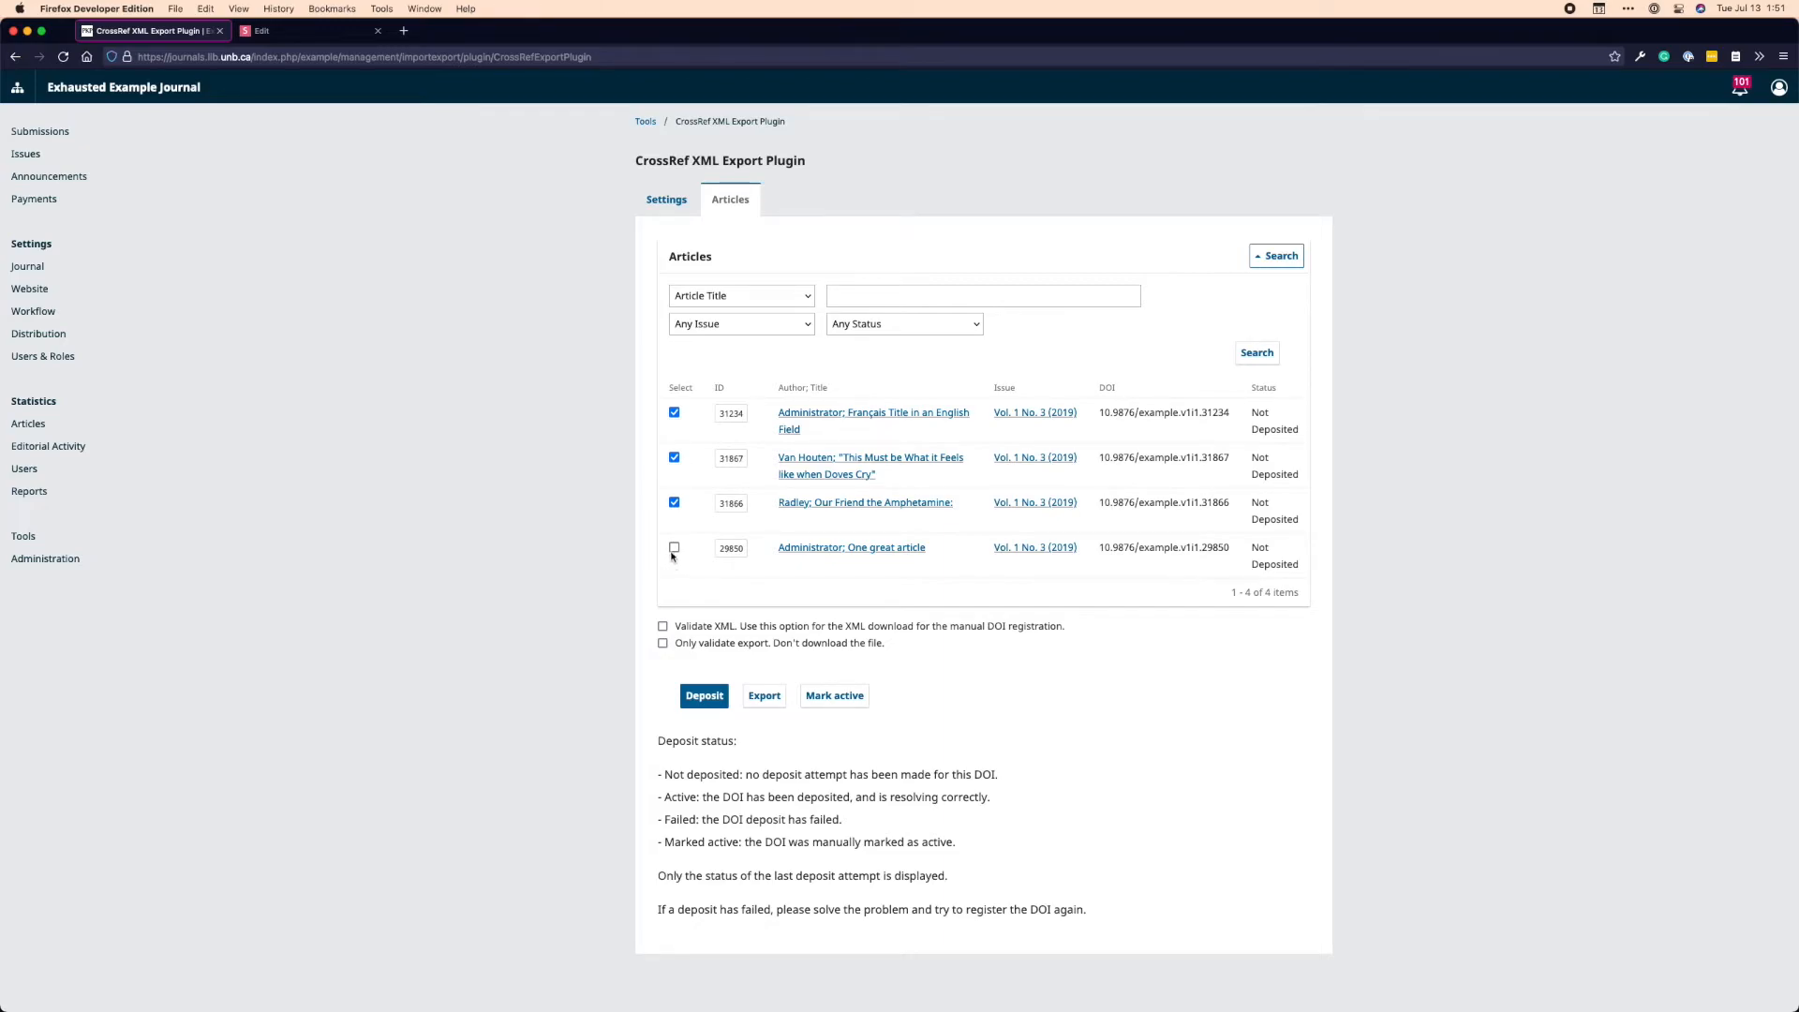
Try the validation checkboxes, then leave only 'Français Title in an English Field' selected for deposit
left_click(674, 547)
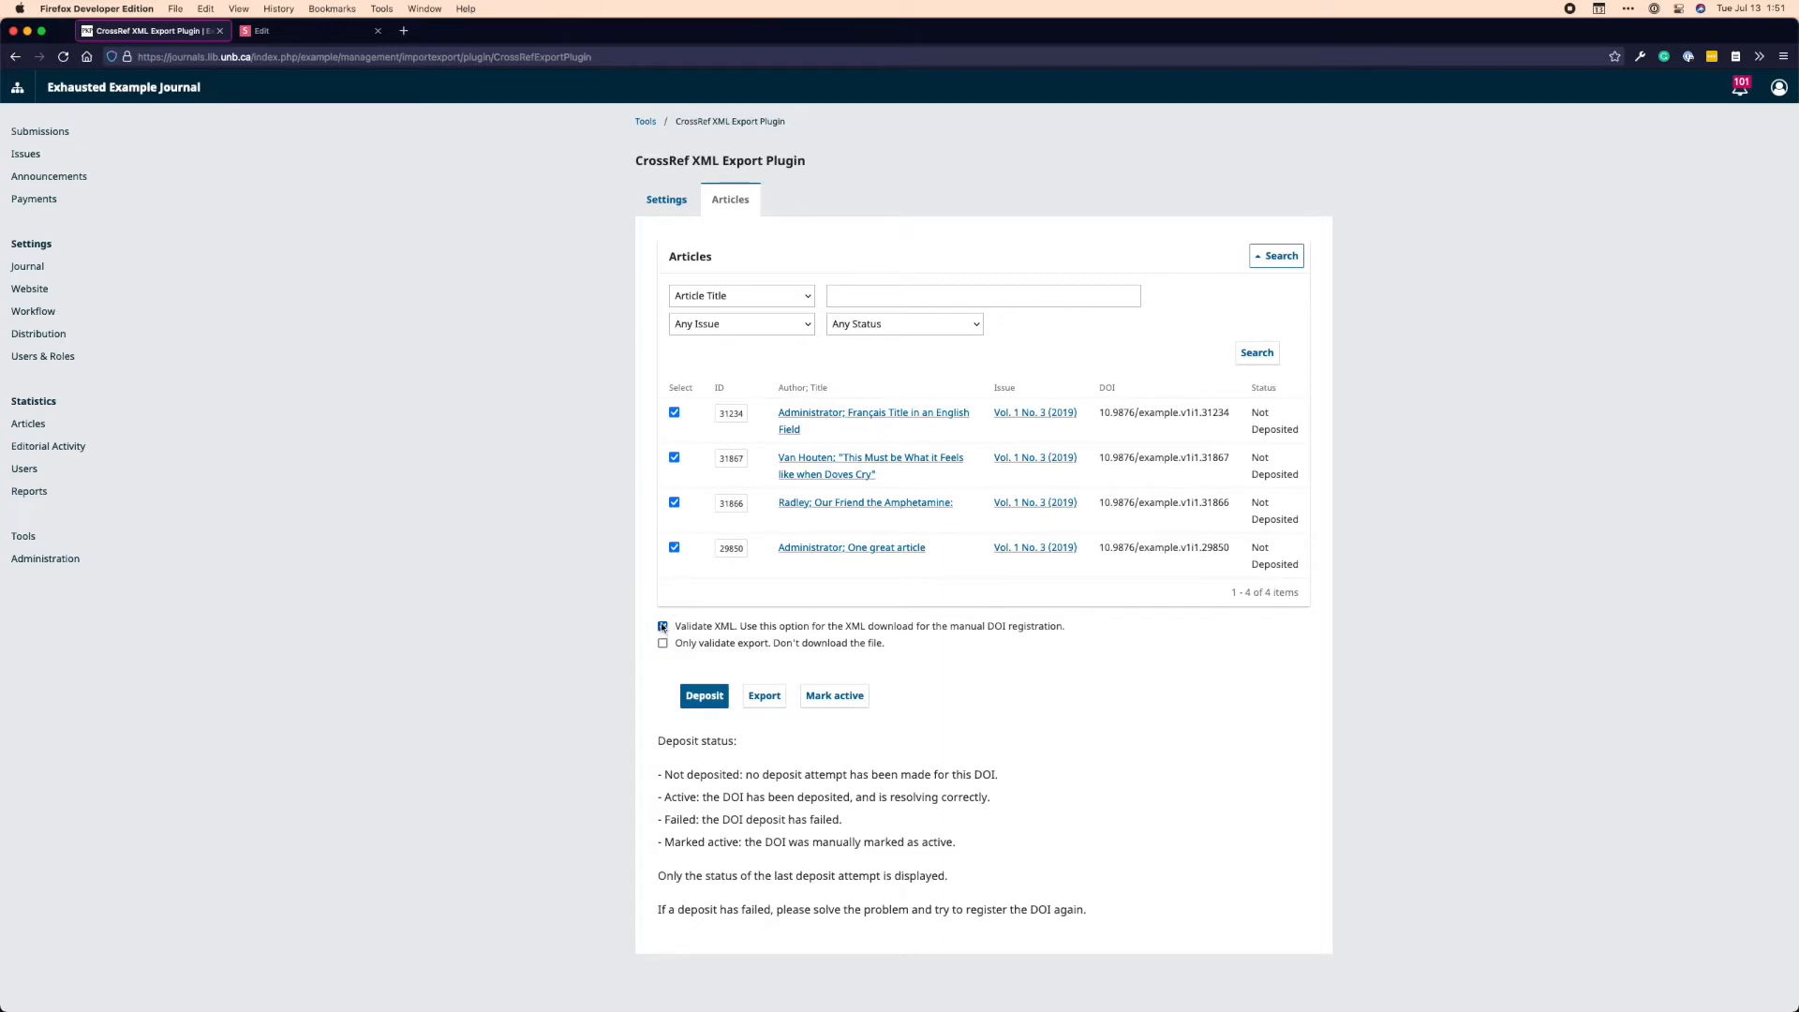
left_click(661, 626)
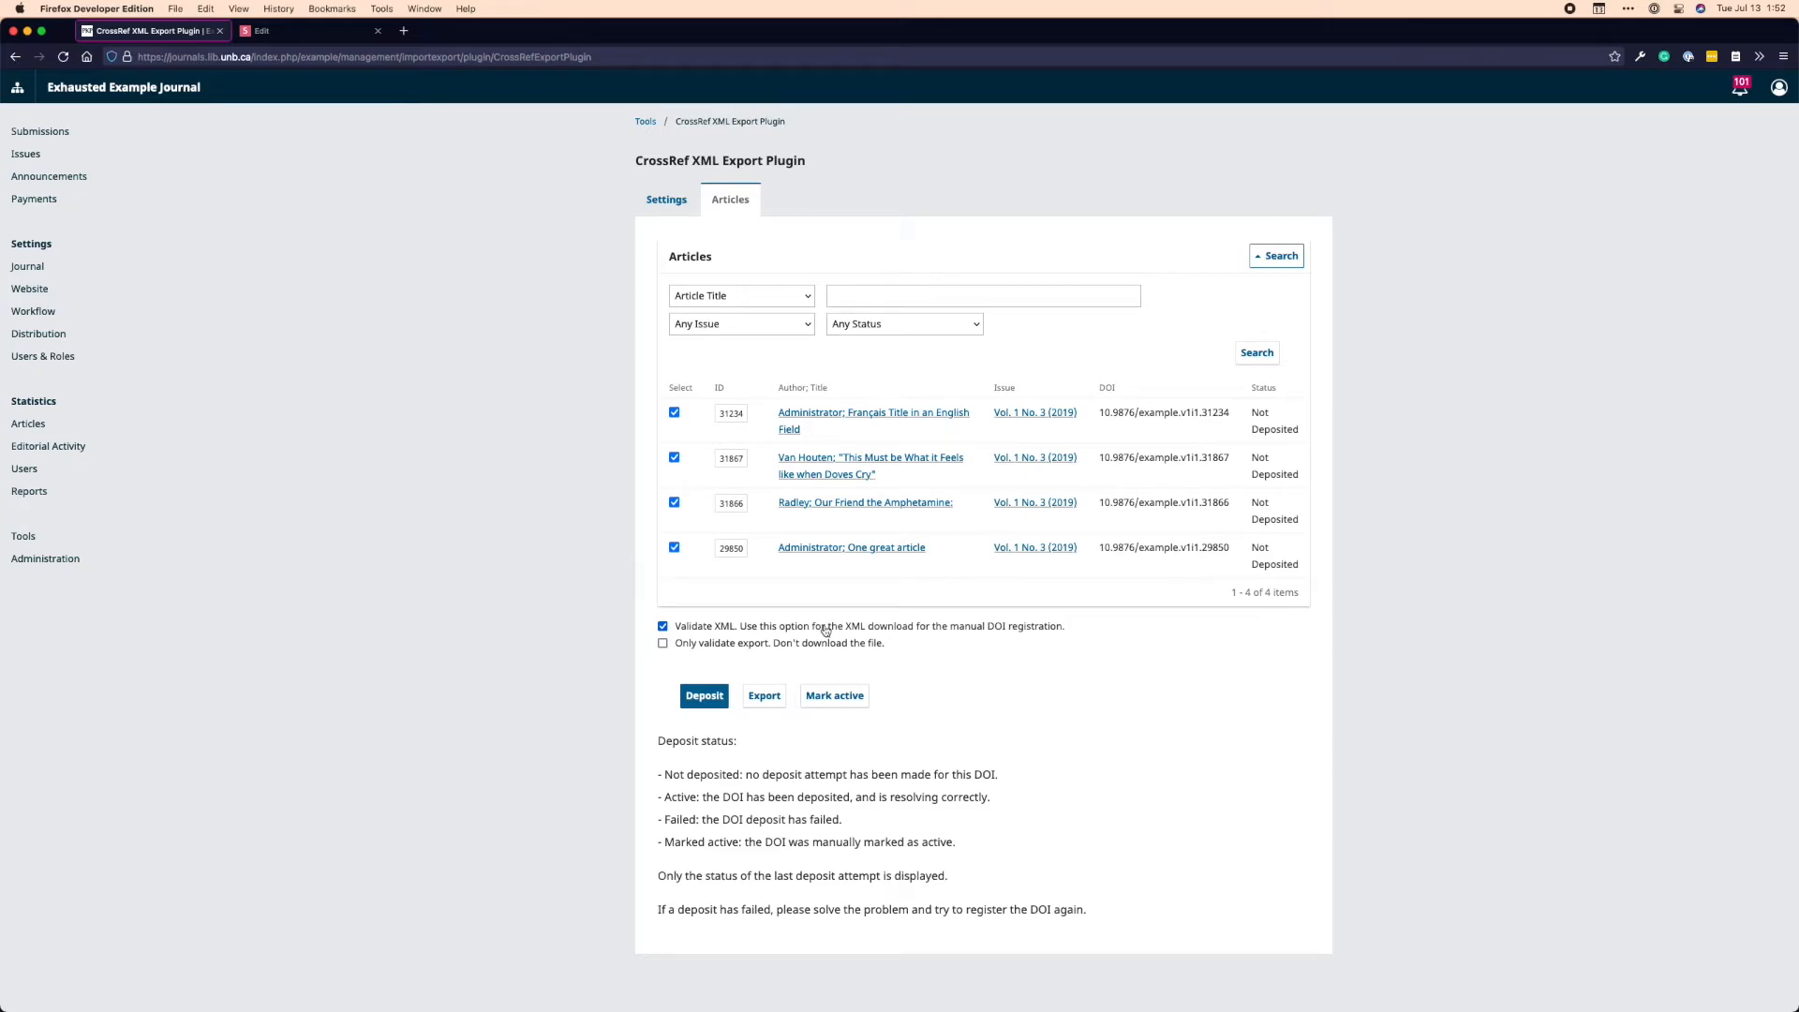
mouse_move(819, 629)
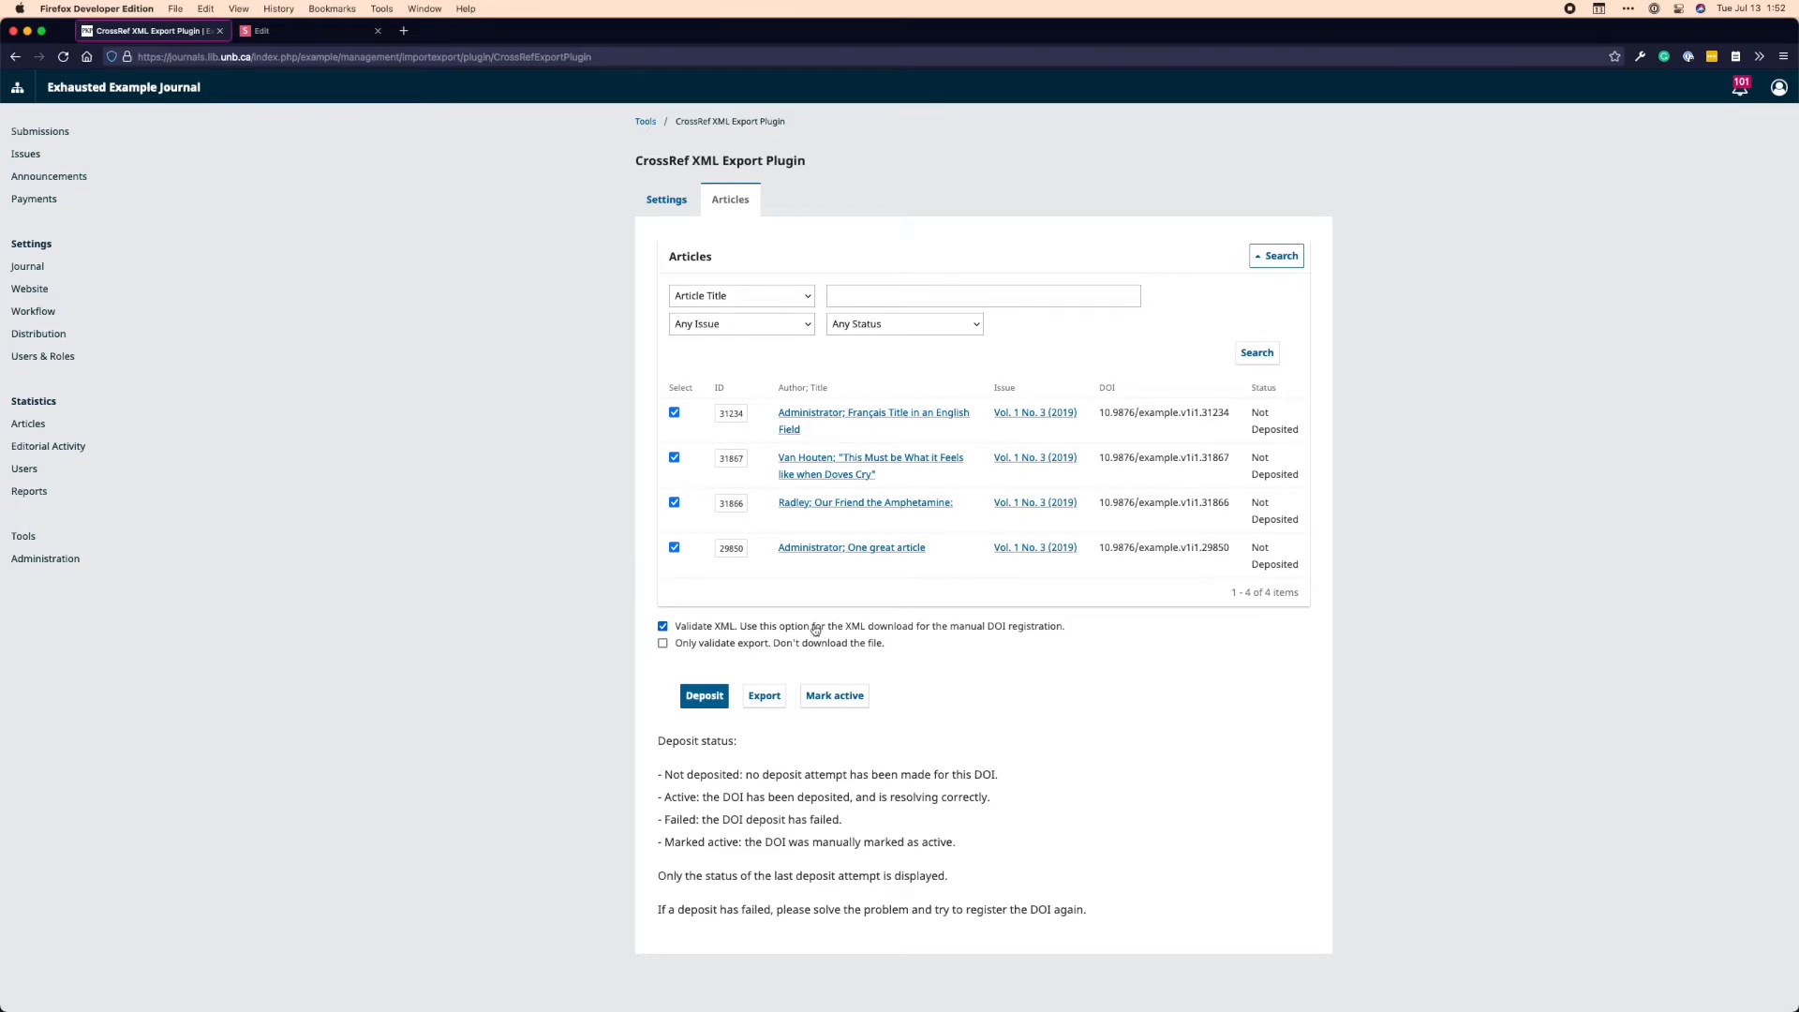
left_click(661, 626)
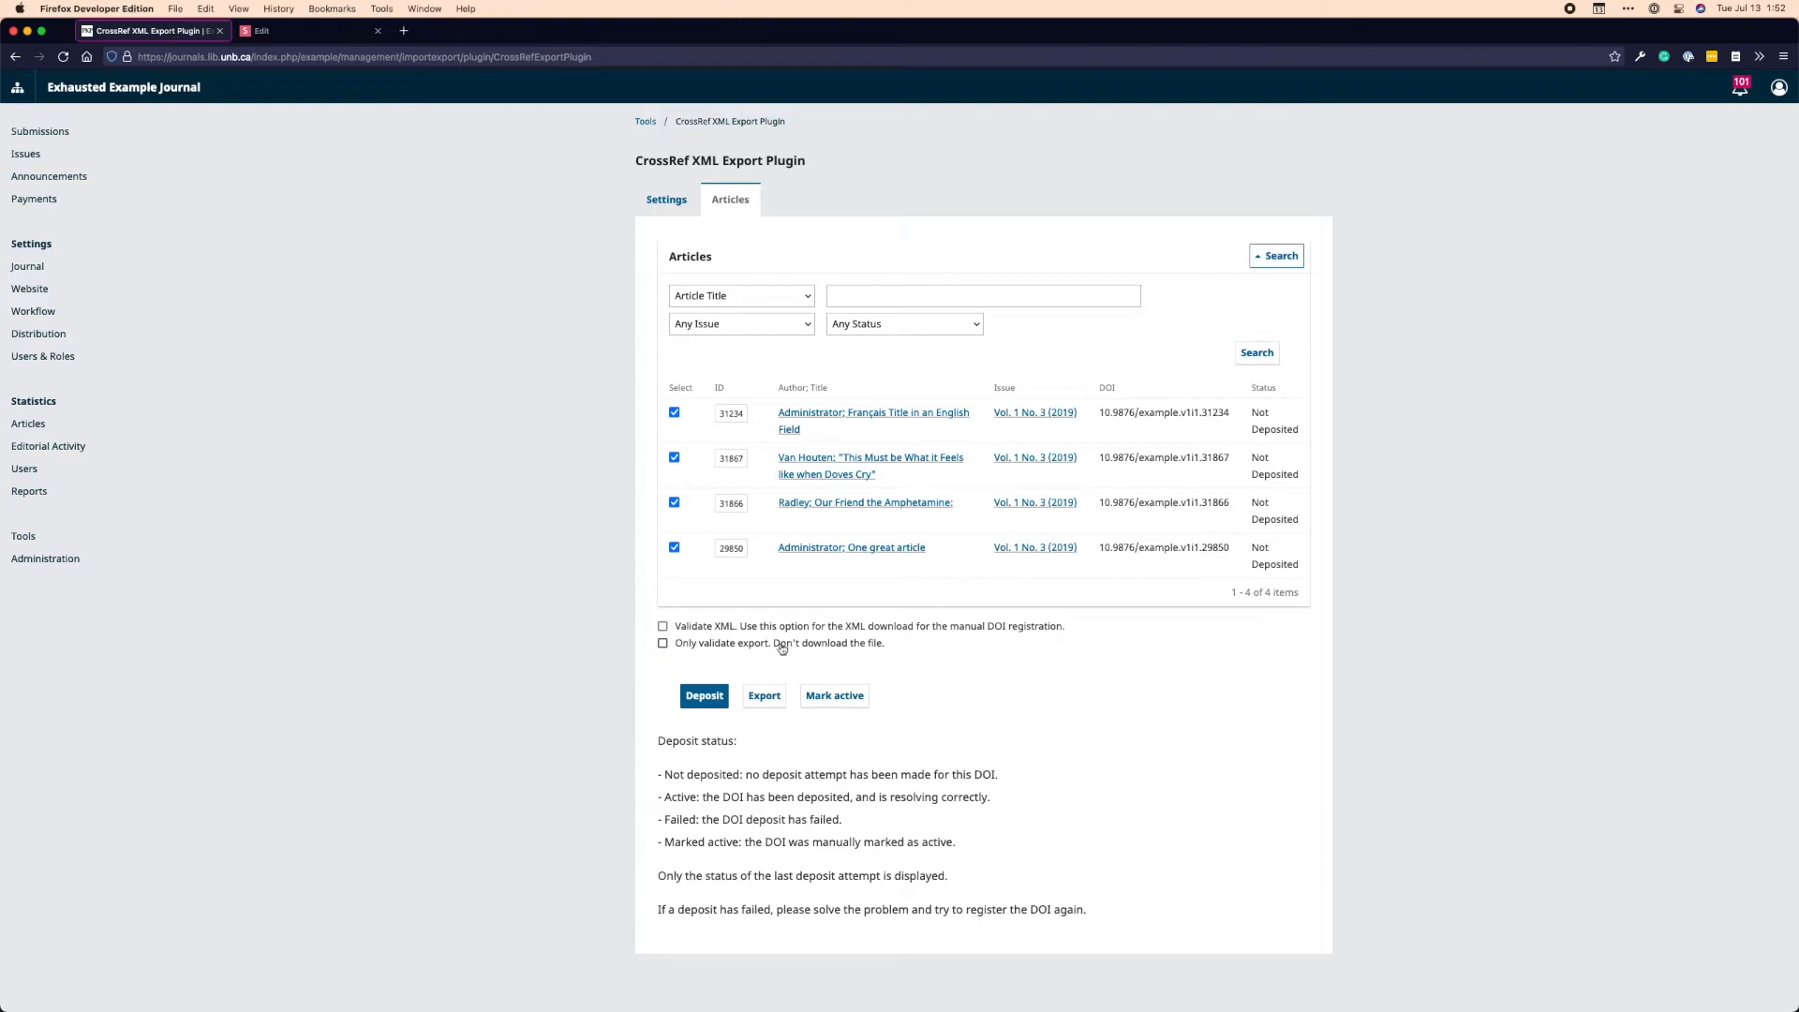
left_click(672, 547)
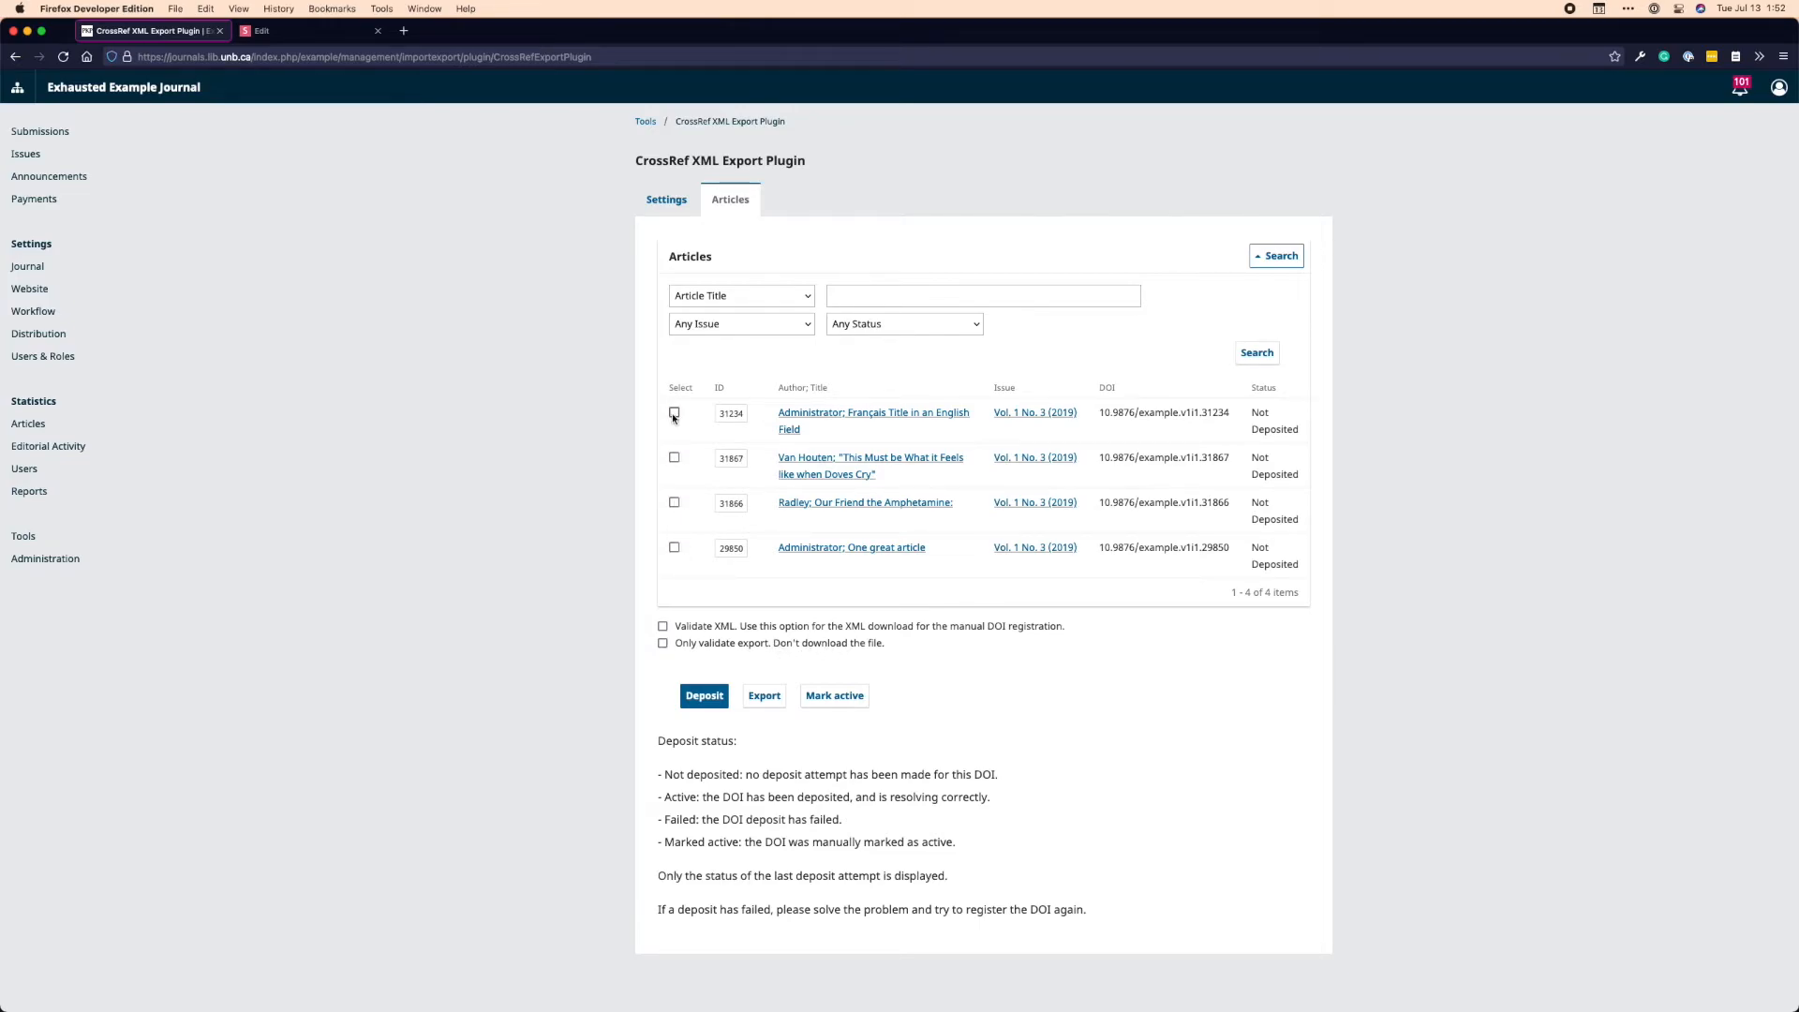
left_click(663, 643)
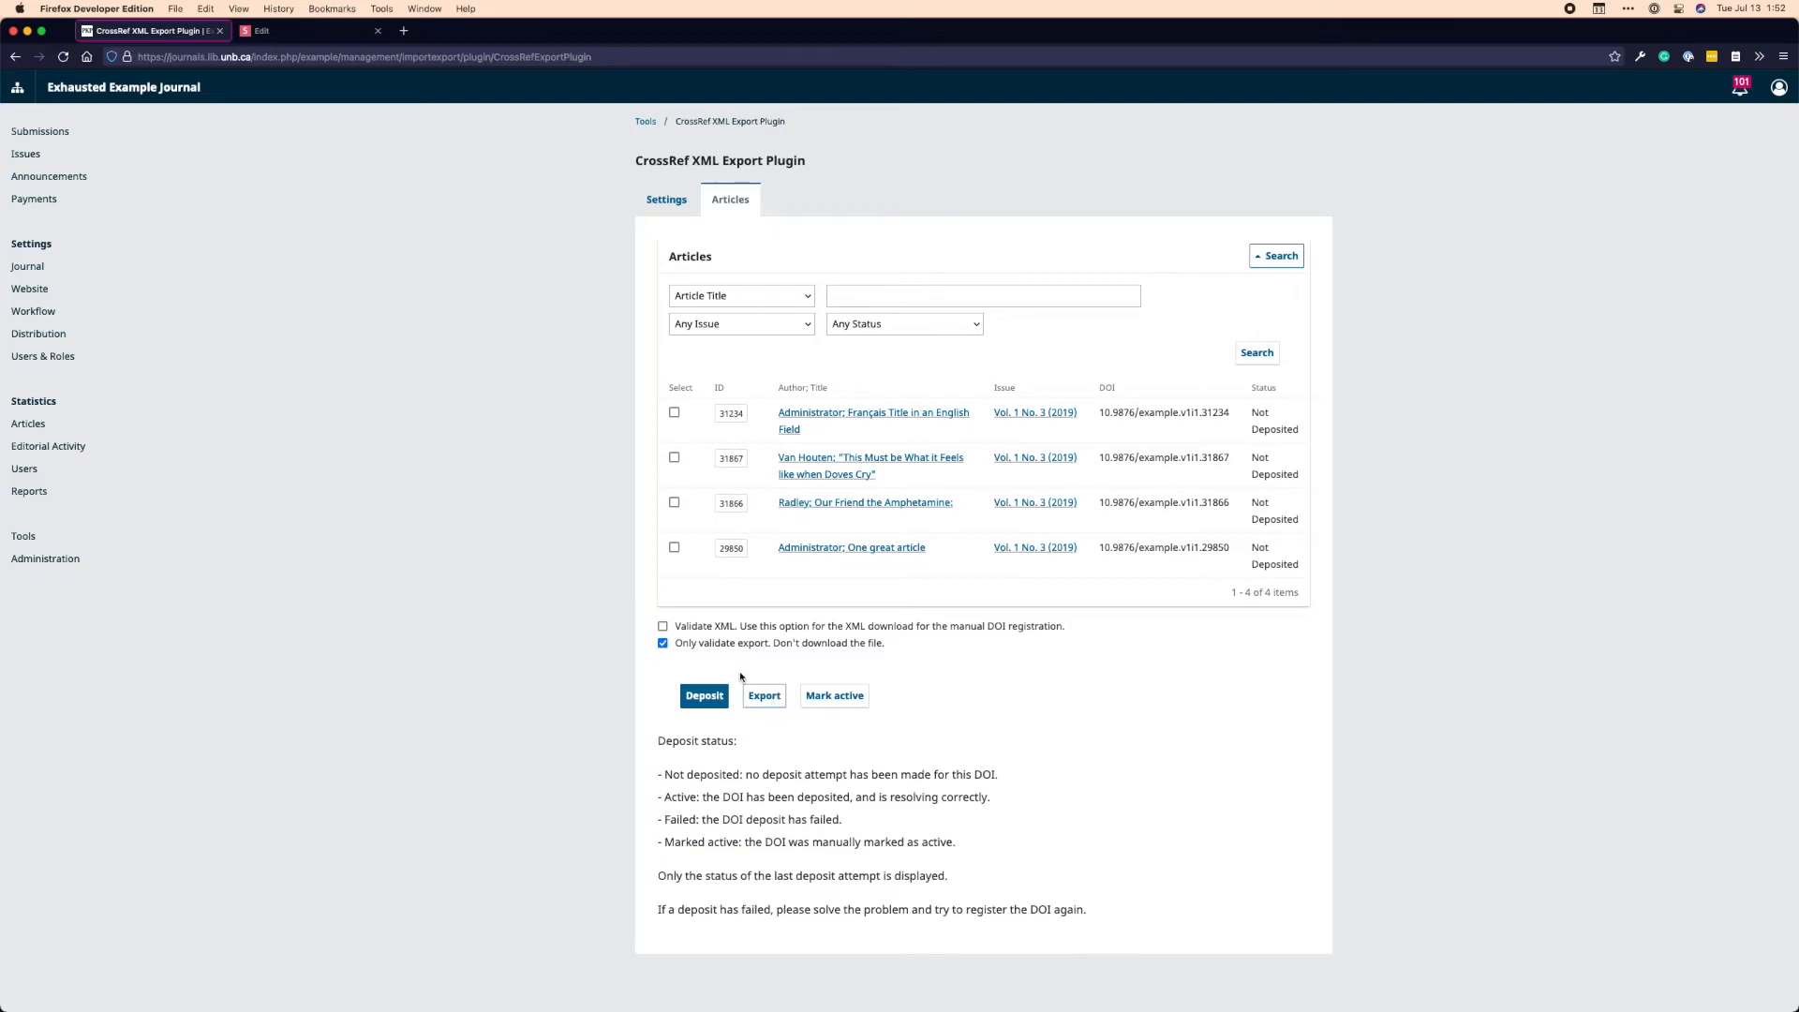
left_click(662, 643)
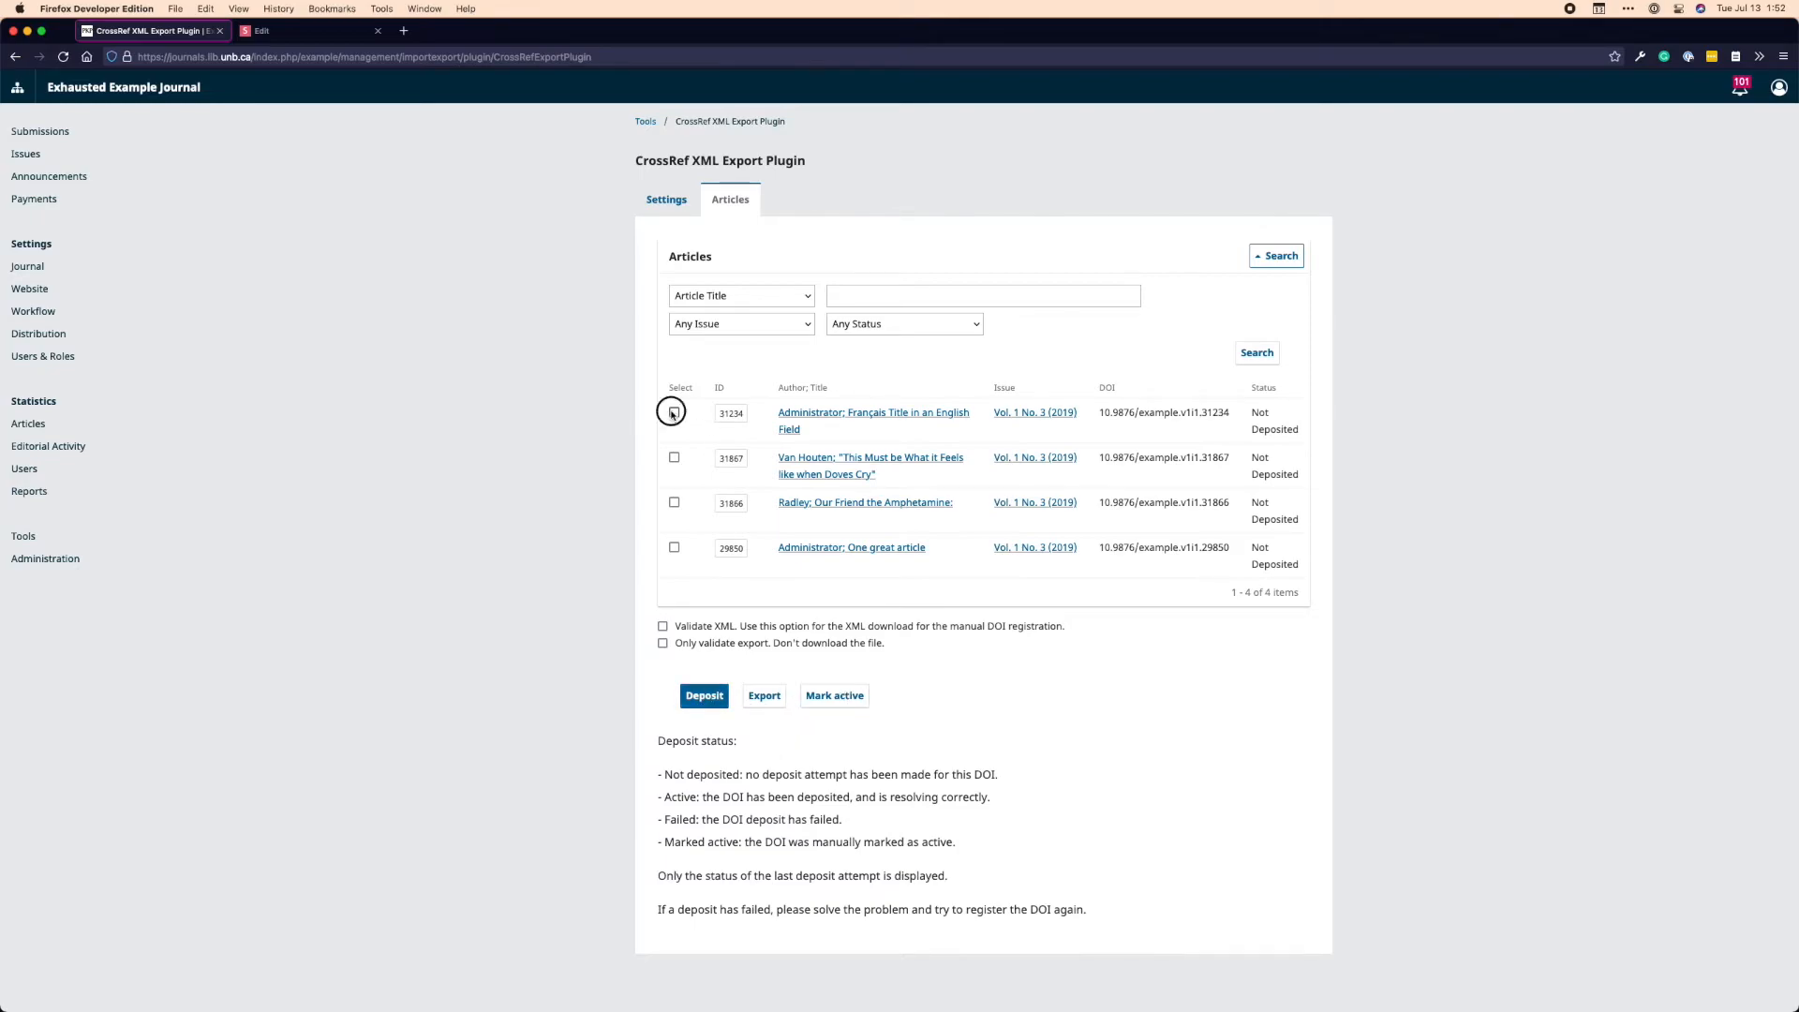
left_click(675, 412)
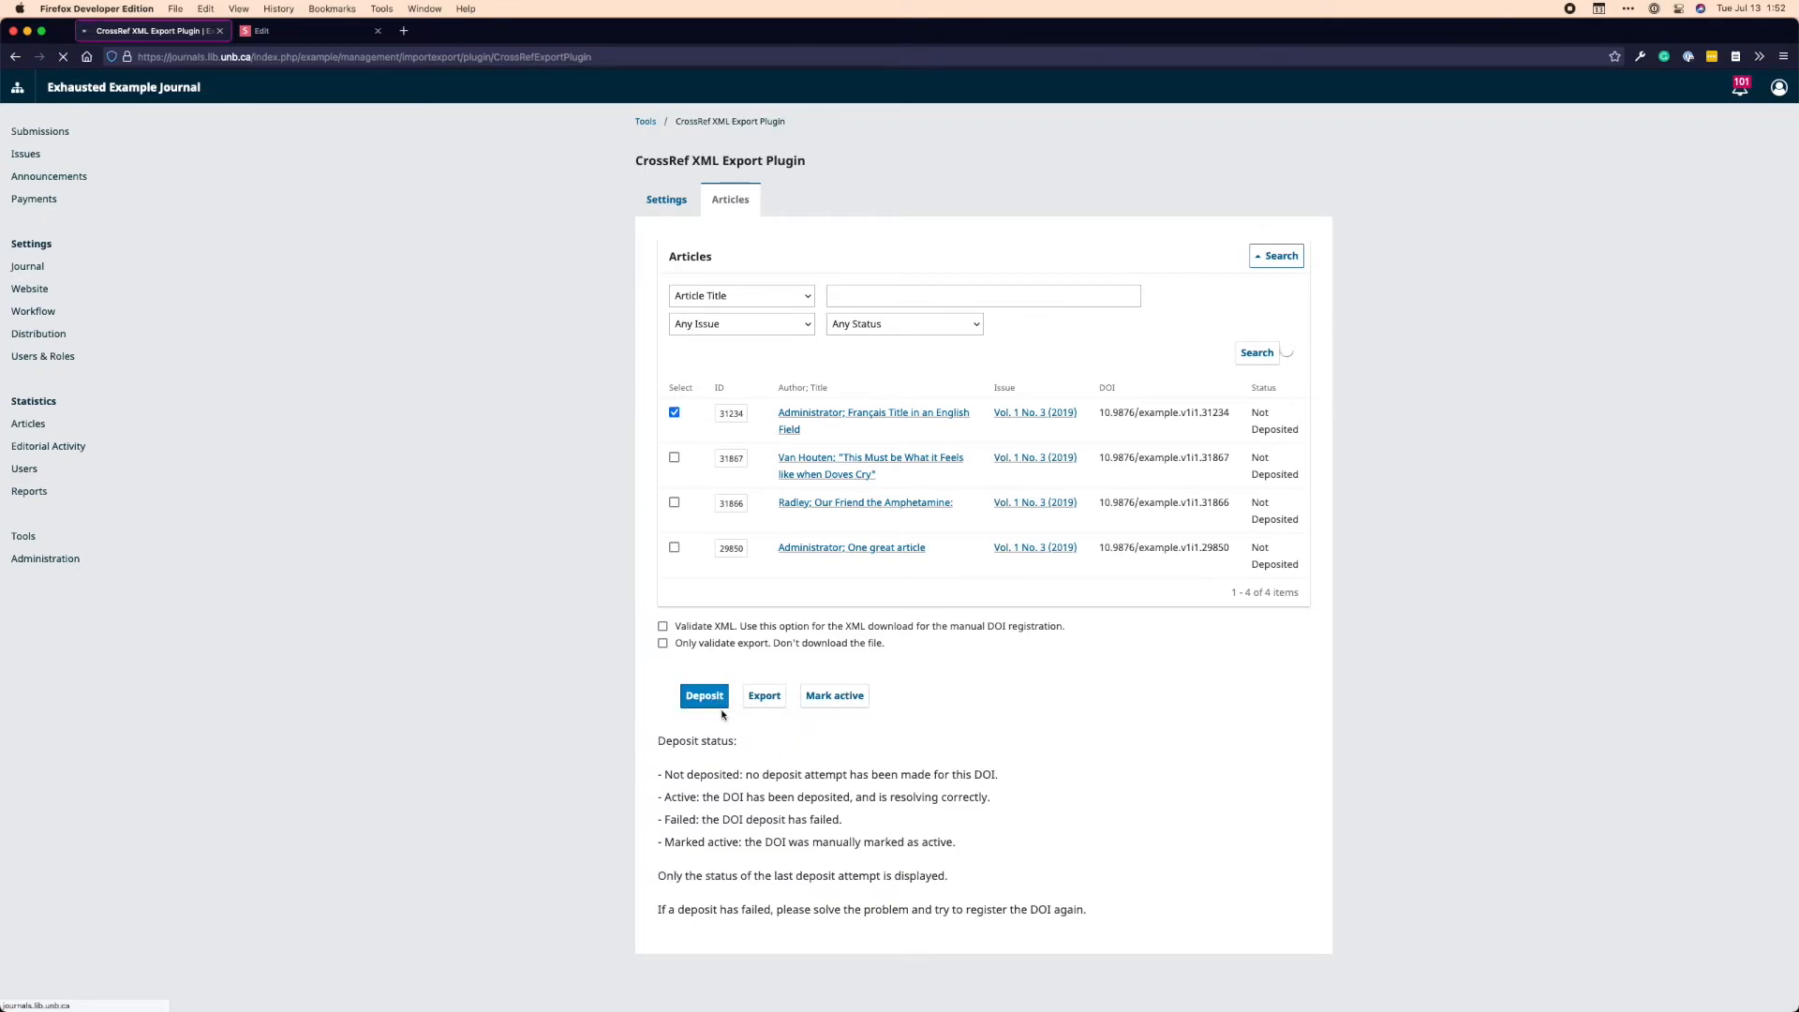
Deposit the selected article with Crossref, then select article 29850 'One great article'
left_click(702, 693)
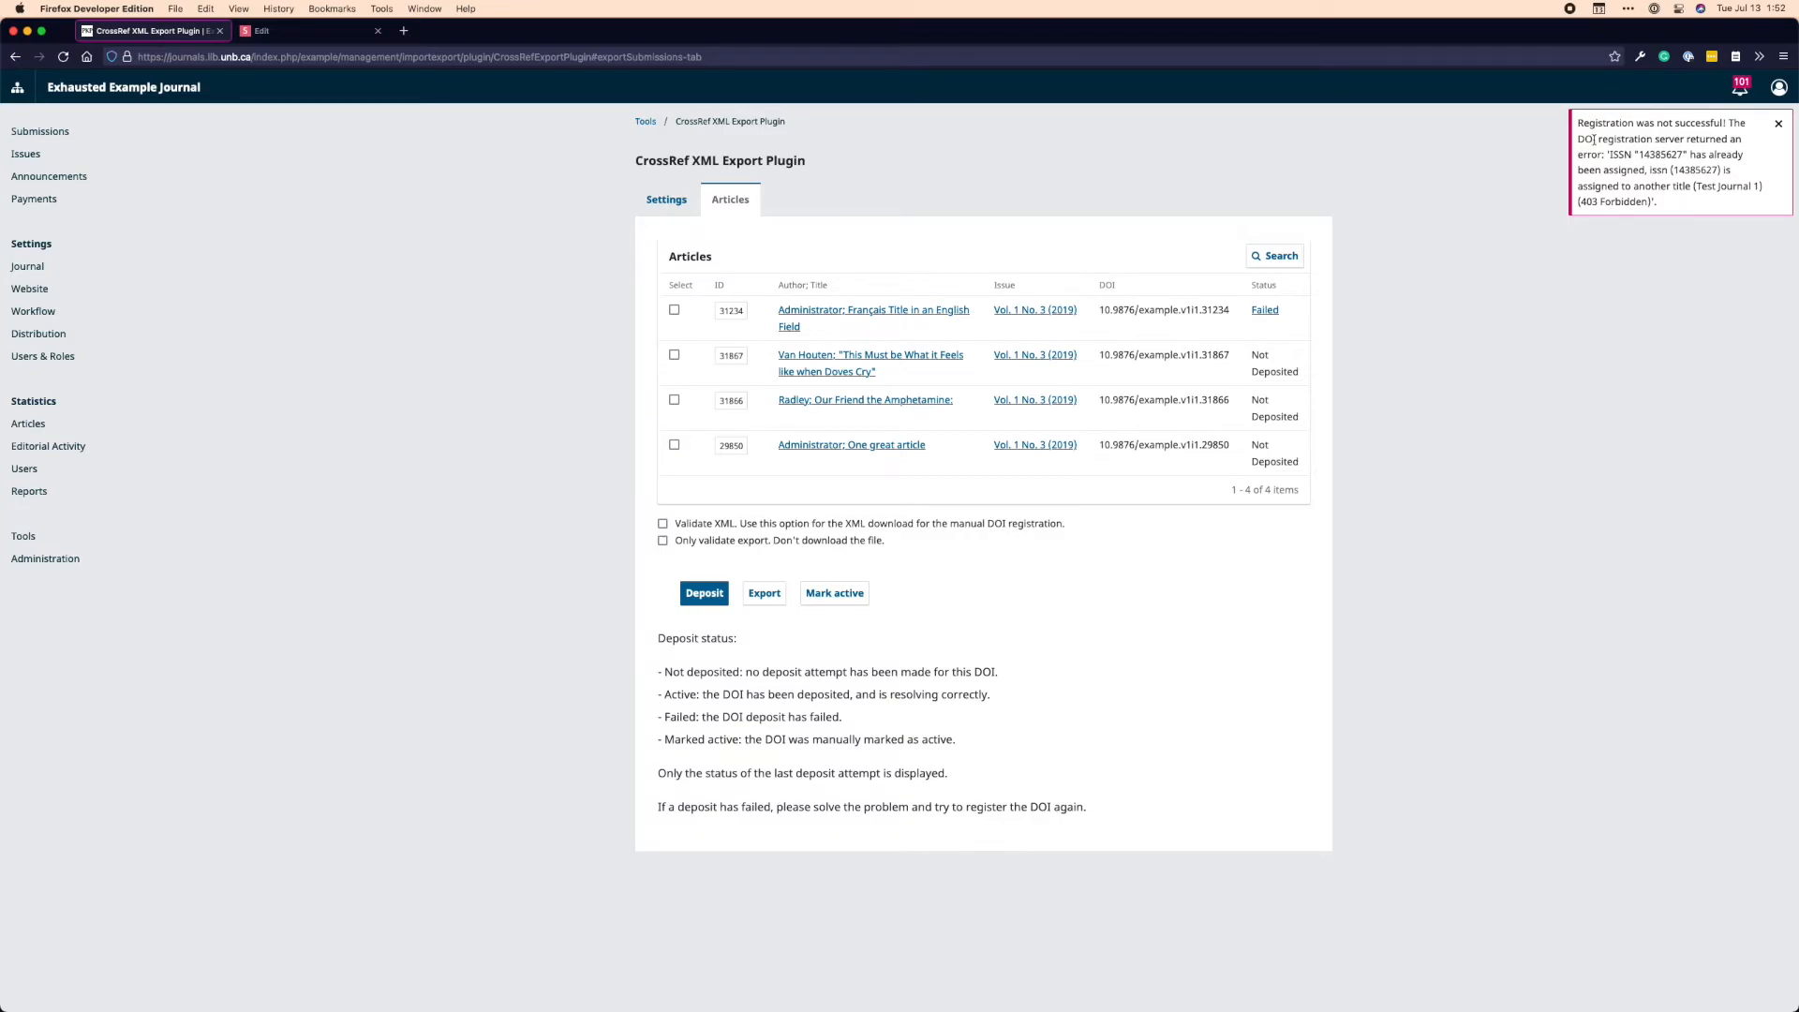
left_click(1781, 123)
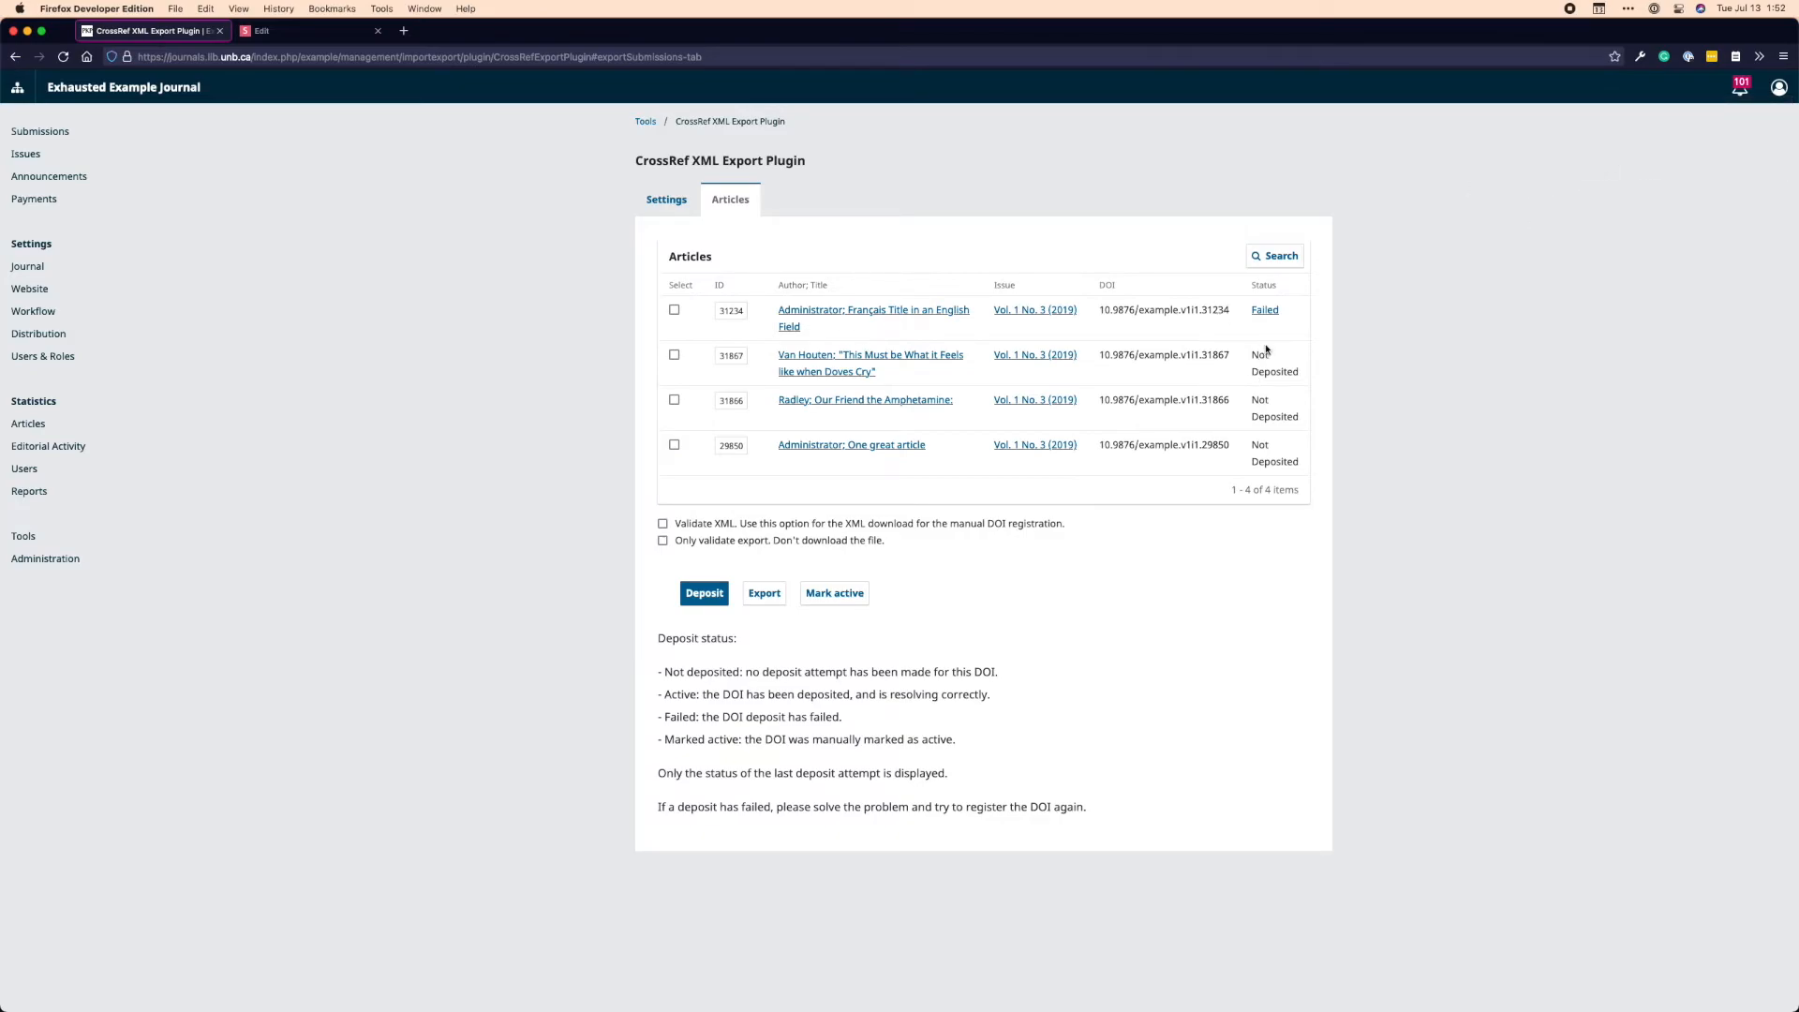
mouse_move(1726, 187)
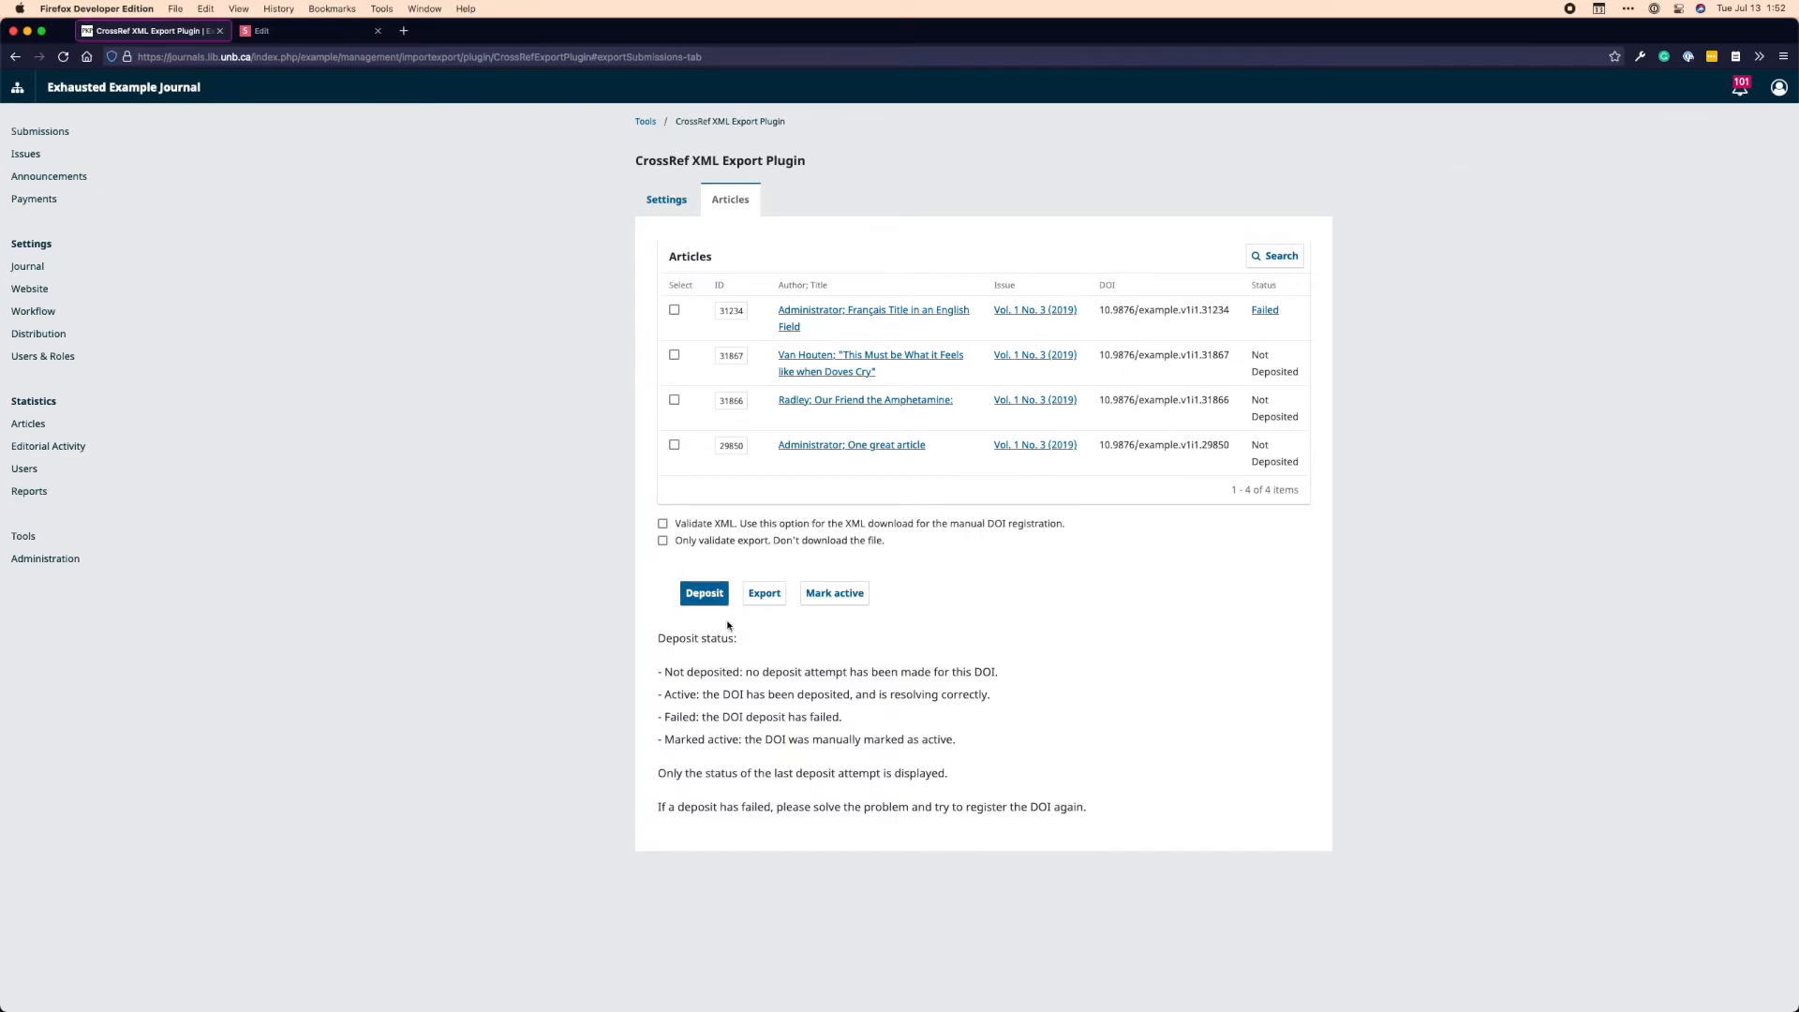
mouse_move(718, 632)
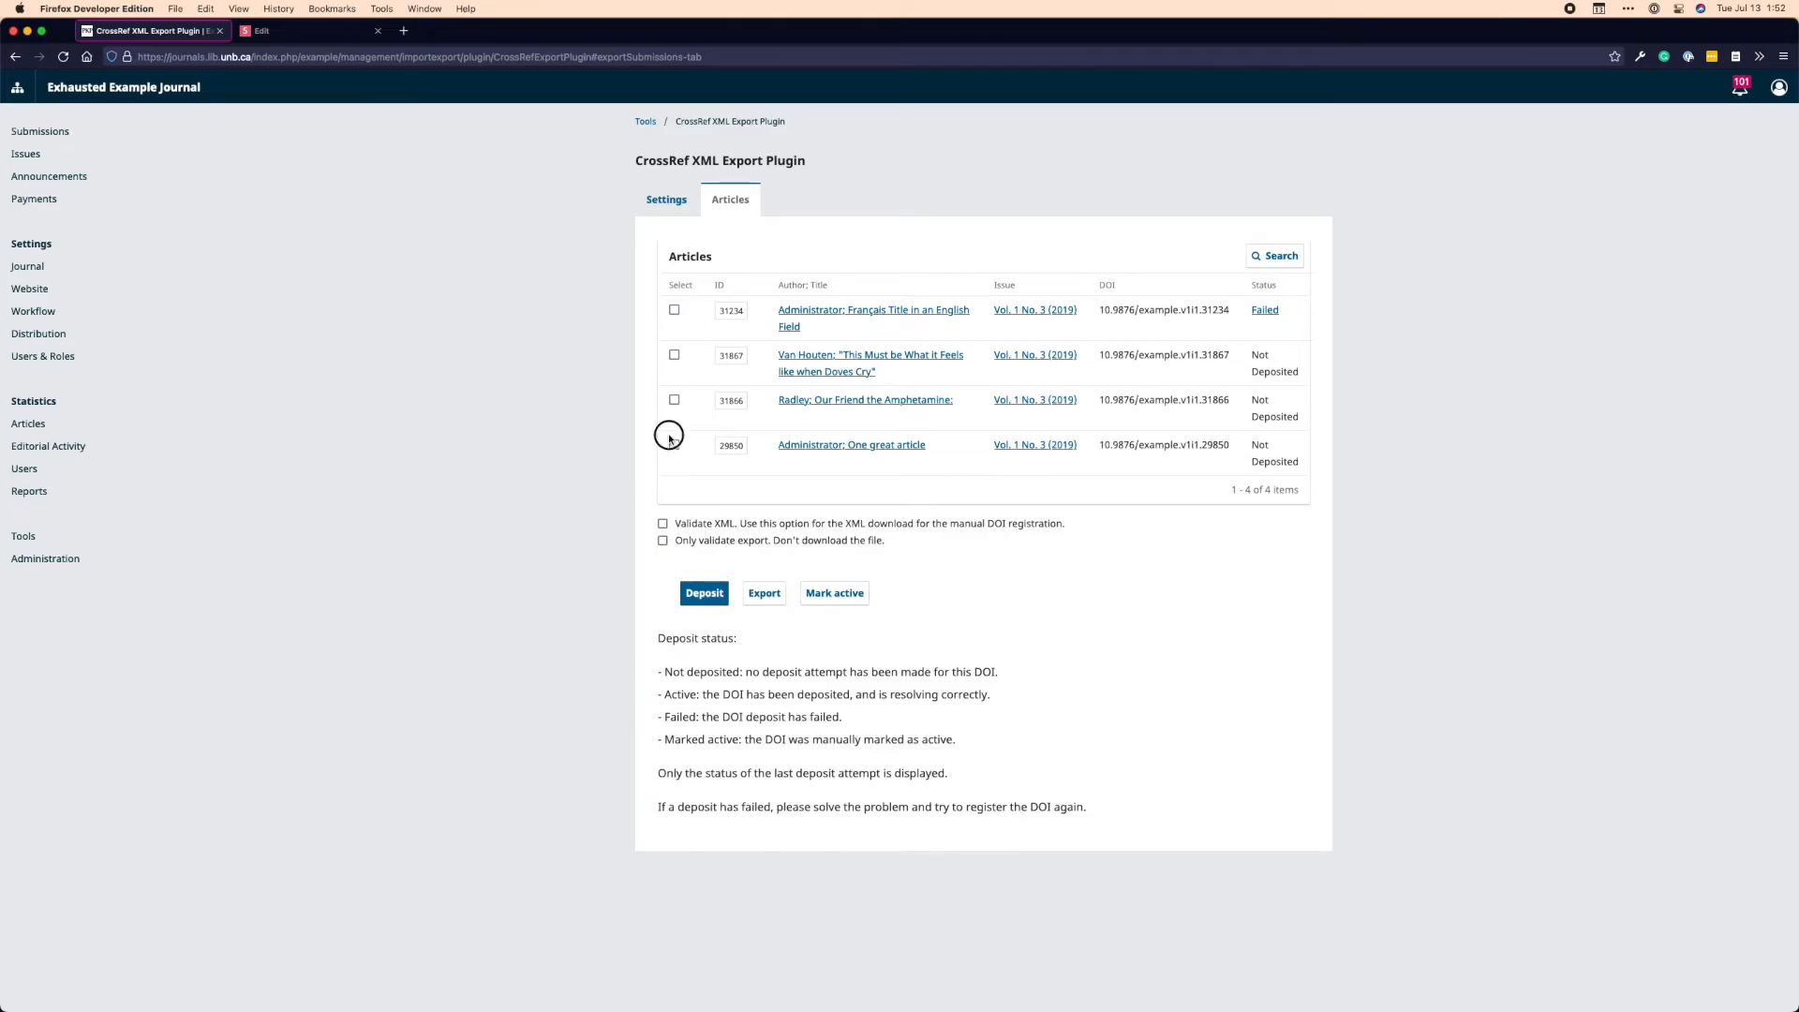
left_click(763, 594)
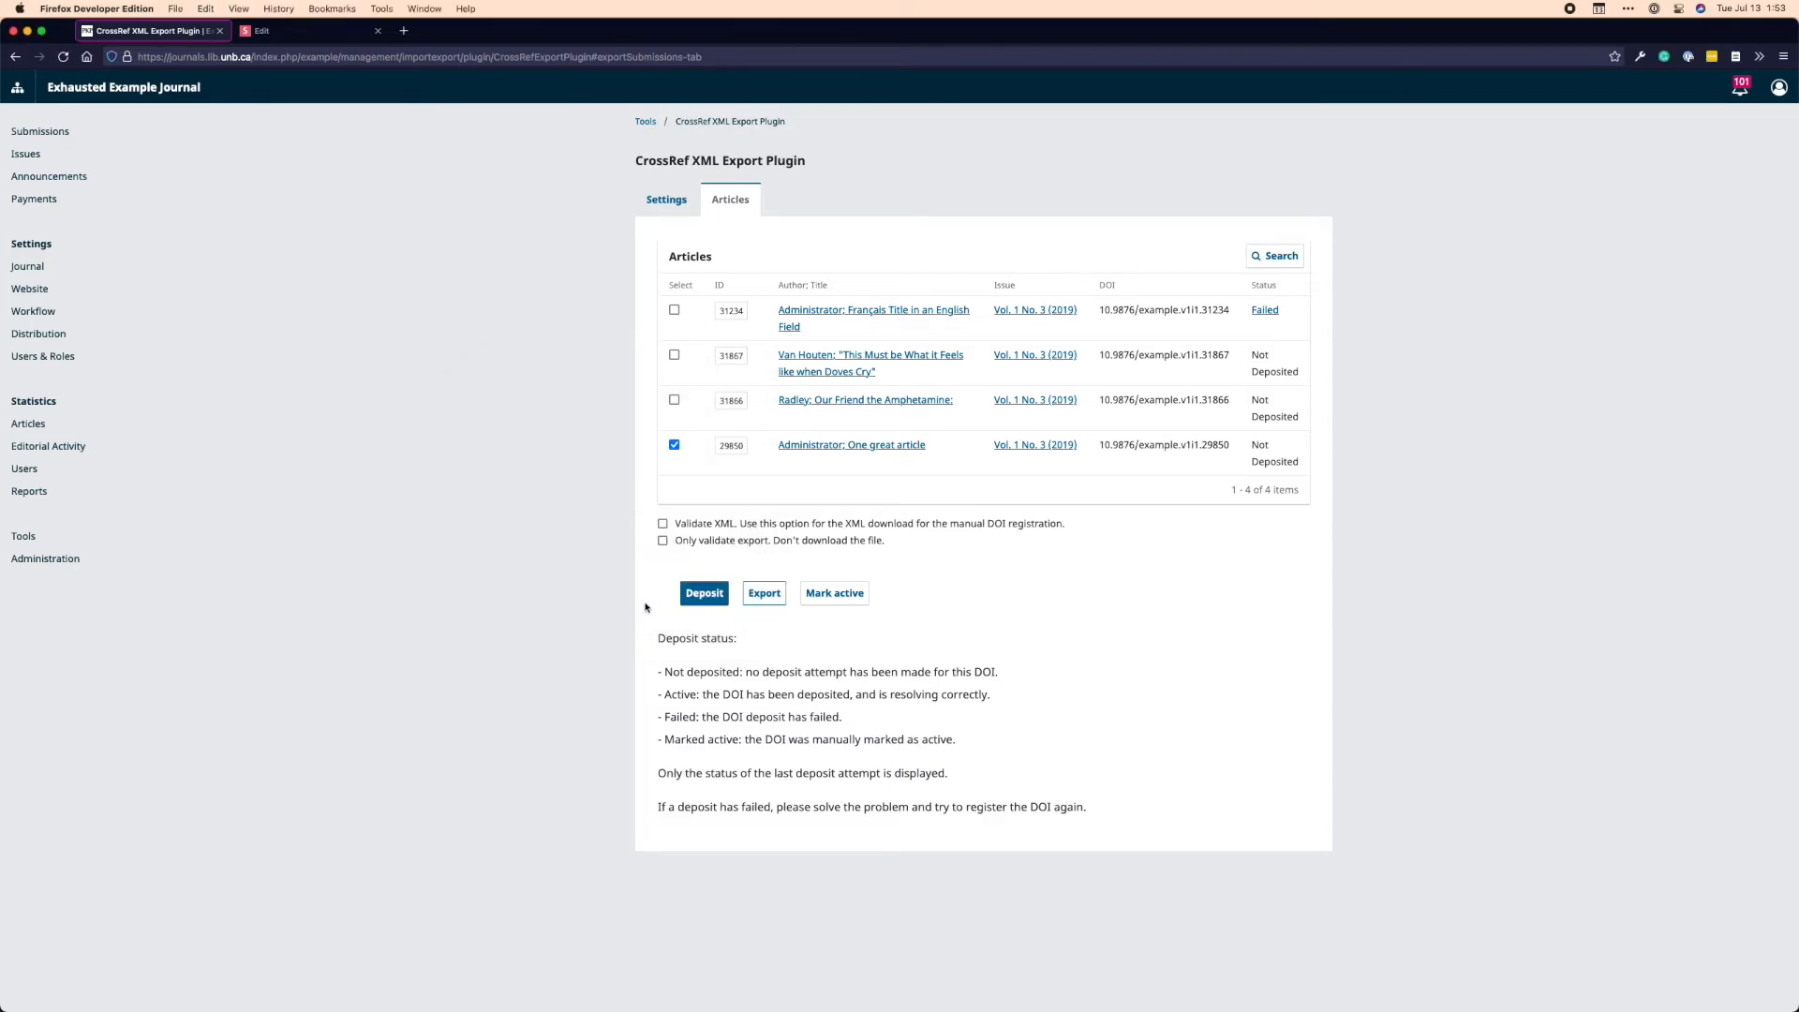
mouse_move(647, 652)
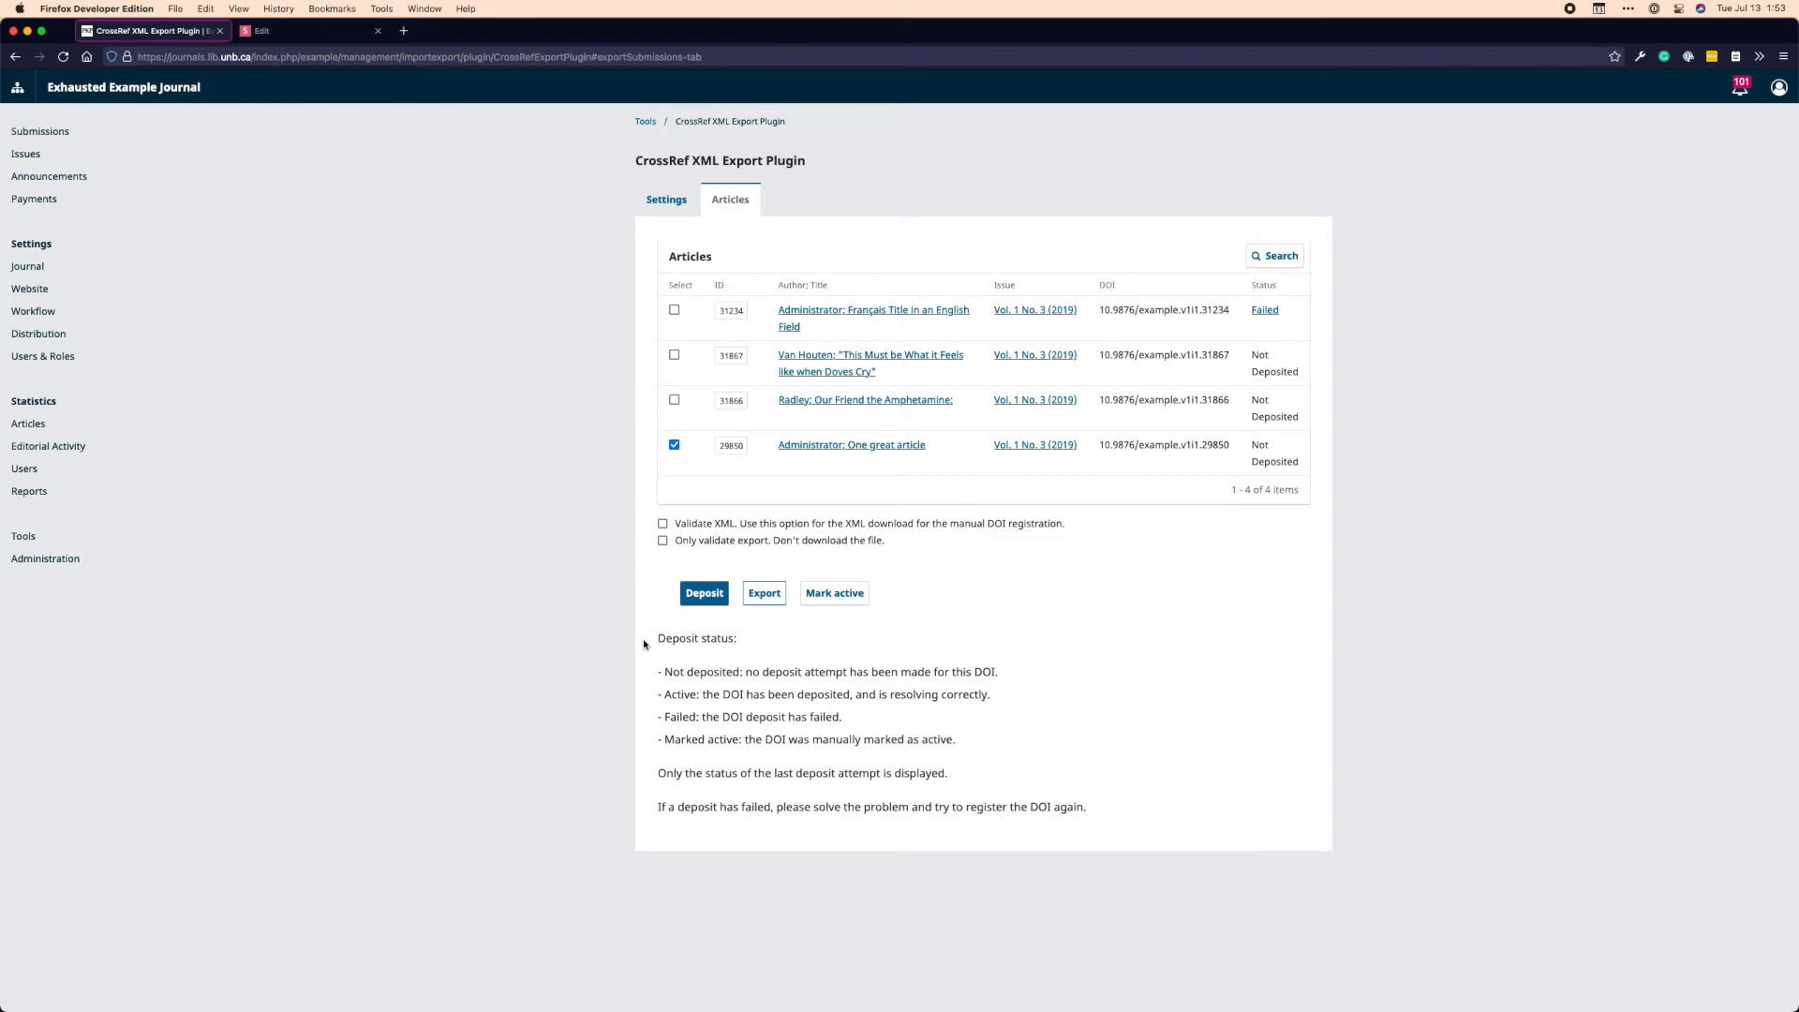
mouse_move(945, 502)
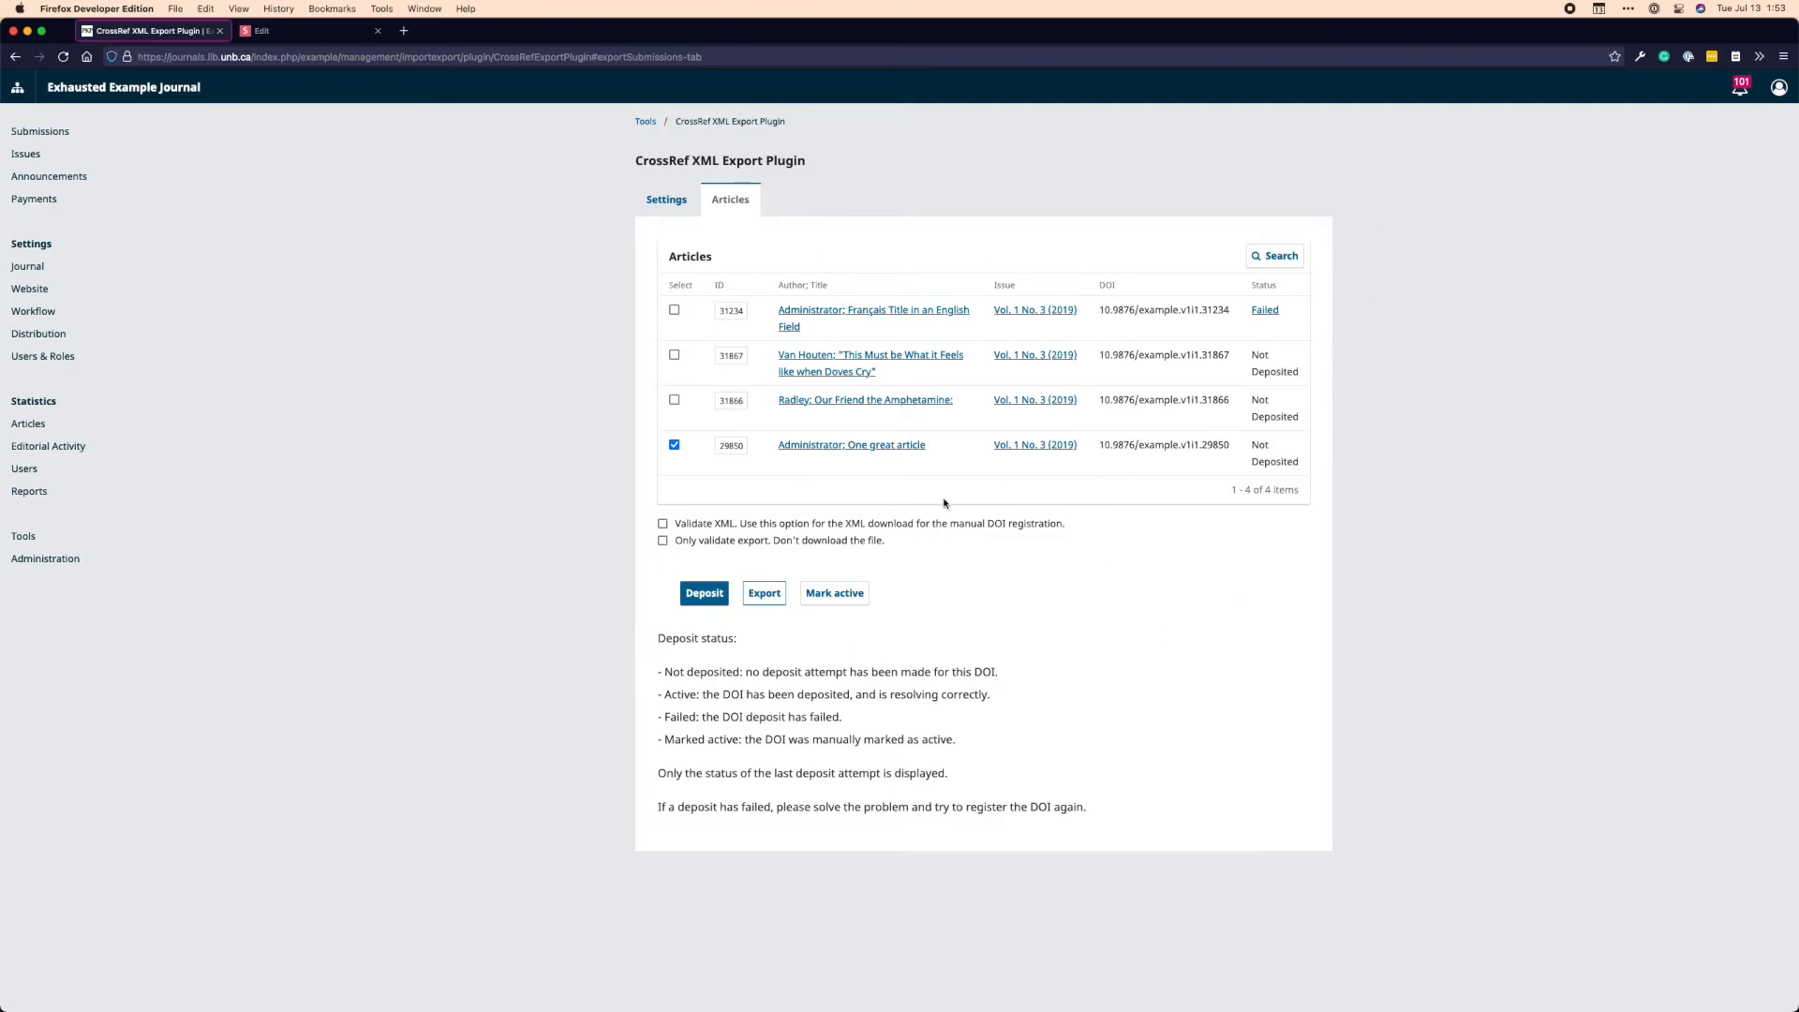
mouse_move(832, 570)
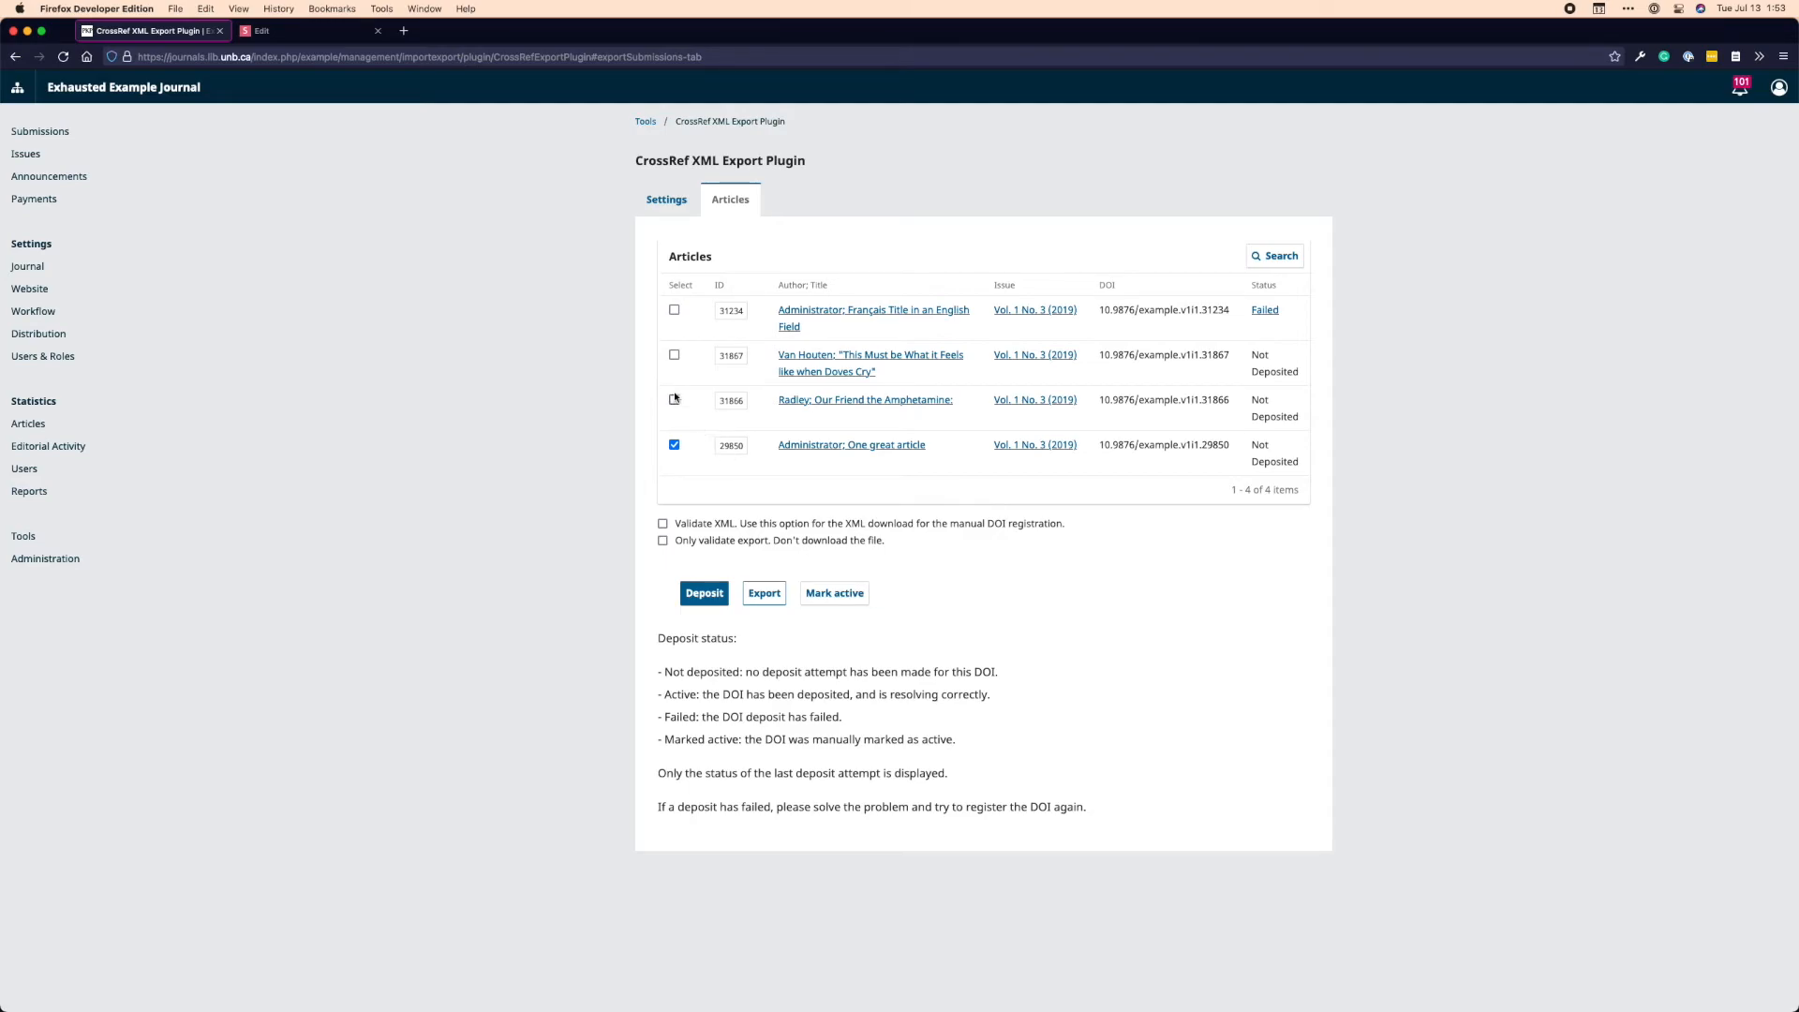
Mark articles 31866 and 29850 active, then select articles 31234 and 31867 for deposit
left_click(674, 399)
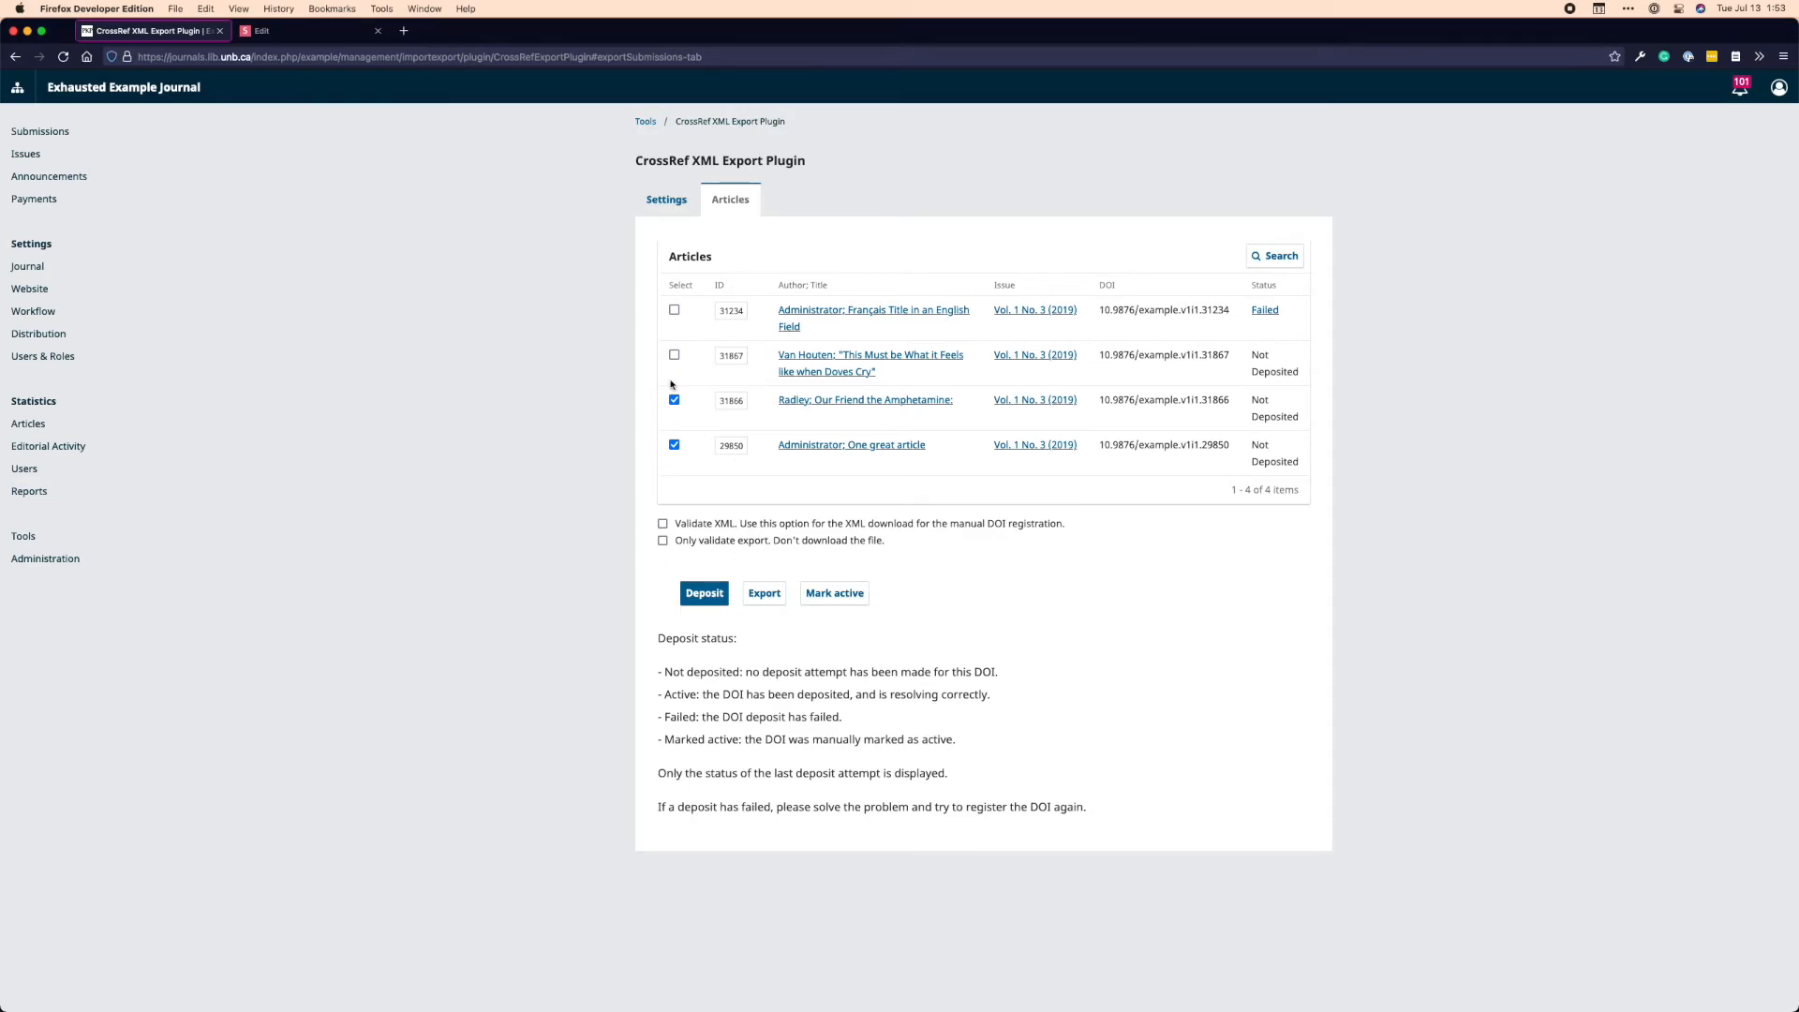
left_click(705, 594)
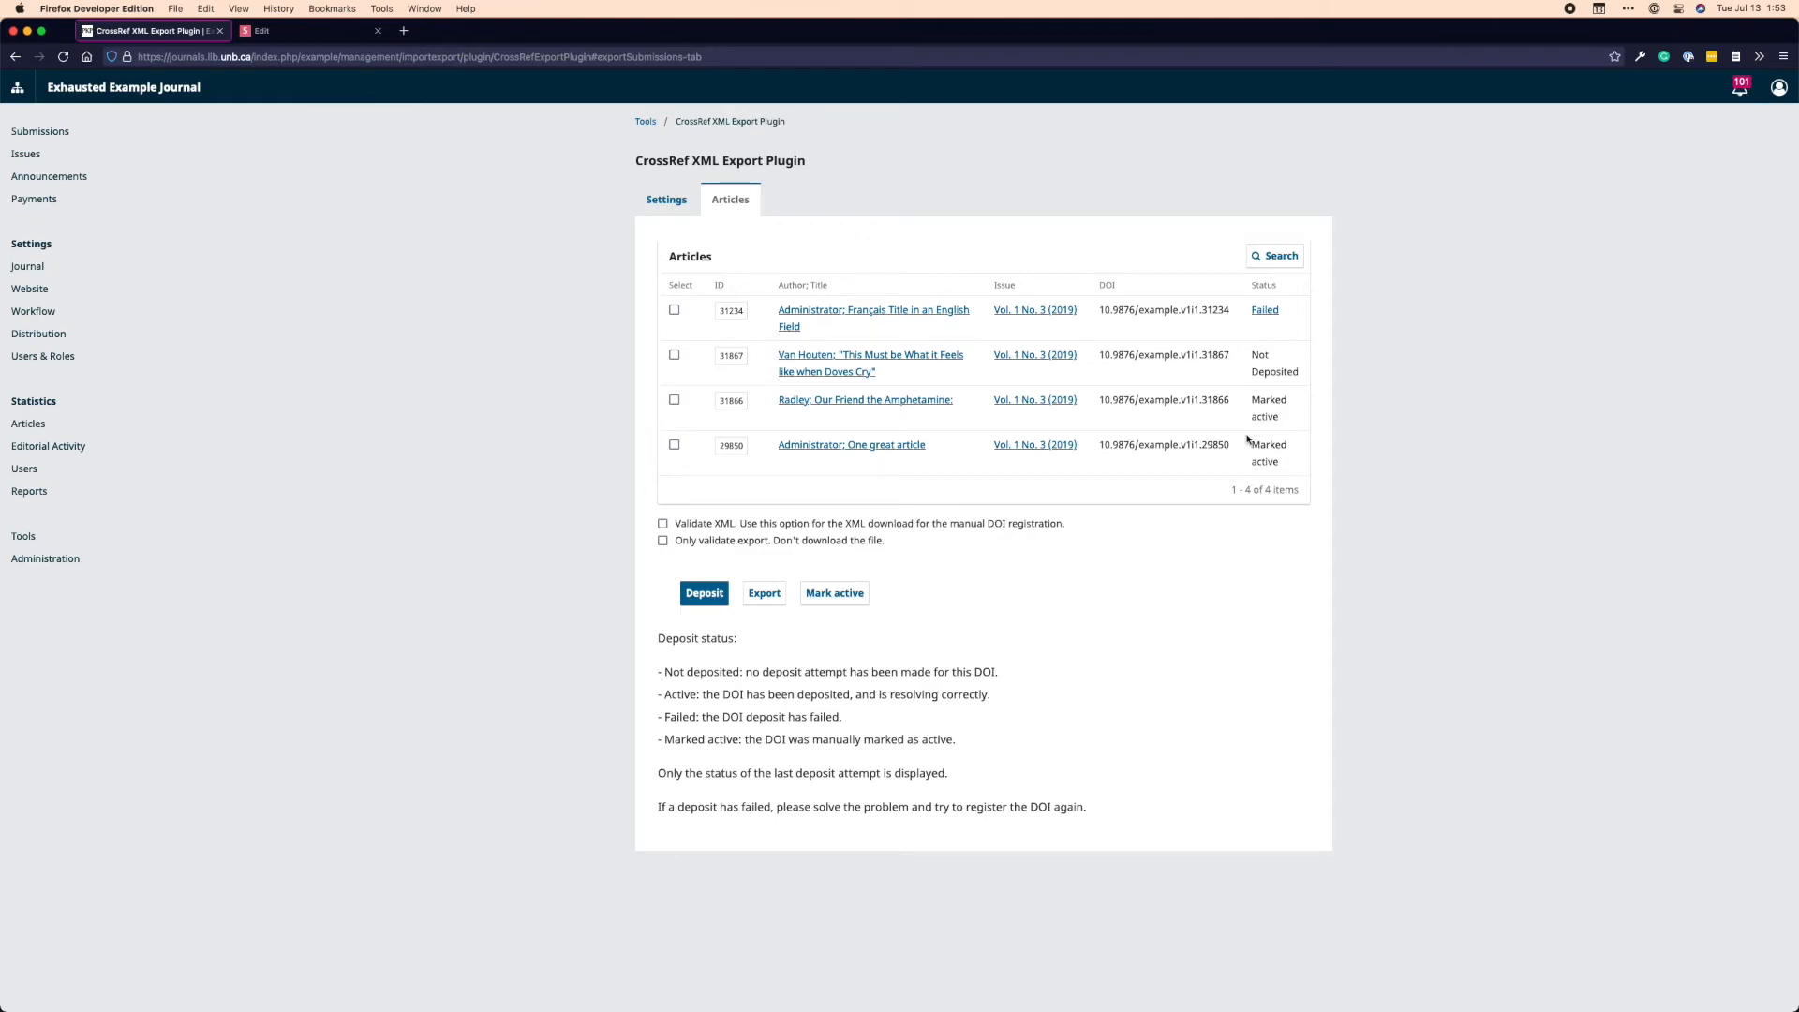
mouse_move(1190, 423)
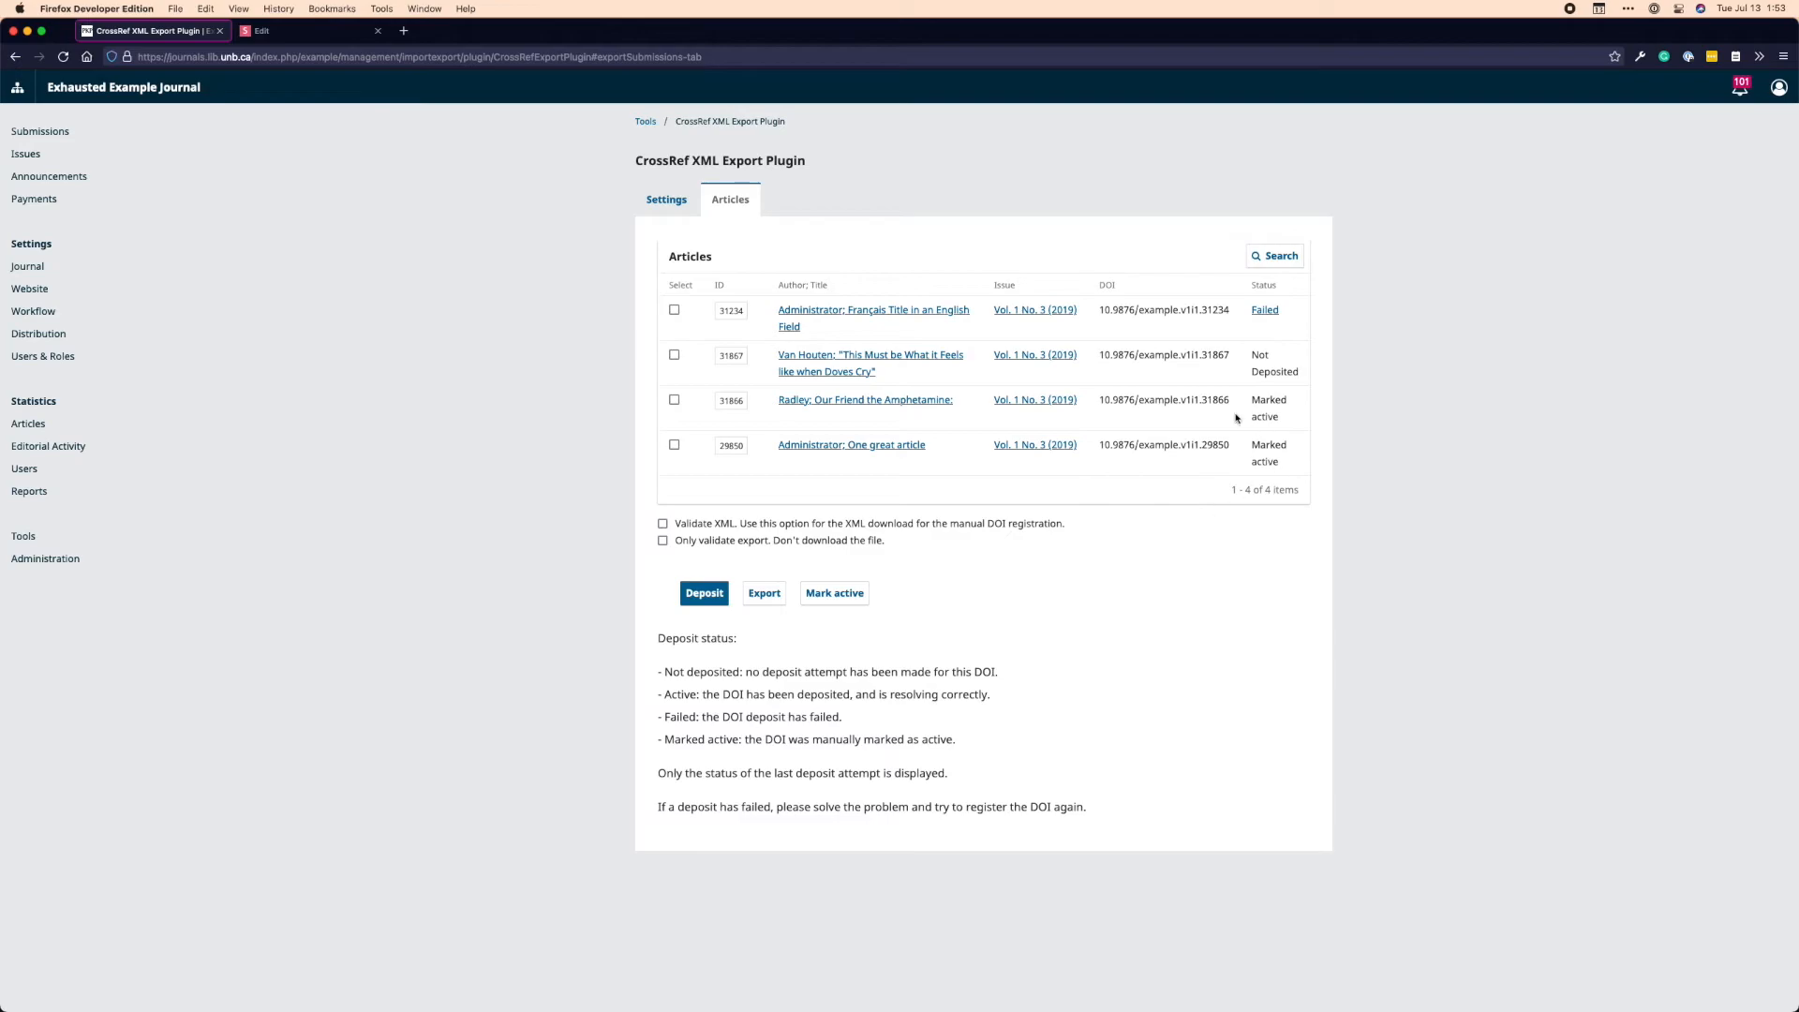
mouse_move(1248, 412)
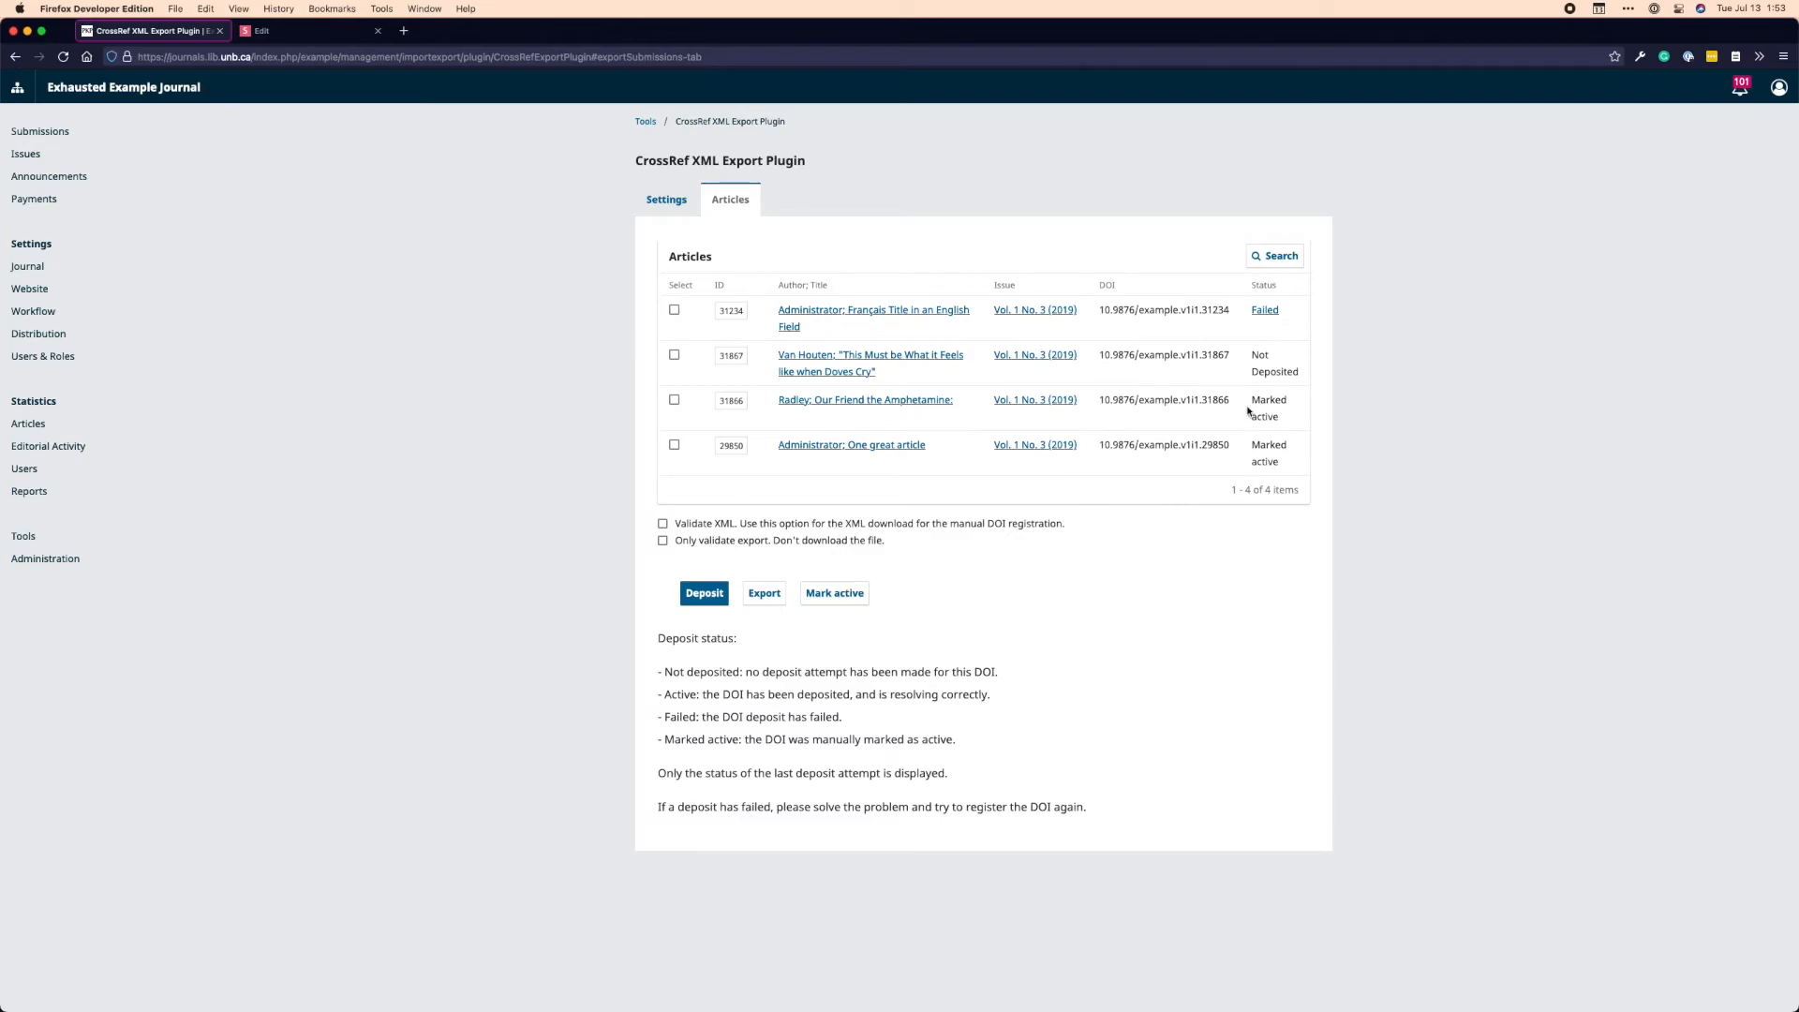
mouse_move(1261, 414)
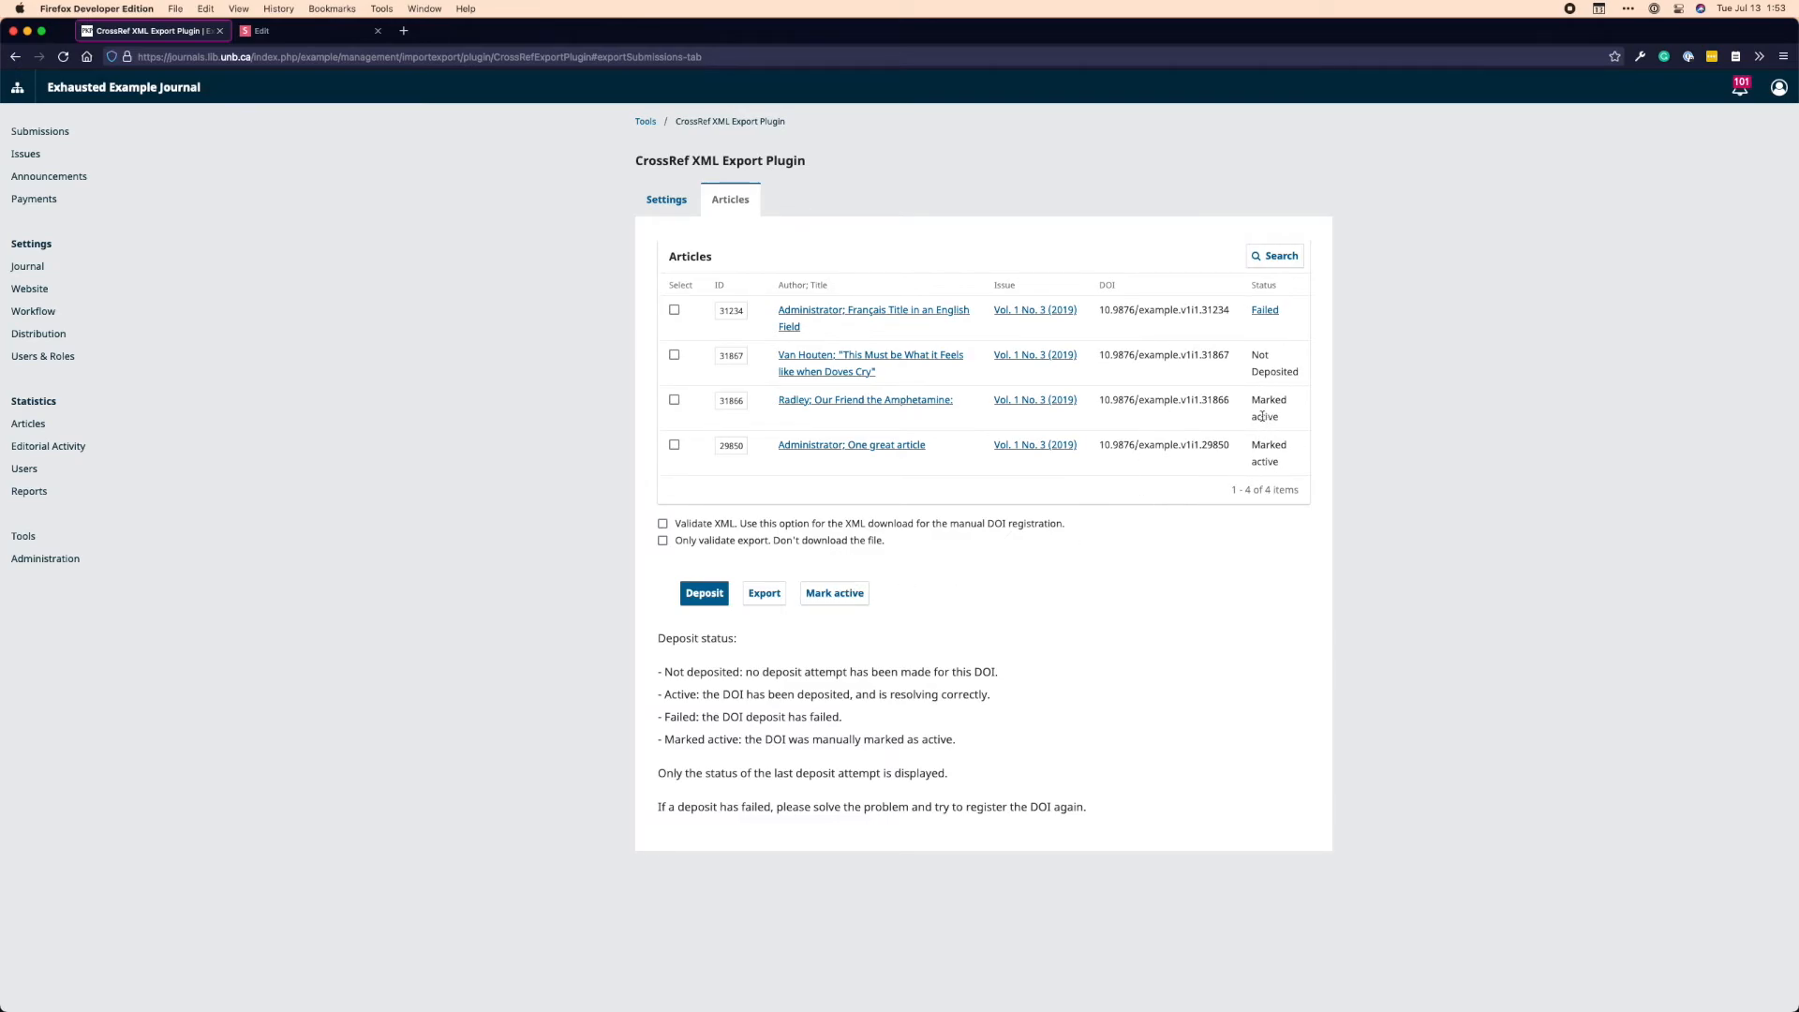
mouse_move(1118, 469)
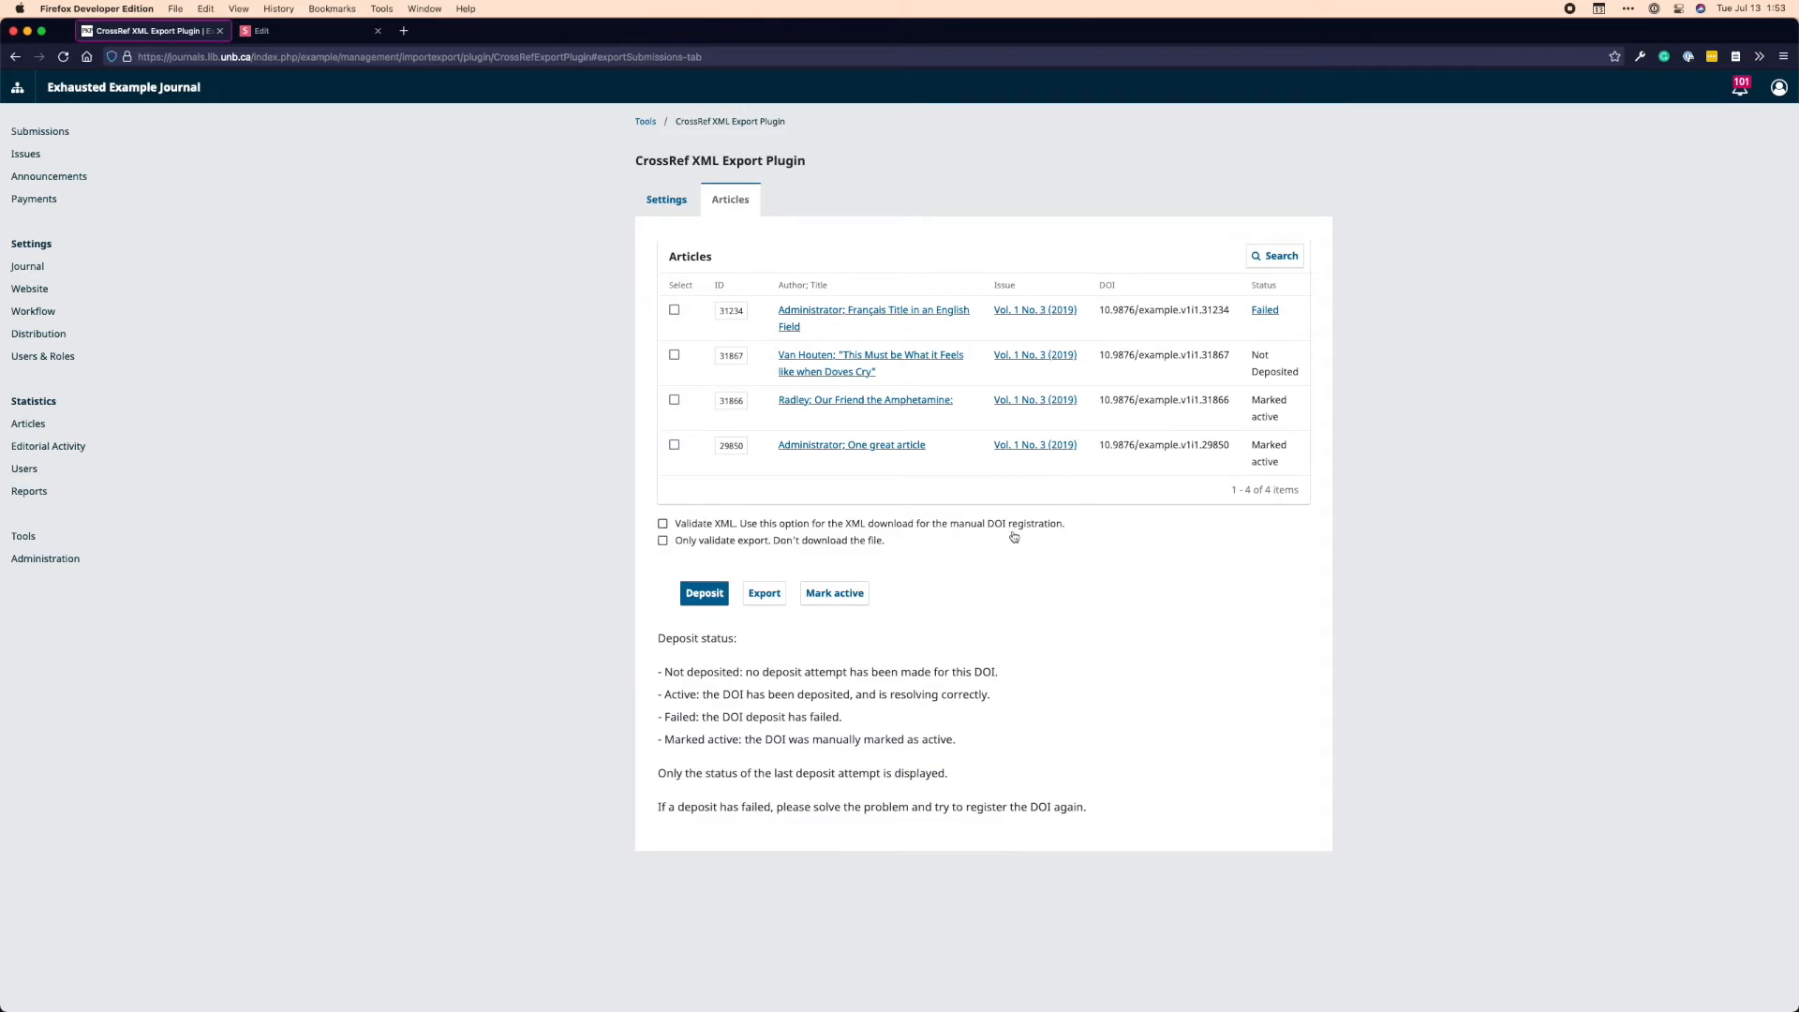
left_click(675, 310)
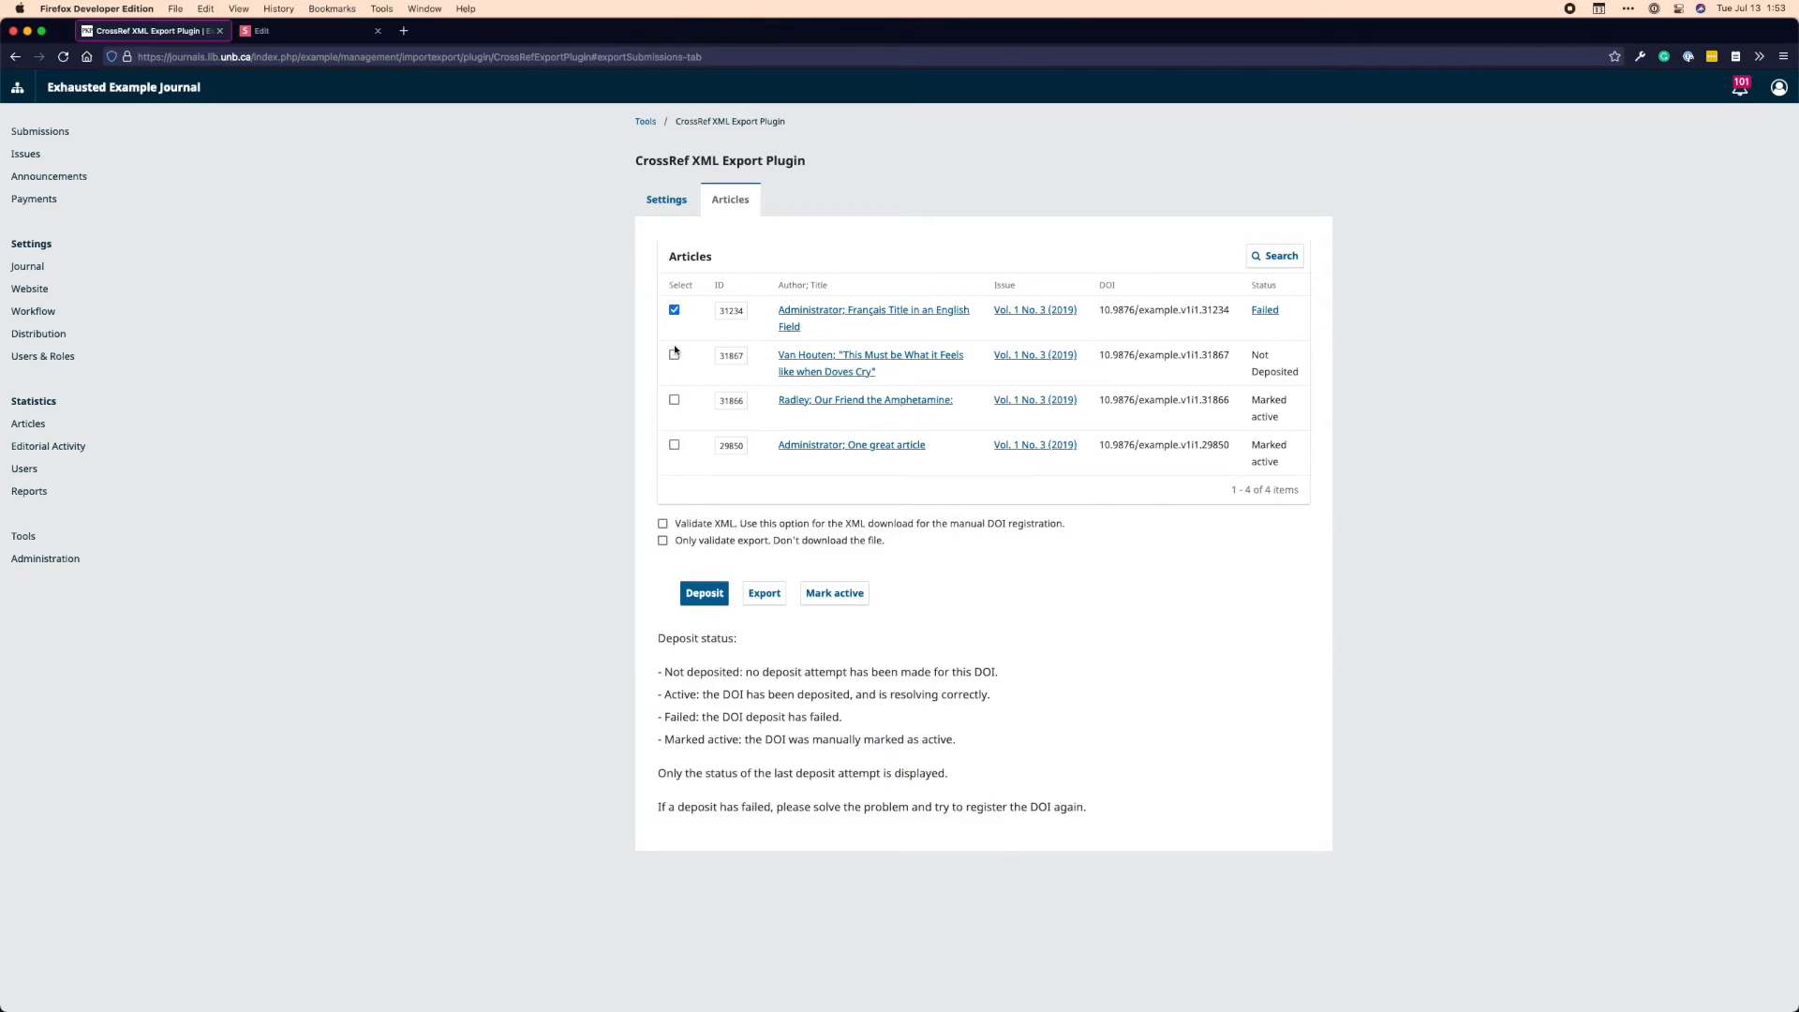
left_click(675, 354)
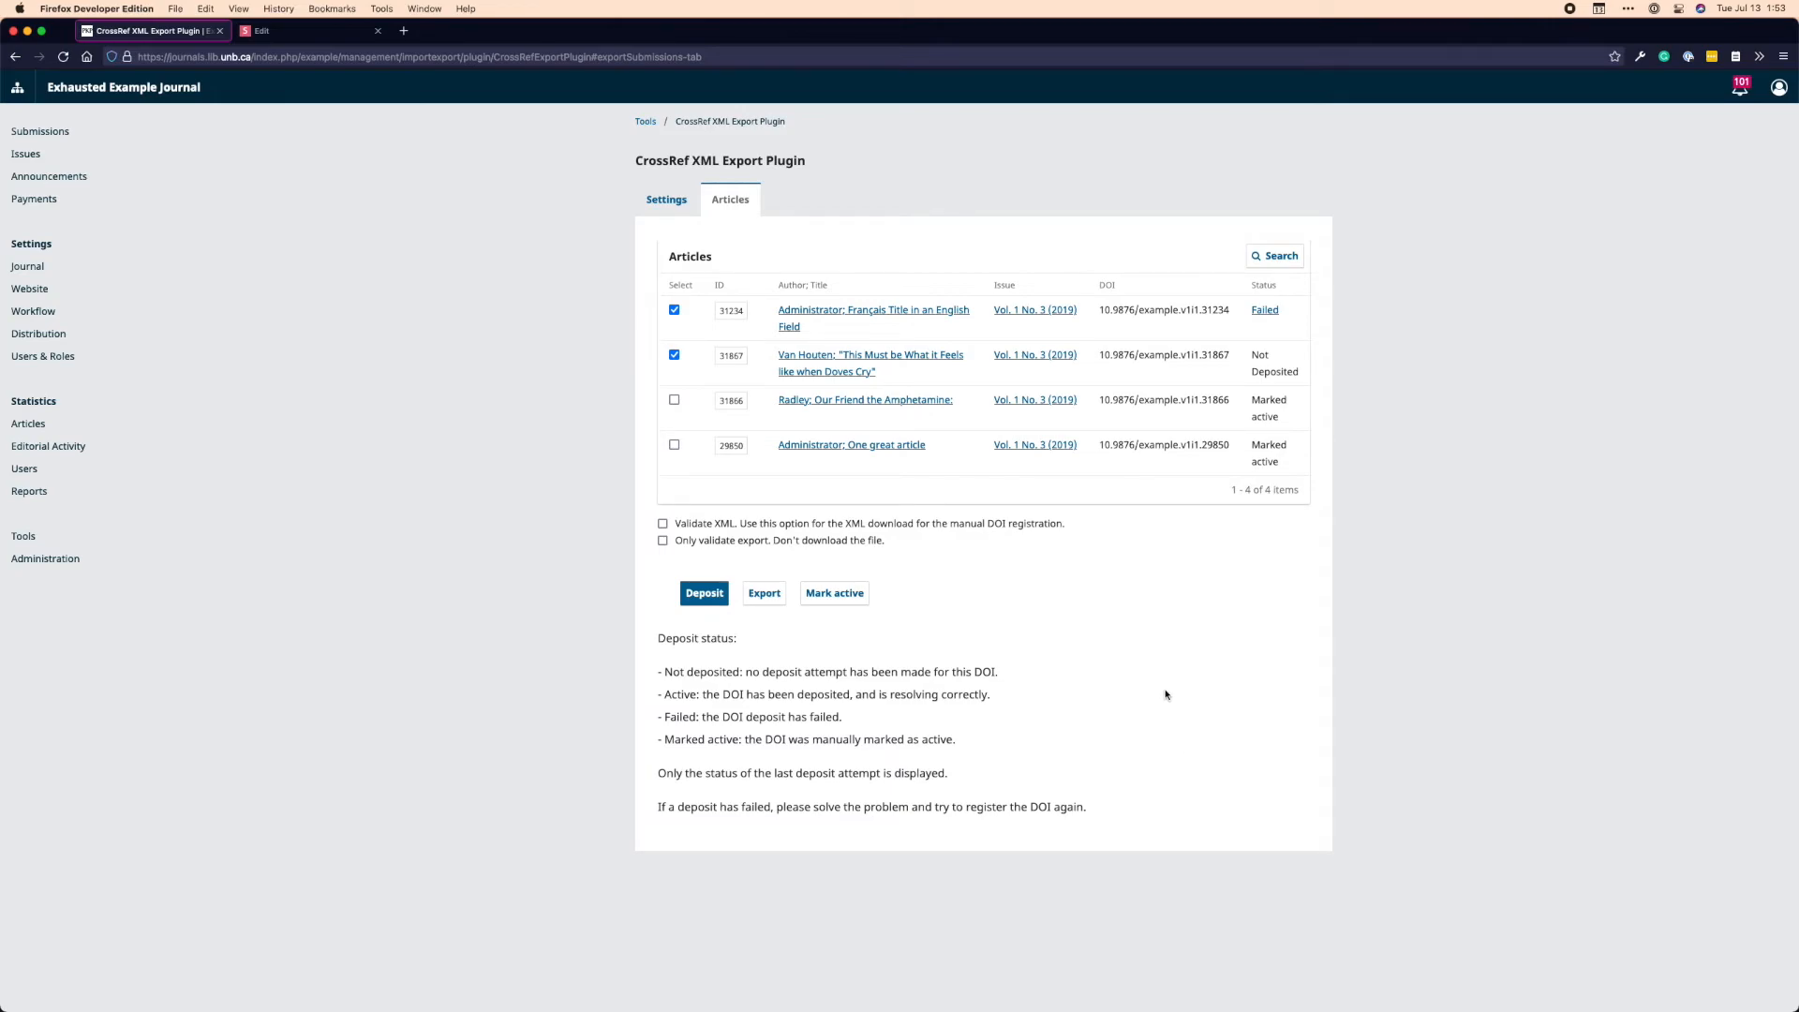
mouse_move(1100, 664)
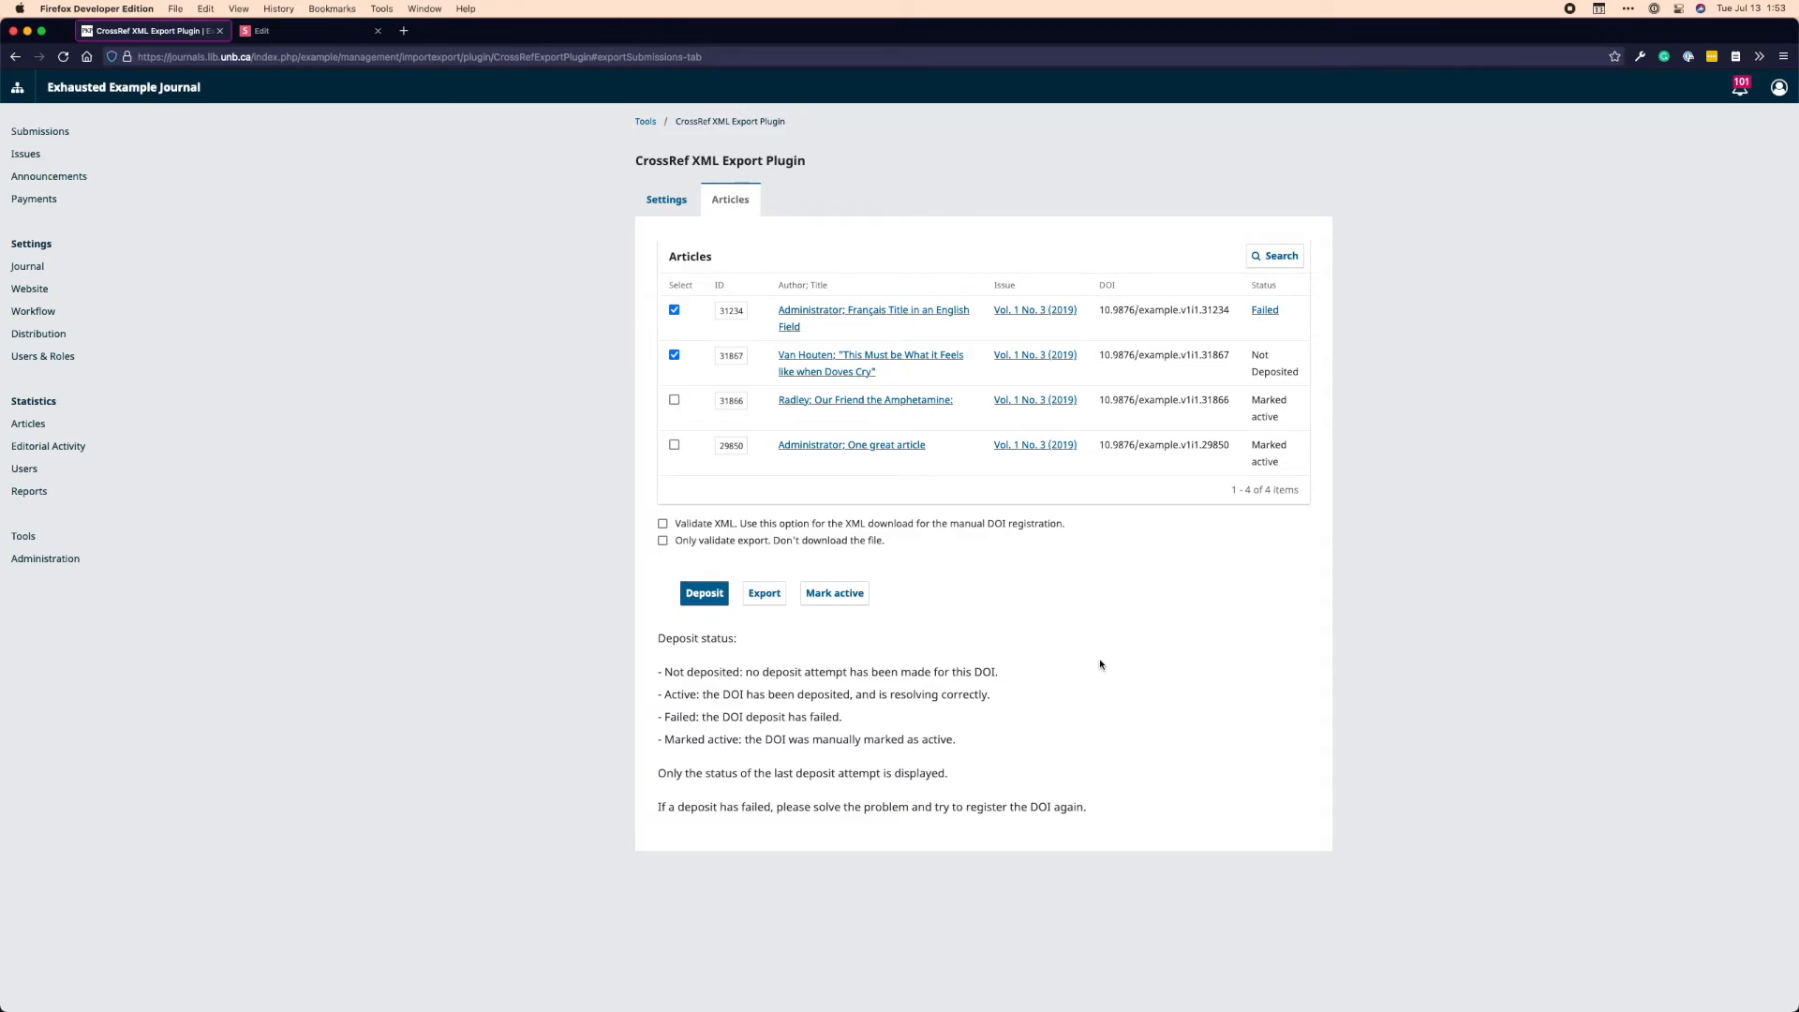
mouse_move(1149, 653)
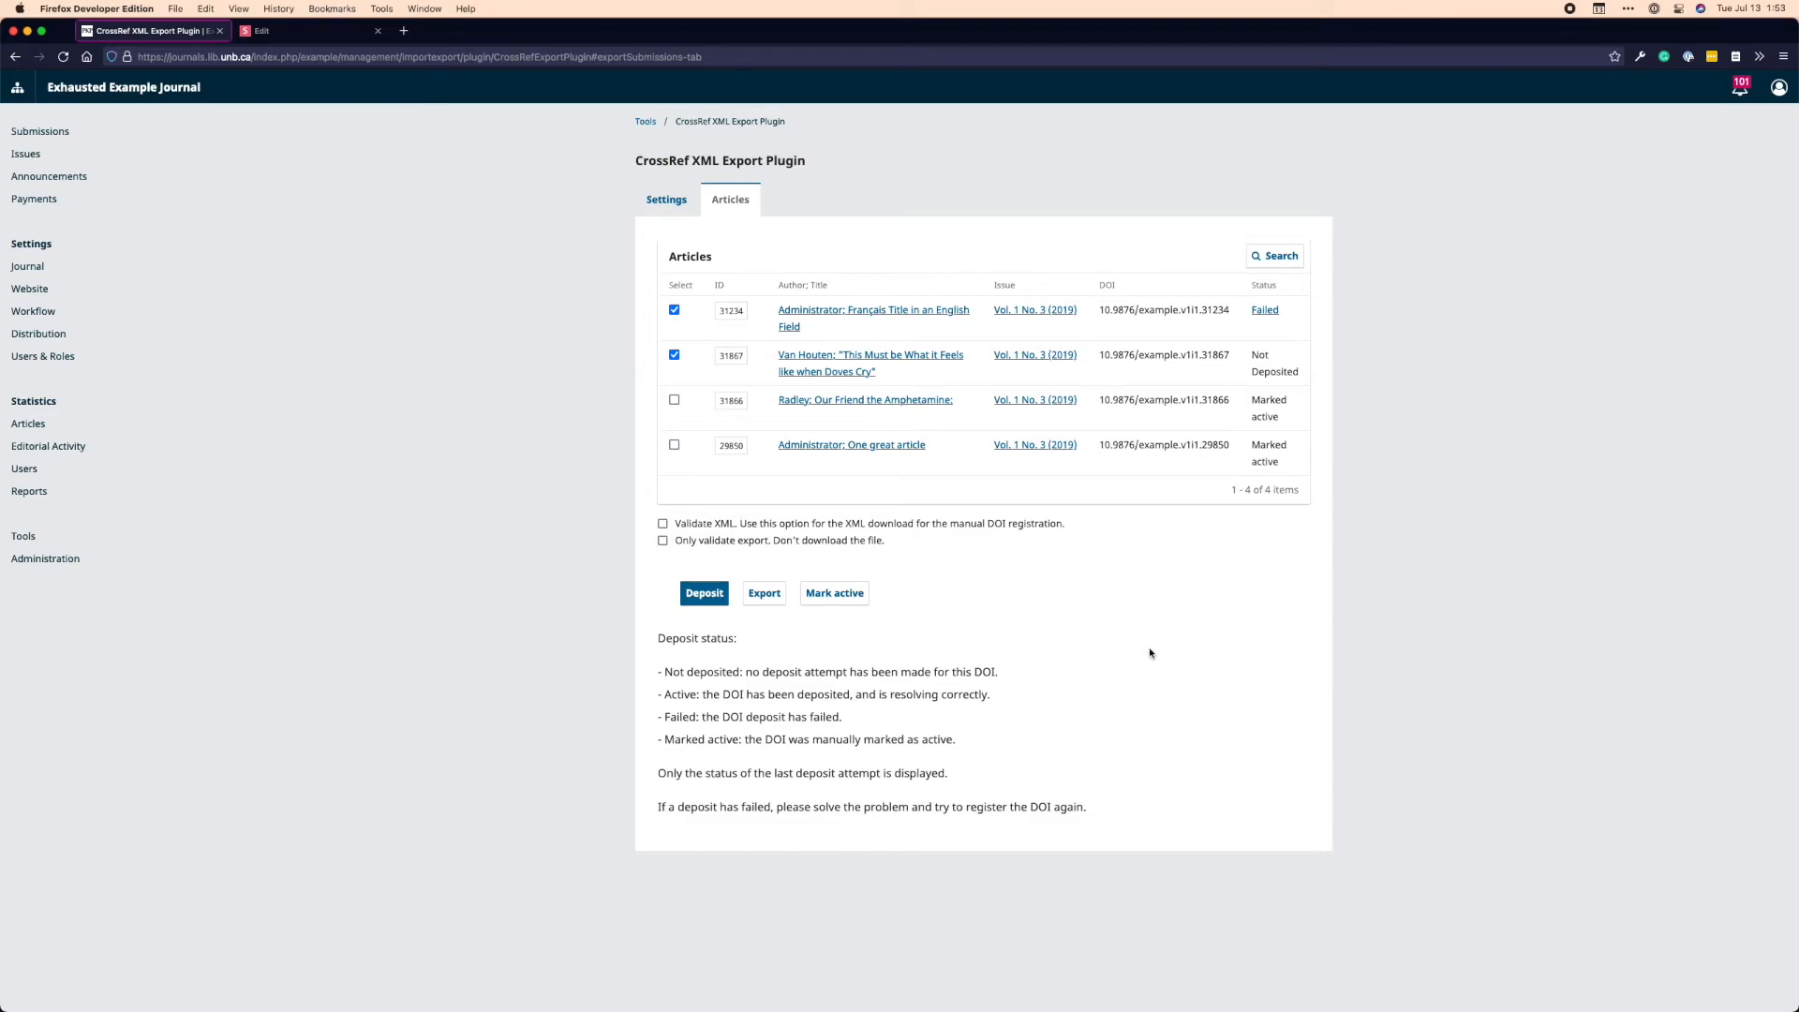
mouse_move(1013, 630)
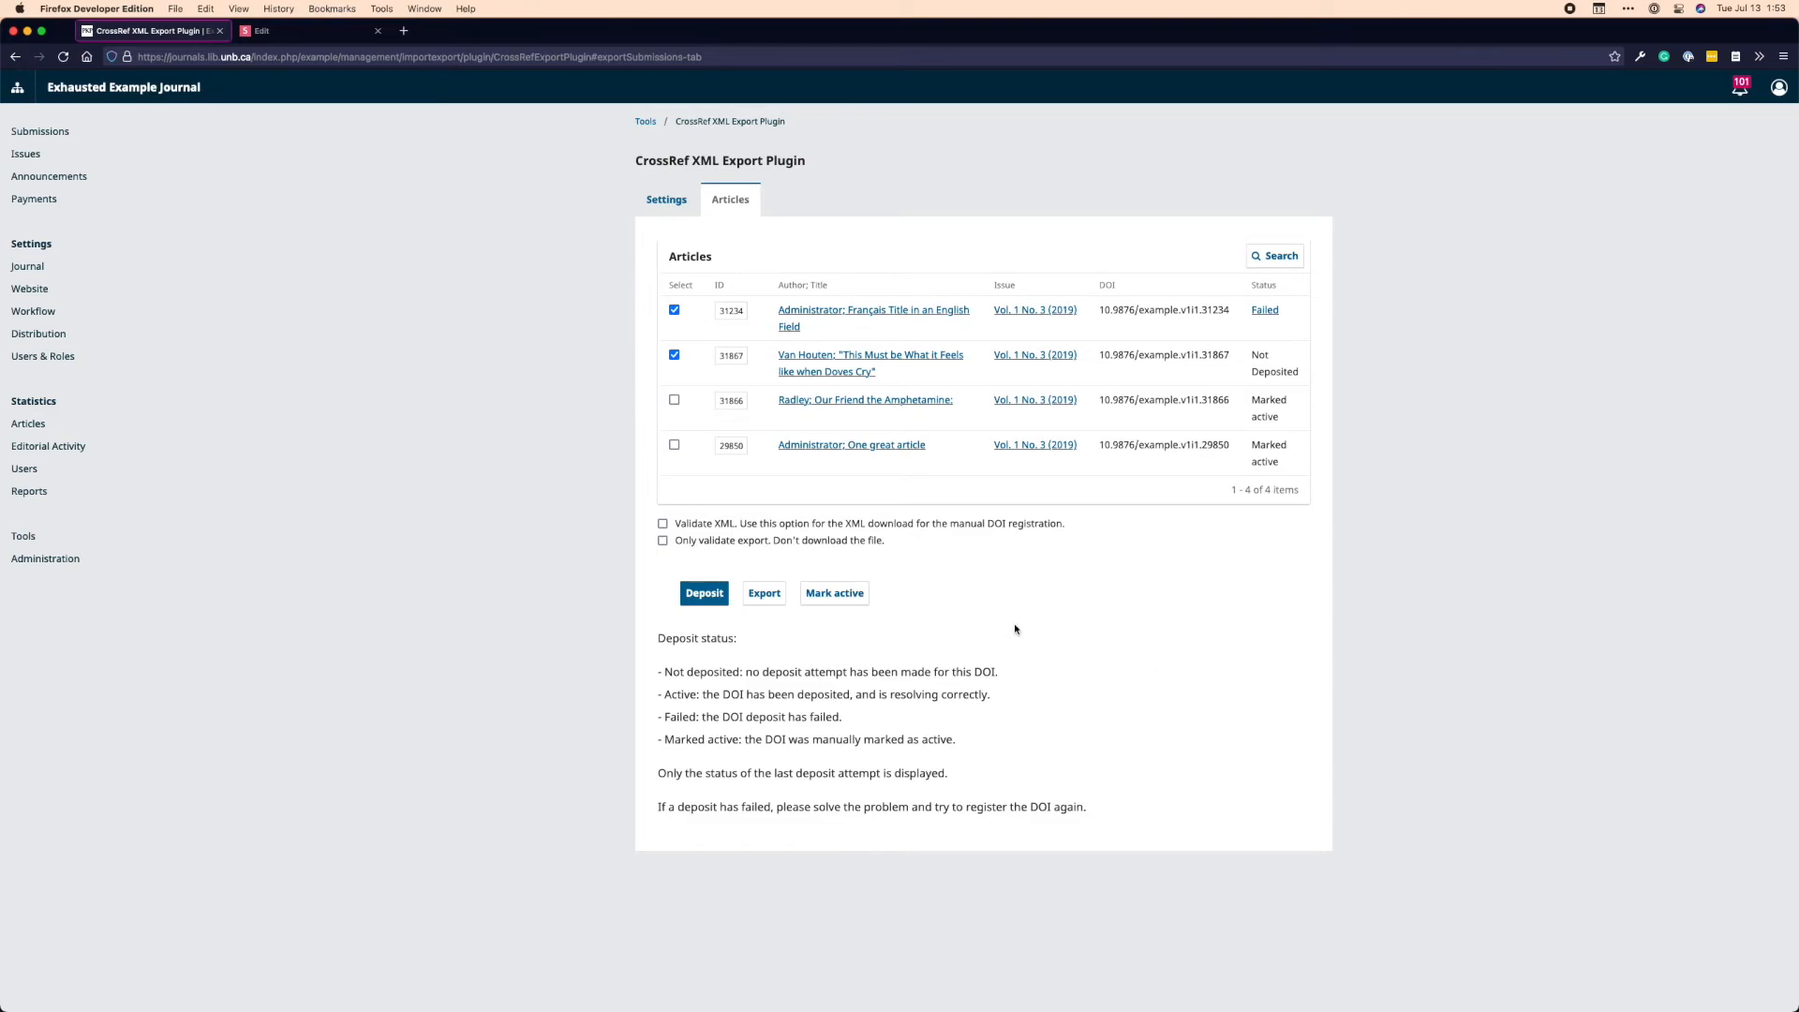
mouse_move(303, 397)
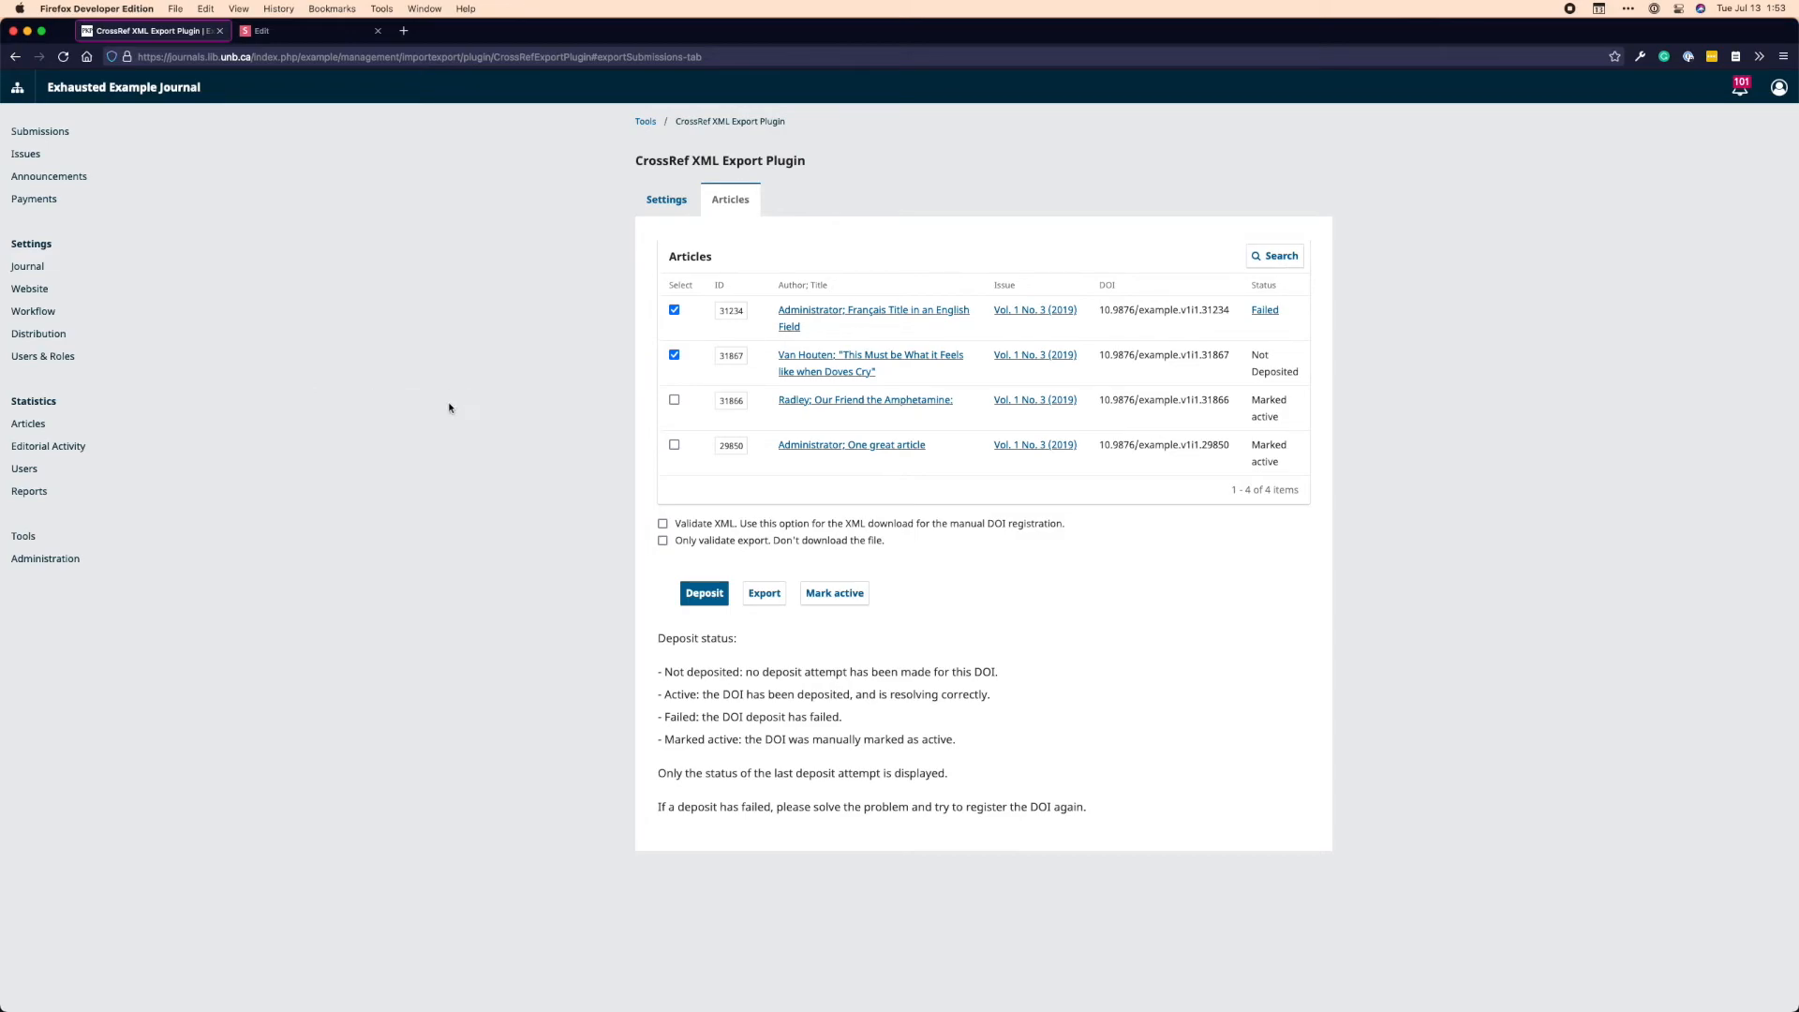
mouse_move(906, 309)
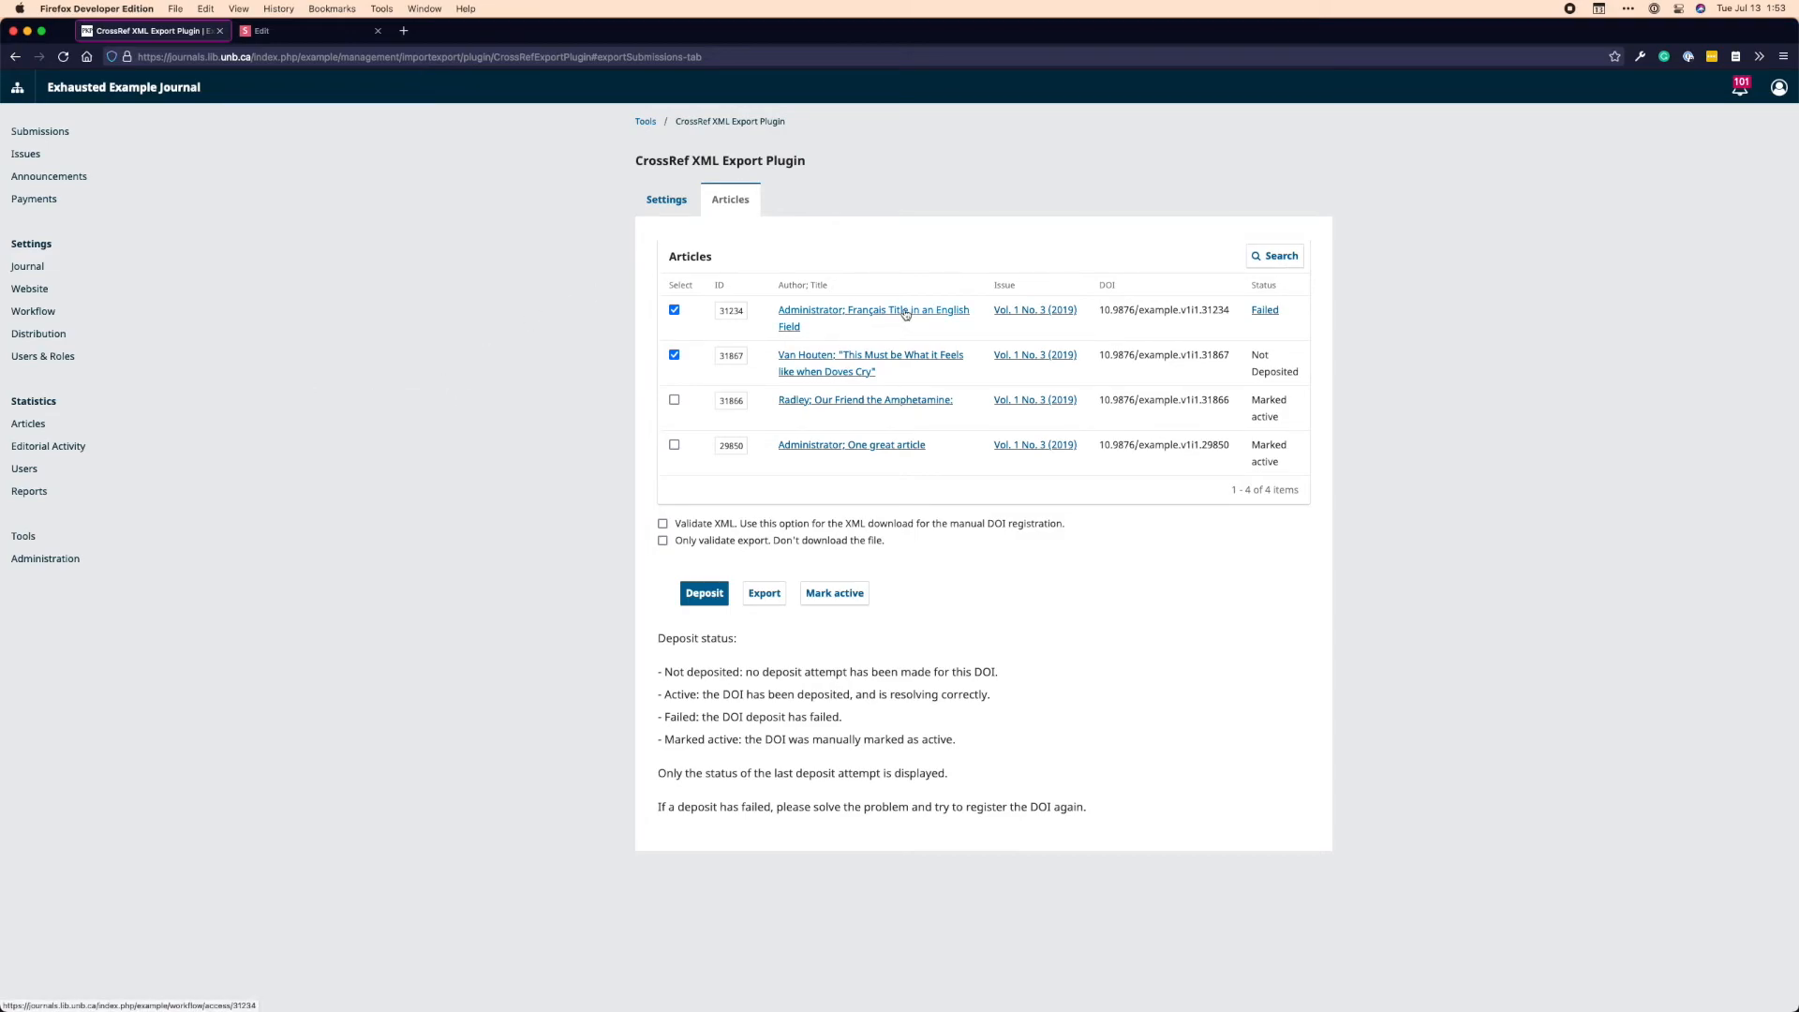
Unpublish 'Français Title in an English Field' from its Publication tab, confirming the prompt
left_click(874, 309)
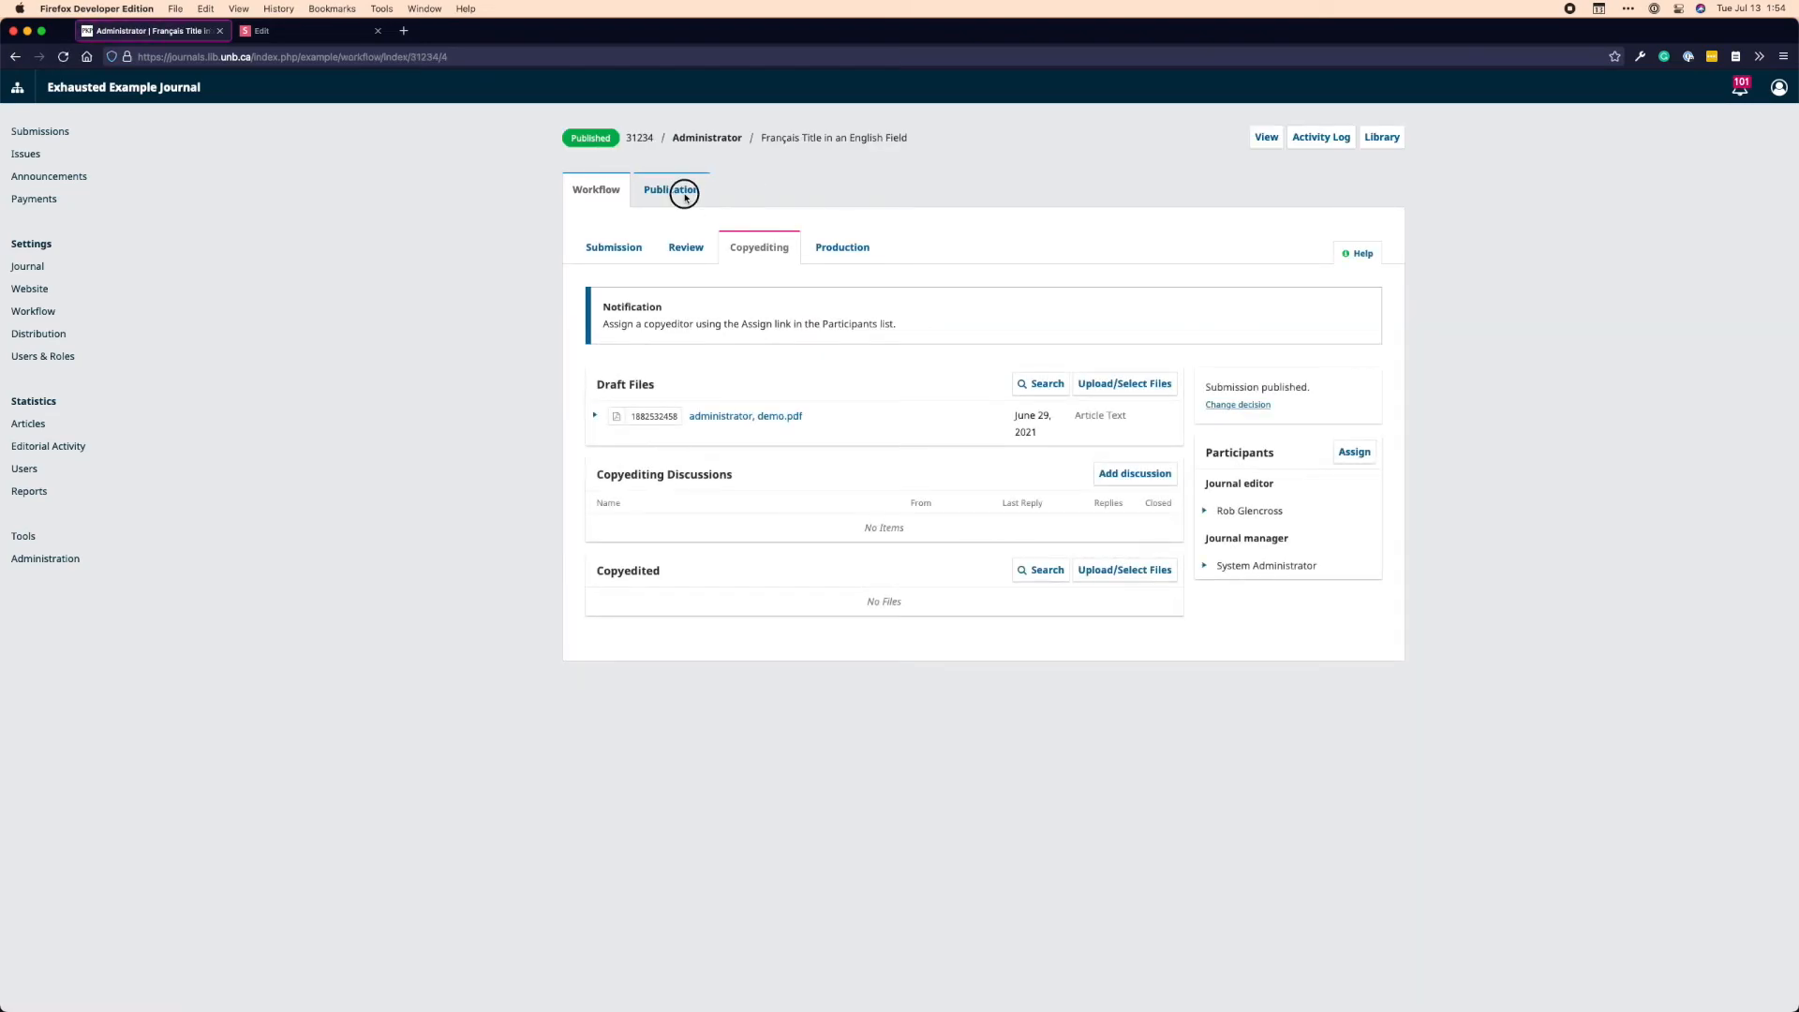
left_click(671, 189)
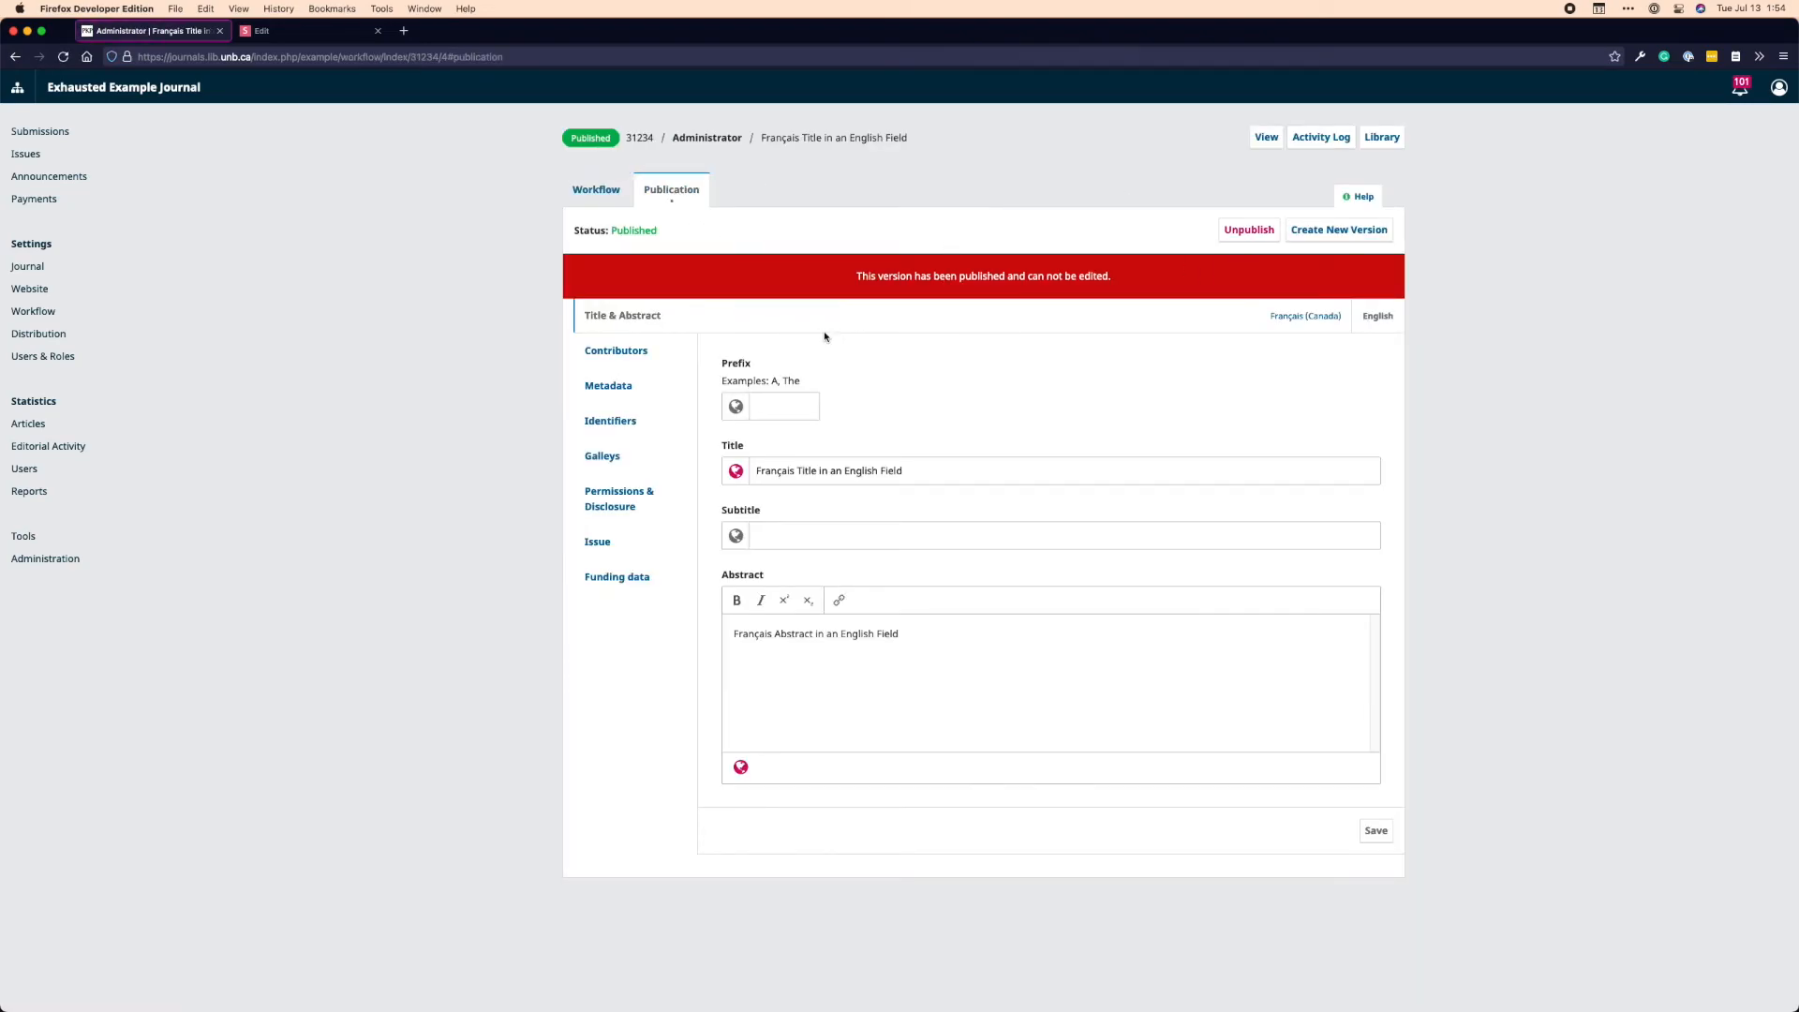
left_click(1248, 228)
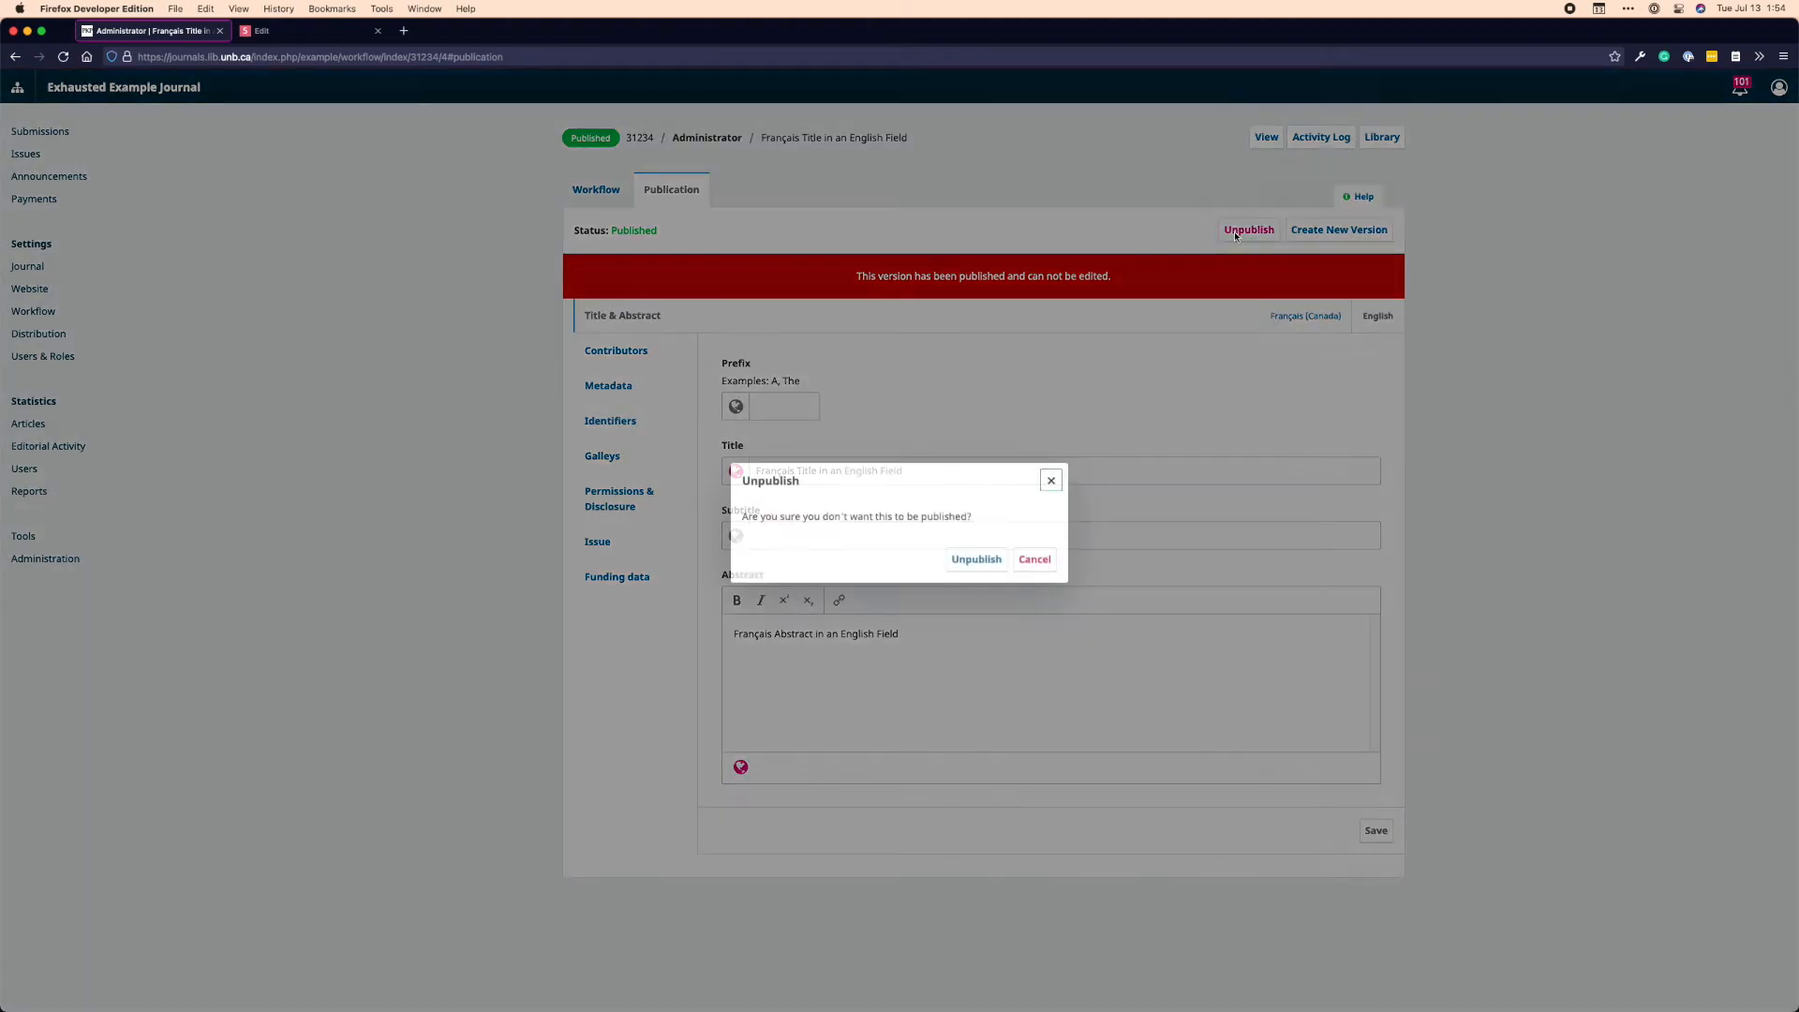
left_click(974, 558)
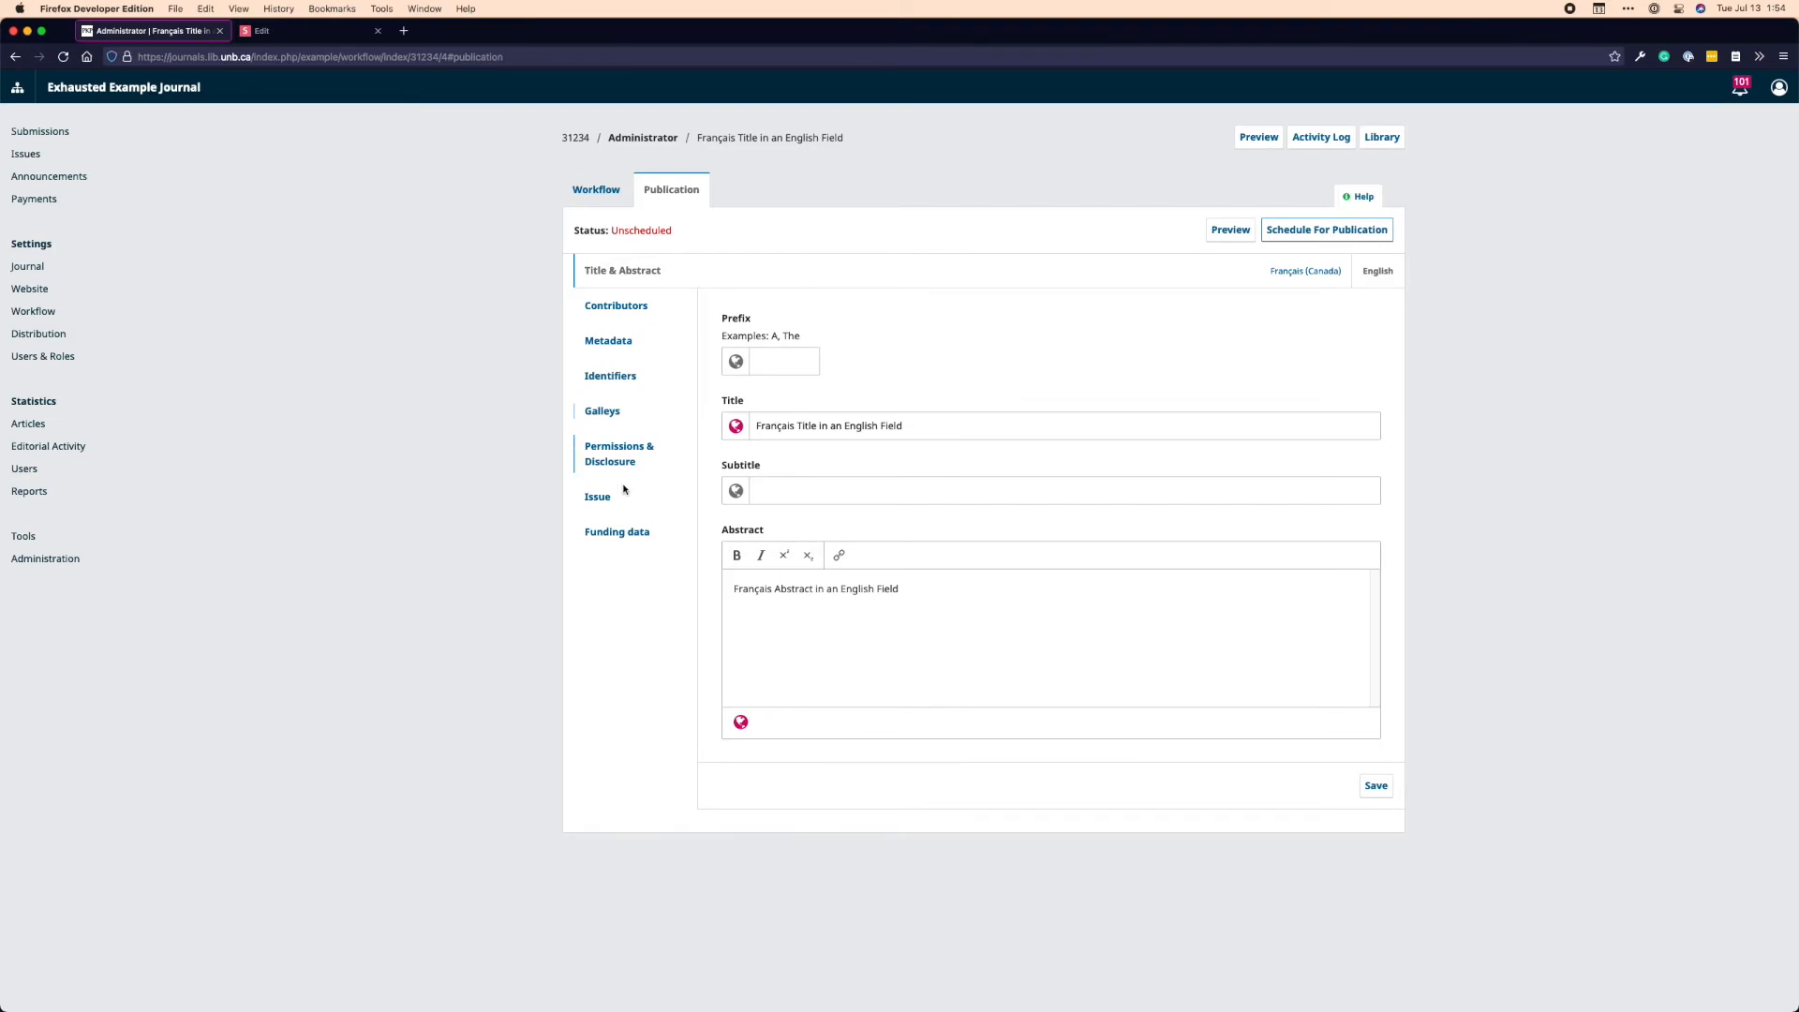
Browse the article's Issue, Metadata, Title & Abstract and Contributors sections
left_click(596, 495)
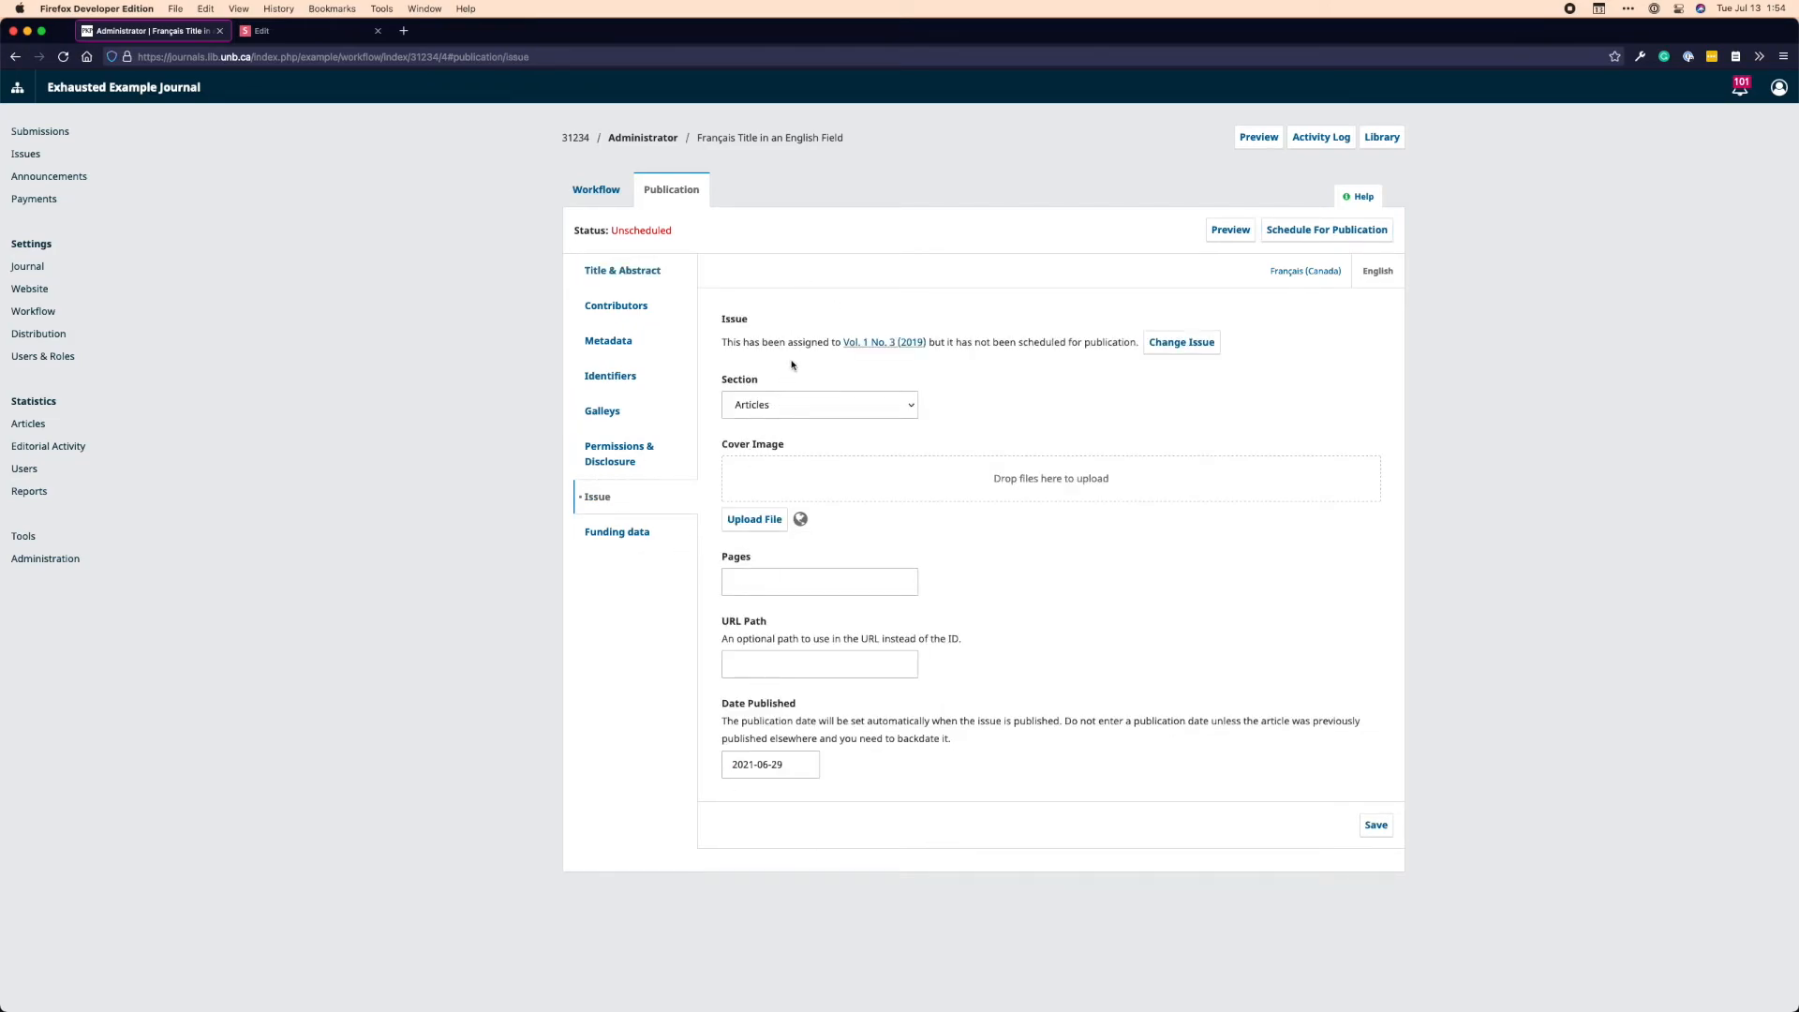
mouse_move(776, 341)
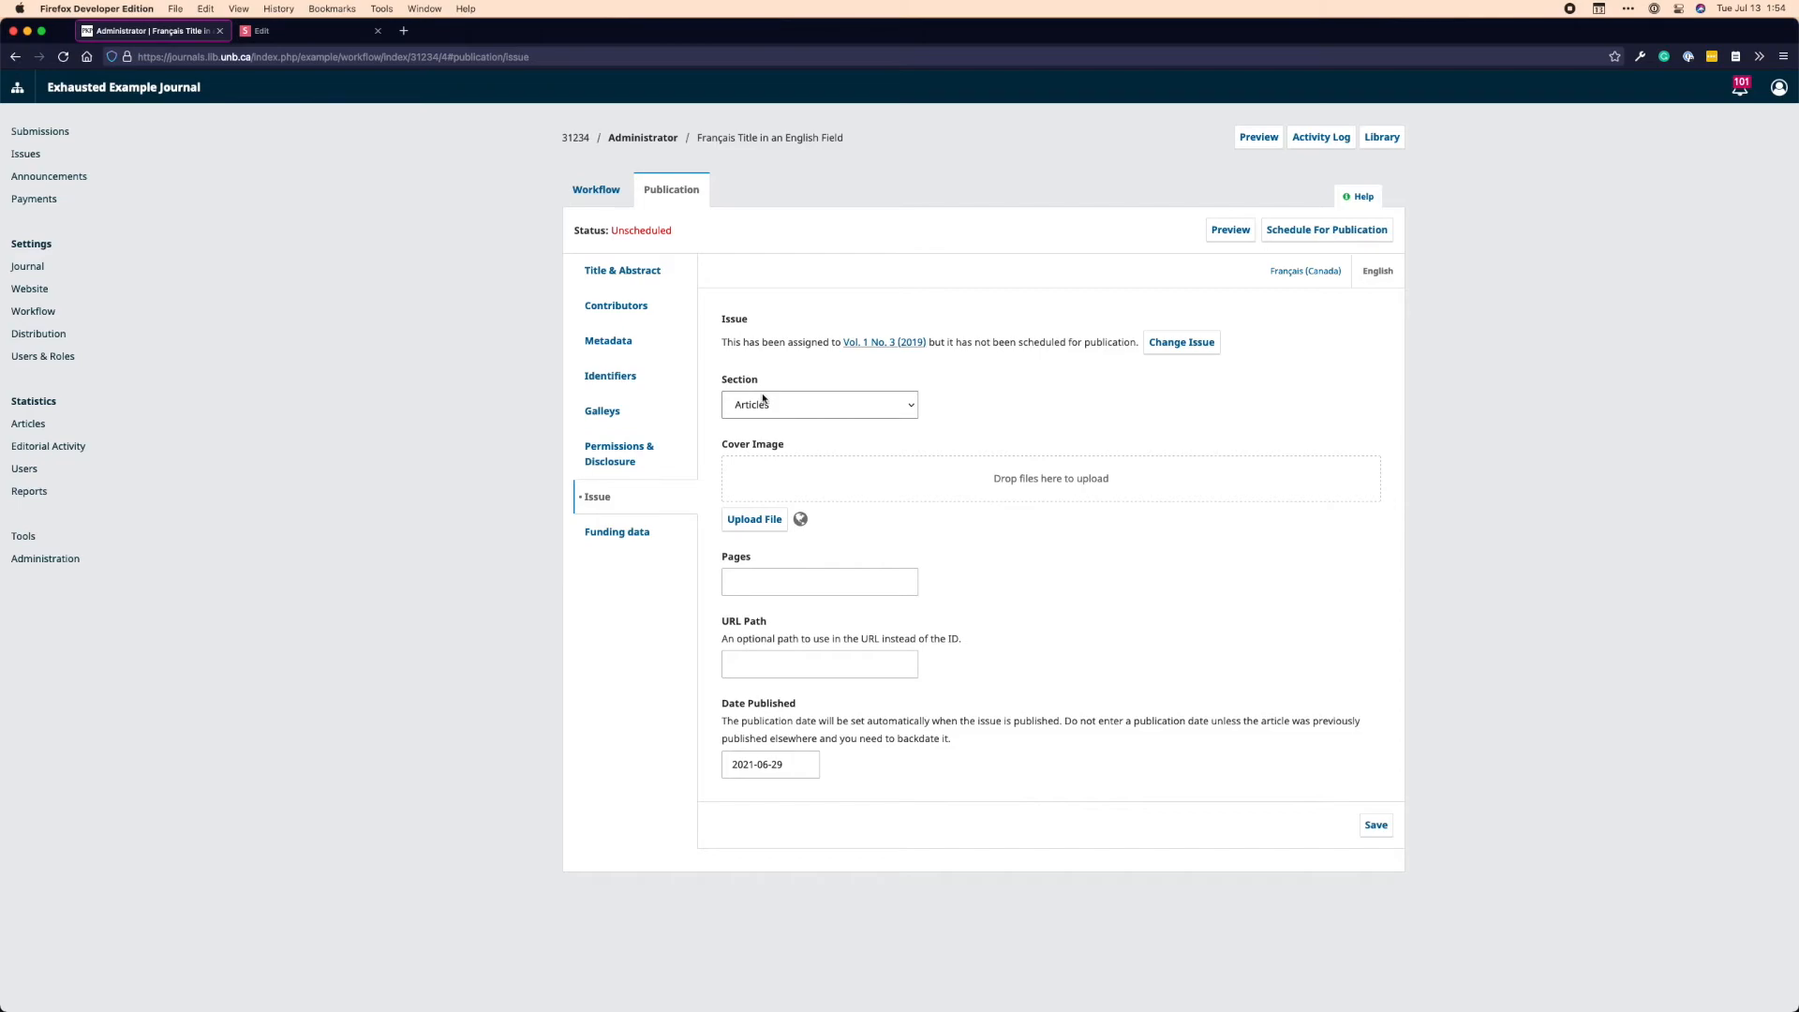
left_click(819, 581)
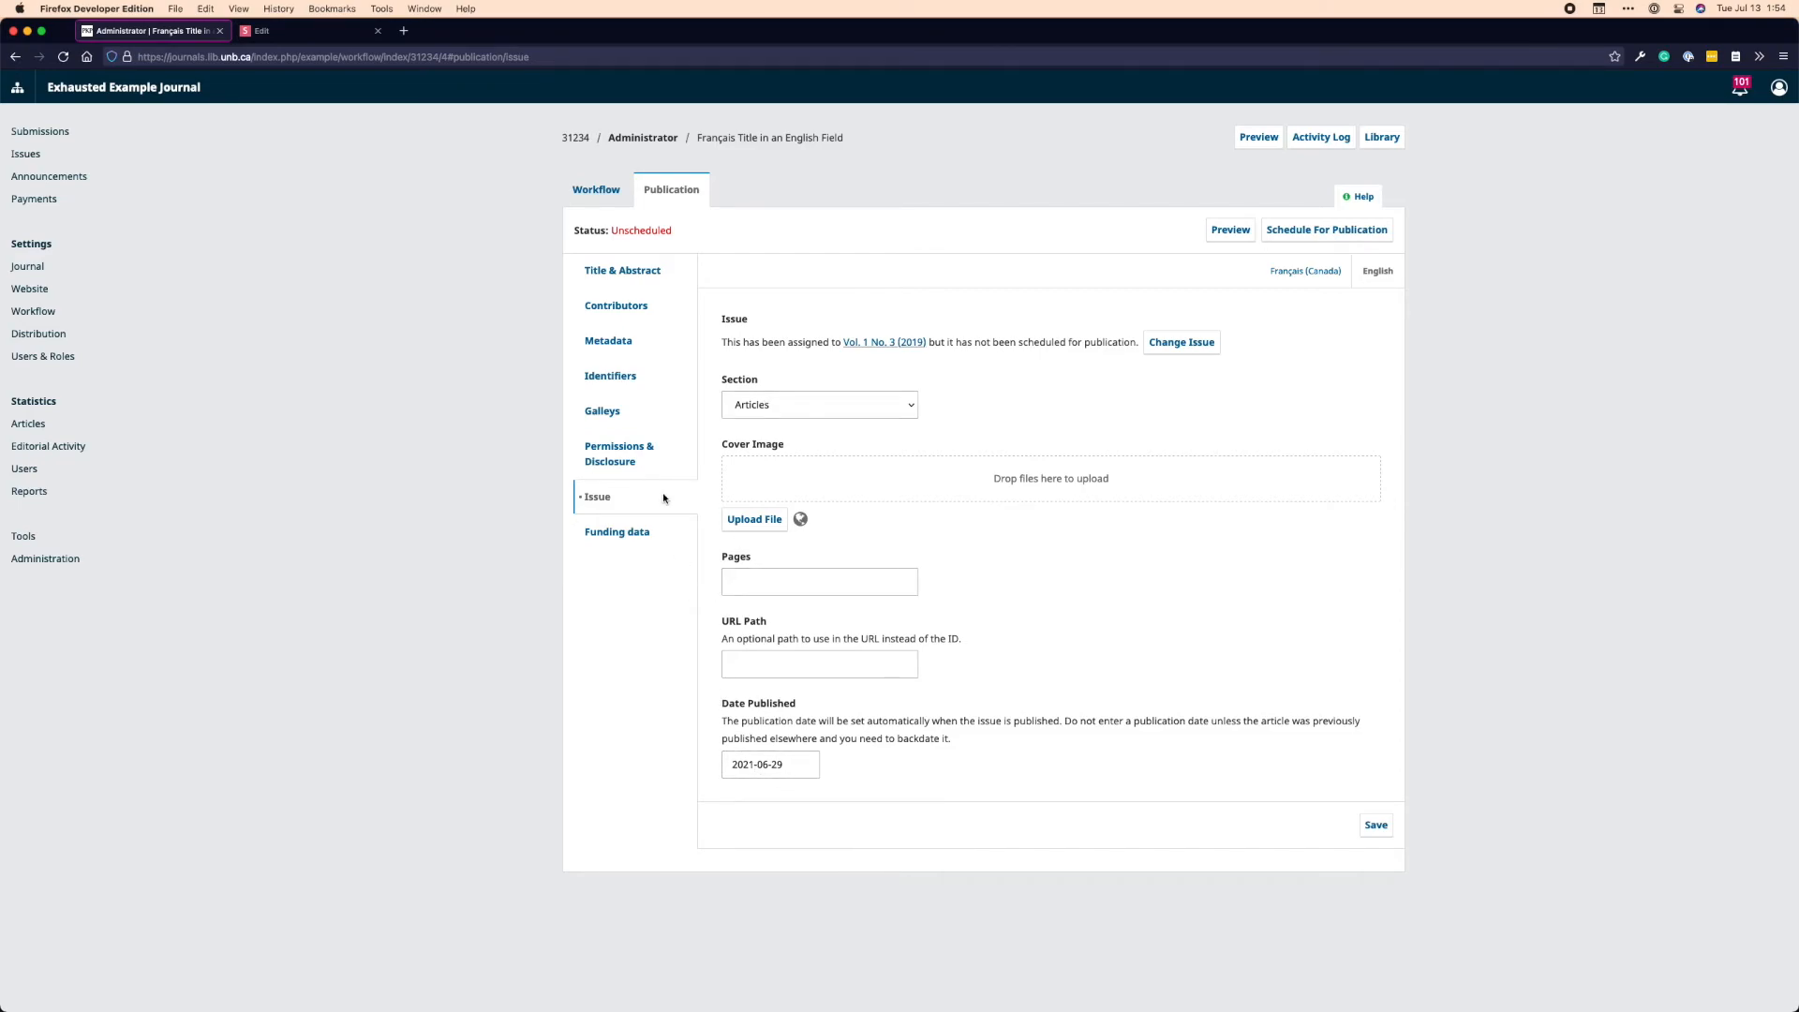
left_click(607, 340)
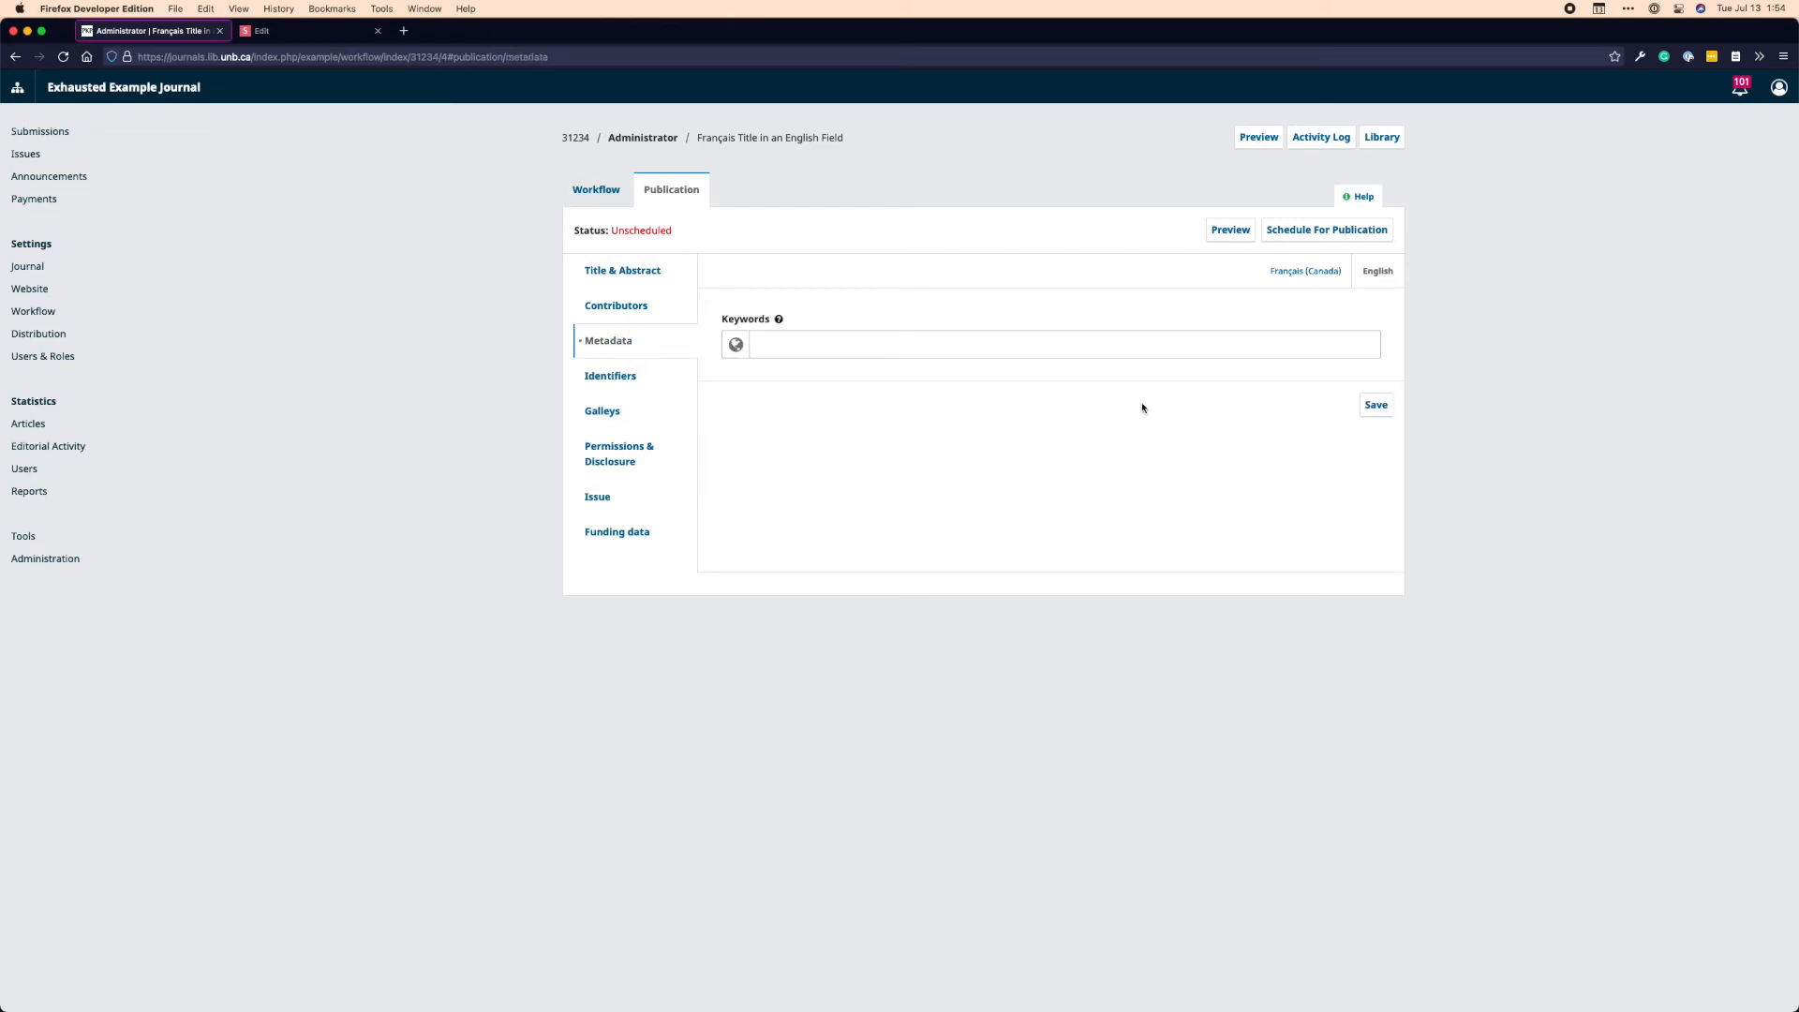
left_click(622, 270)
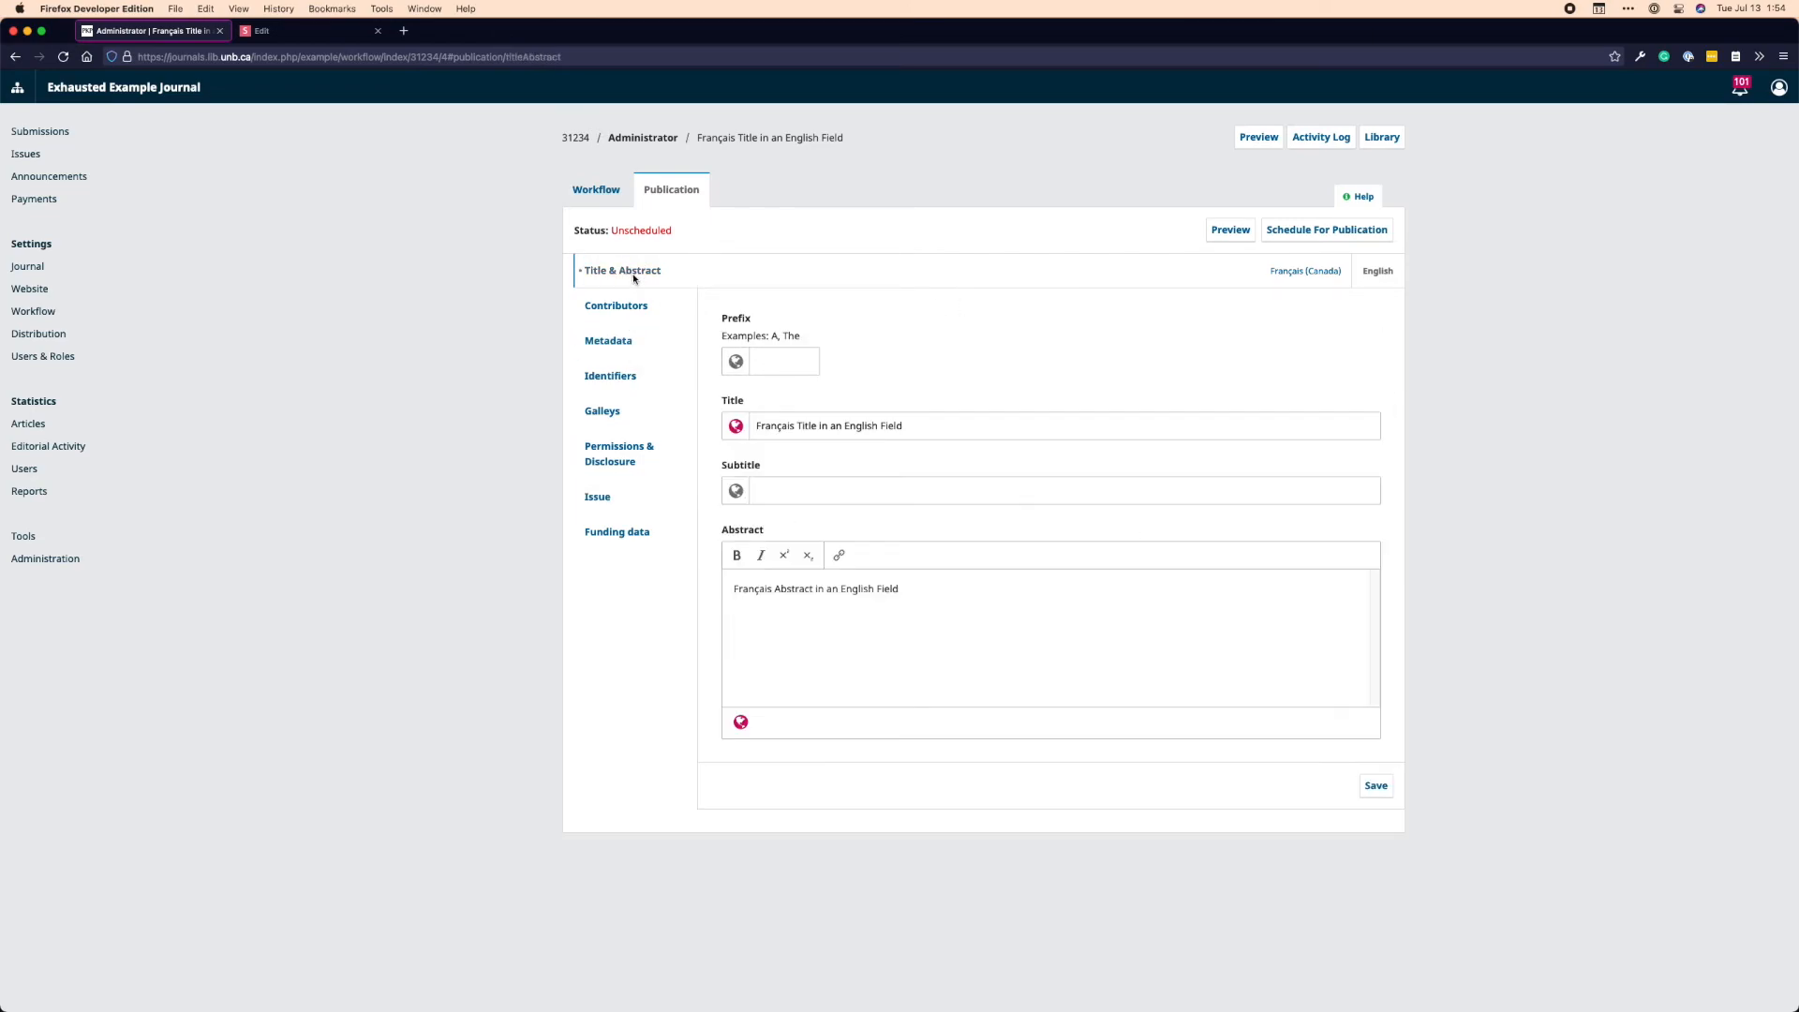
left_click(617, 306)
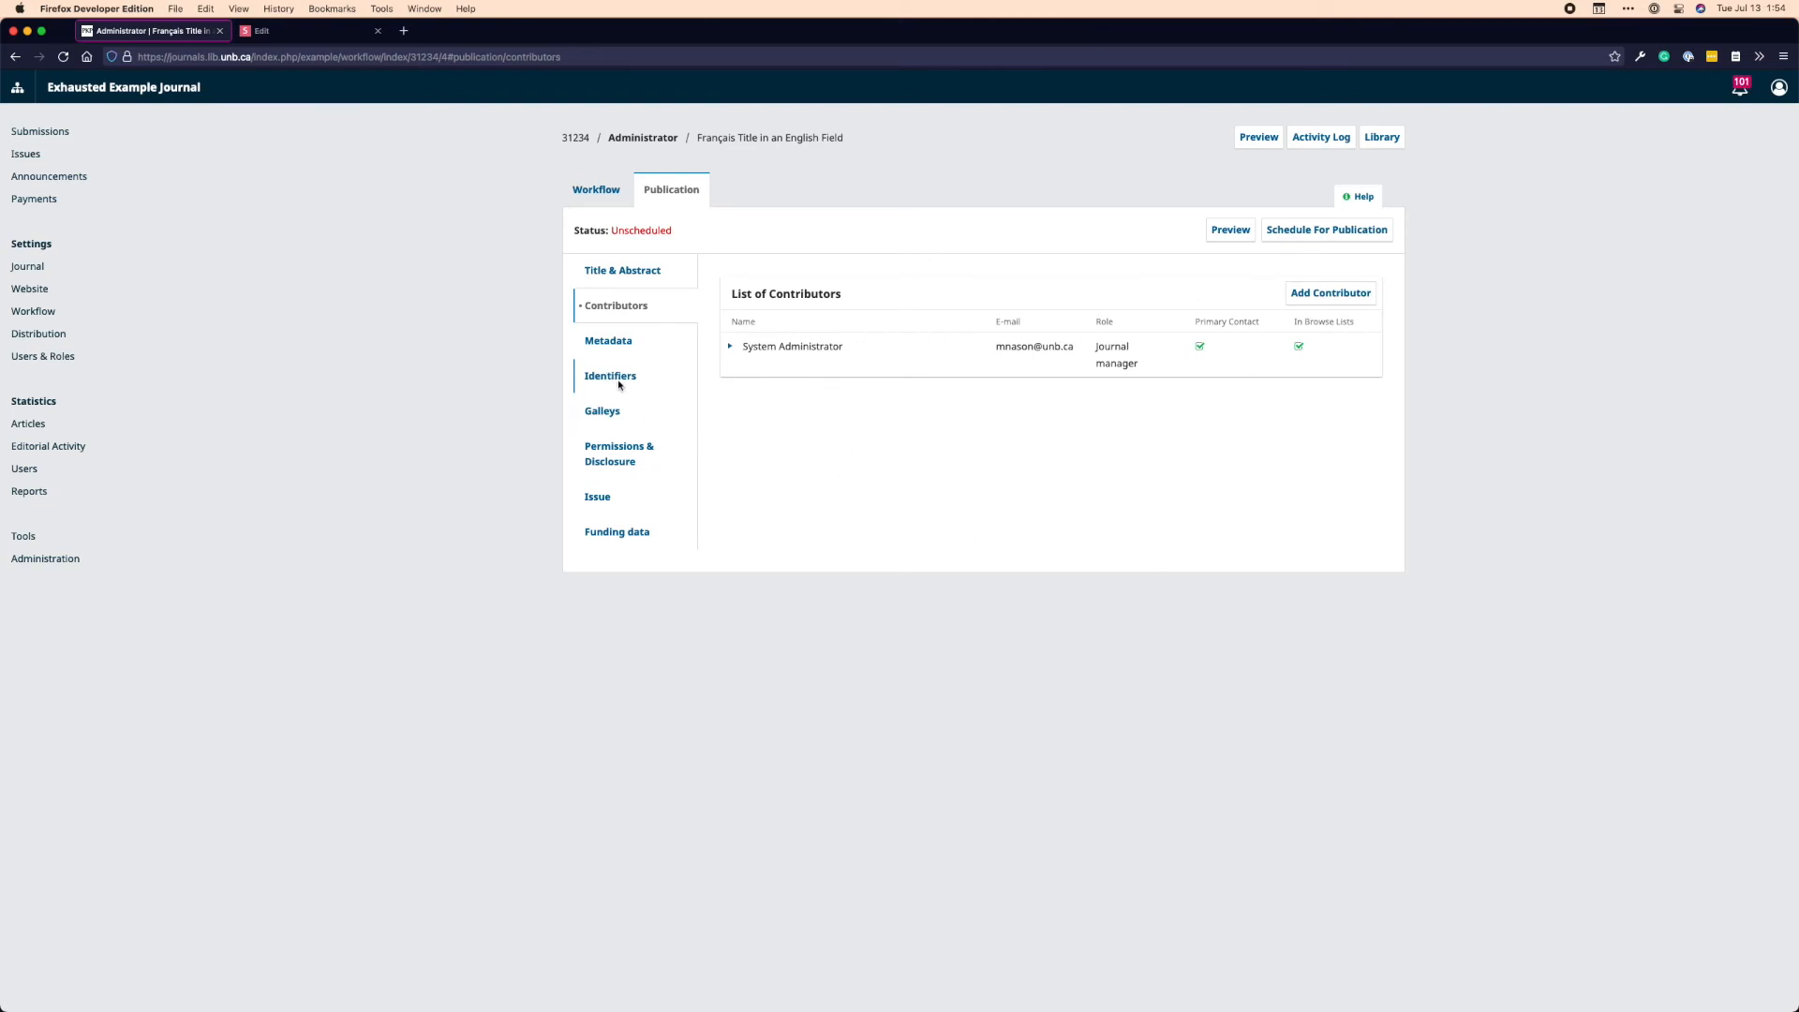
Assign DOI 10.9876/example.v1i3.31234 under Identifiers and save it
left_click(611, 375)
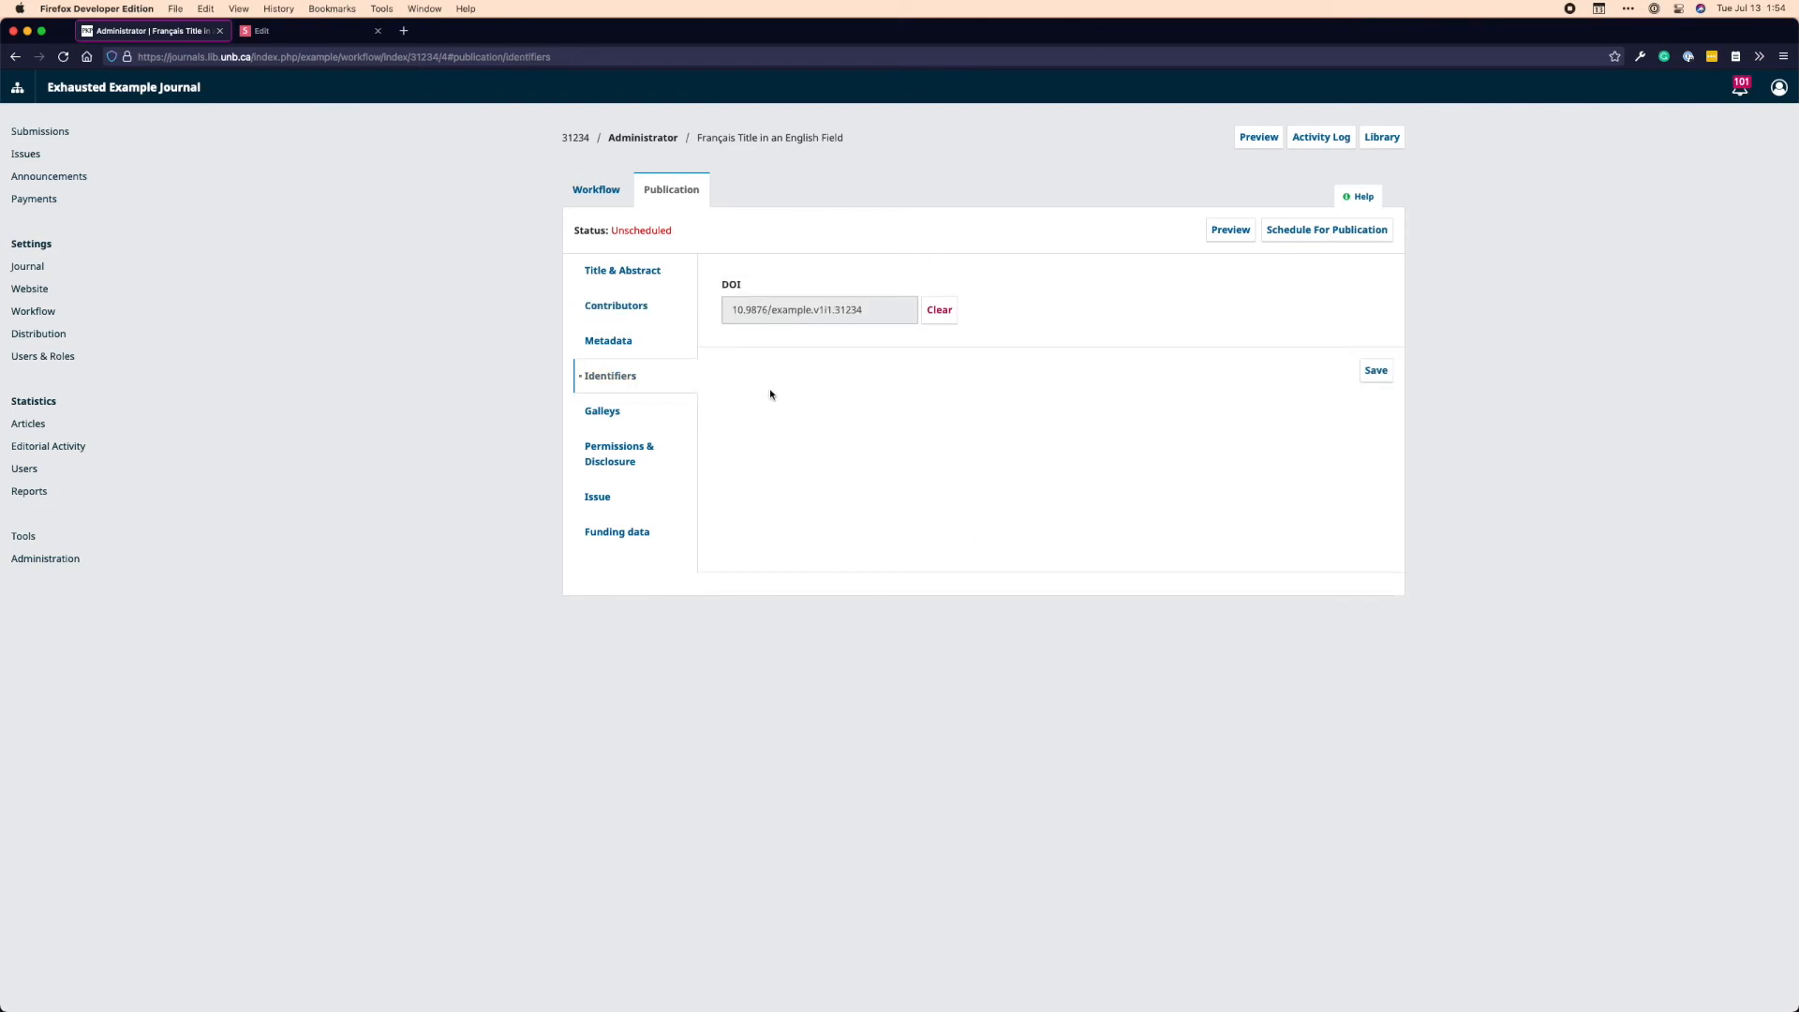
left_click(815, 309)
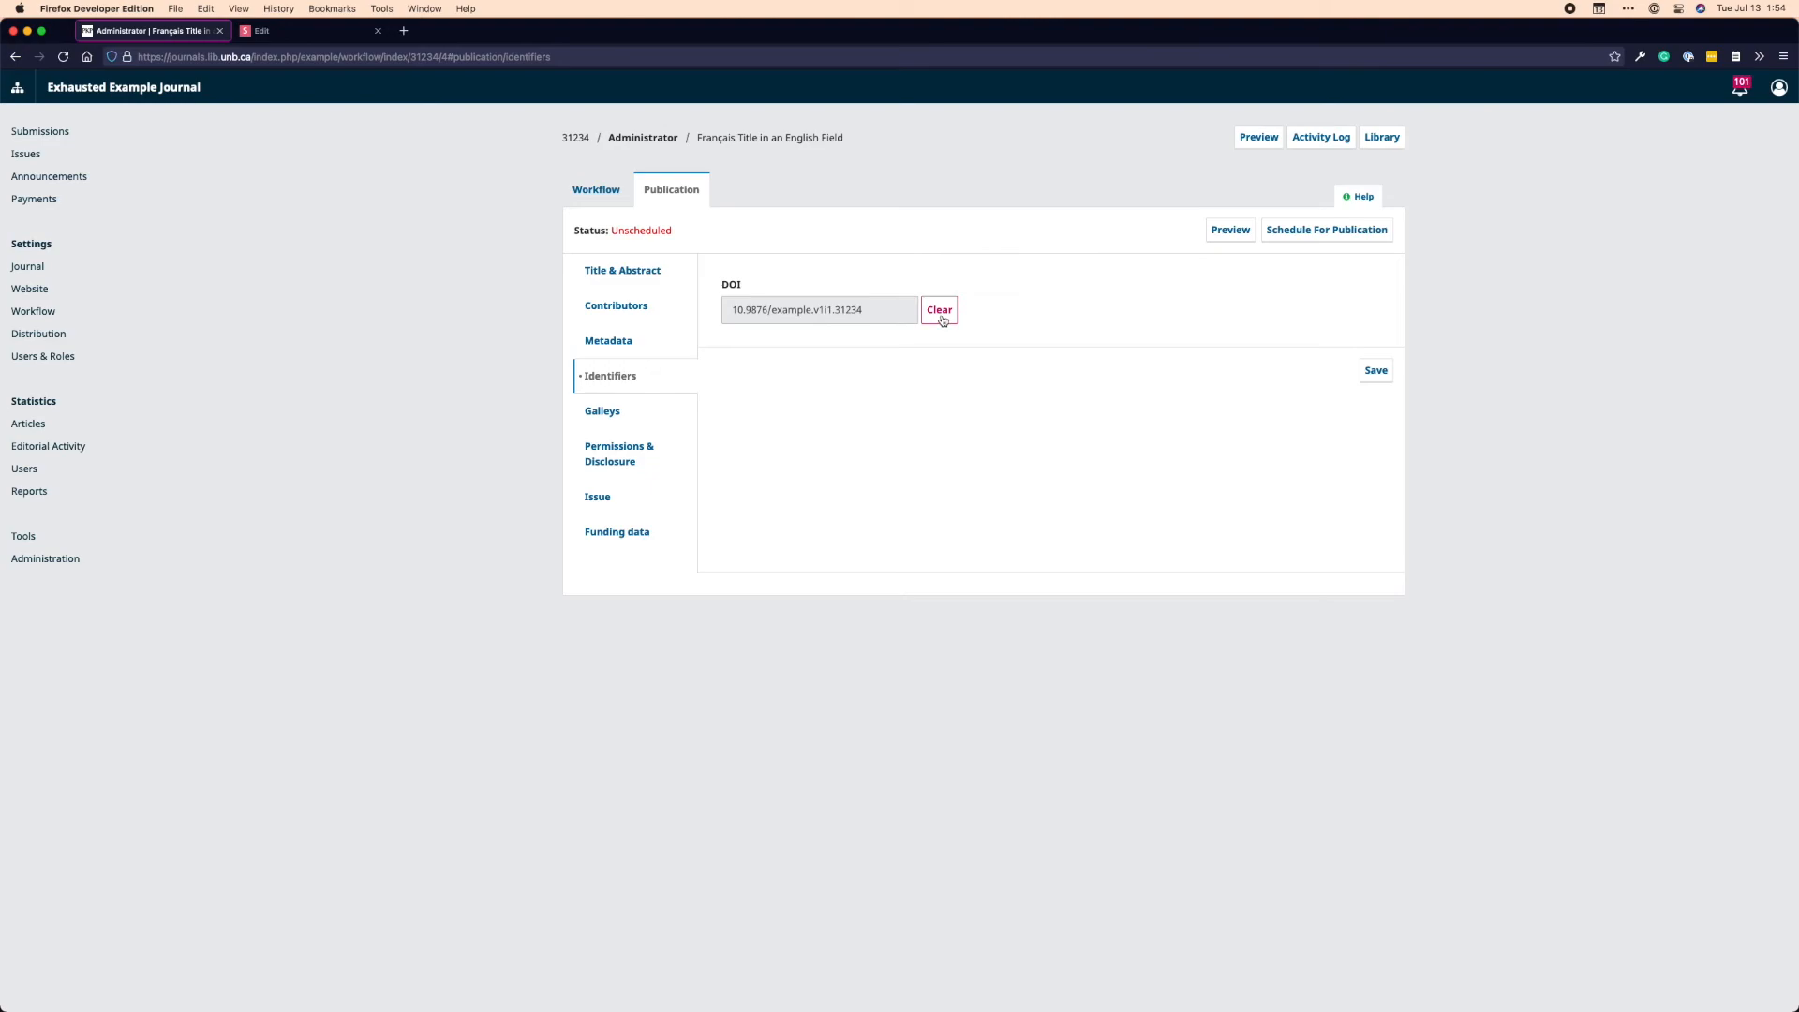
left_click(939, 309)
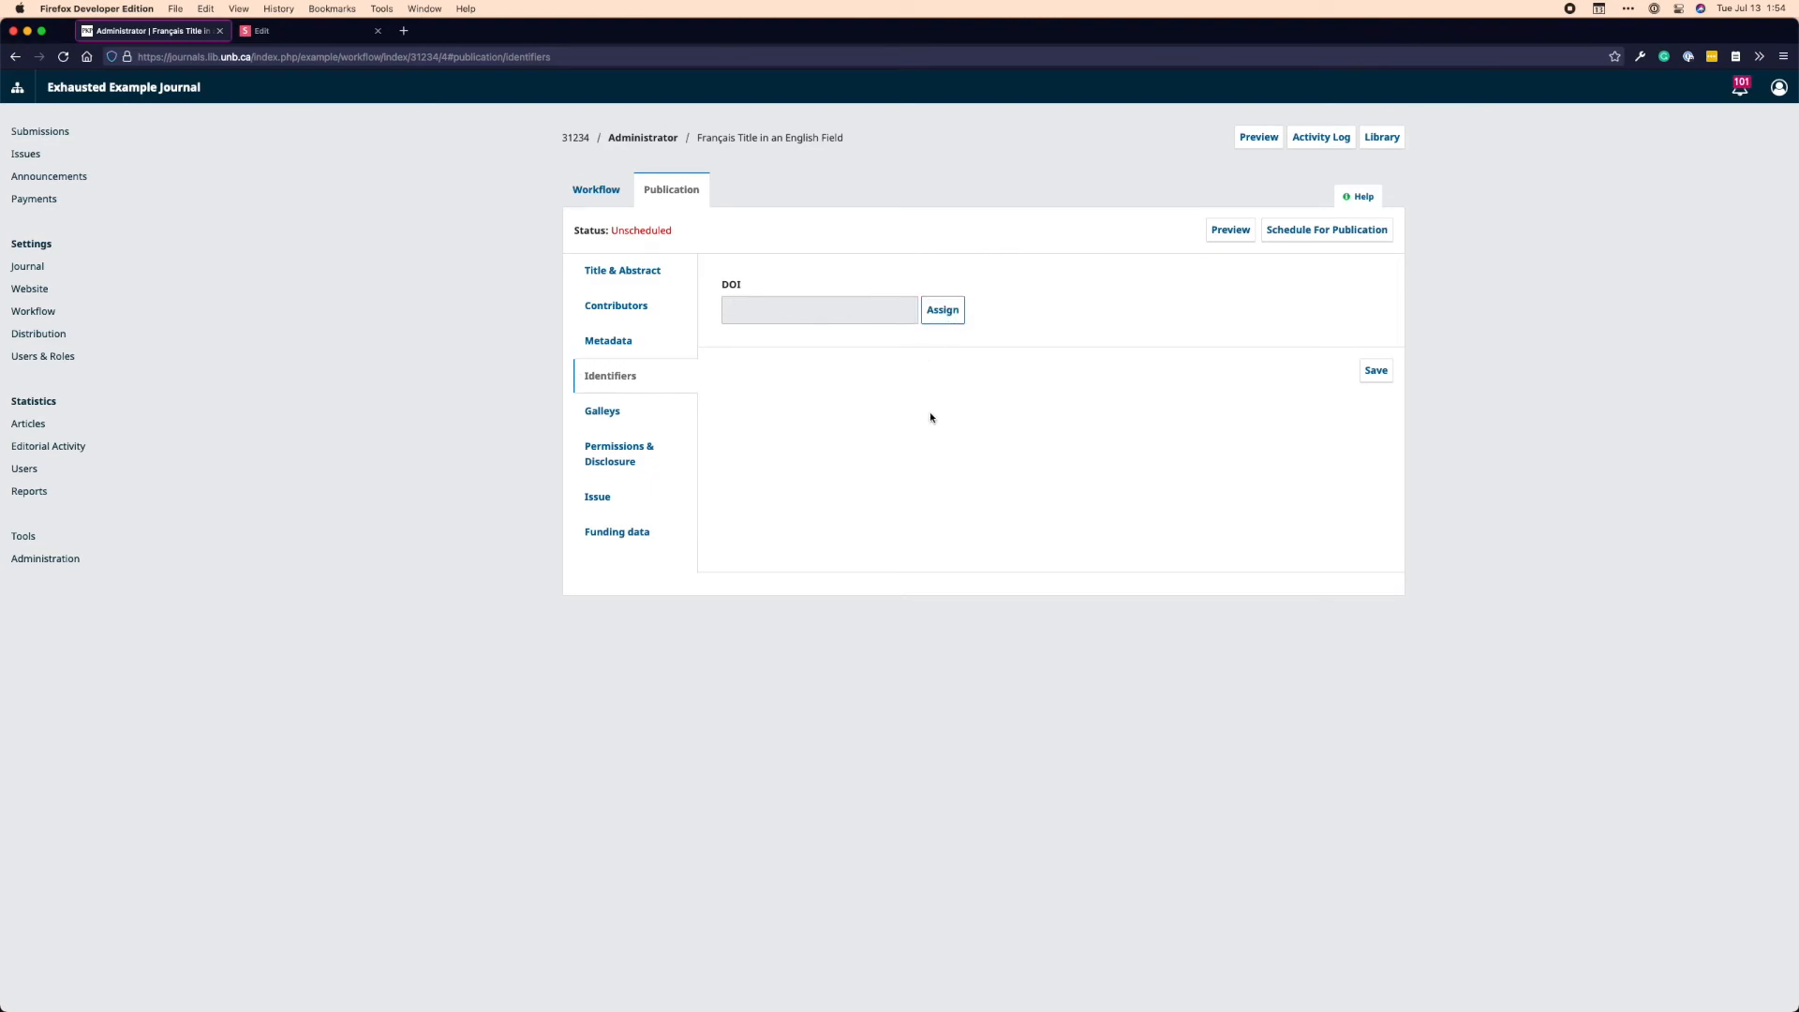
left_click(940, 309)
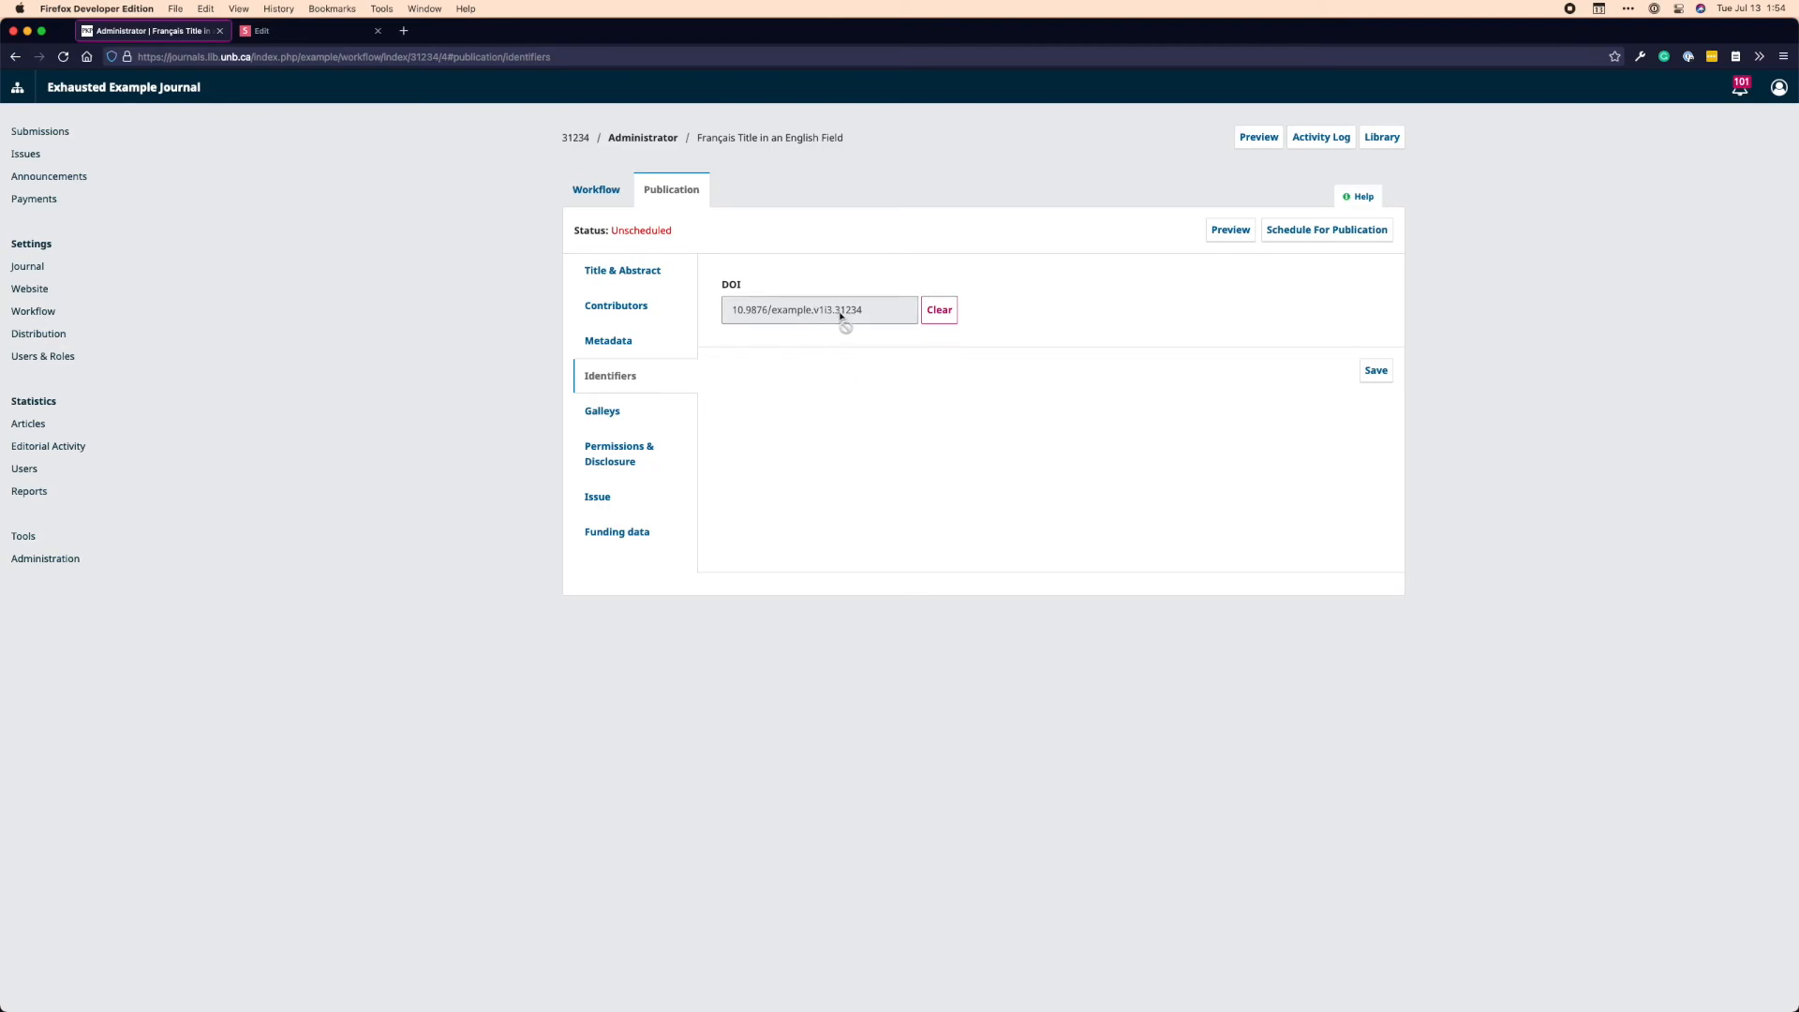
mouse_move(1235, 397)
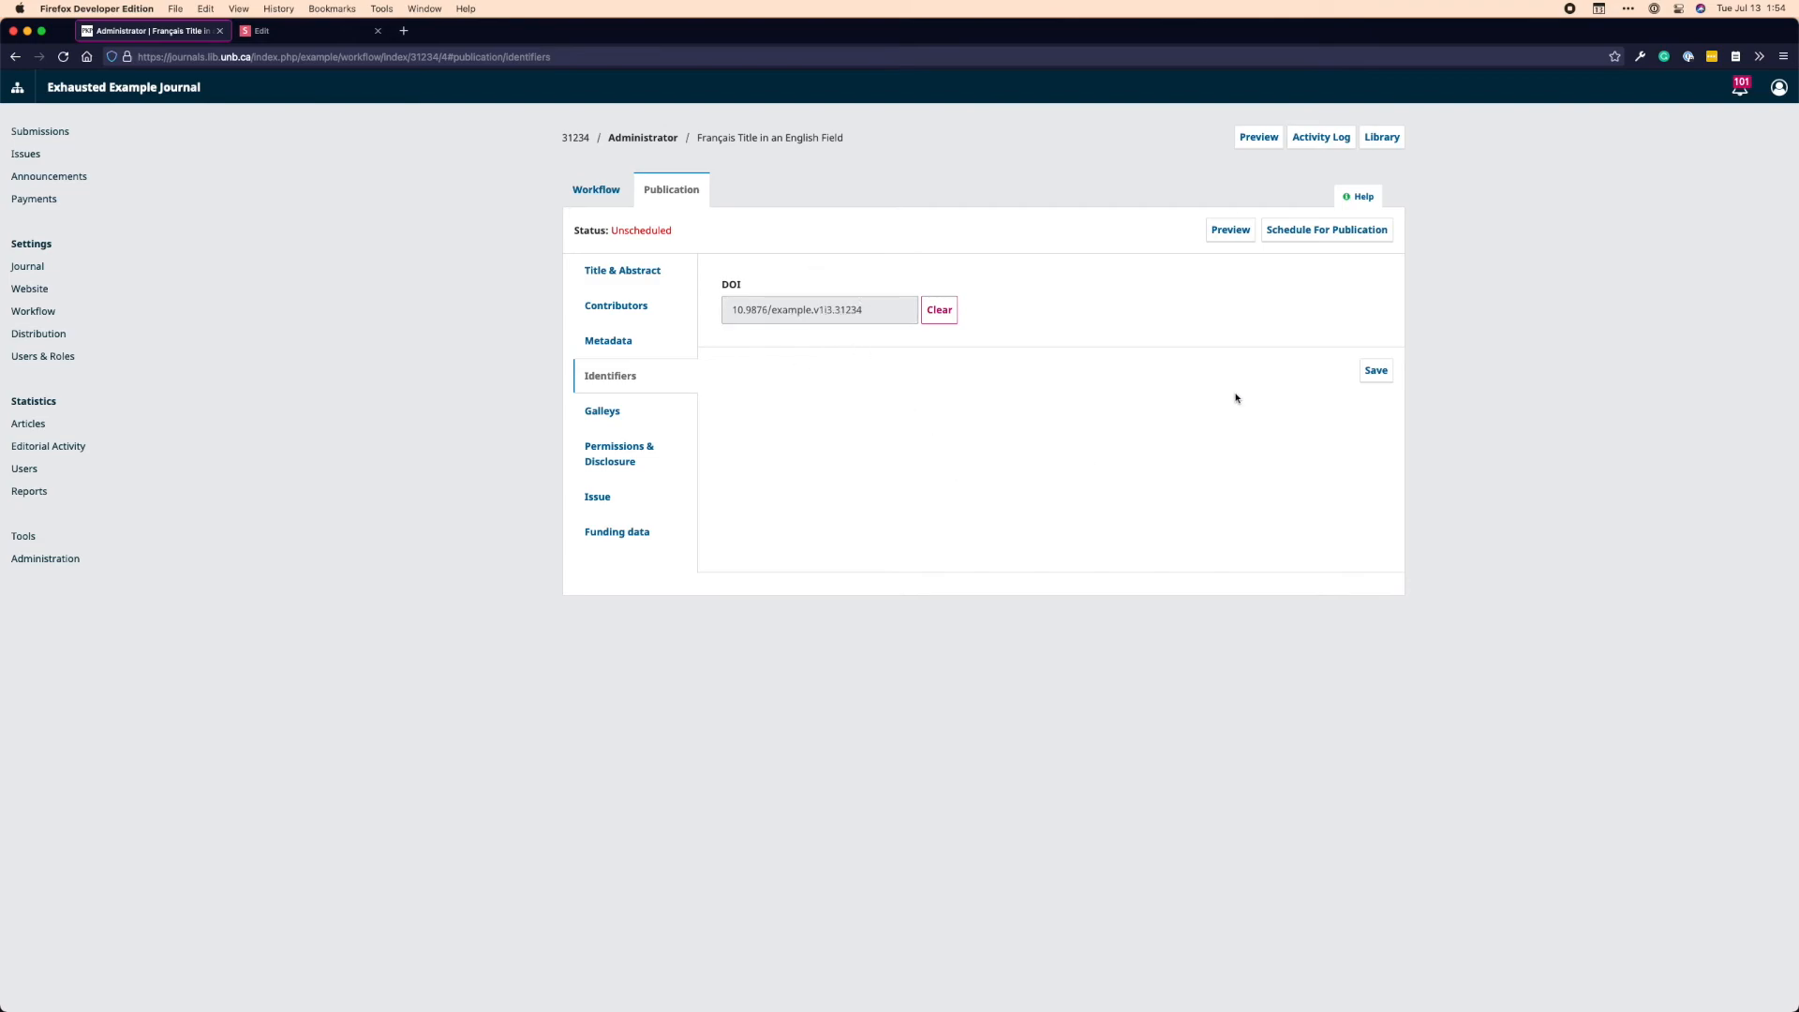
left_click(1375, 369)
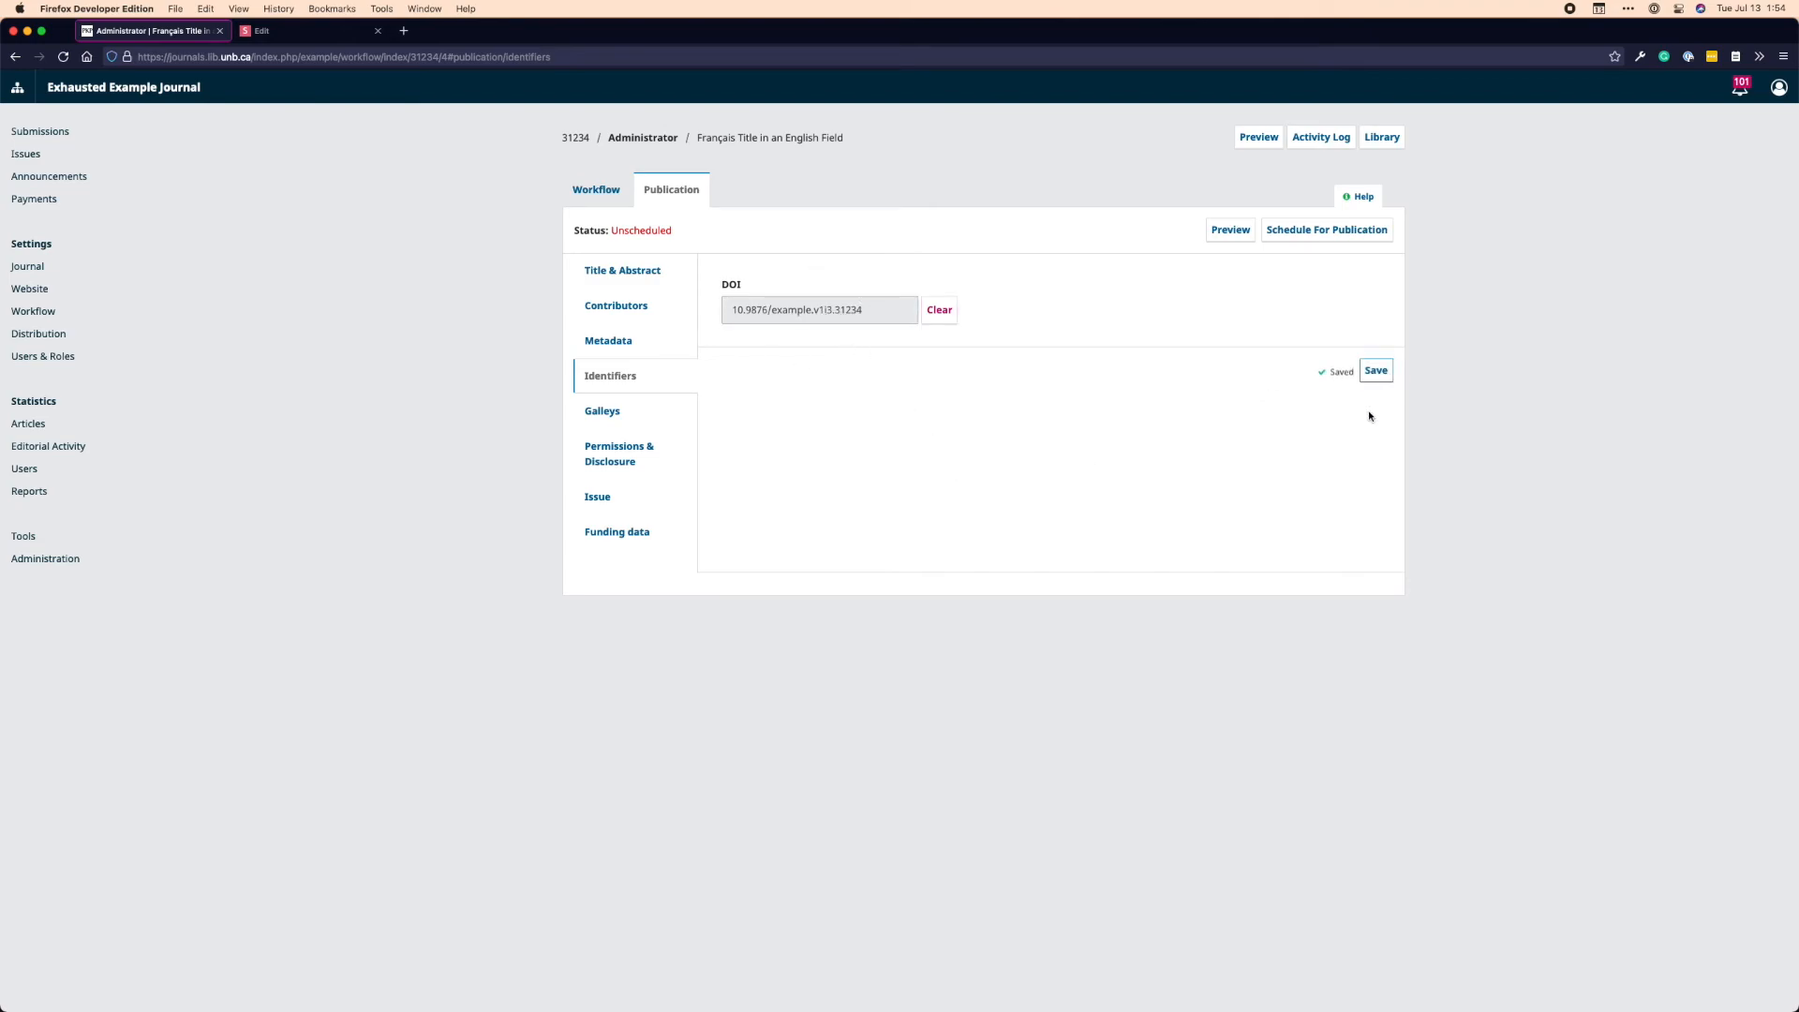
Schedule and confirm publication so the article shows Published with its DOI
left_click(1327, 228)
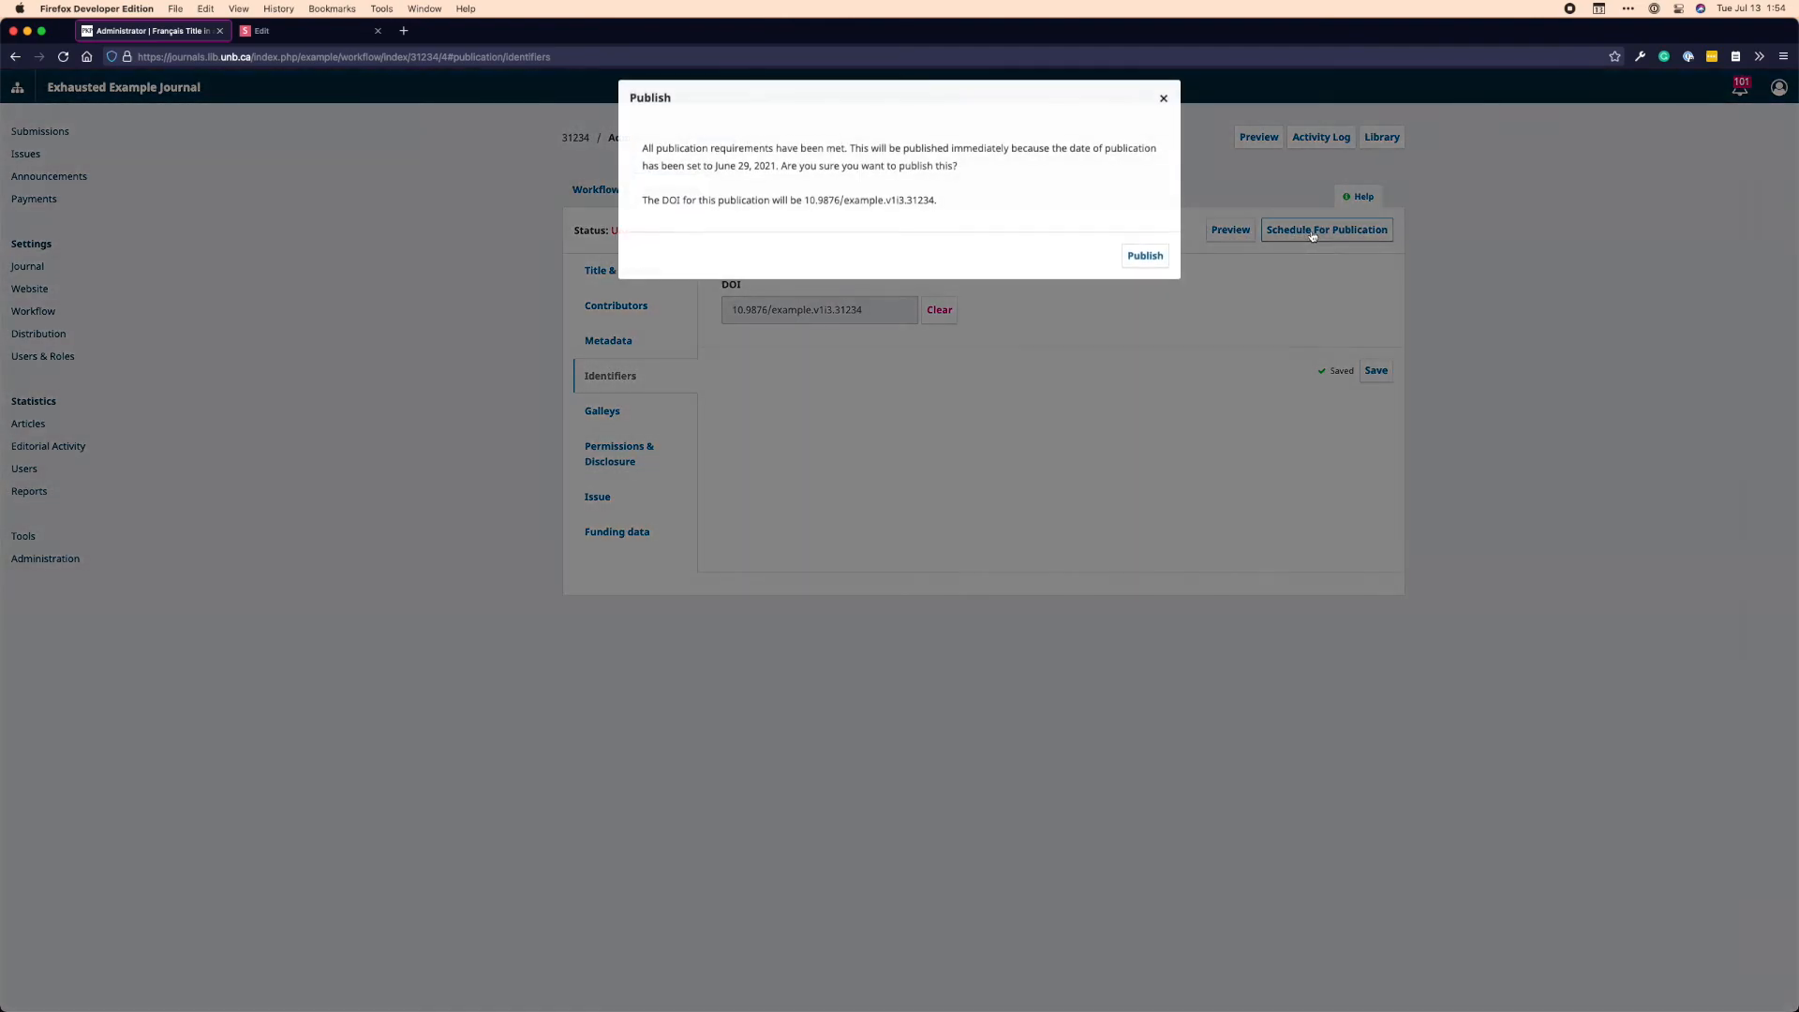
left_click_drag(683, 200, 786, 200)
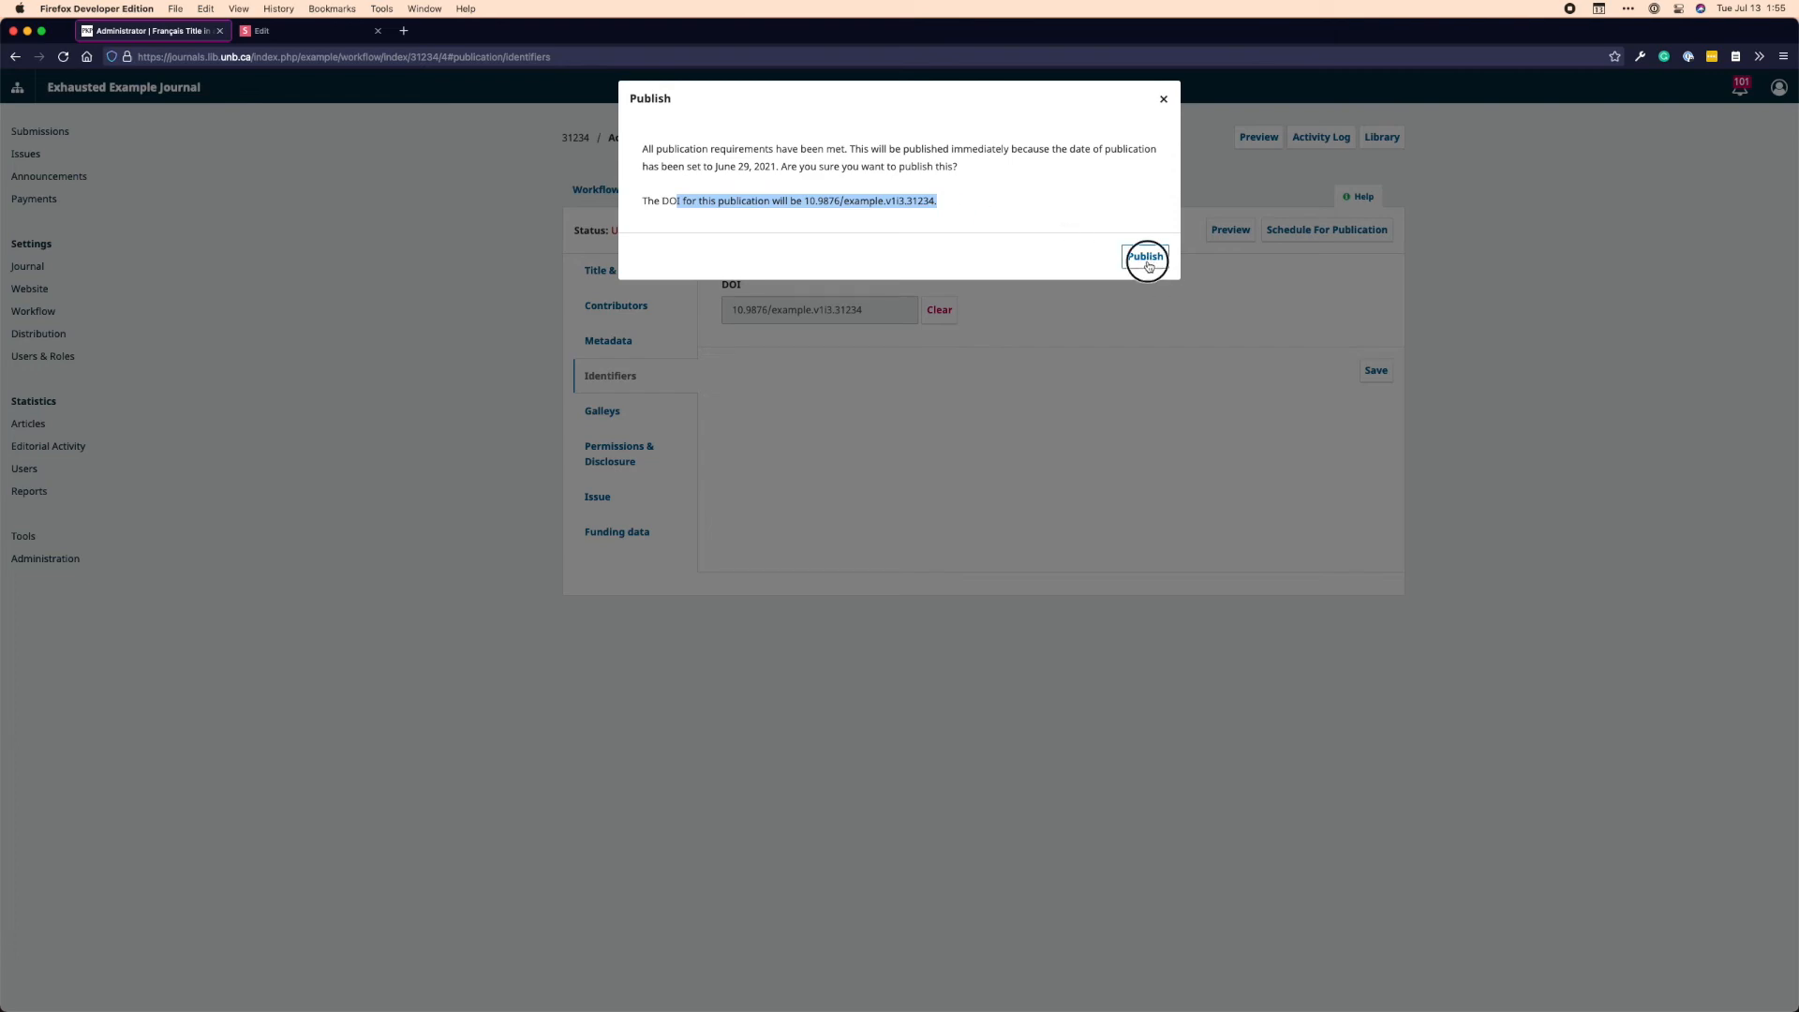
left_click(1143, 257)
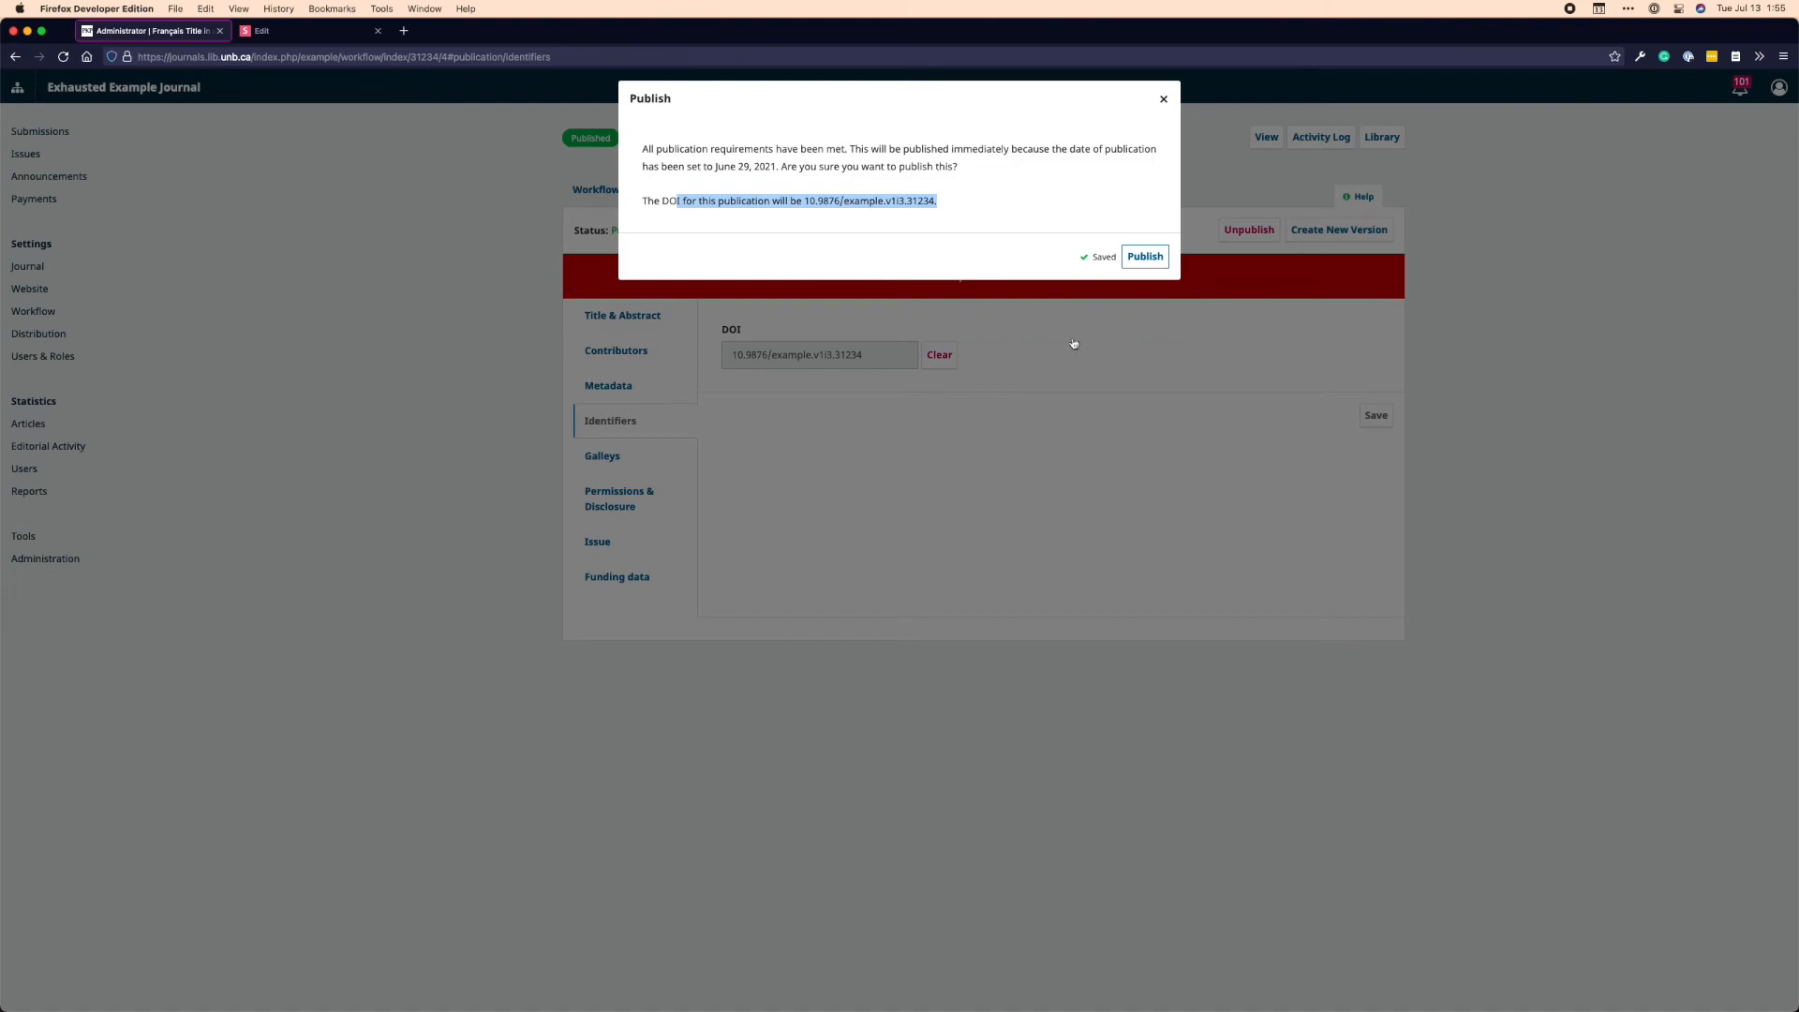
left_click(1143, 257)
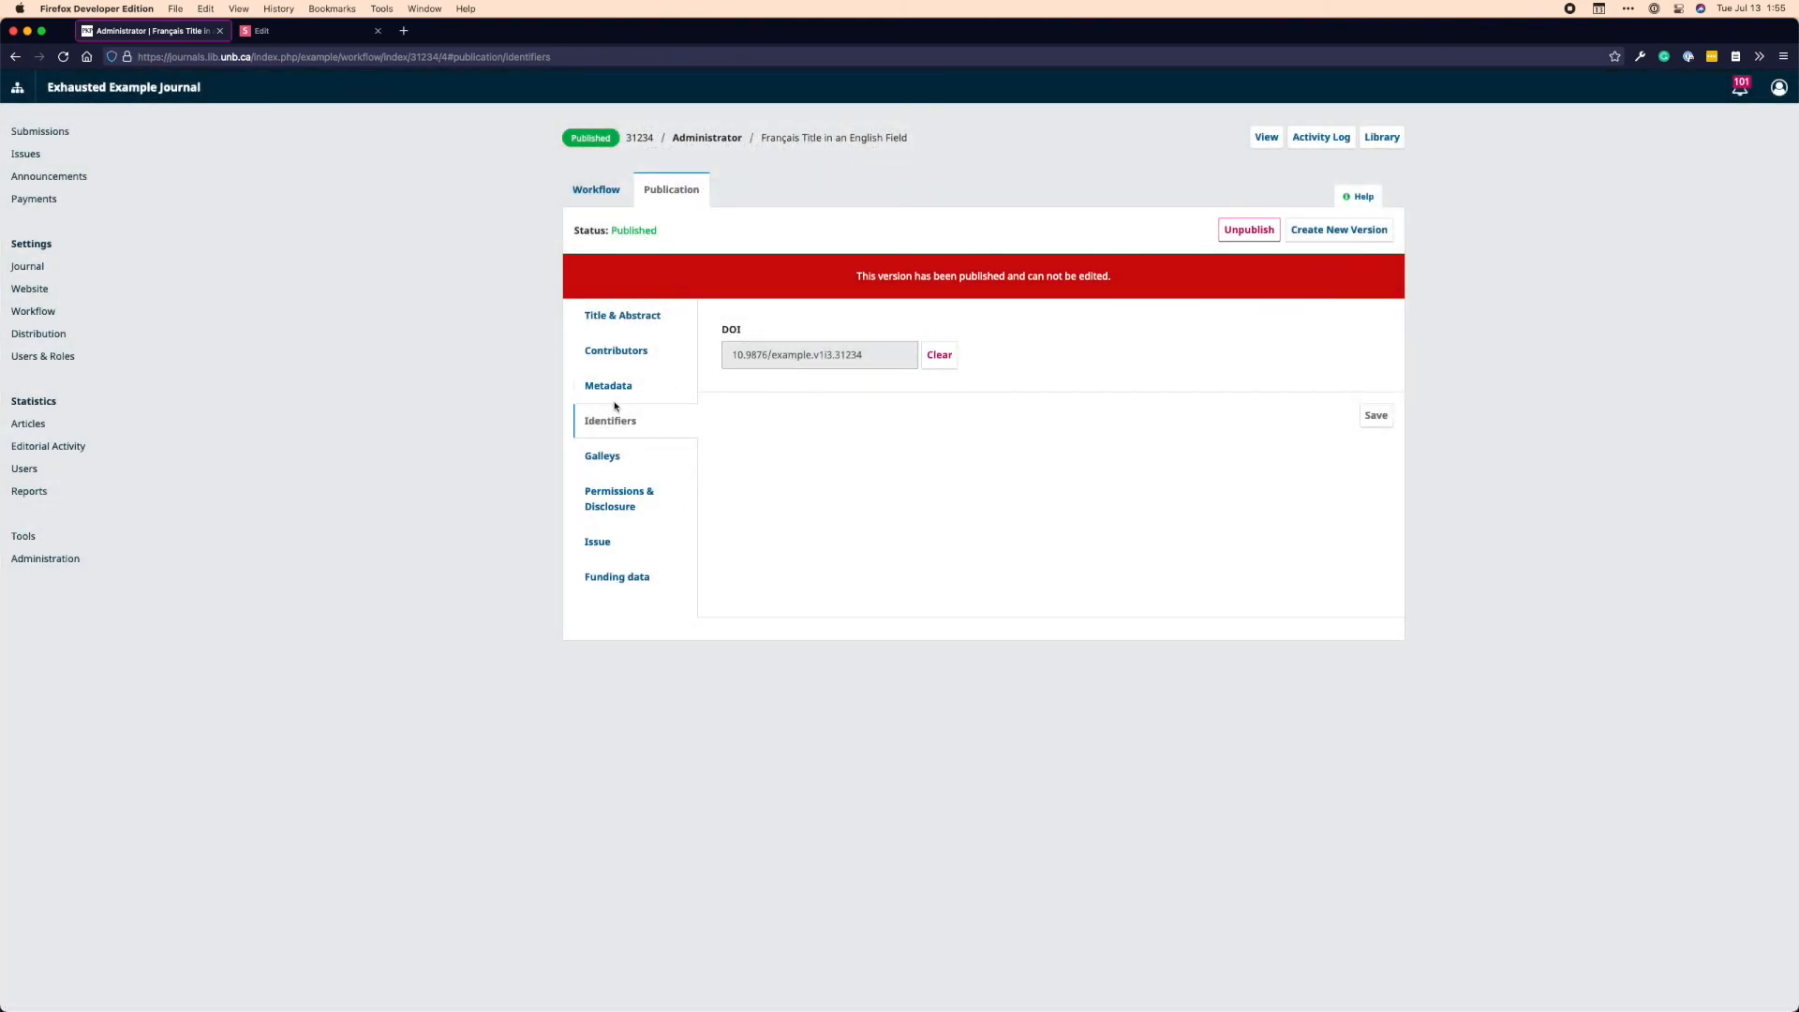
mouse_move(761, 296)
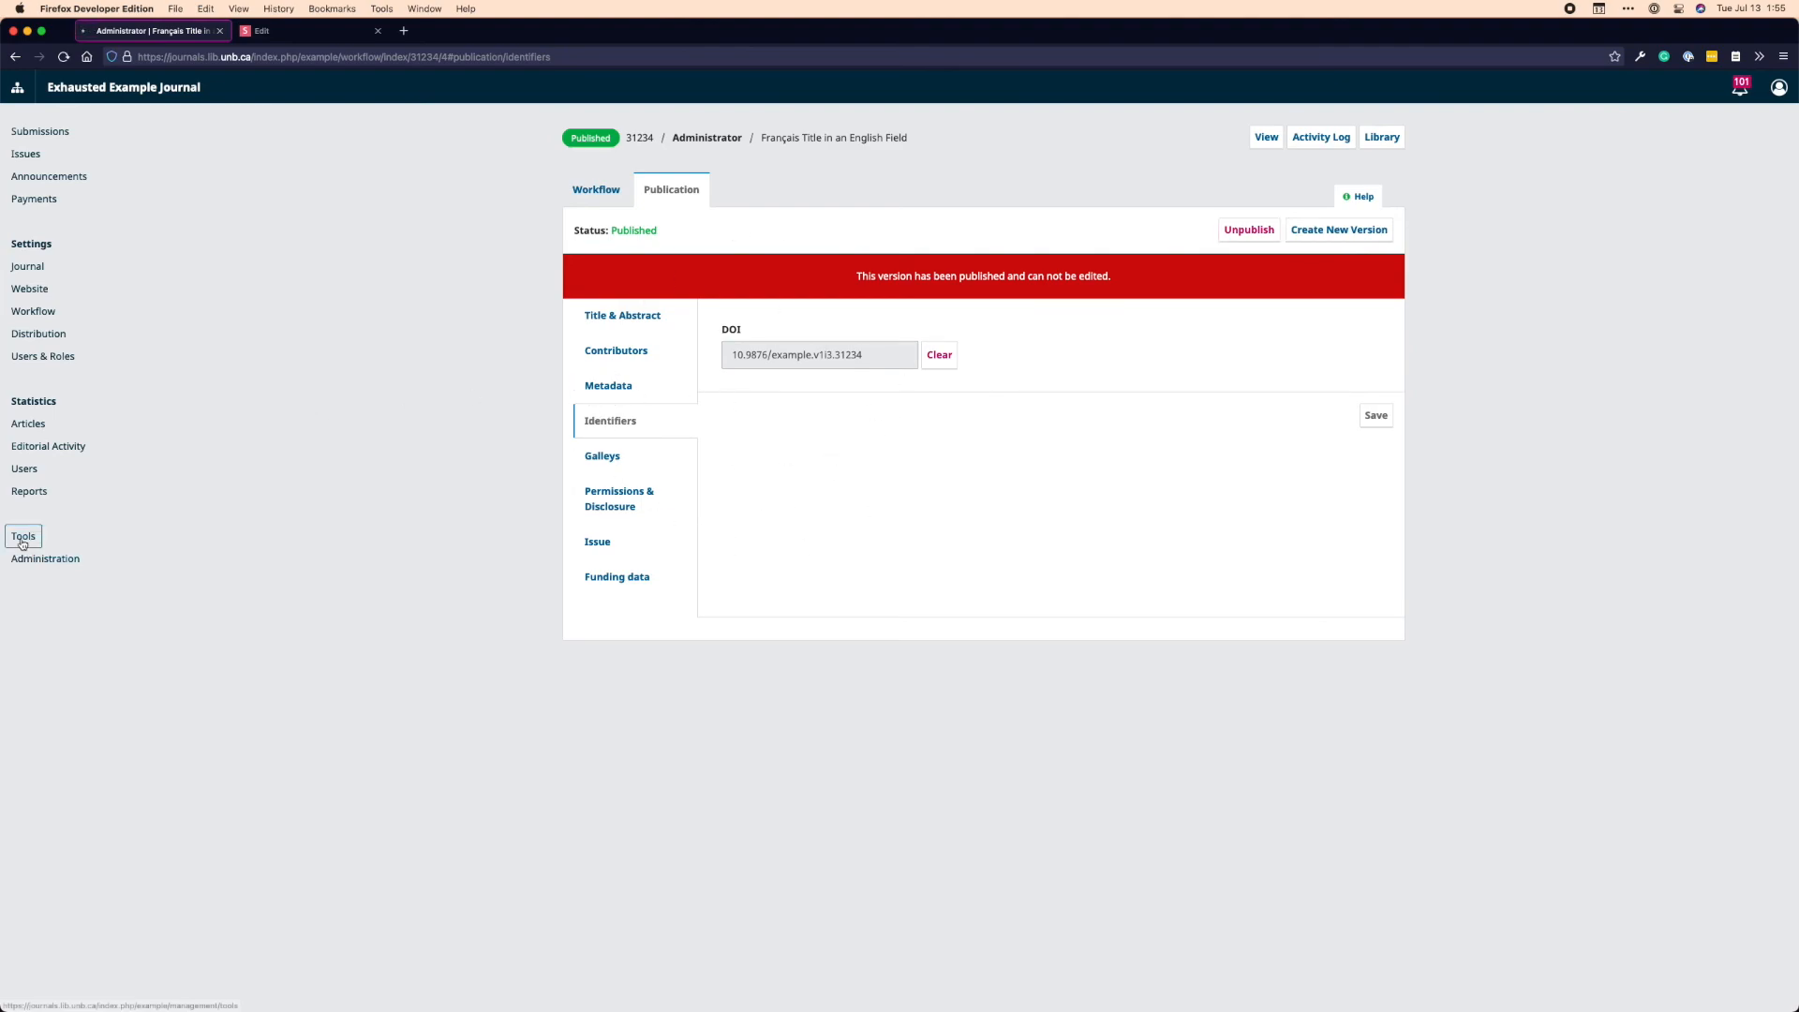
Select all four articles in the CrossRef XML Export plugin's article list for deposit
left_click(23, 536)
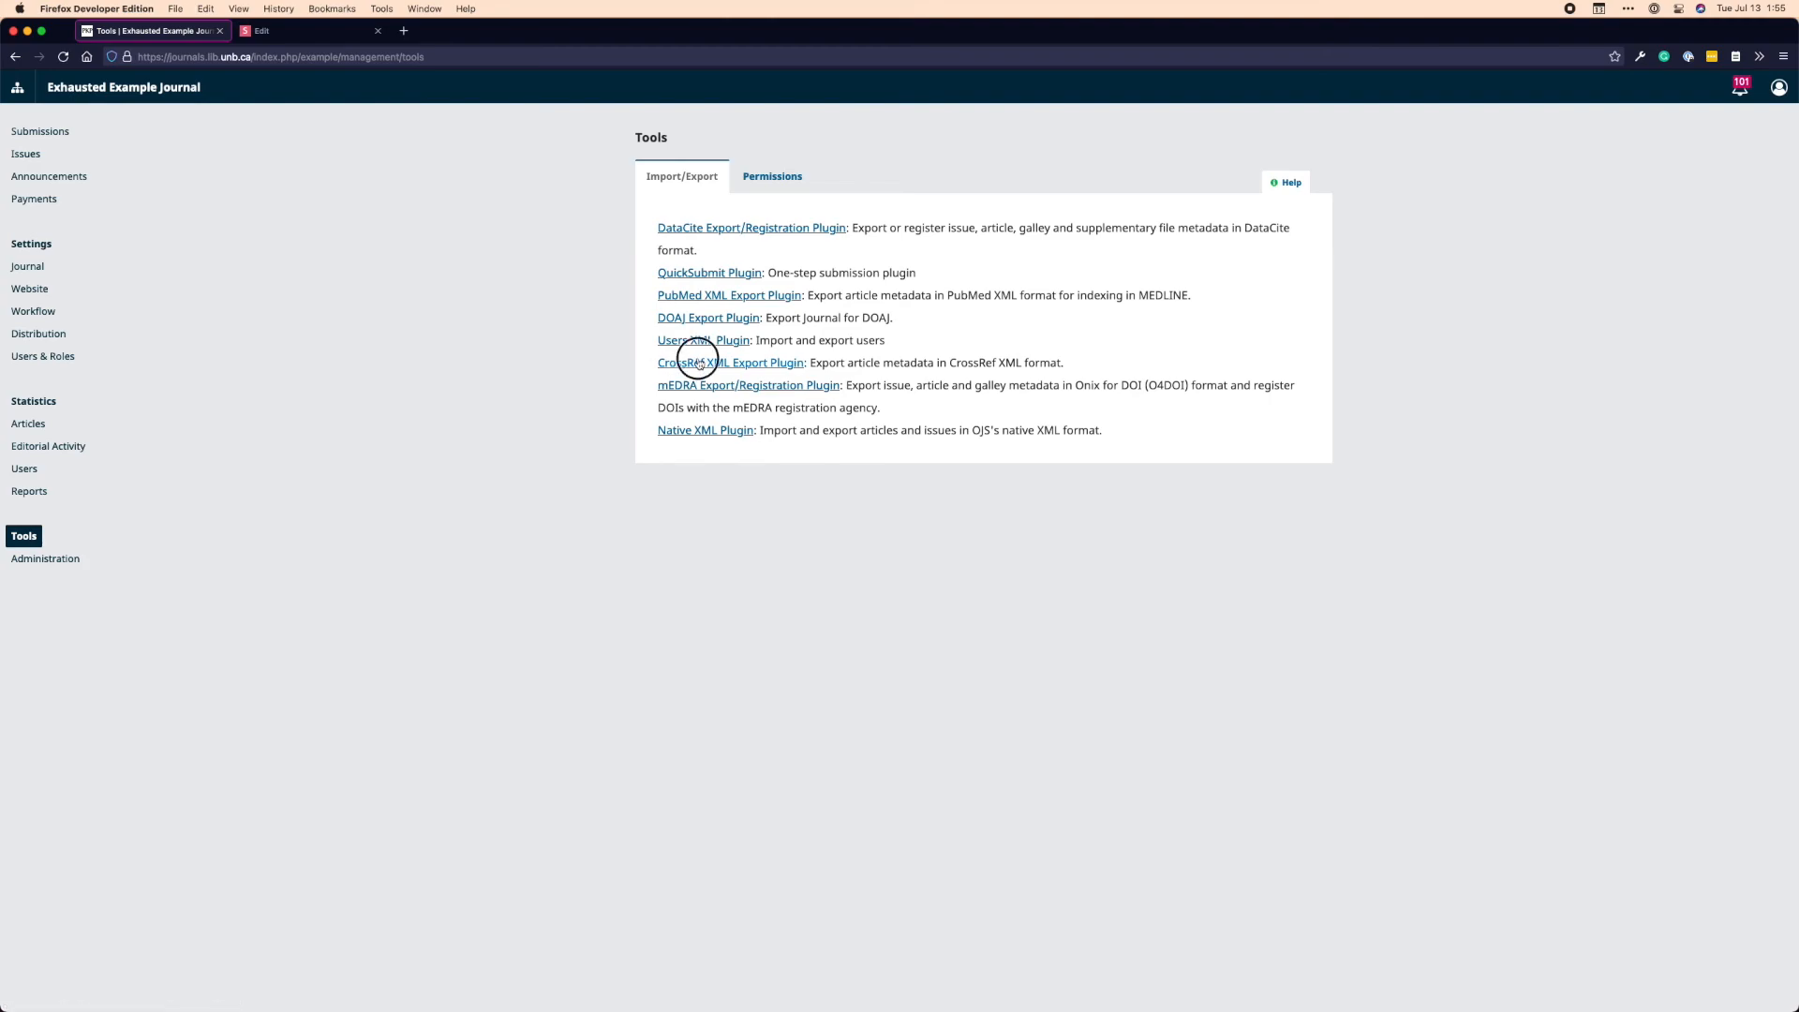
left_click(731, 362)
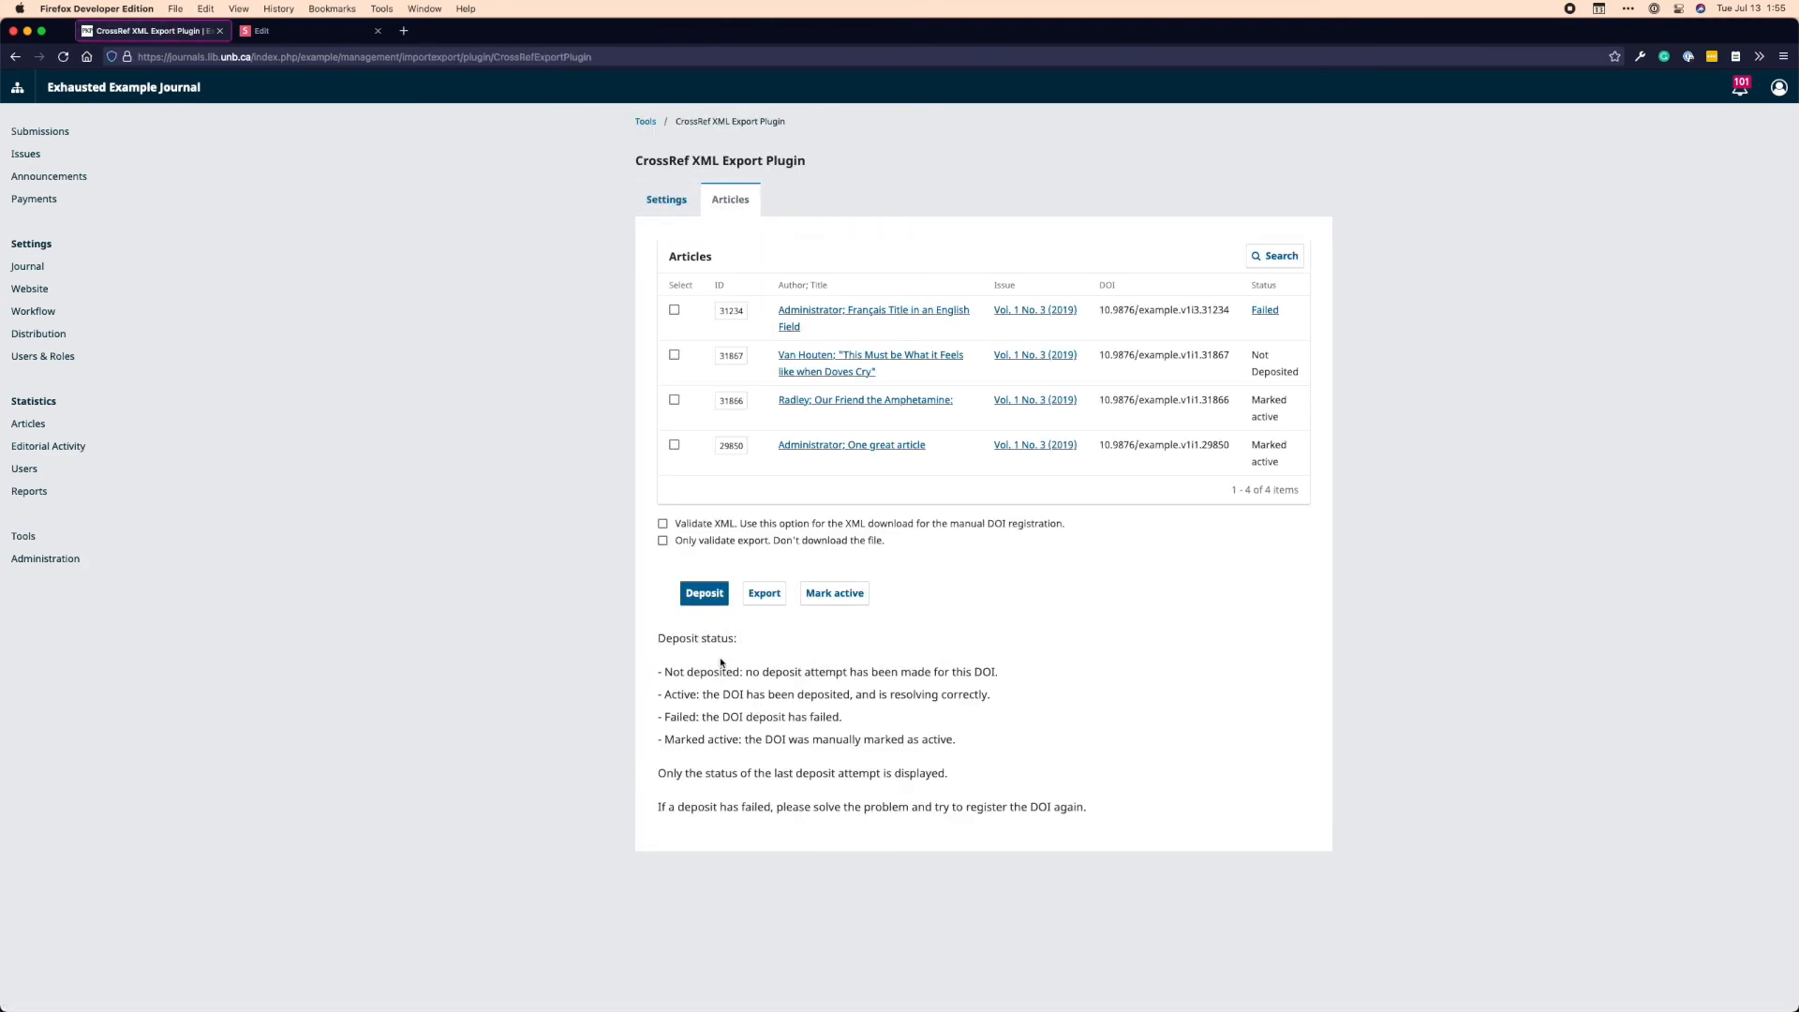
mouse_move(869, 641)
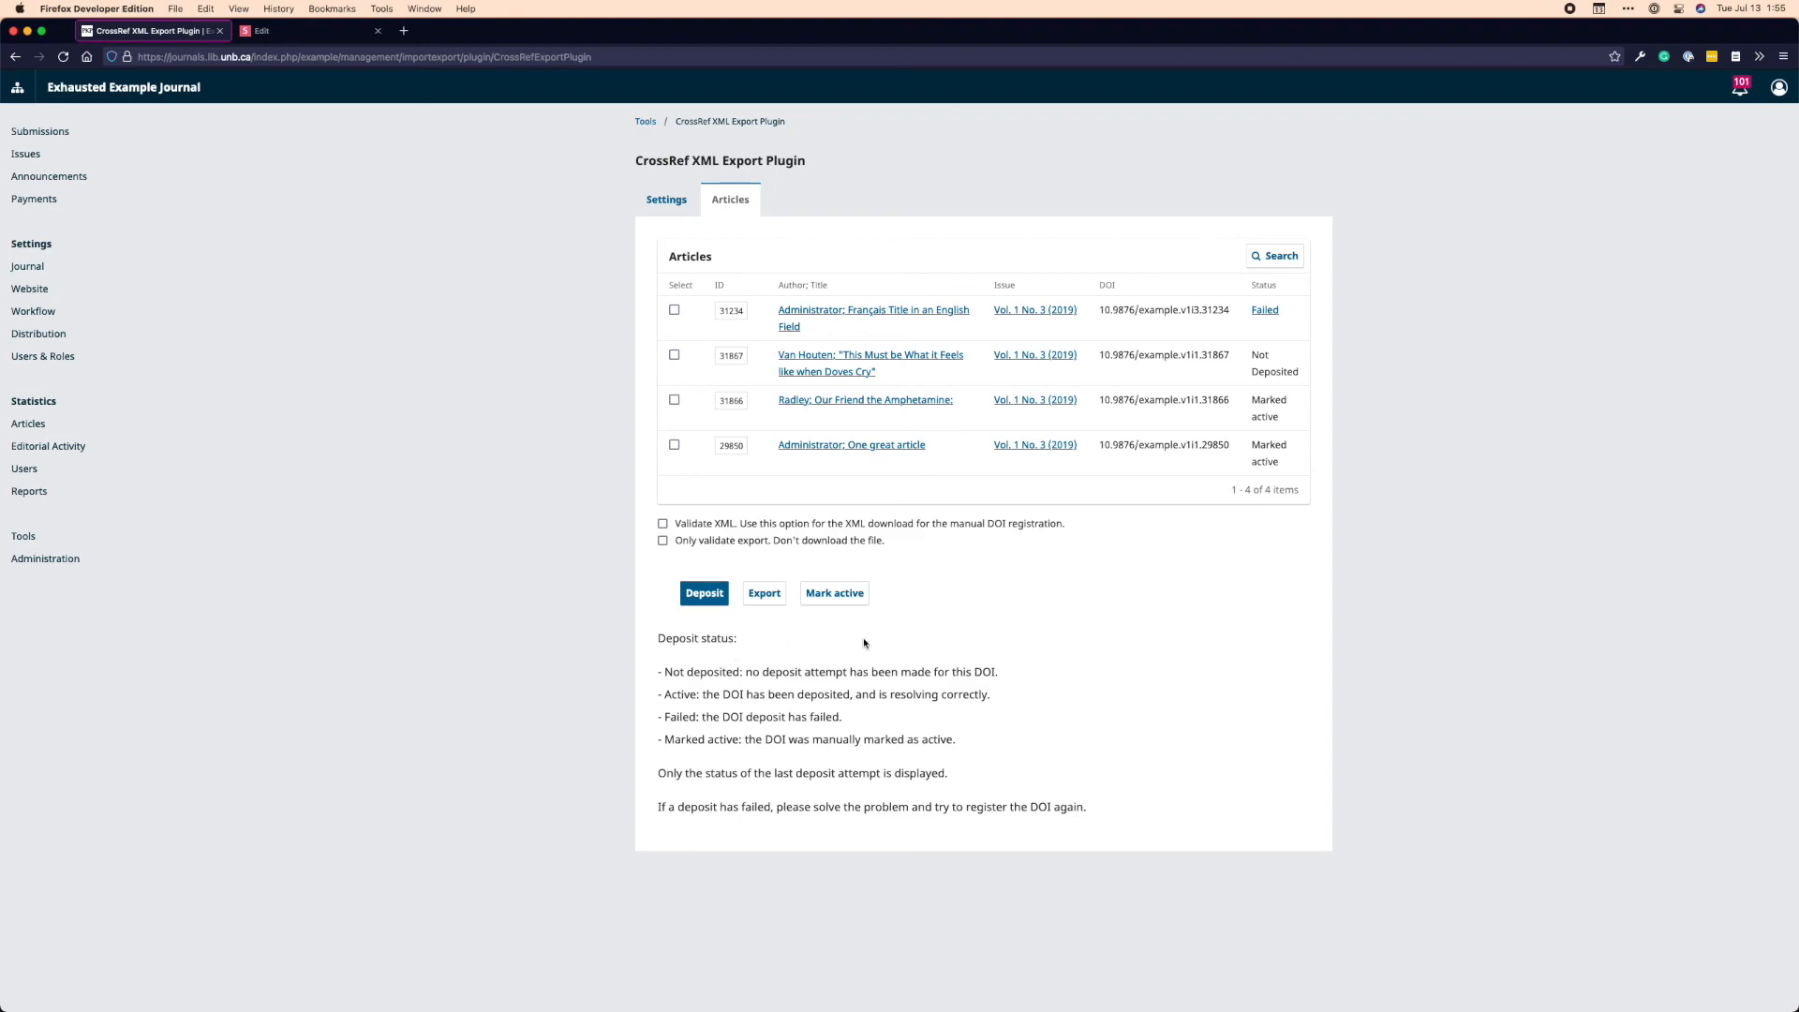
mouse_move(937, 621)
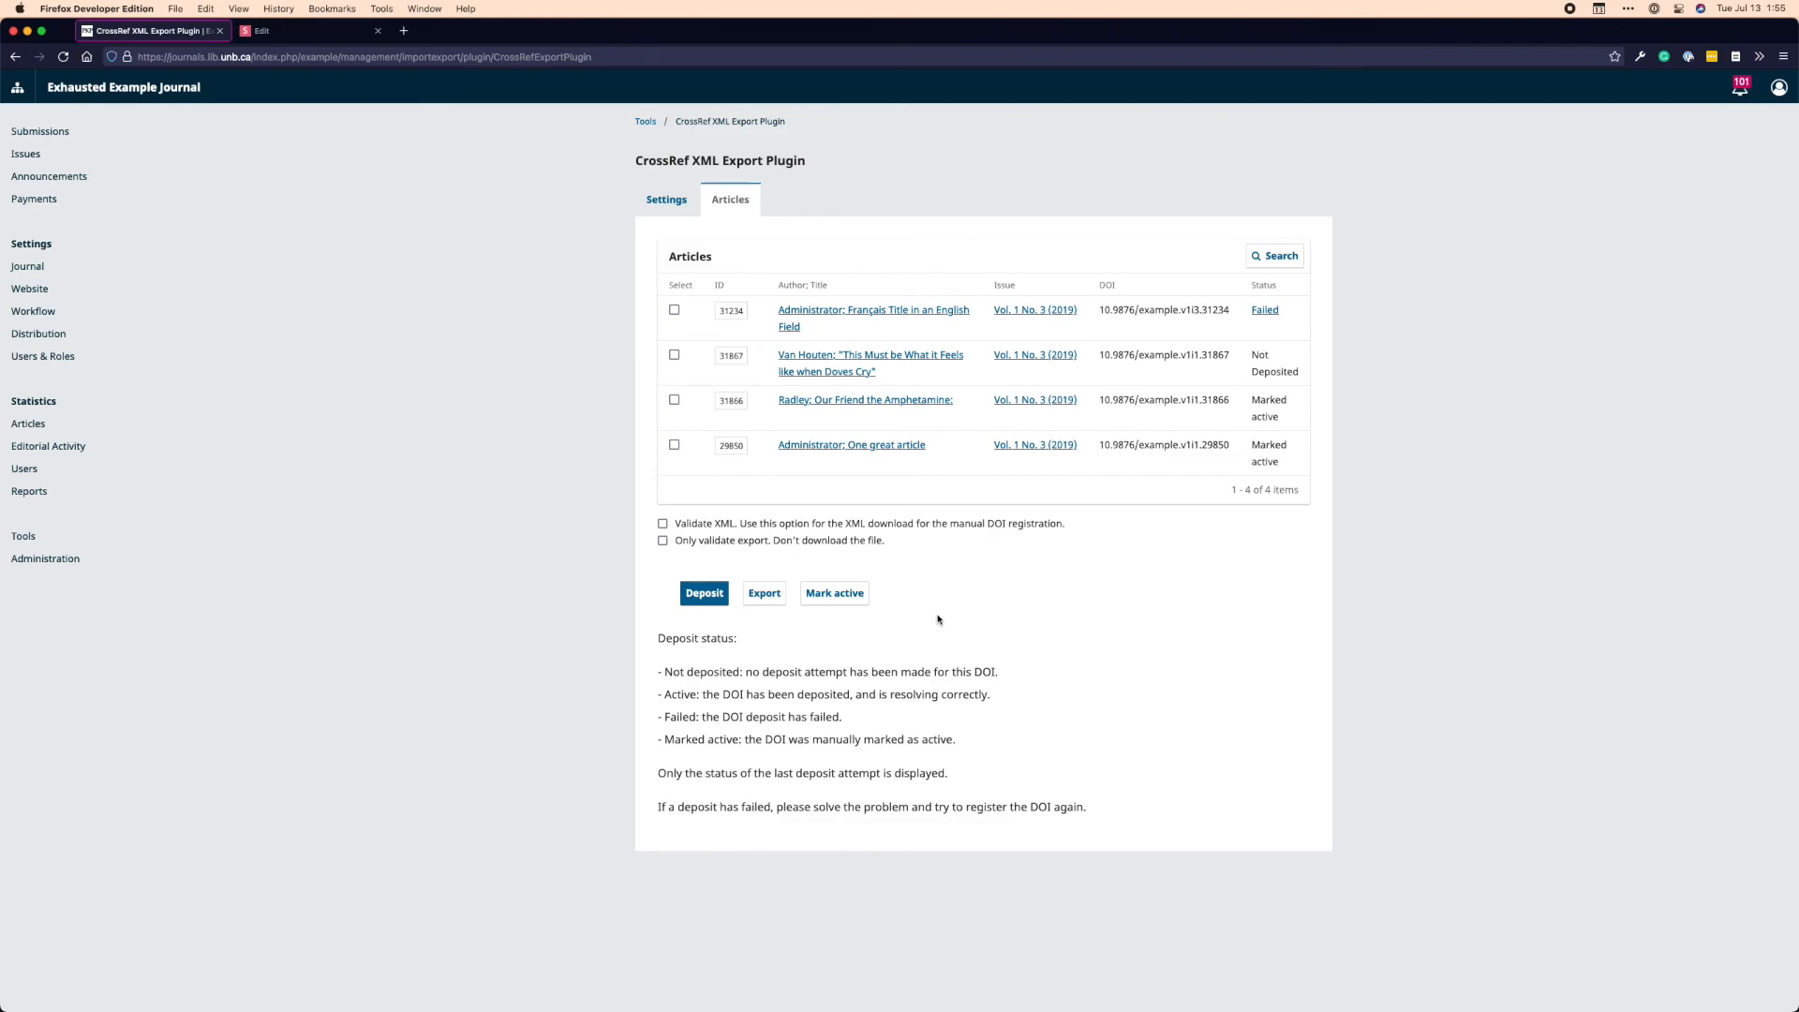
mouse_move(941, 637)
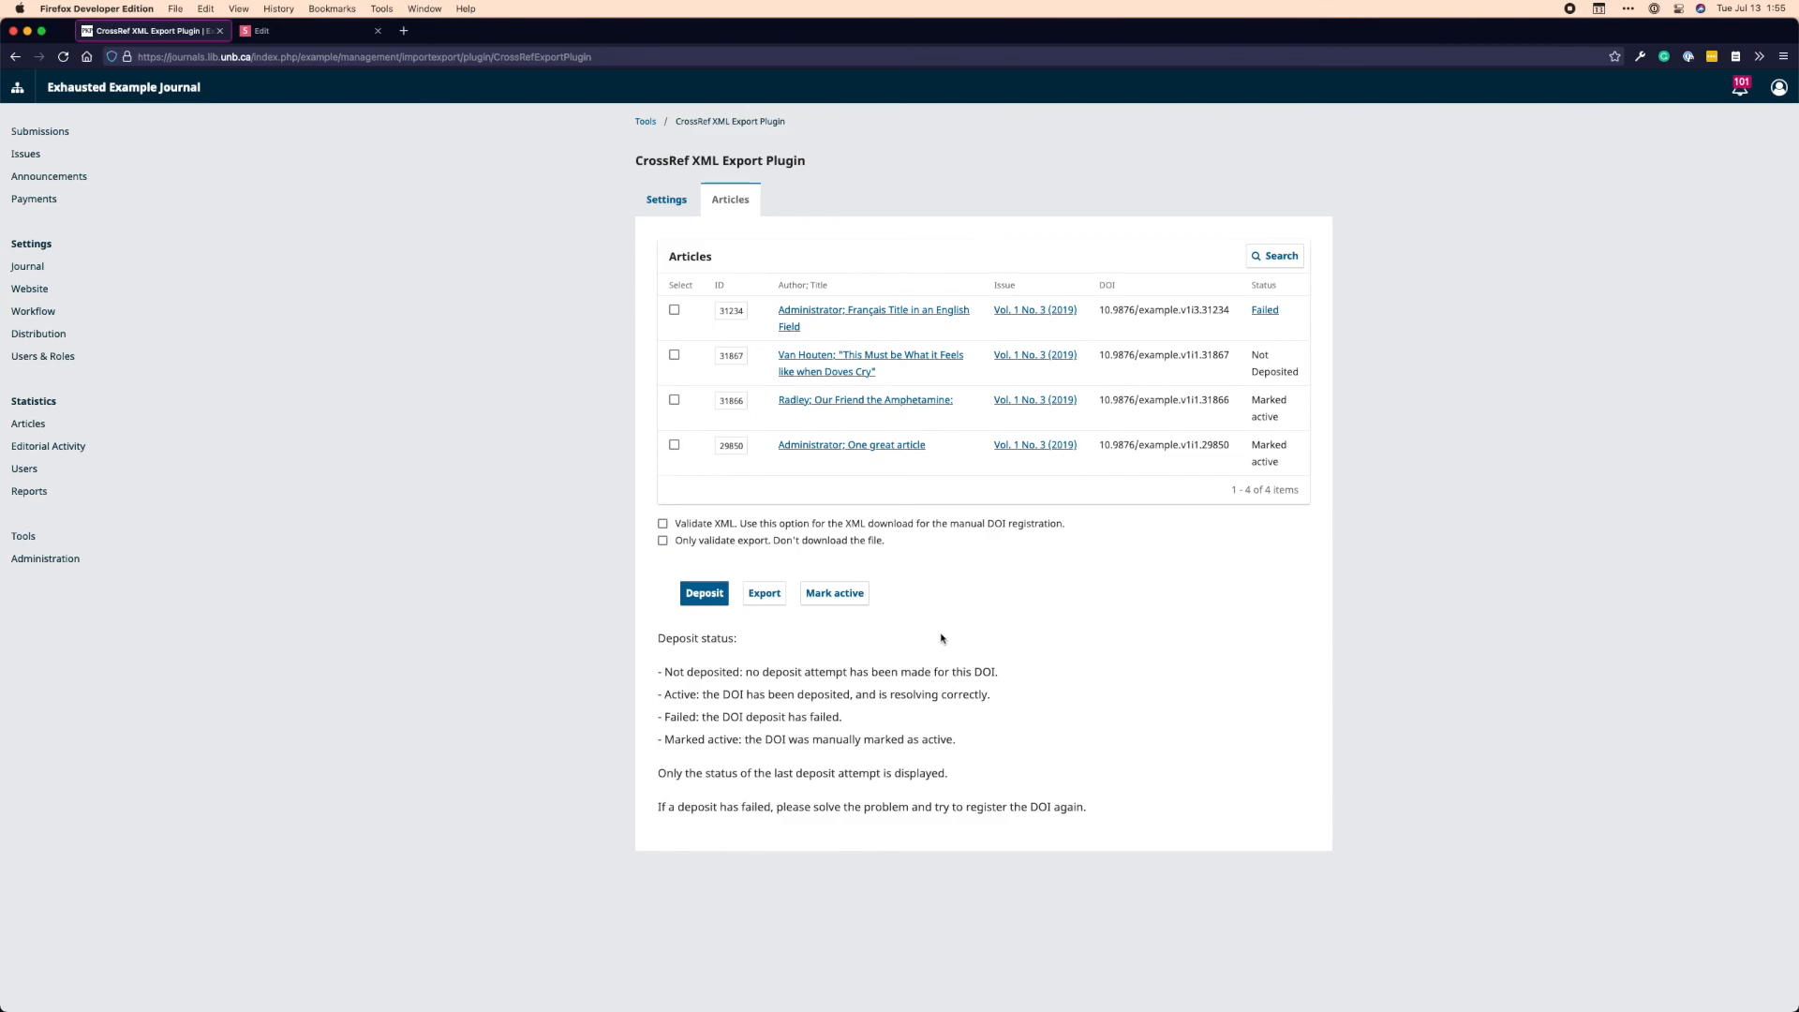
mouse_move(1039, 600)
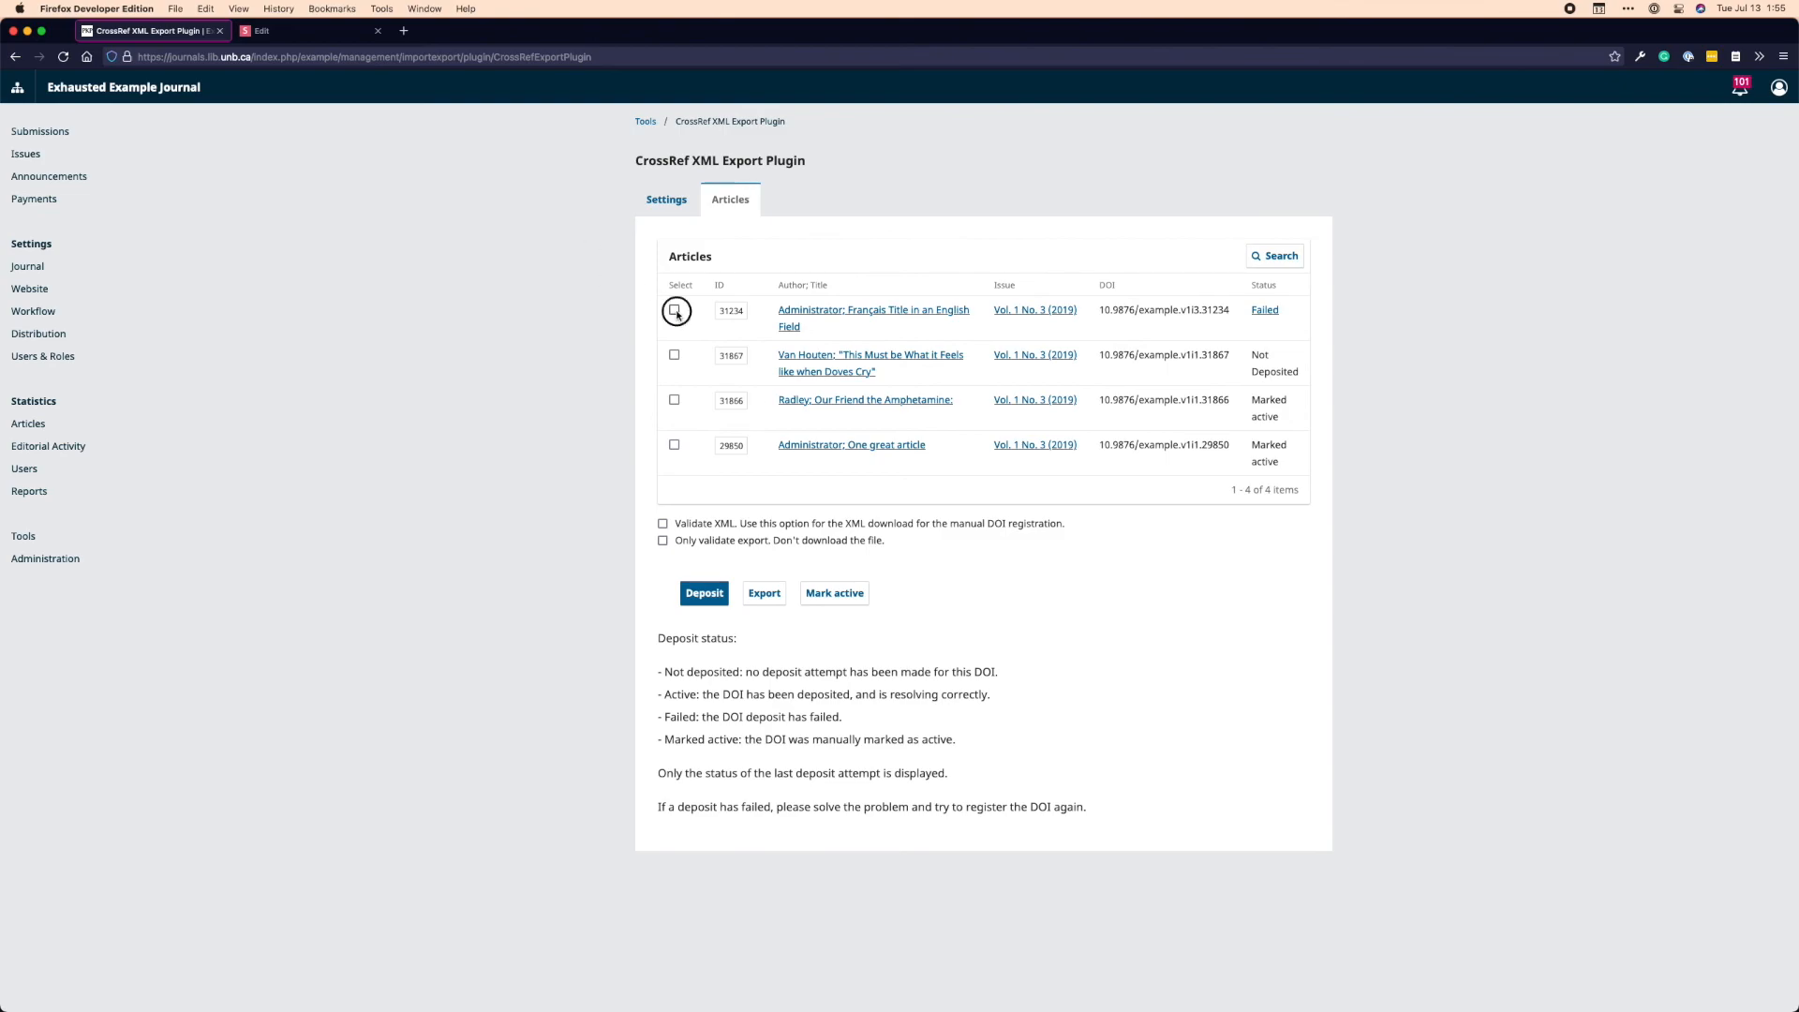
left_click(675, 311)
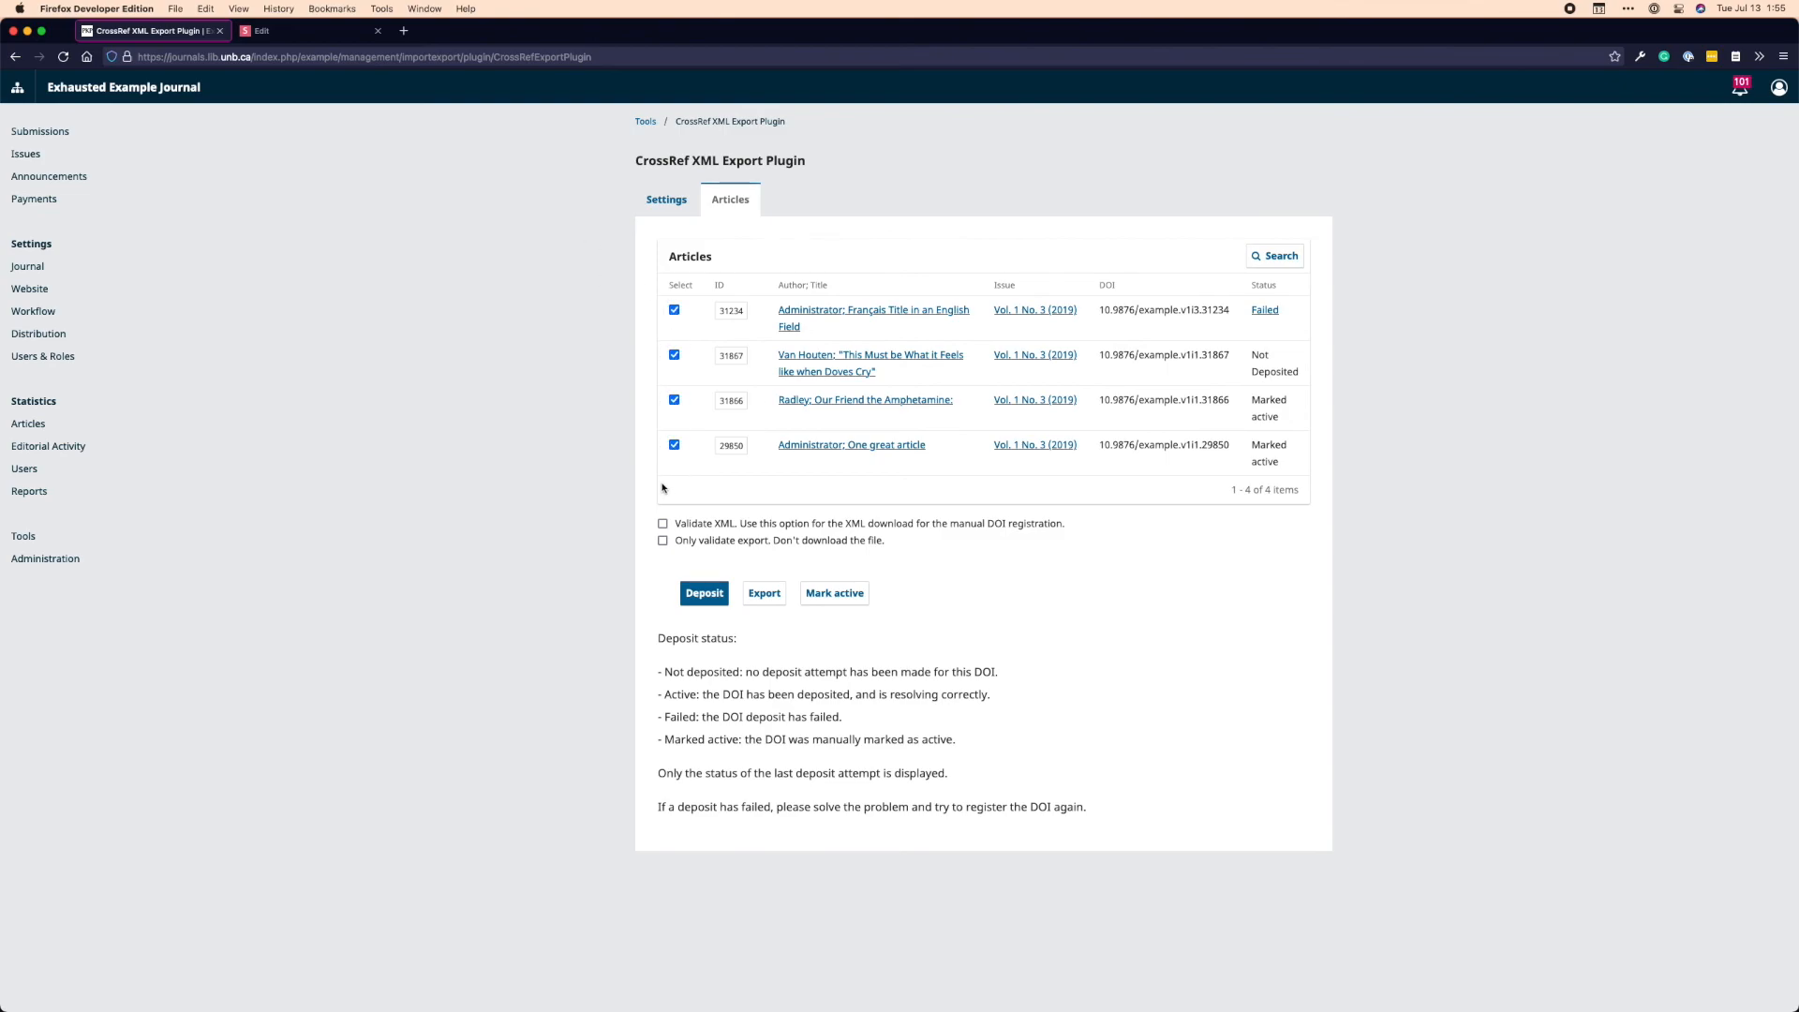
mouse_move(856, 686)
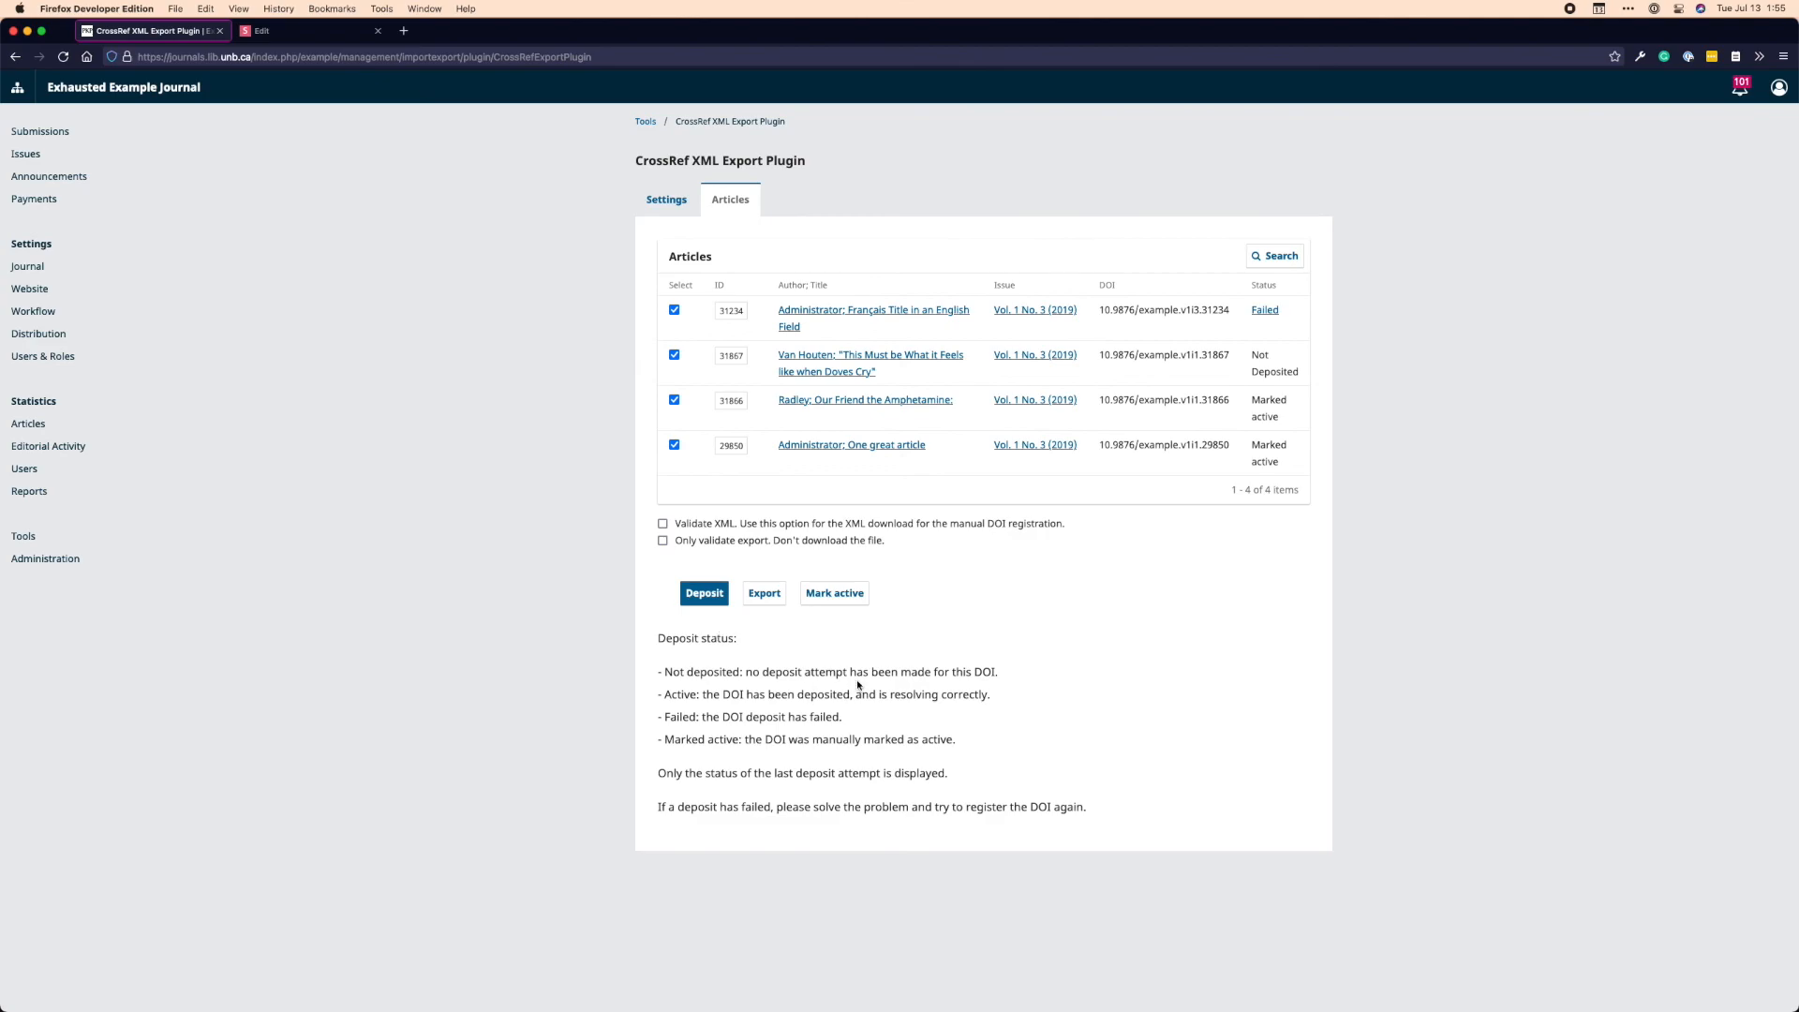
mouse_move(874, 616)
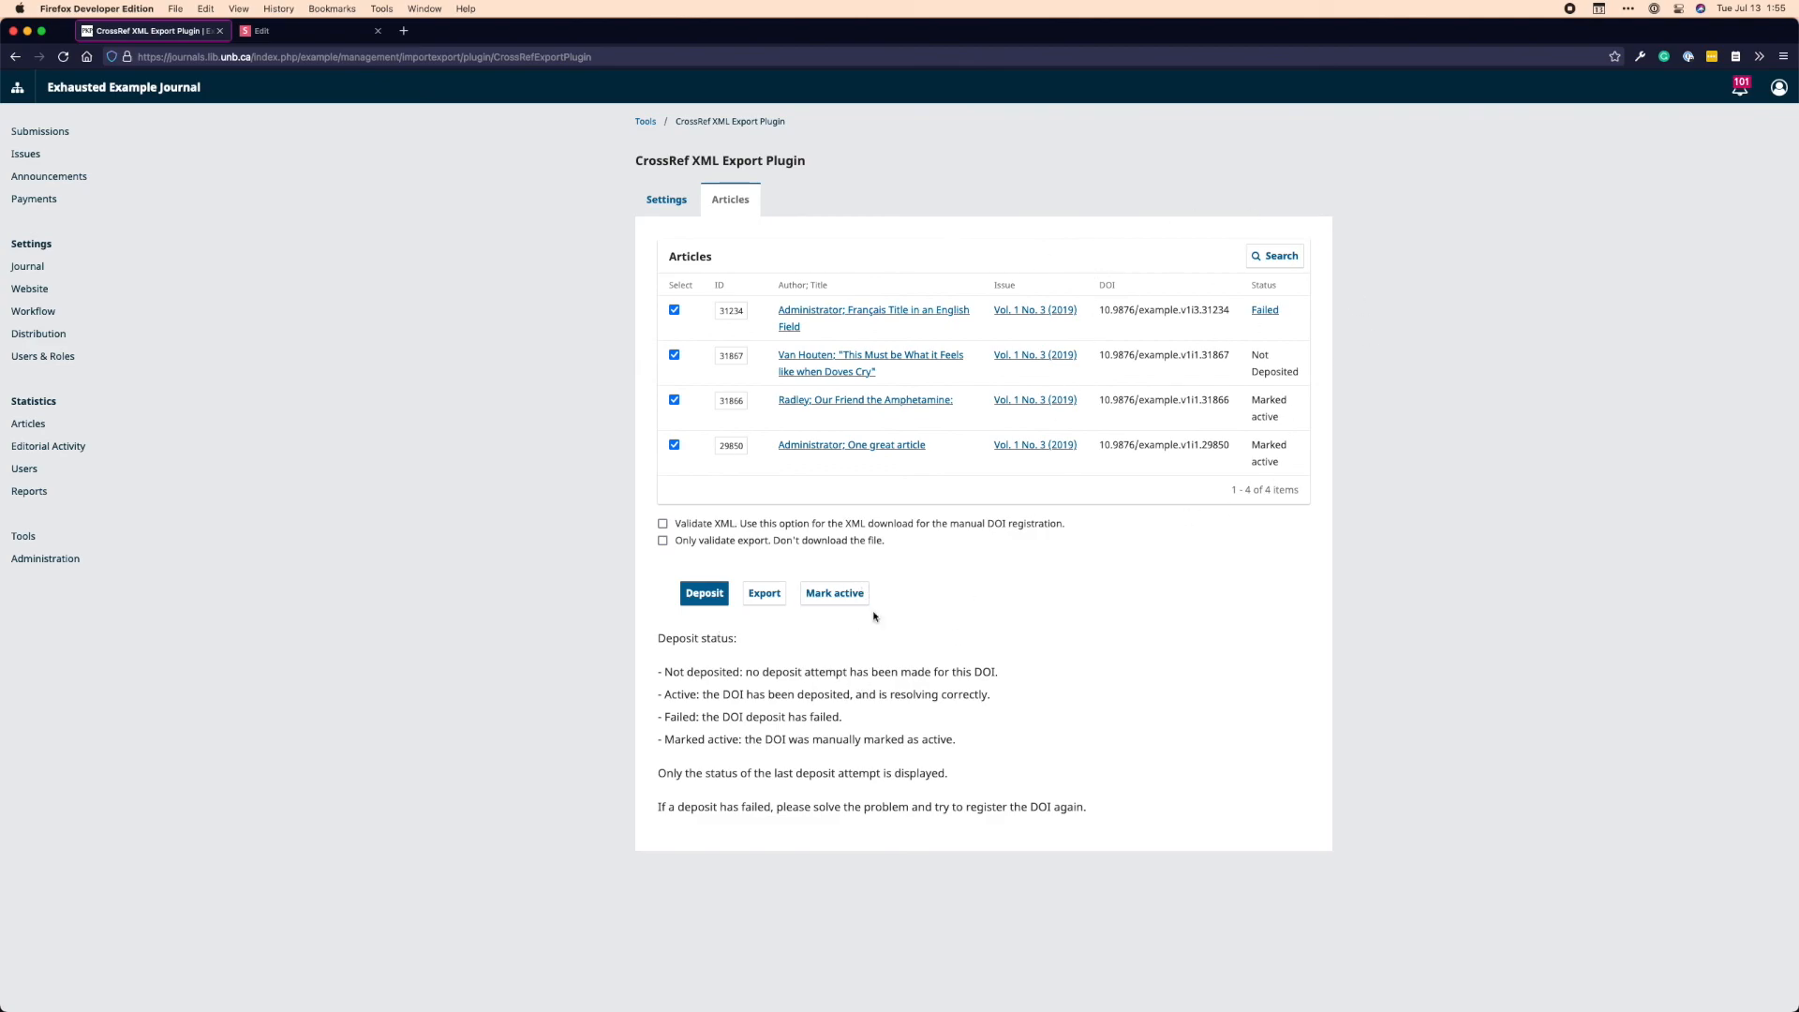
left_click(1263, 310)
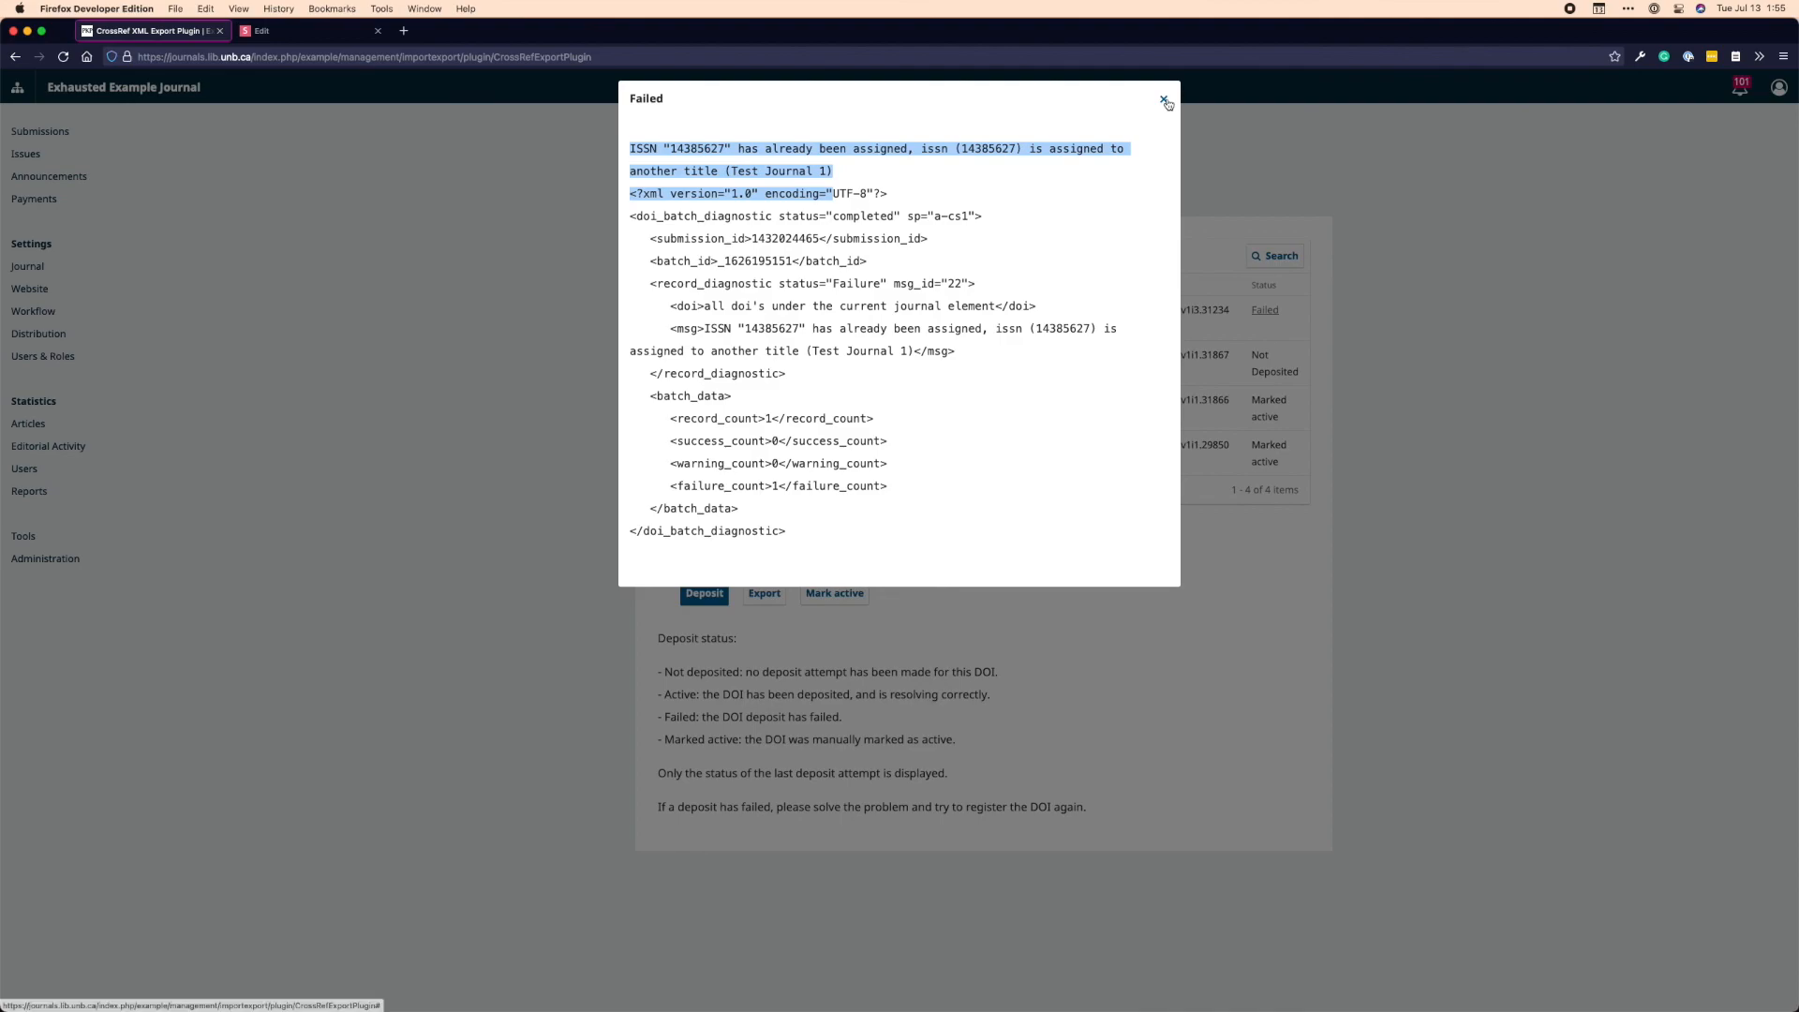
left_click(1166, 101)
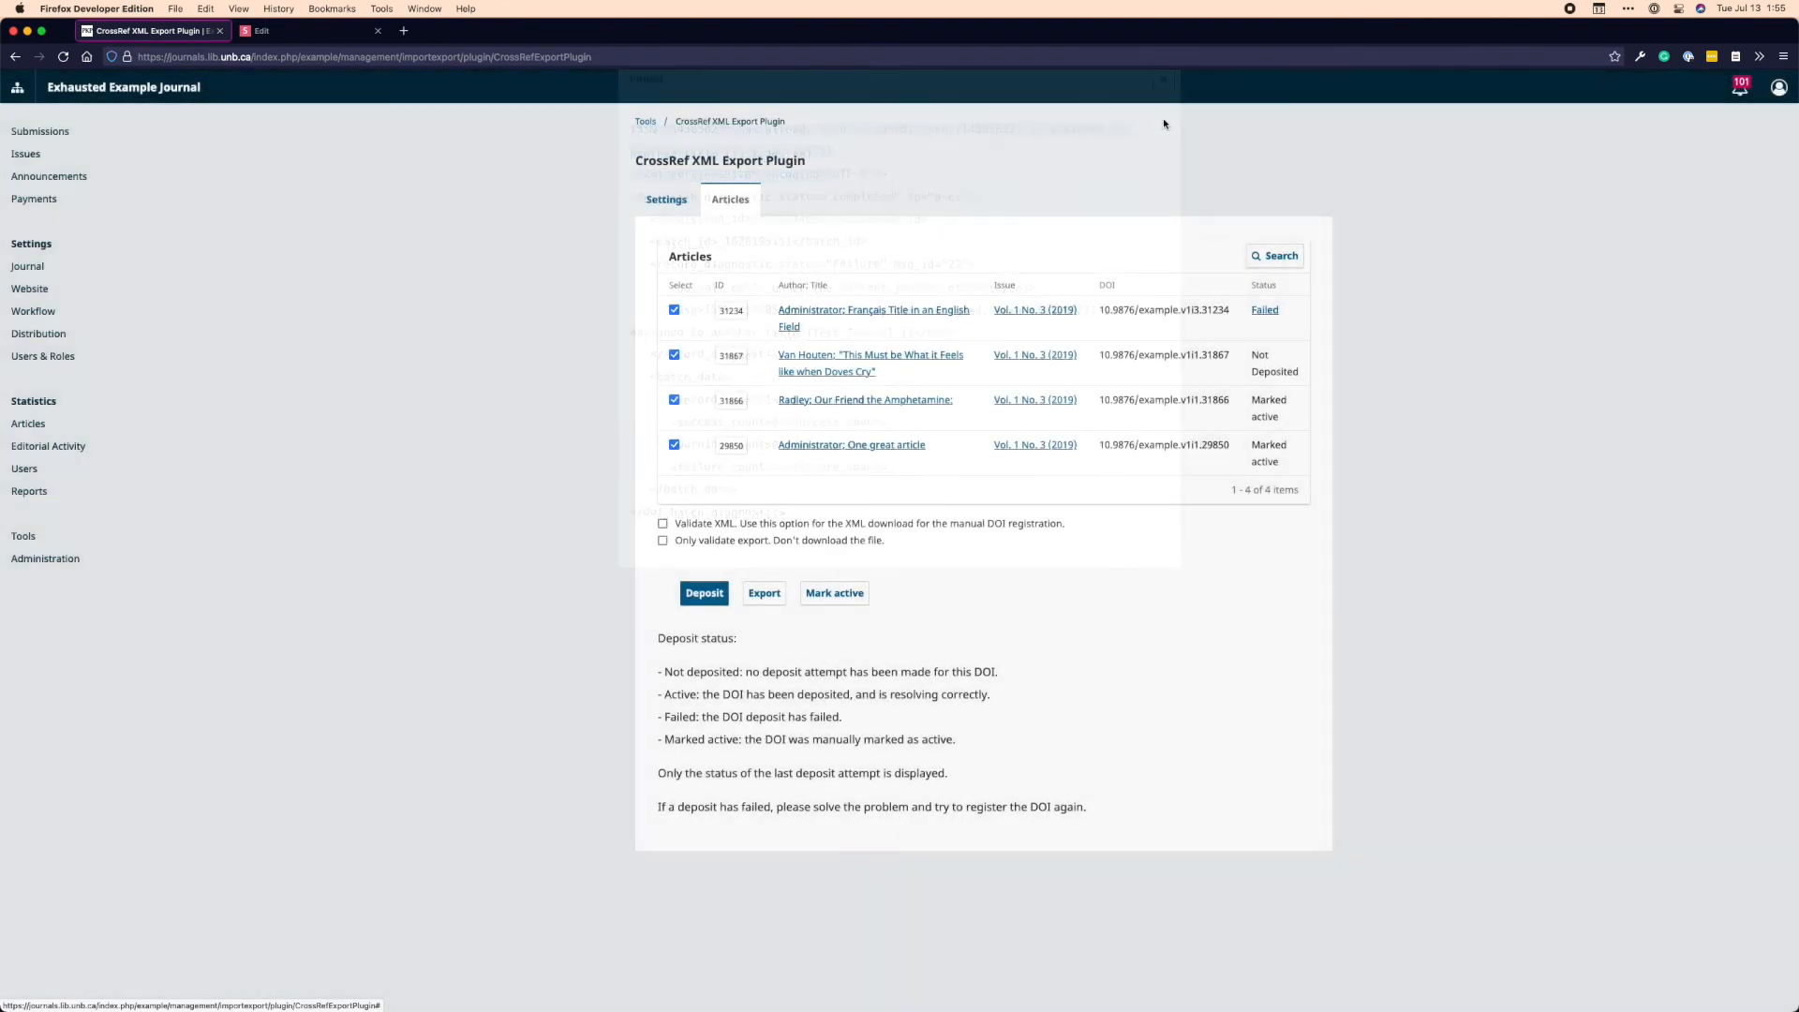
left_click(1164, 81)
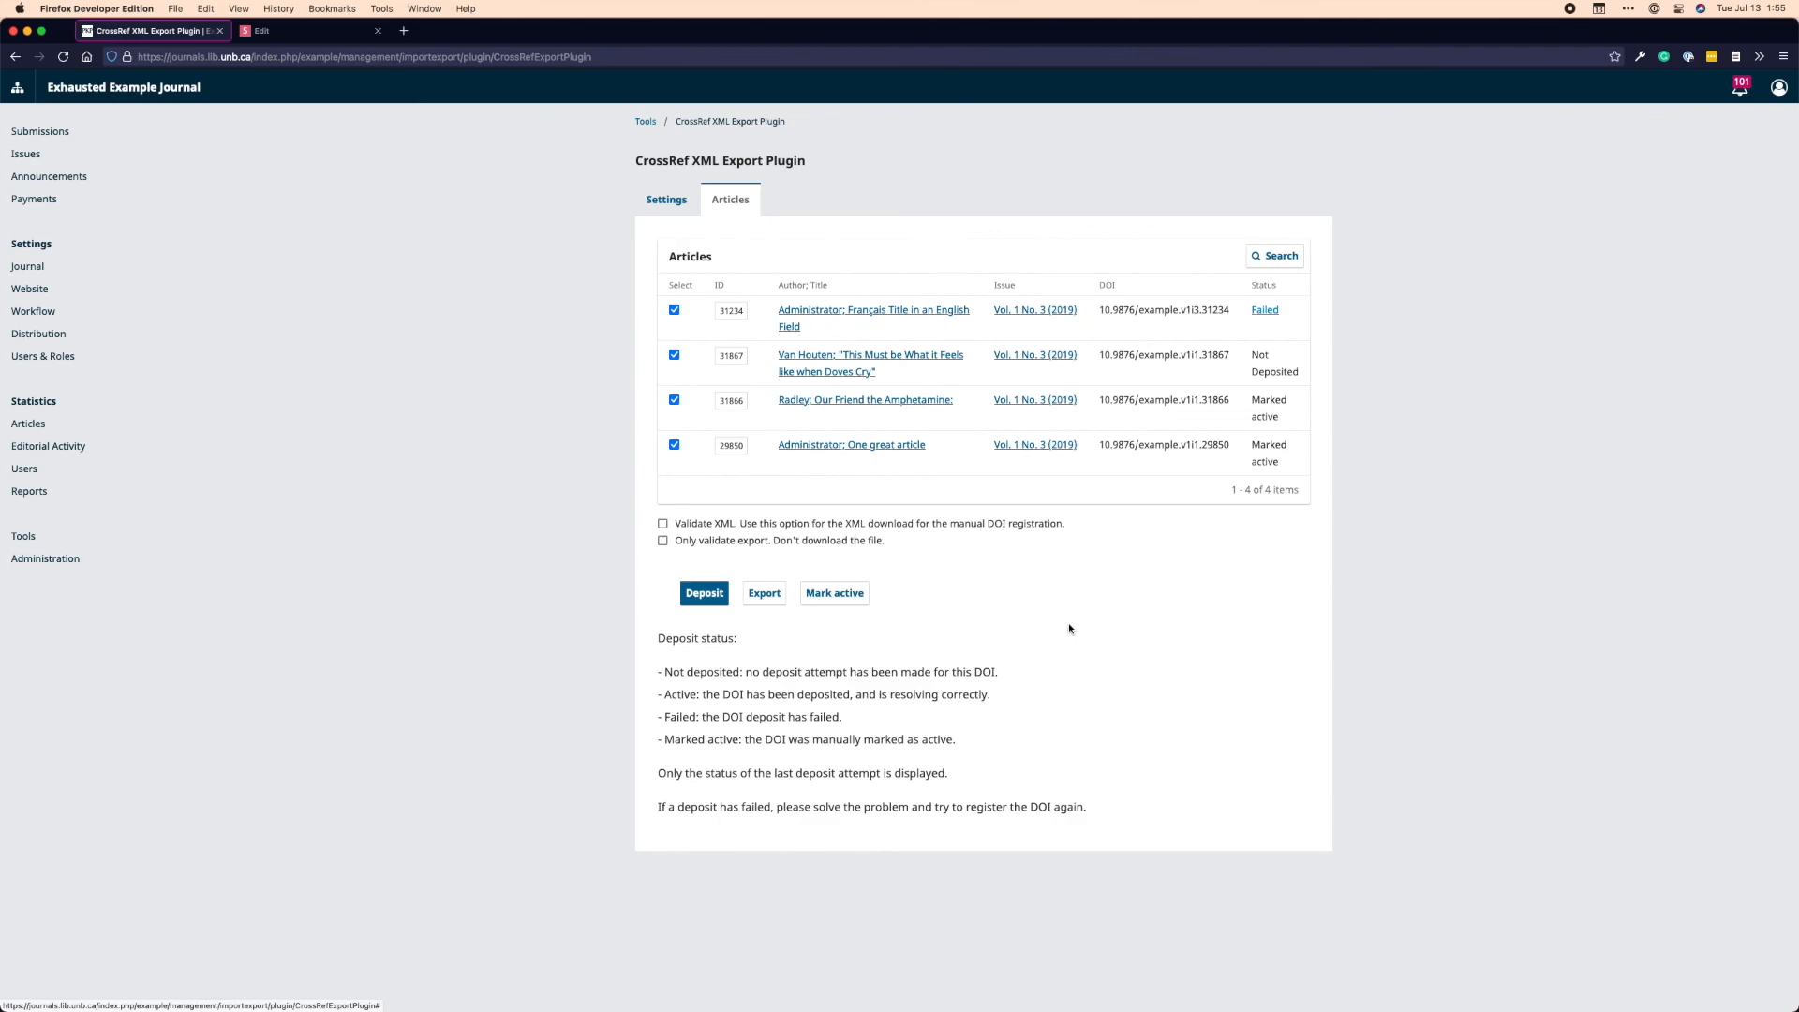
mouse_move(1016, 654)
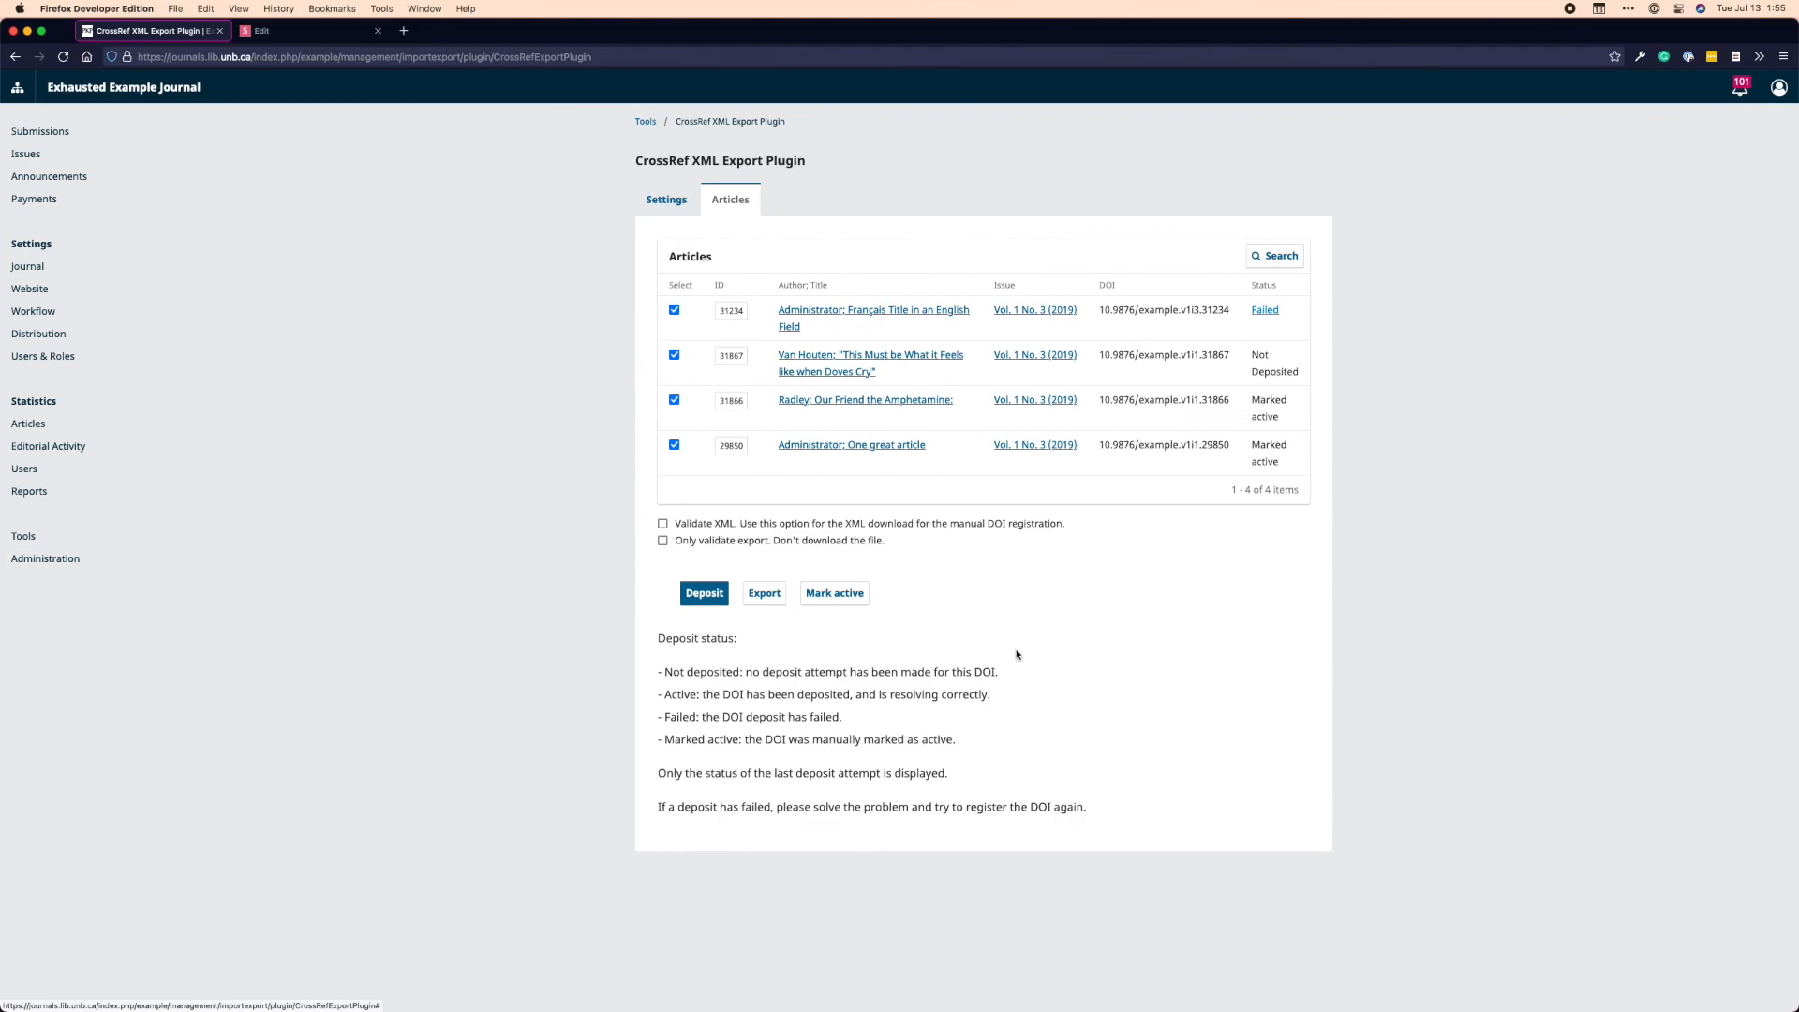
mouse_move(1051, 622)
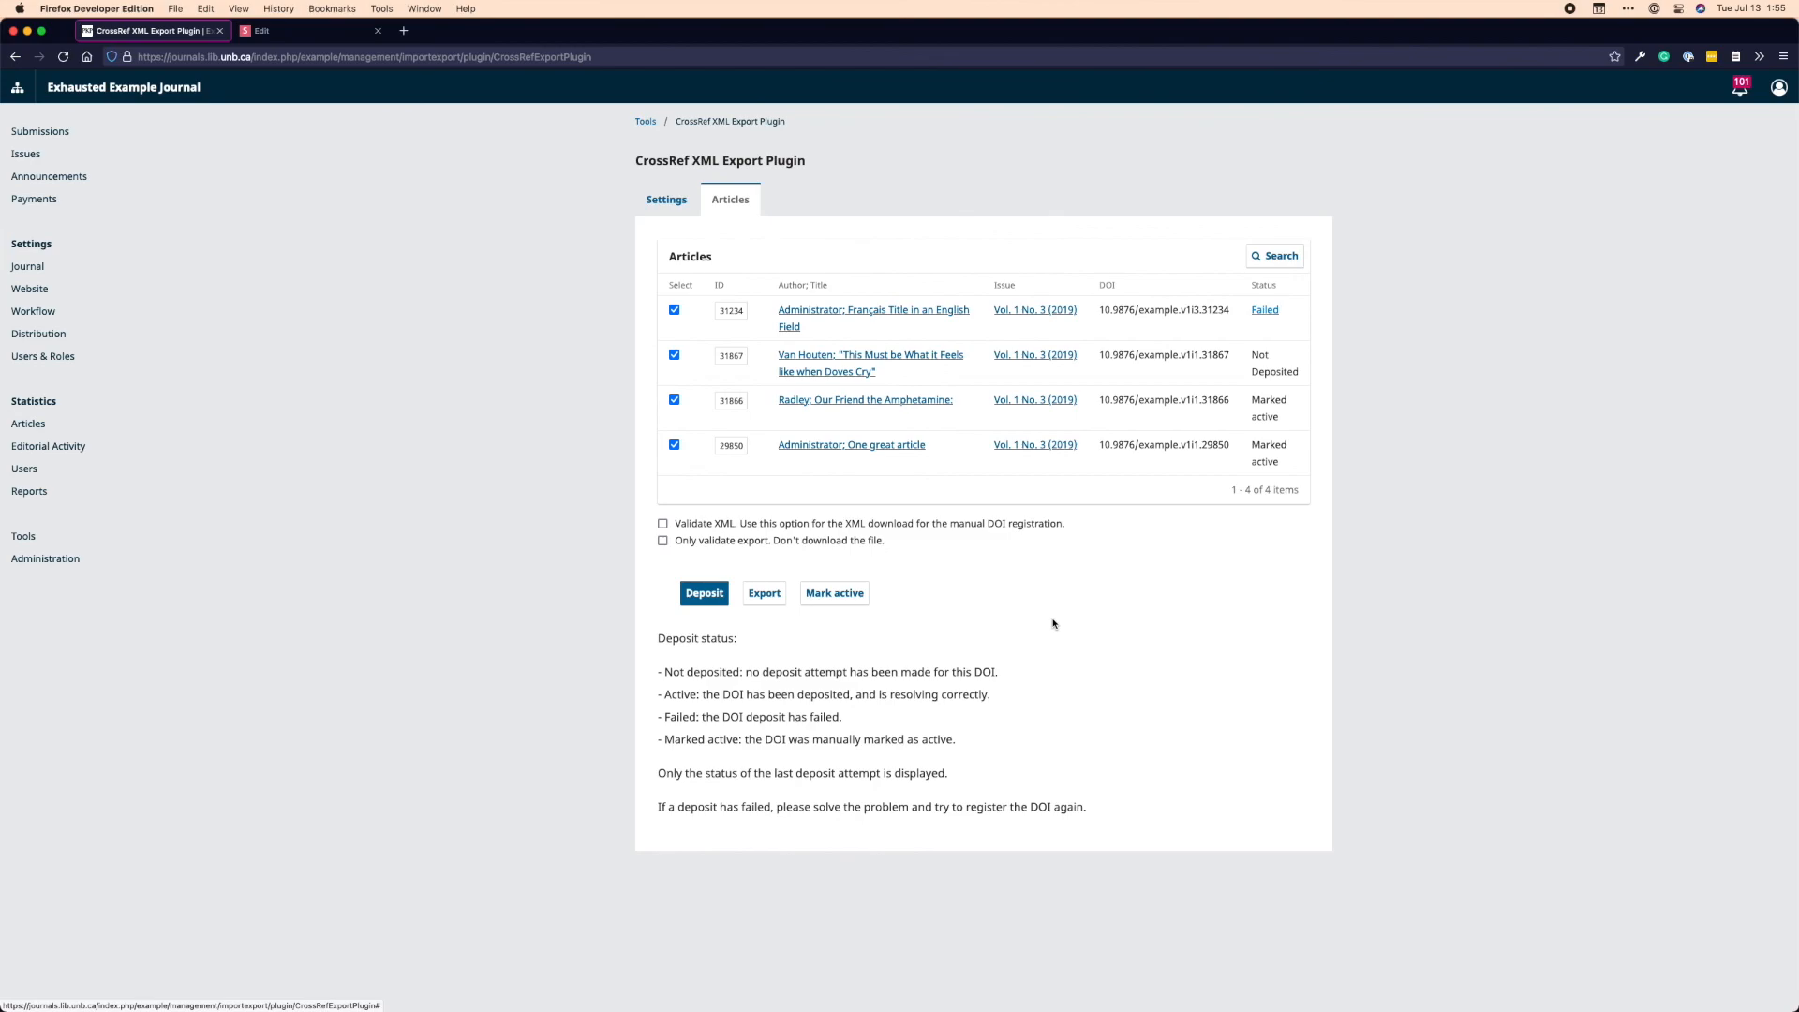
mouse_move(1102, 661)
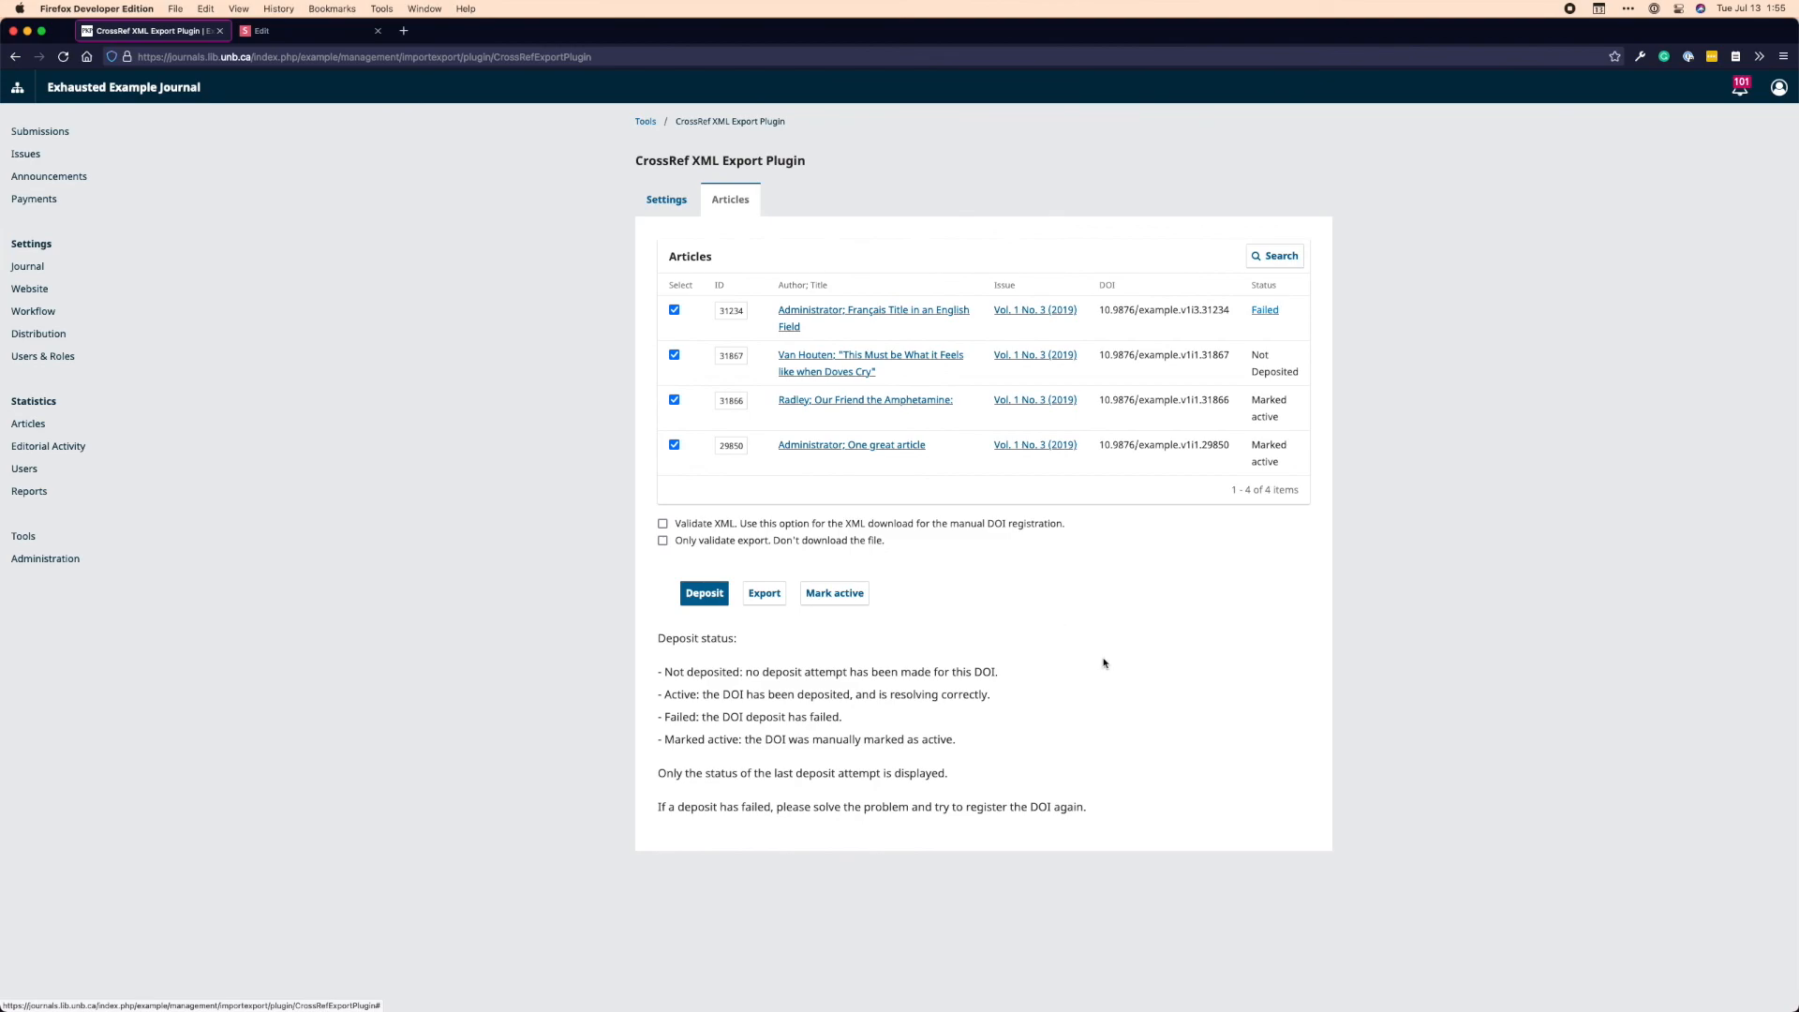
mouse_move(1087, 637)
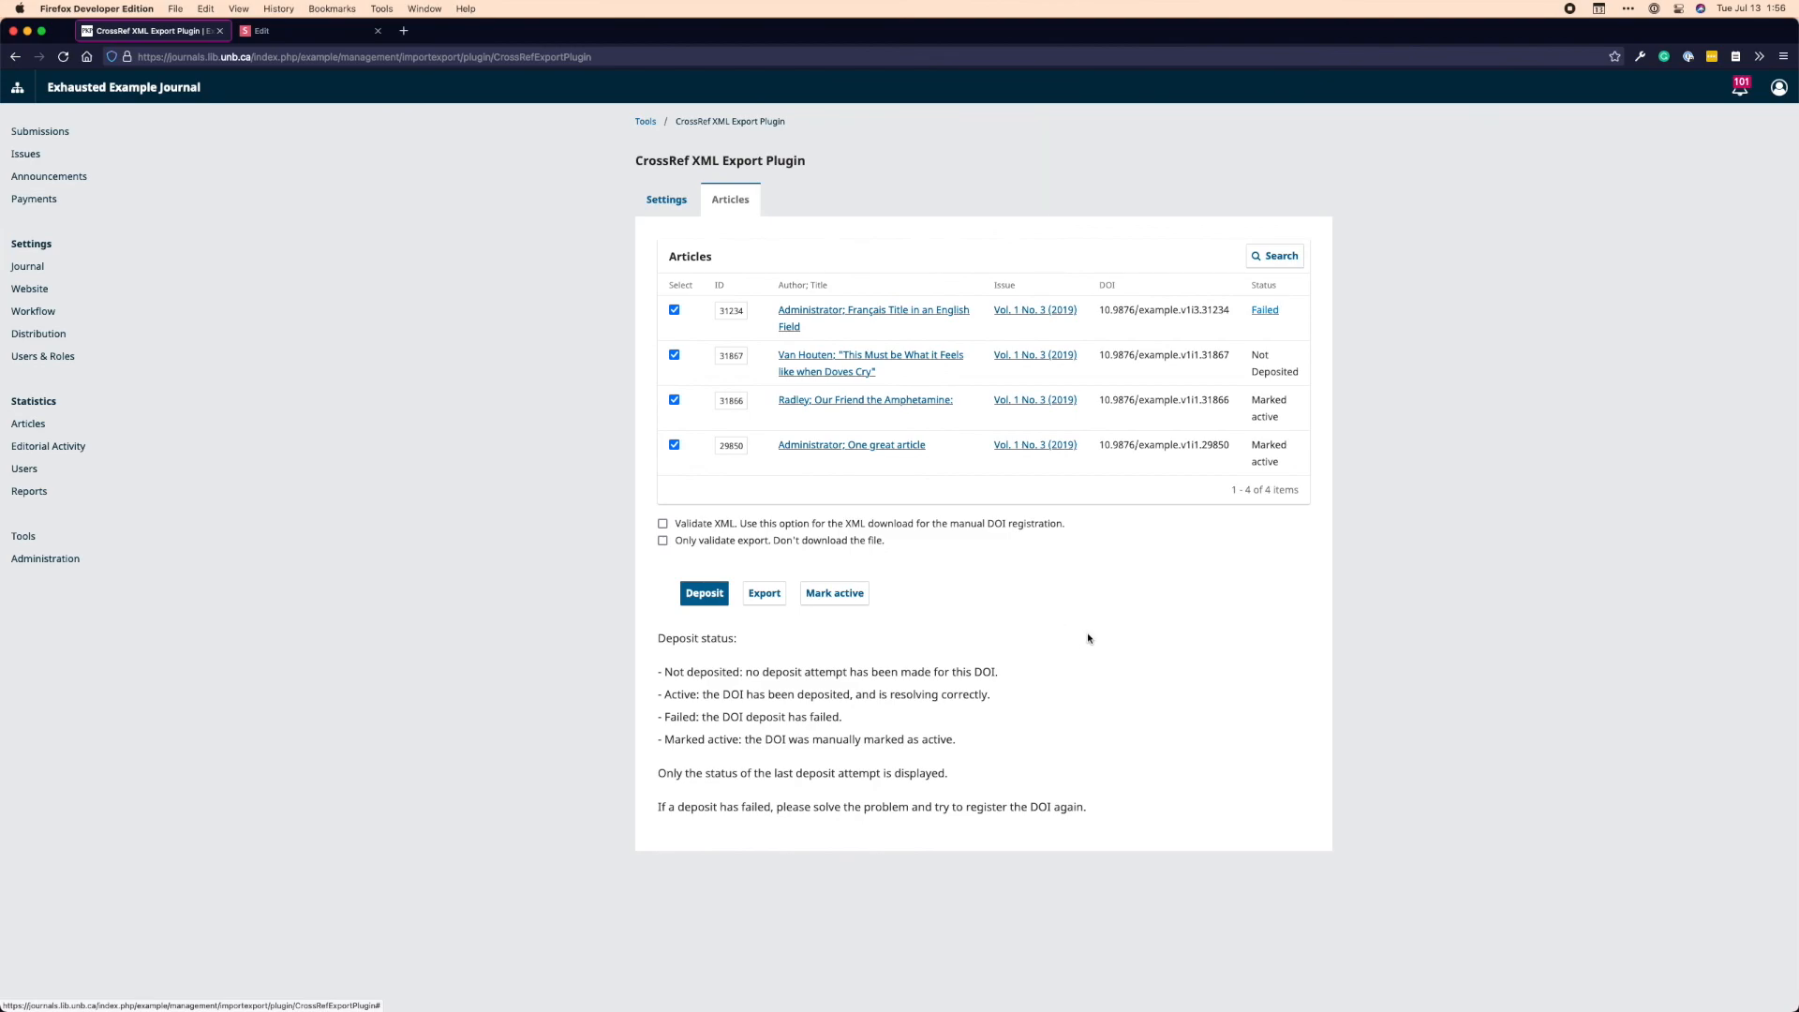
mouse_move(1064, 637)
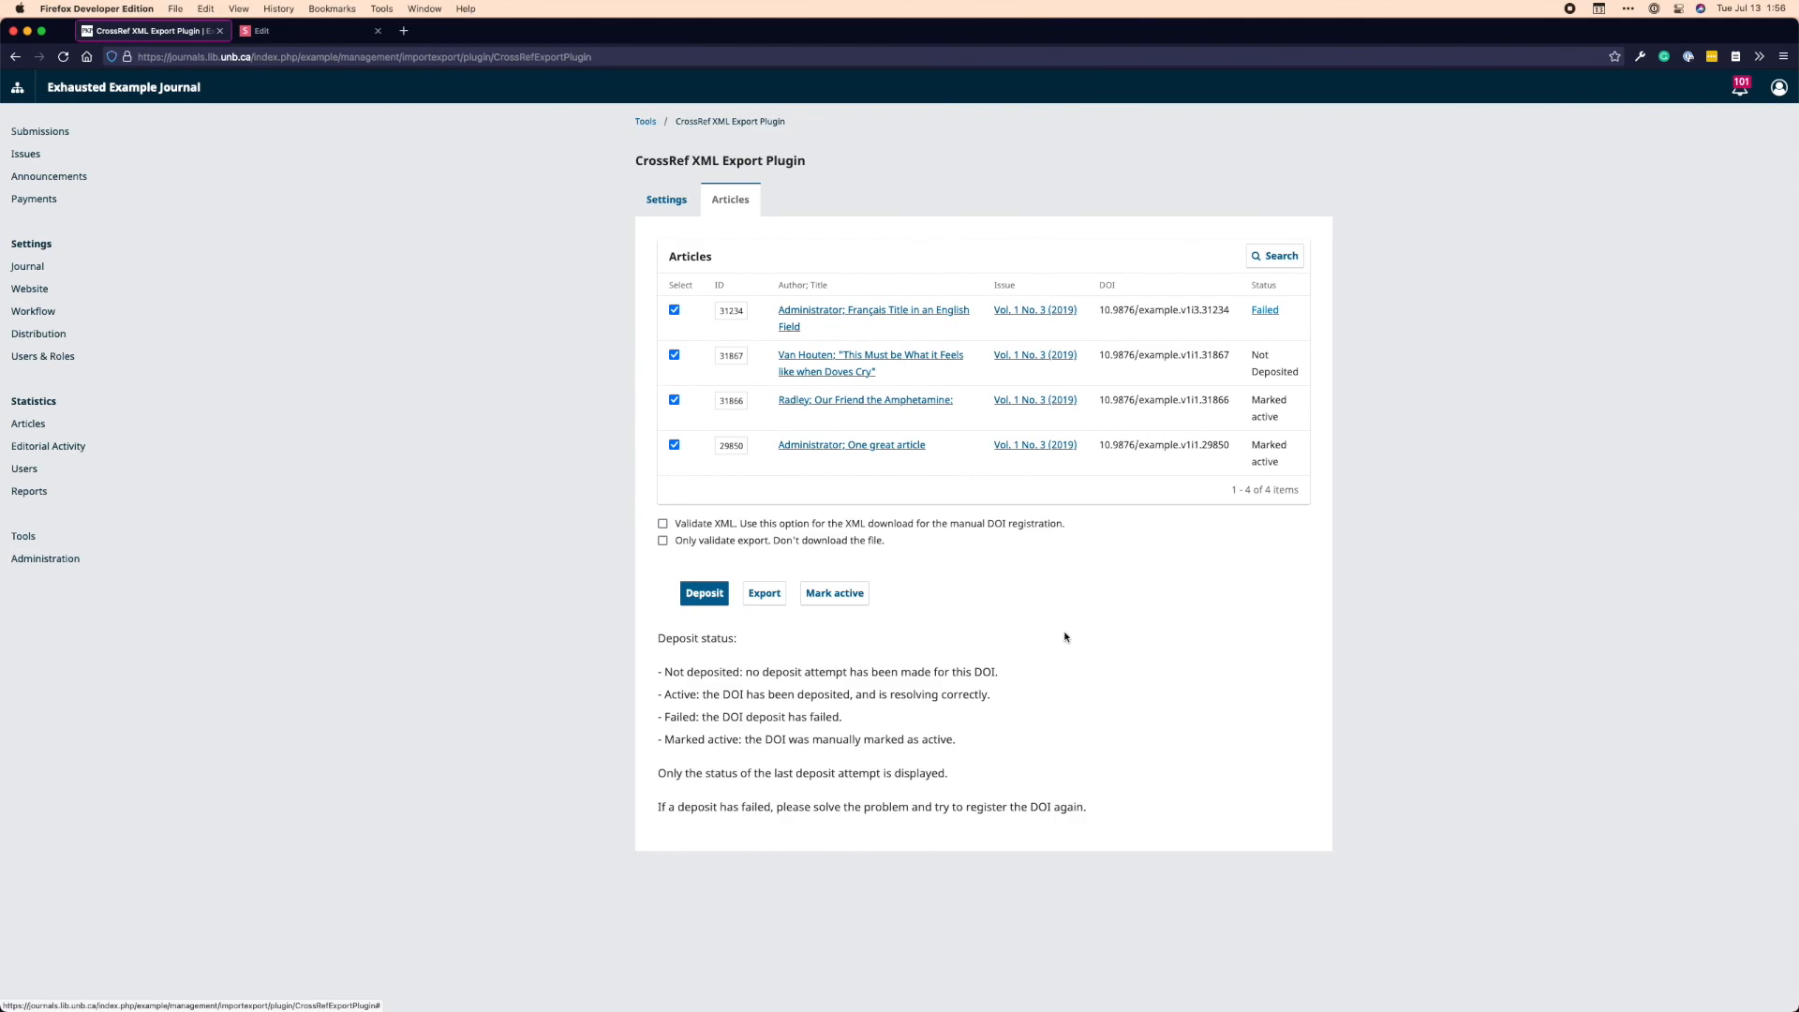
mouse_move(1021, 654)
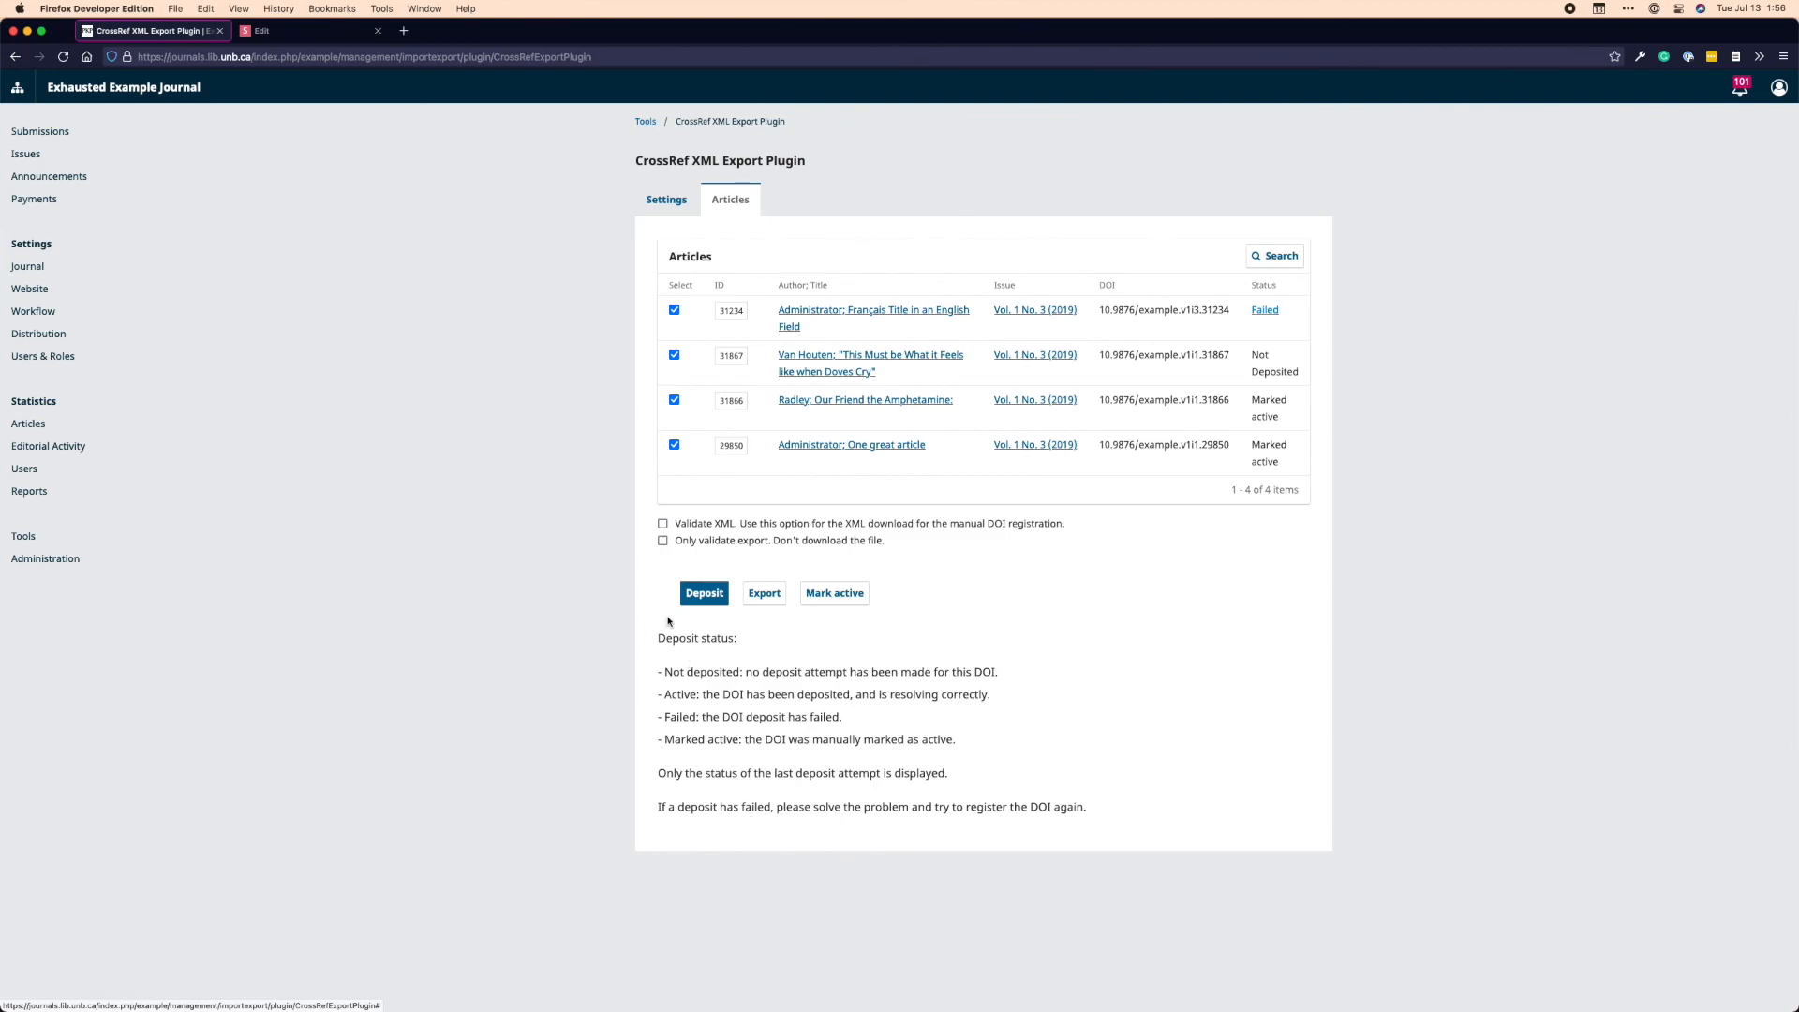
mouse_move(614, 678)
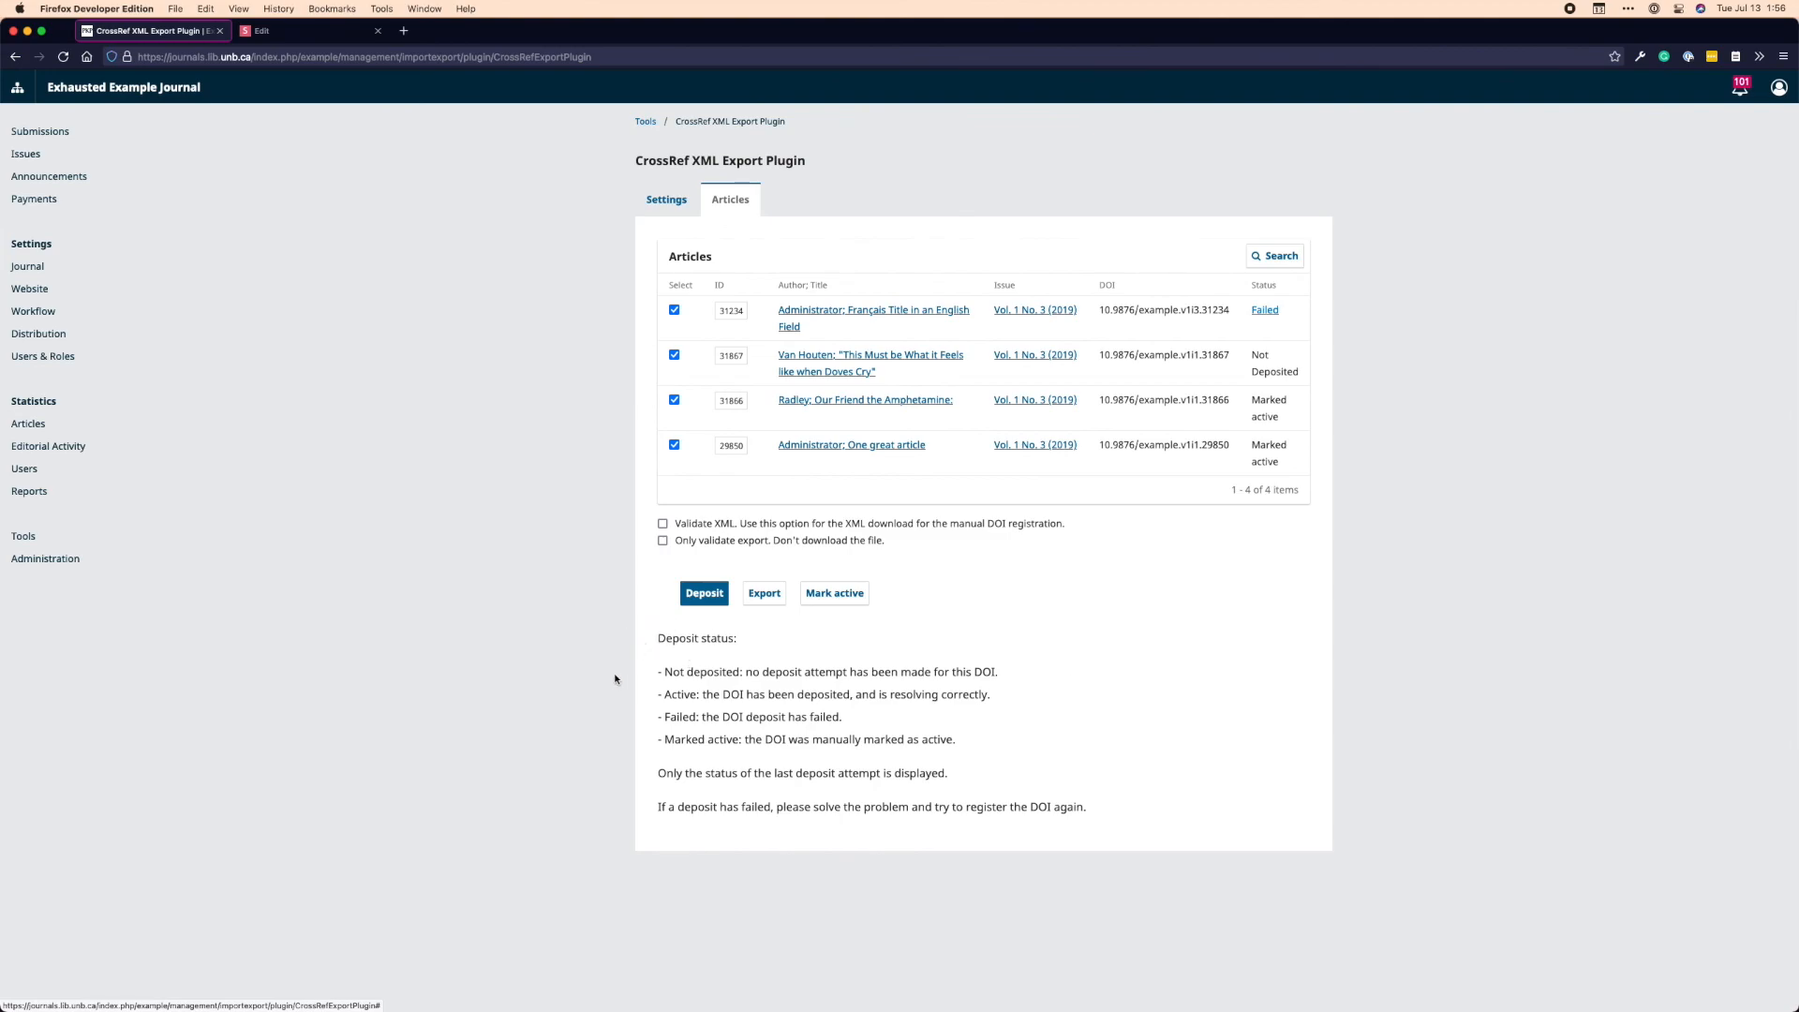
mouse_move(505, 676)
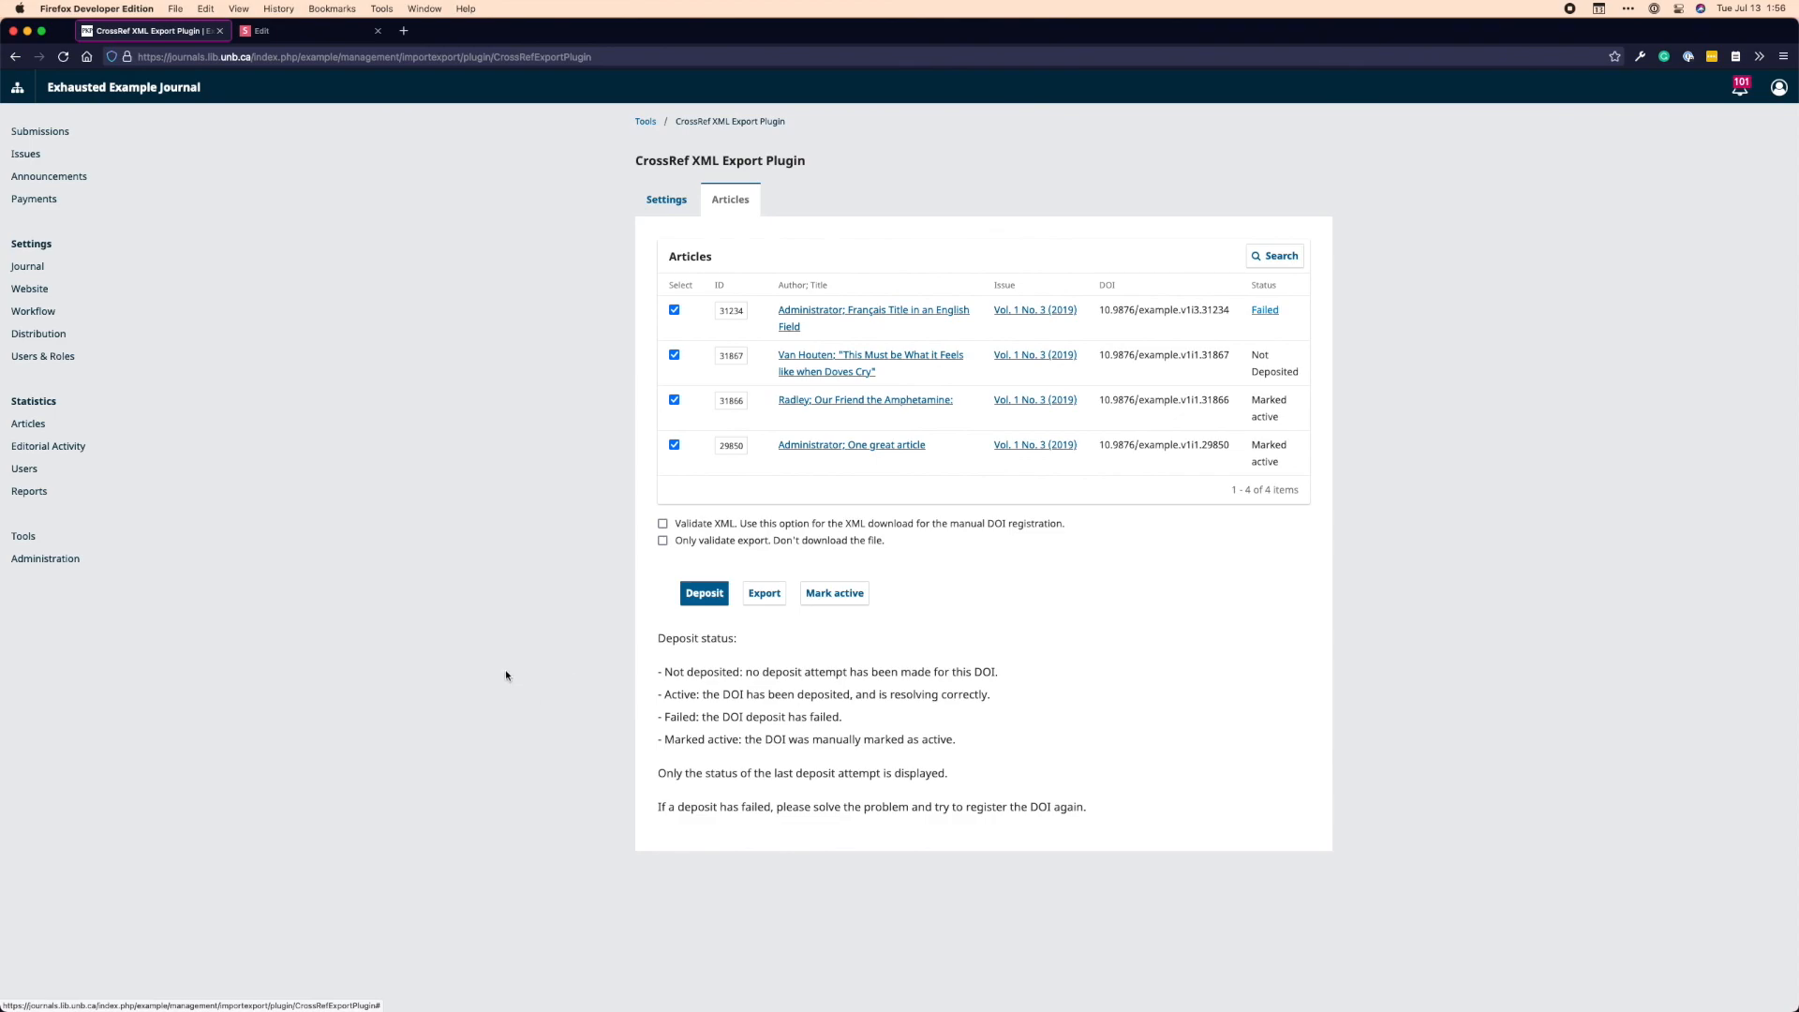
mouse_move(558, 827)
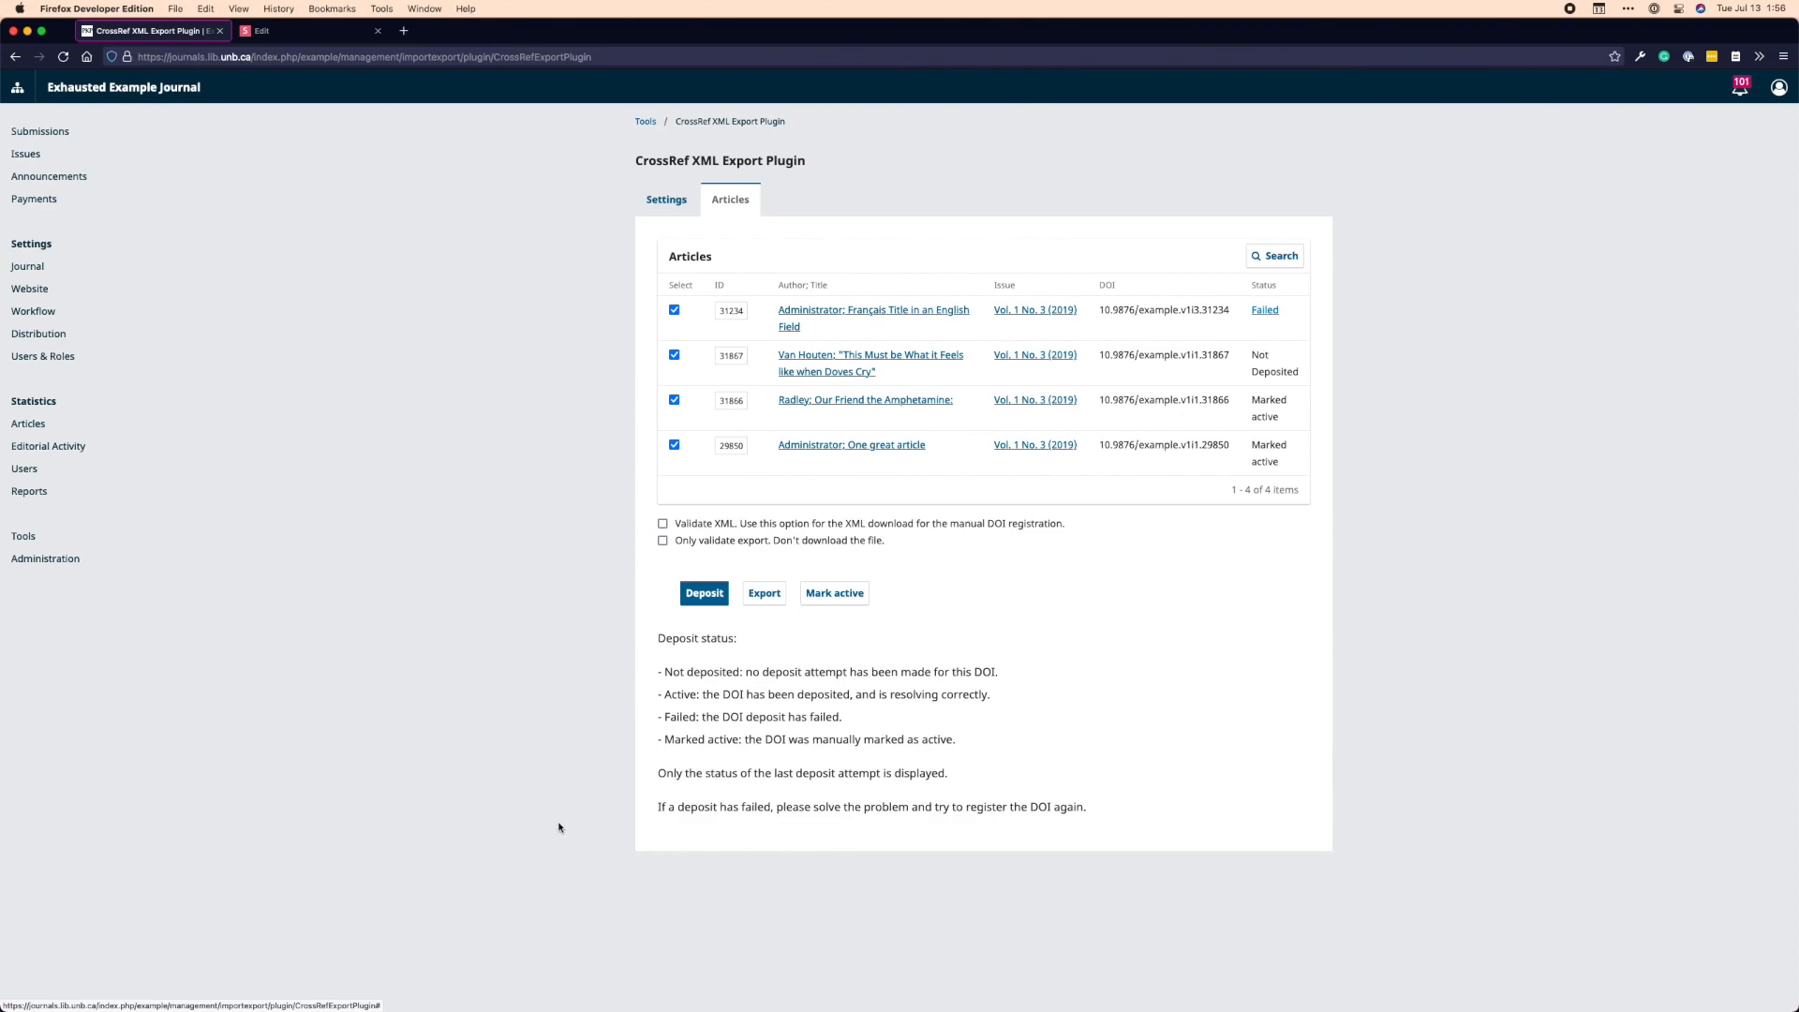
mouse_move(356, 161)
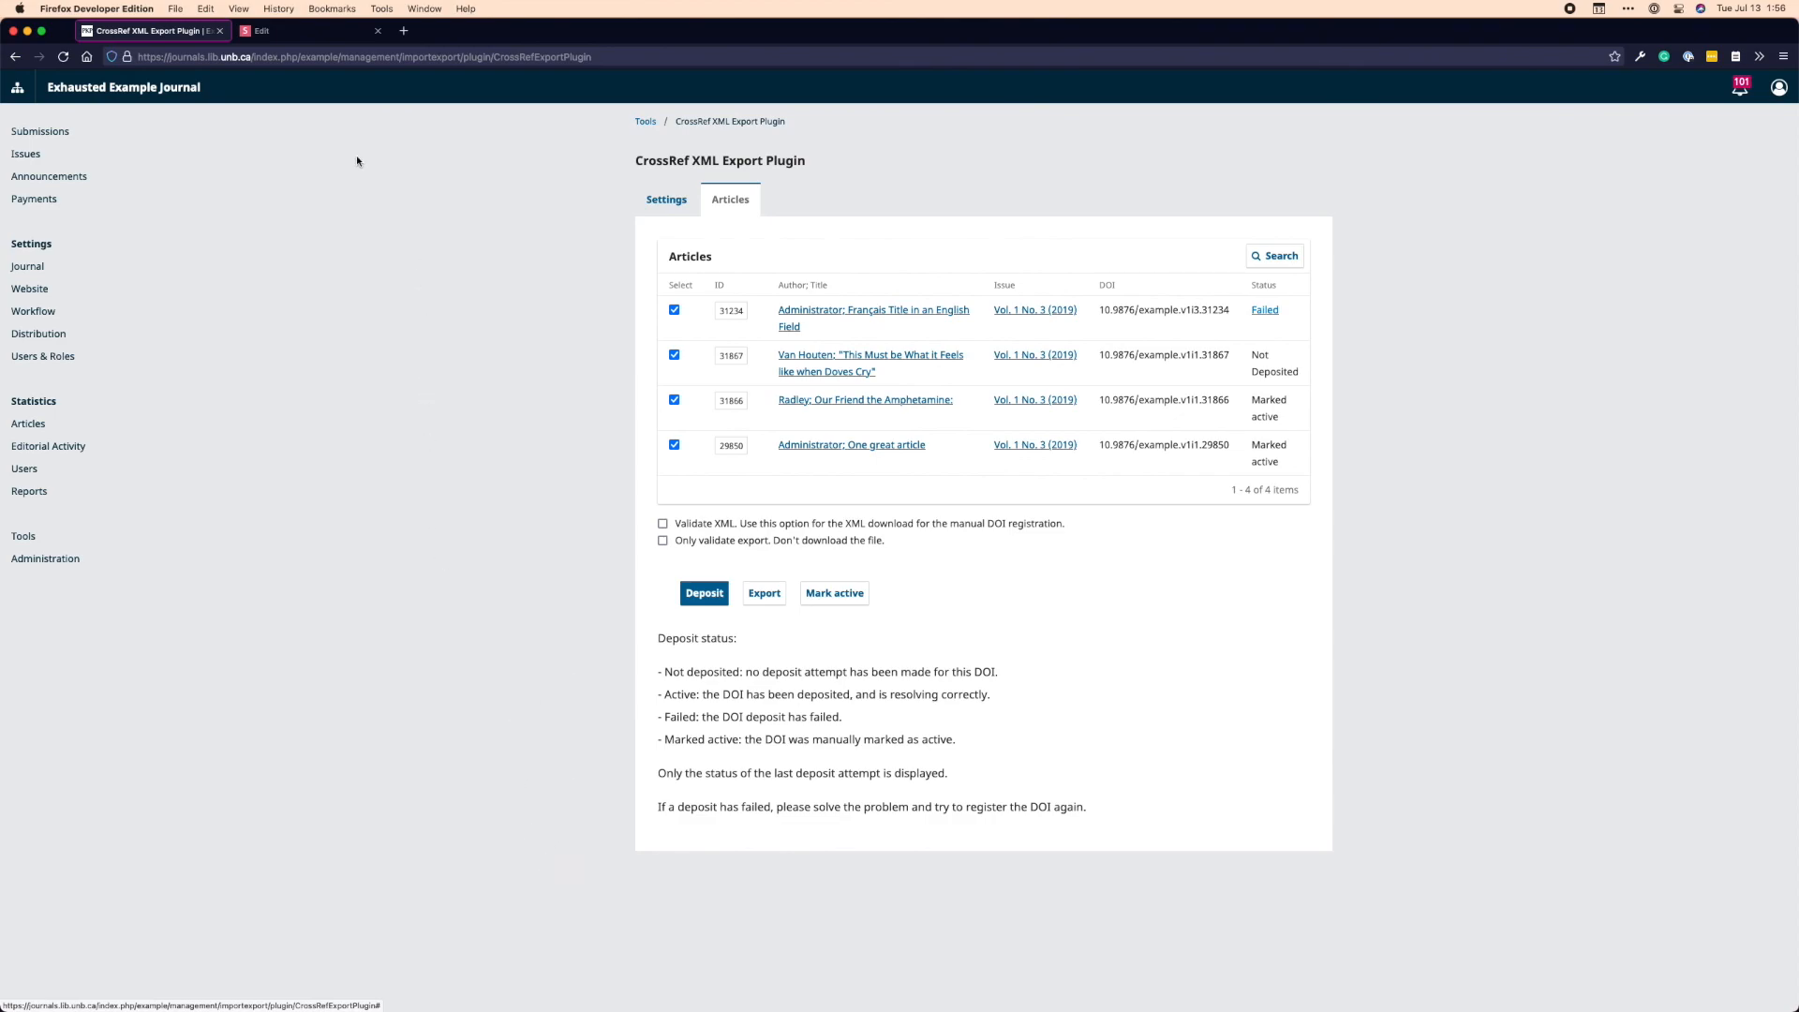